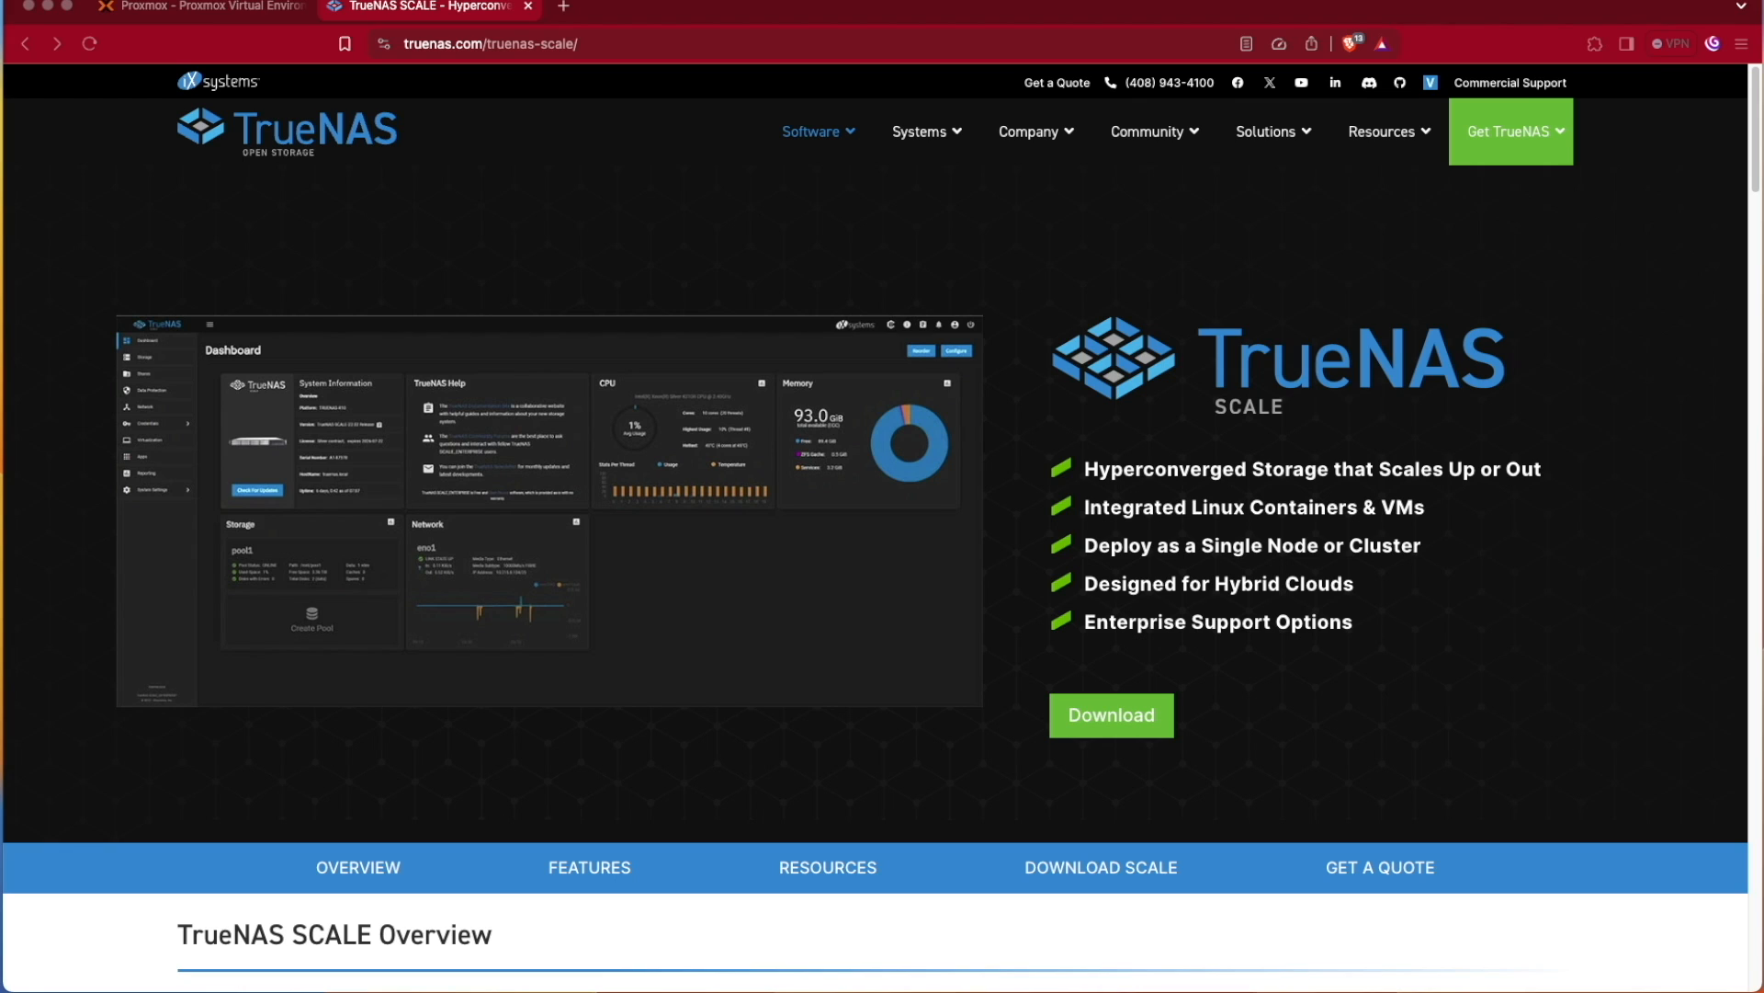
Leave the TrueNAS SCALE page for the Proxmox tab showing VM 100
click(196, 6)
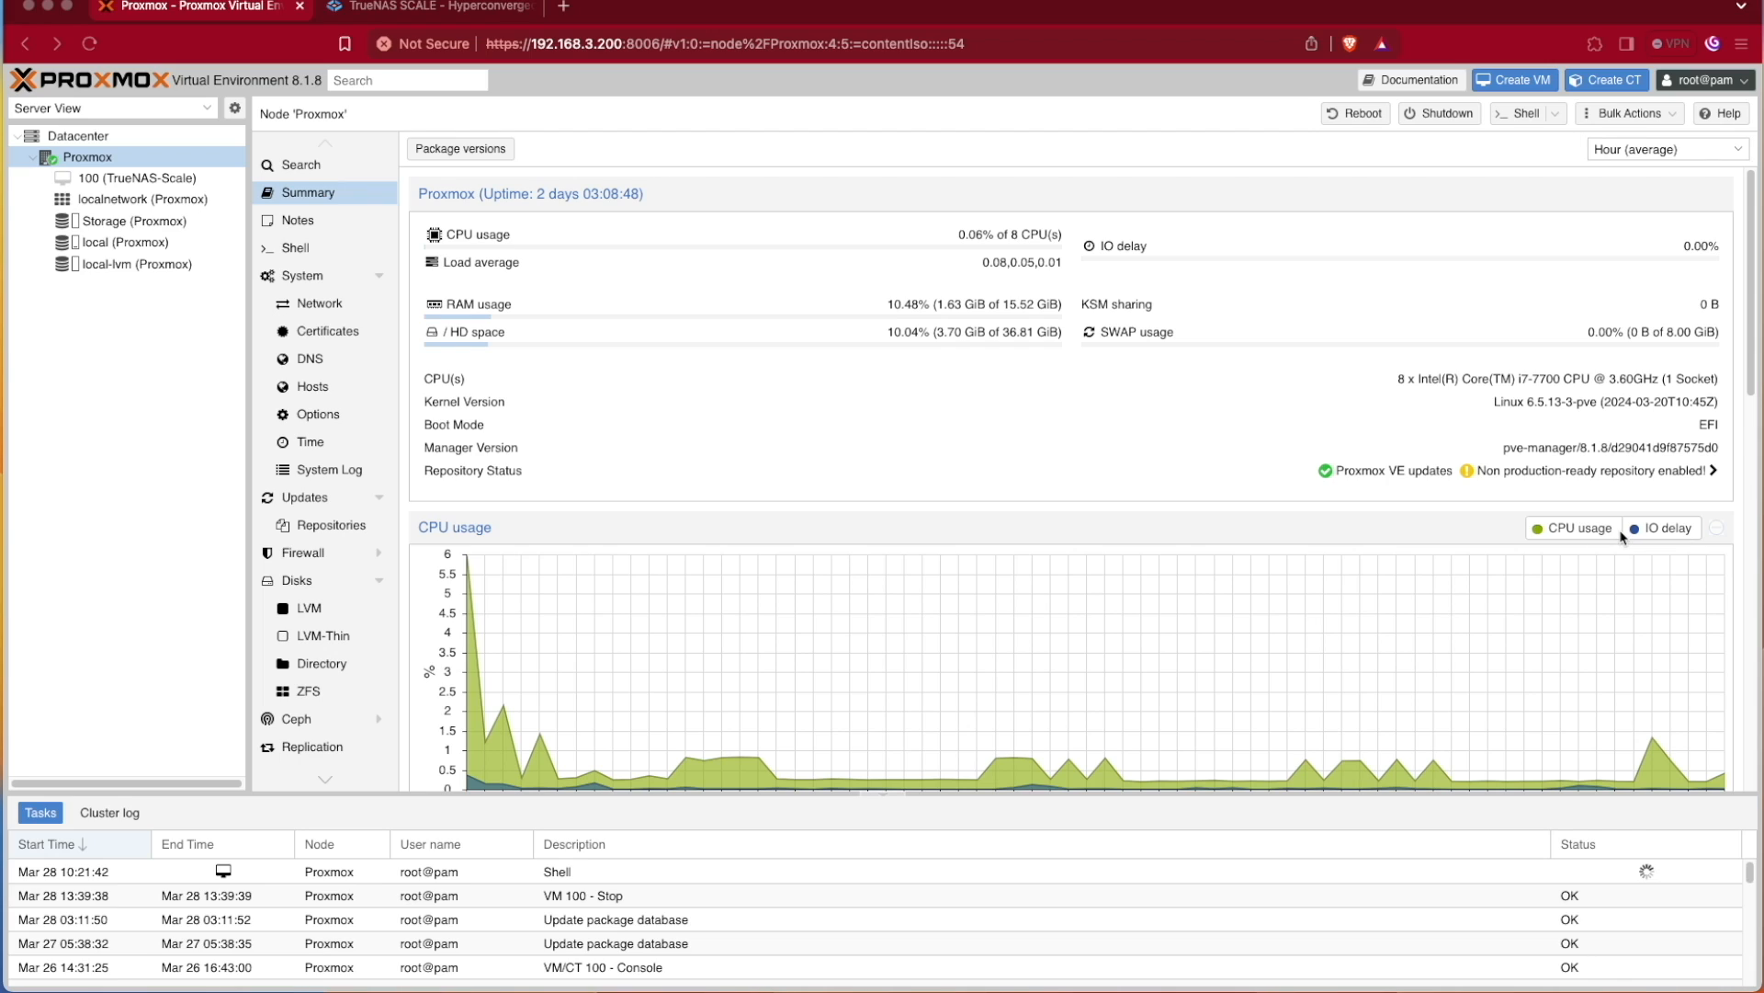
mouse_move(1587, 546)
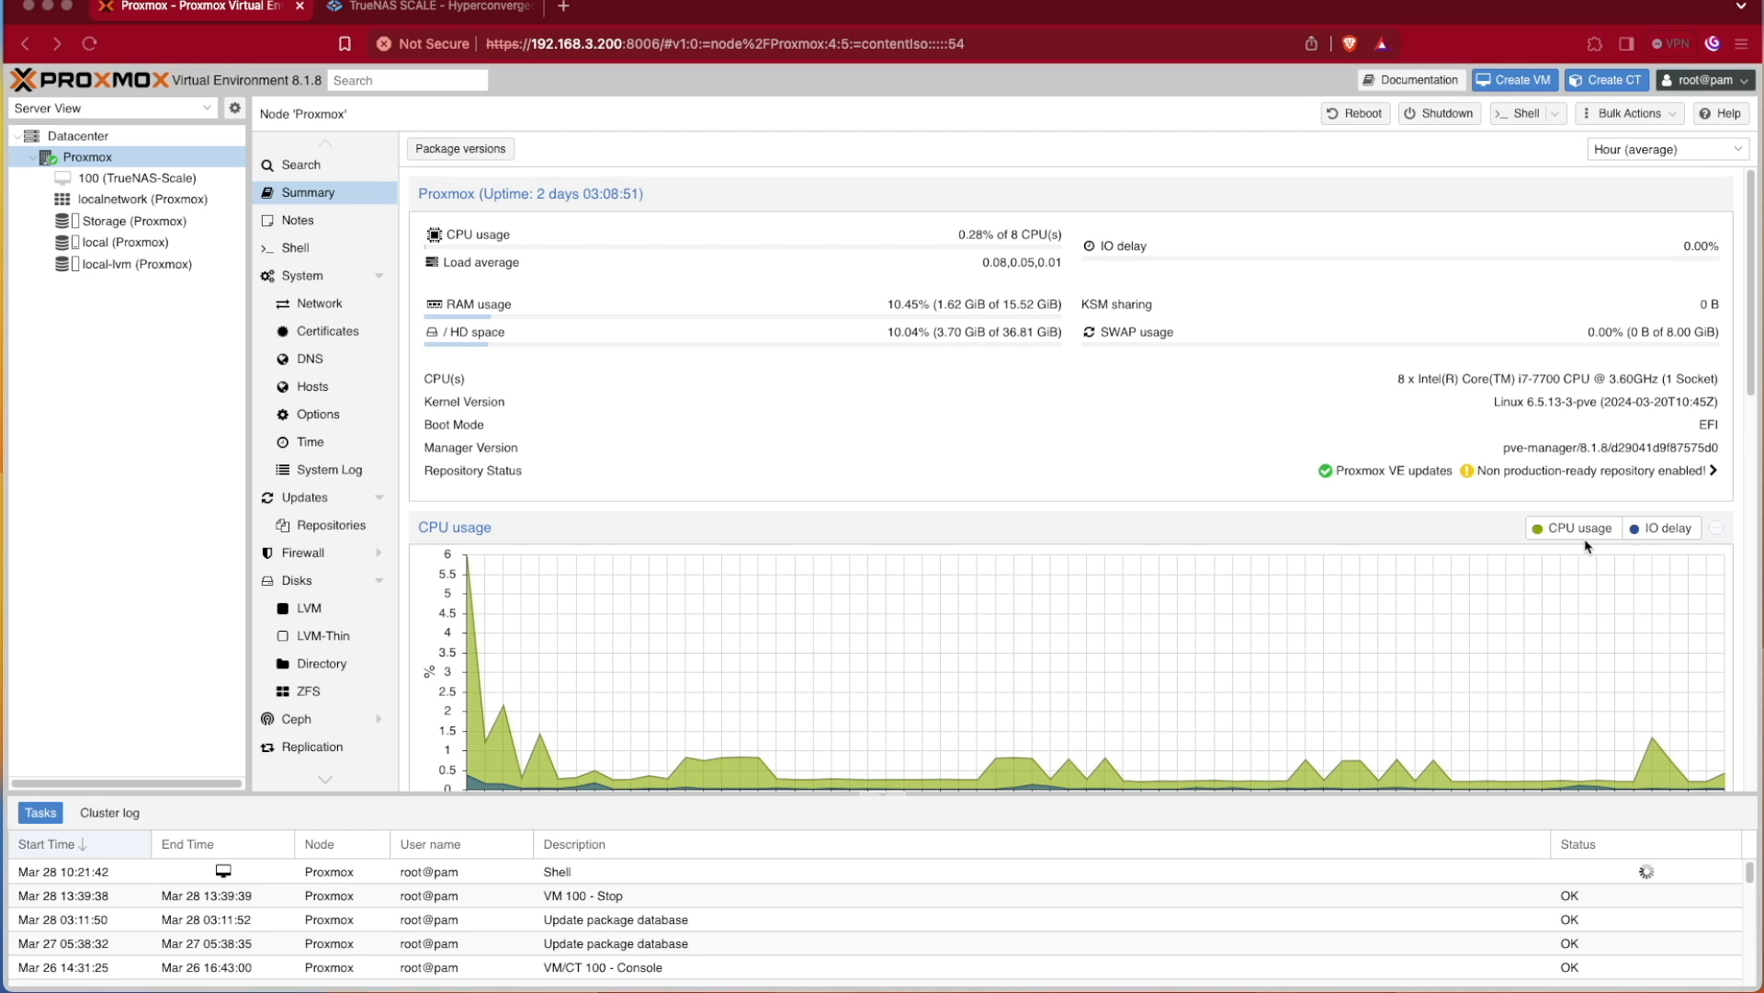
mouse_move(636, 449)
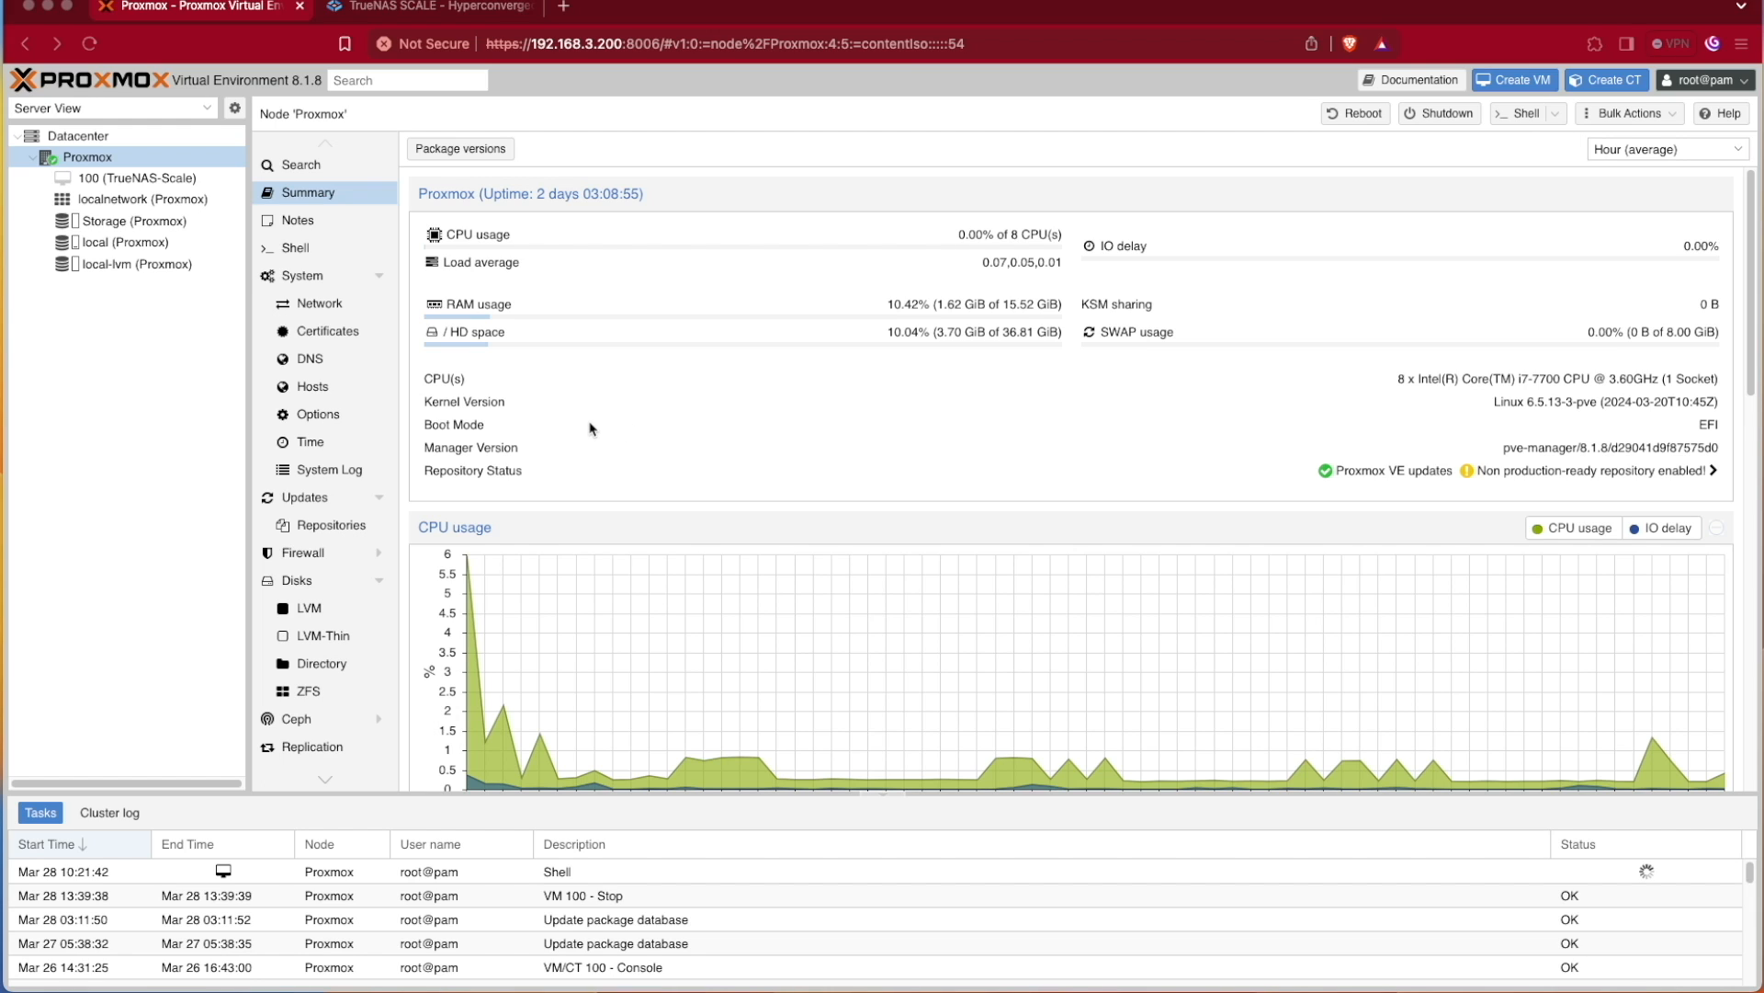
mouse_move(137, 242)
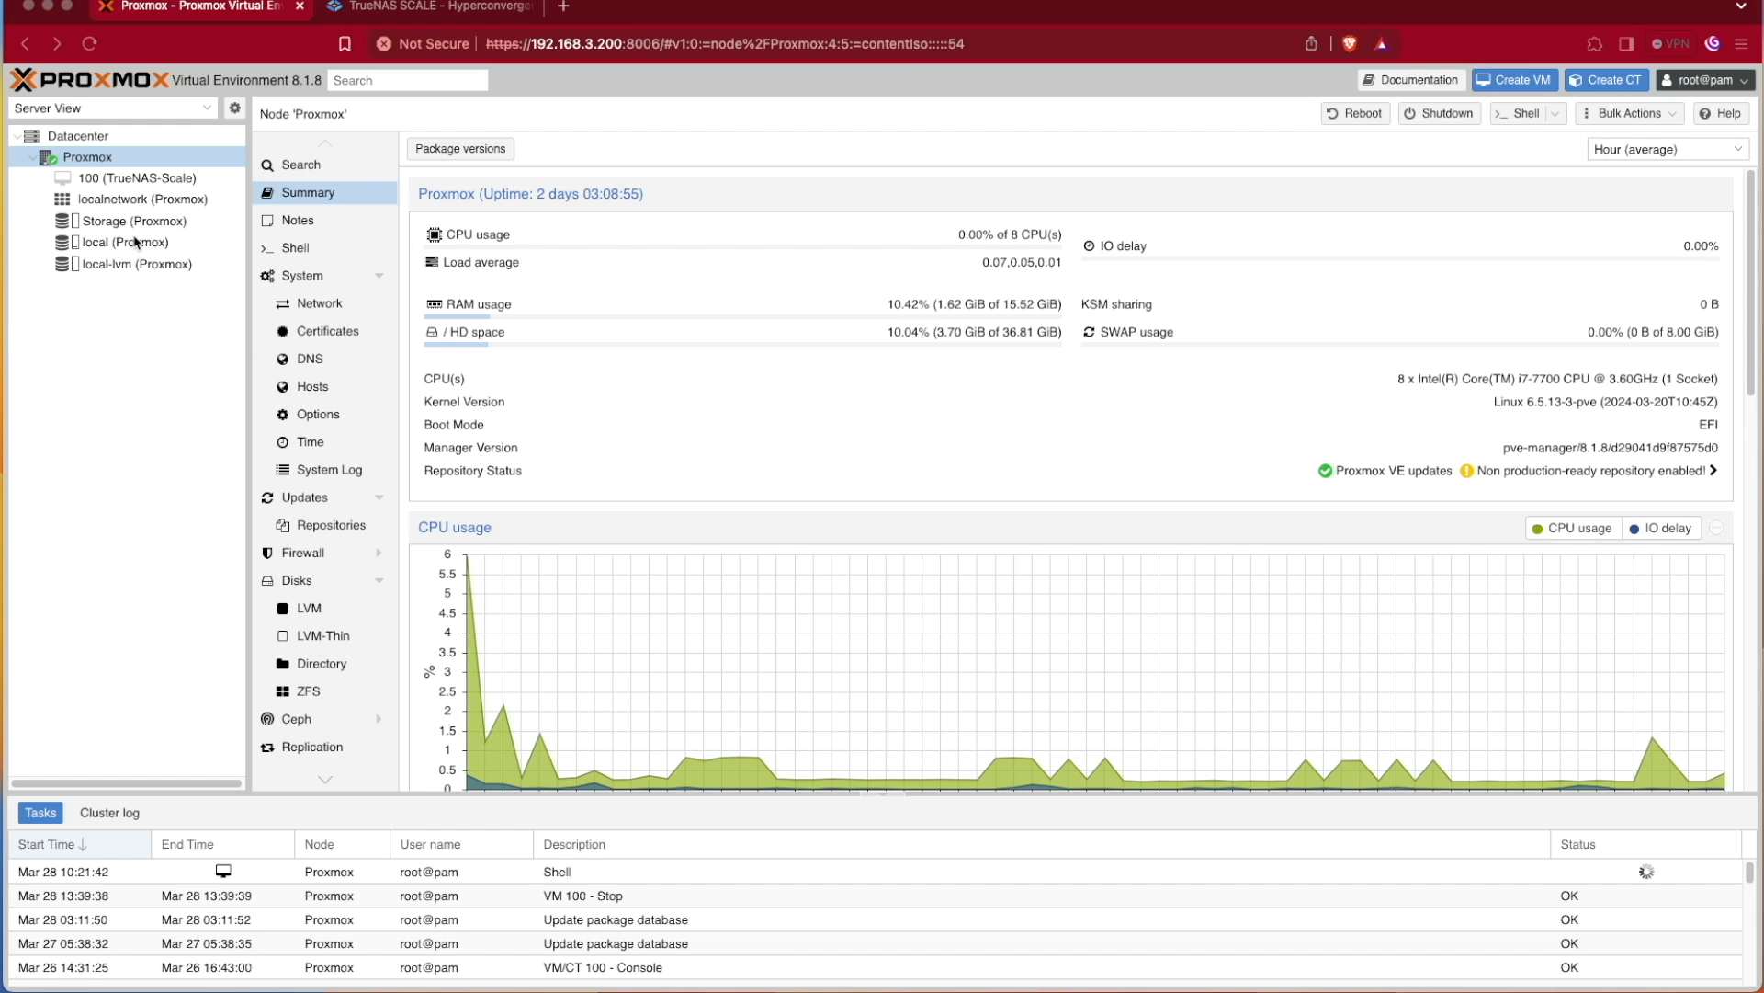
Compare the local storage's empty ISO list with the Storage datastore summary, then return to TrueNAS
click(121, 242)
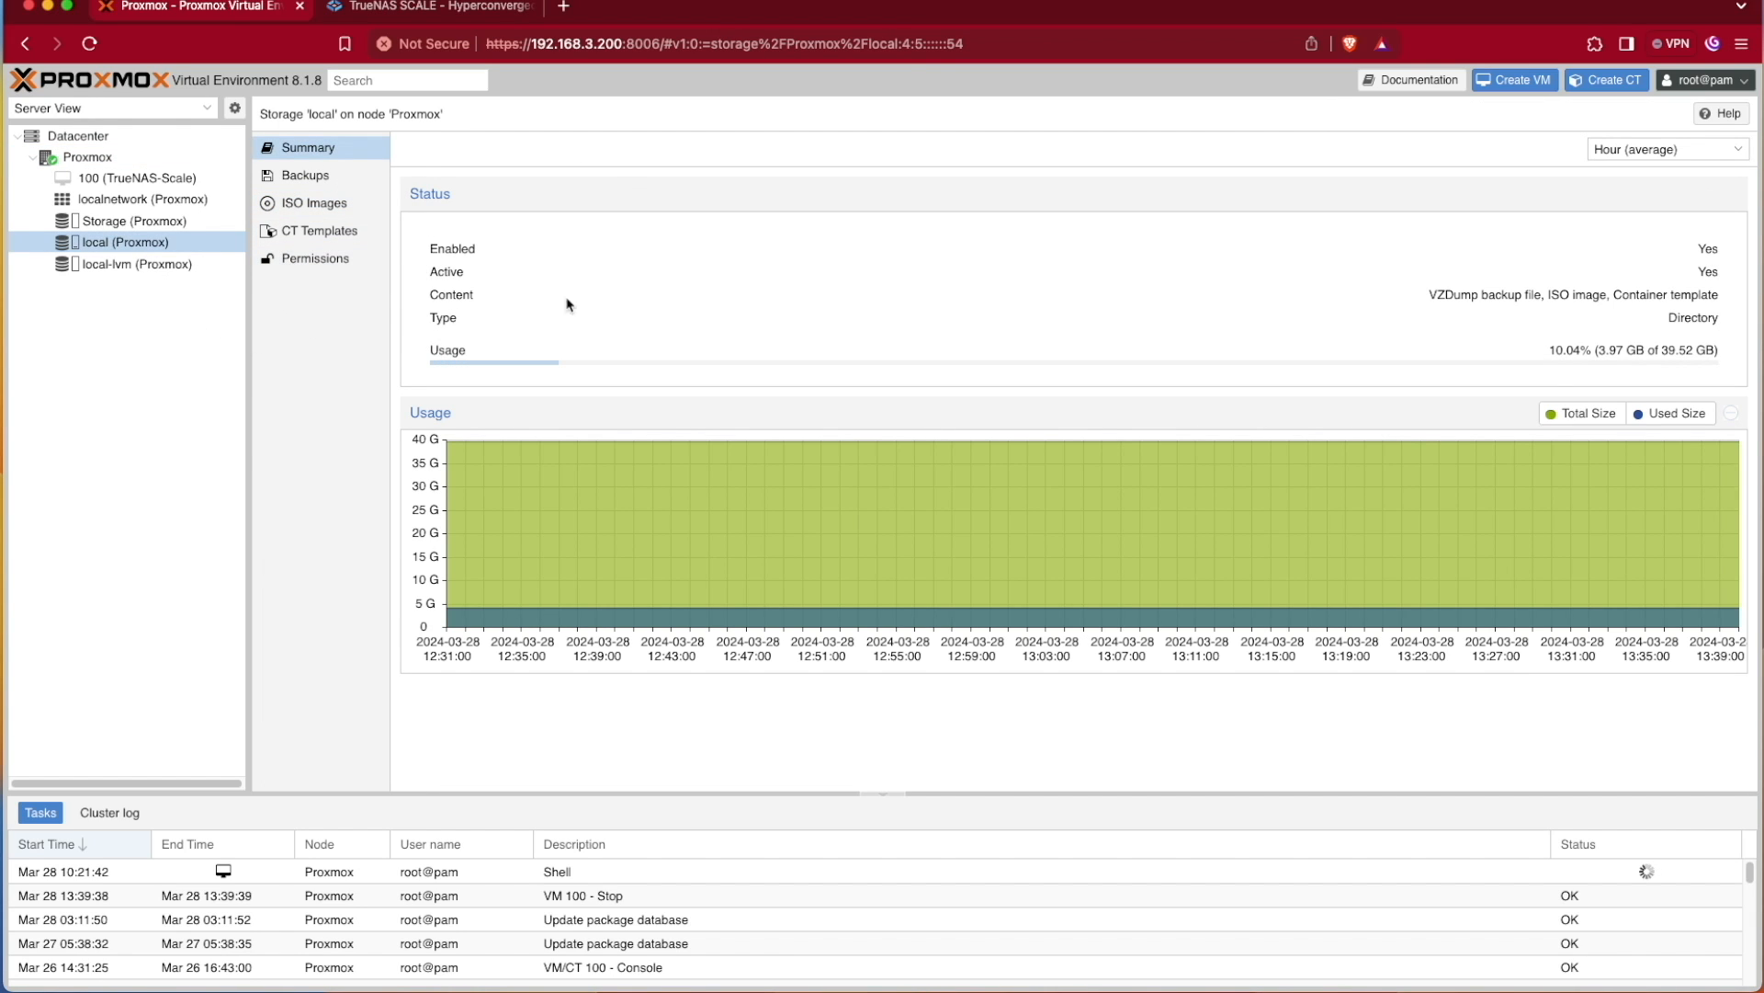
mouse_move(370, 295)
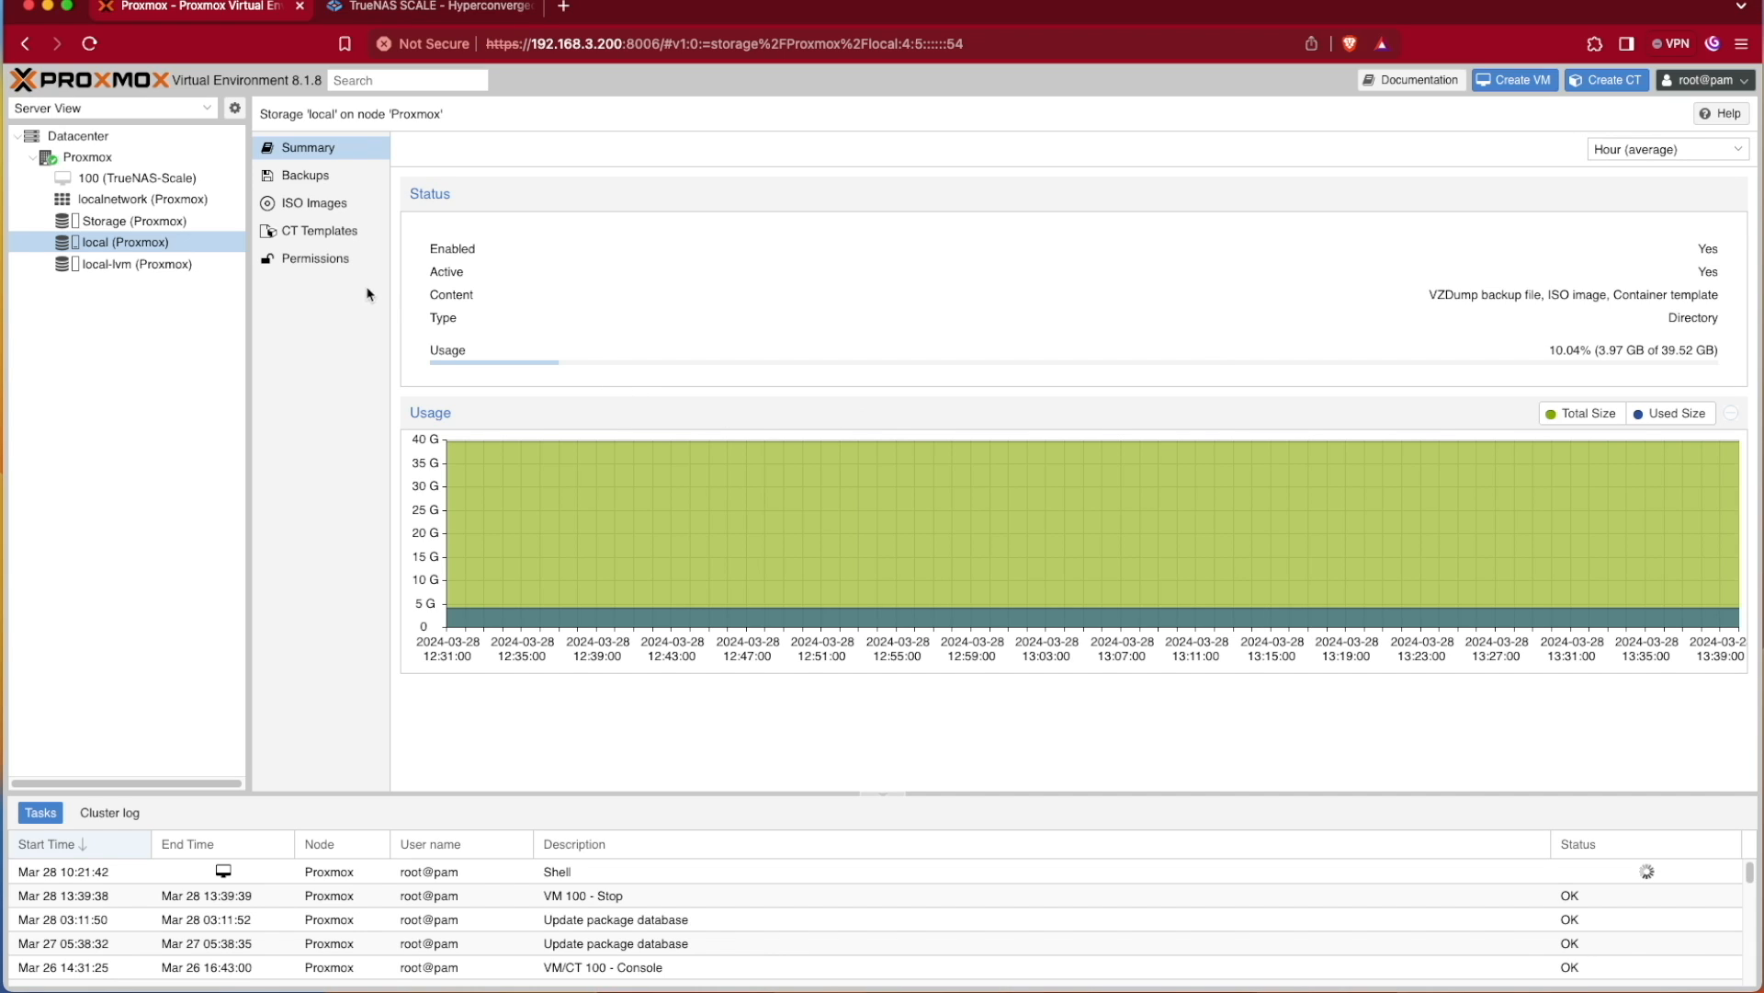
click(312, 202)
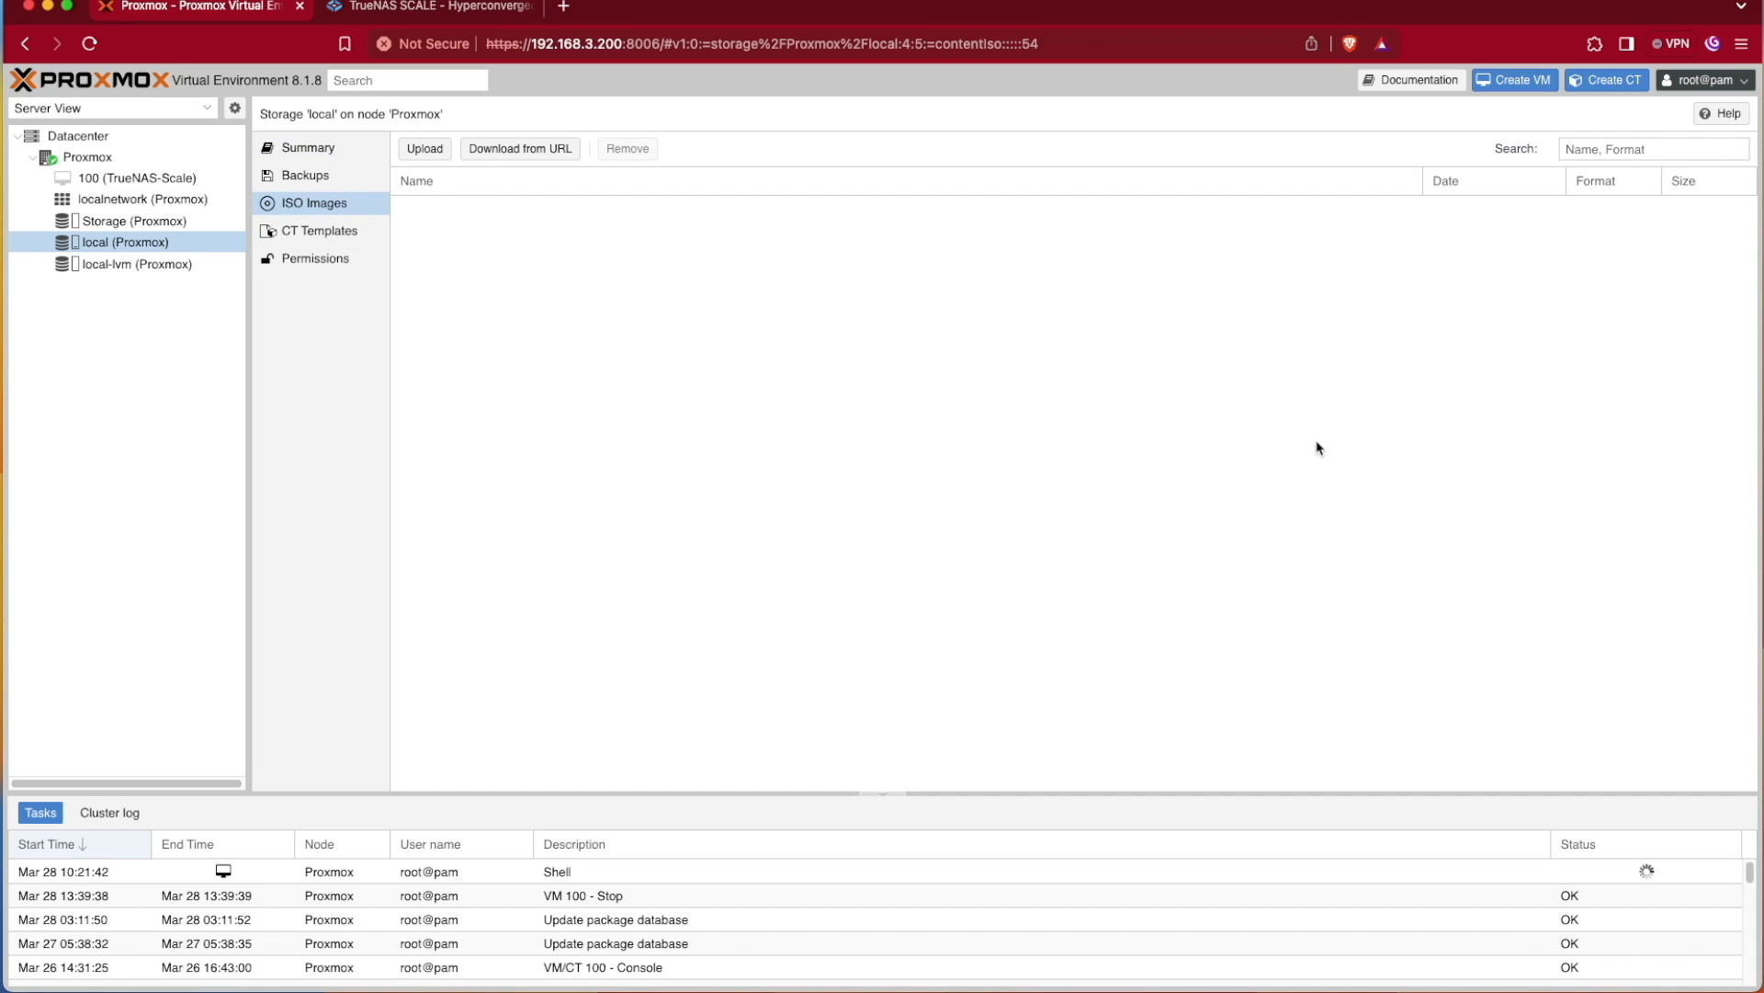
mouse_move(200, 267)
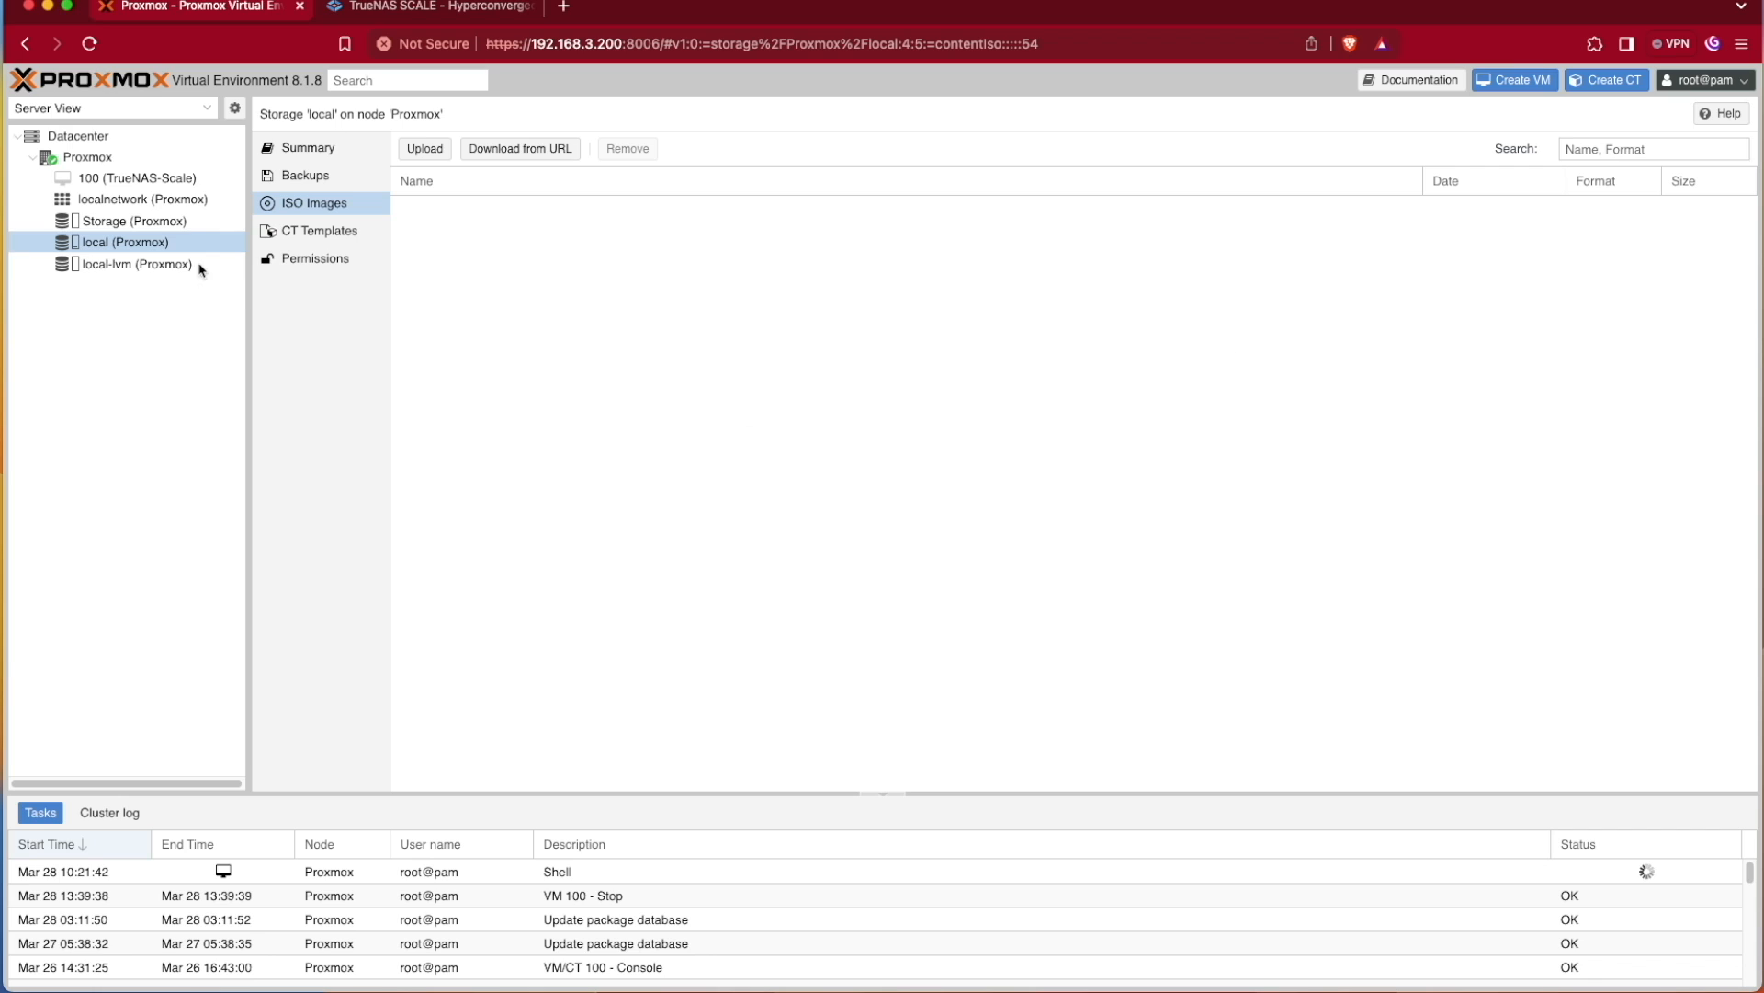
click(308, 147)
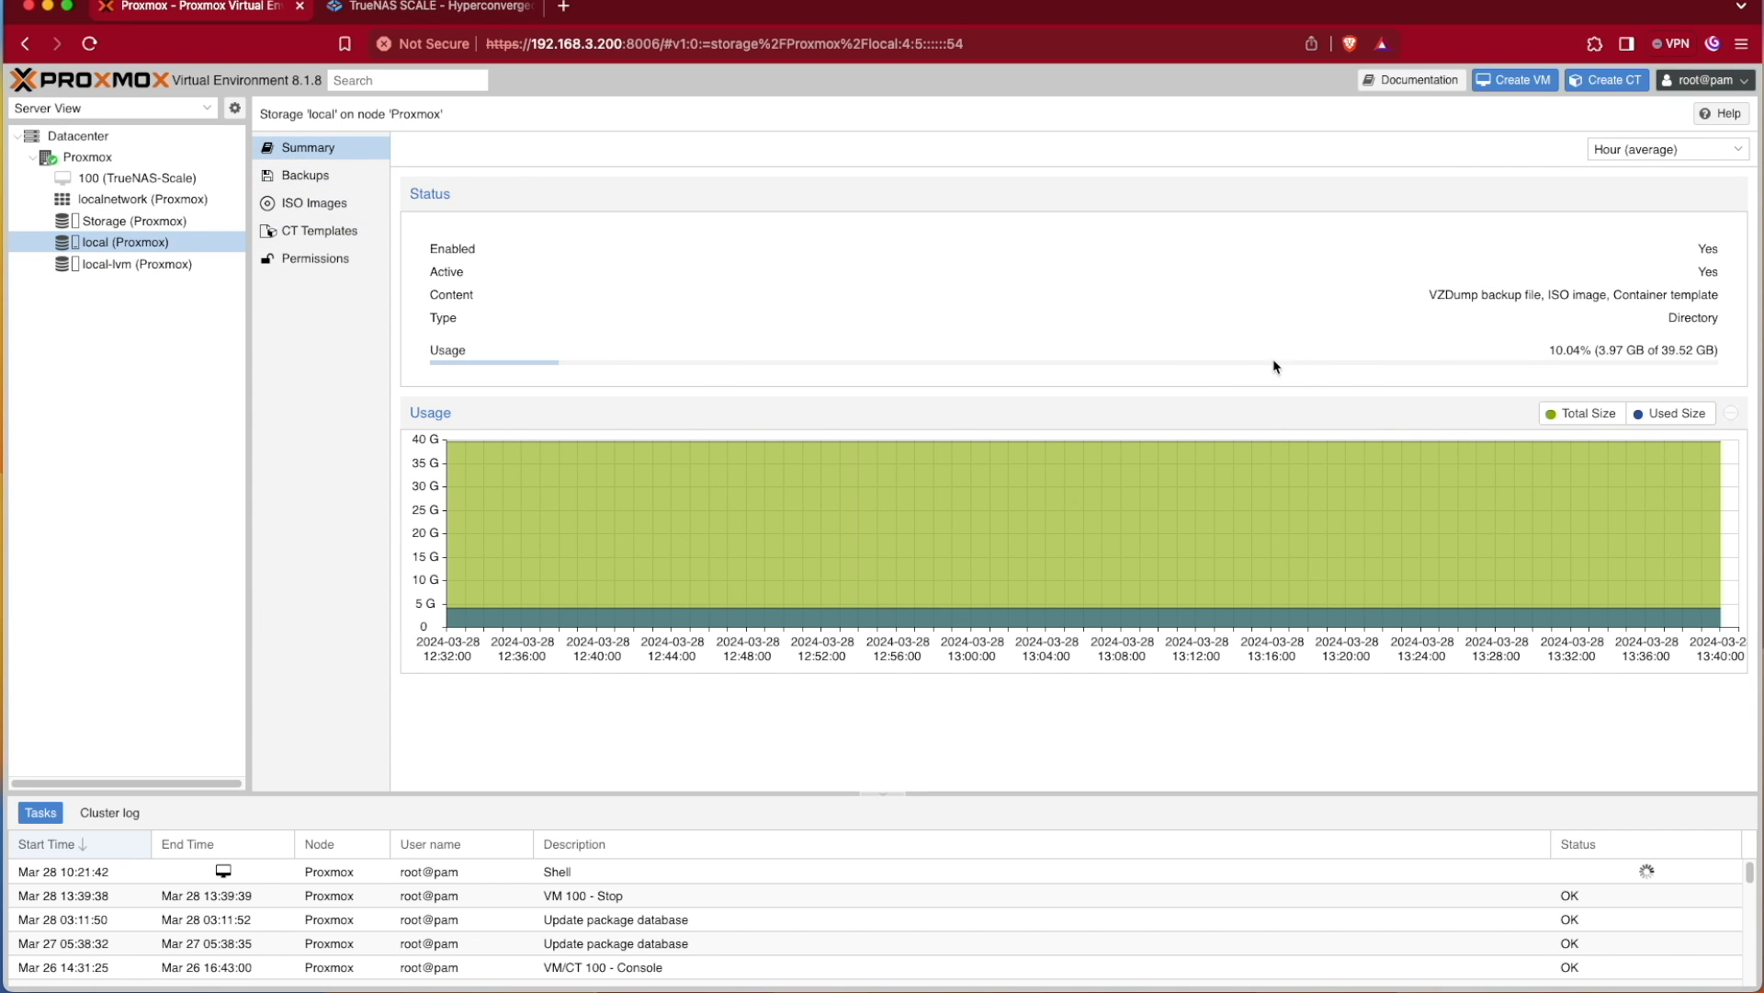
click(135, 221)
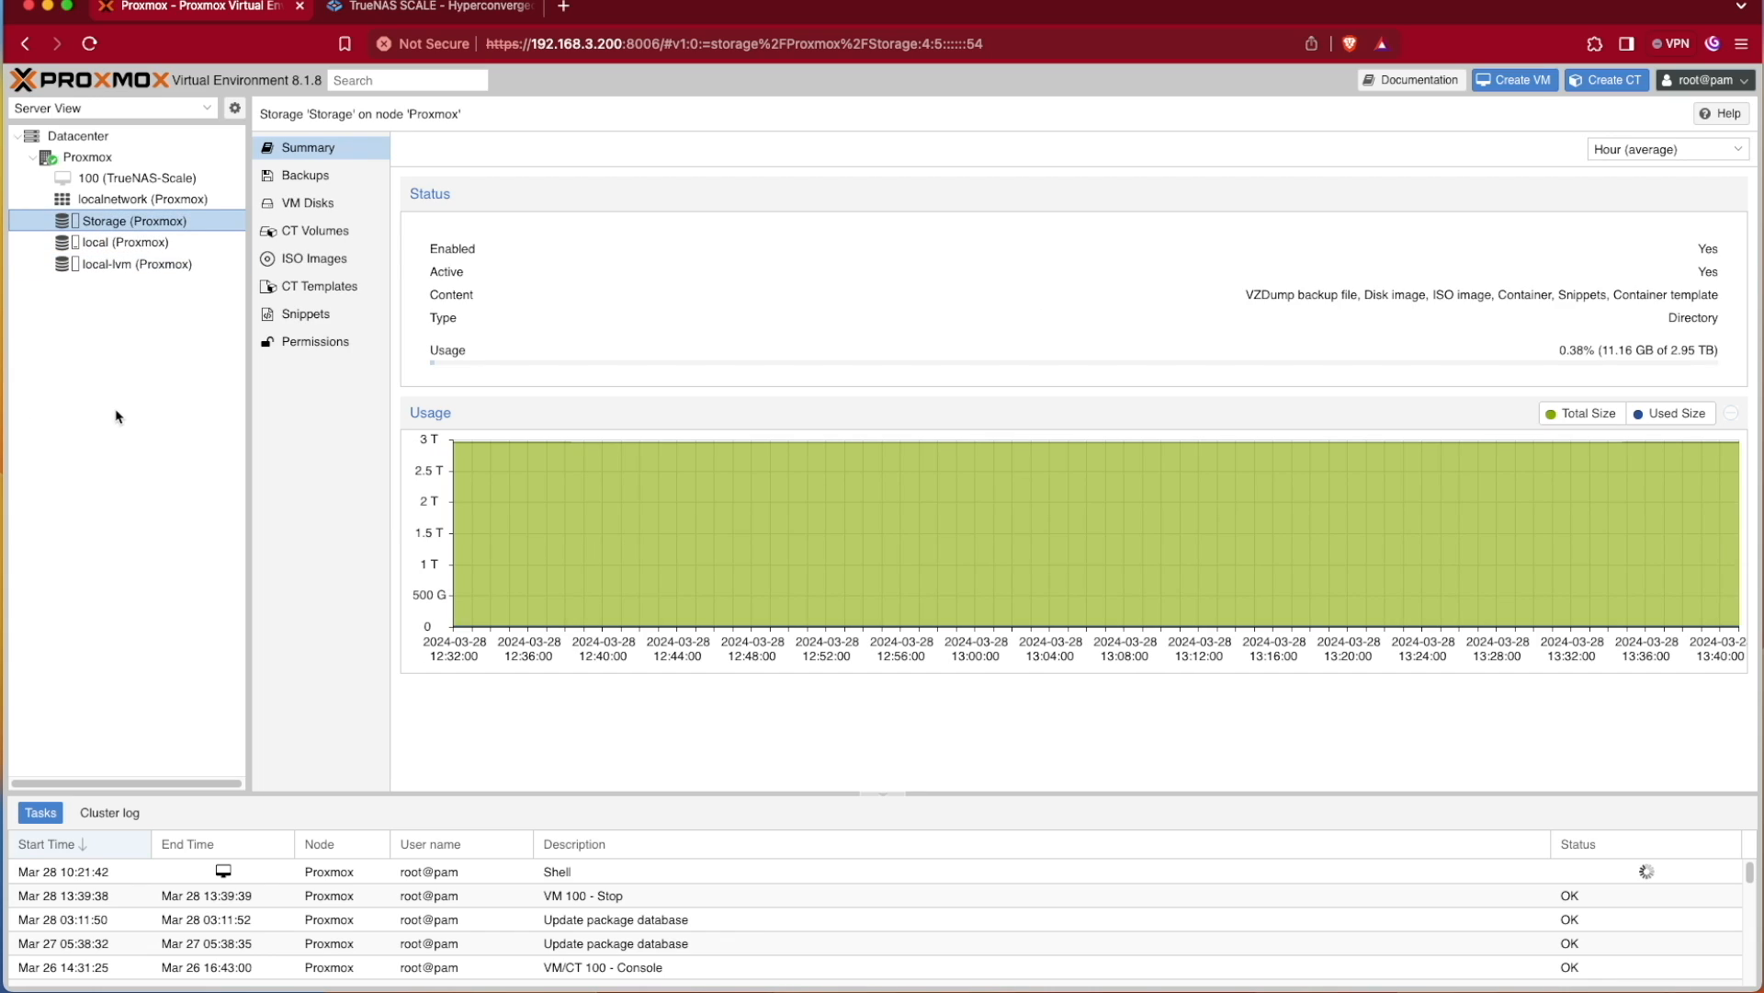
mouse_move(206, 375)
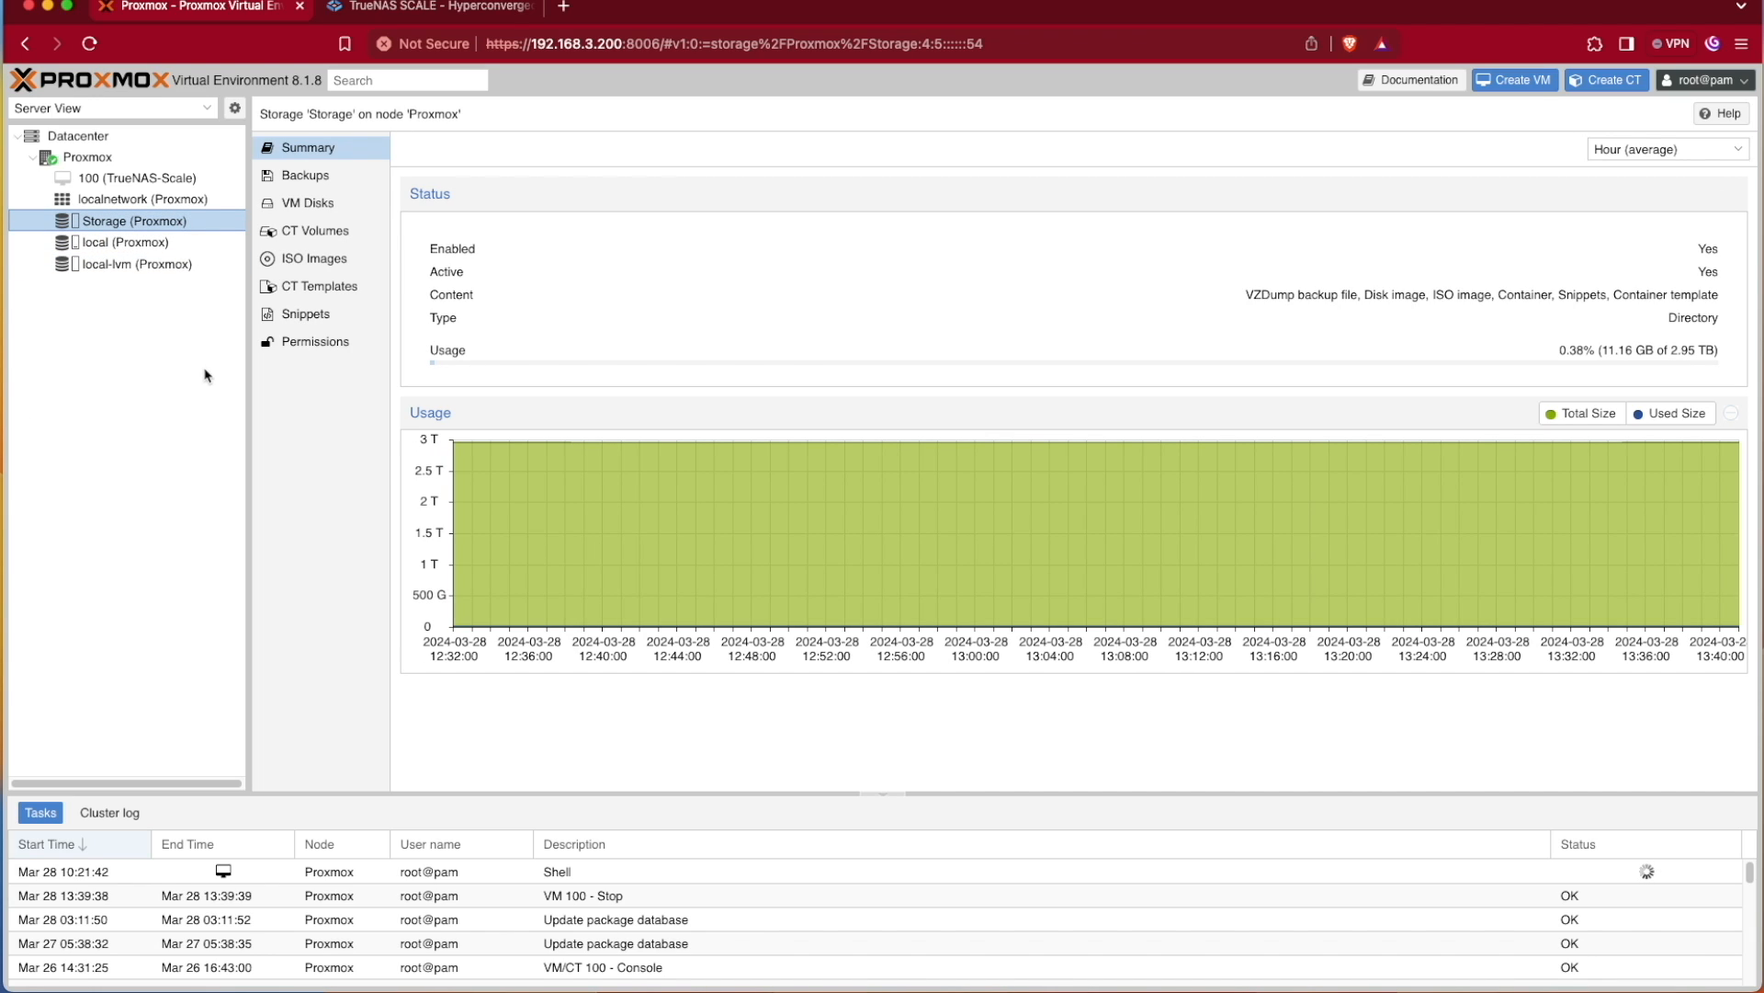
mouse_move(1368, 356)
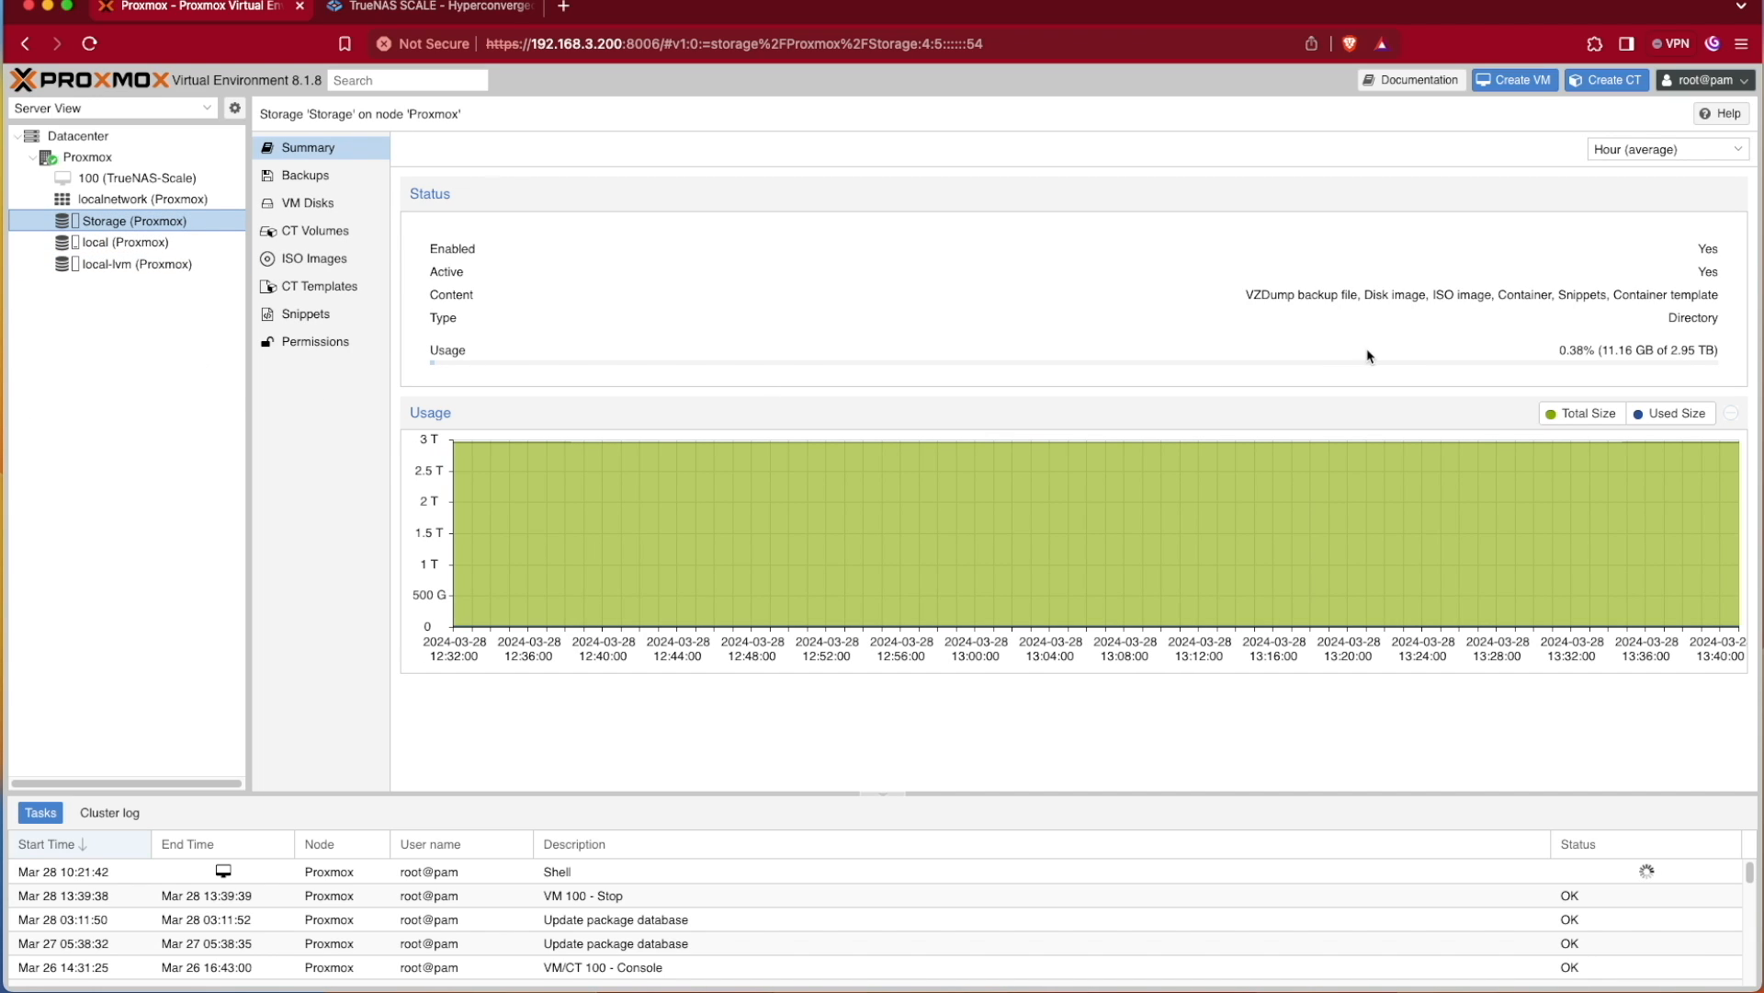
click(124, 242)
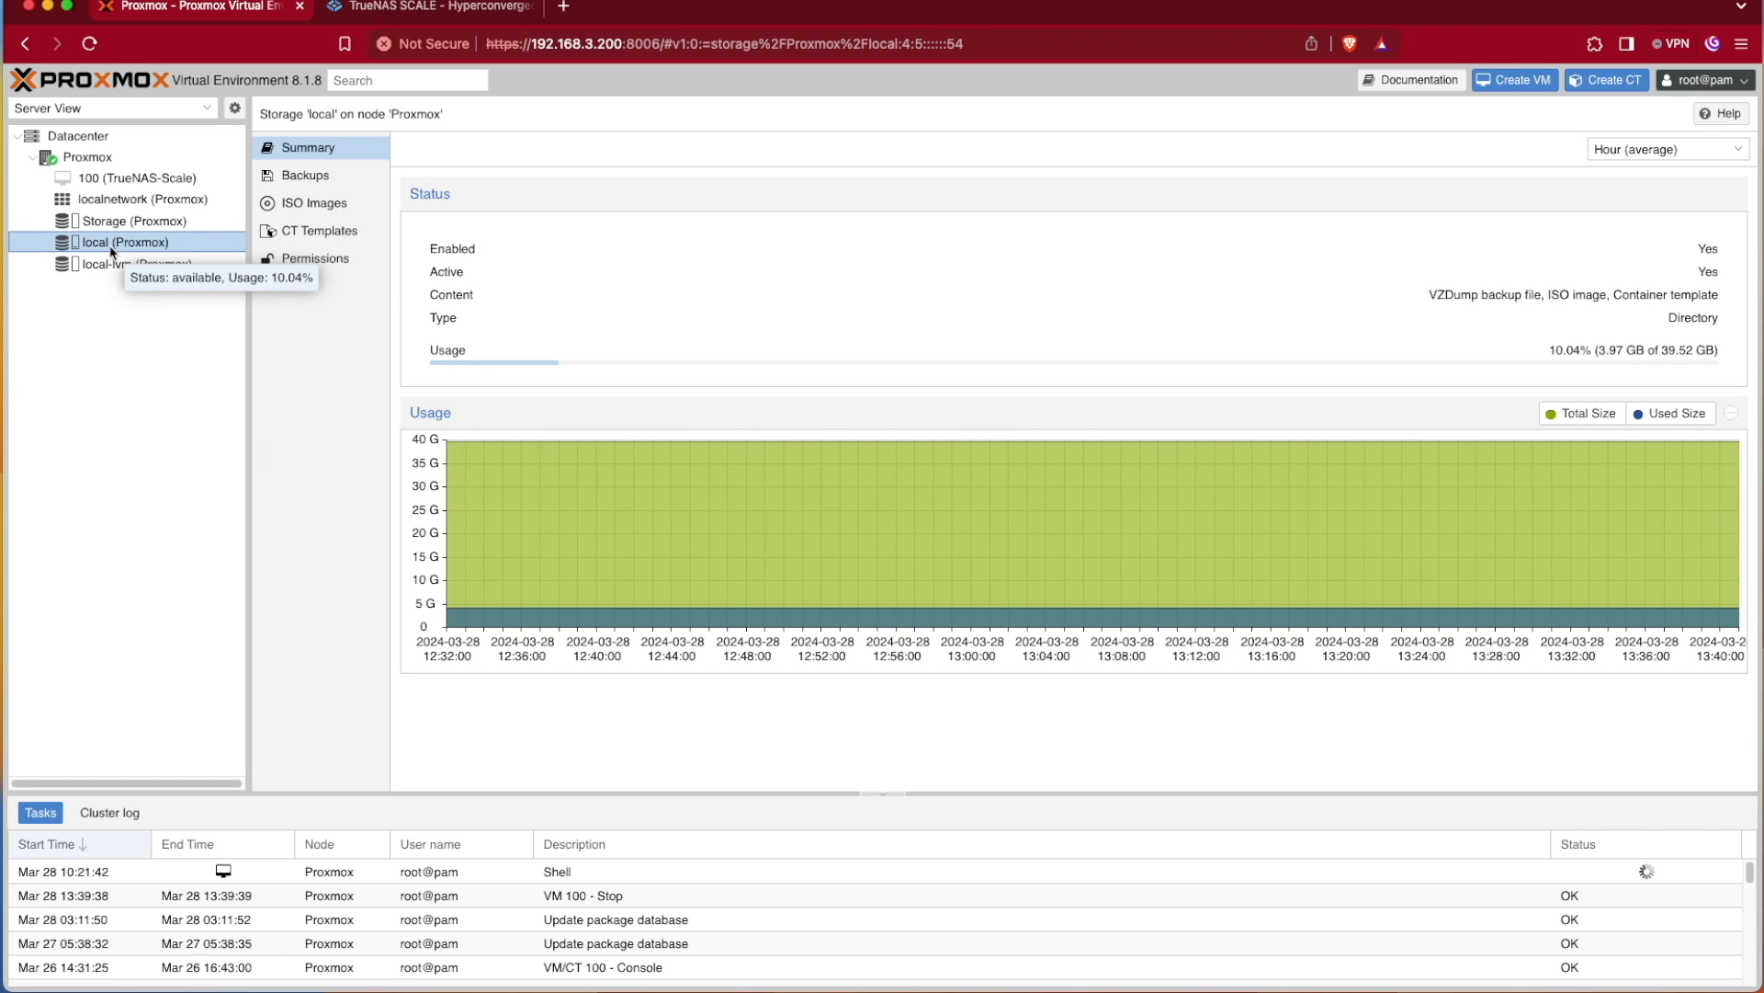
mouse_move(126, 264)
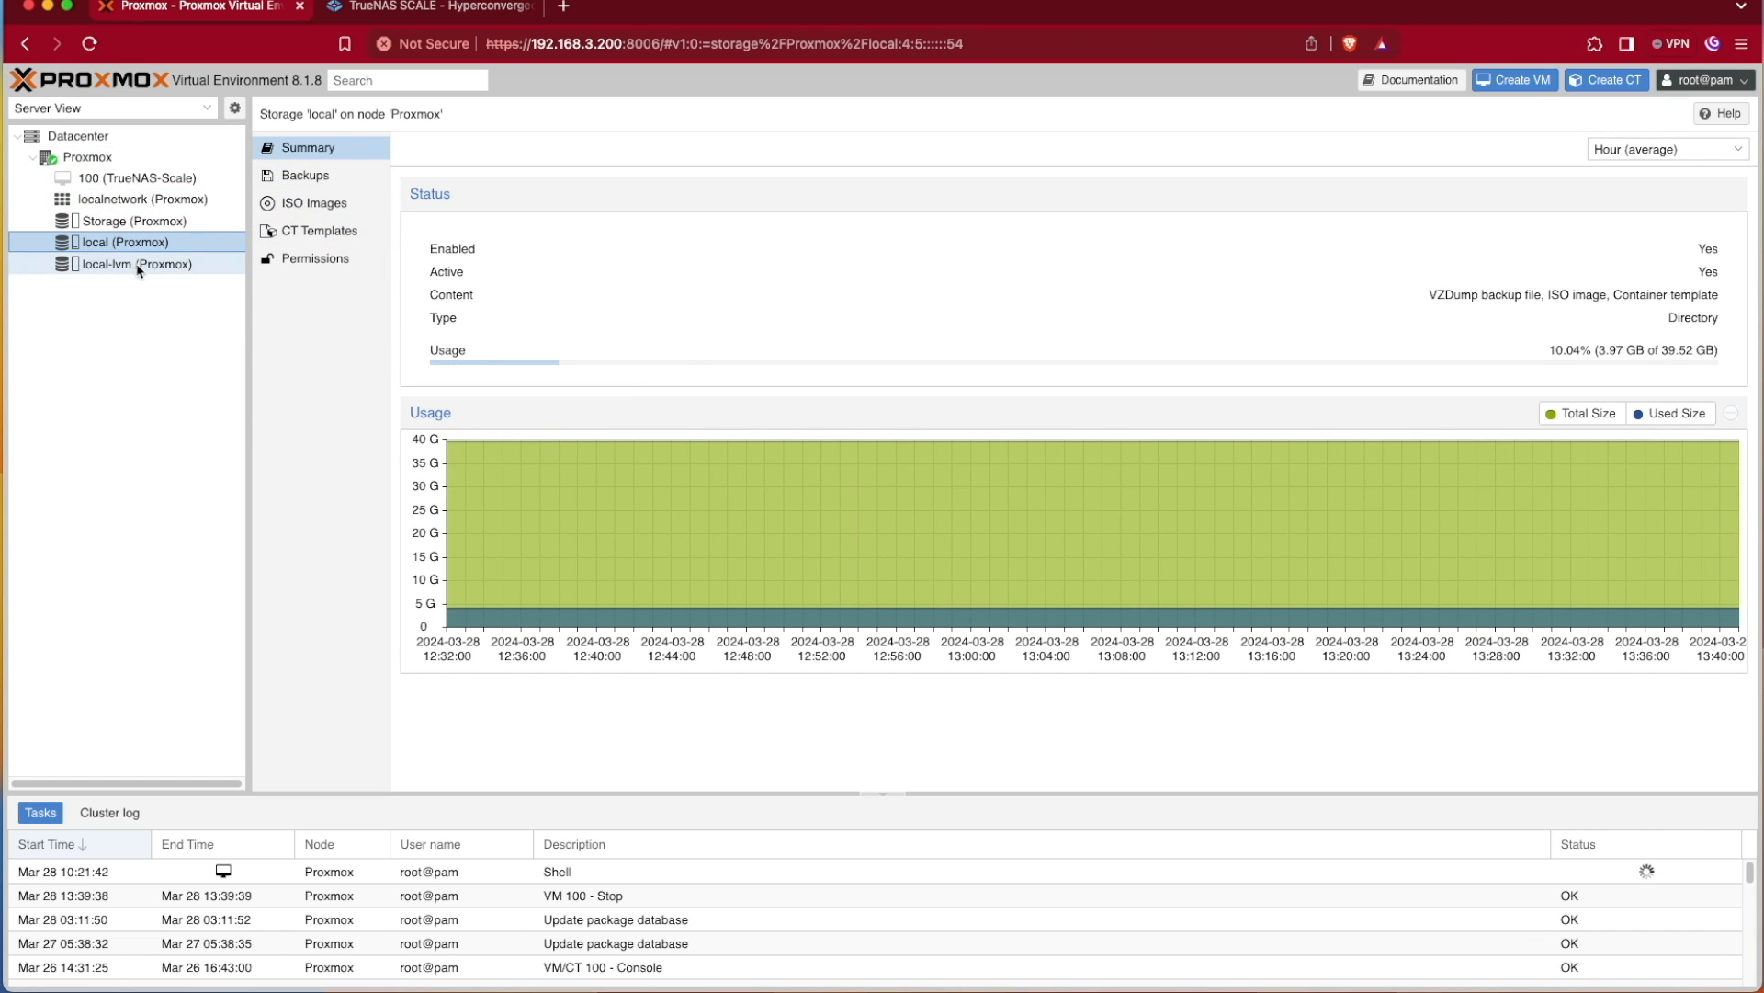
mouse_move(118, 241)
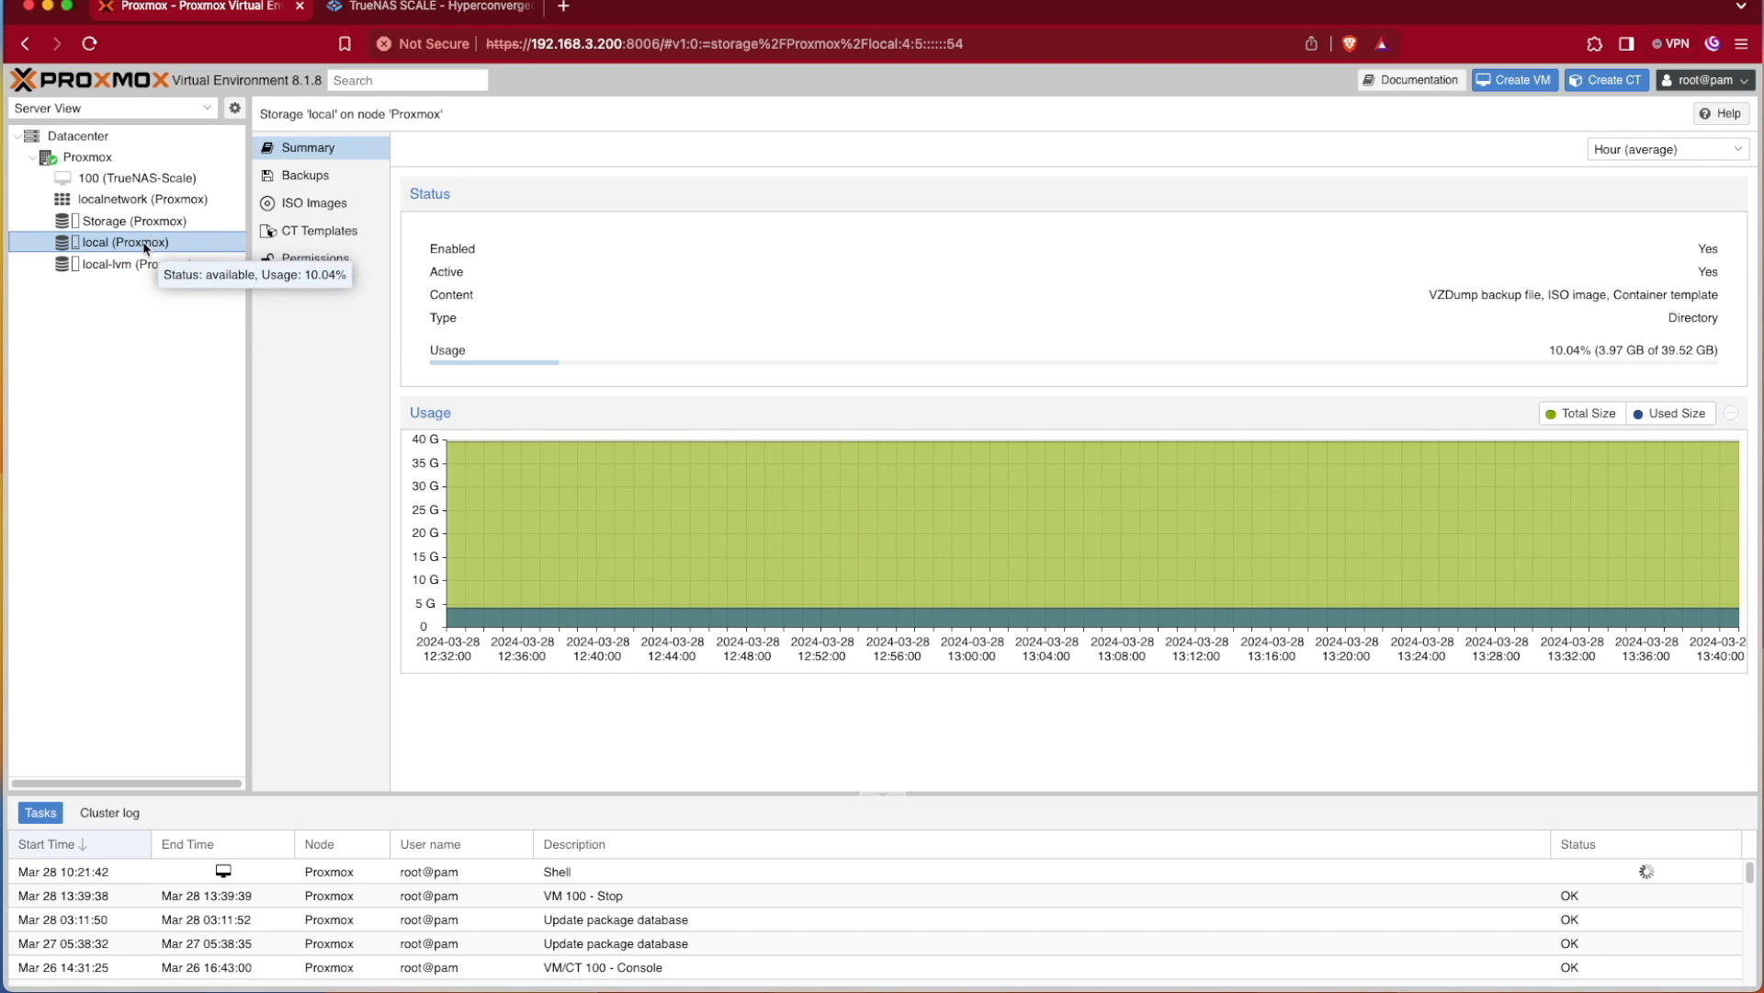
mouse_move(417, 271)
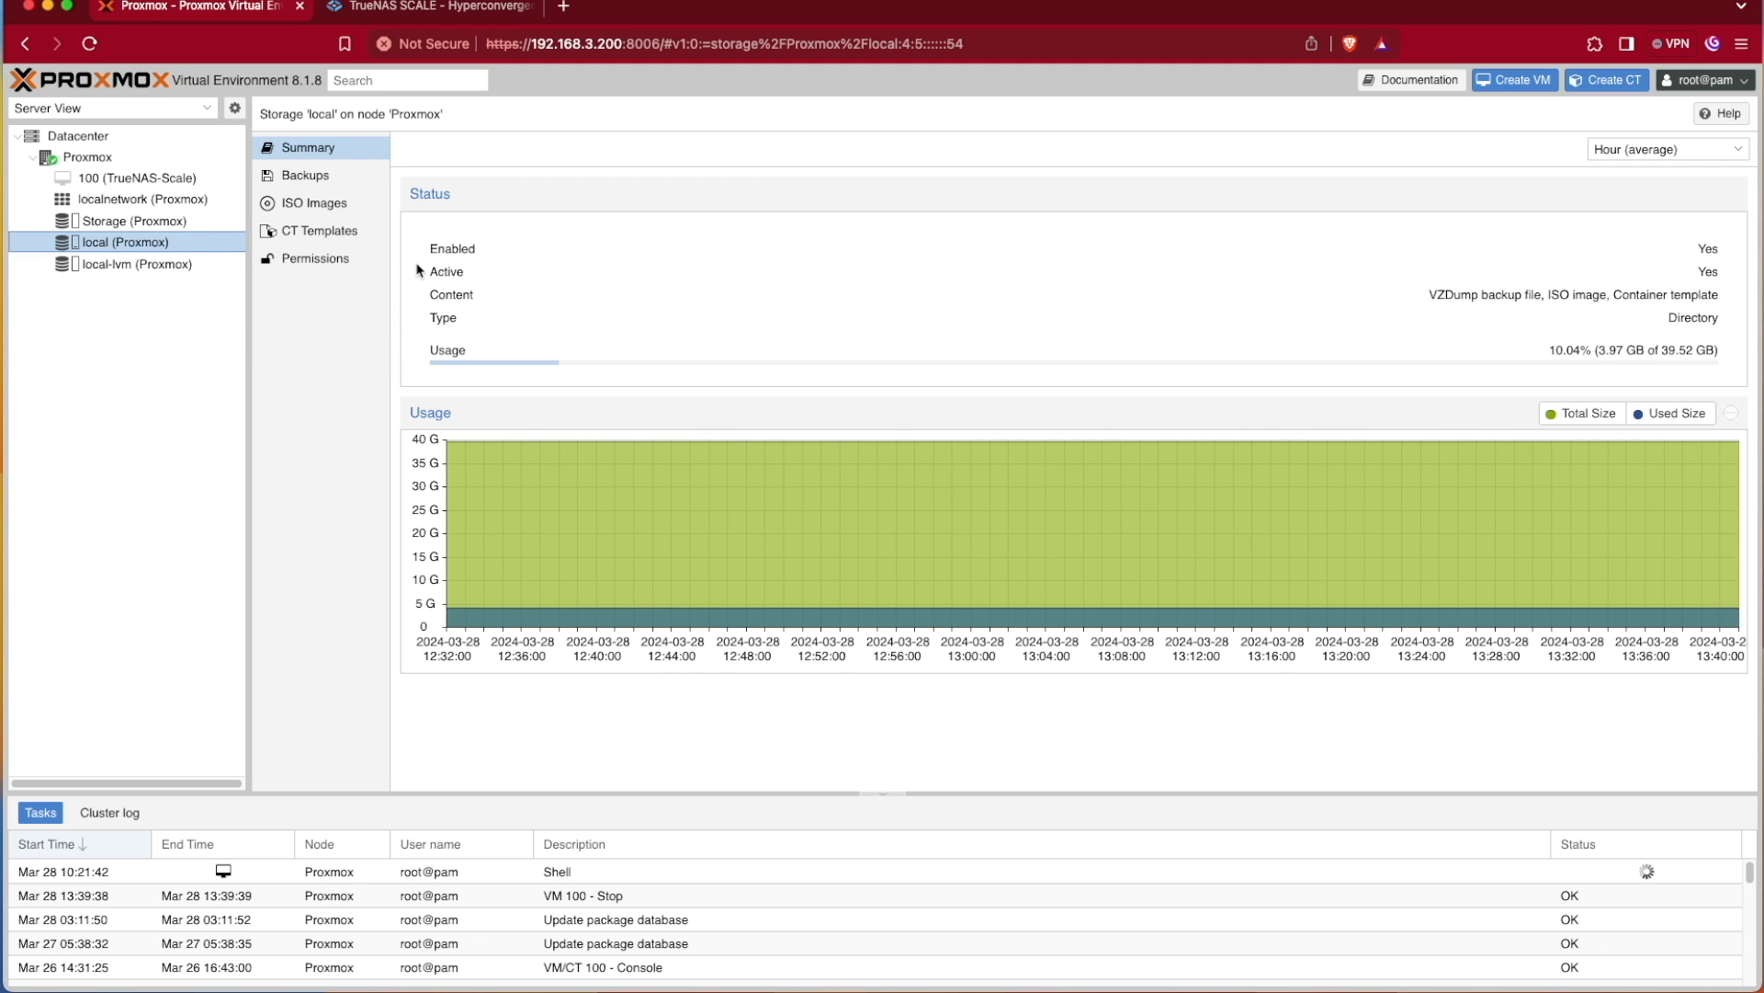
mouse_move(127, 220)
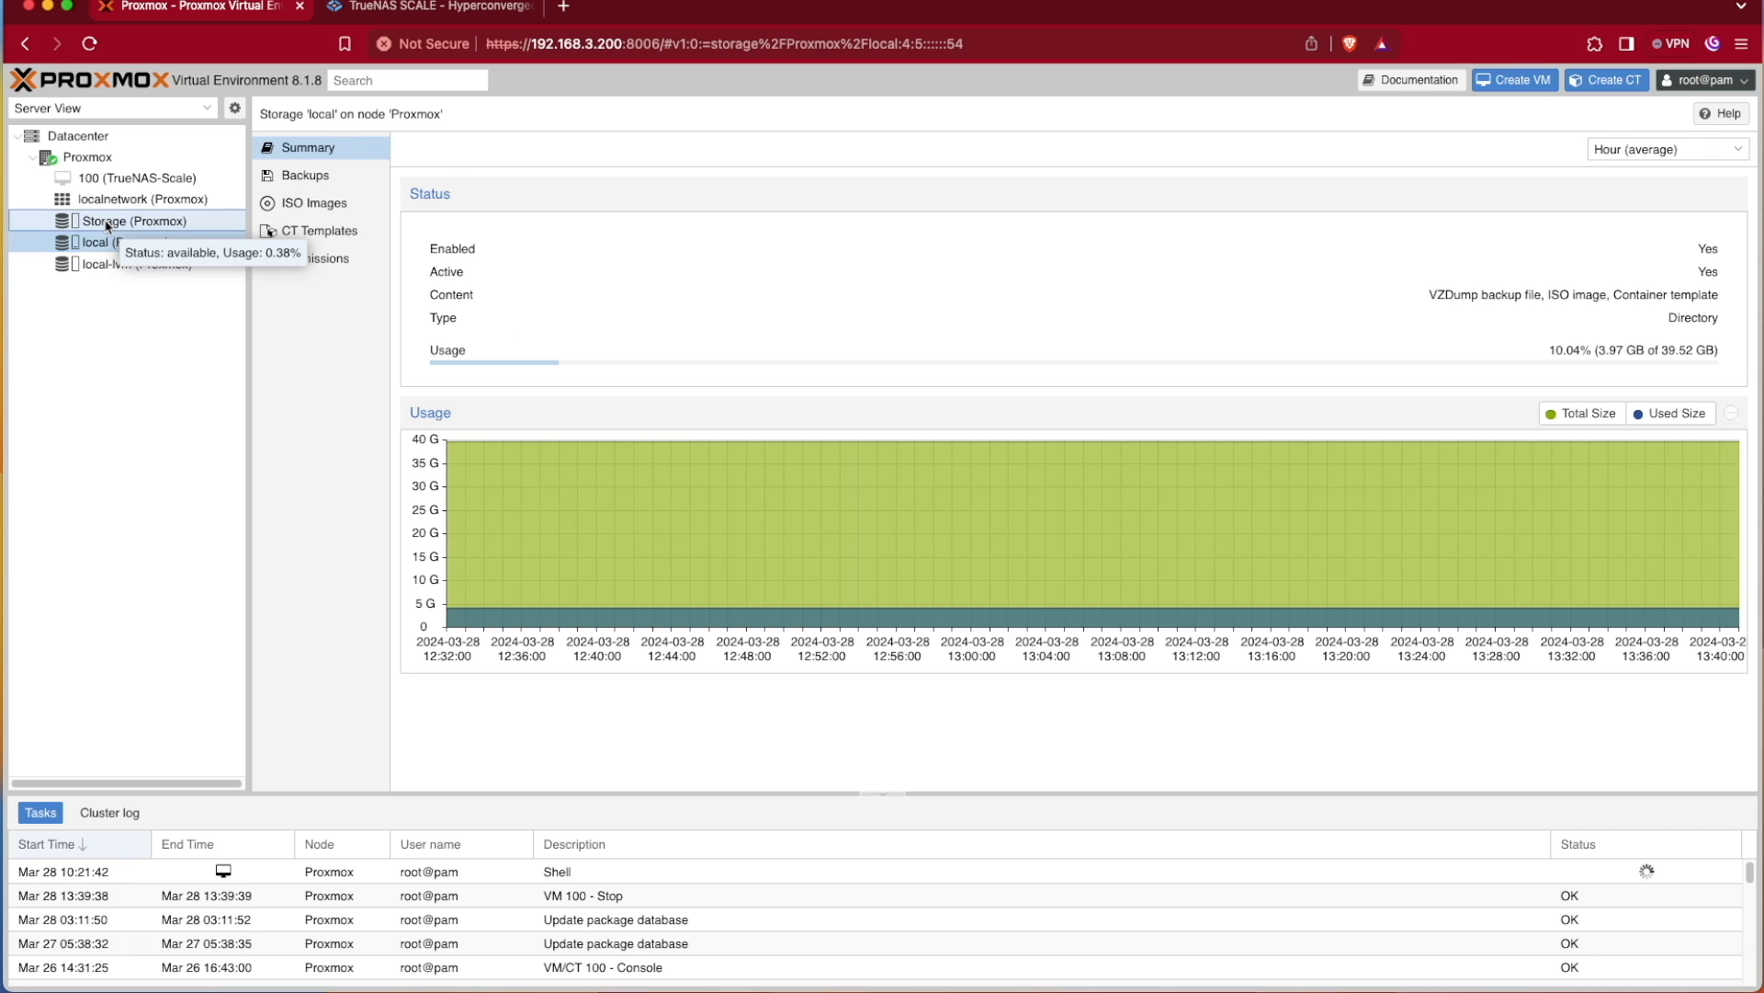
click(133, 221)
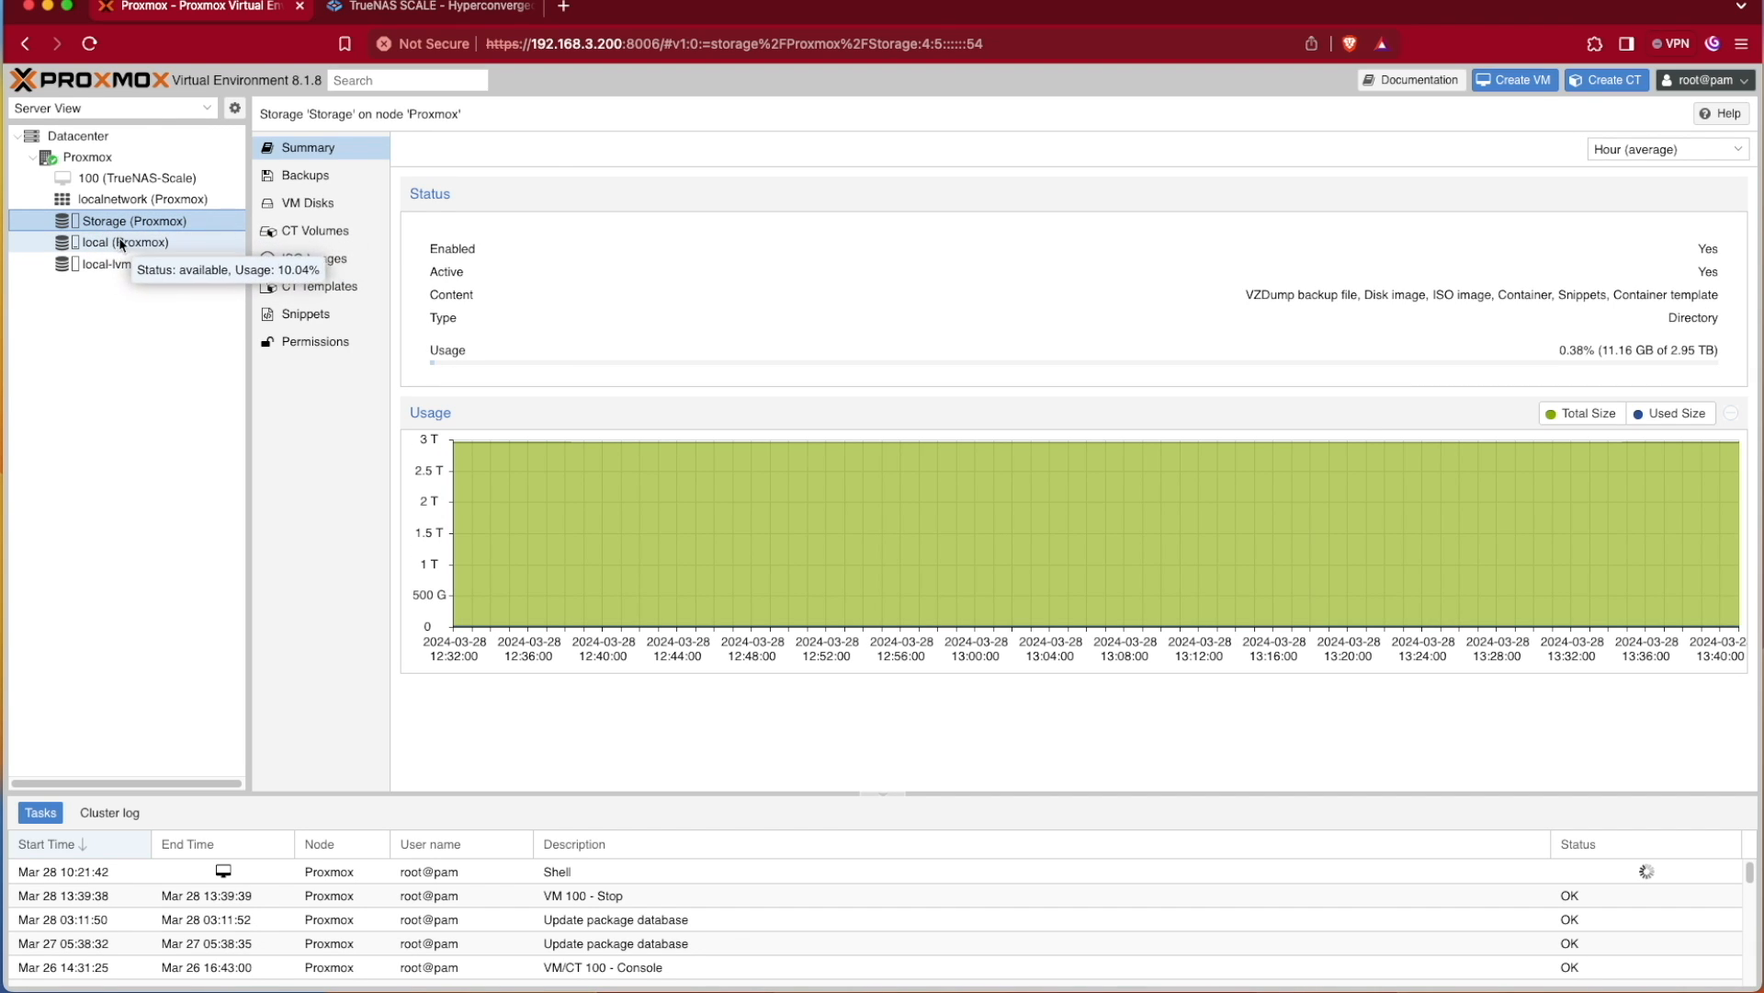
mouse_move(243, 242)
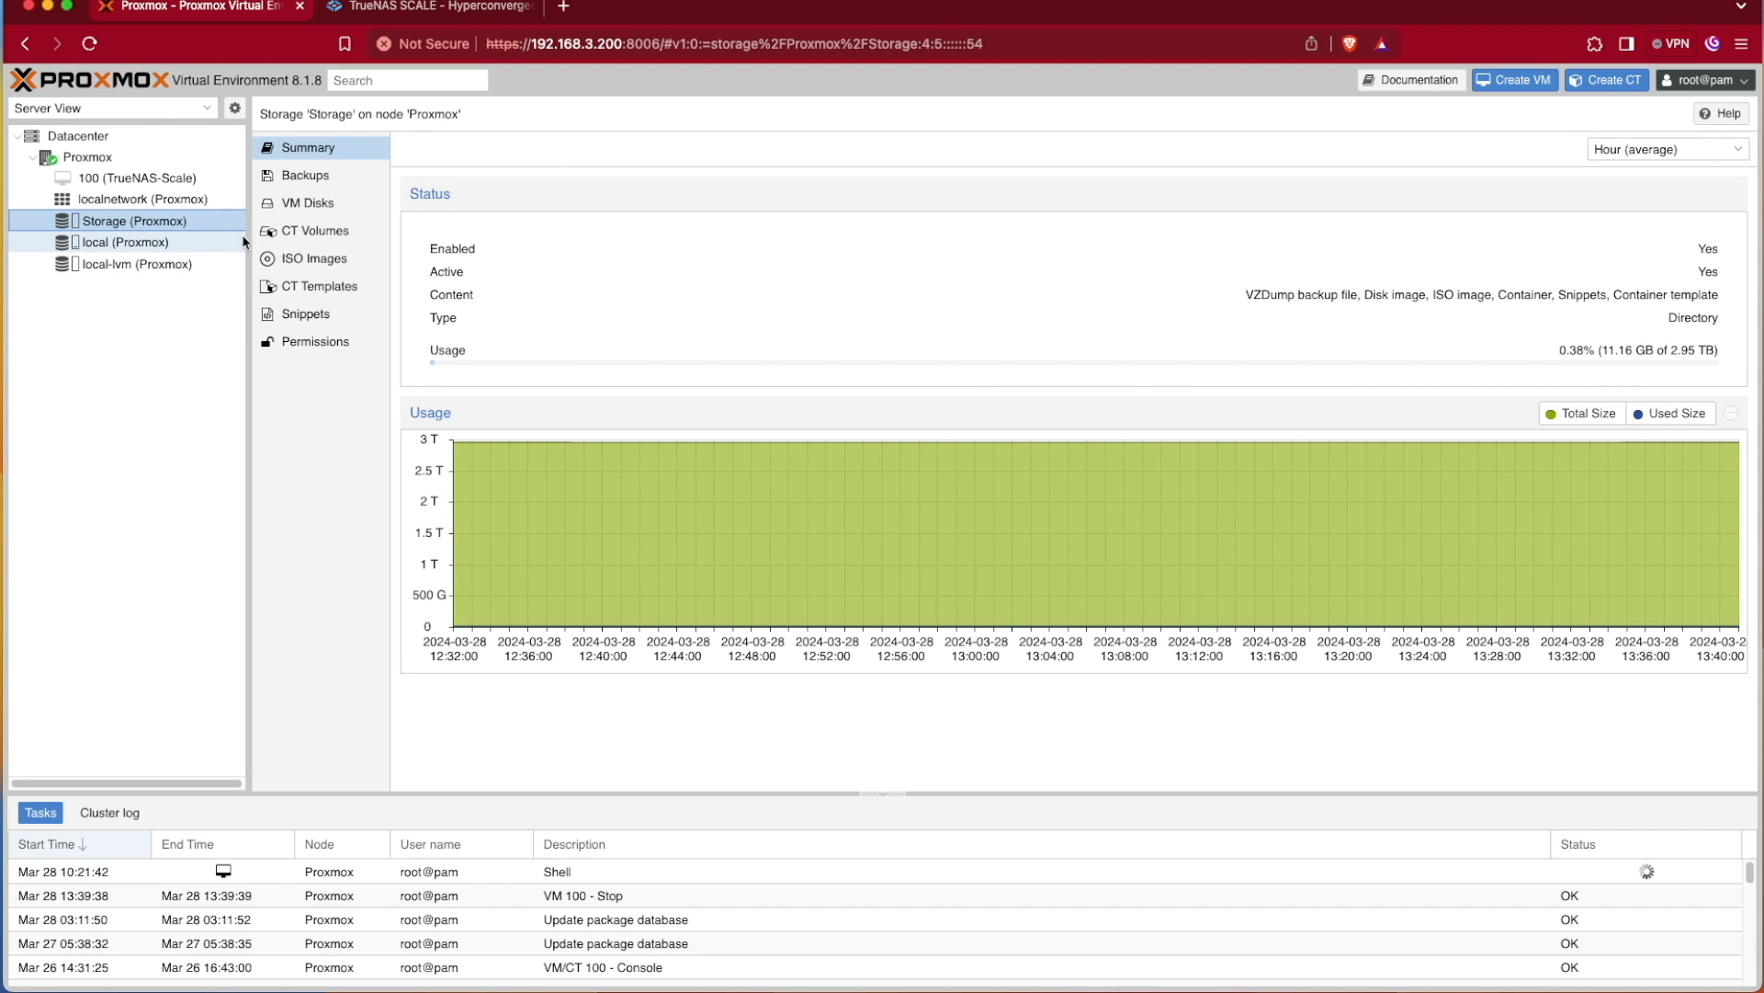
click(427, 7)
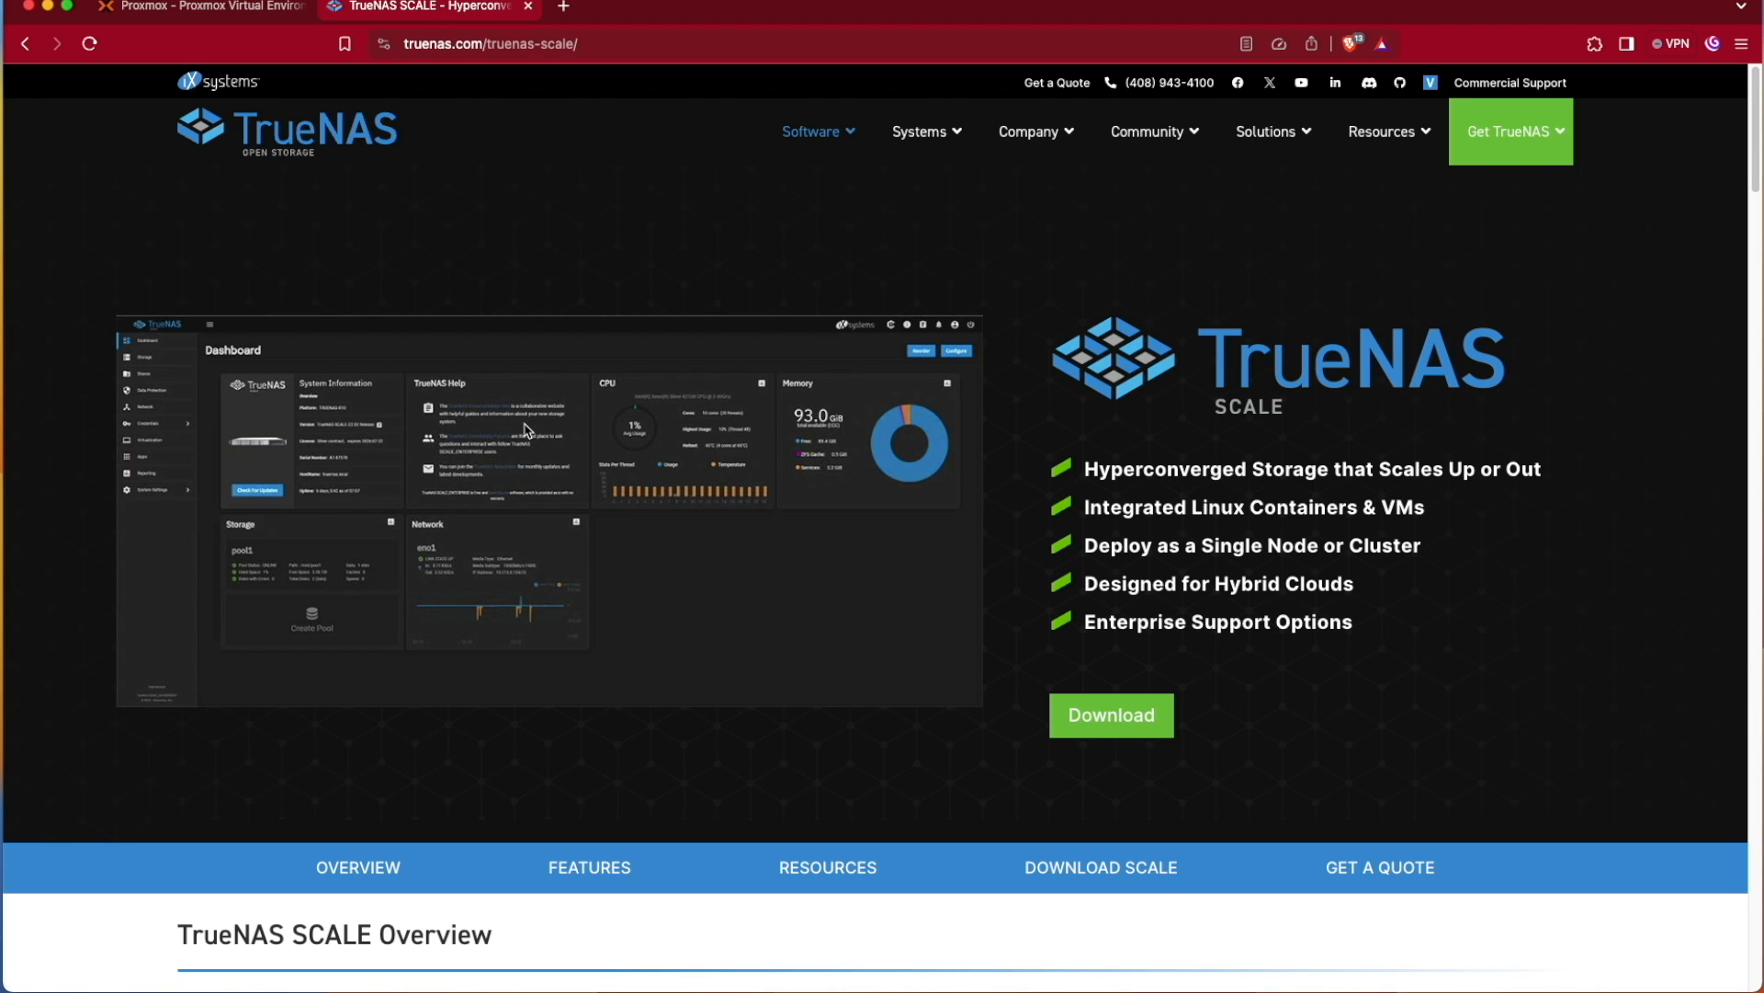
mouse_move(1009, 670)
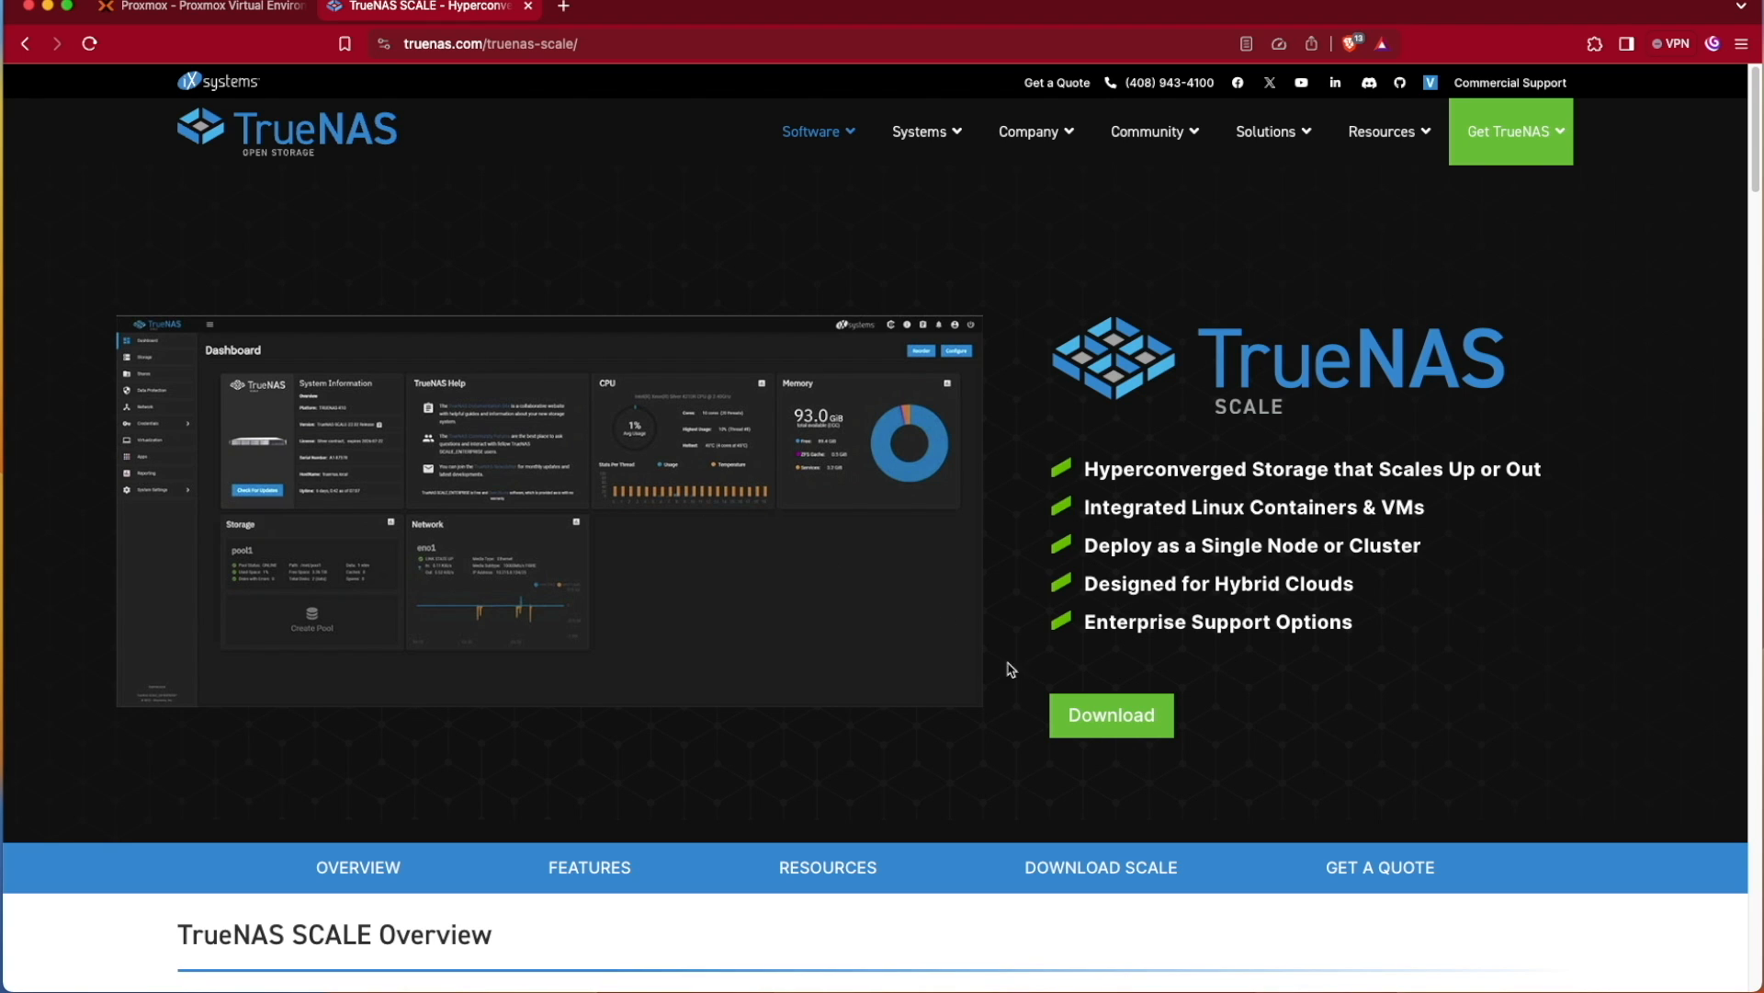
mouse_move(1111, 715)
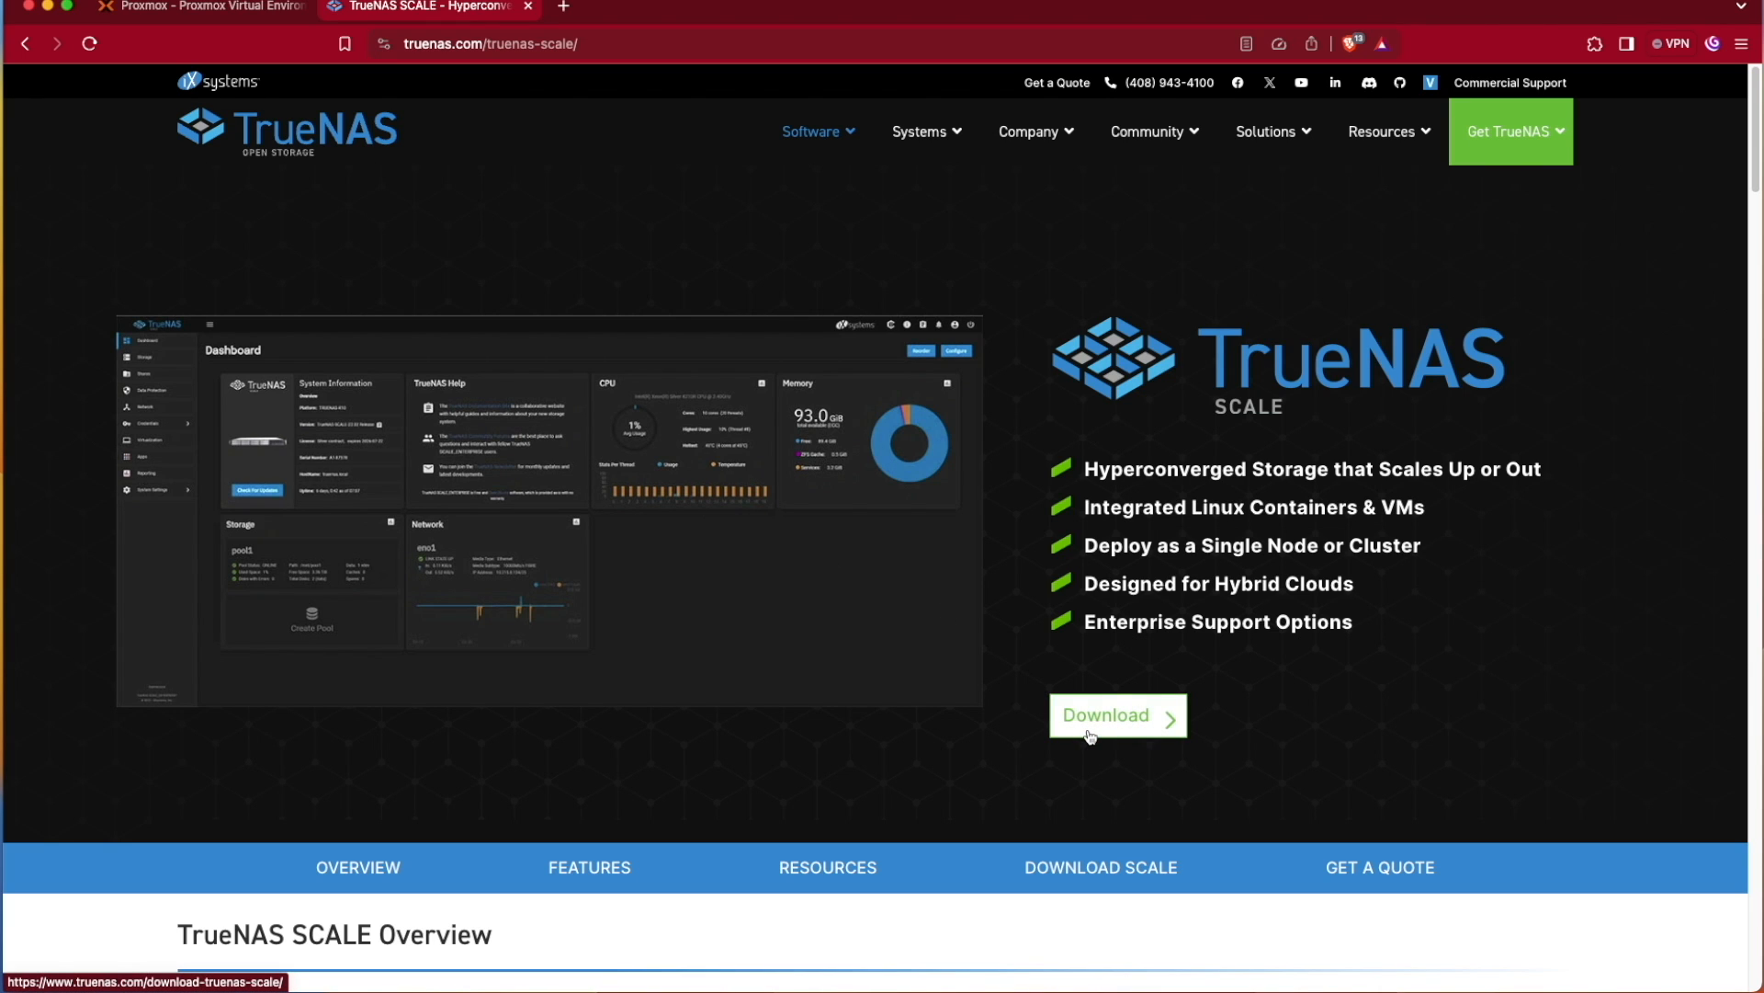
Open the TrueNAS SCALE download page and scroll down to the newsletter prompt
click(1114, 714)
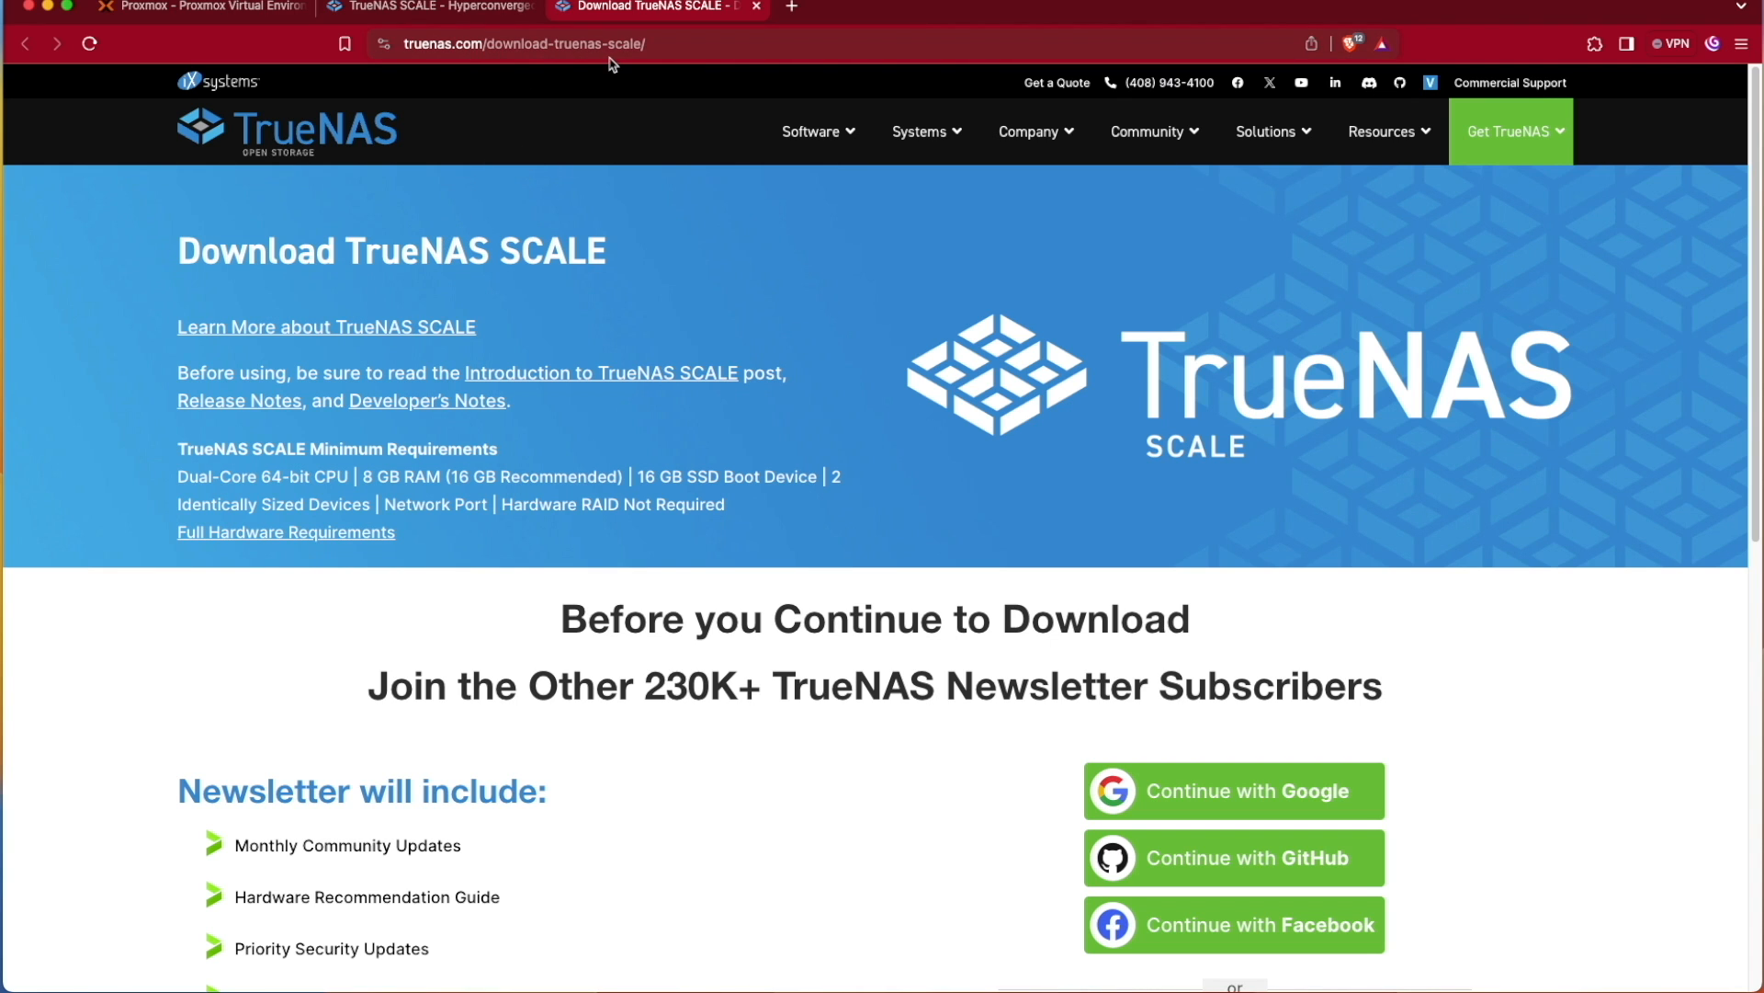
scroll(down, 3)
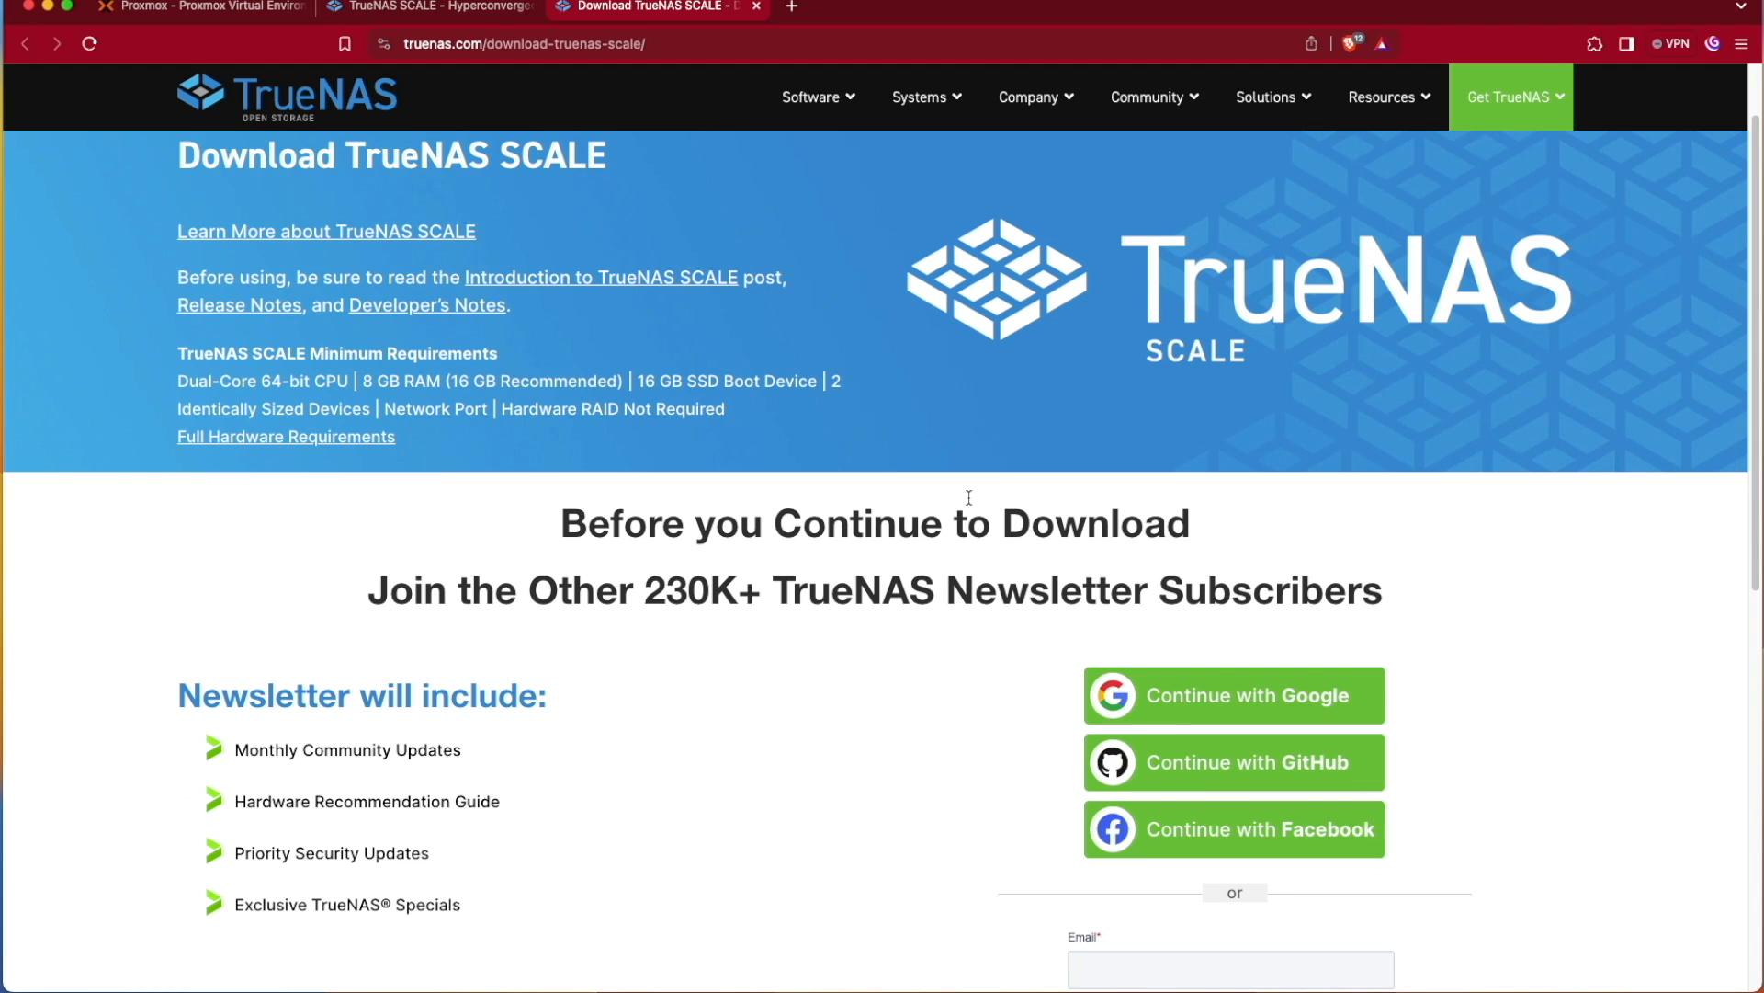
scroll(down, 3)
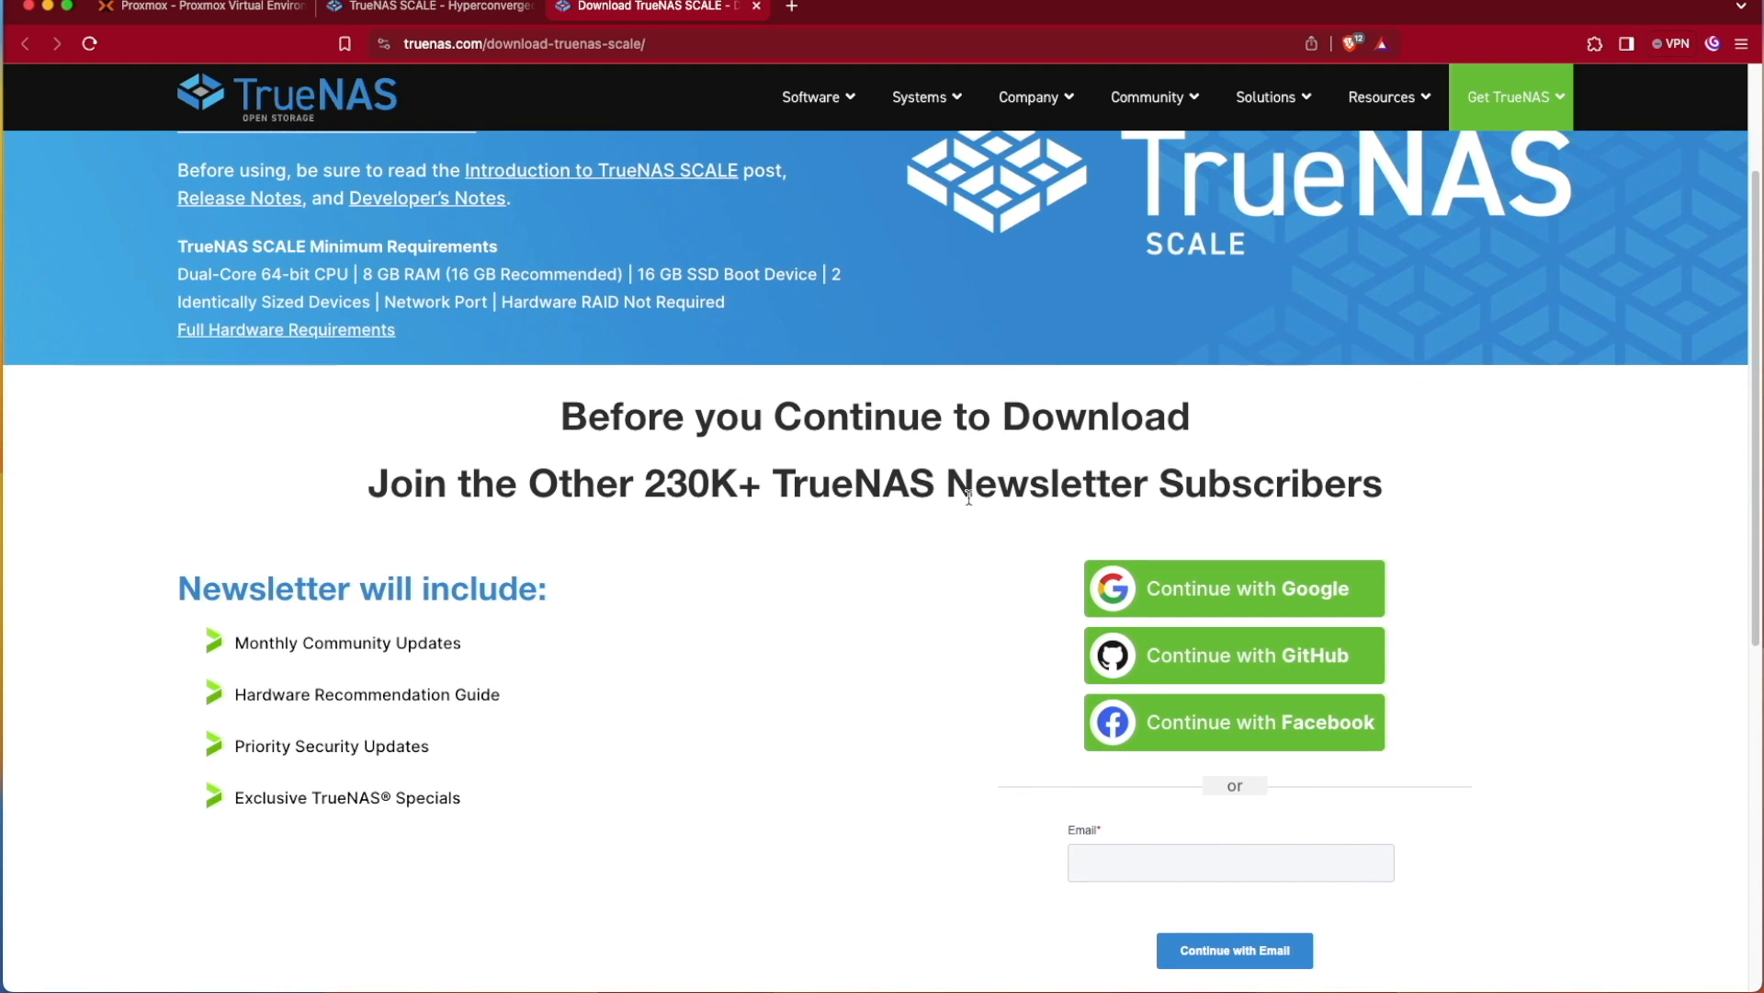
scroll(down, 3)
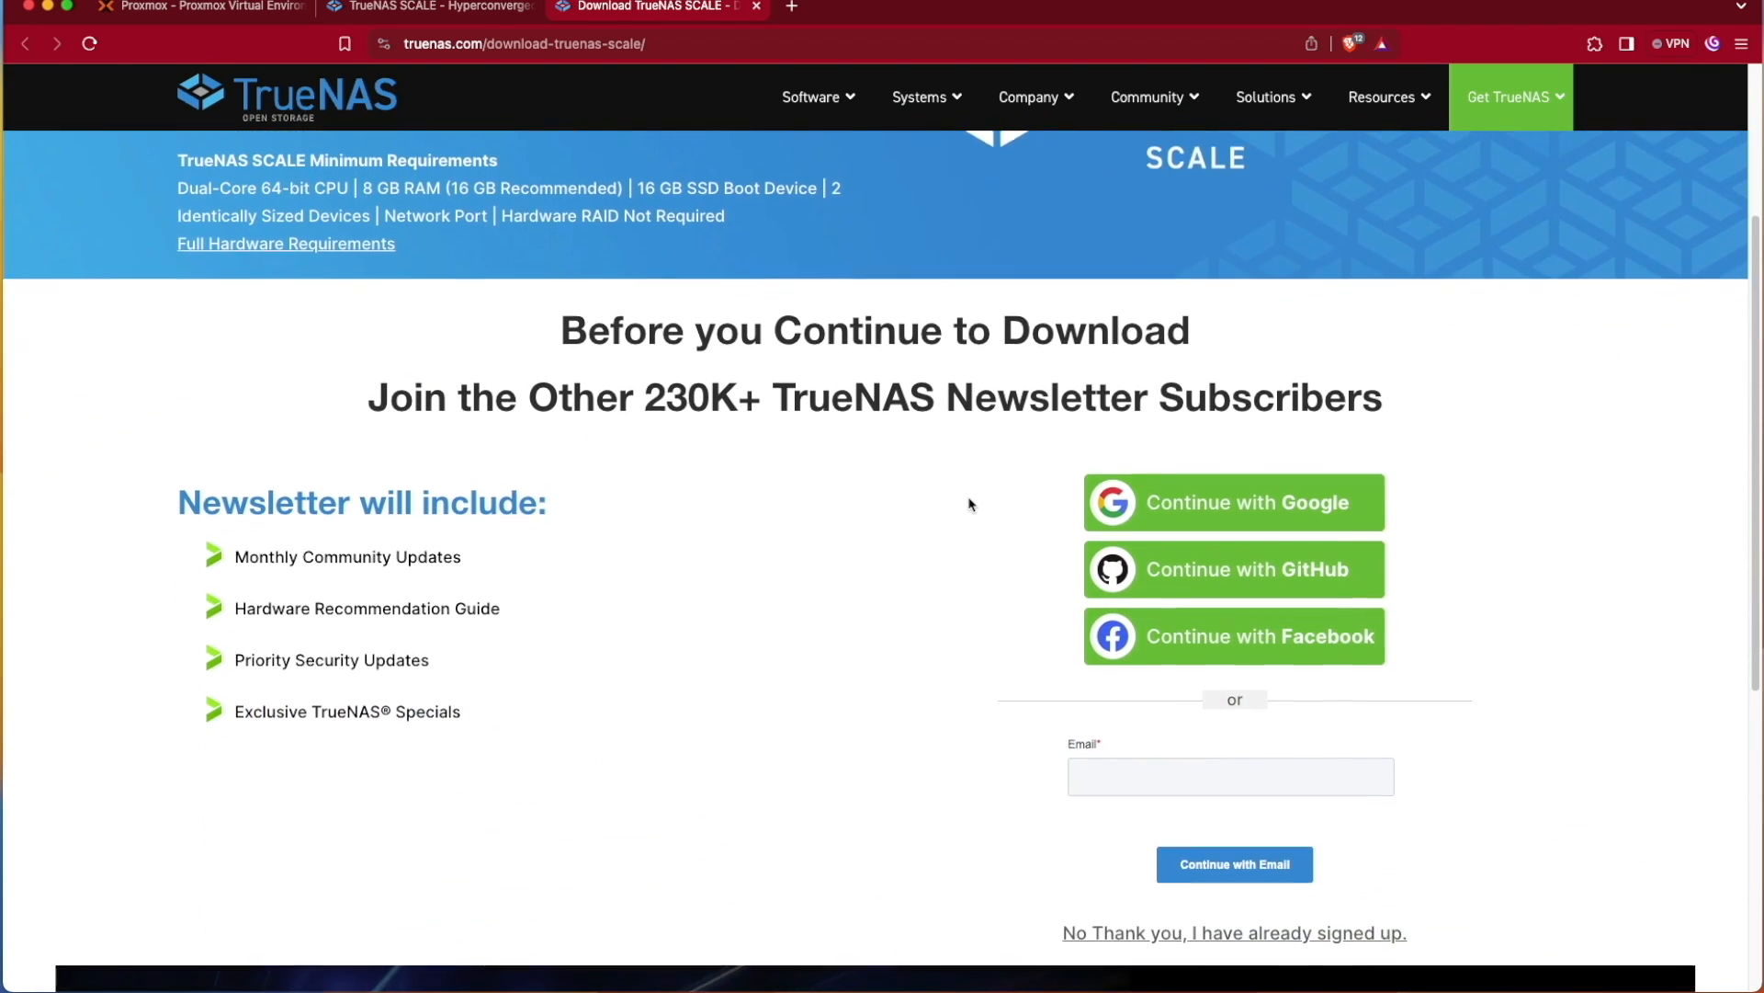
scroll(down, 3)
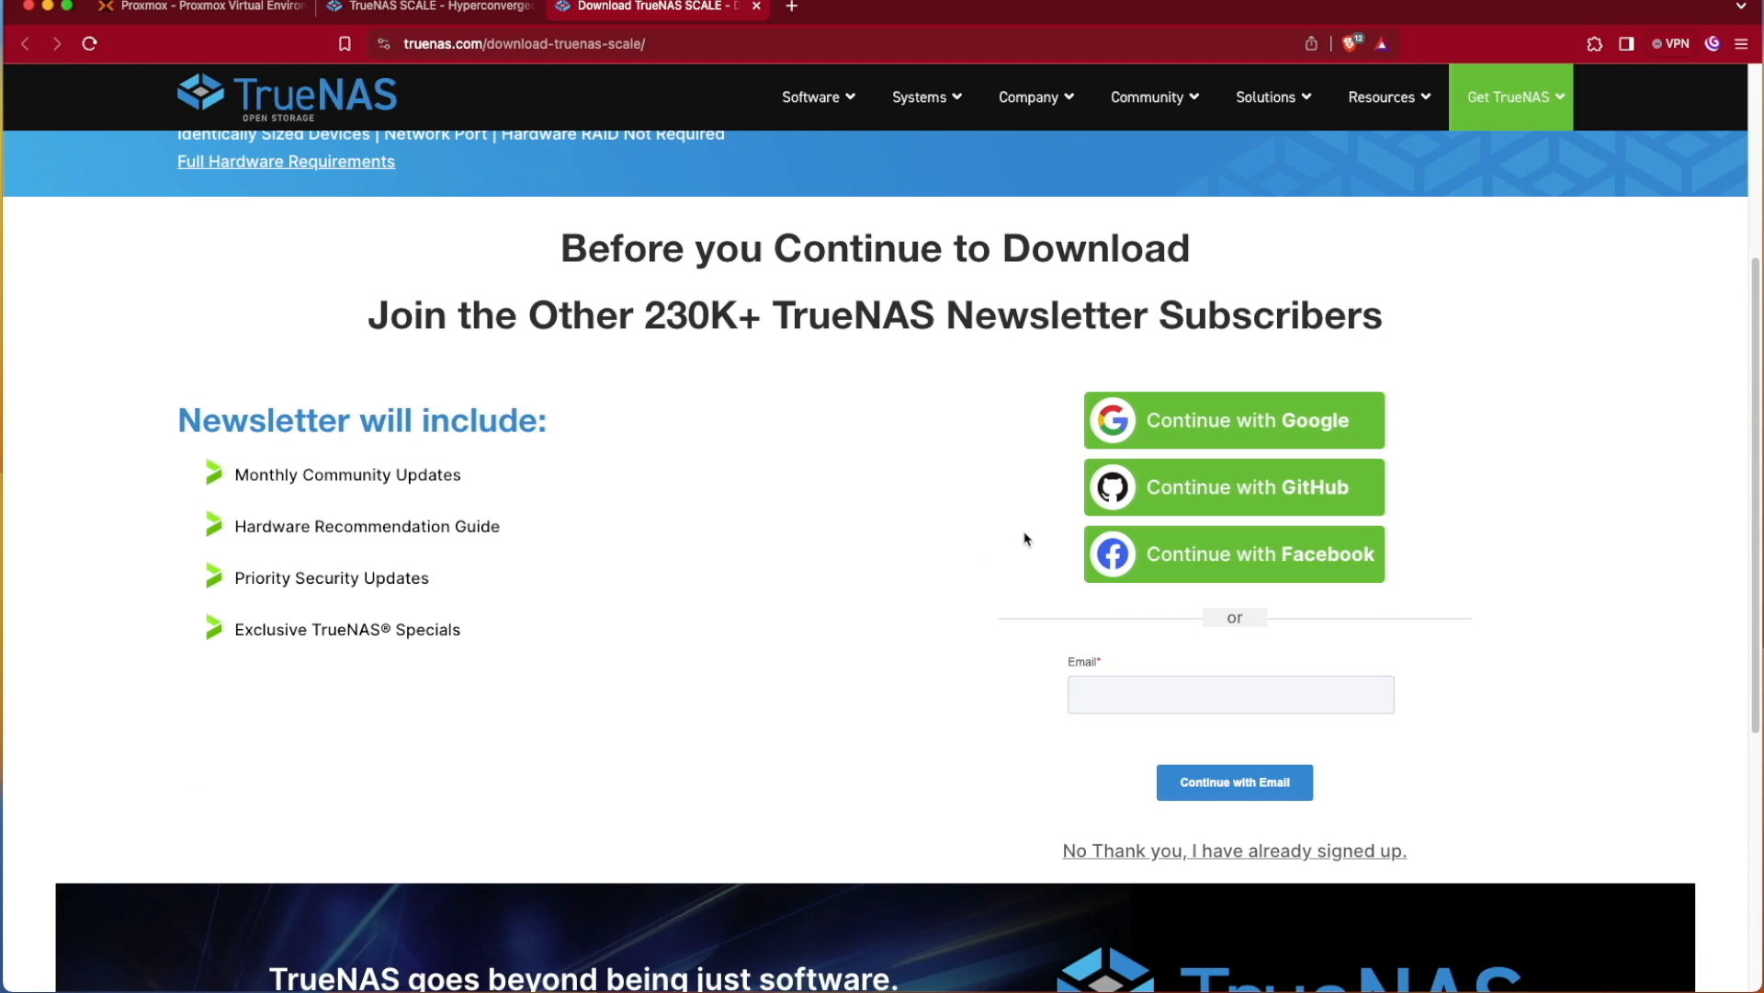
mouse_move(1338, 499)
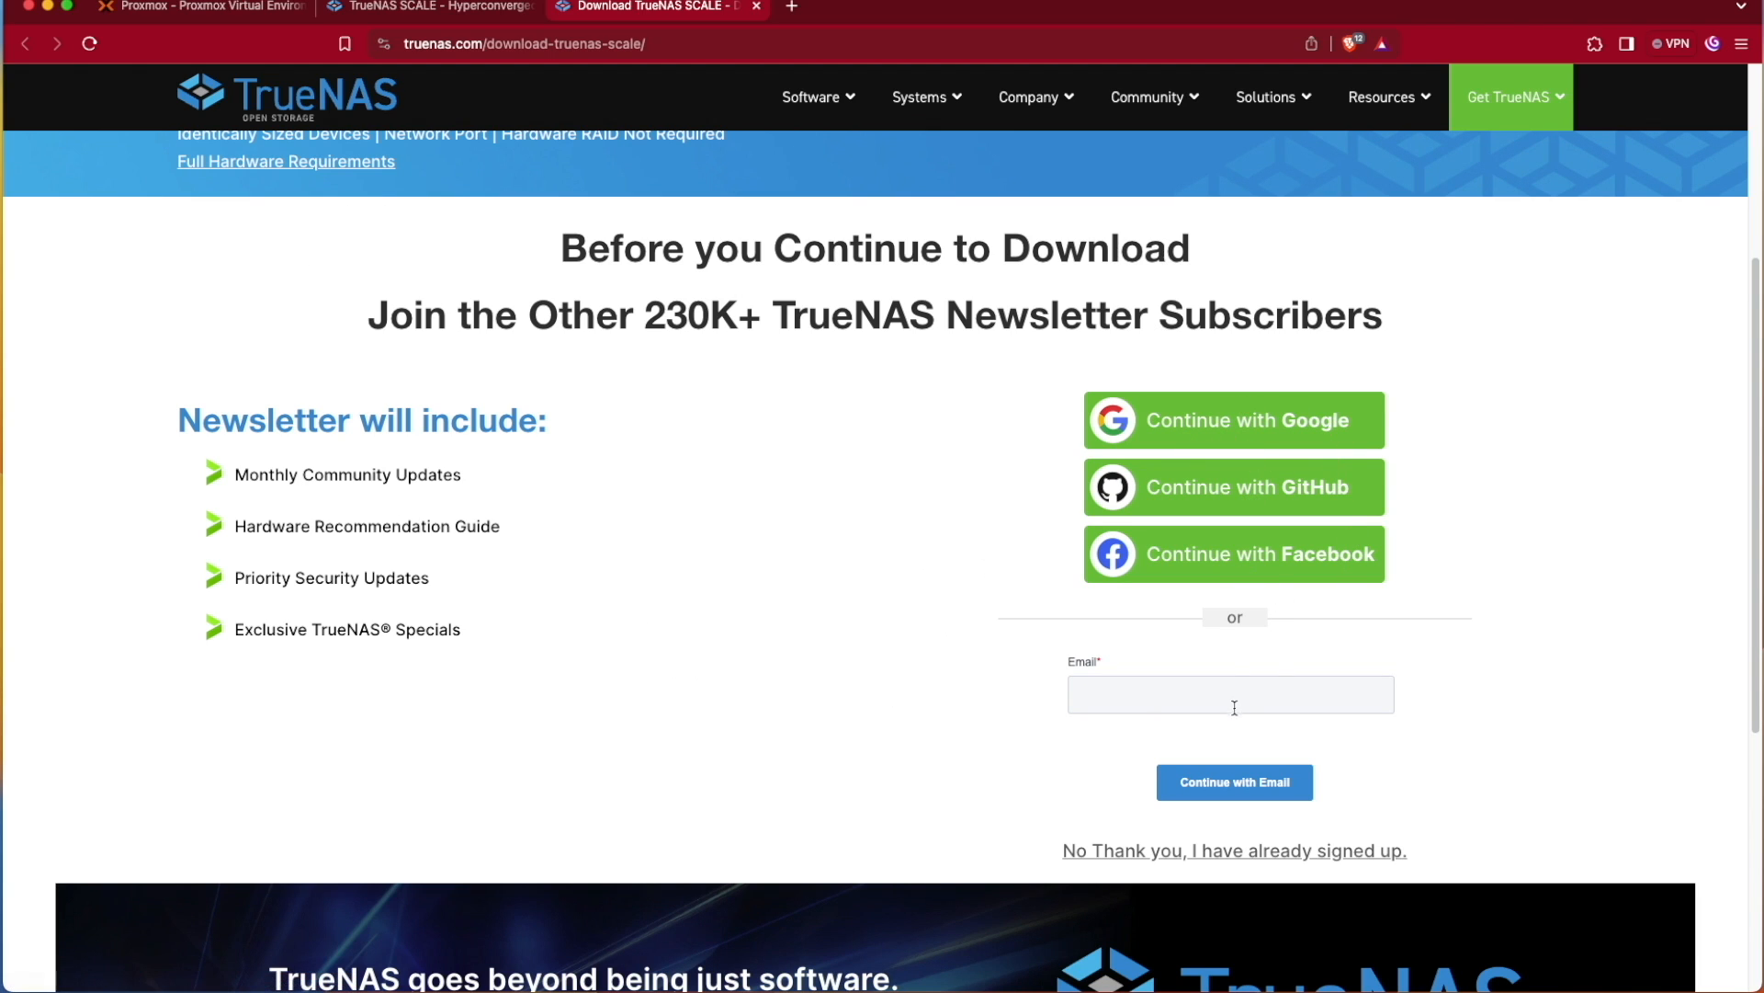
mouse_move(1239, 802)
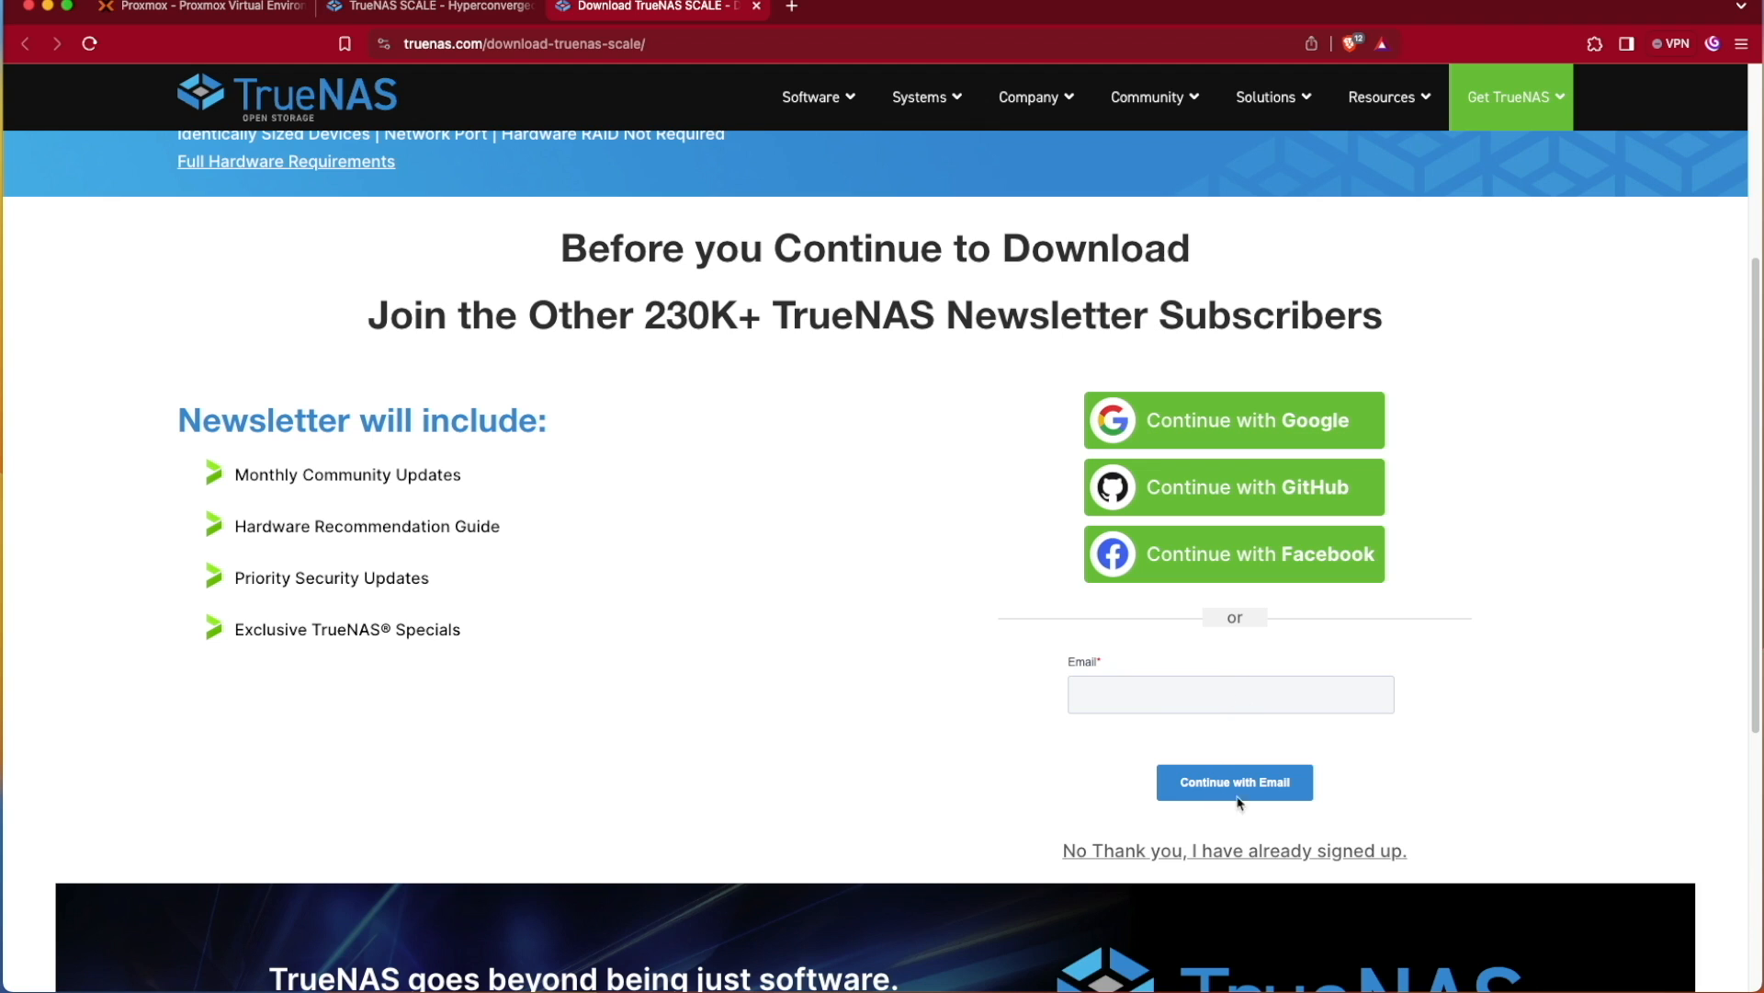
mouse_move(1170, 861)
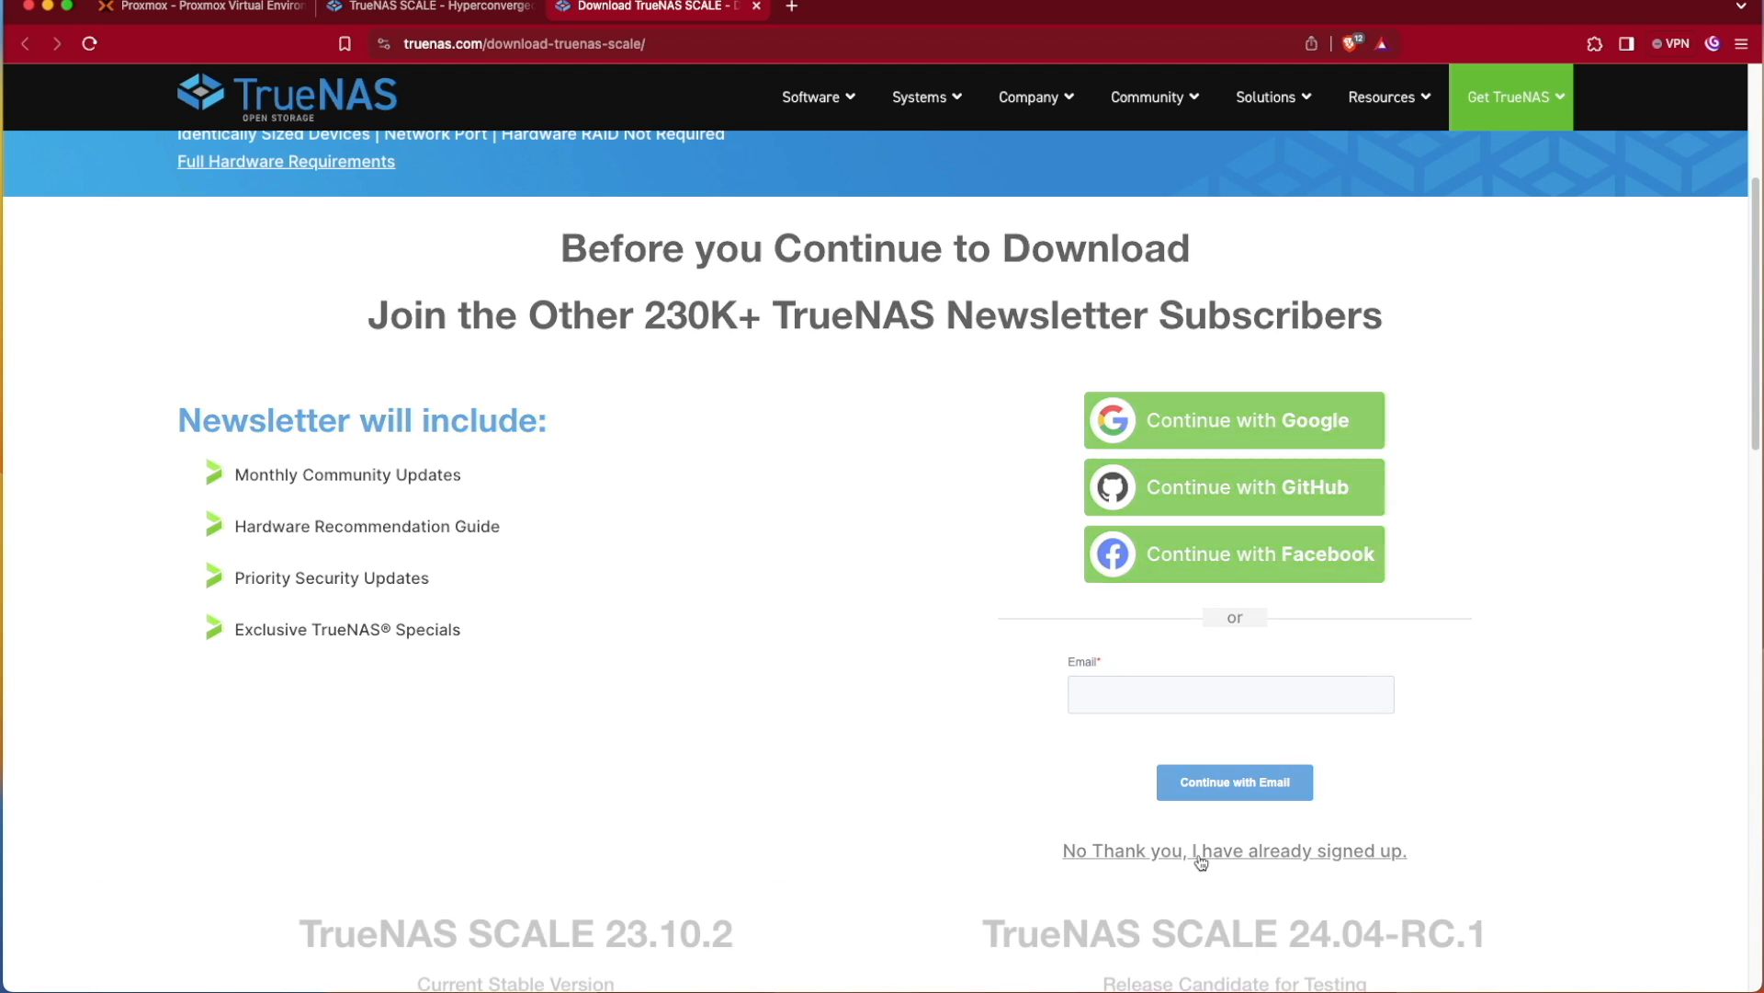
Skip the newsletter prompt and copy the stable SCALE 23.10.2 download link for Proxmox
click(1233, 851)
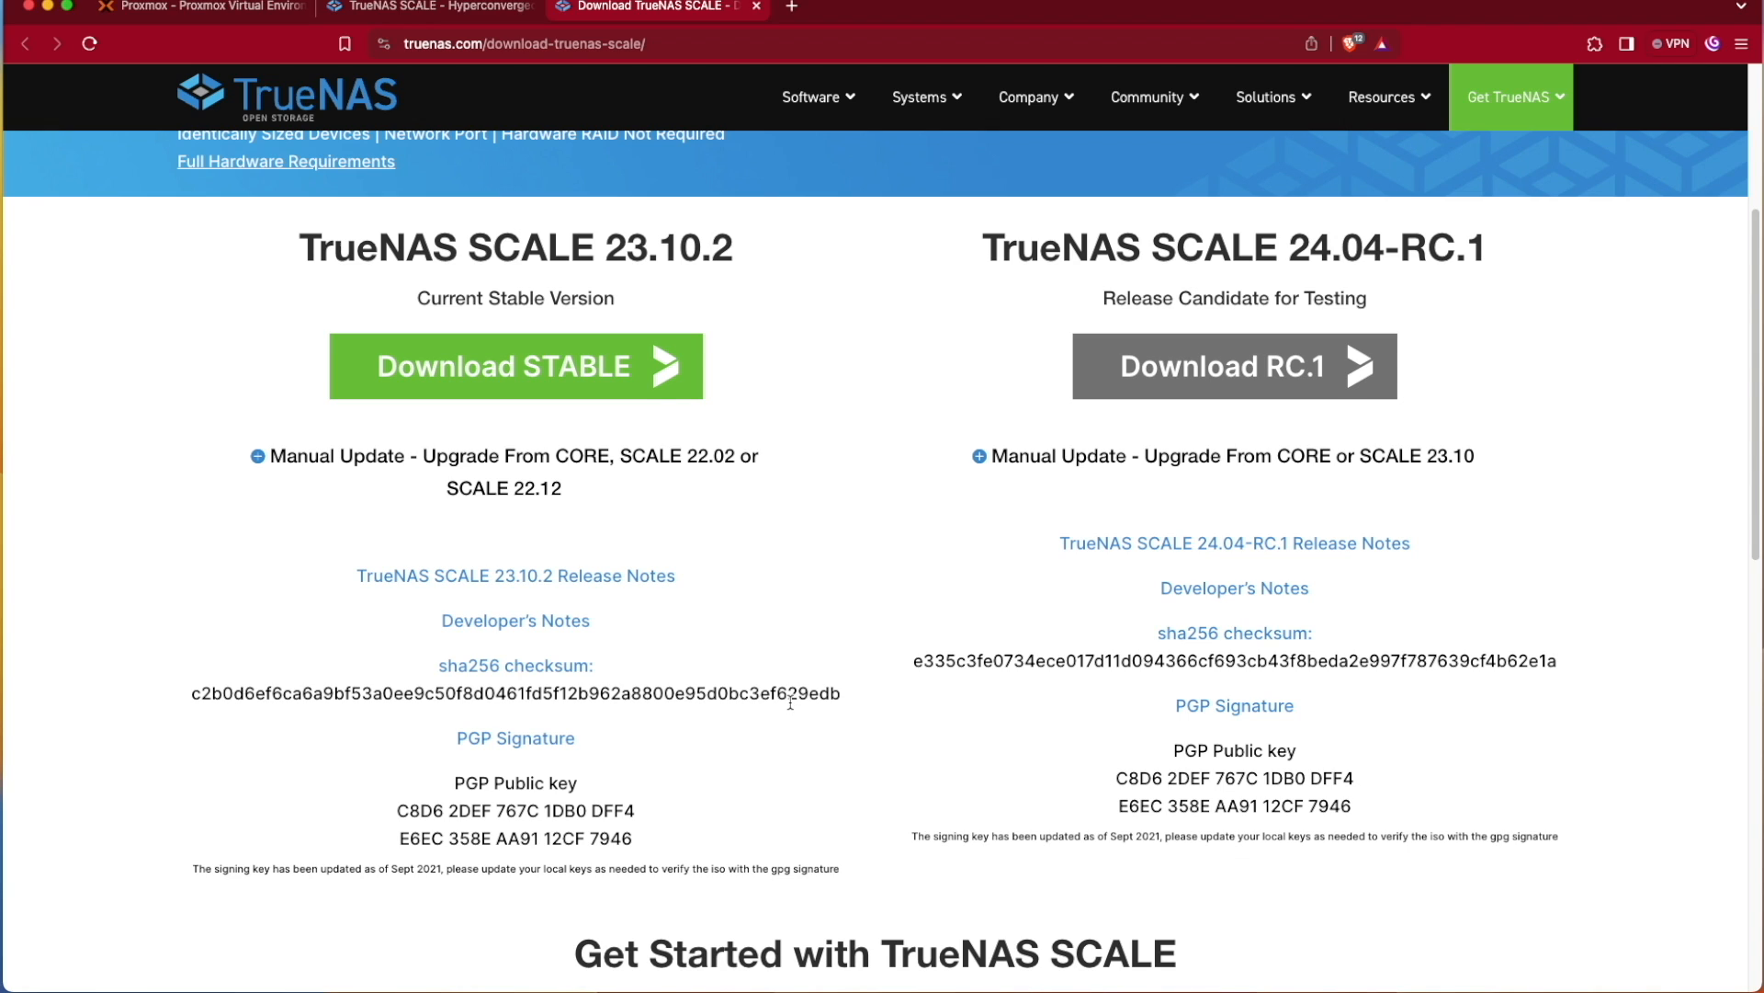
mouse_move(594, 408)
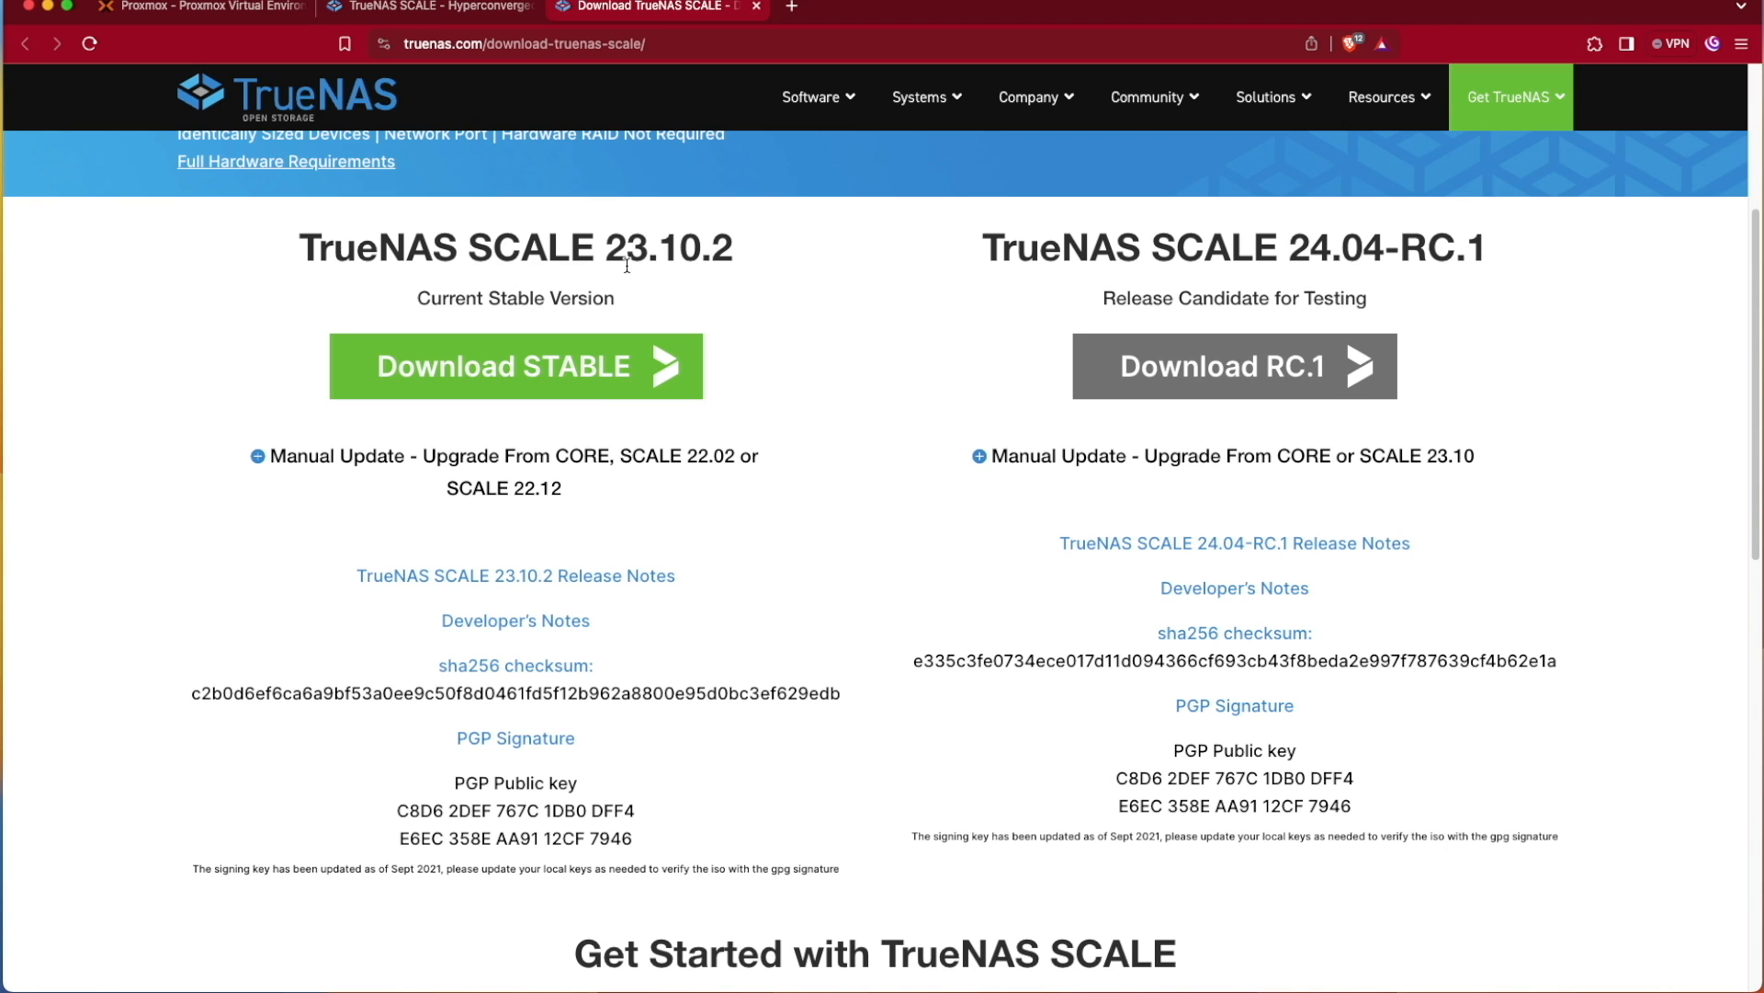
mouse_move(1319, 264)
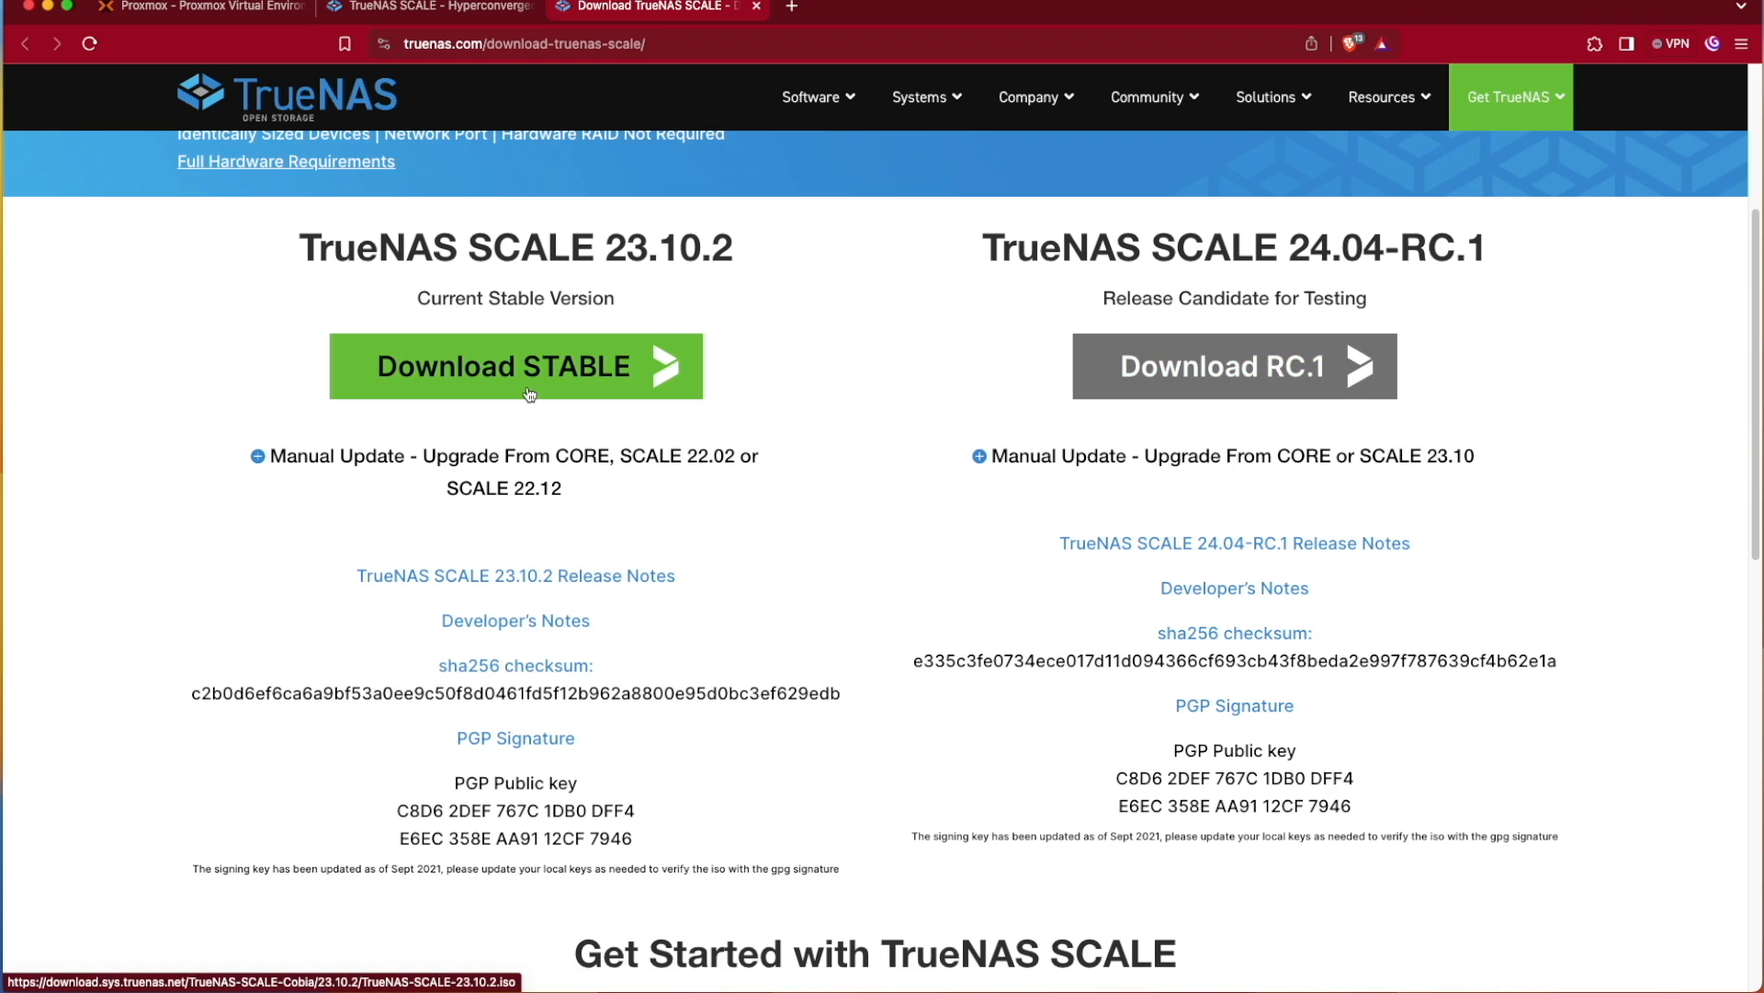
mouse_move(422, 369)
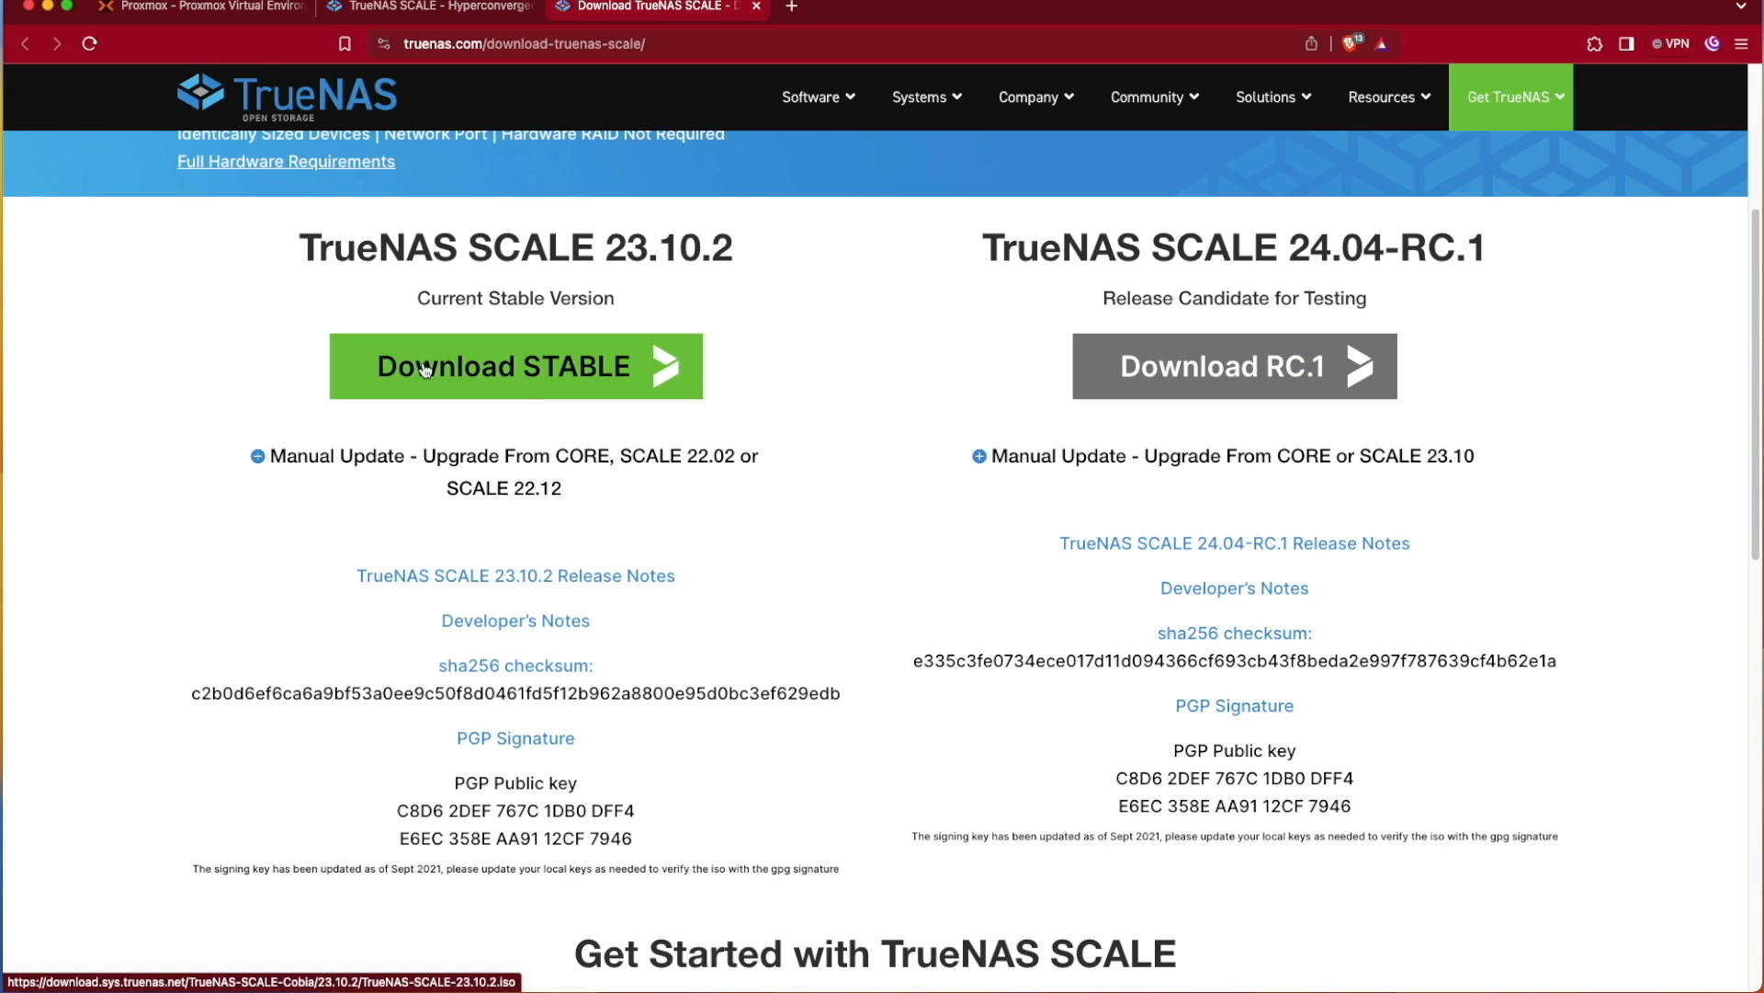
mouse_move(478, 388)
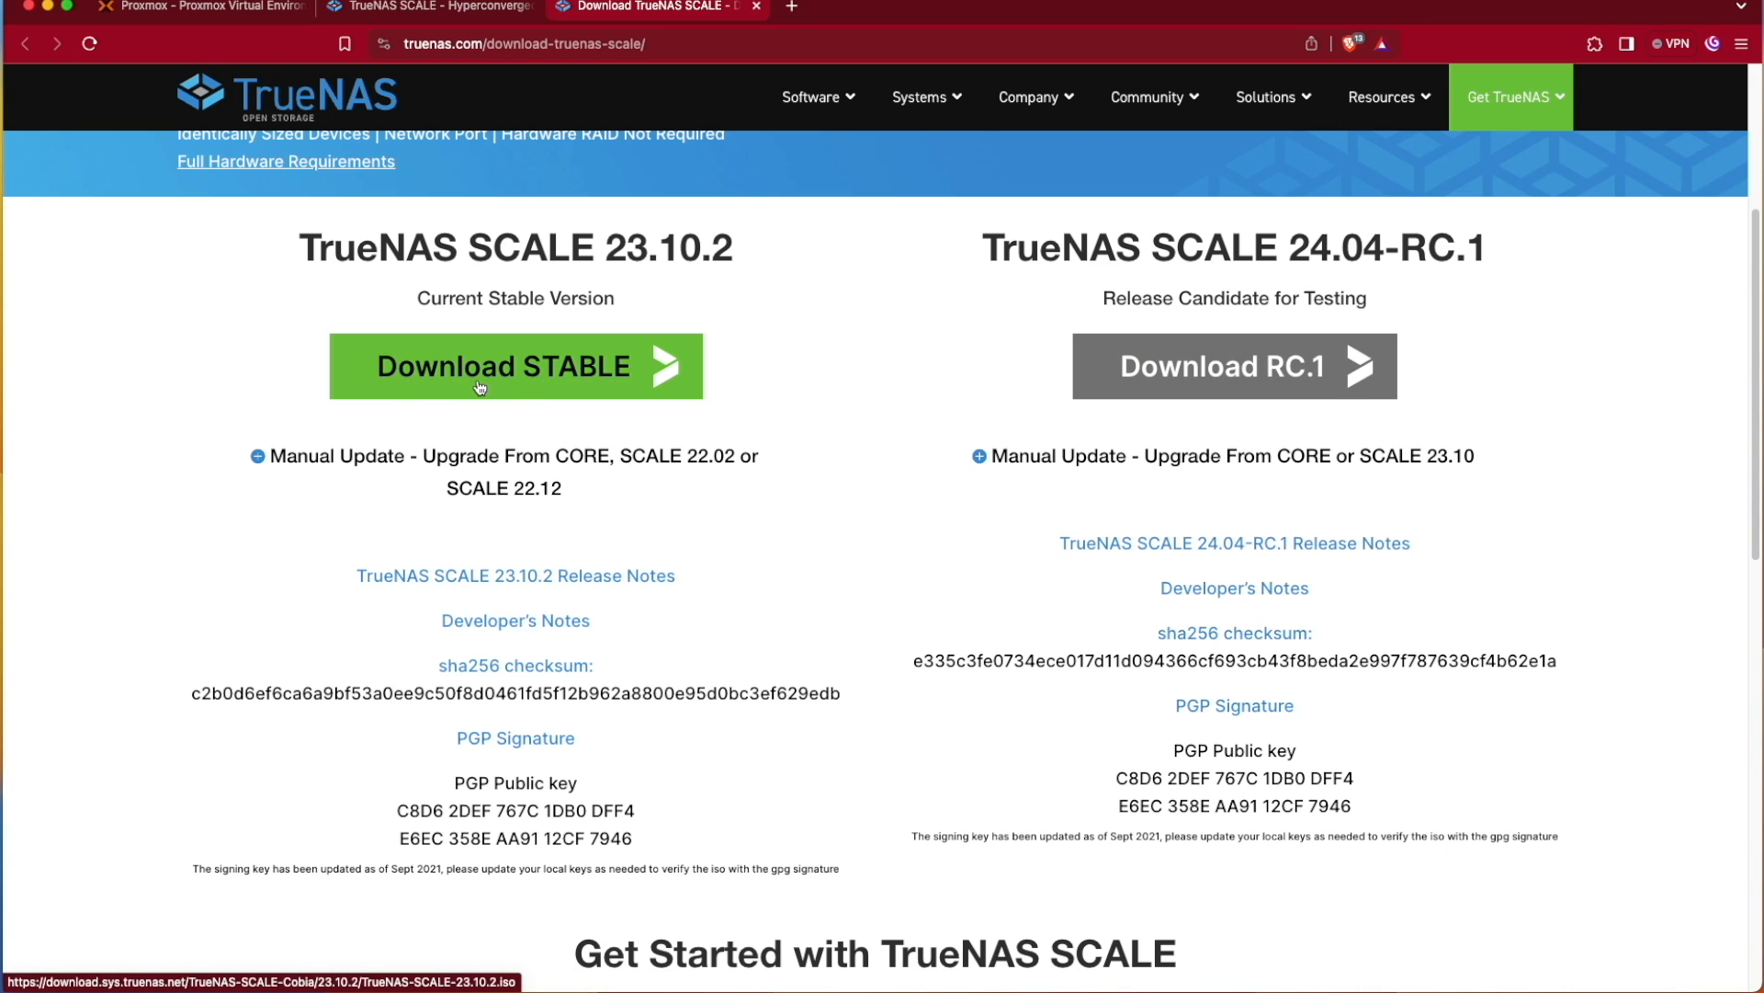
right_click(513, 366)
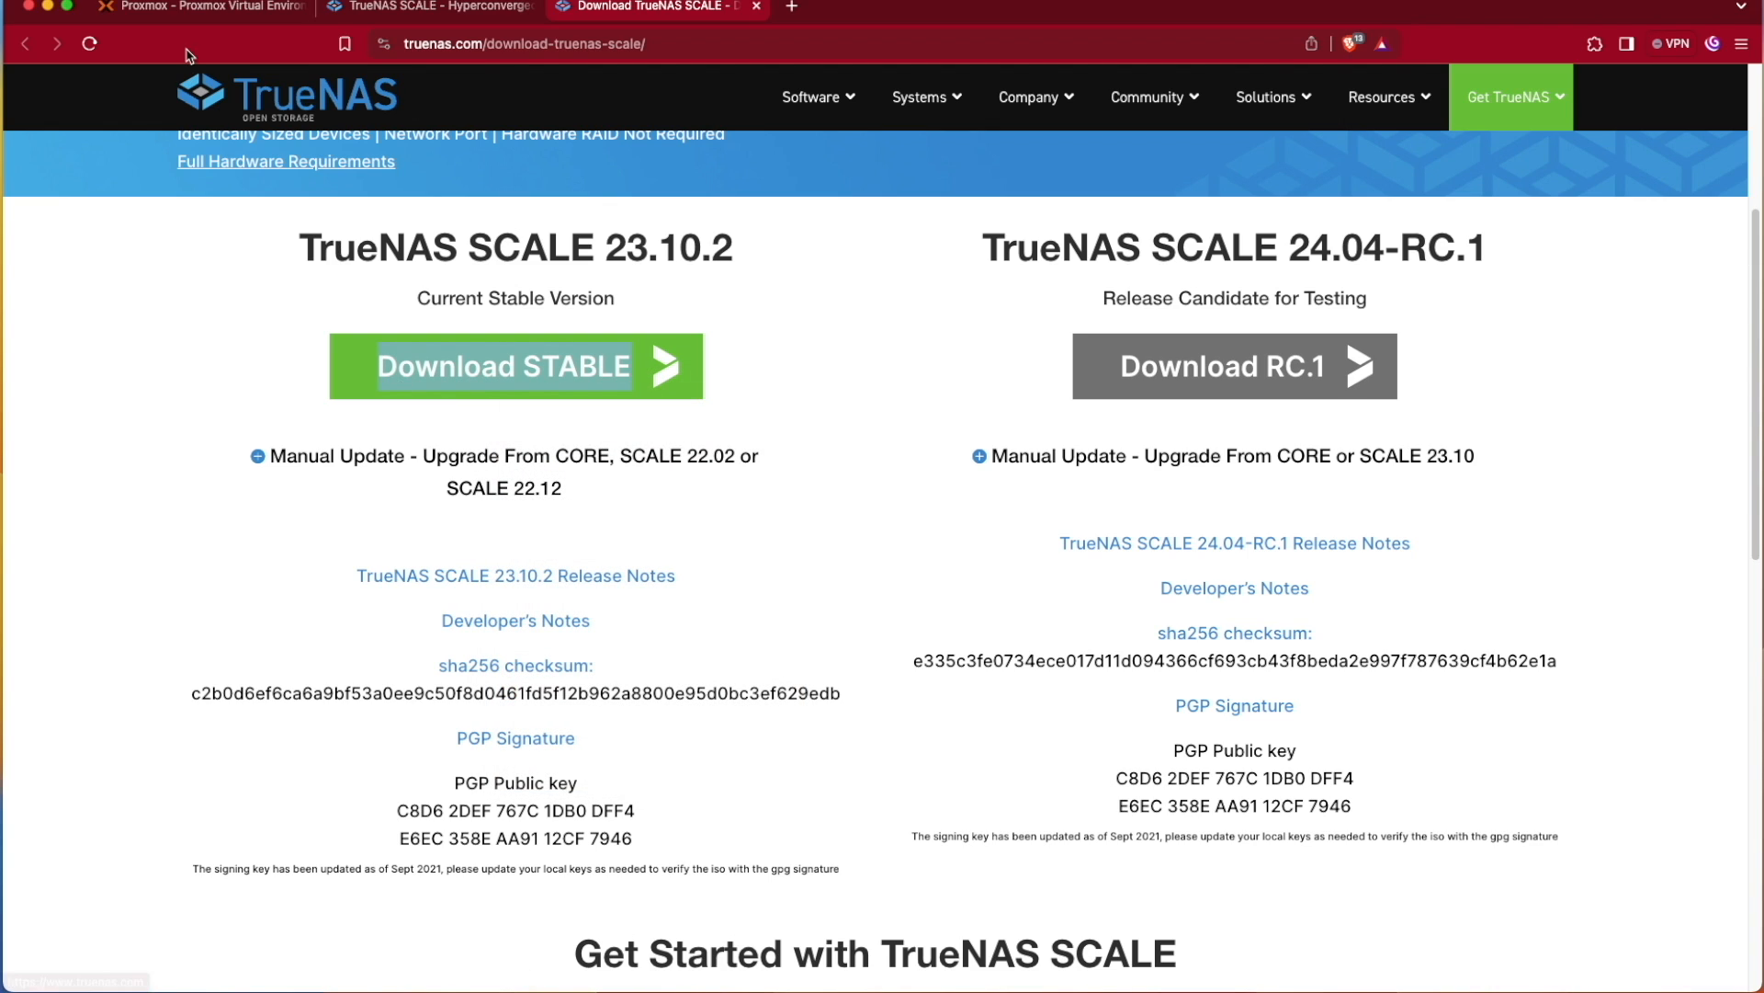
click(200, 7)
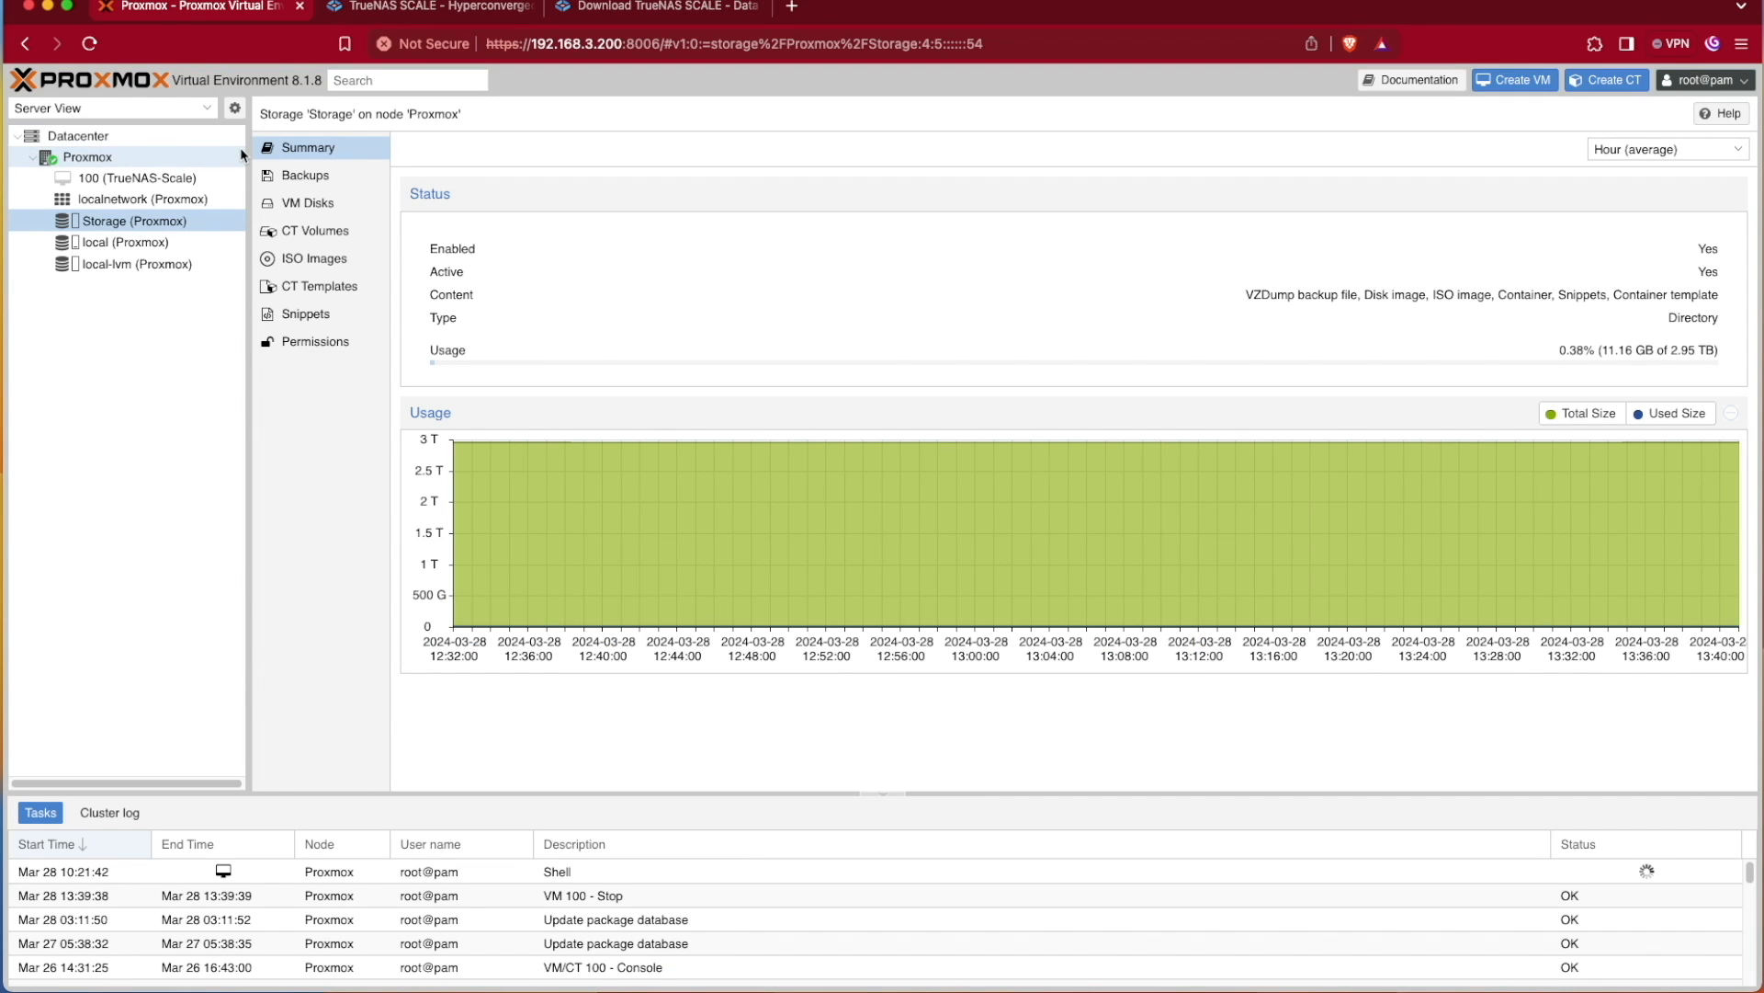
Query the pasted TrueNAS 23.10.2 ISO URL (1.48 GiB) on Storage with SHA-256 hashing
click(315, 258)
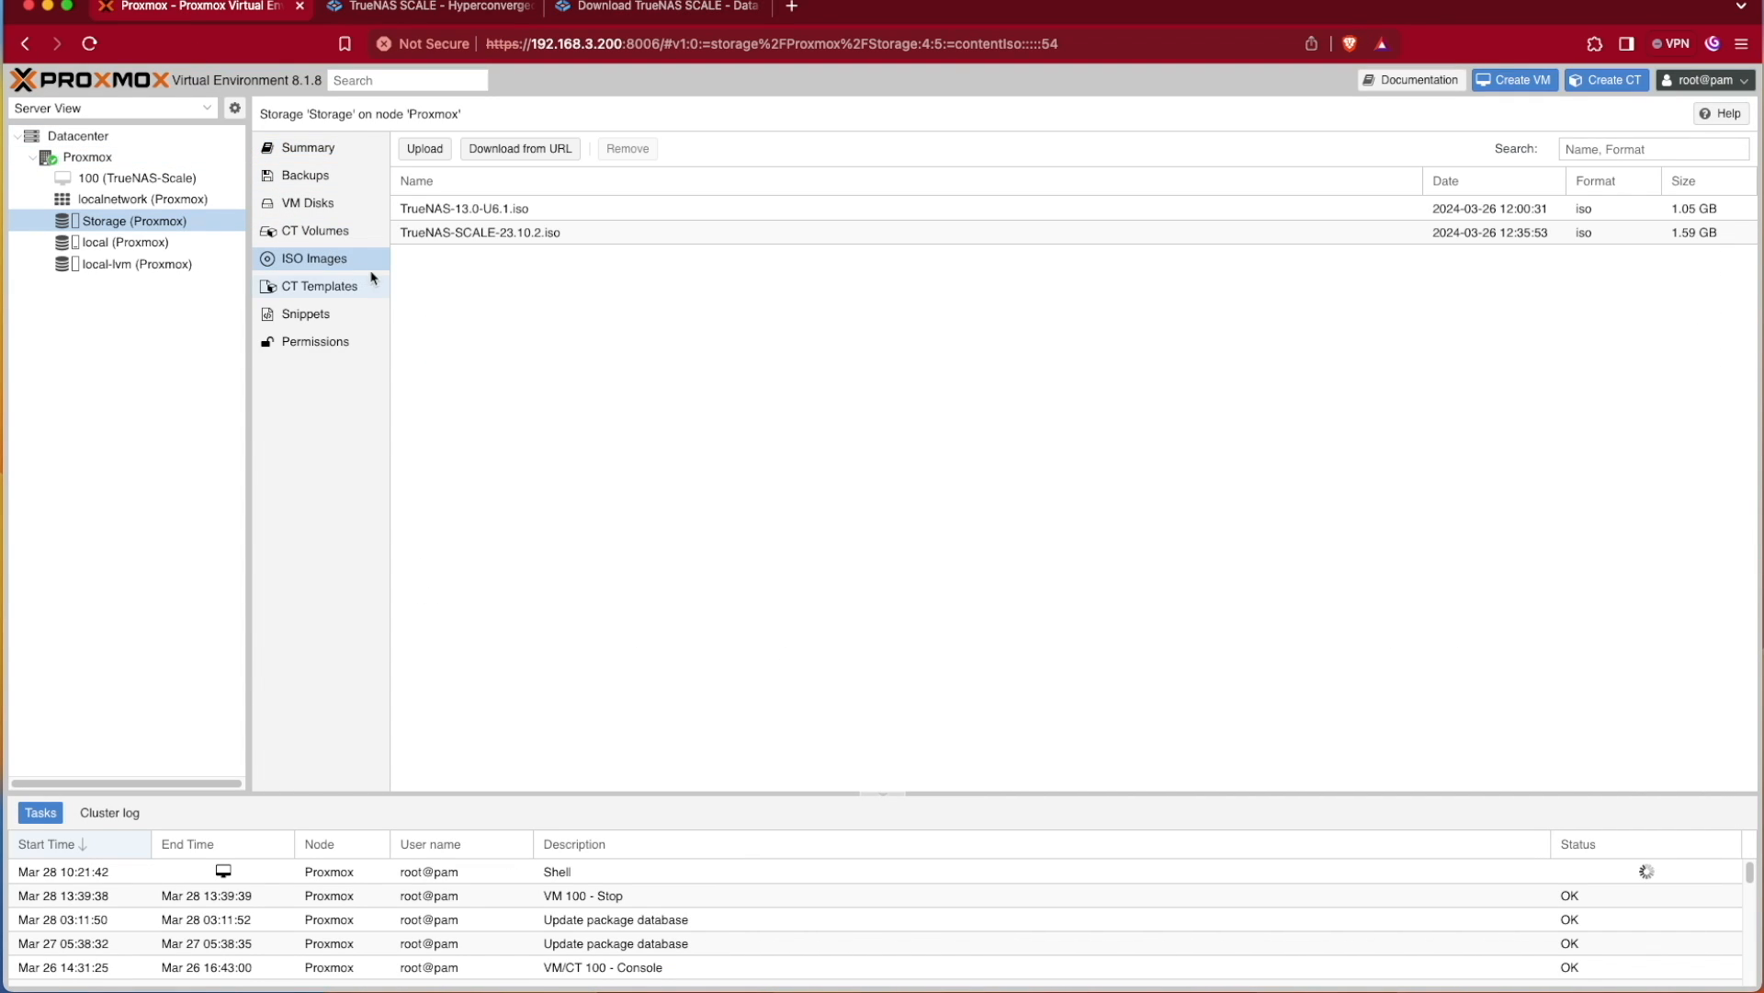
click(519, 149)
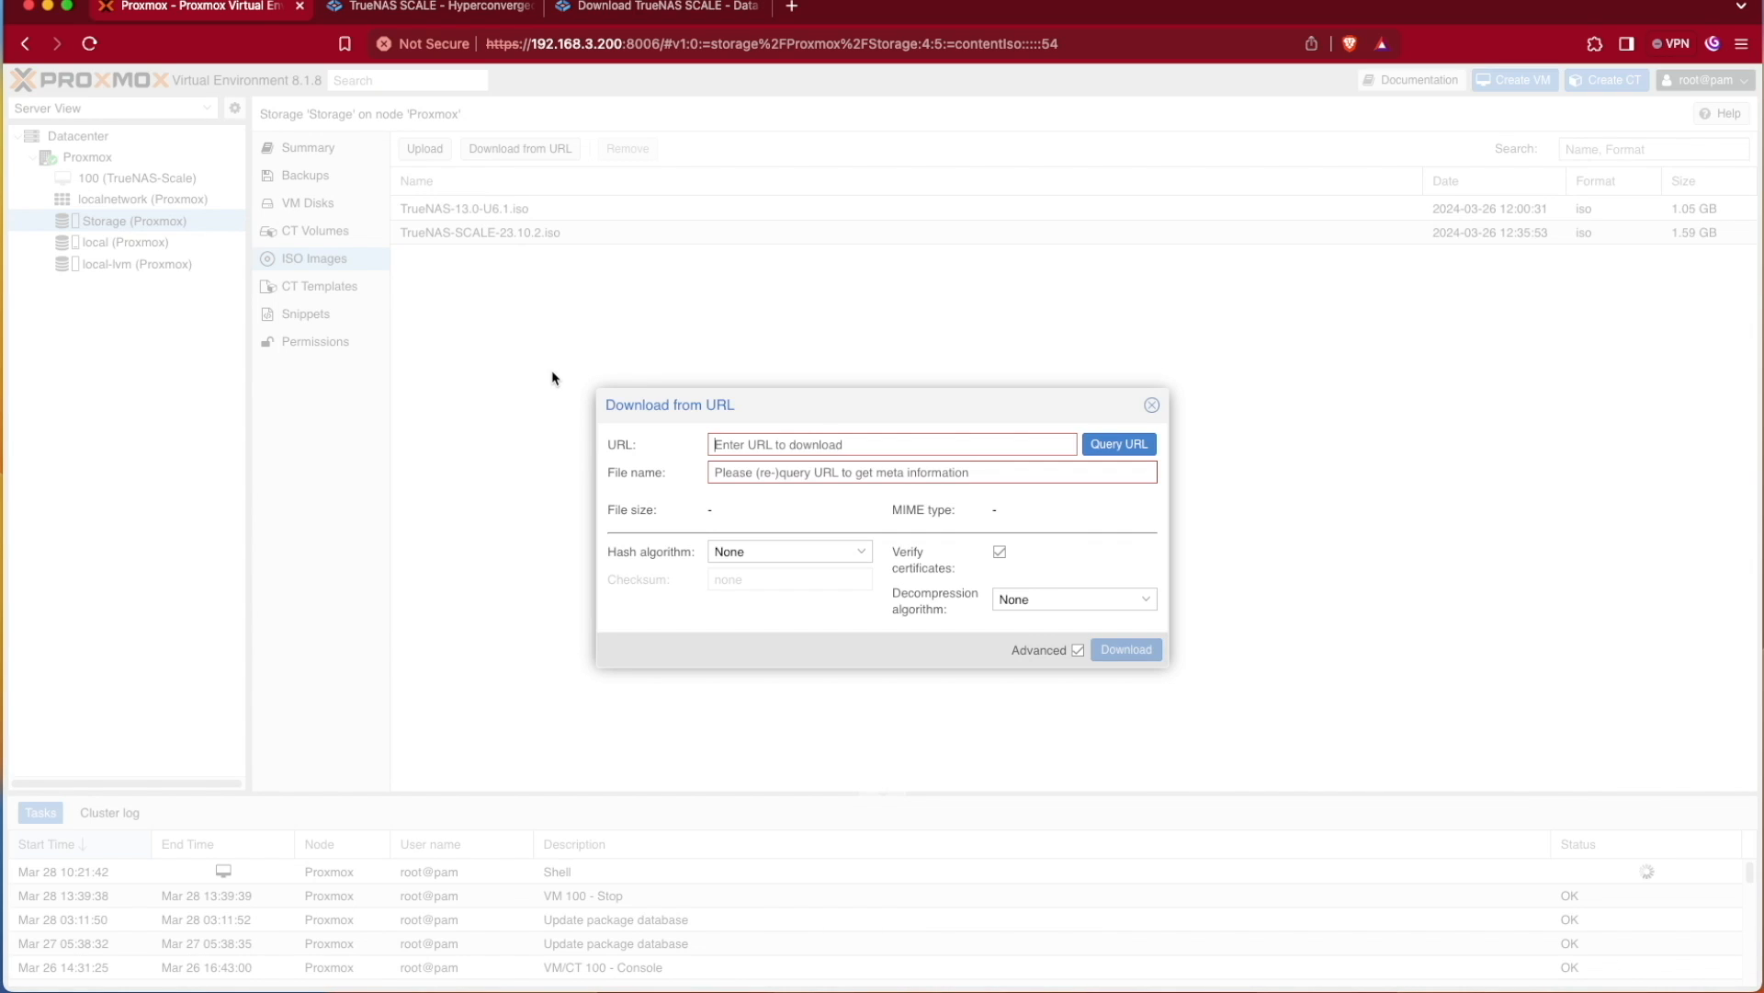
right_click(889, 443)
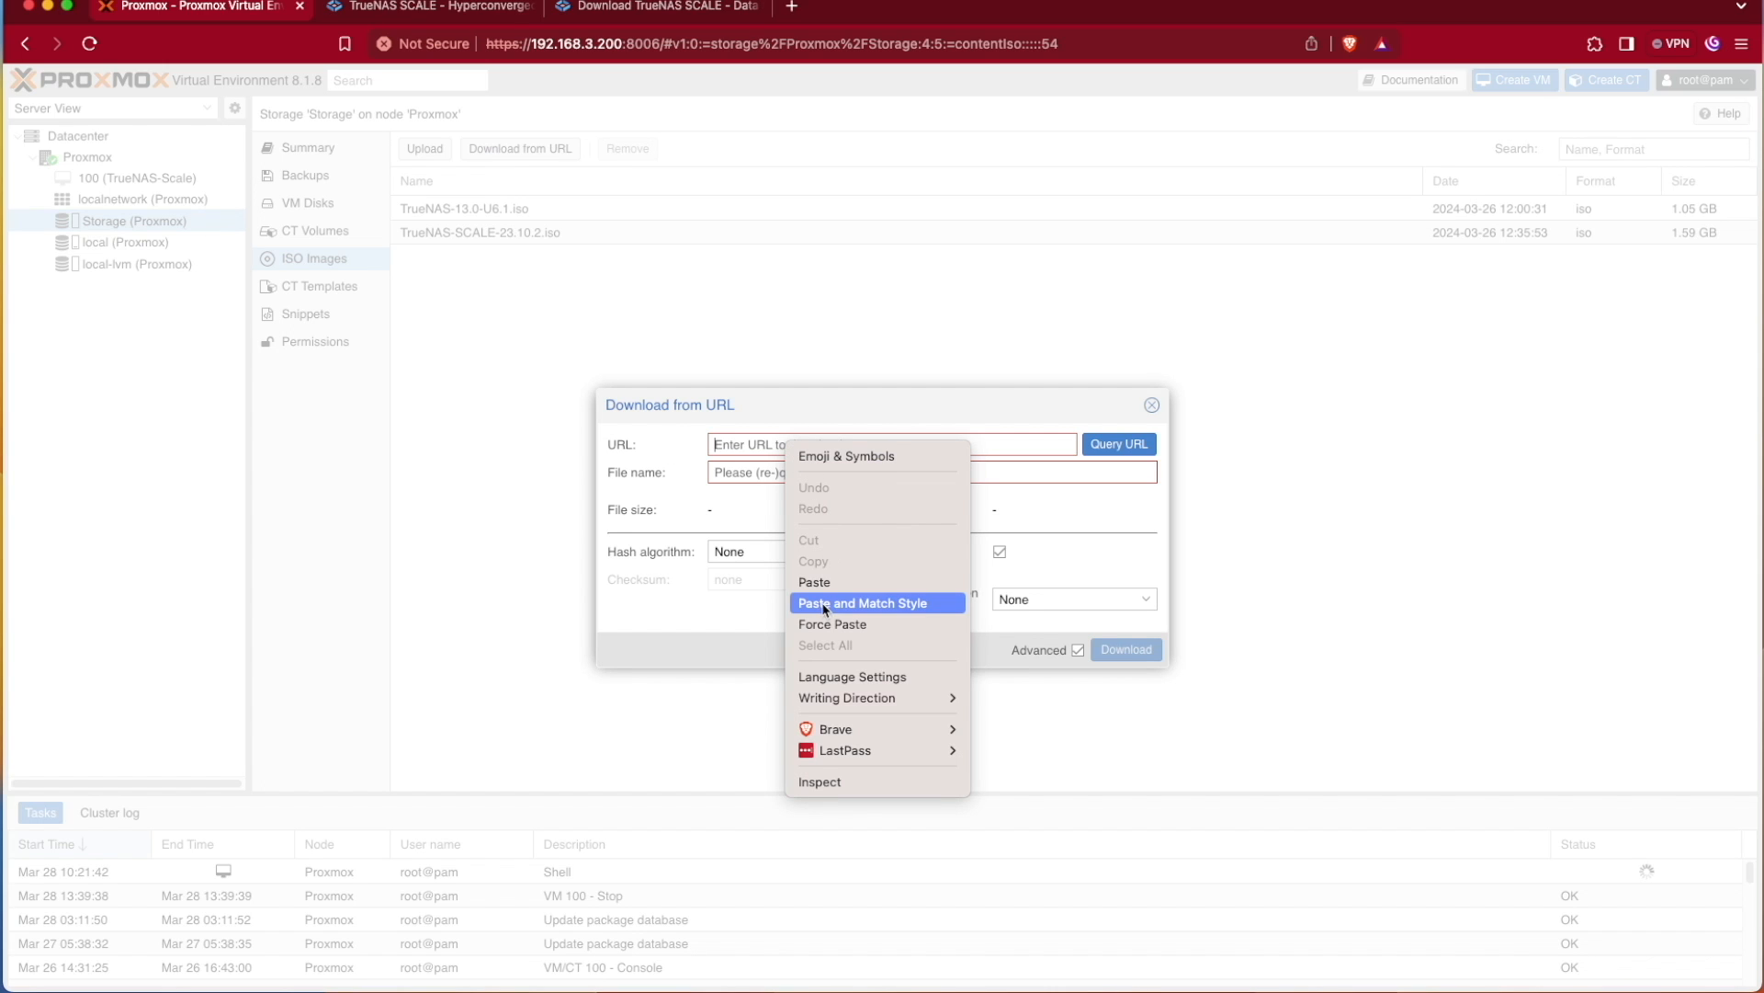
click(815, 582)
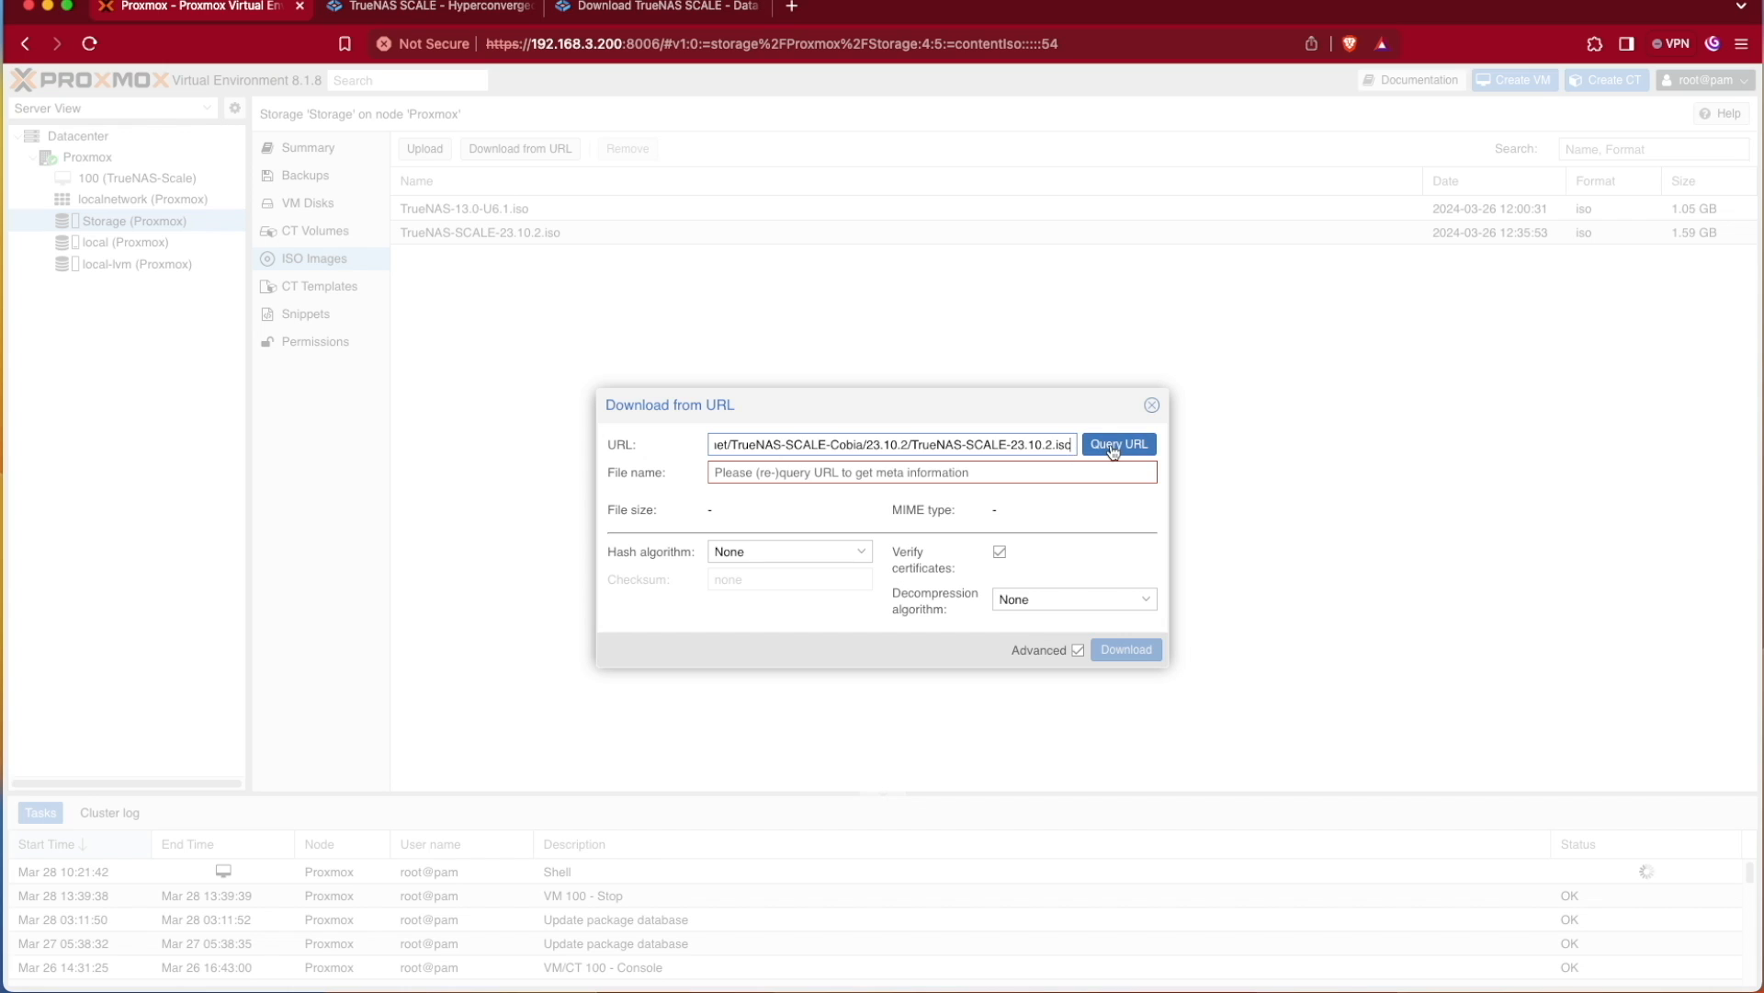
click(1118, 443)
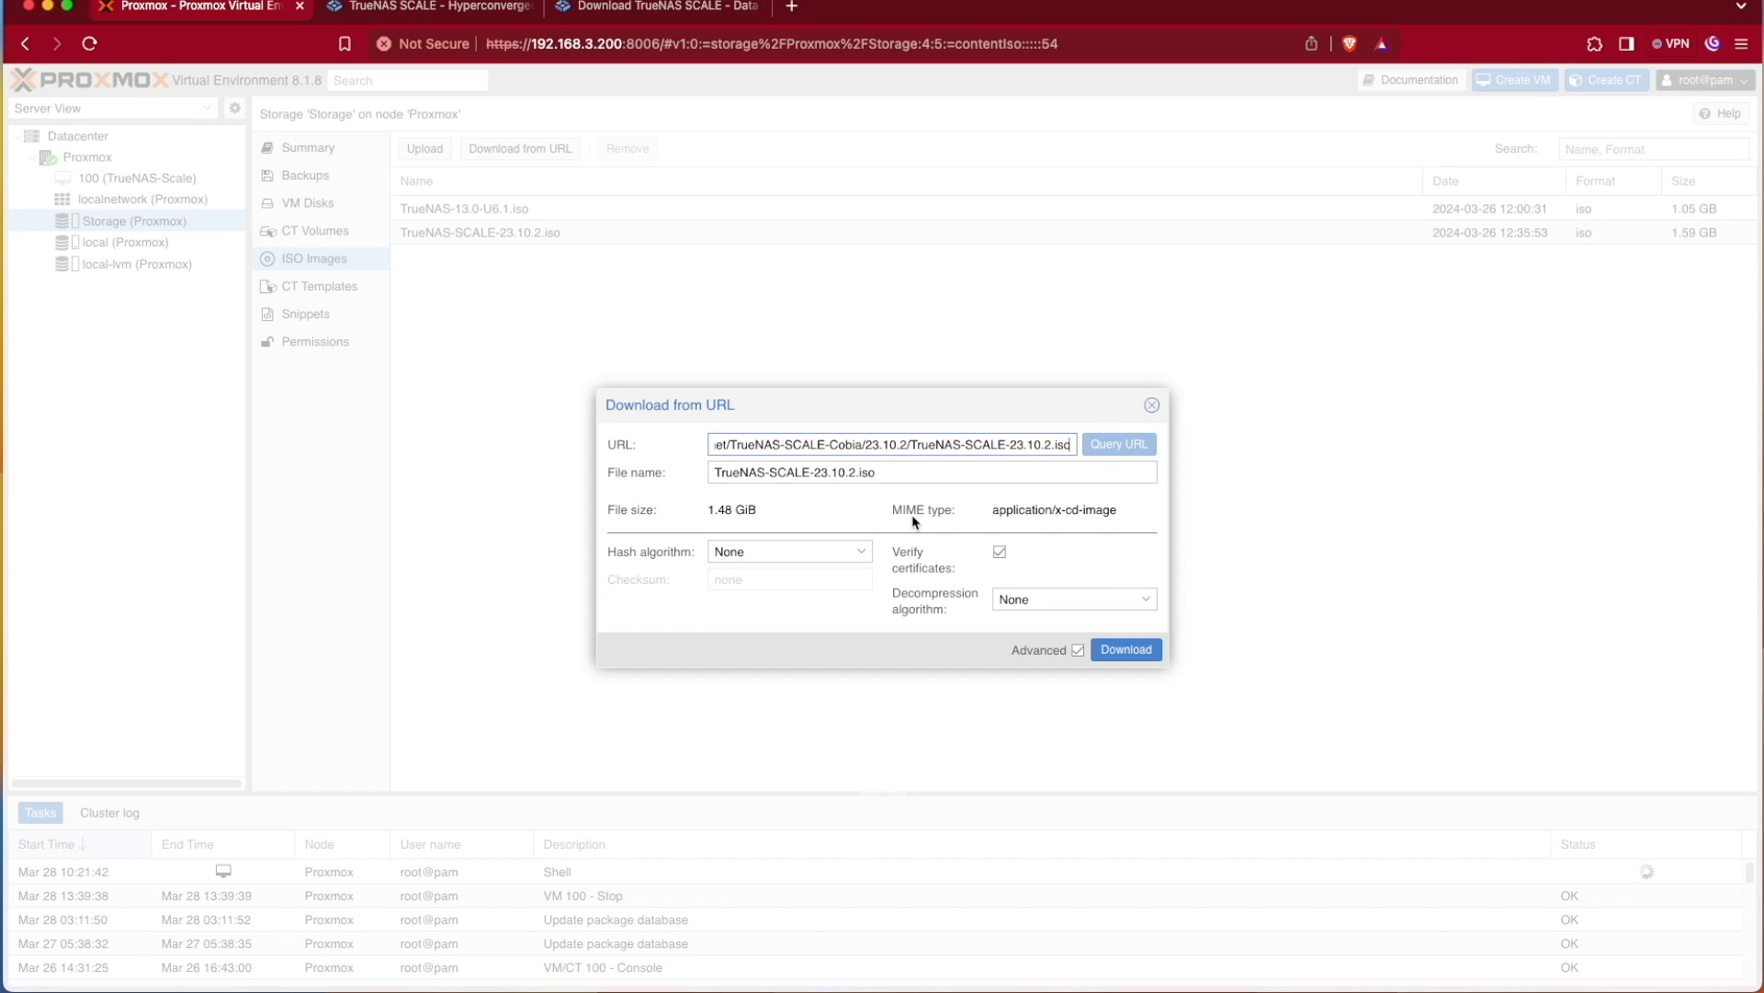
mouse_move(861, 473)
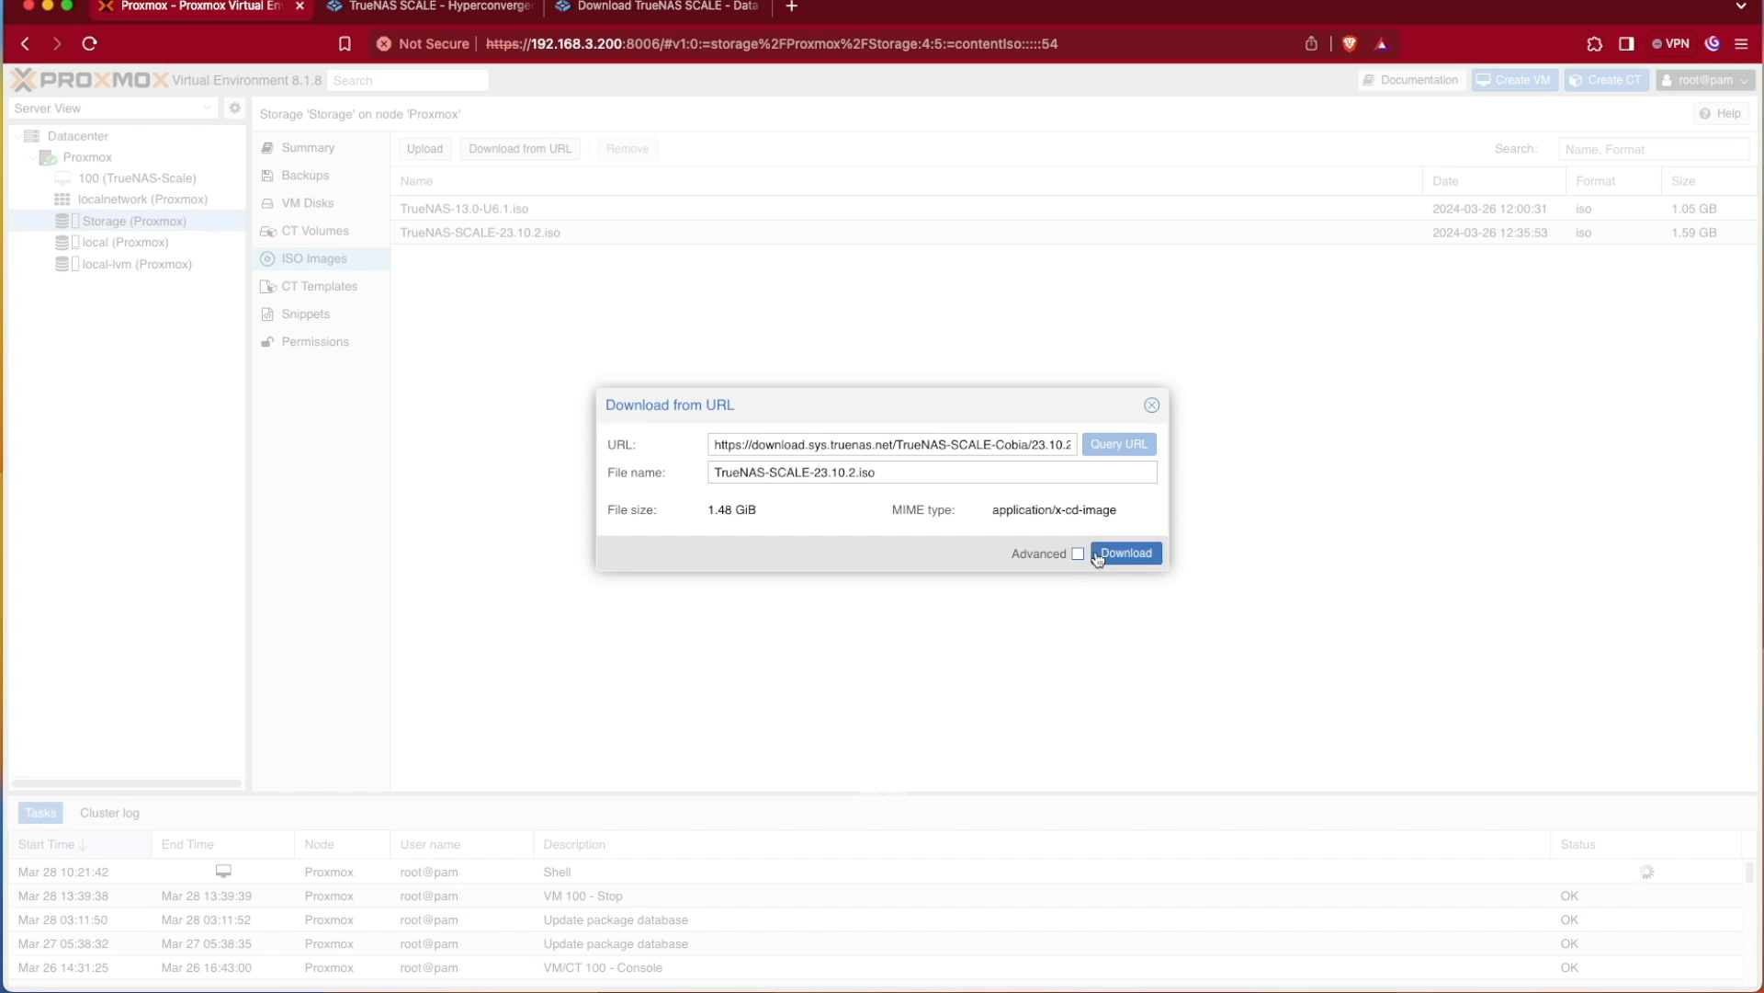
click(1078, 552)
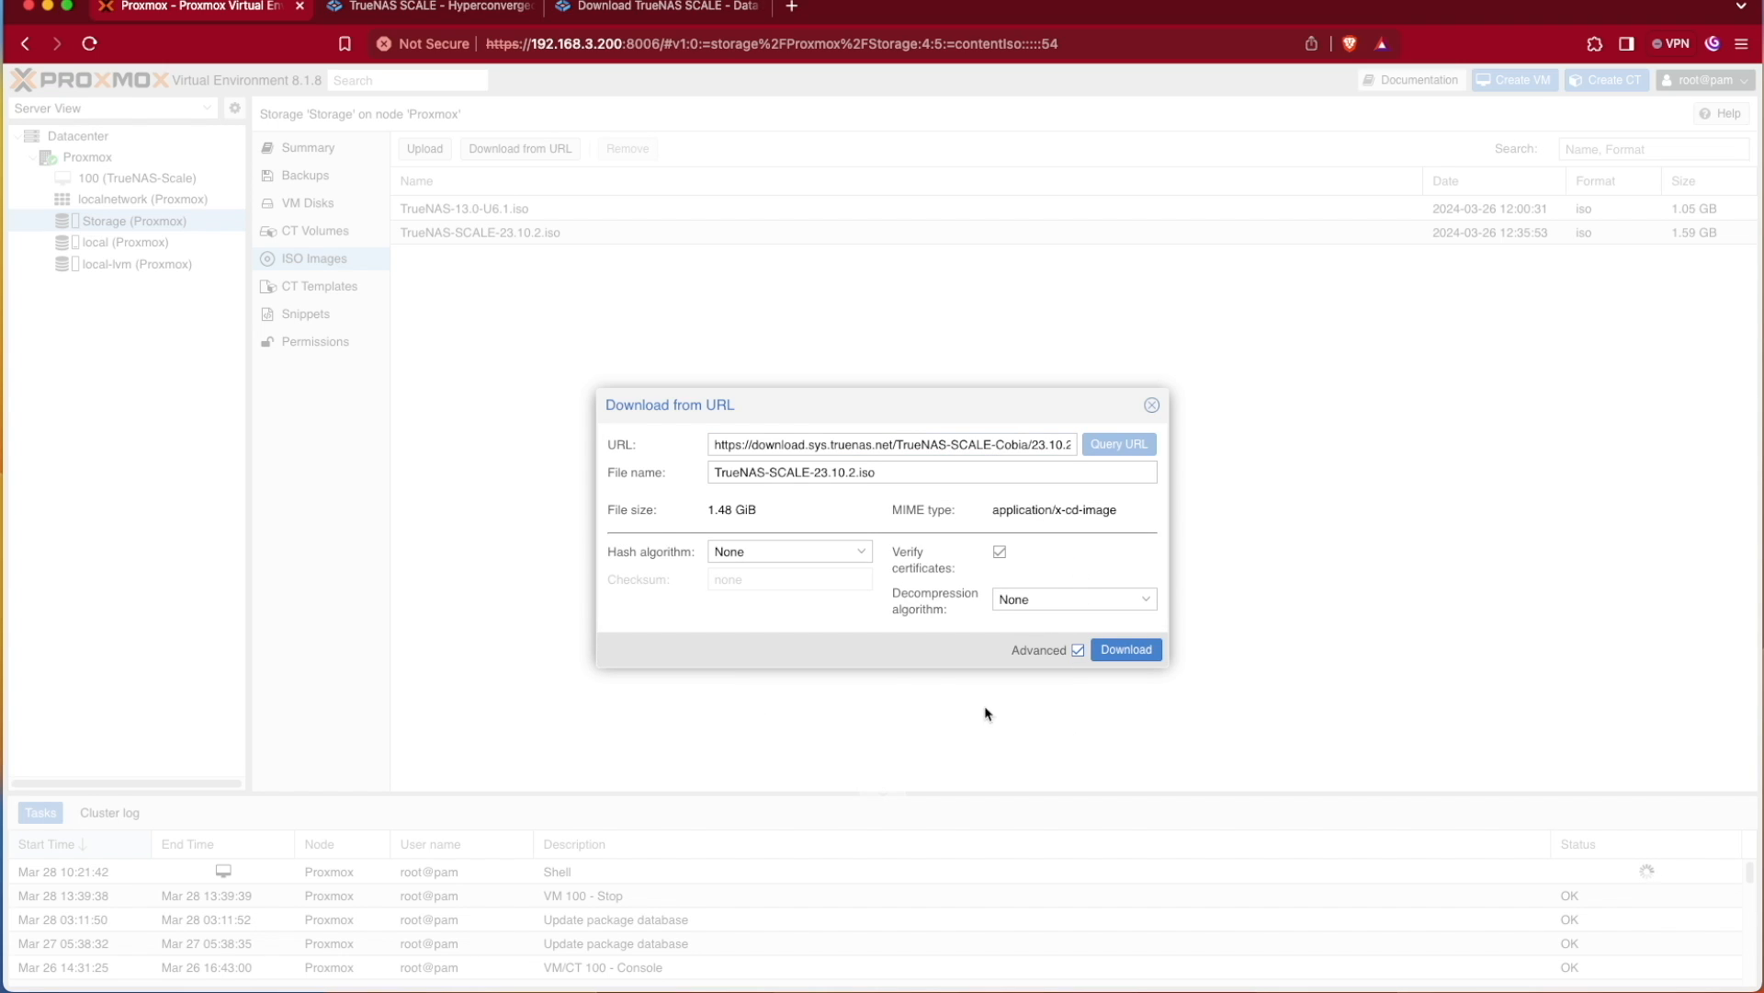
click(787, 550)
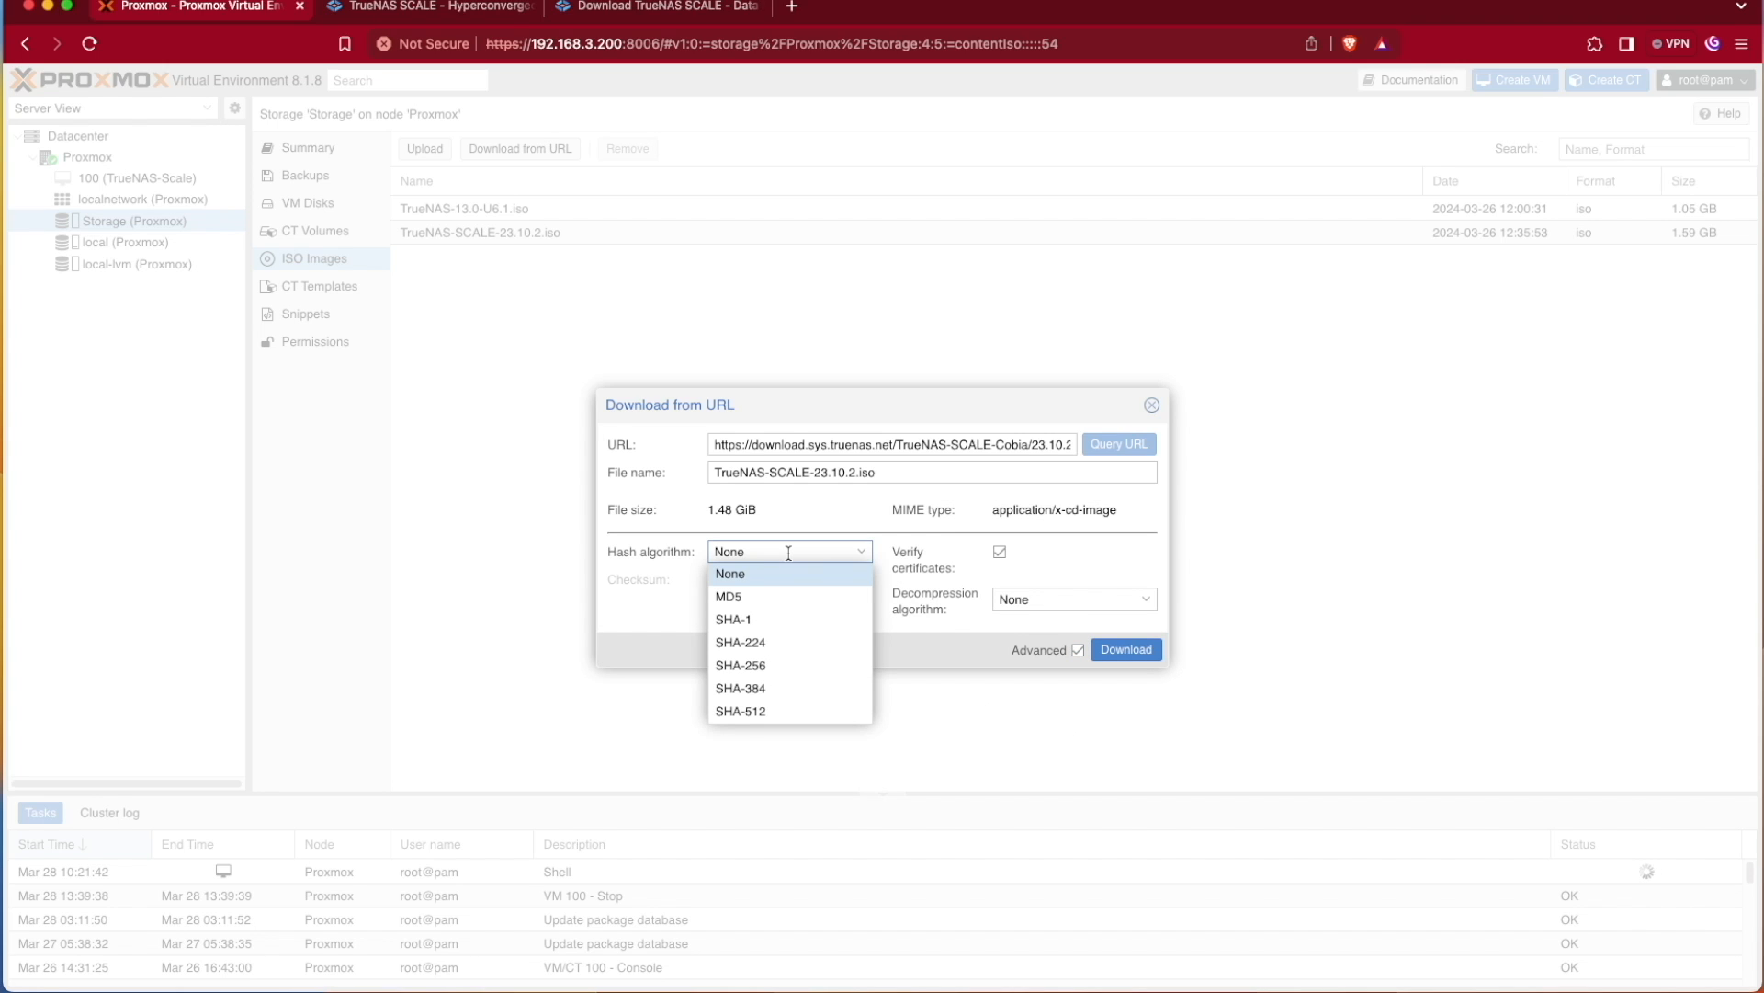
mouse_move(788, 665)
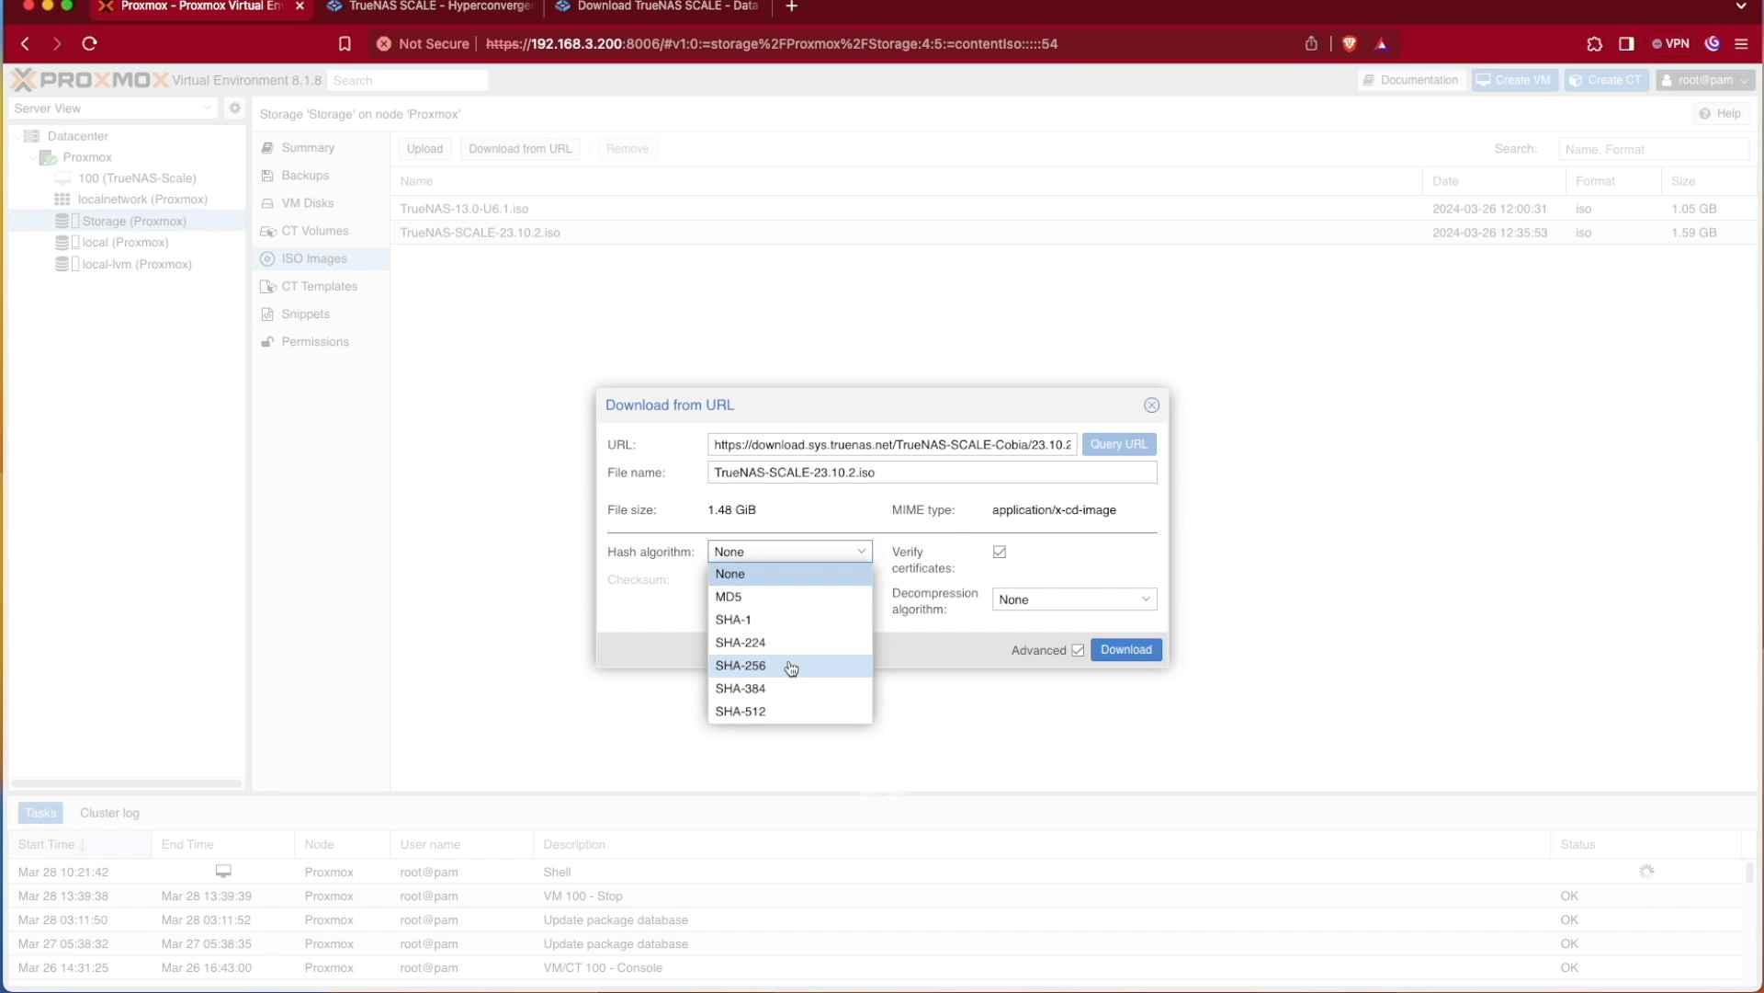
click(741, 665)
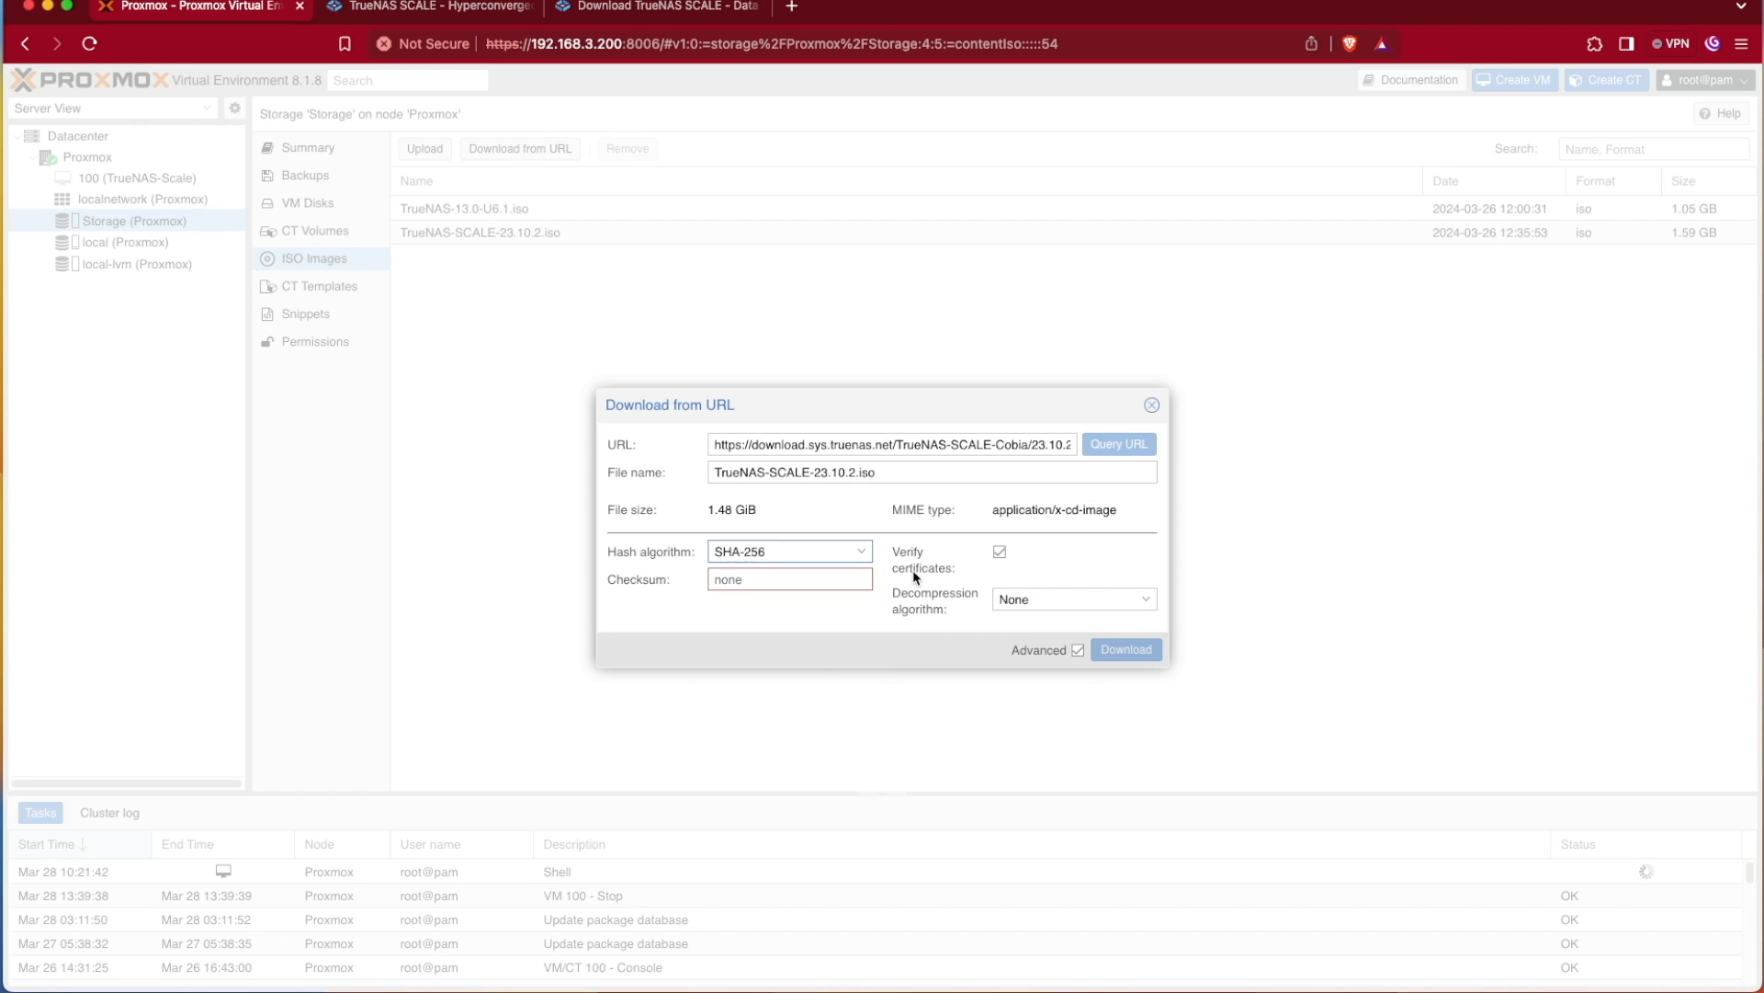
Copy the SCALE 23.10.2 sha256 checksum from the TrueNAS download page
click(998, 551)
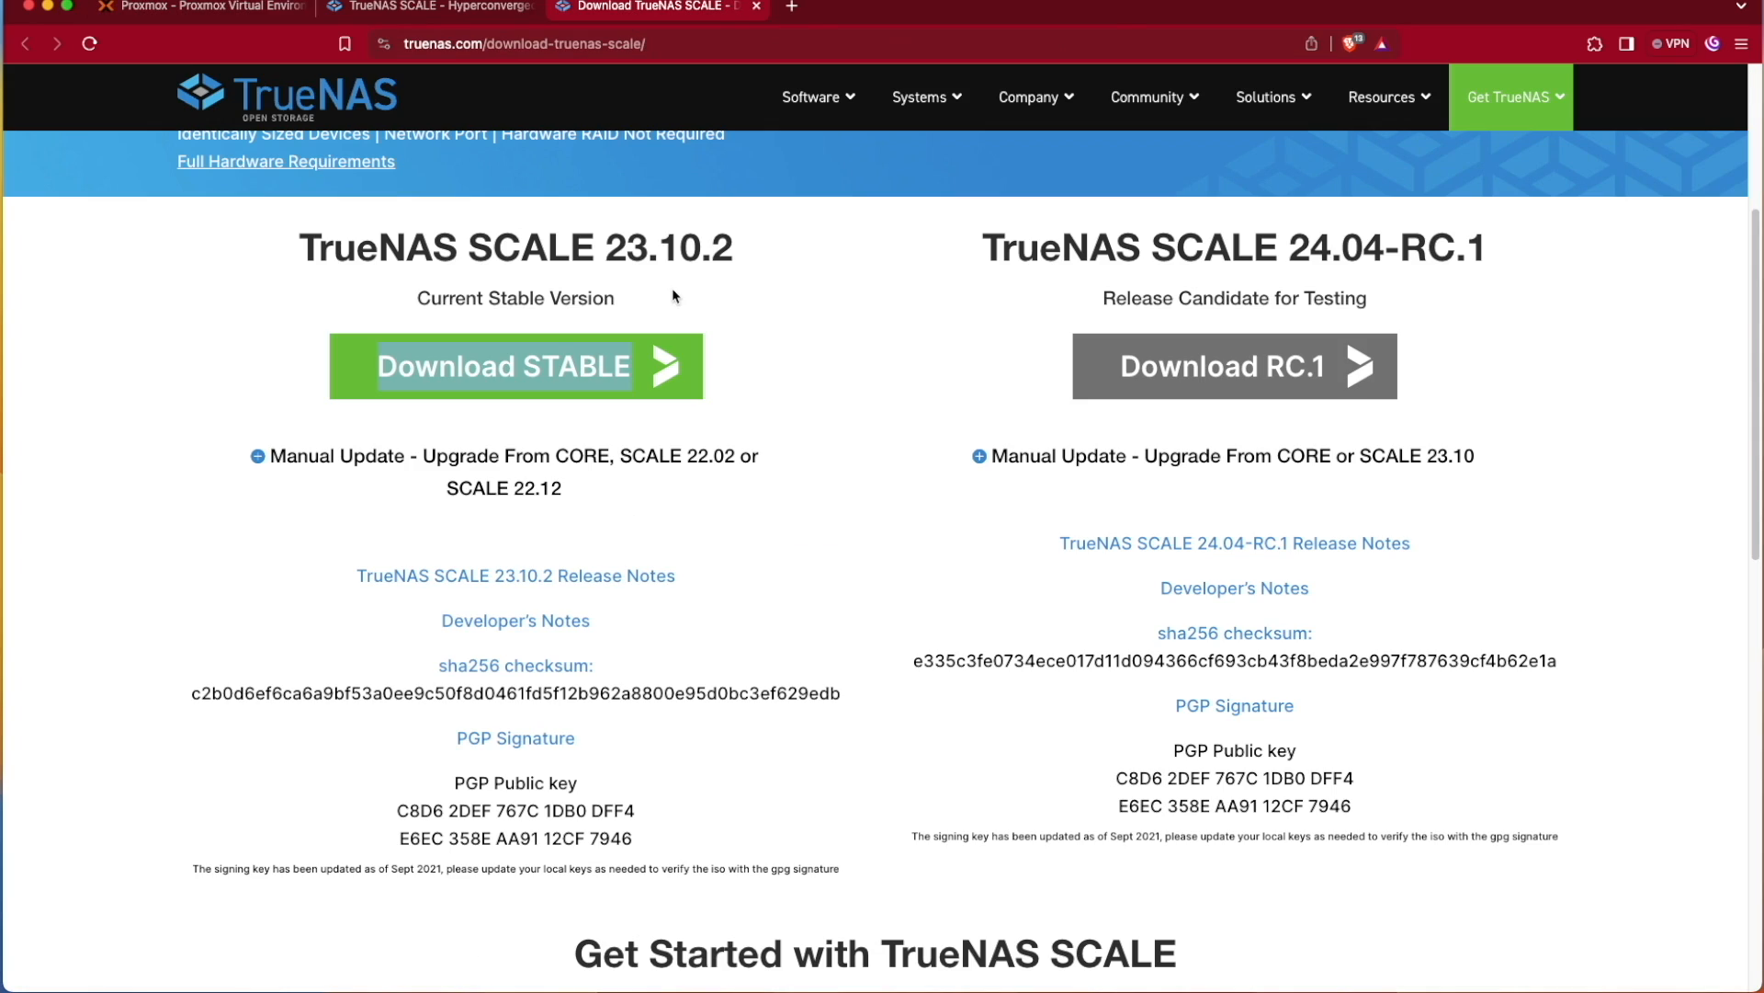
mouse_move(453, 688)
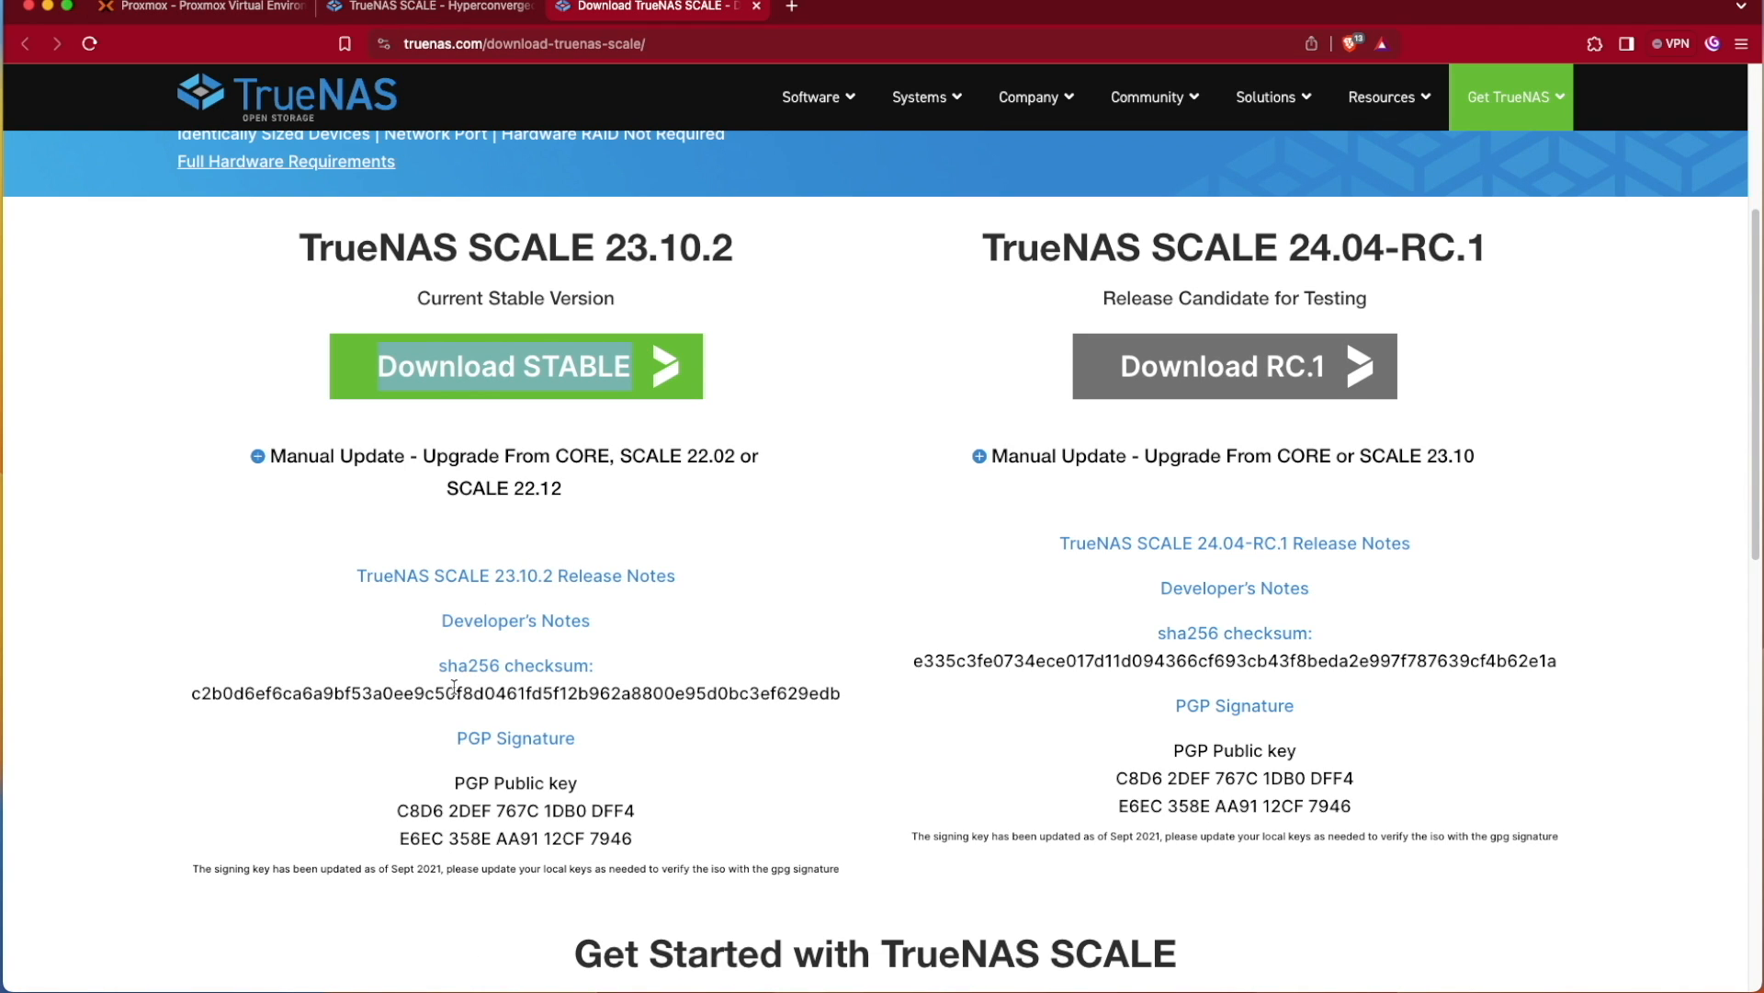
mouse_move(484, 677)
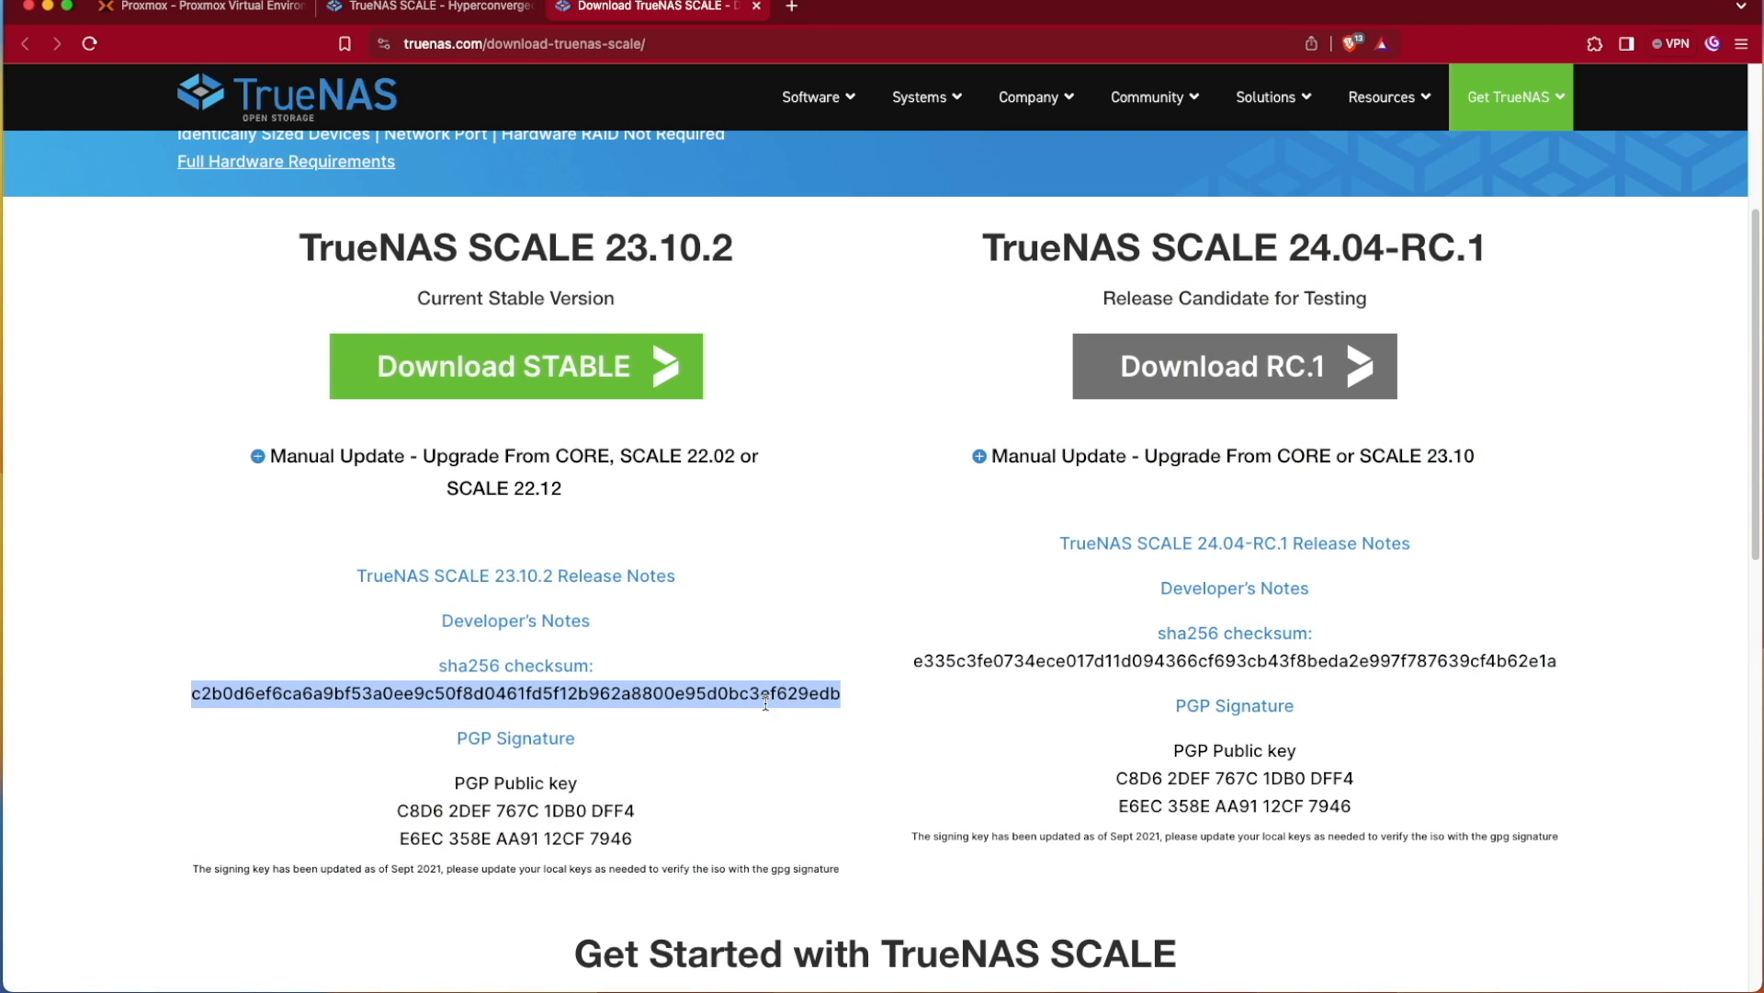
right_click(766, 693)
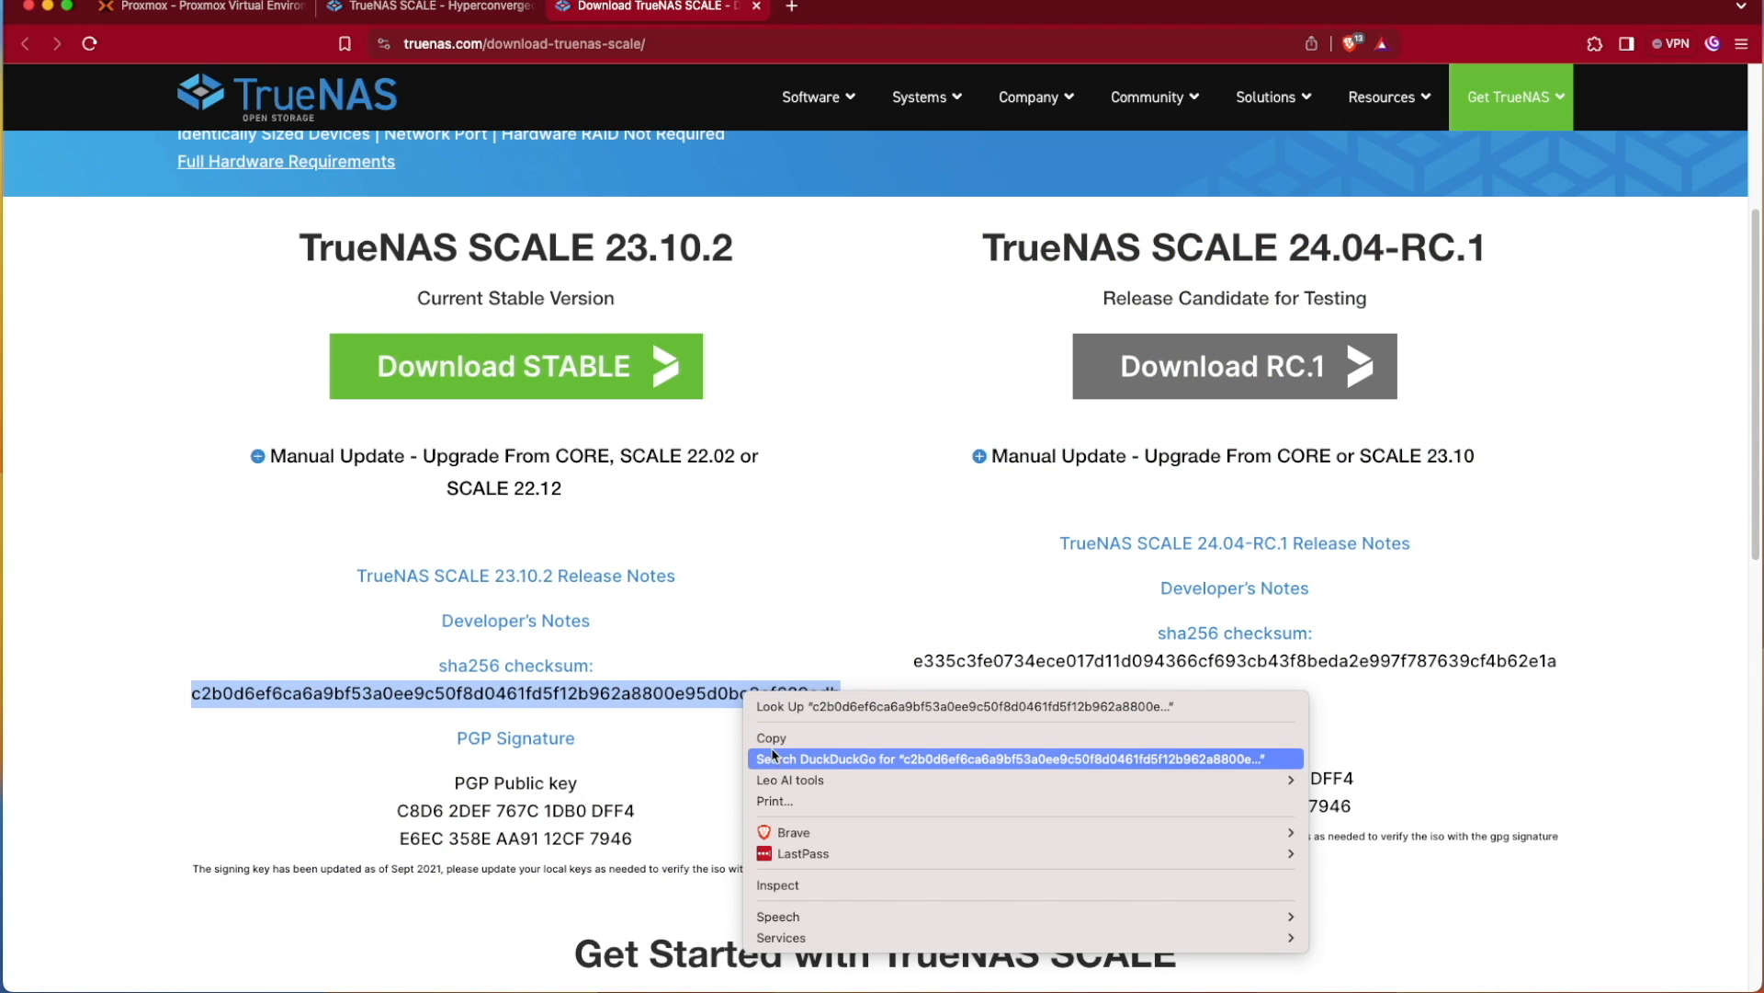
Paste the sha256 checksum into Proxmox's download form and start the ISO download
click(191, 6)
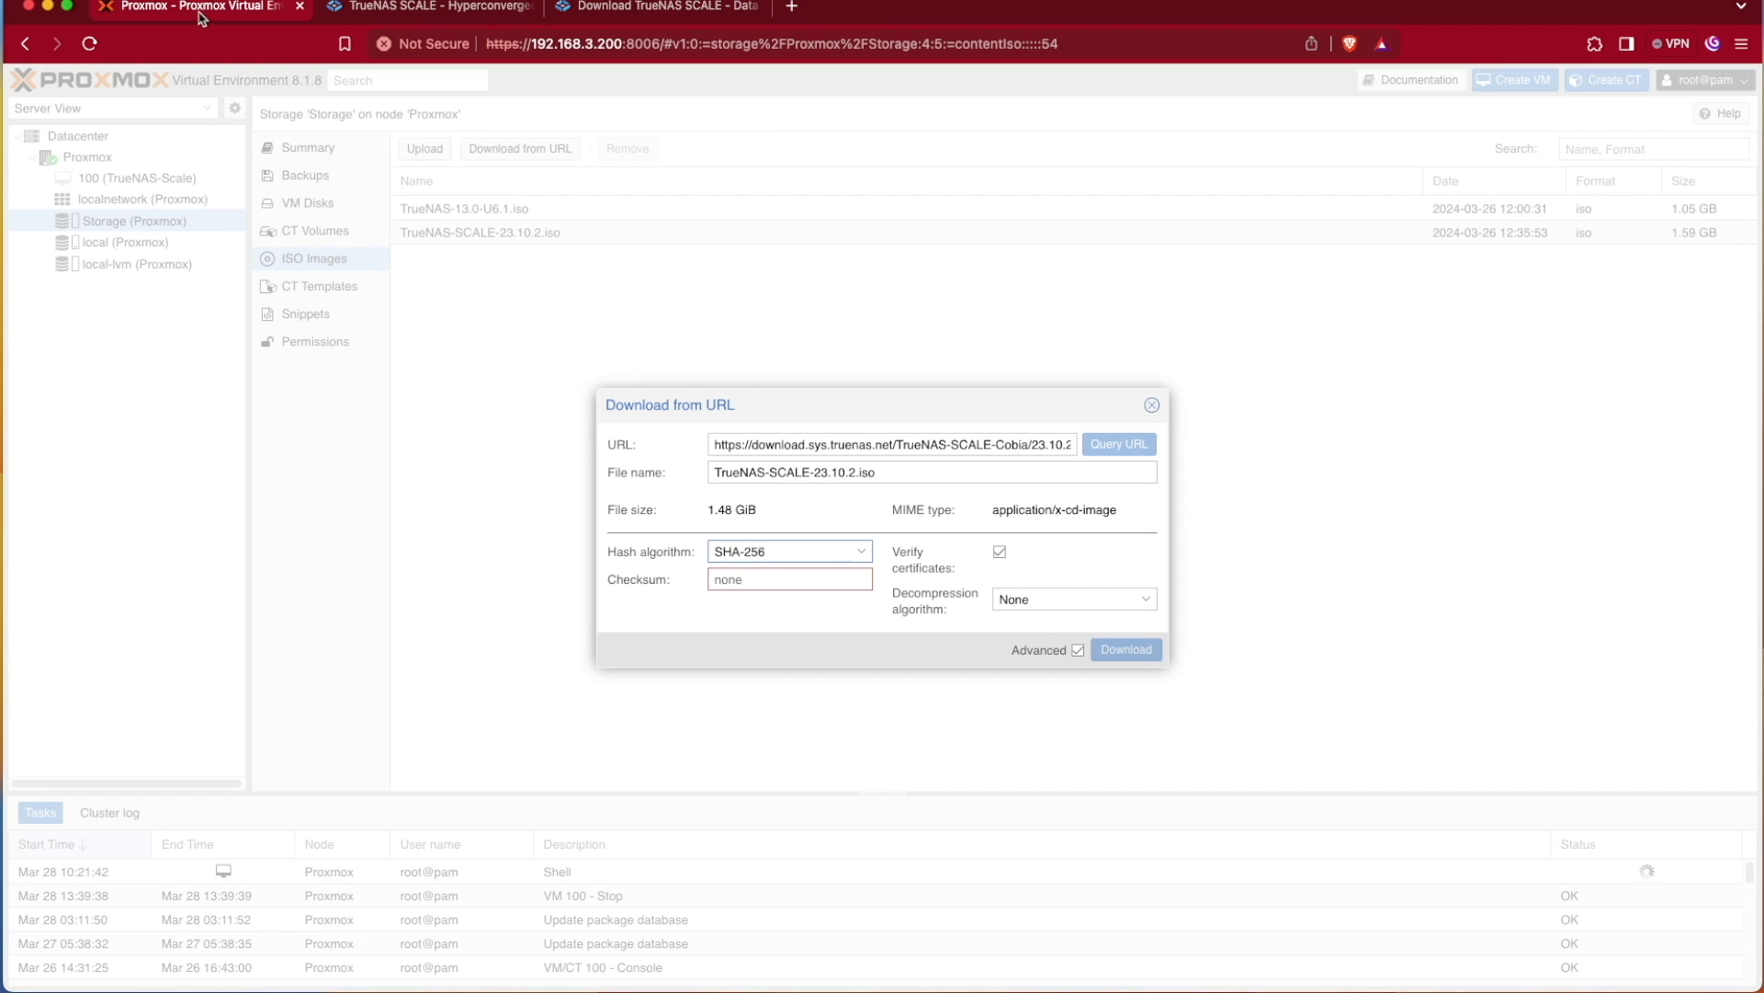
right_click(765, 578)
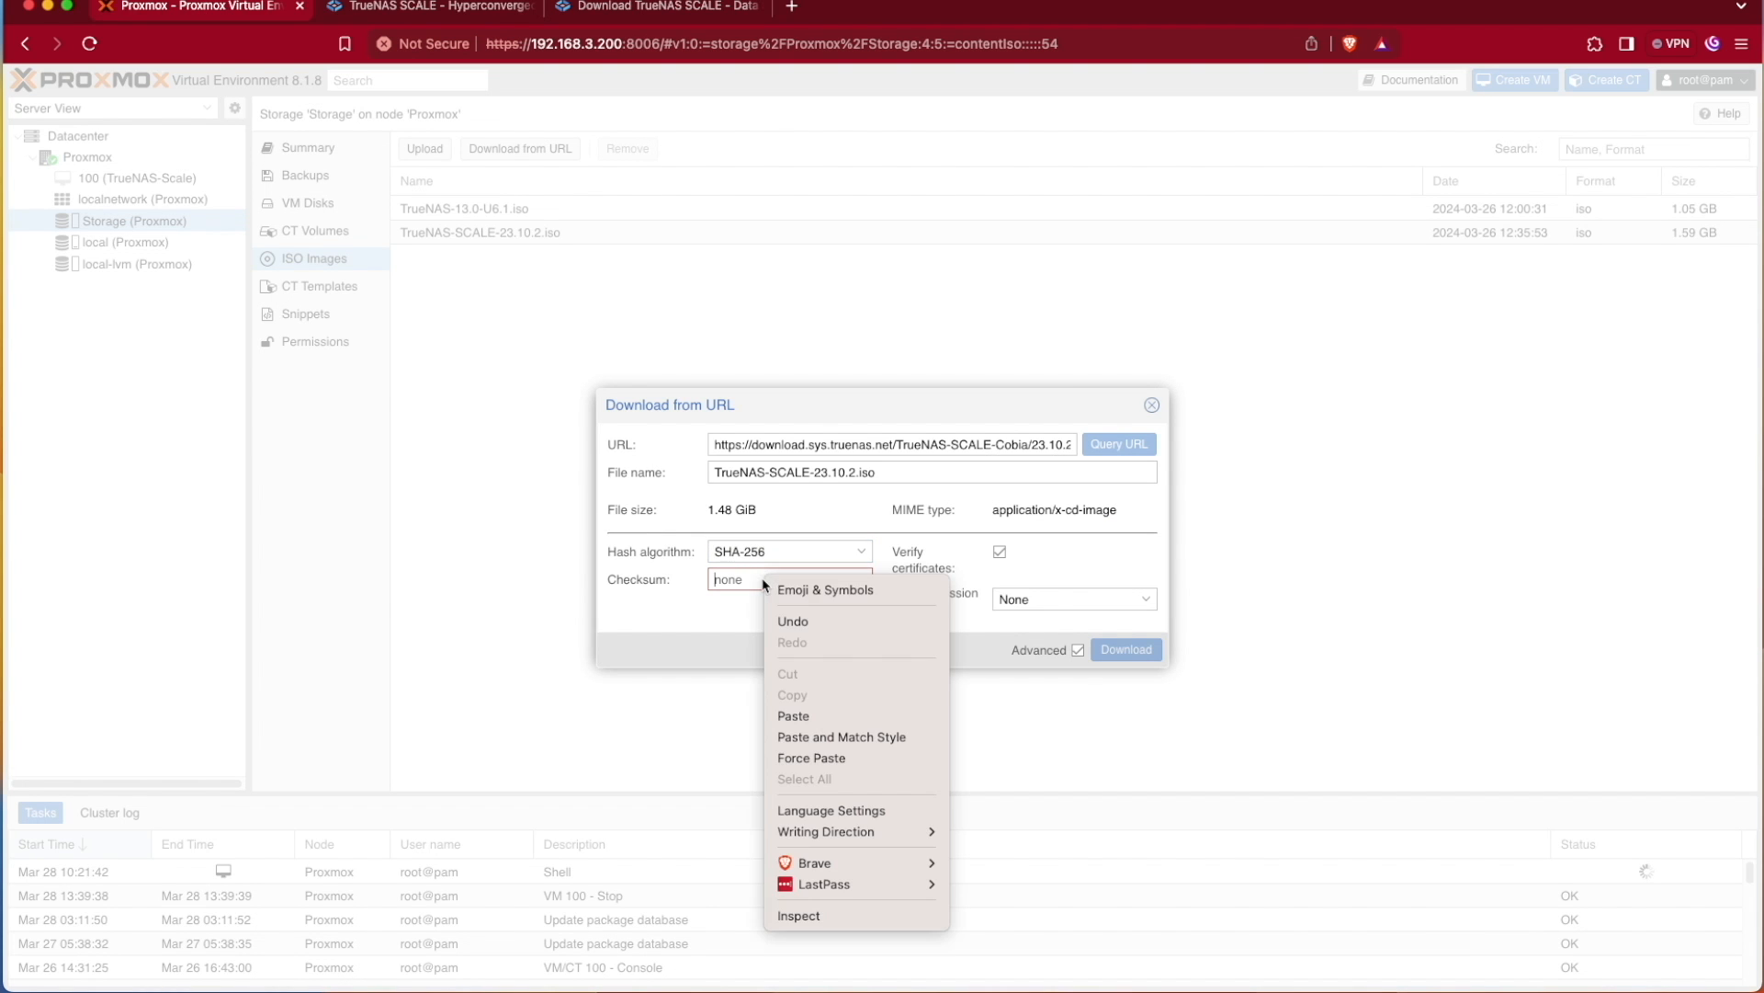
click(793, 716)
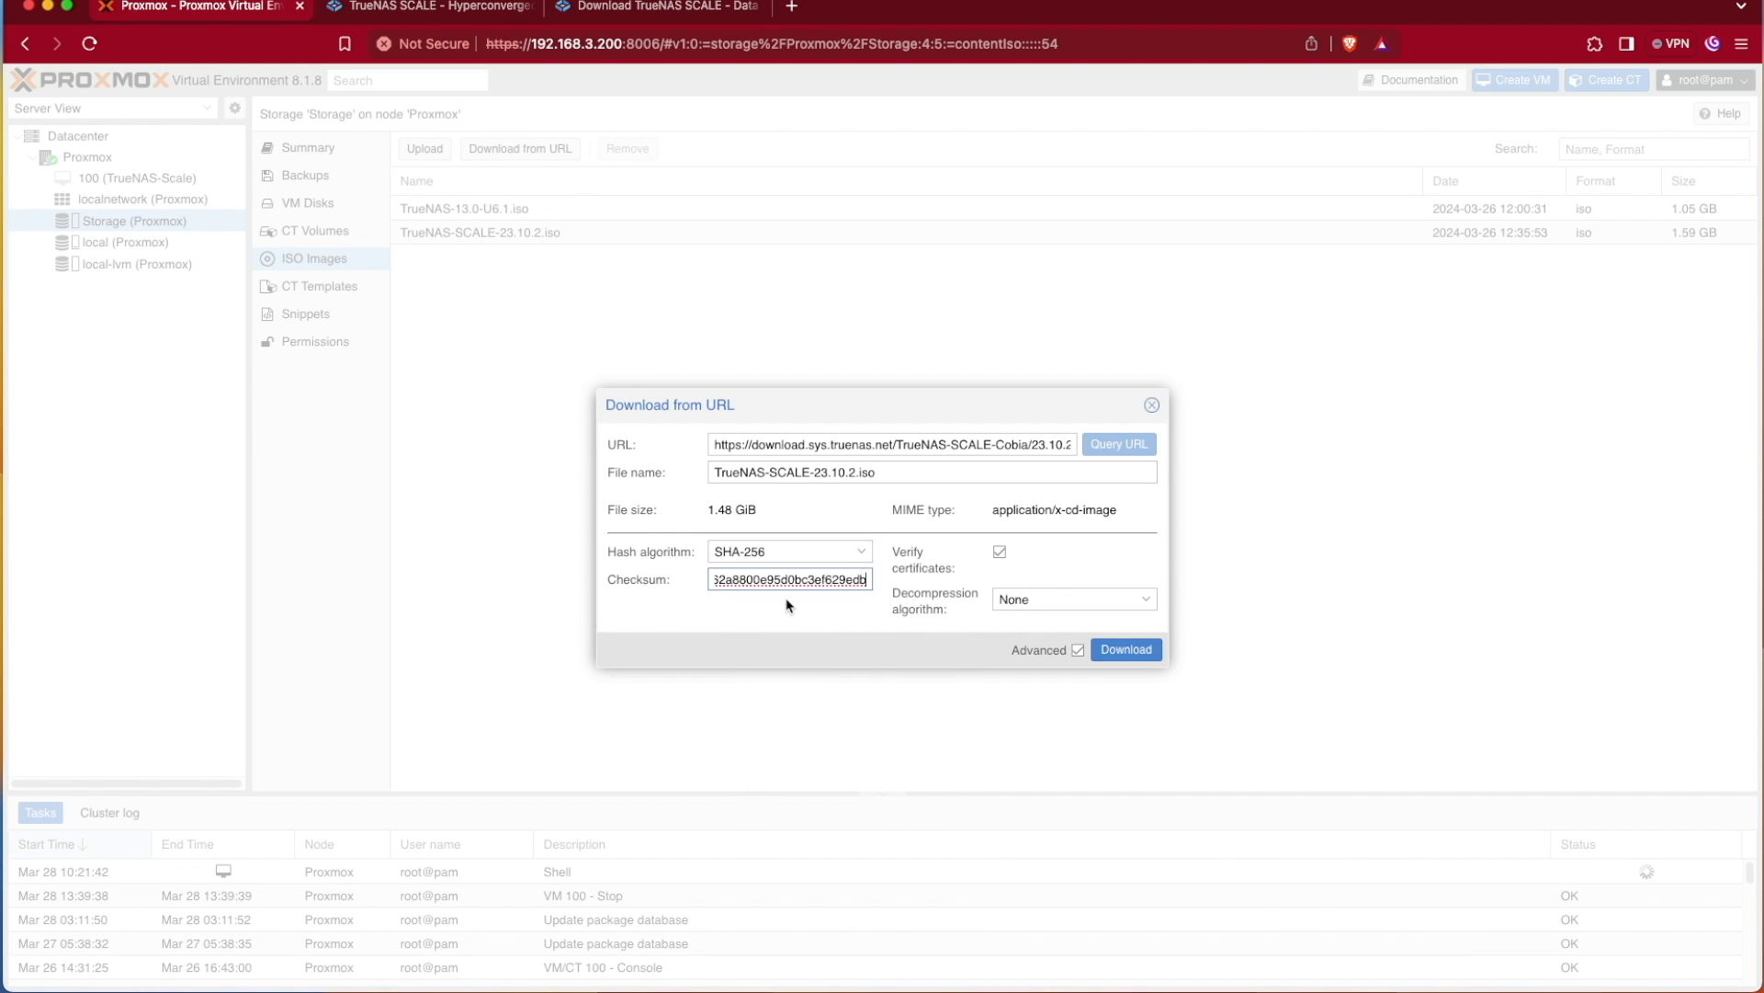
mouse_move(1127, 649)
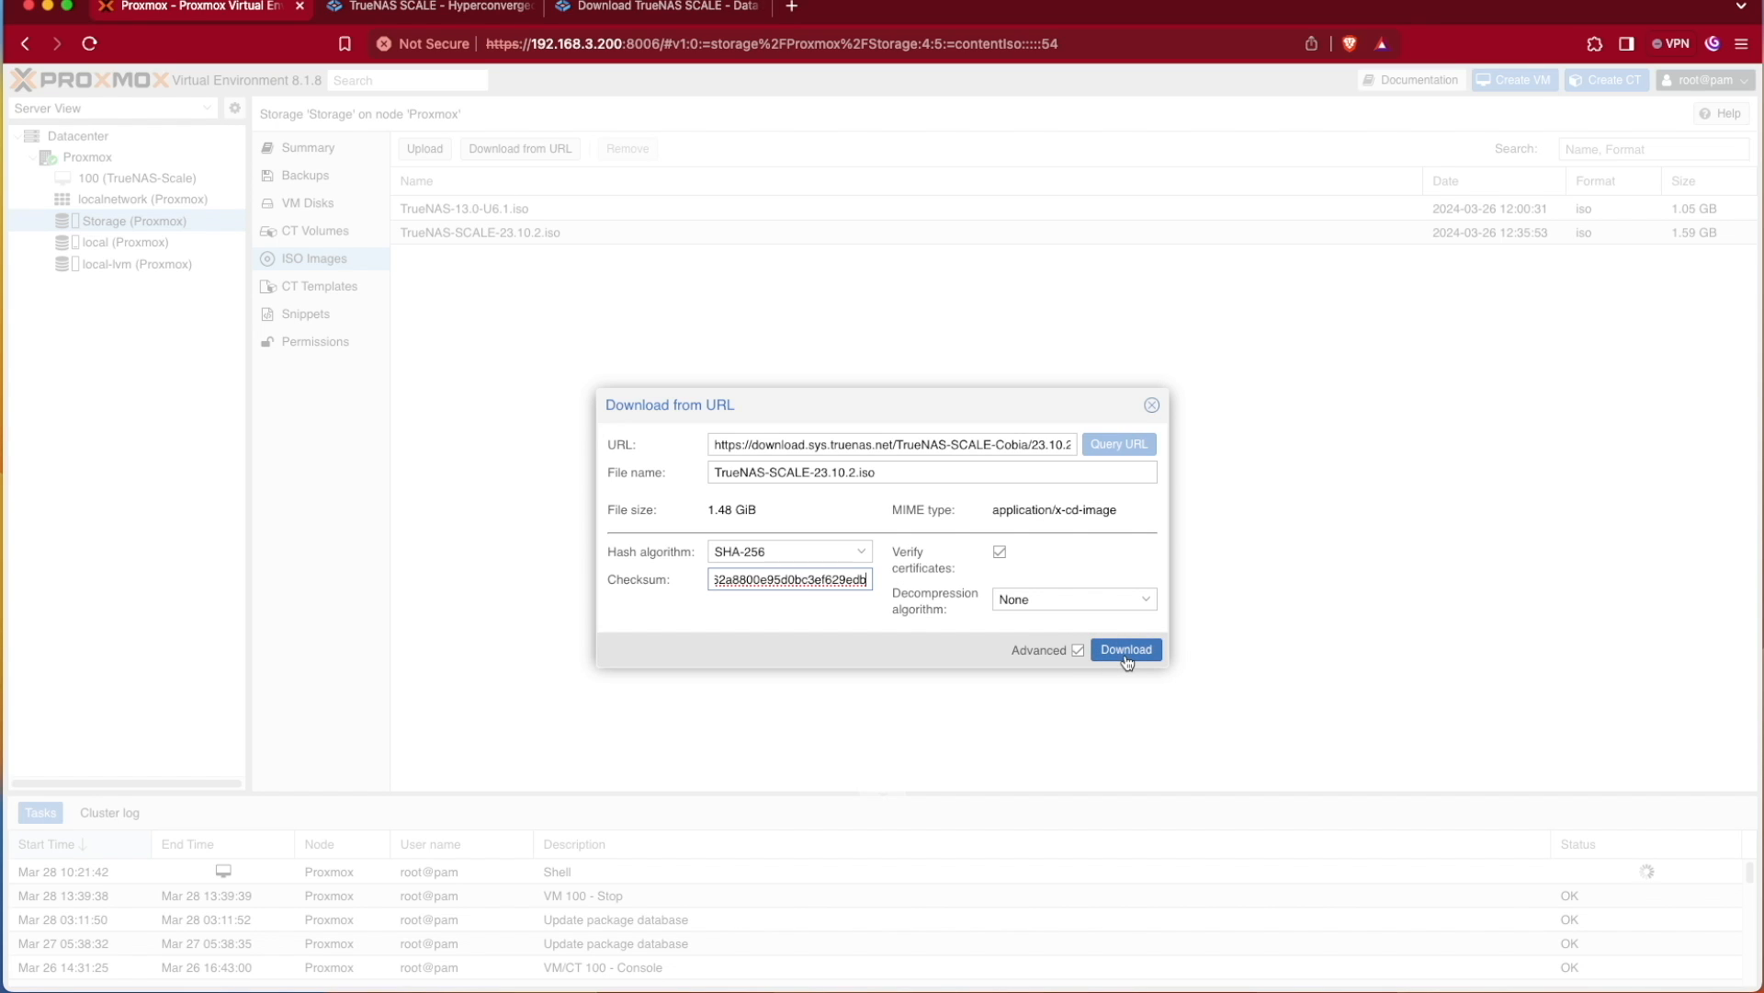
mouse_move(1023, 829)
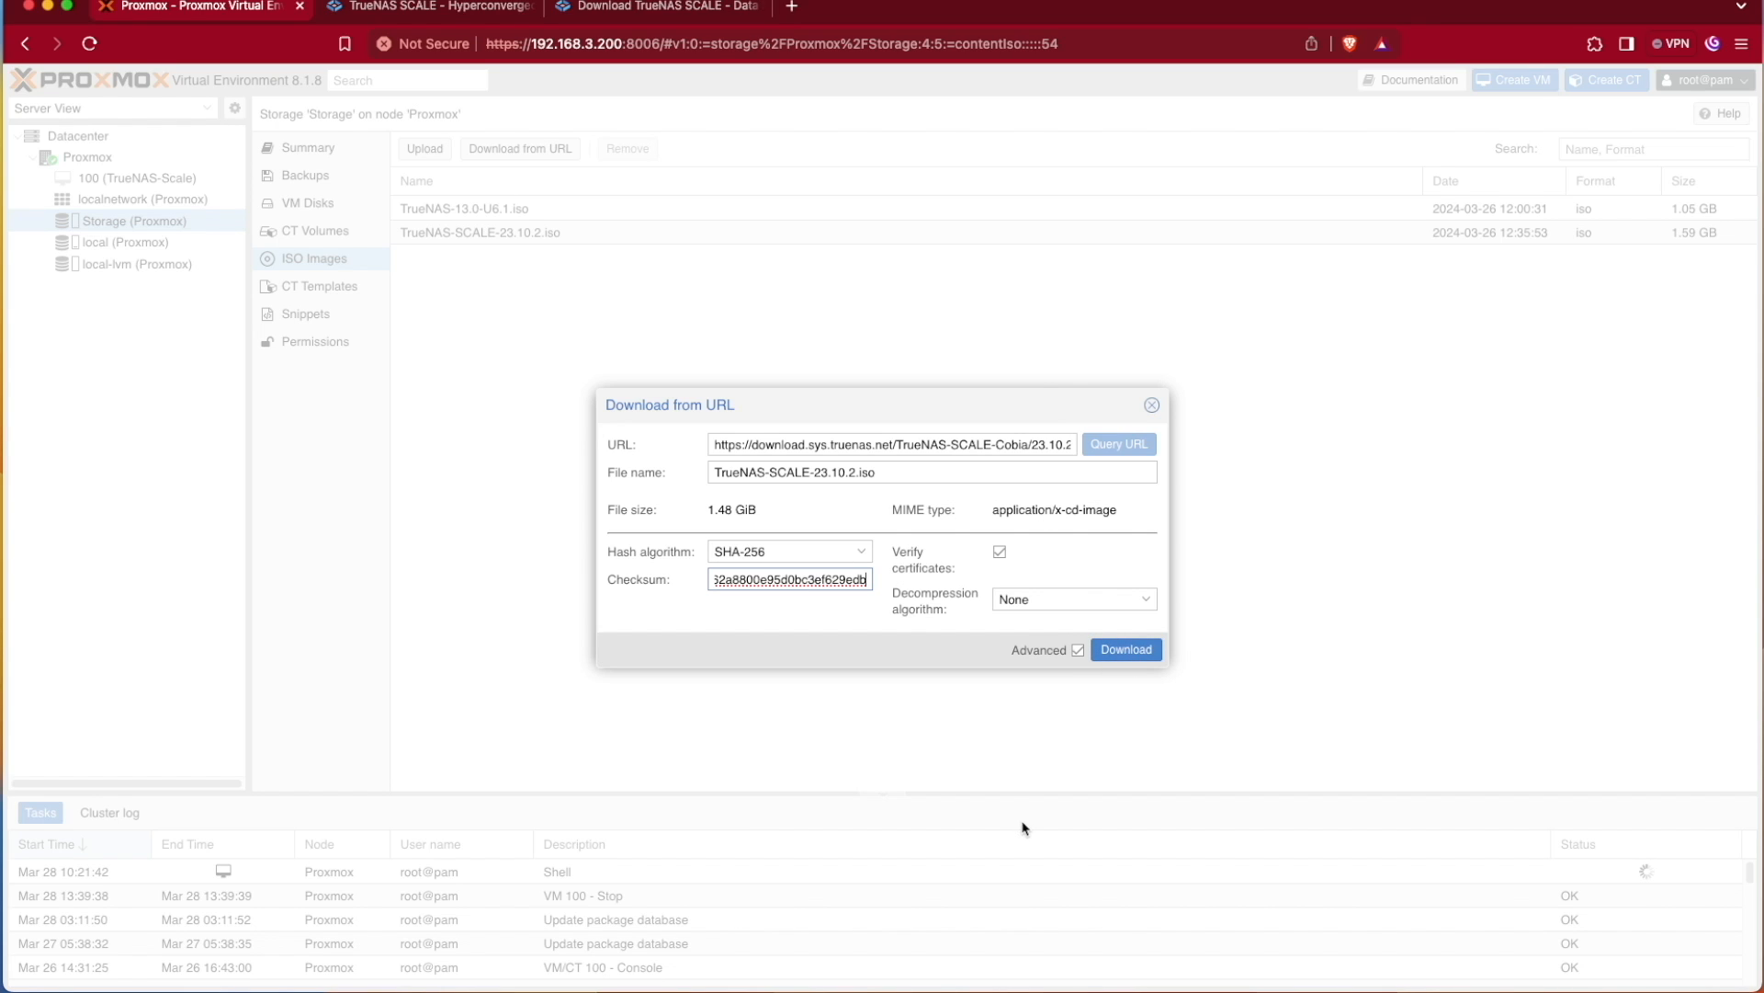
mouse_move(953, 782)
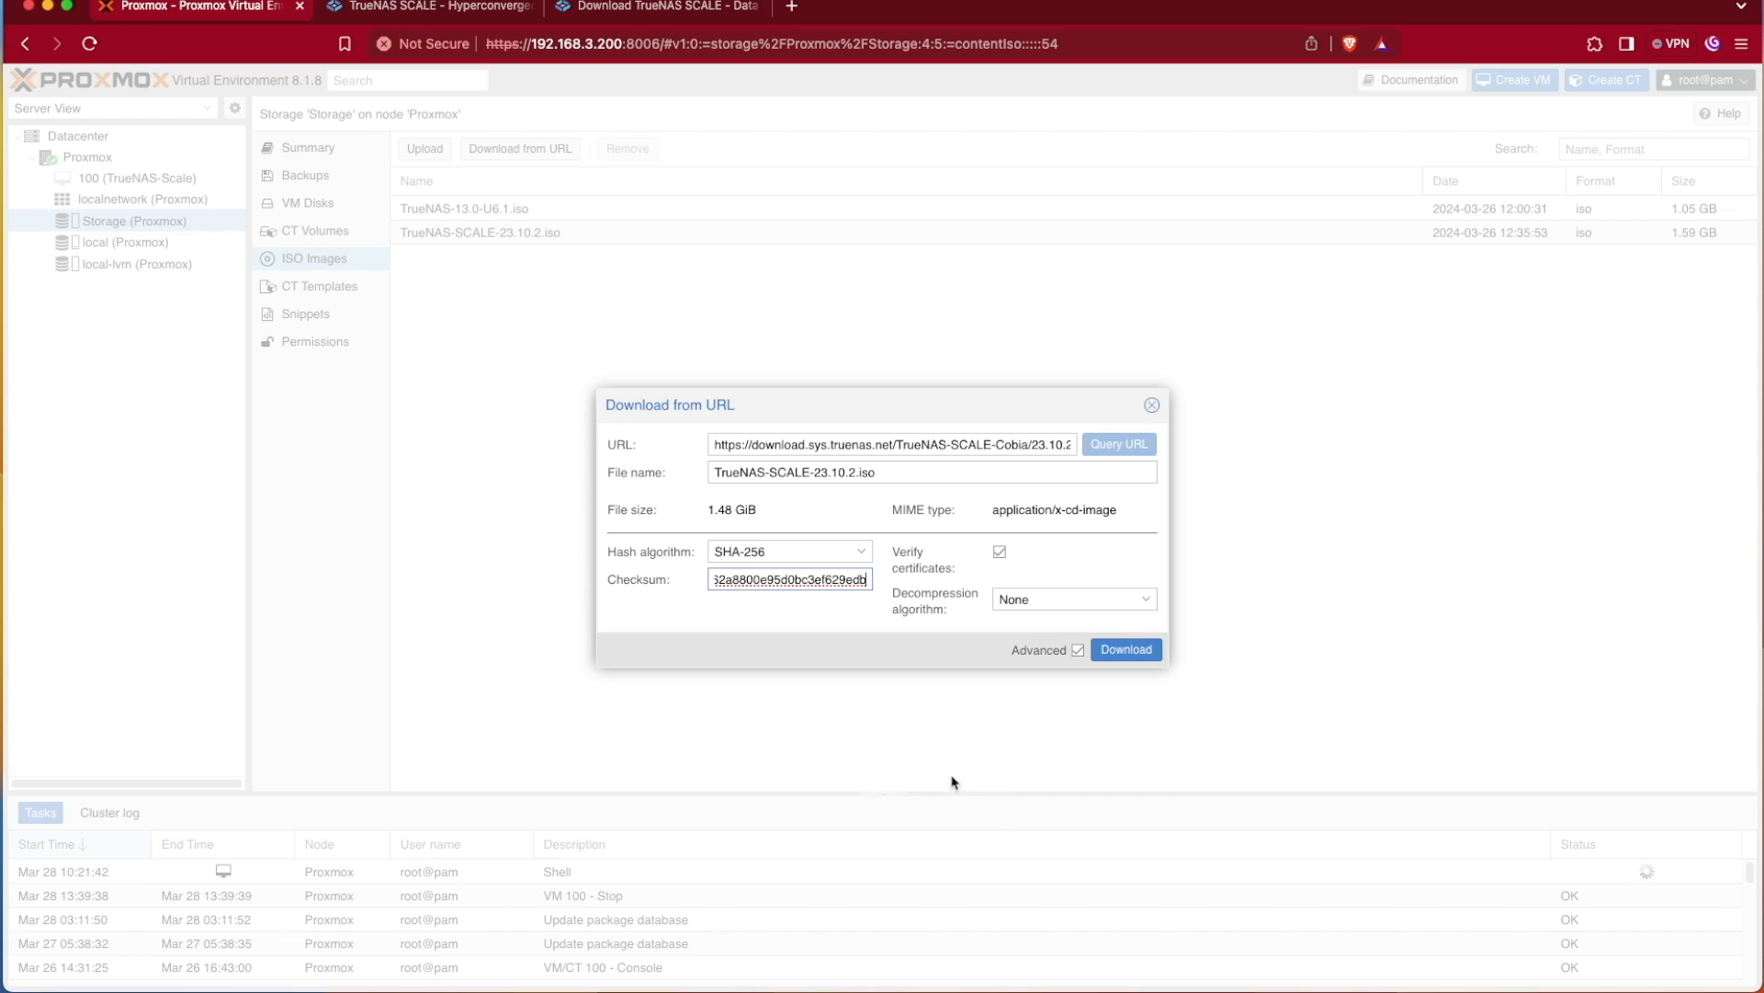
mouse_move(537, 237)
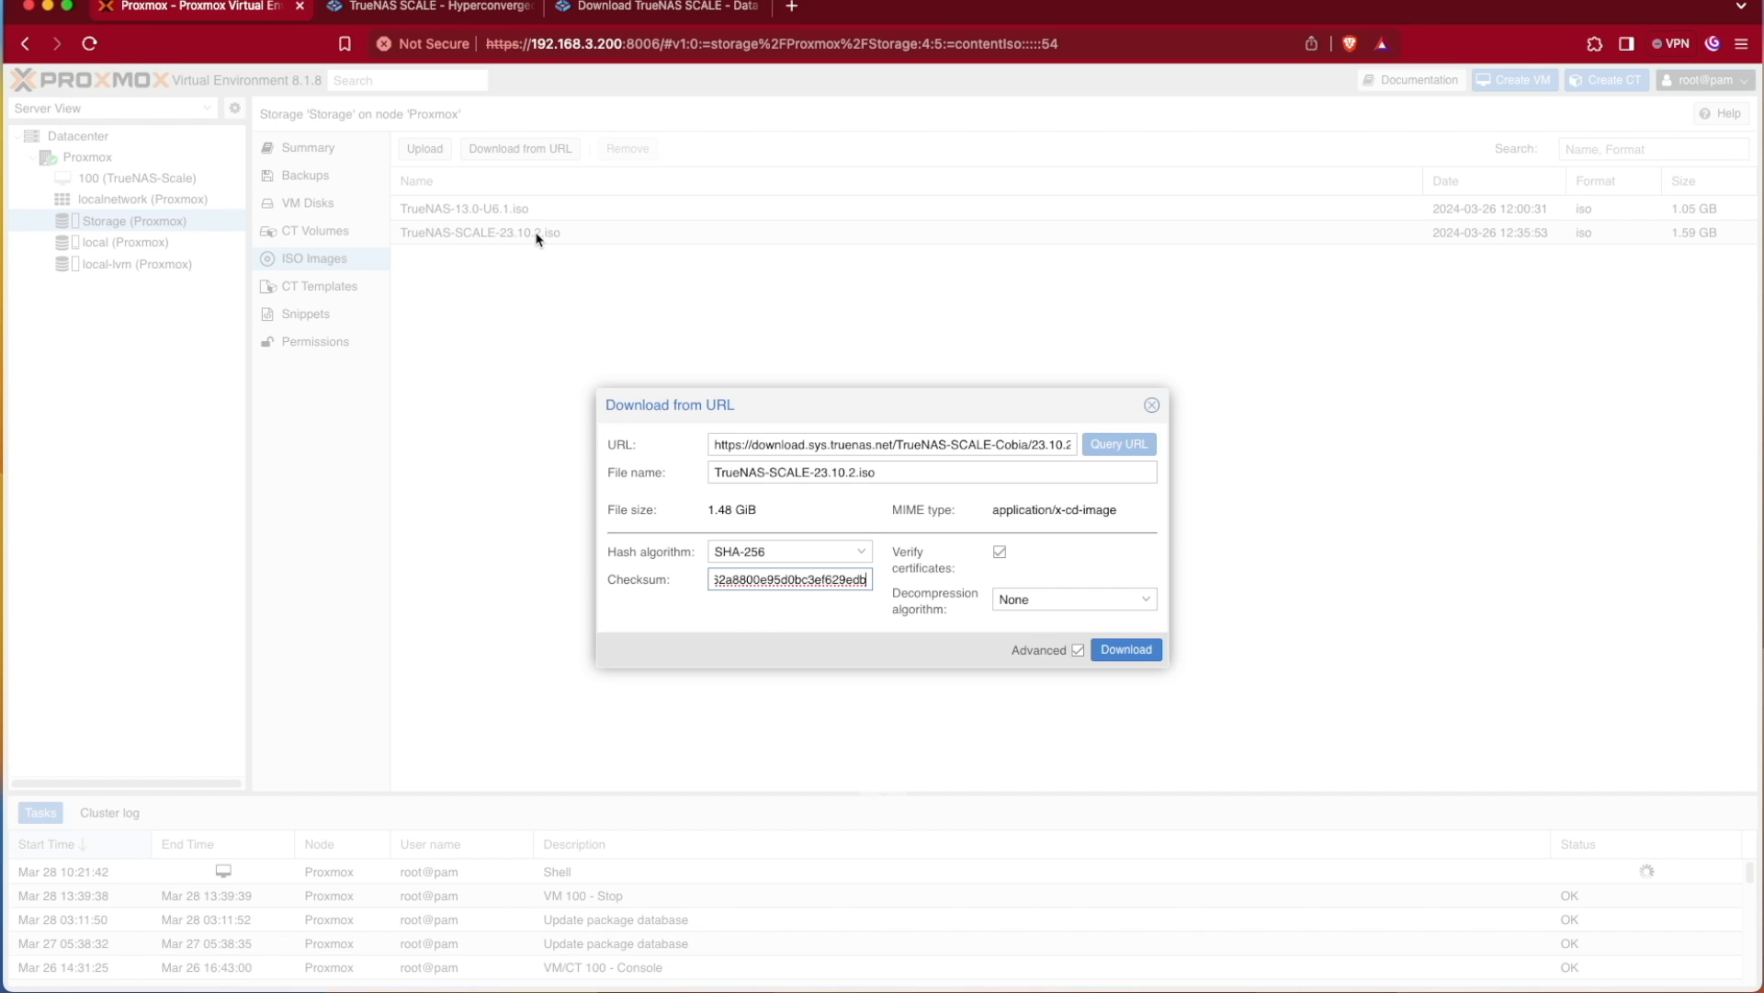
mouse_move(460, 249)
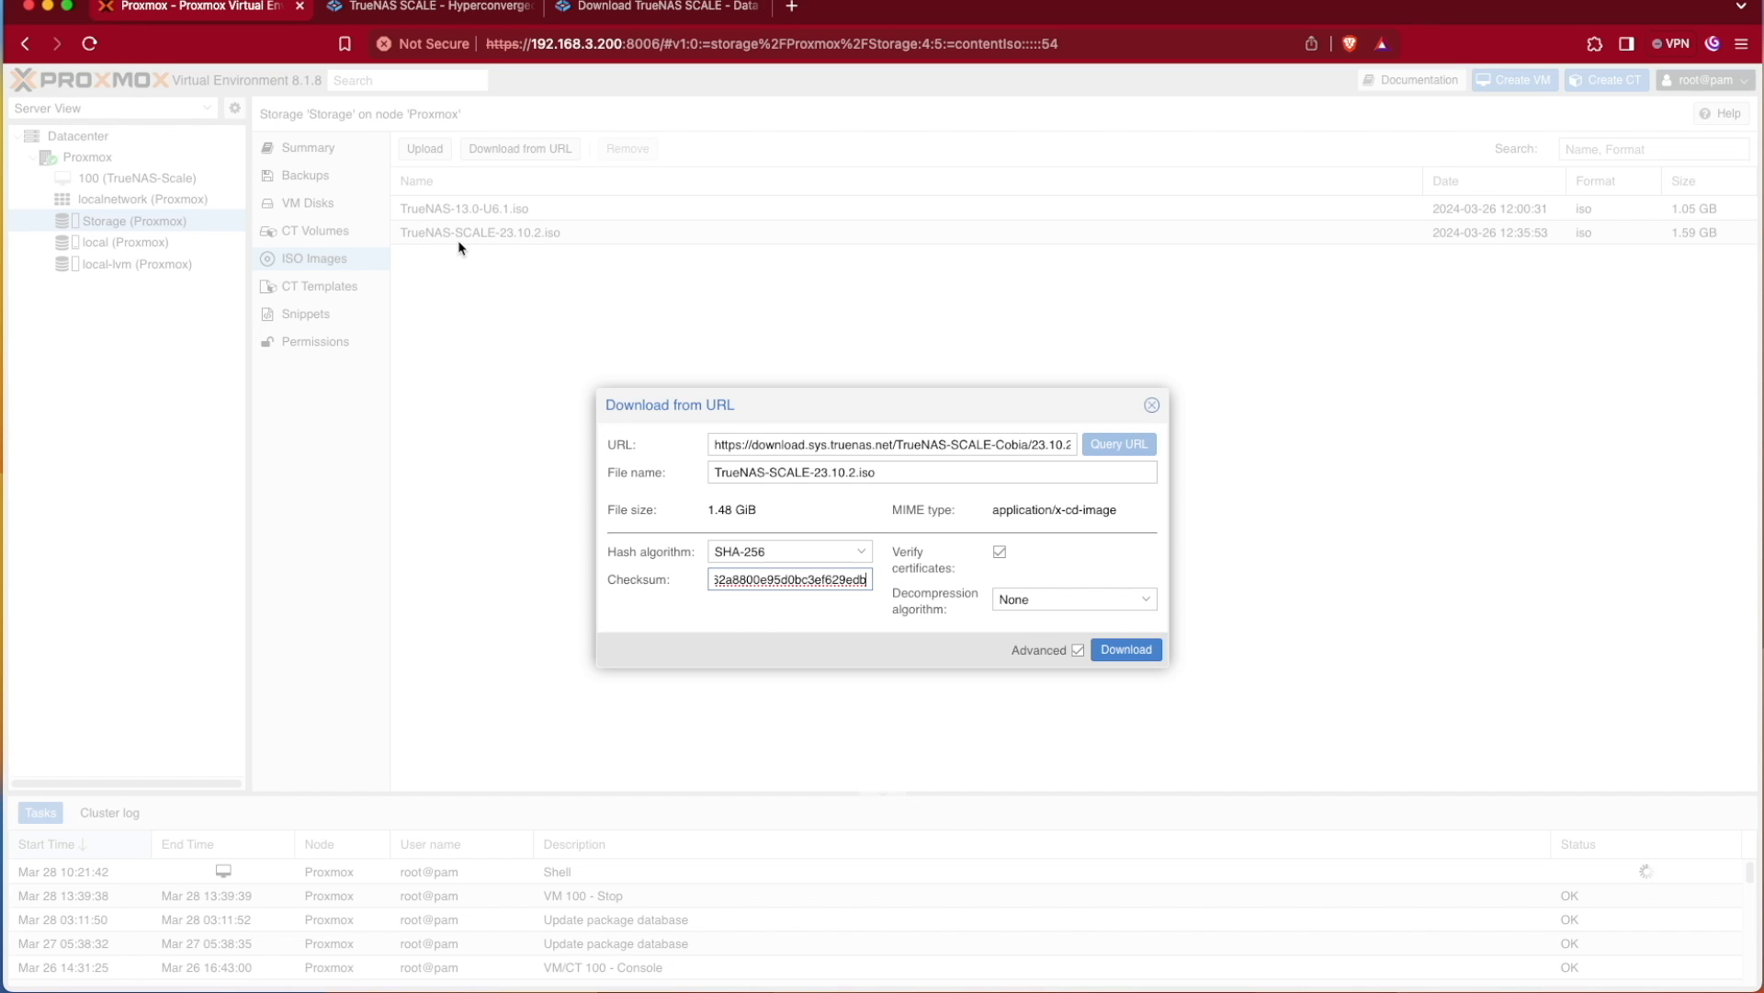
click(1149, 404)
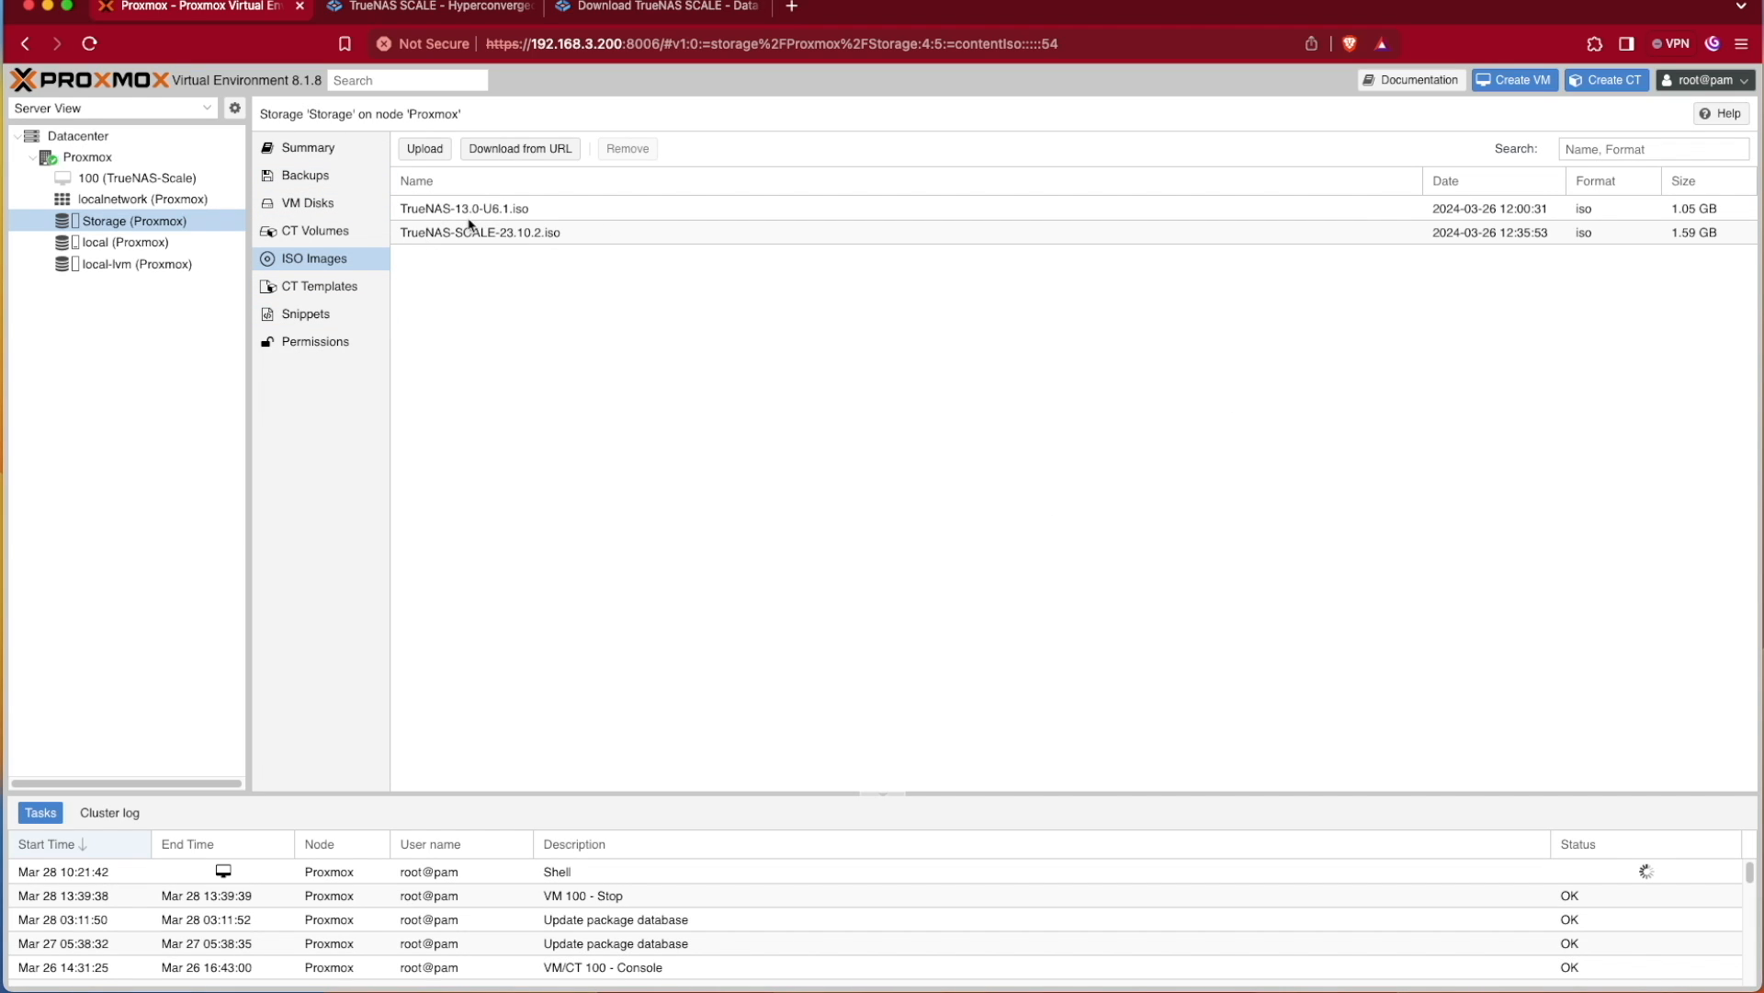
mouse_move(455, 271)
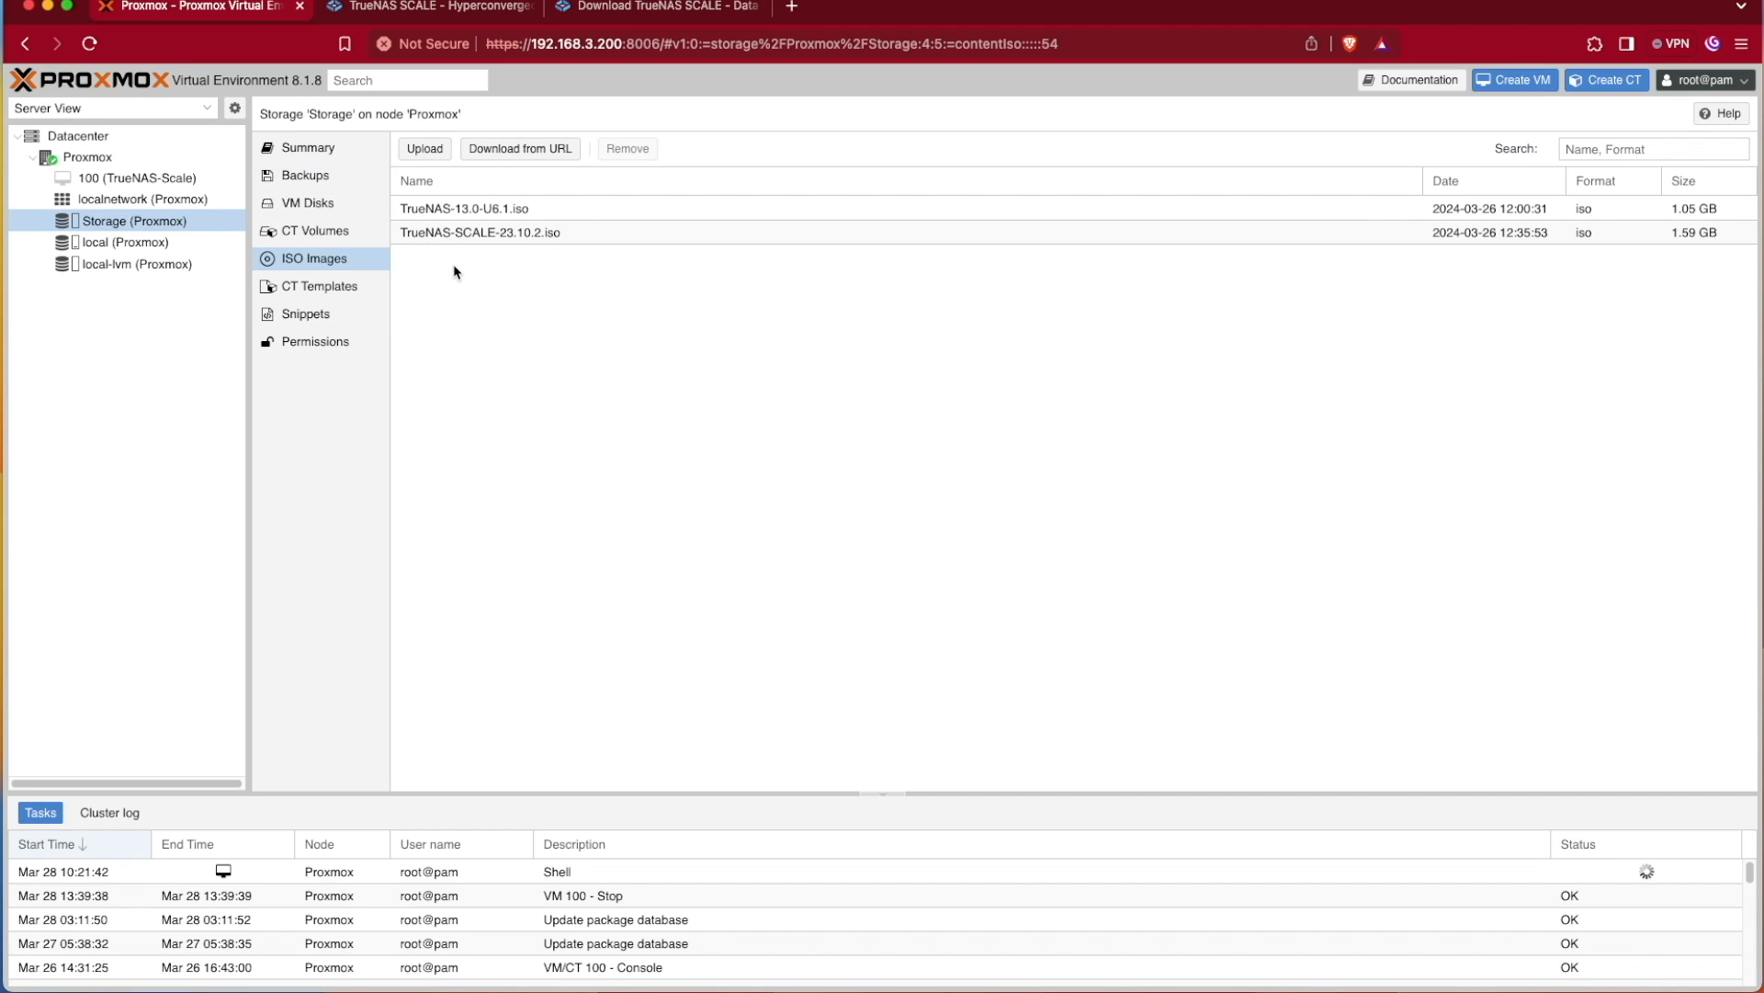
mouse_move(450, 284)
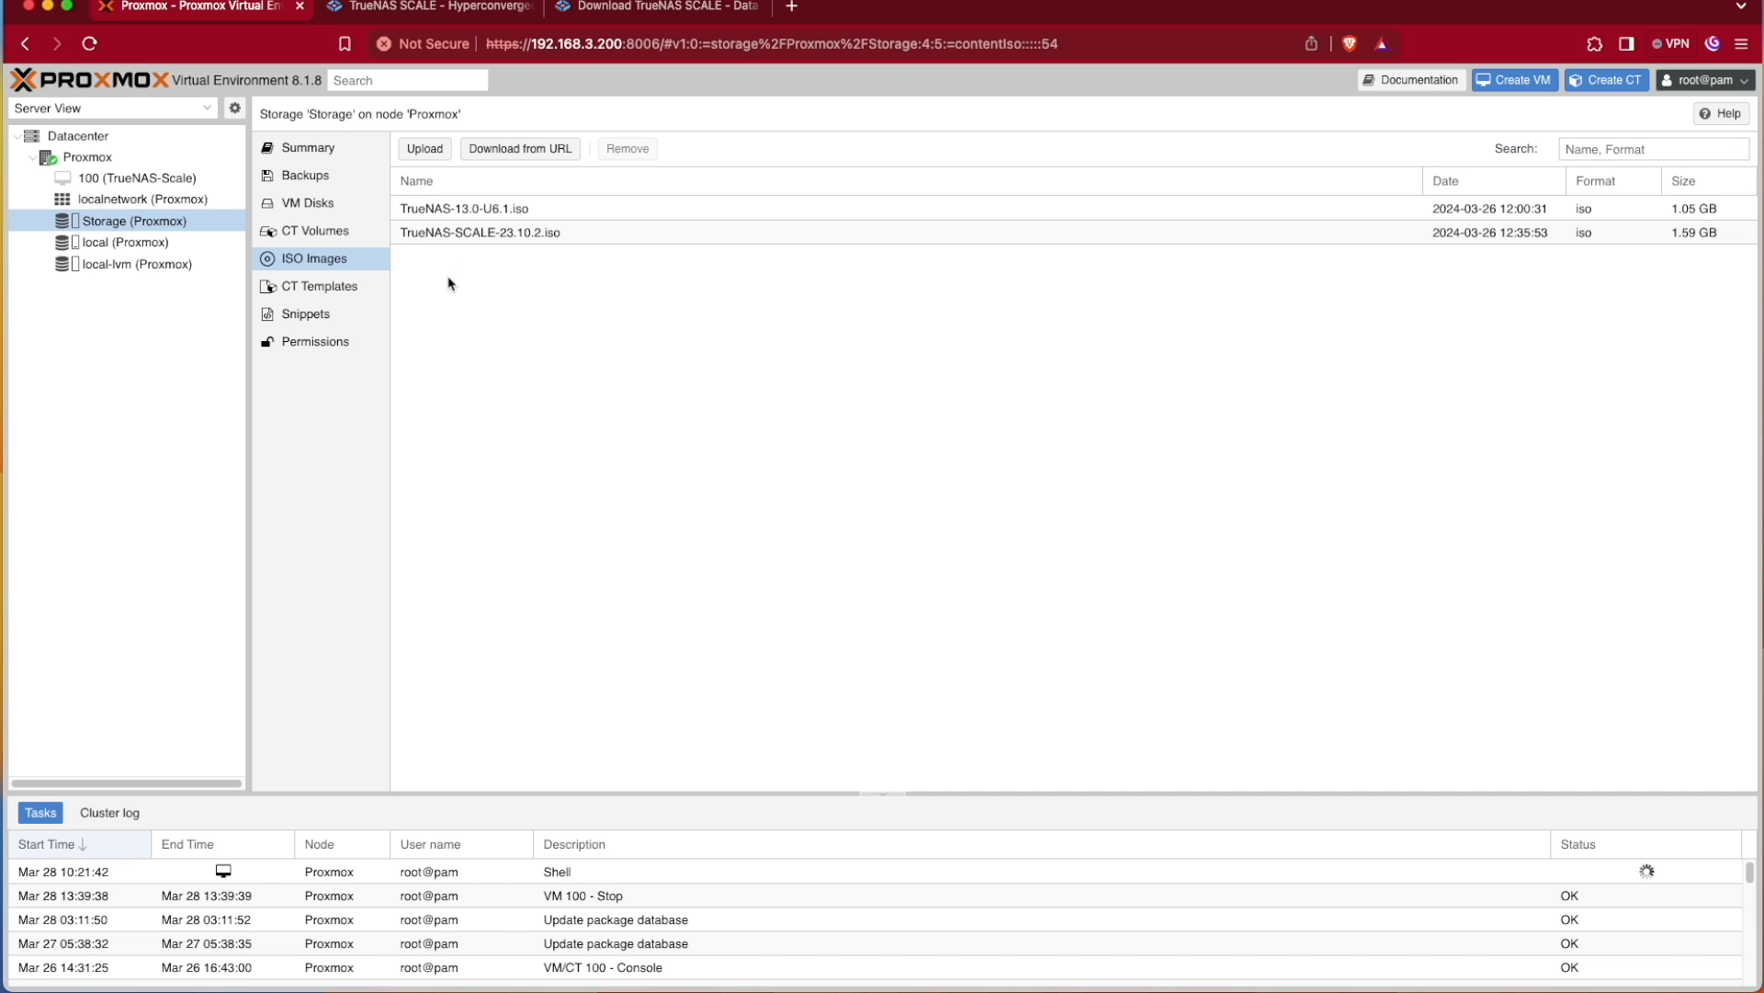
mouse_move(585, 330)
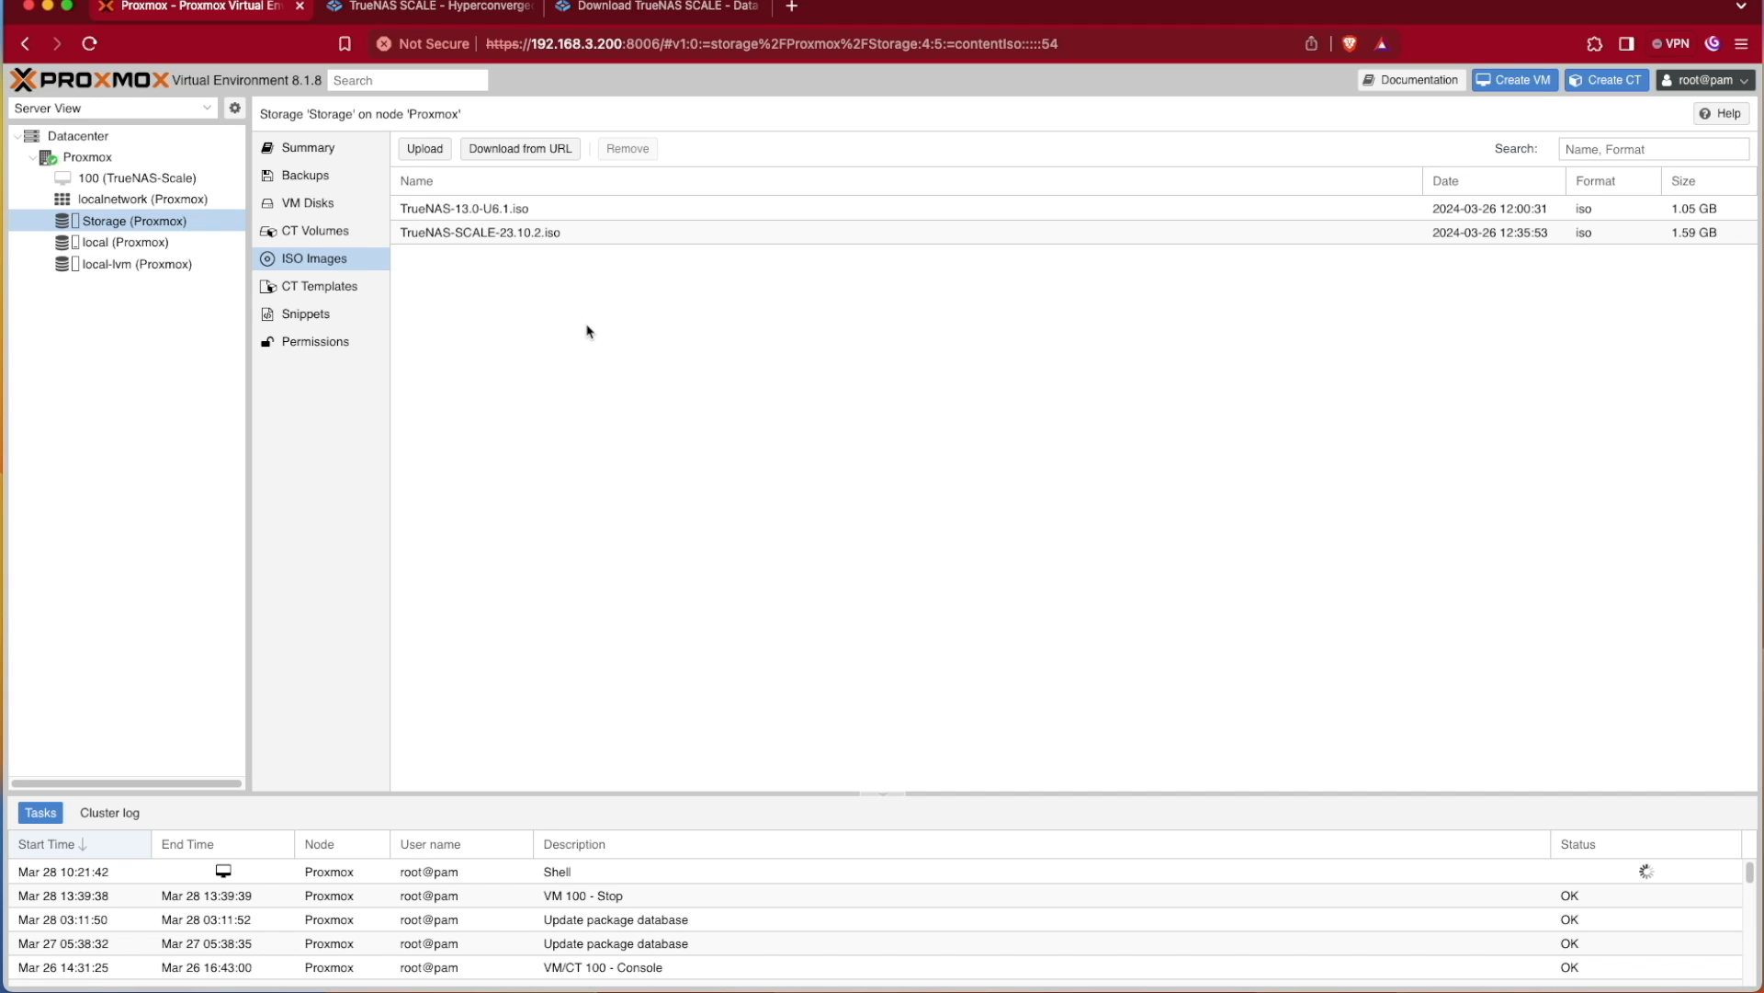
mouse_move(593, 334)
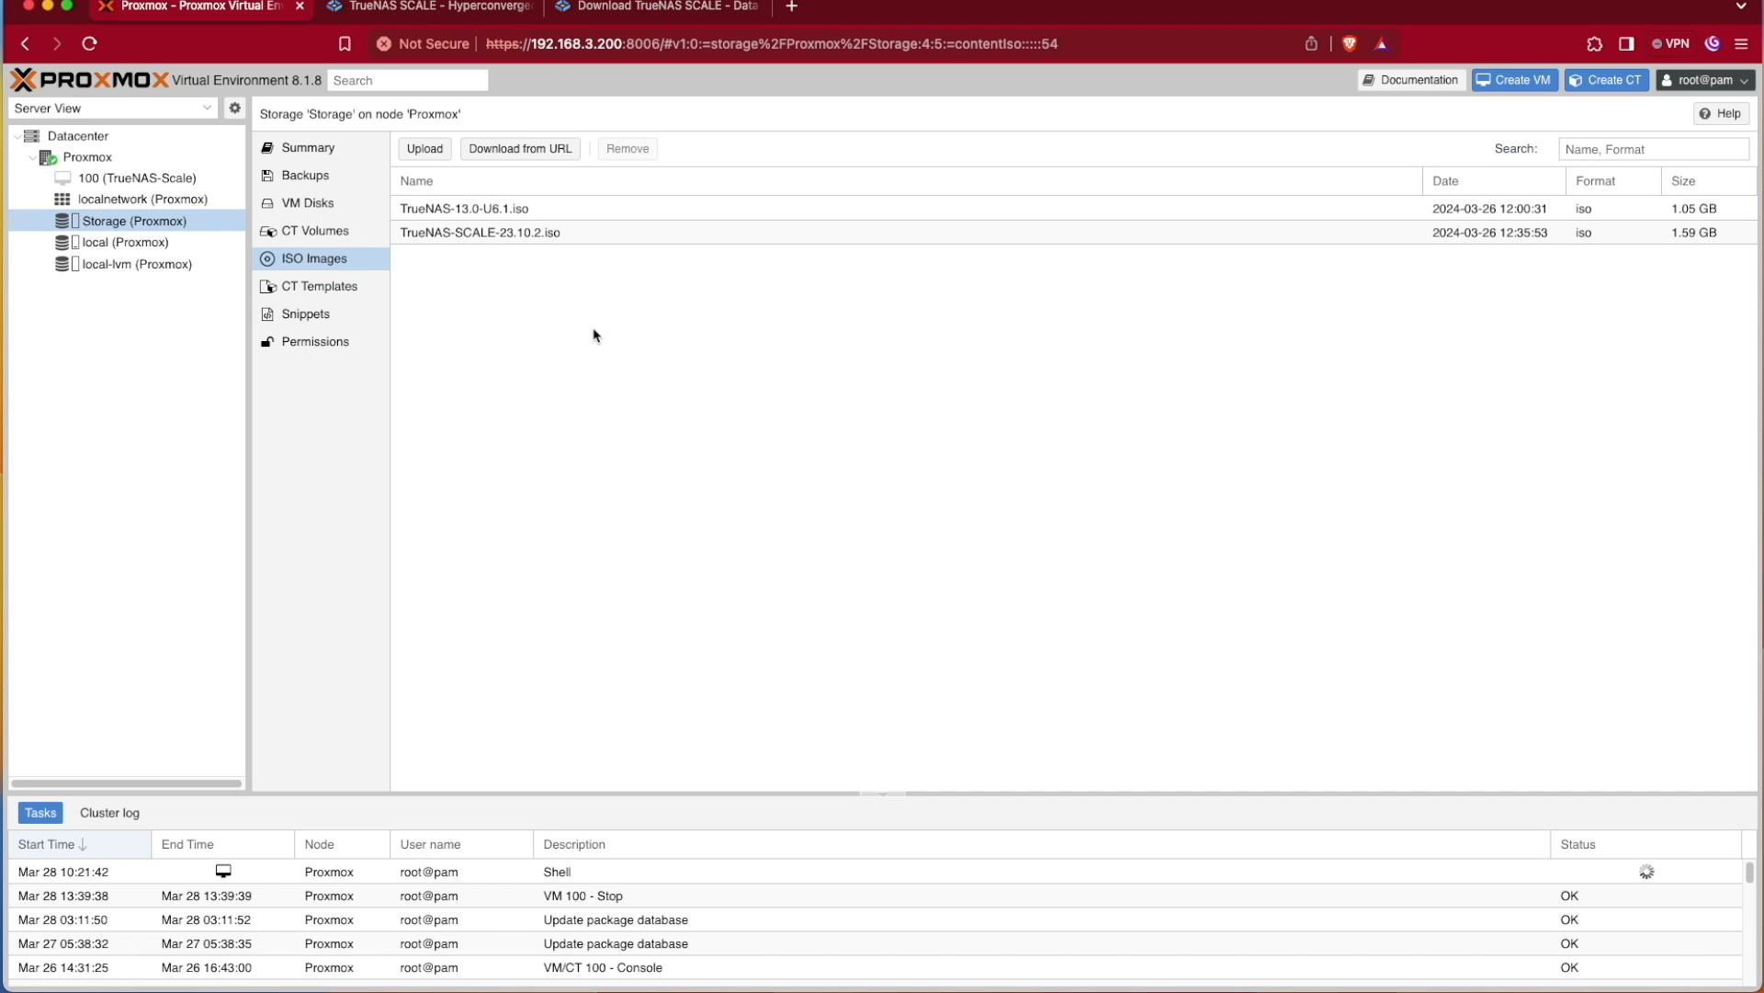
mouse_move(707, 330)
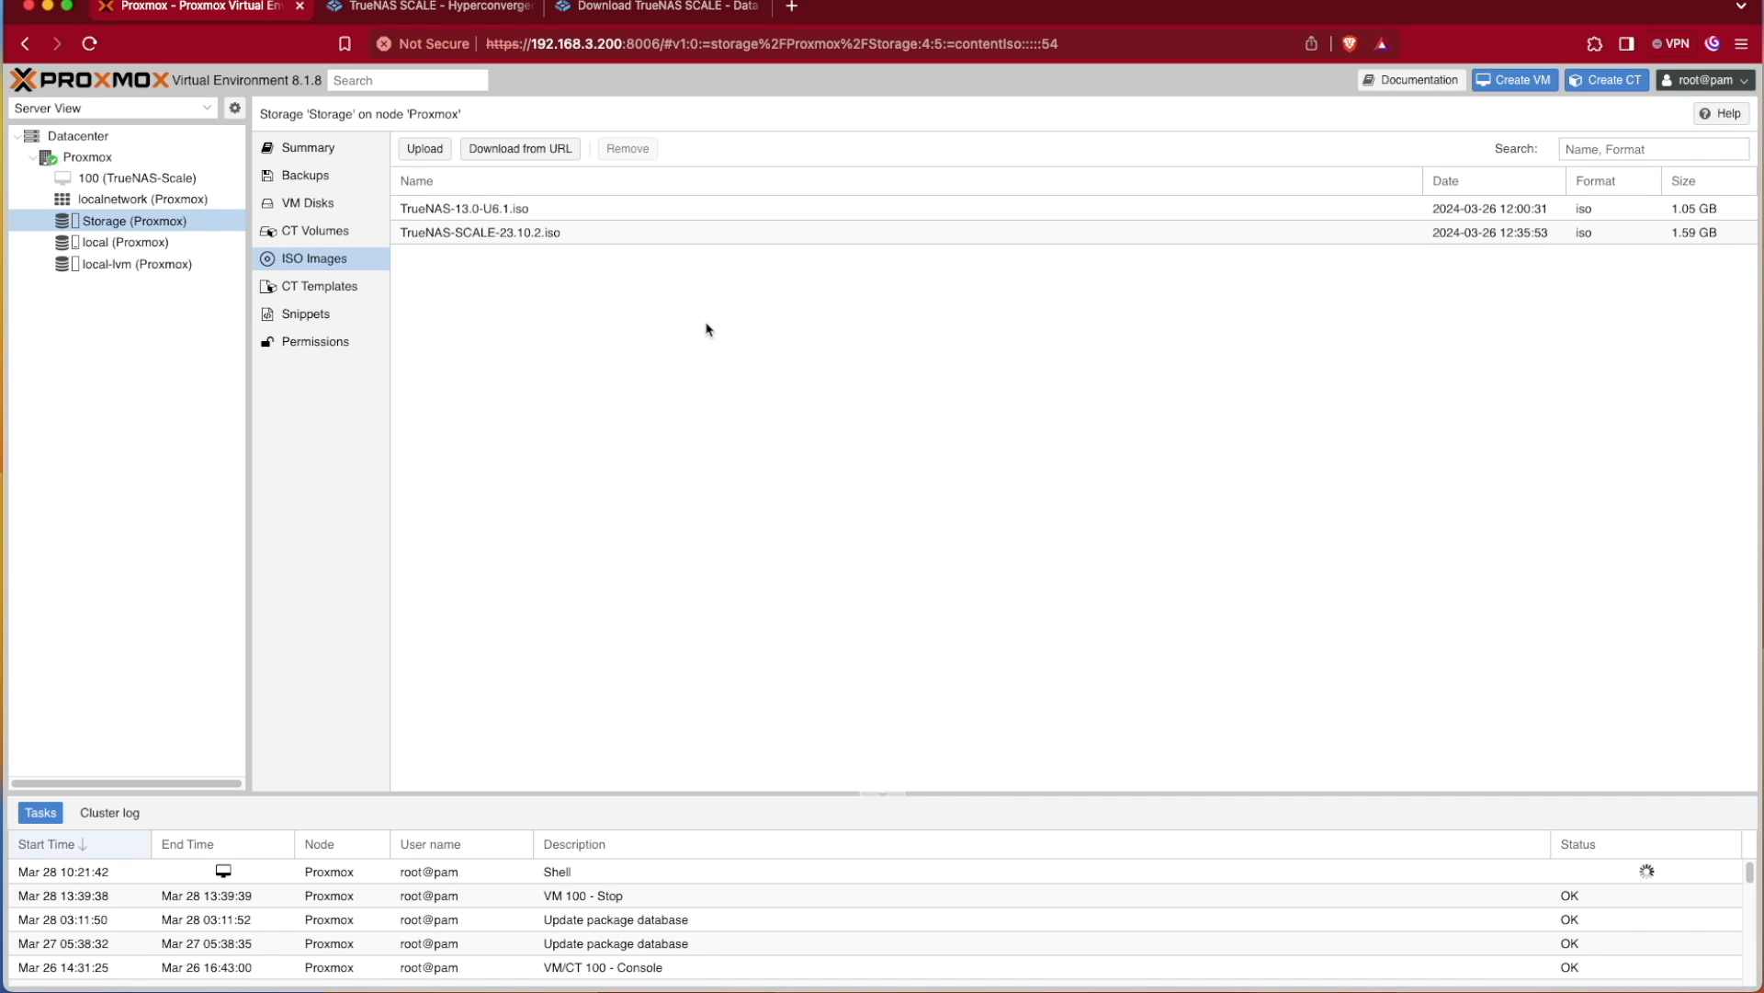
mouse_move(1522, 80)
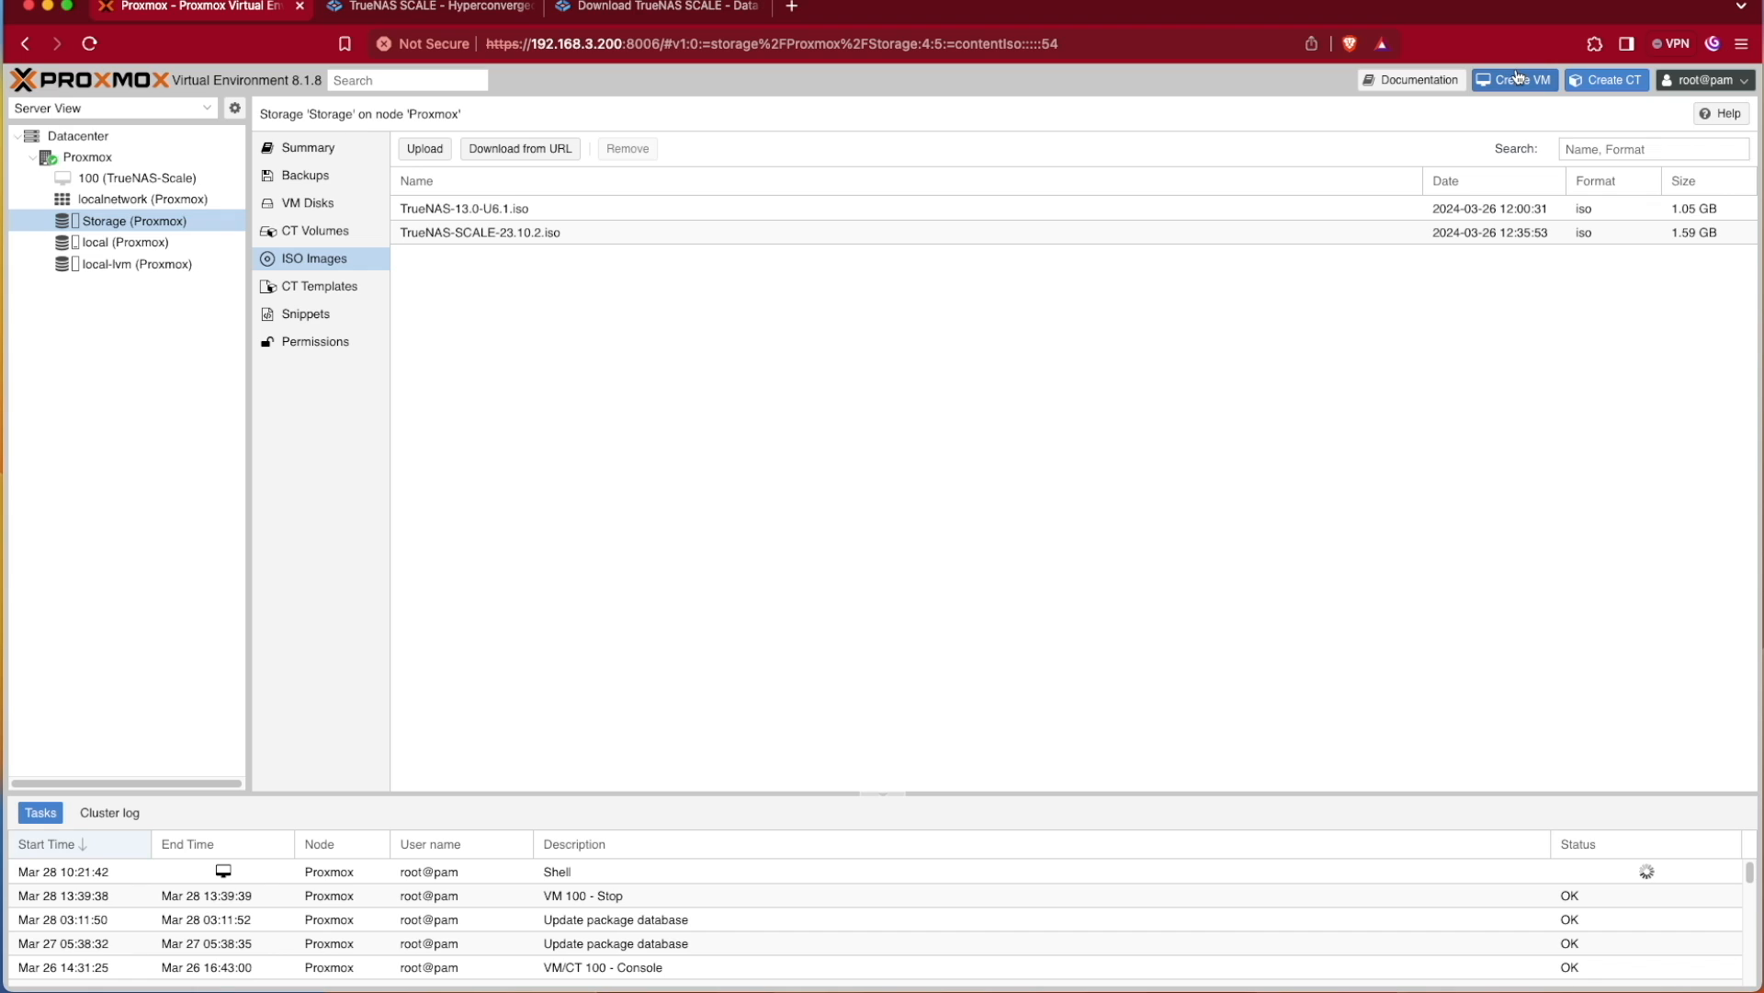
mouse_move(1478, 140)
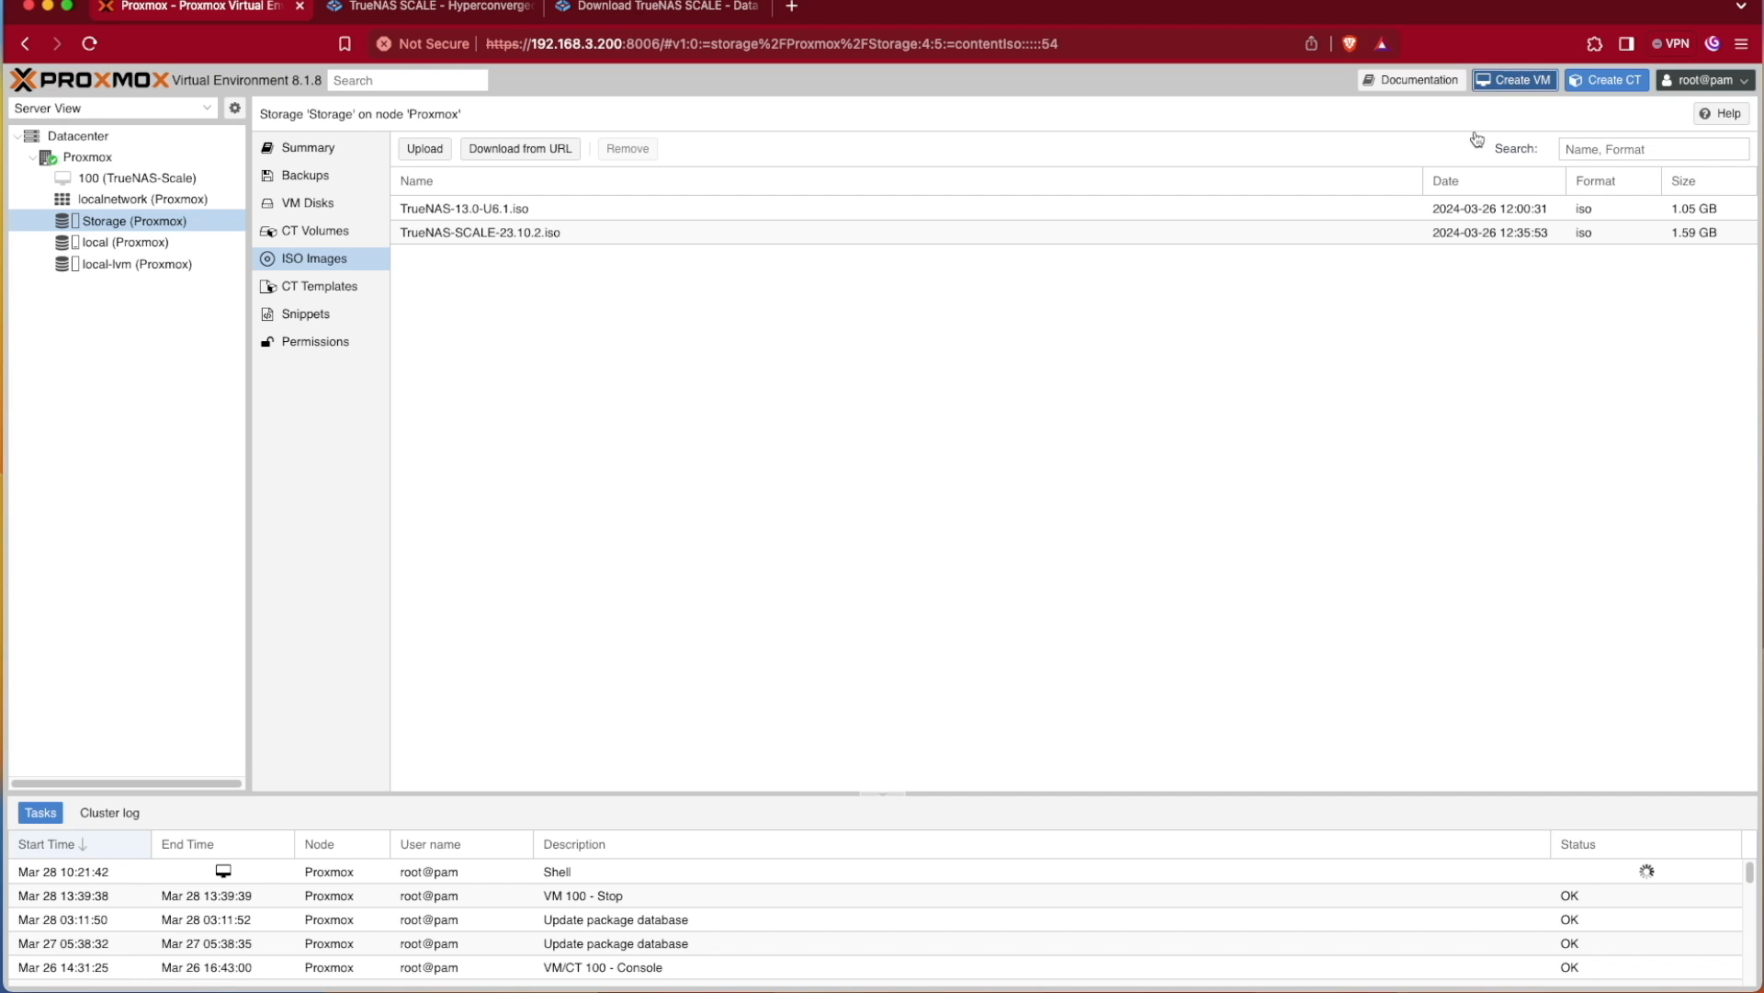
Start a new VM named TrueNAS-Video
click(1513, 80)
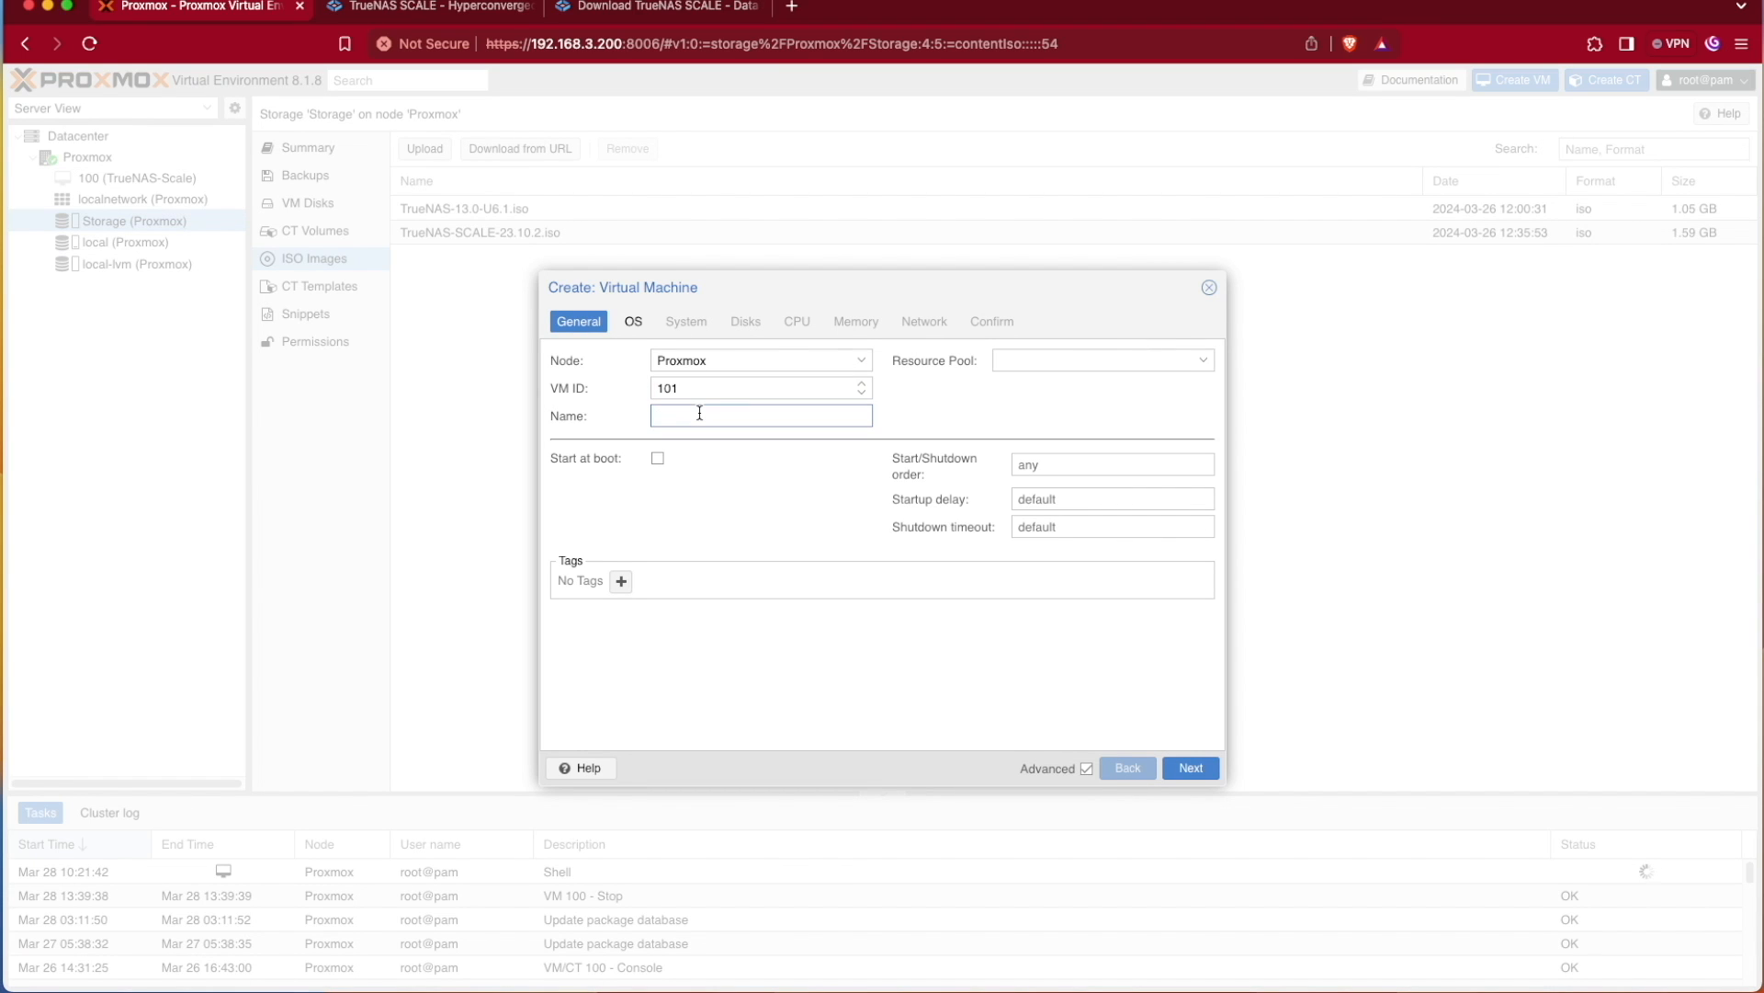
text(TrueNAS-Video)
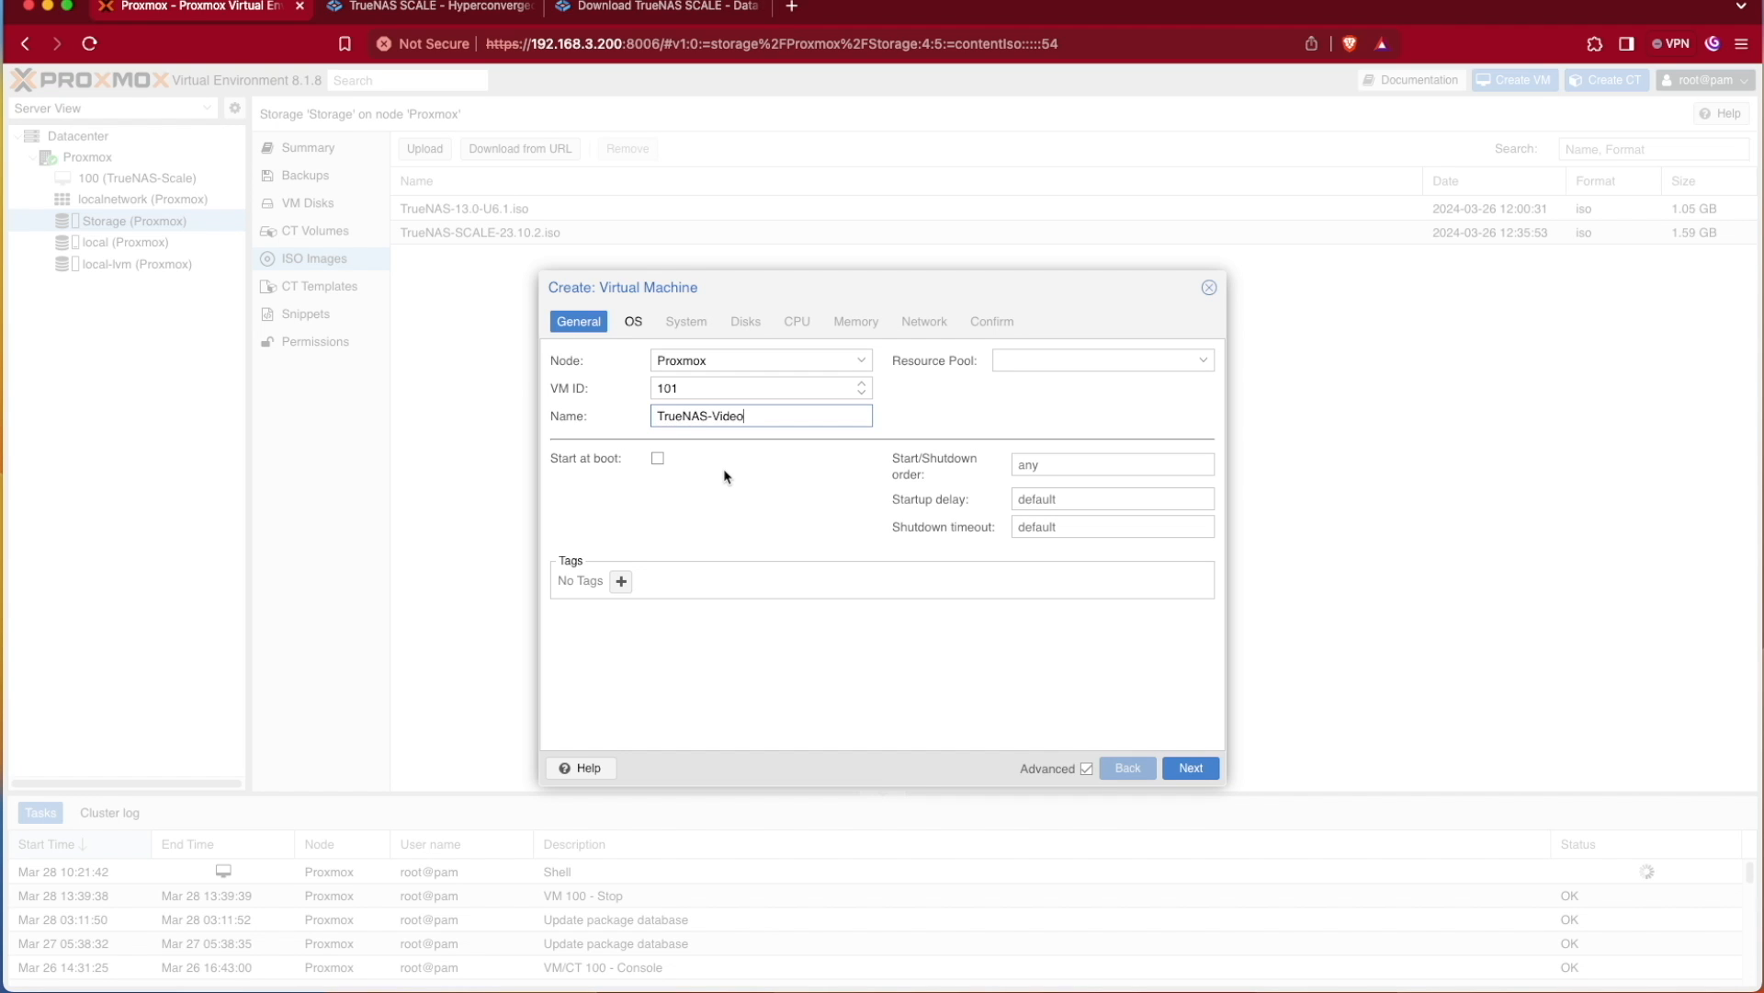
mouse_move(1247, 726)
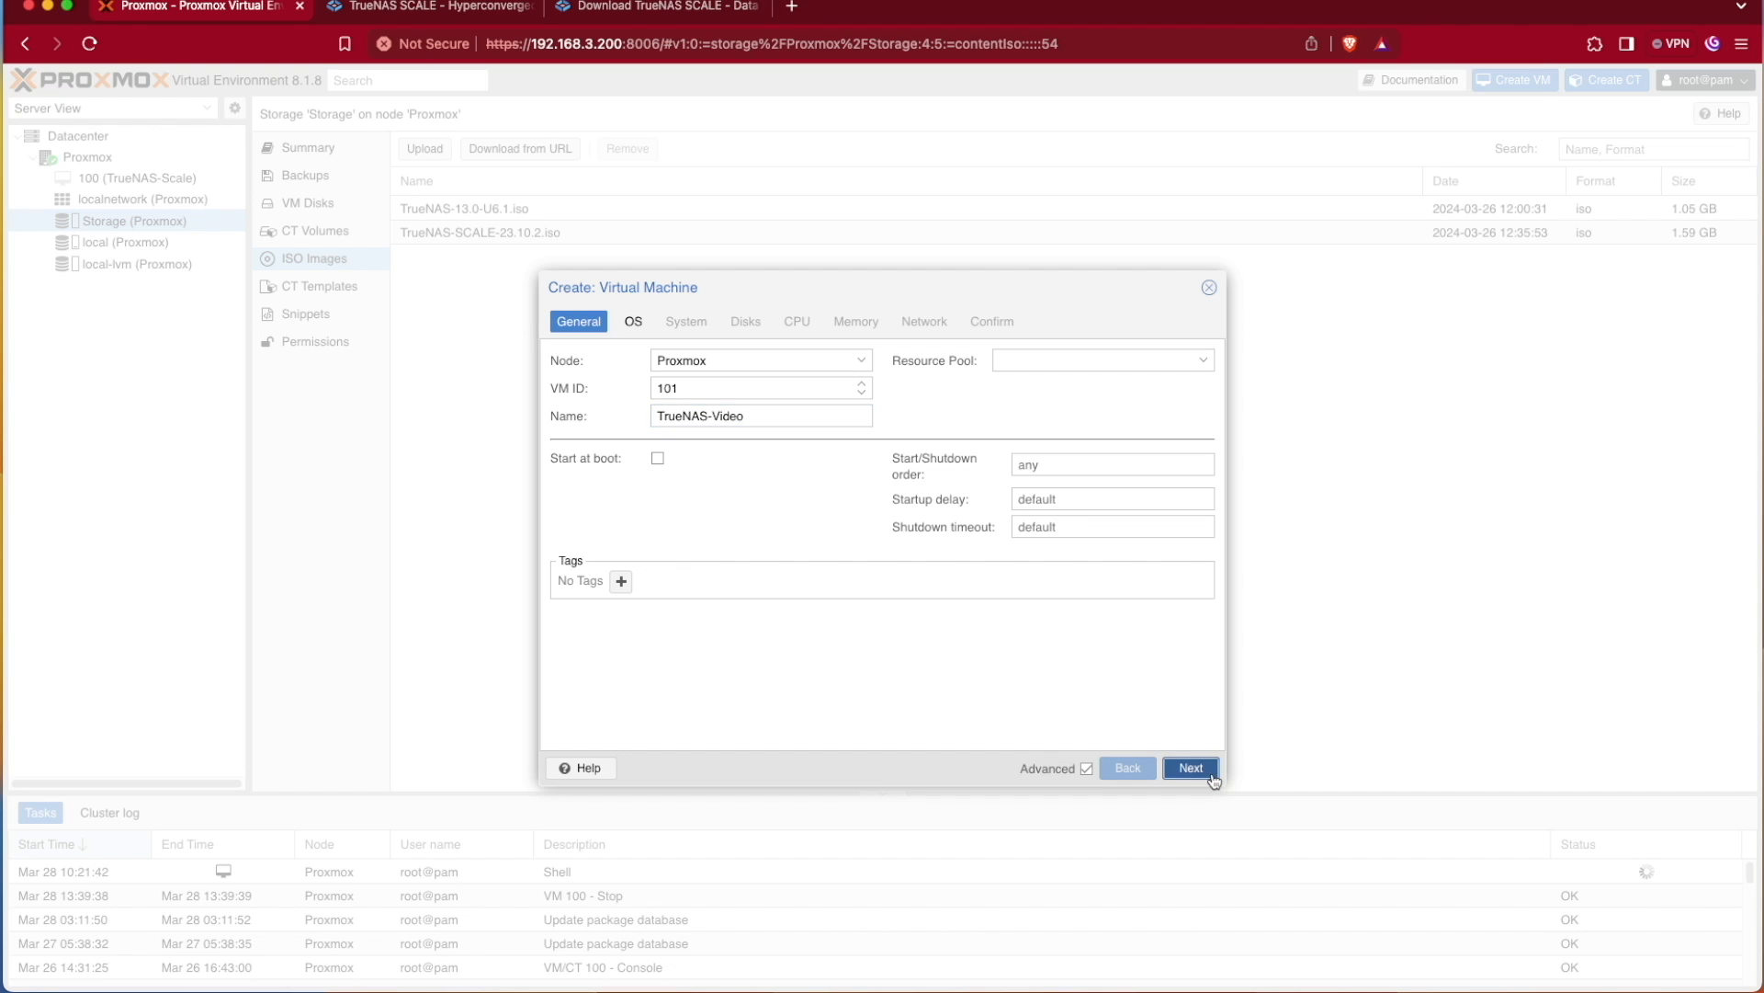
click(1189, 767)
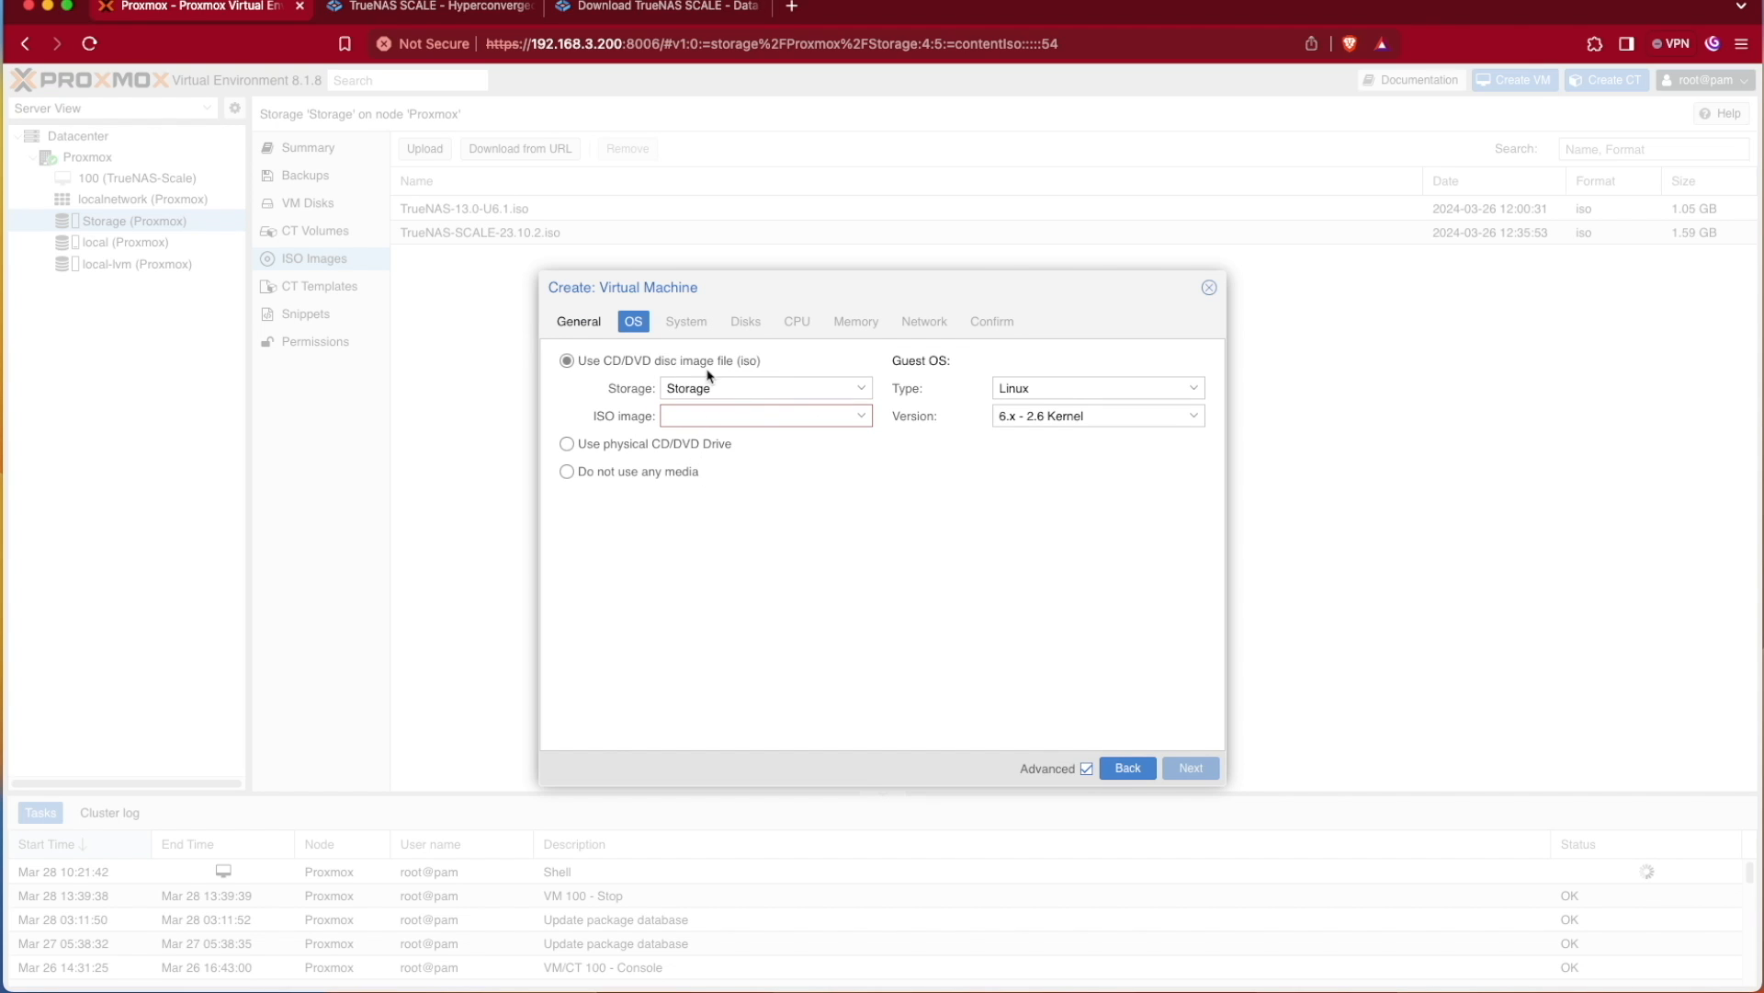
mouse_move(601, 396)
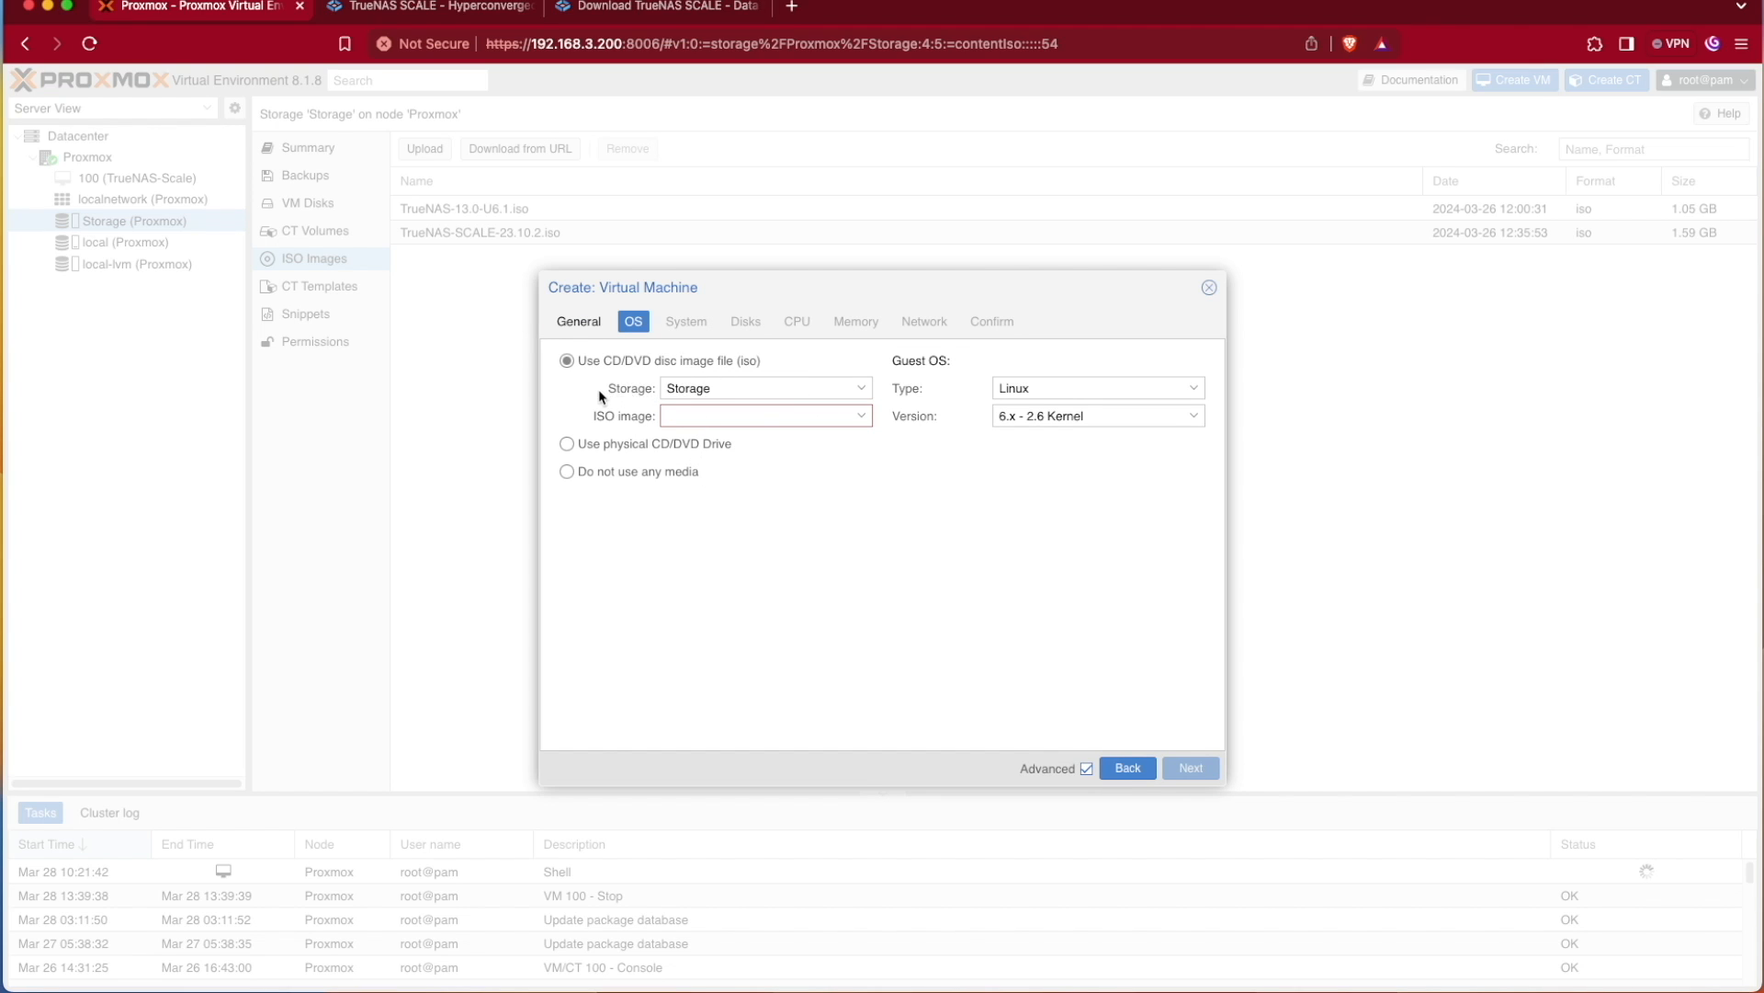
Use TrueNAS-SCALE-23.10.2.iso from Storage as the install media
click(862, 387)
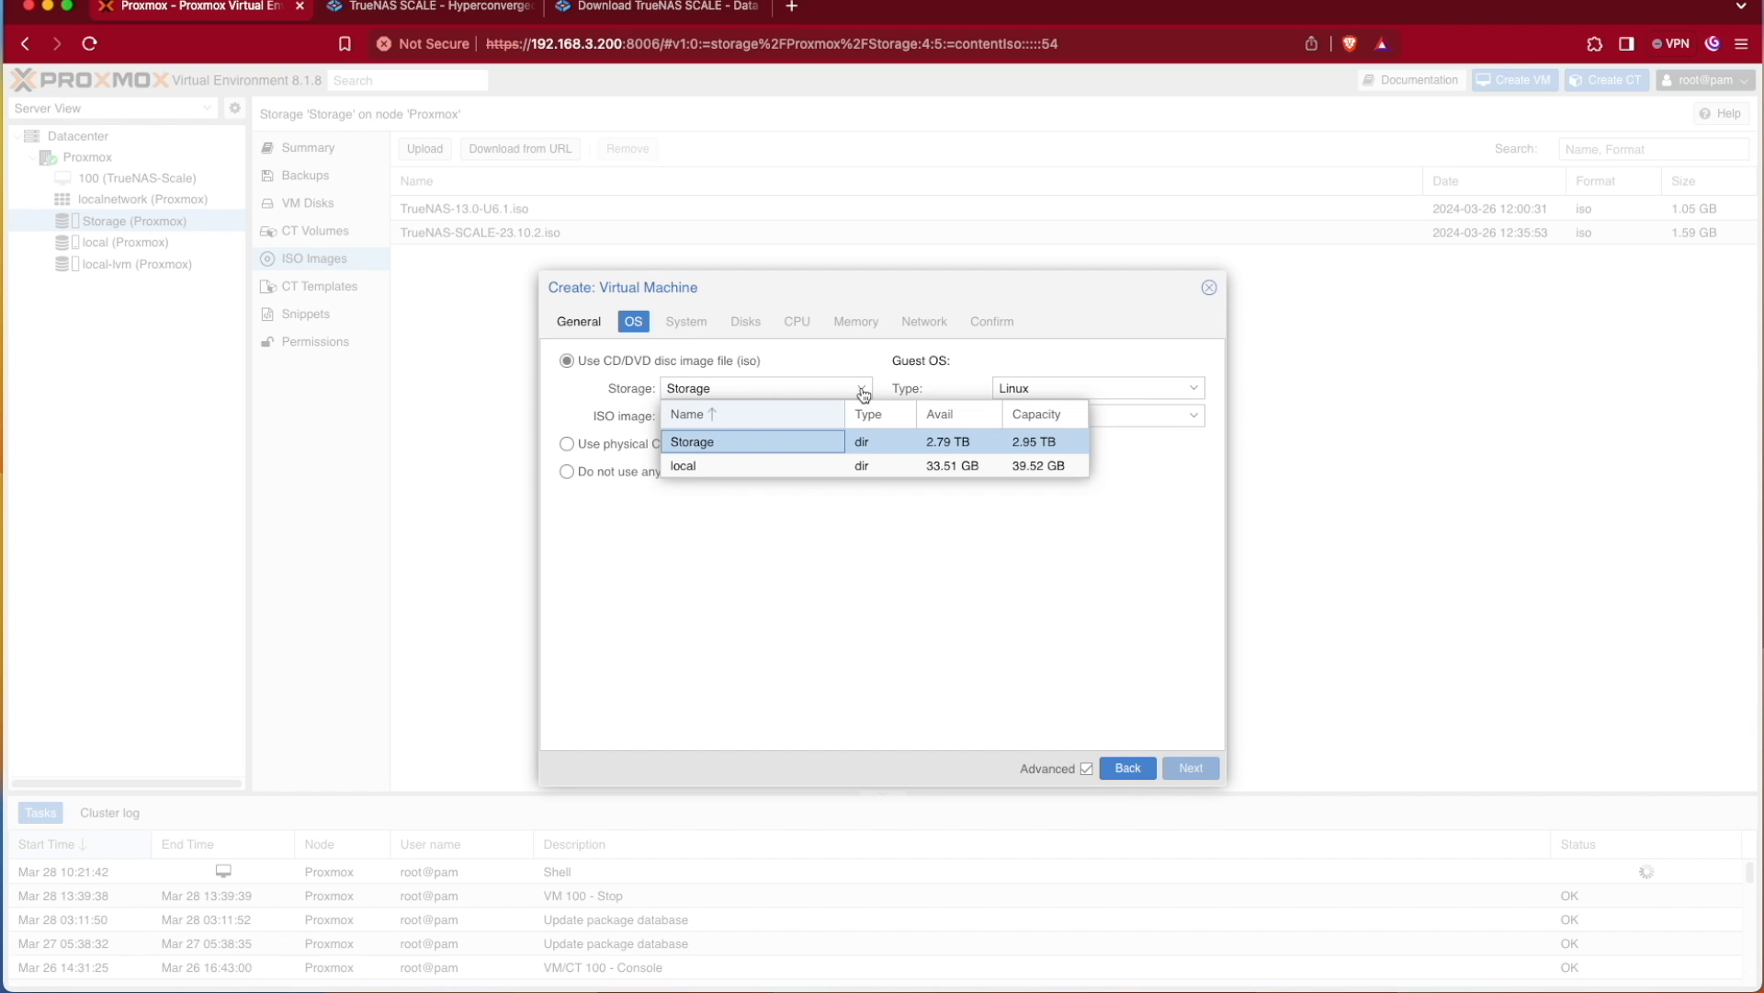
click(683, 465)
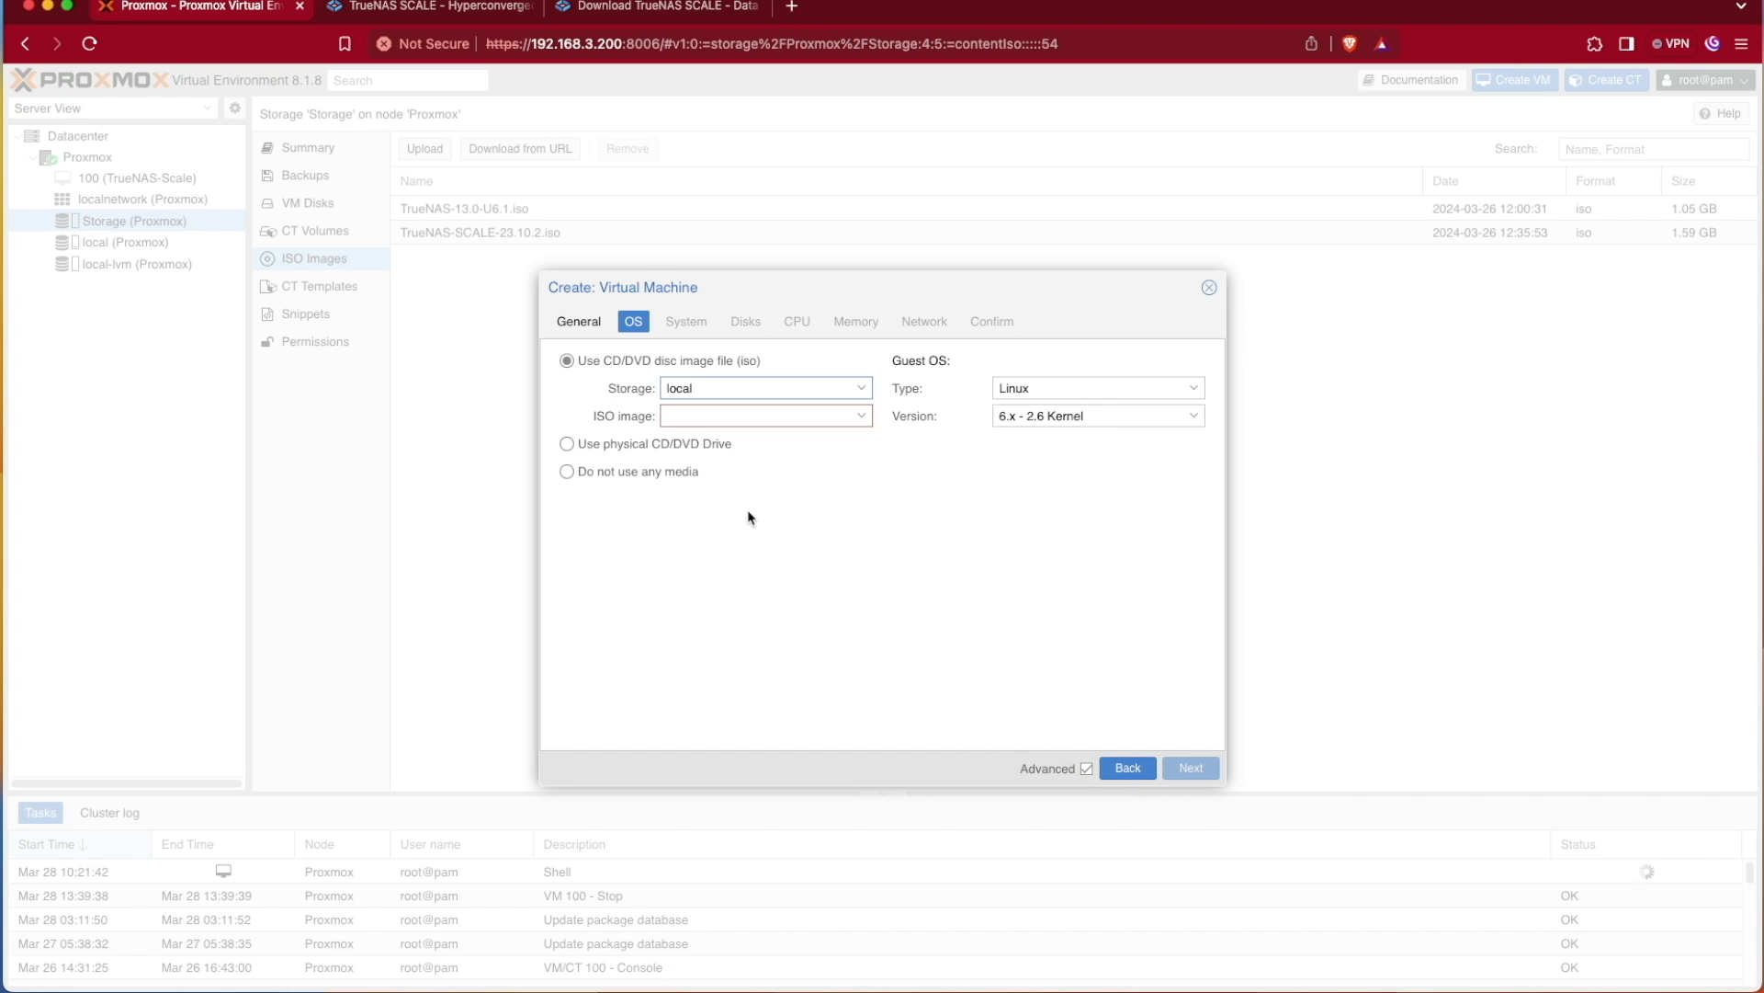
click(861, 387)
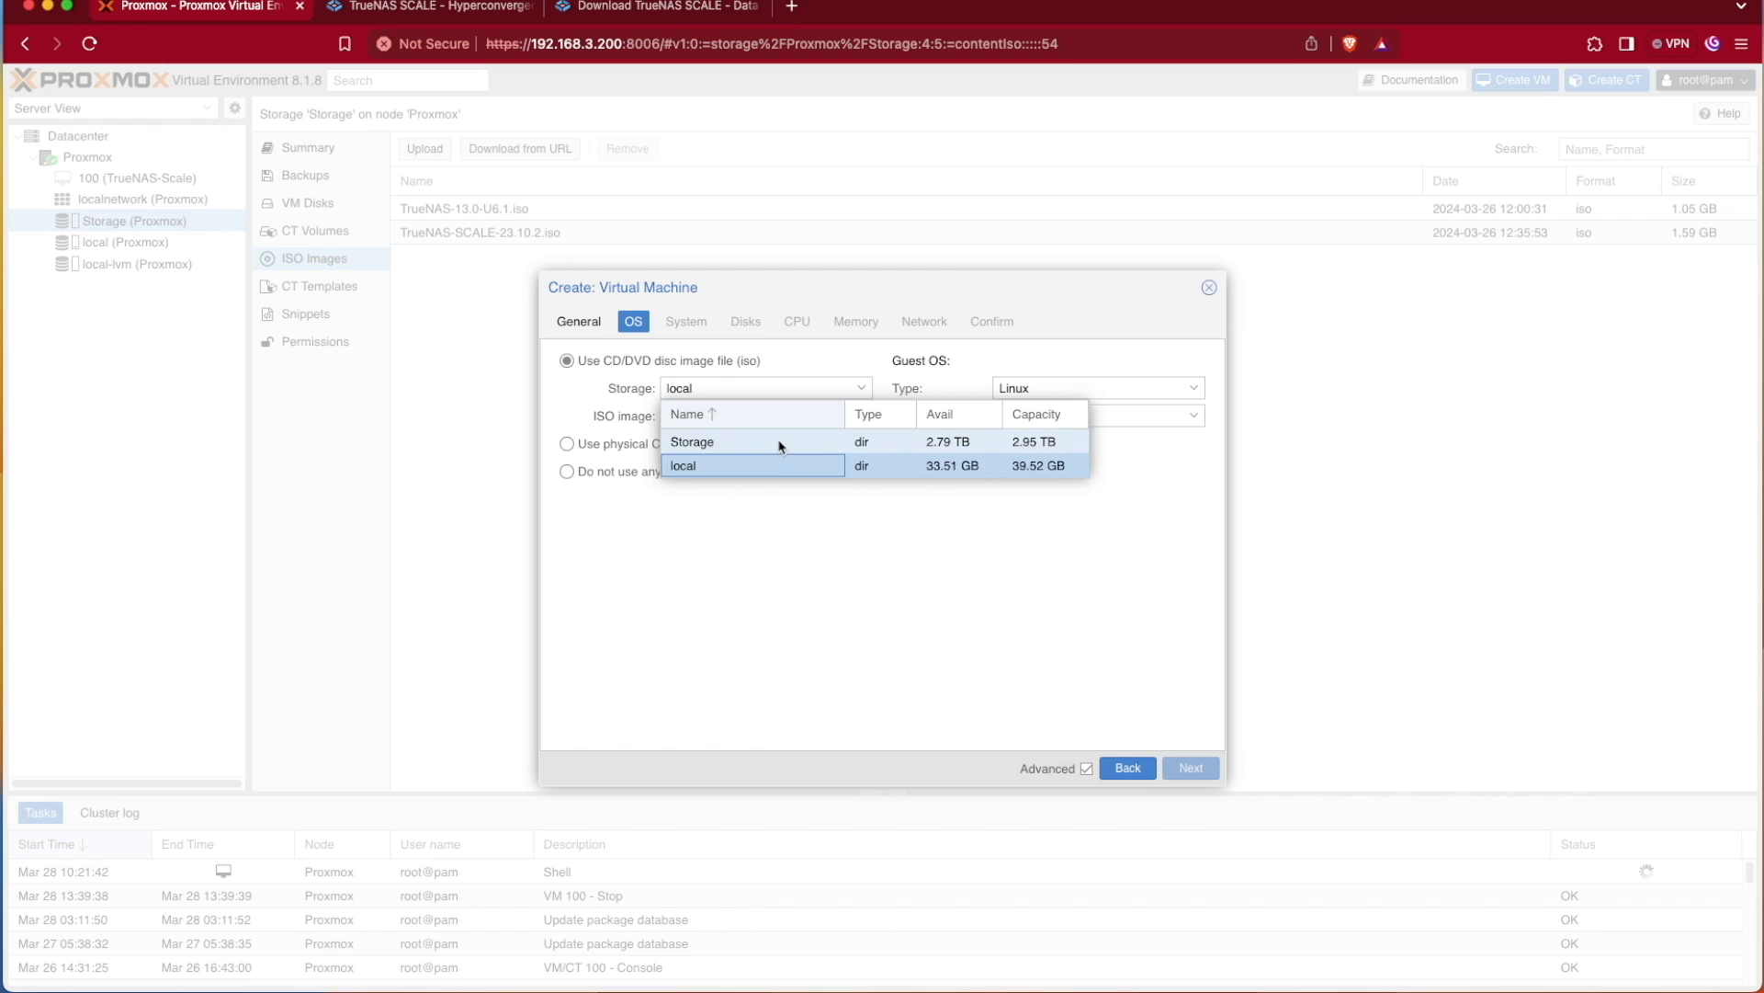
click(692, 441)
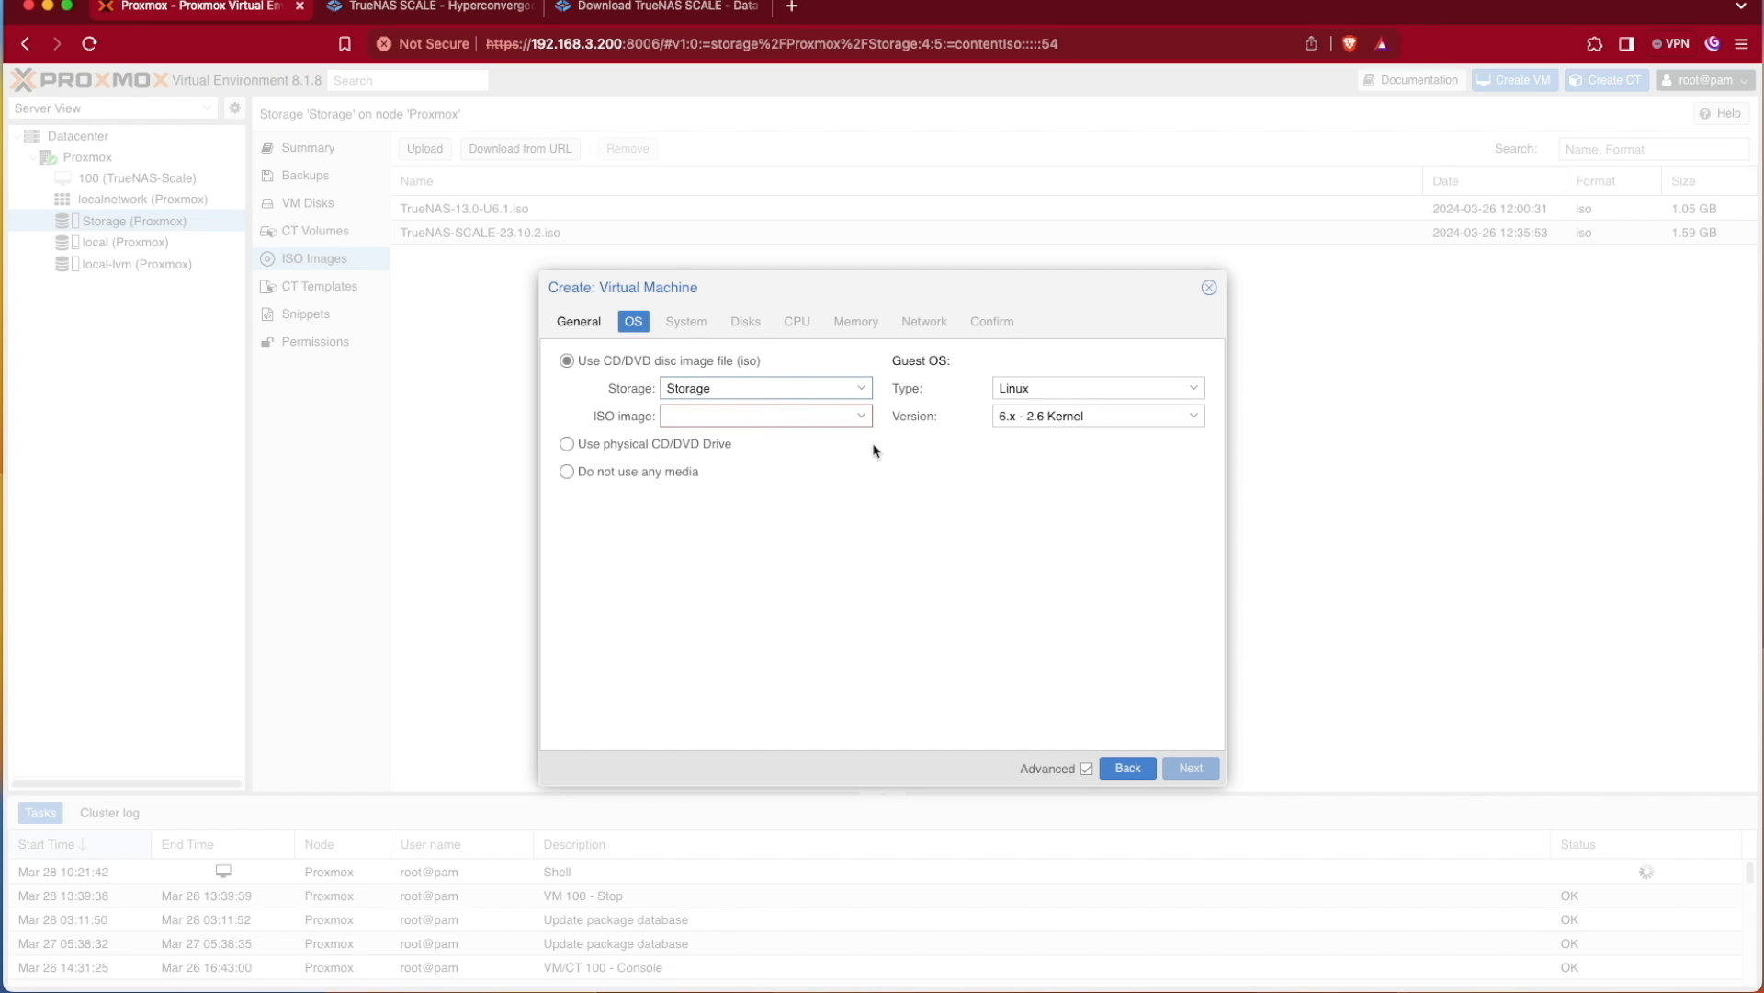
mouse_move(855, 436)
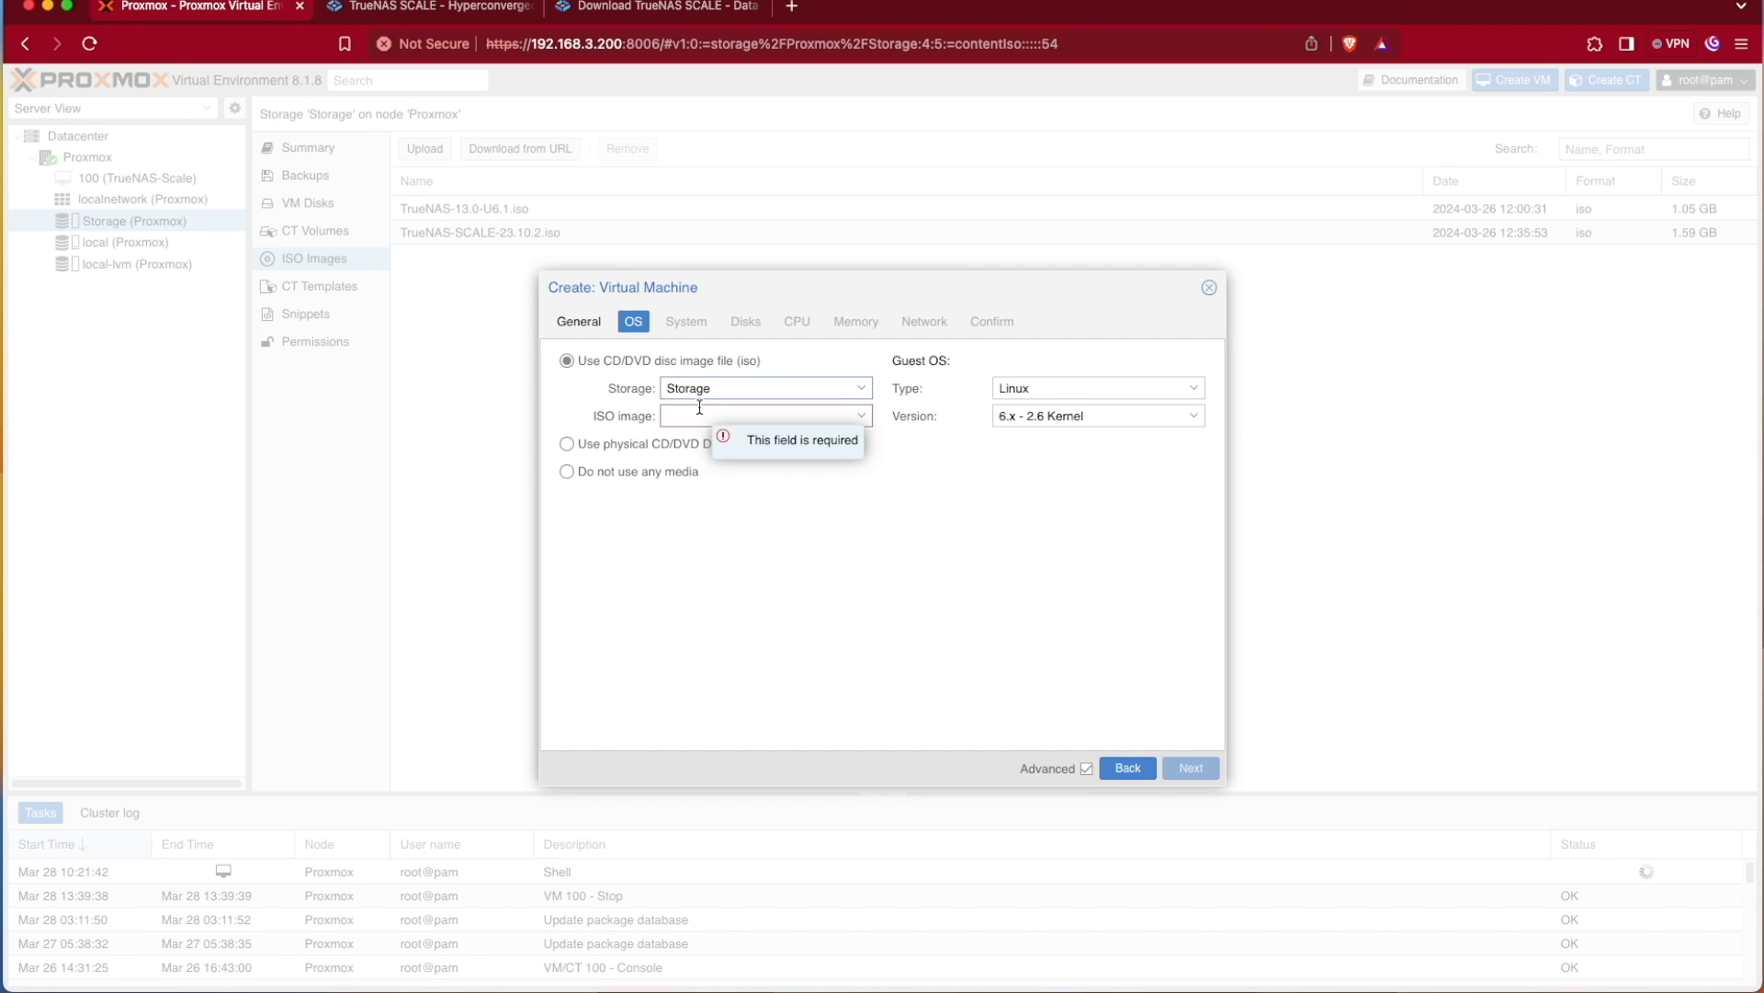
mouse_move(856, 424)
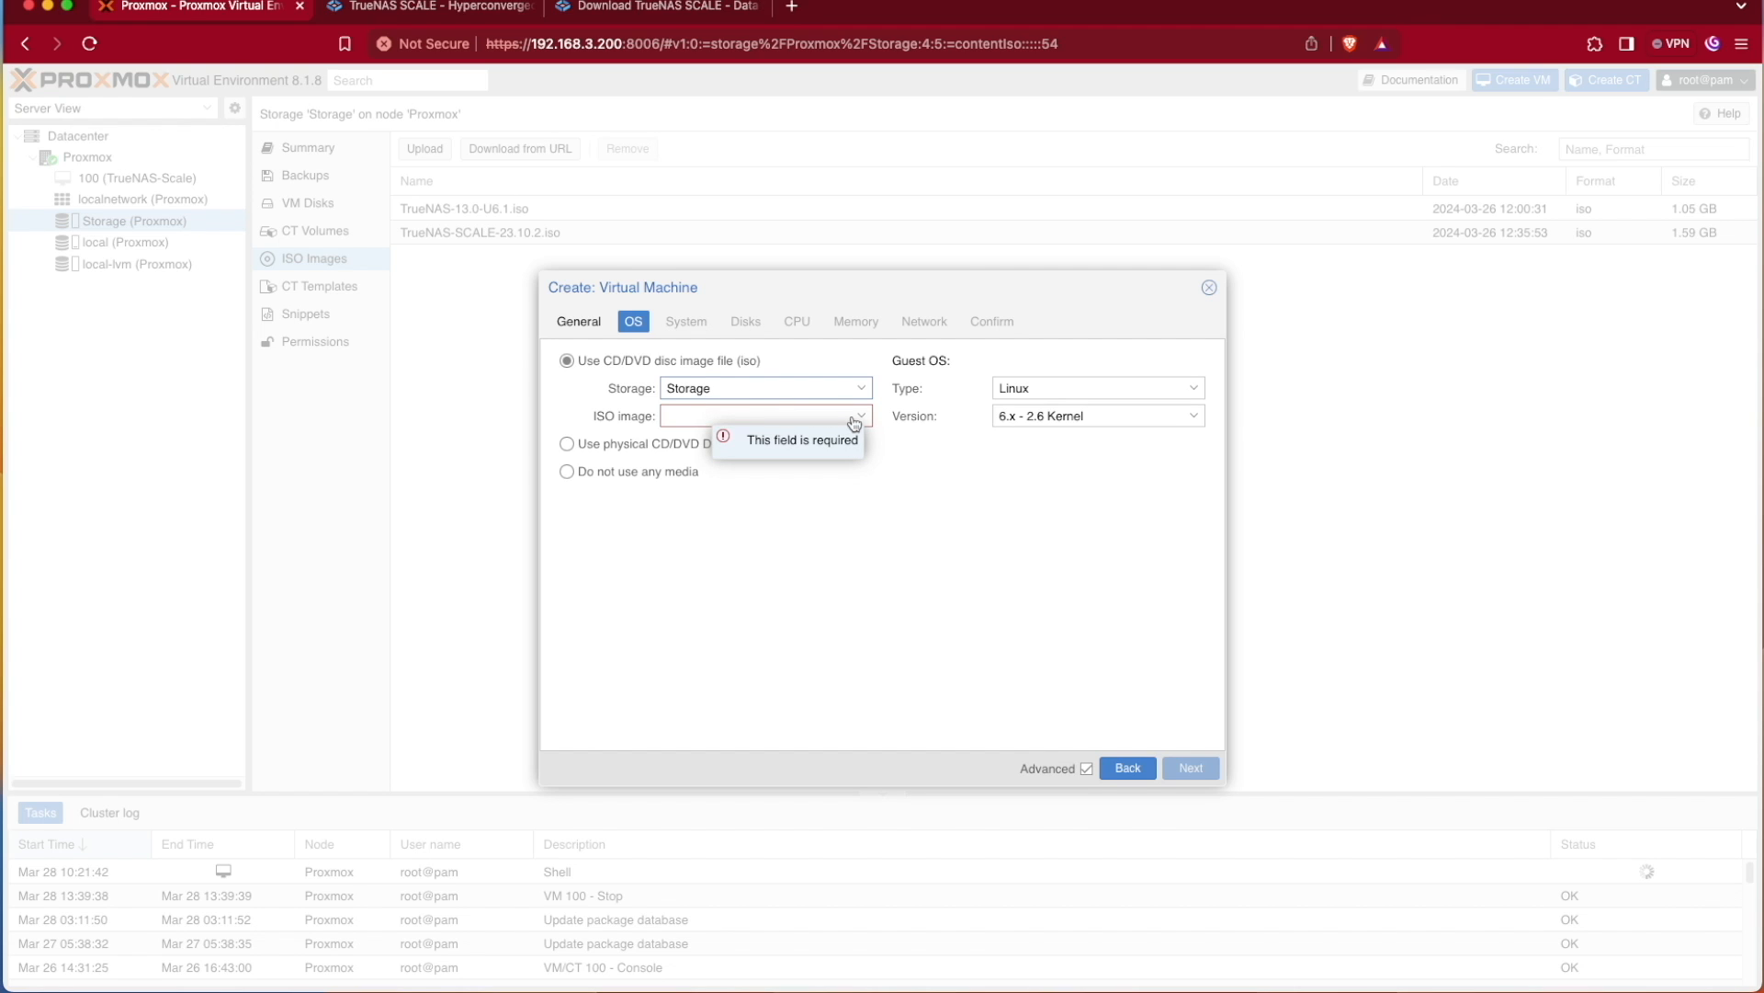
click(861, 415)
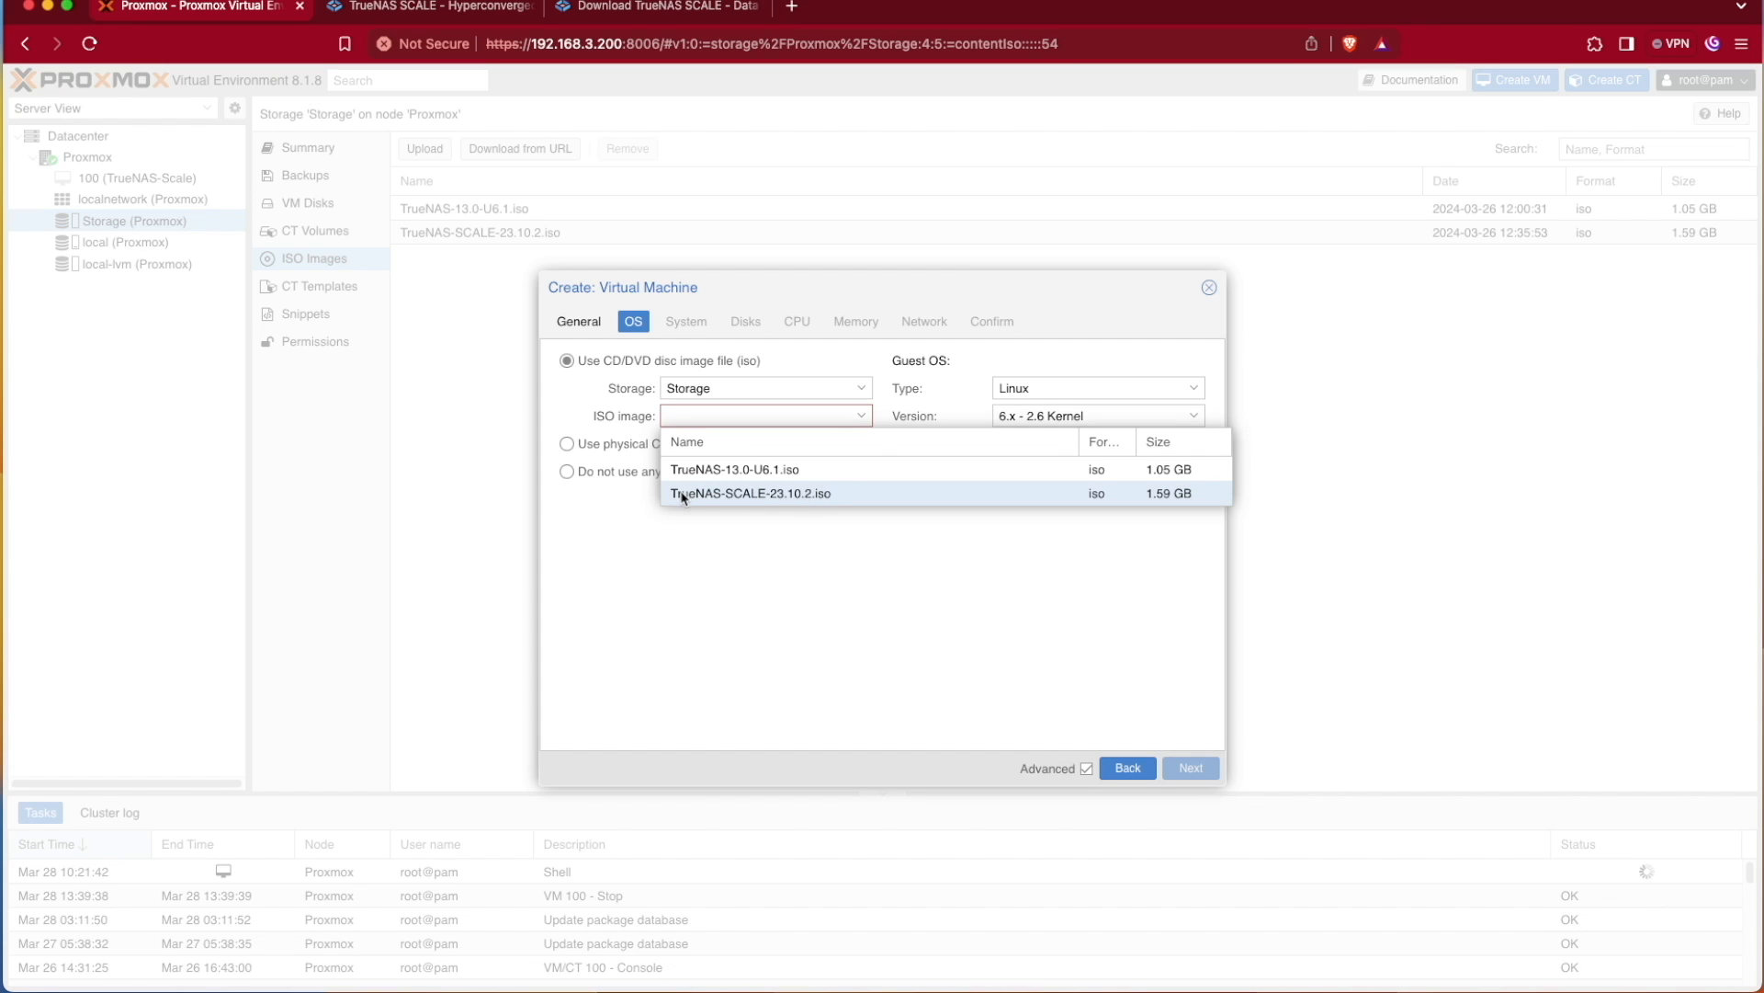
mouse_move(751, 504)
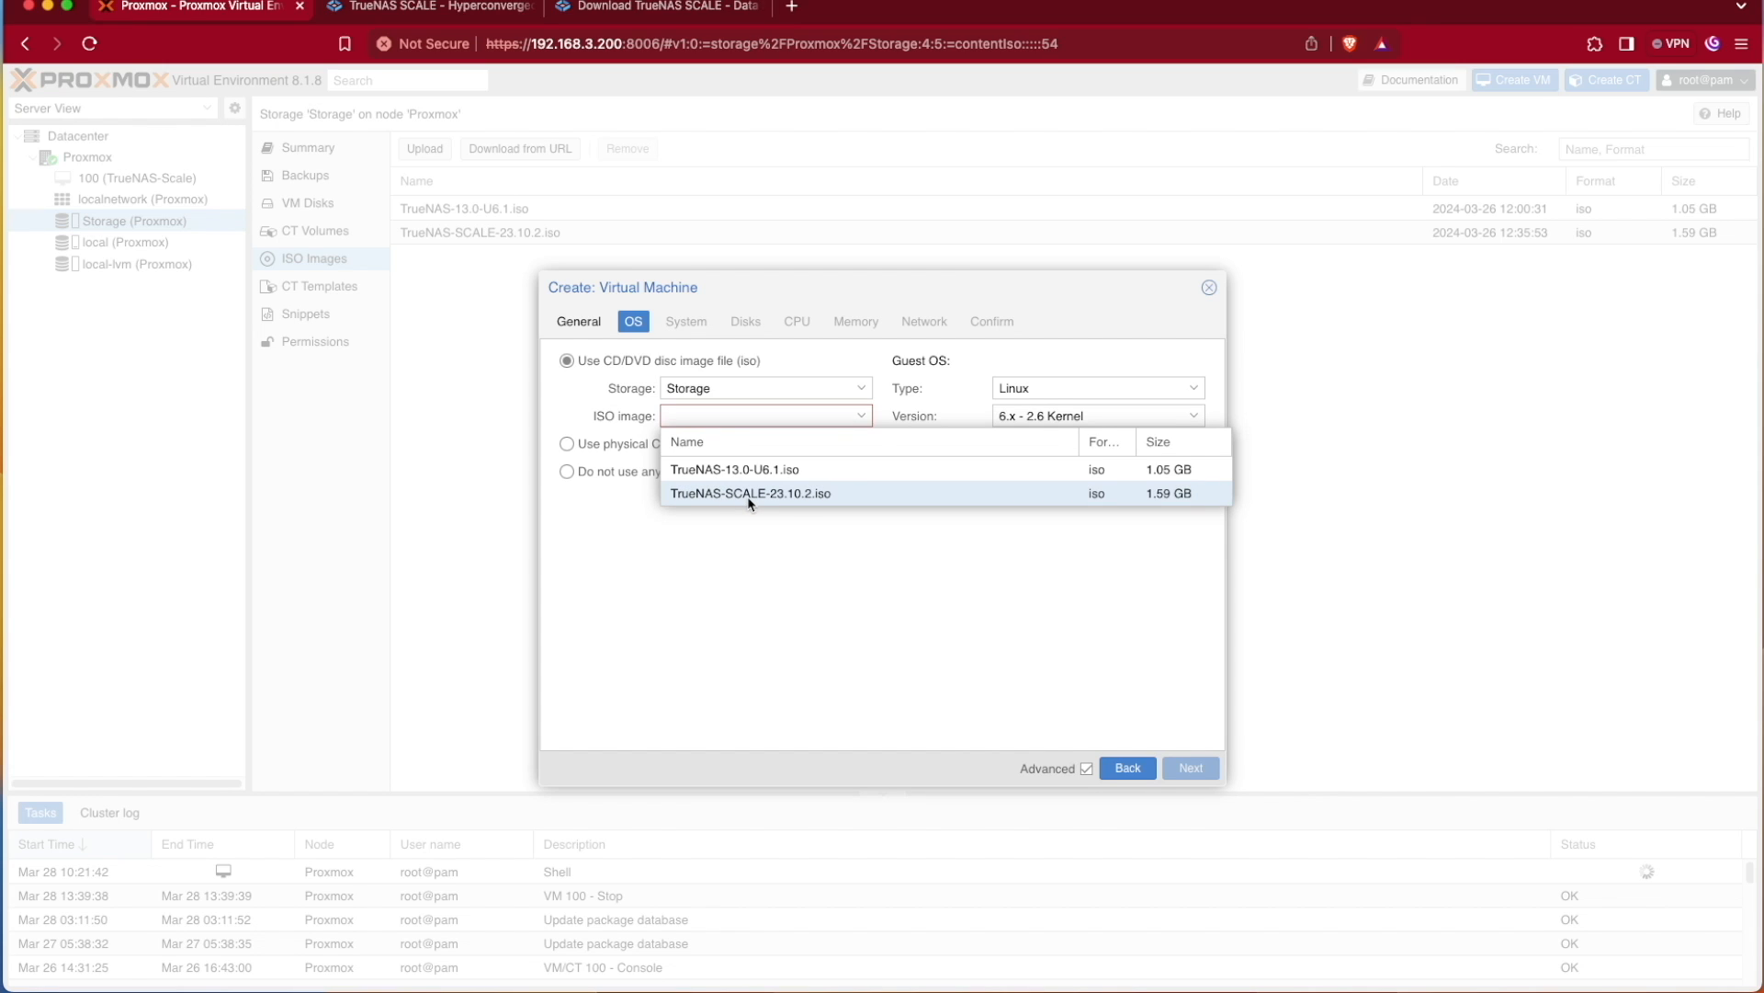
click(751, 492)
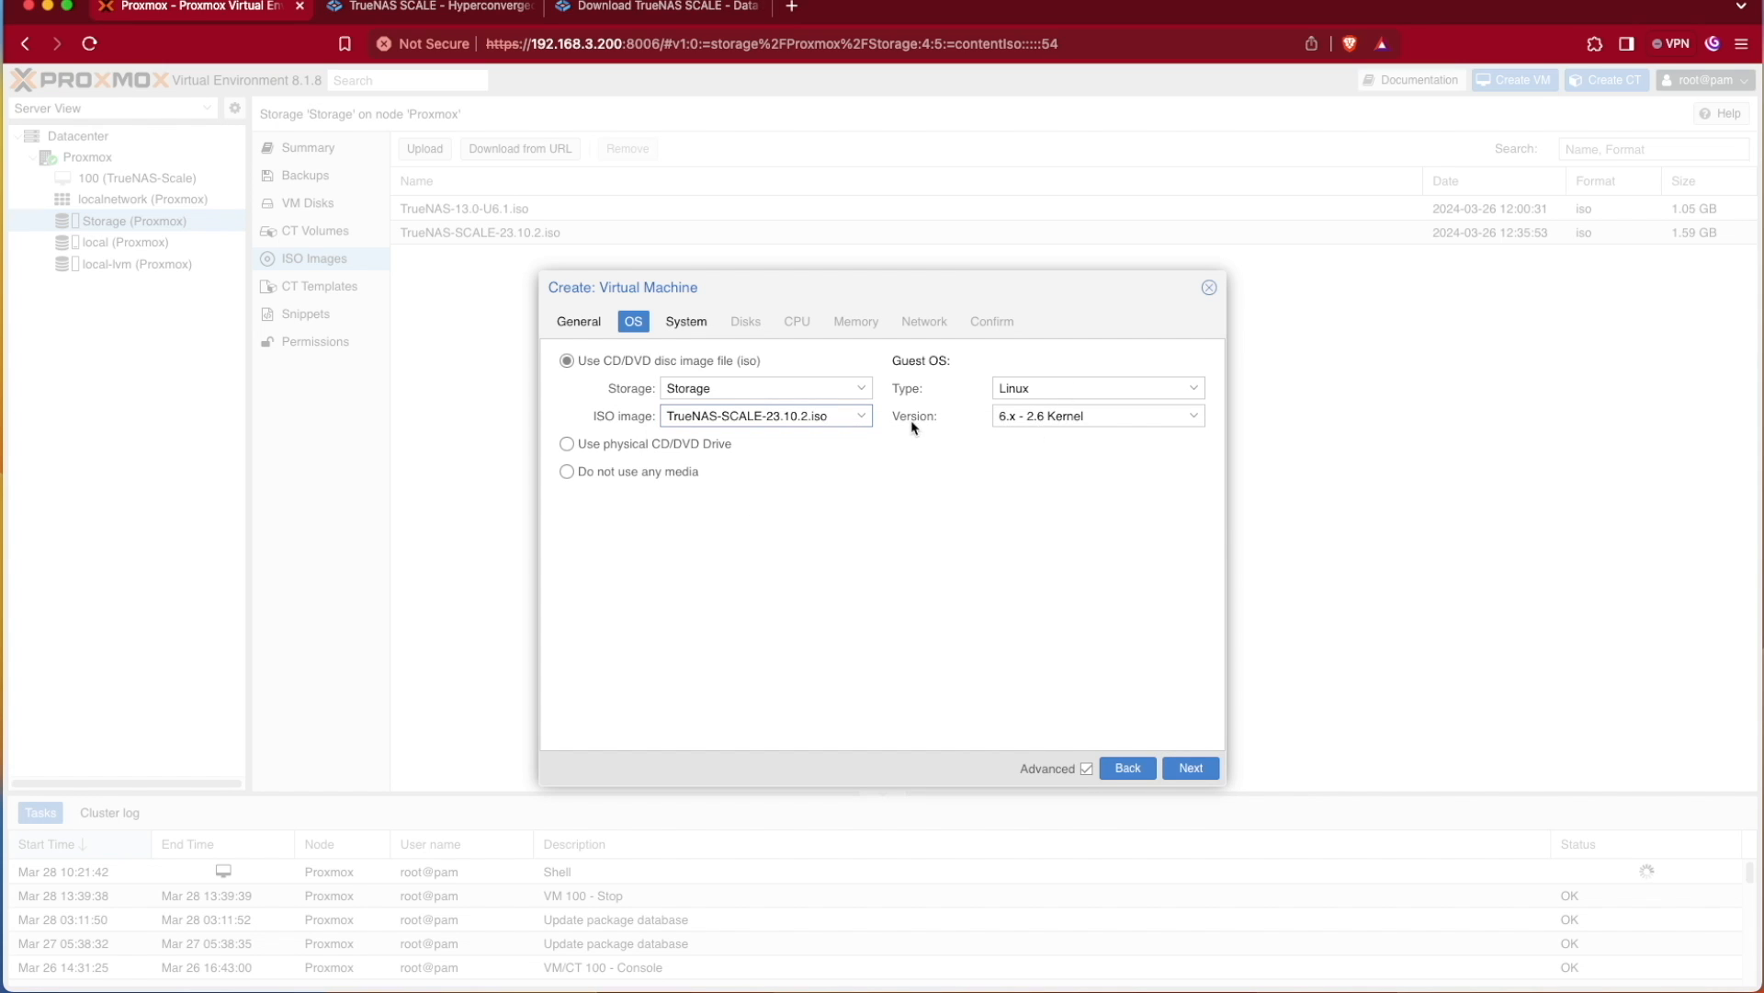
mouse_move(1068, 585)
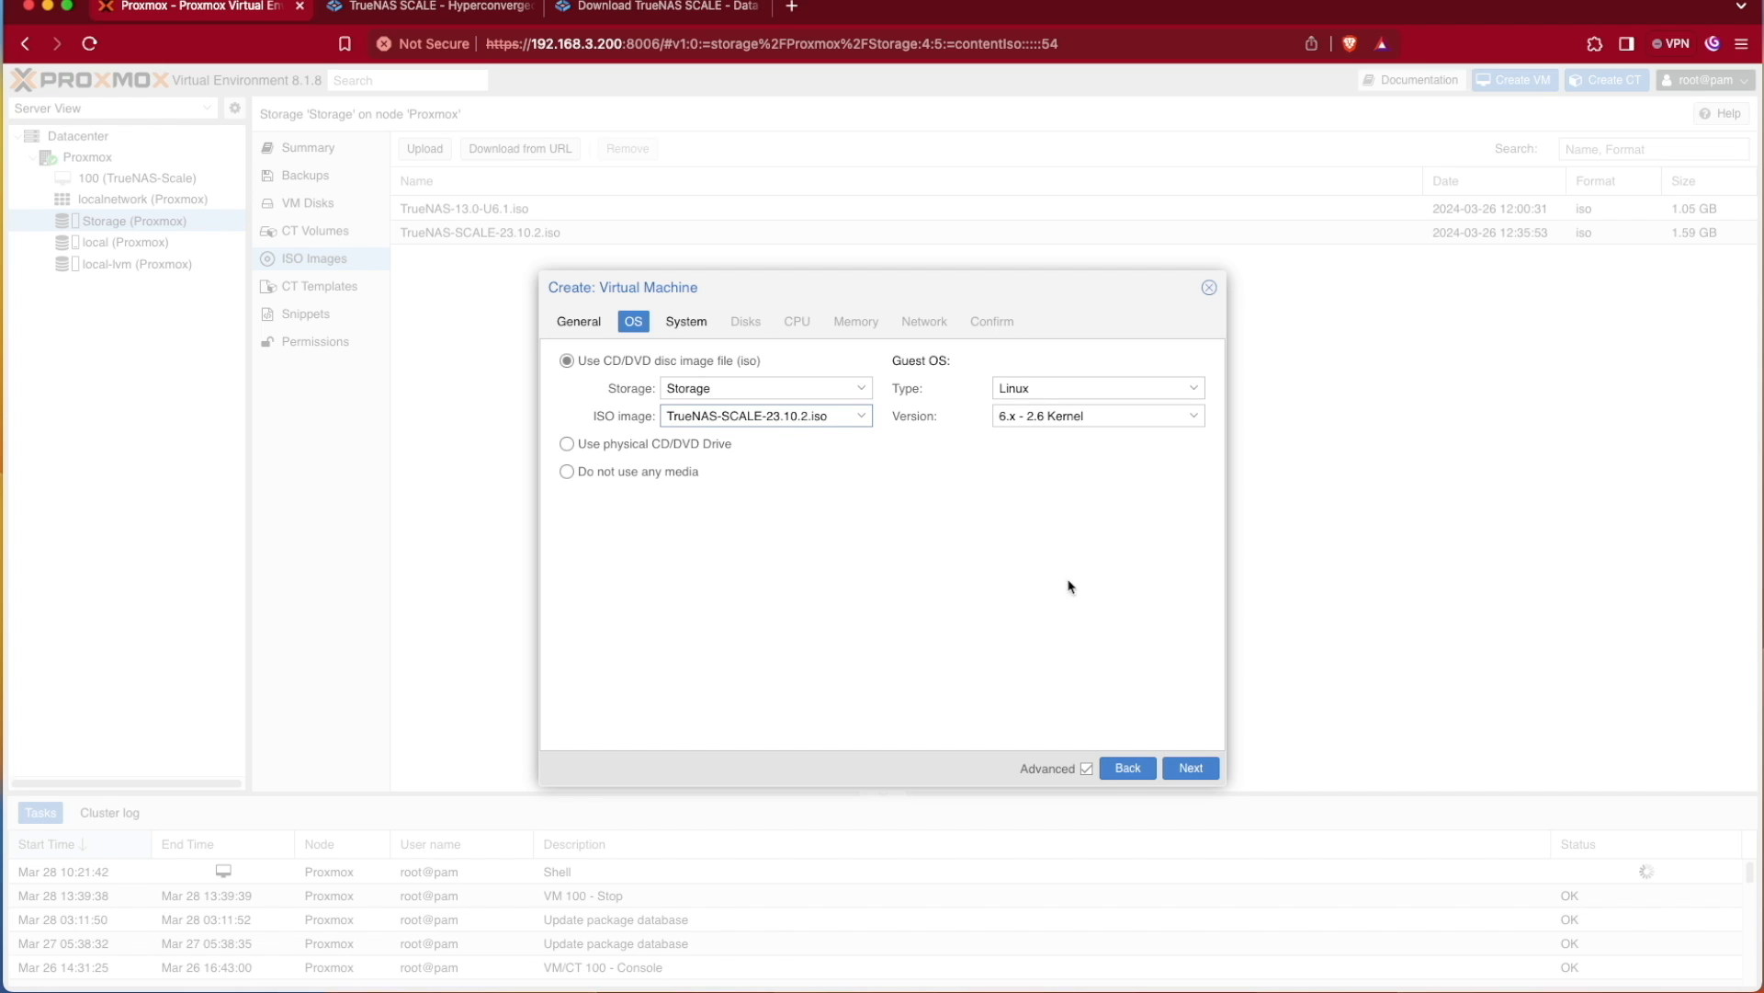
click(1189, 767)
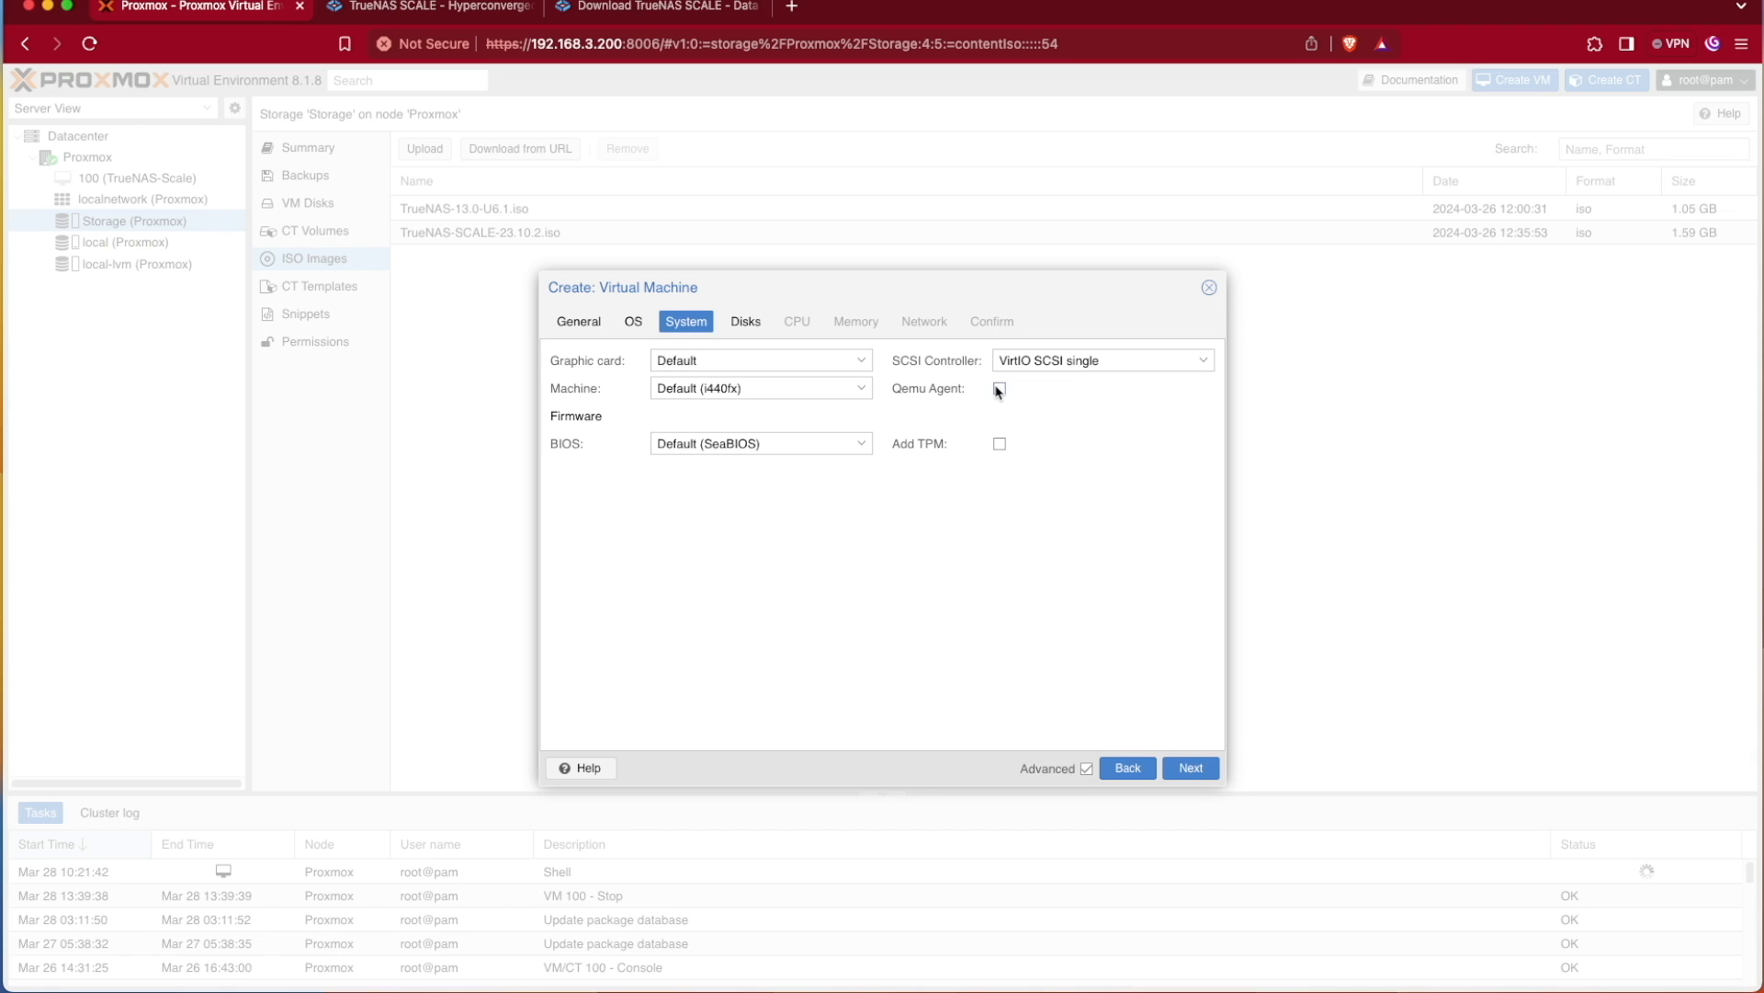
Tick Qemu Agent on the wizard's System step
click(998, 387)
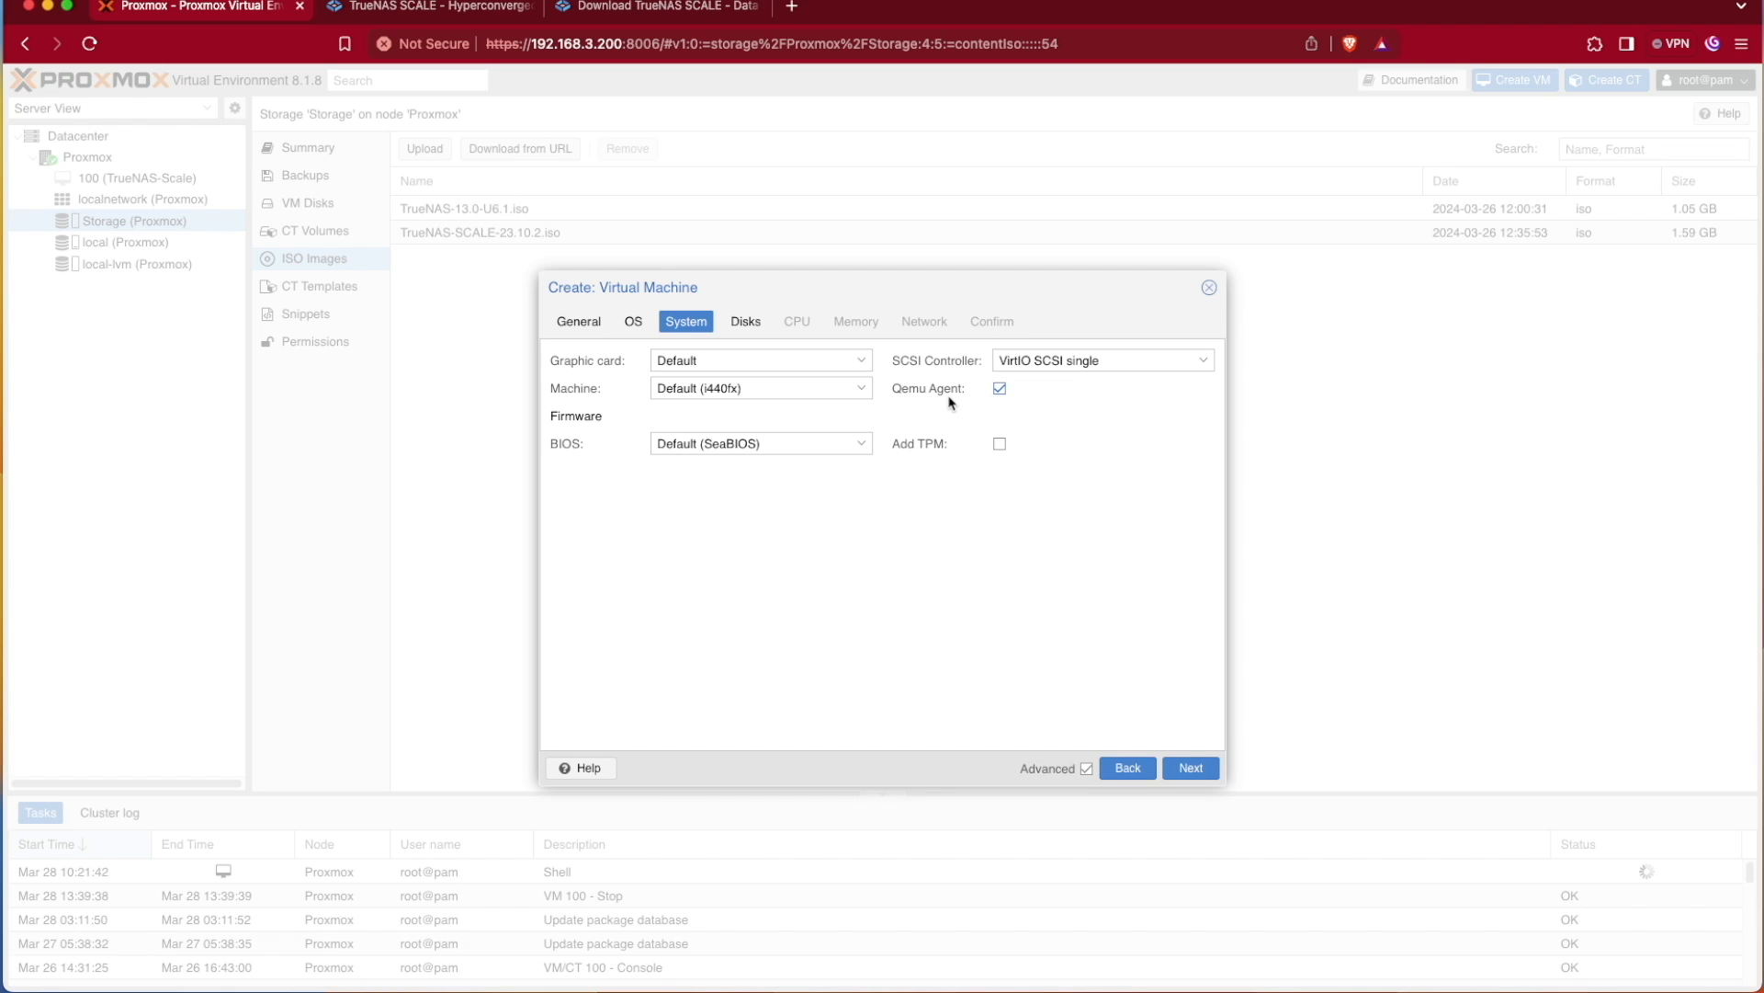
mouse_move(929, 368)
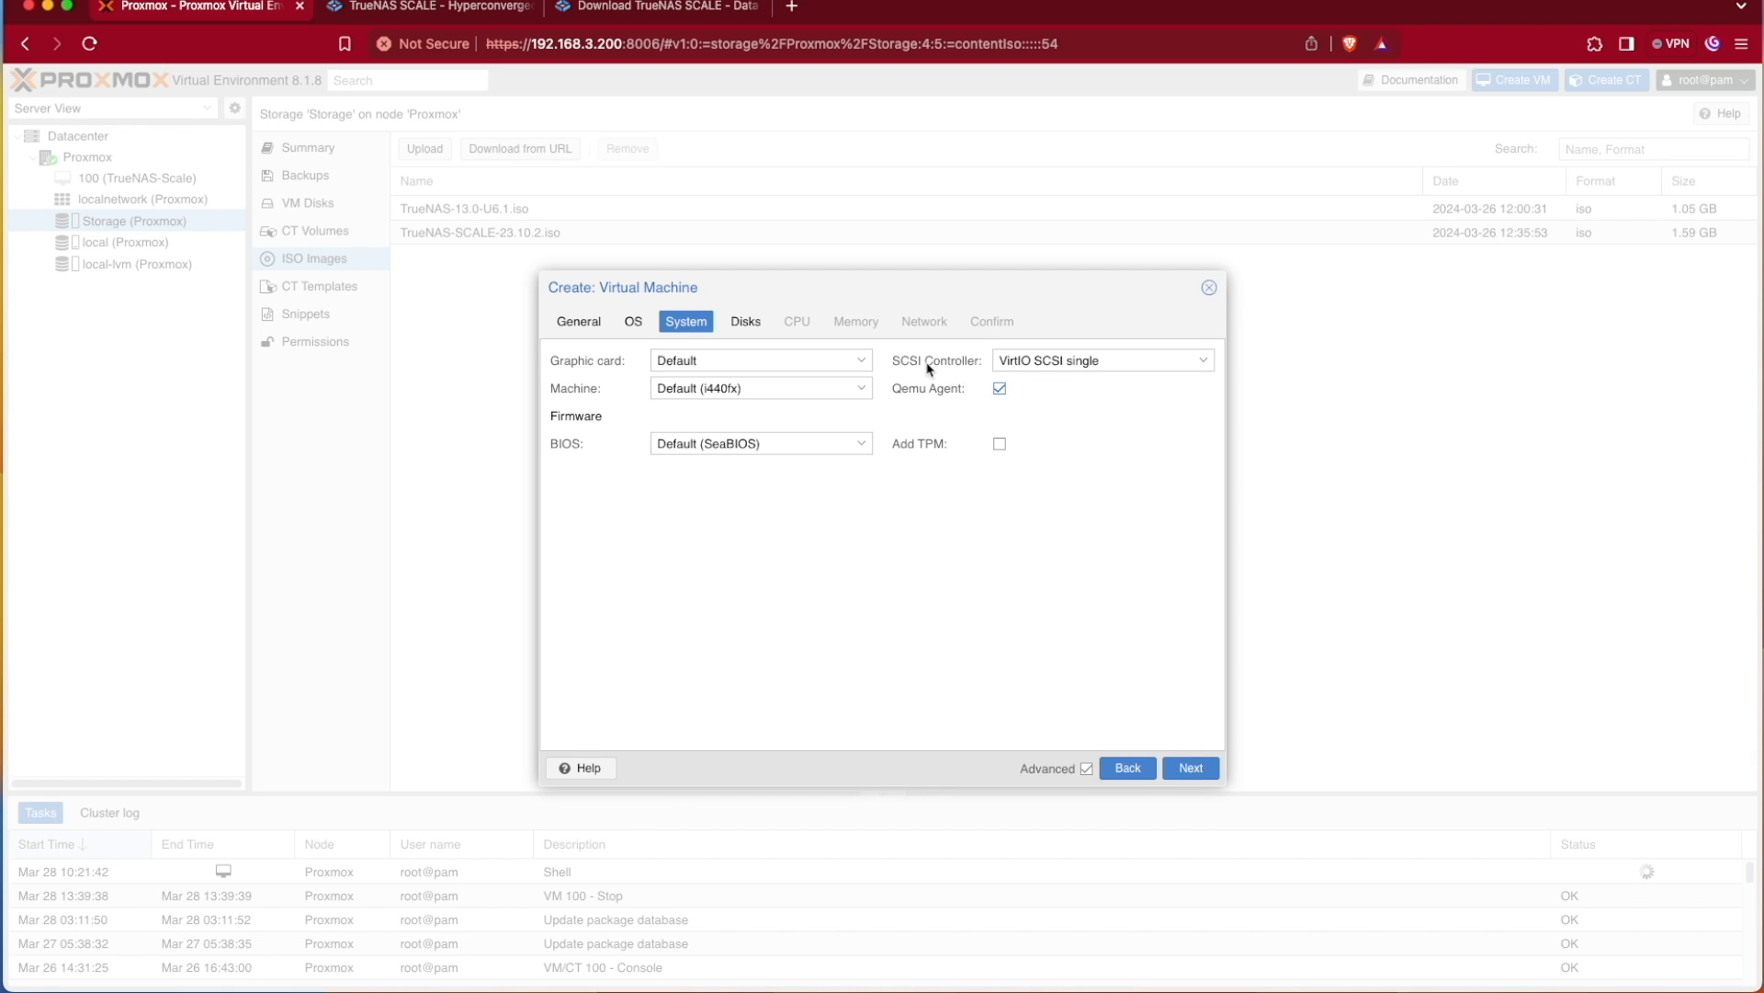
mouse_move(867, 568)
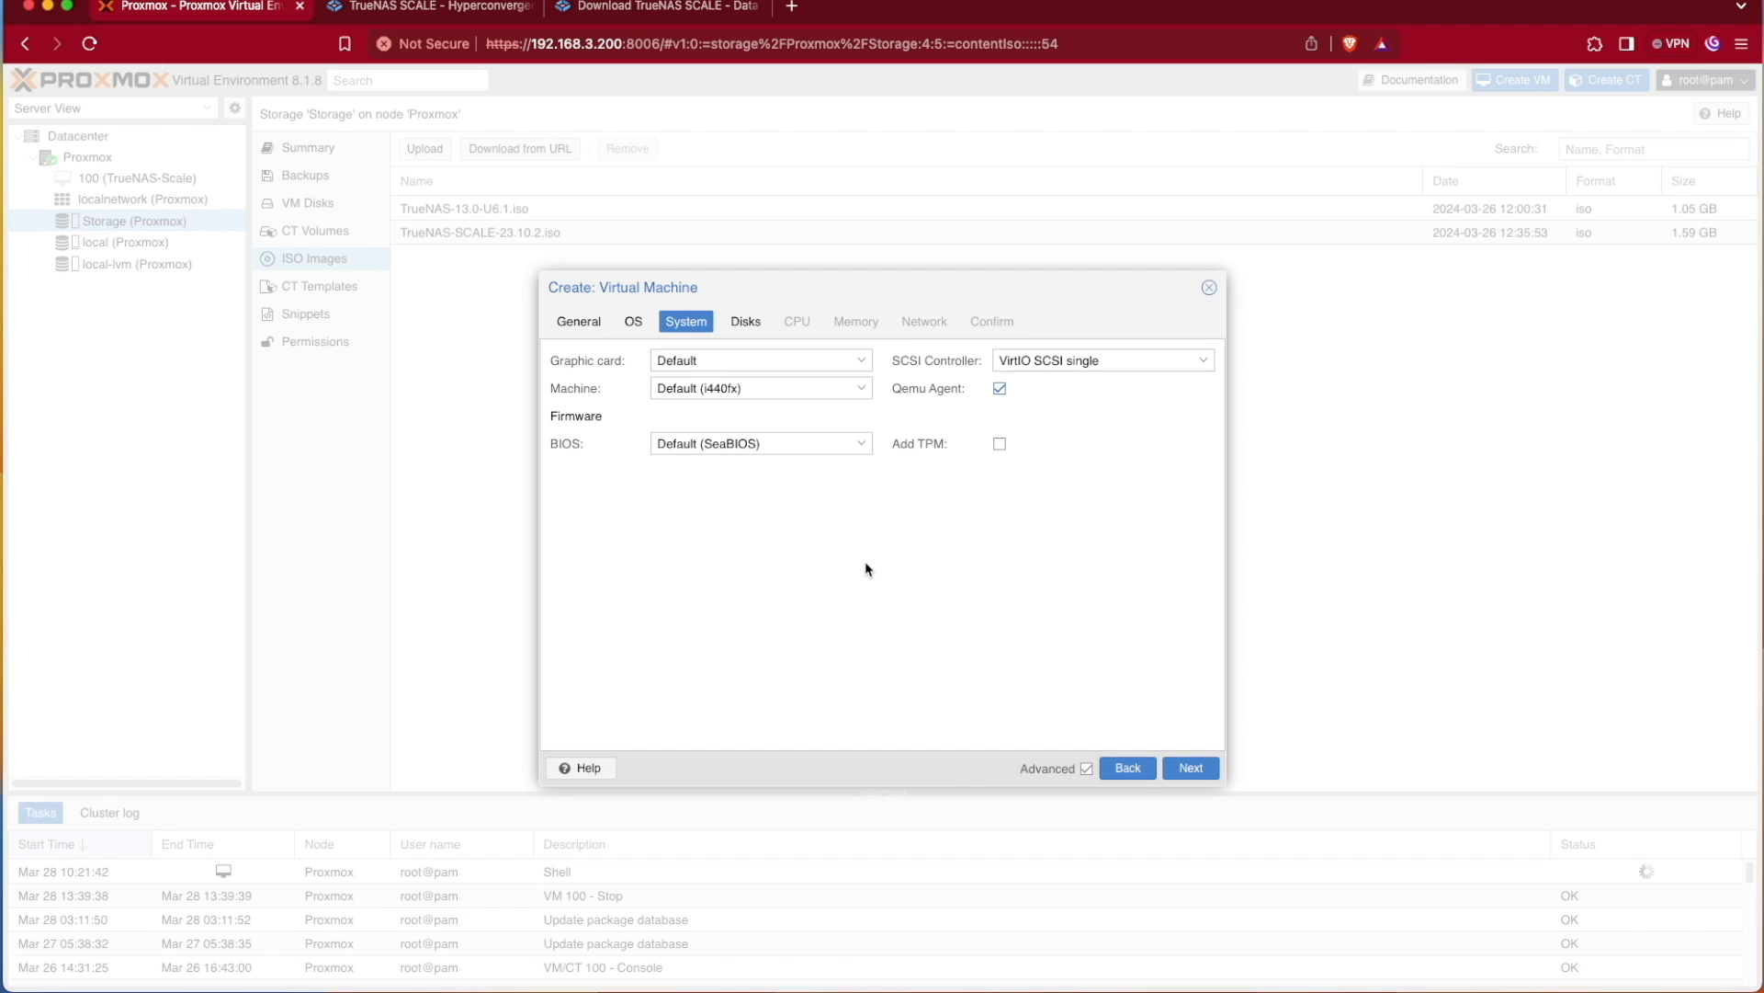
mouse_move(925, 396)
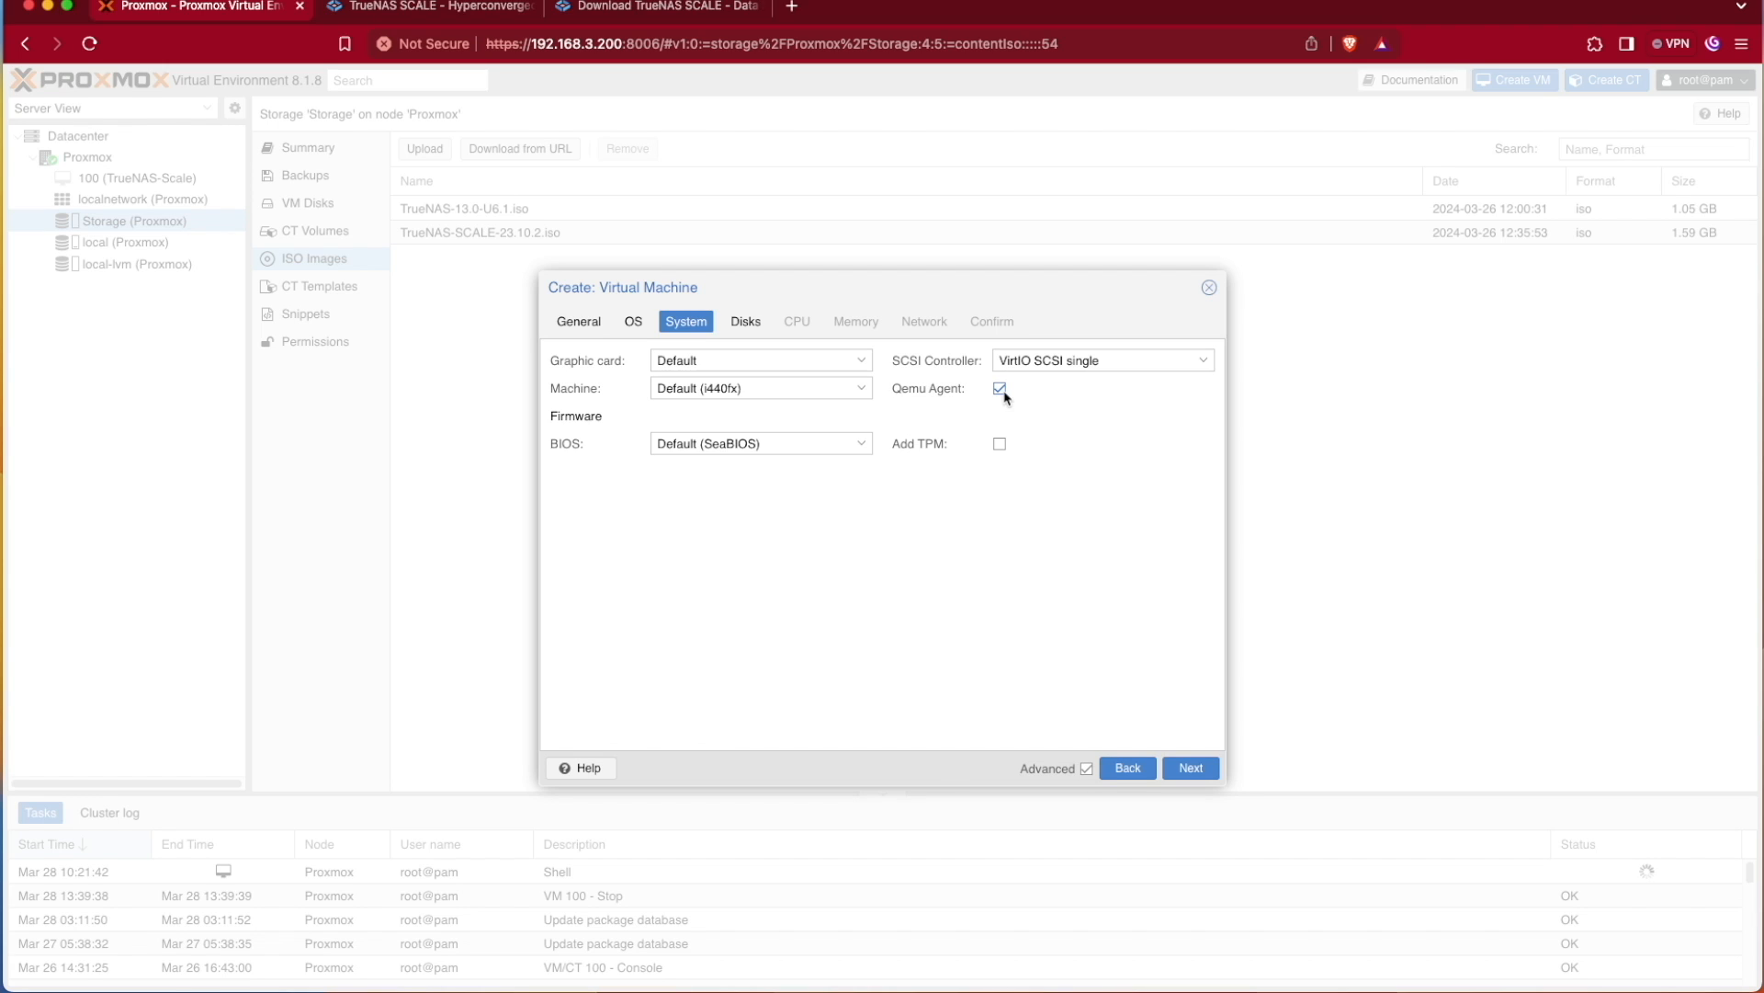
mouse_move(918, 435)
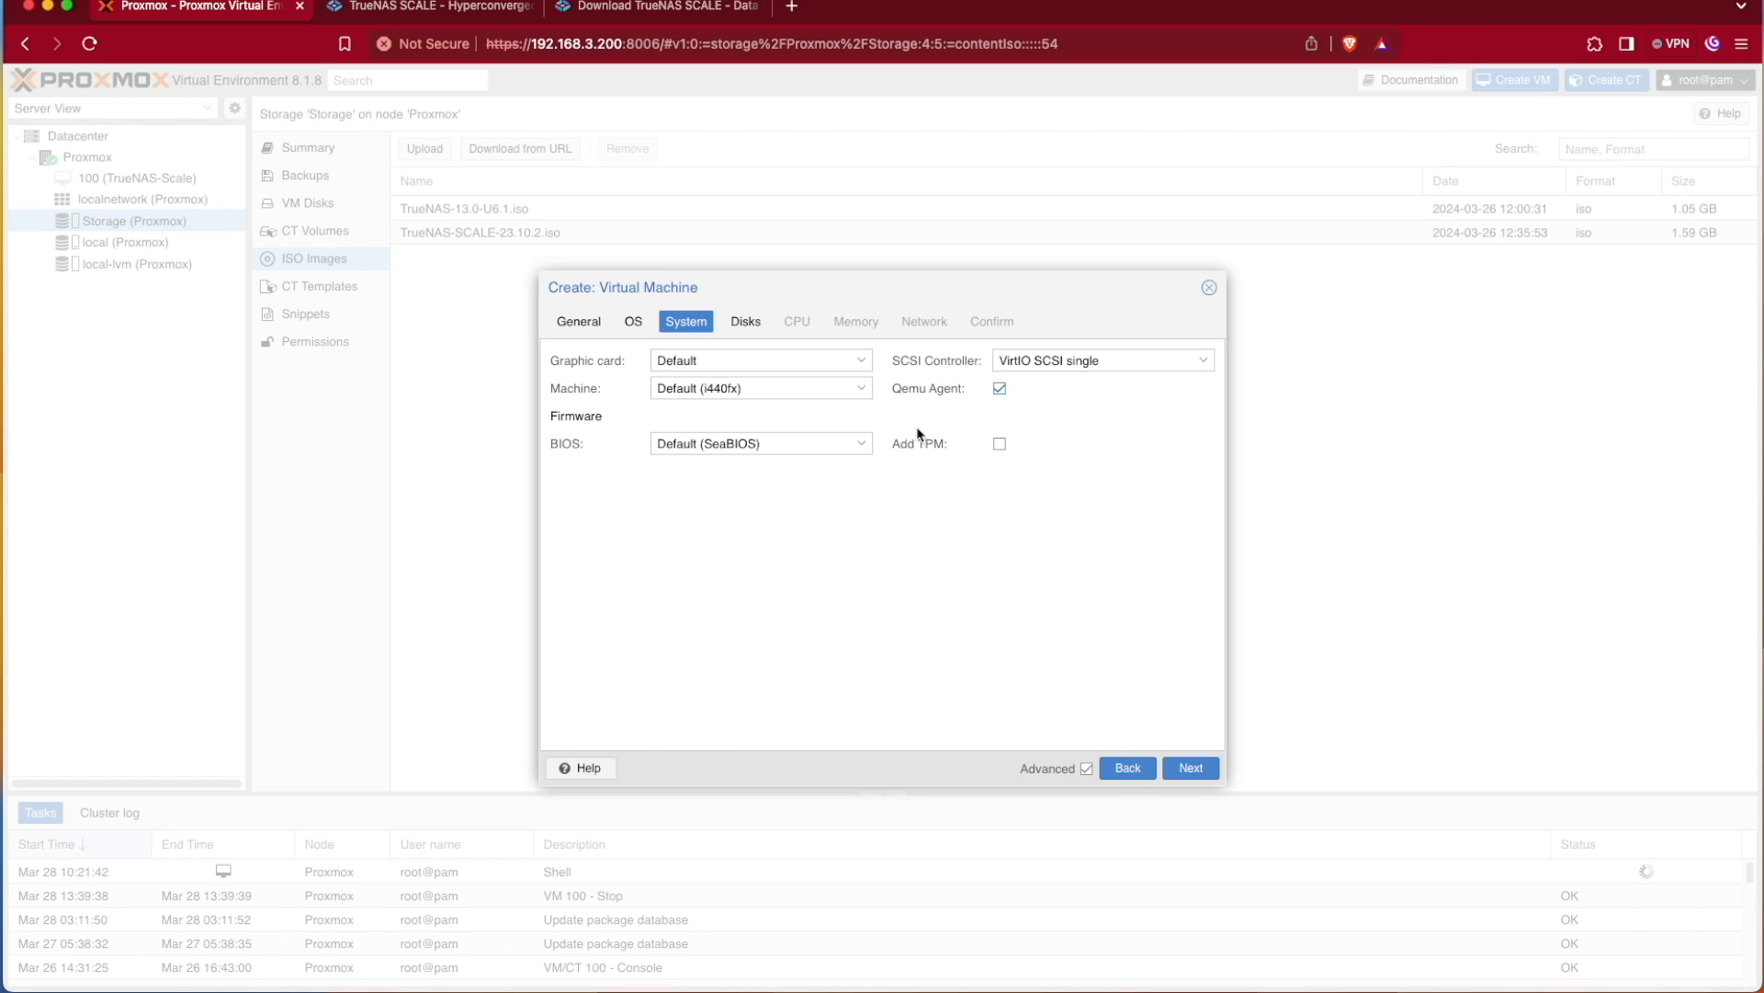
mouse_move(1081, 578)
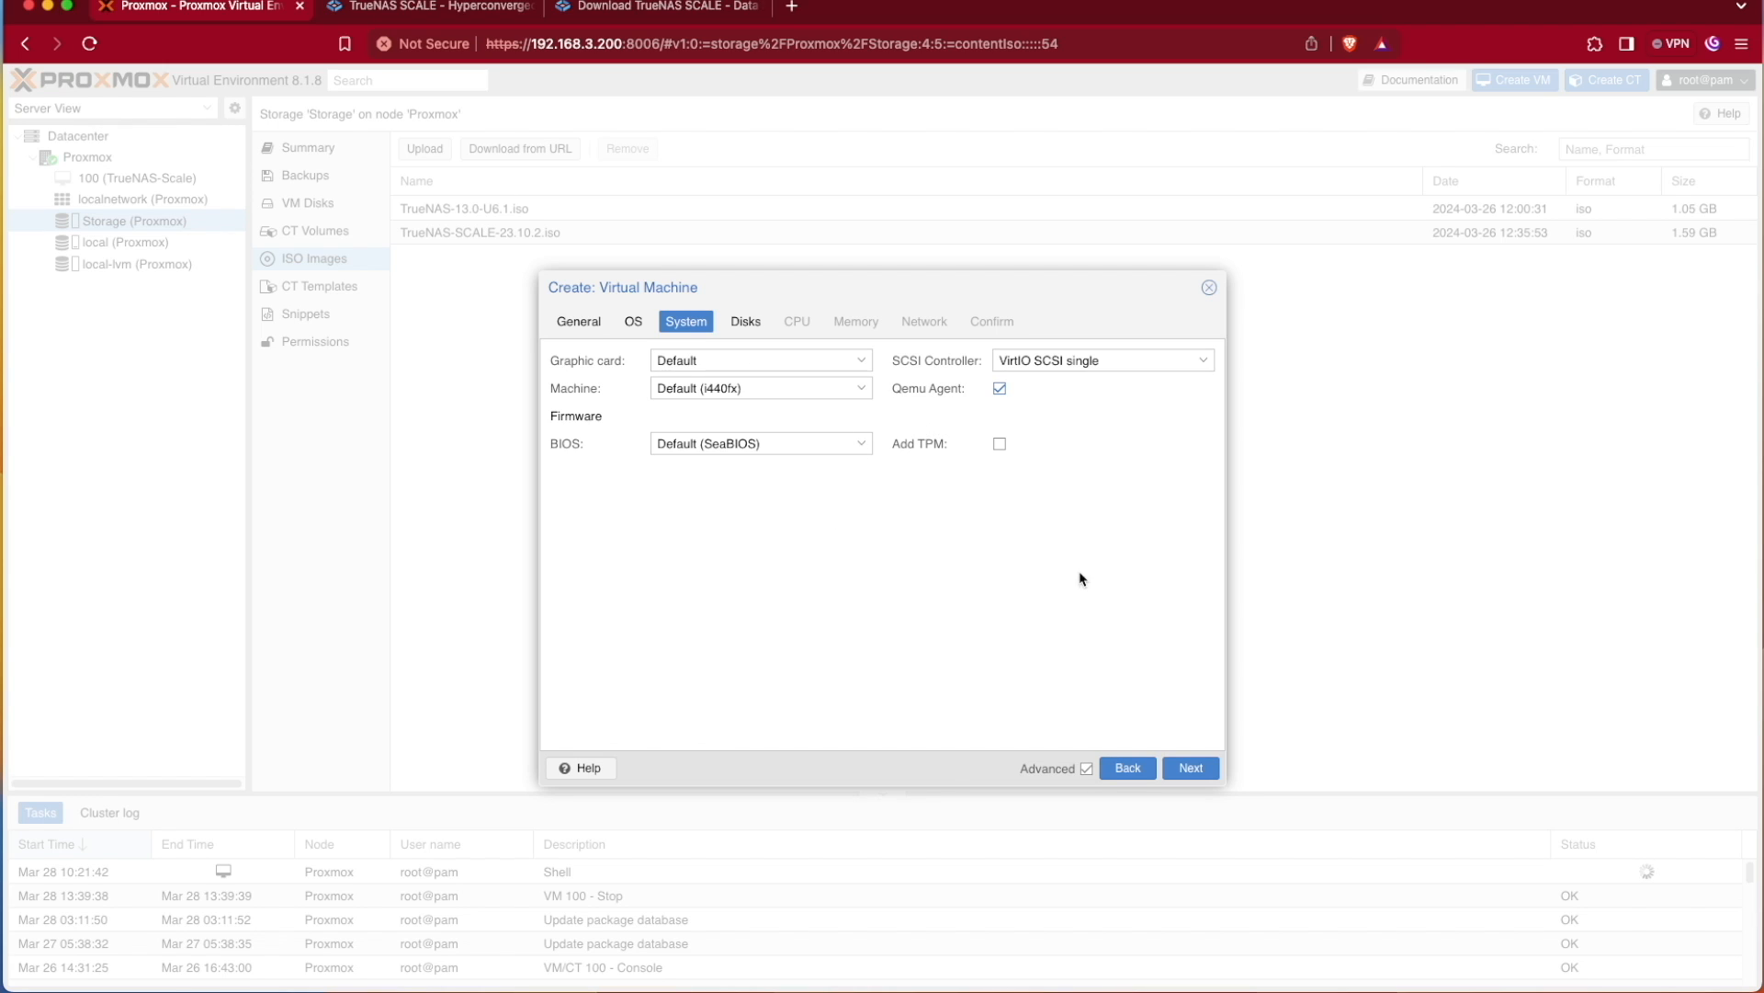
mouse_move(1189, 767)
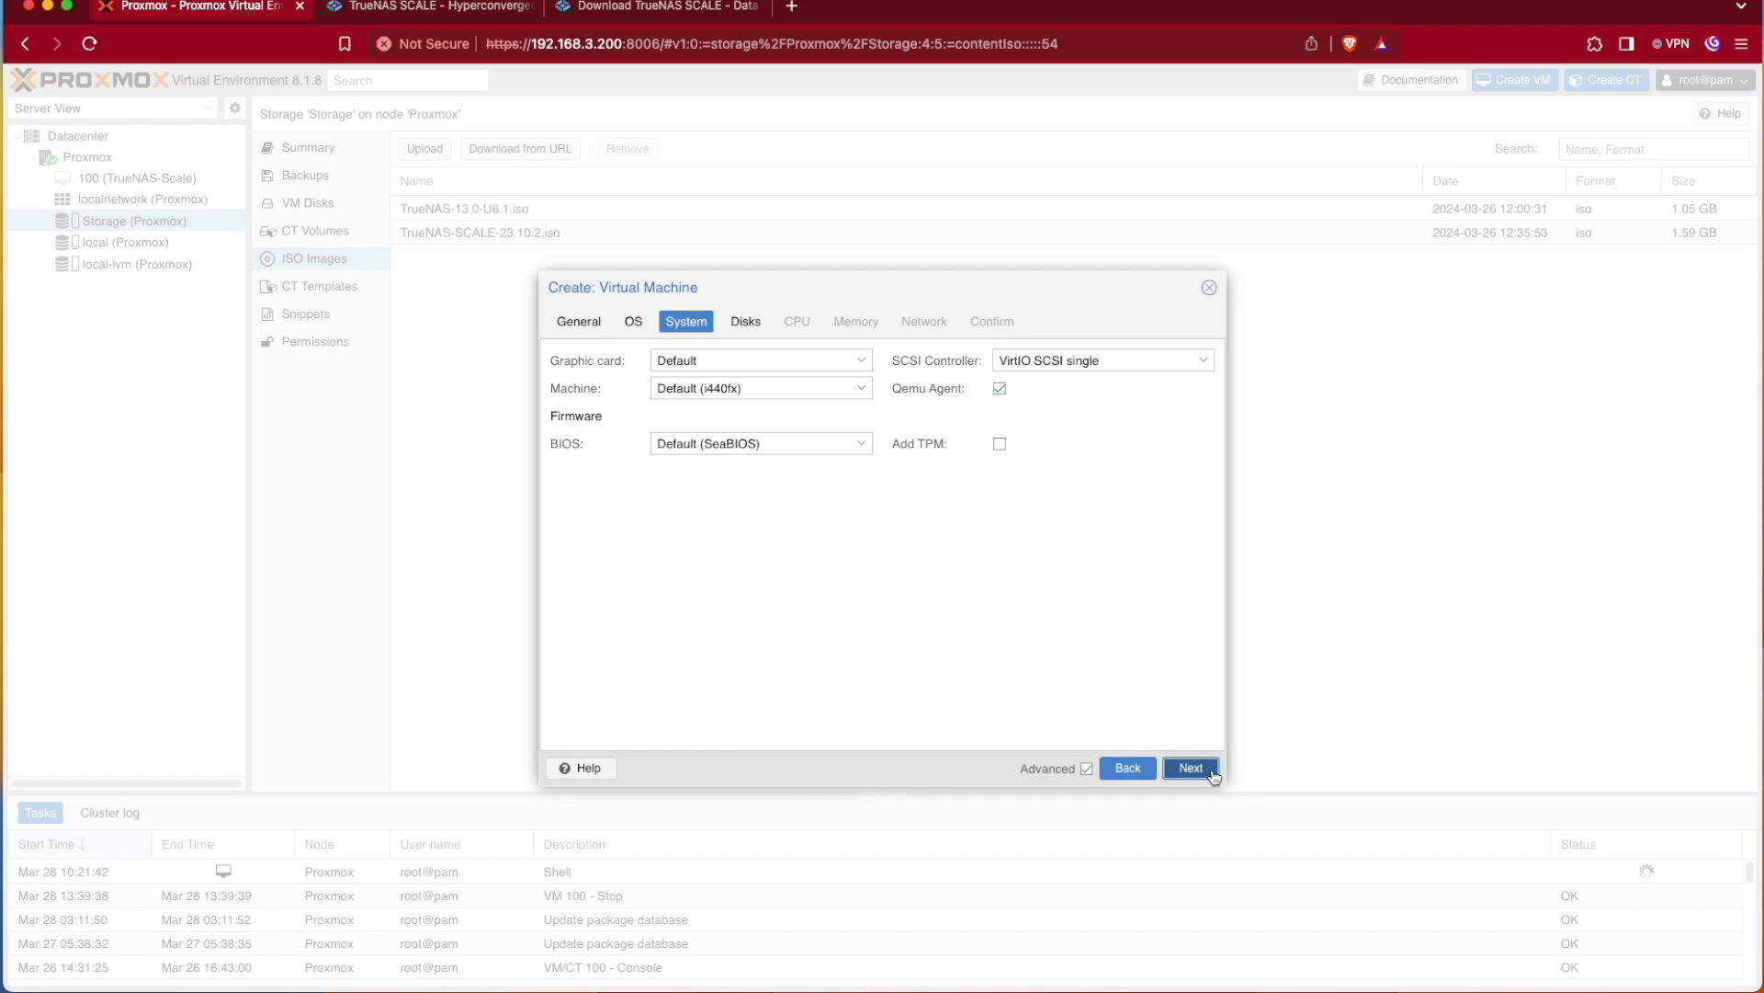
Make the VM's boot disk SATA and resize it from 32 to 20 GiB
click(1189, 767)
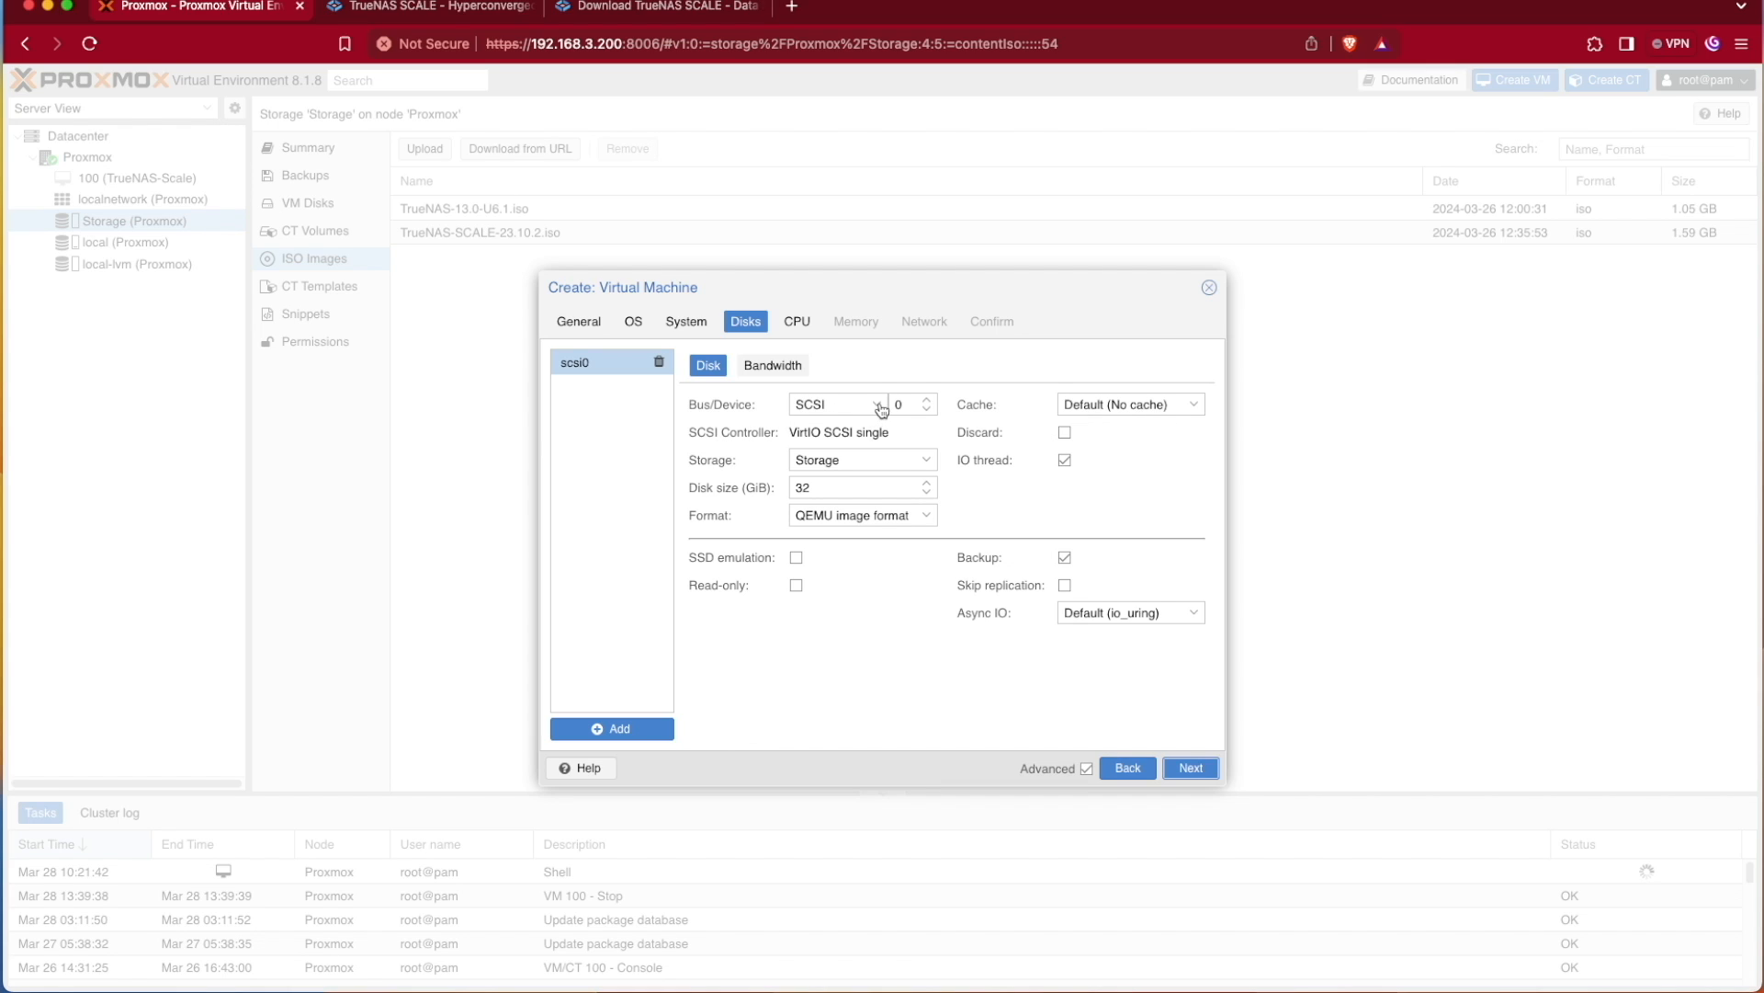
mouse_move(839, 405)
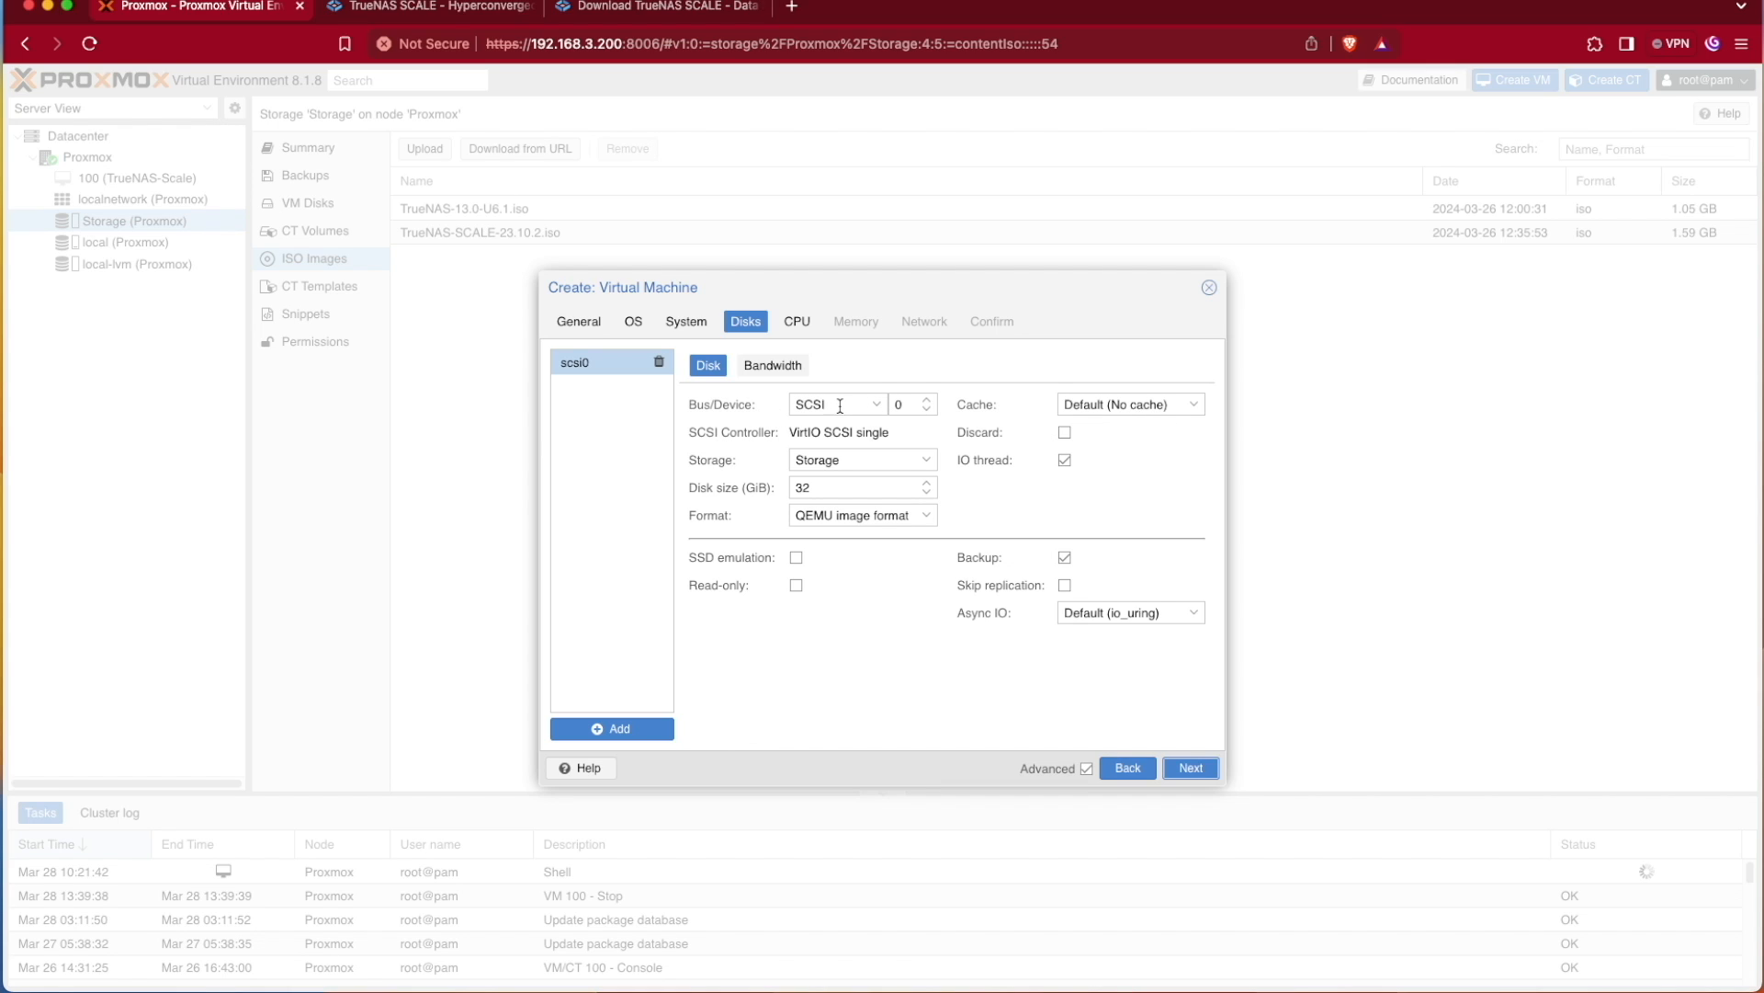
click(875, 405)
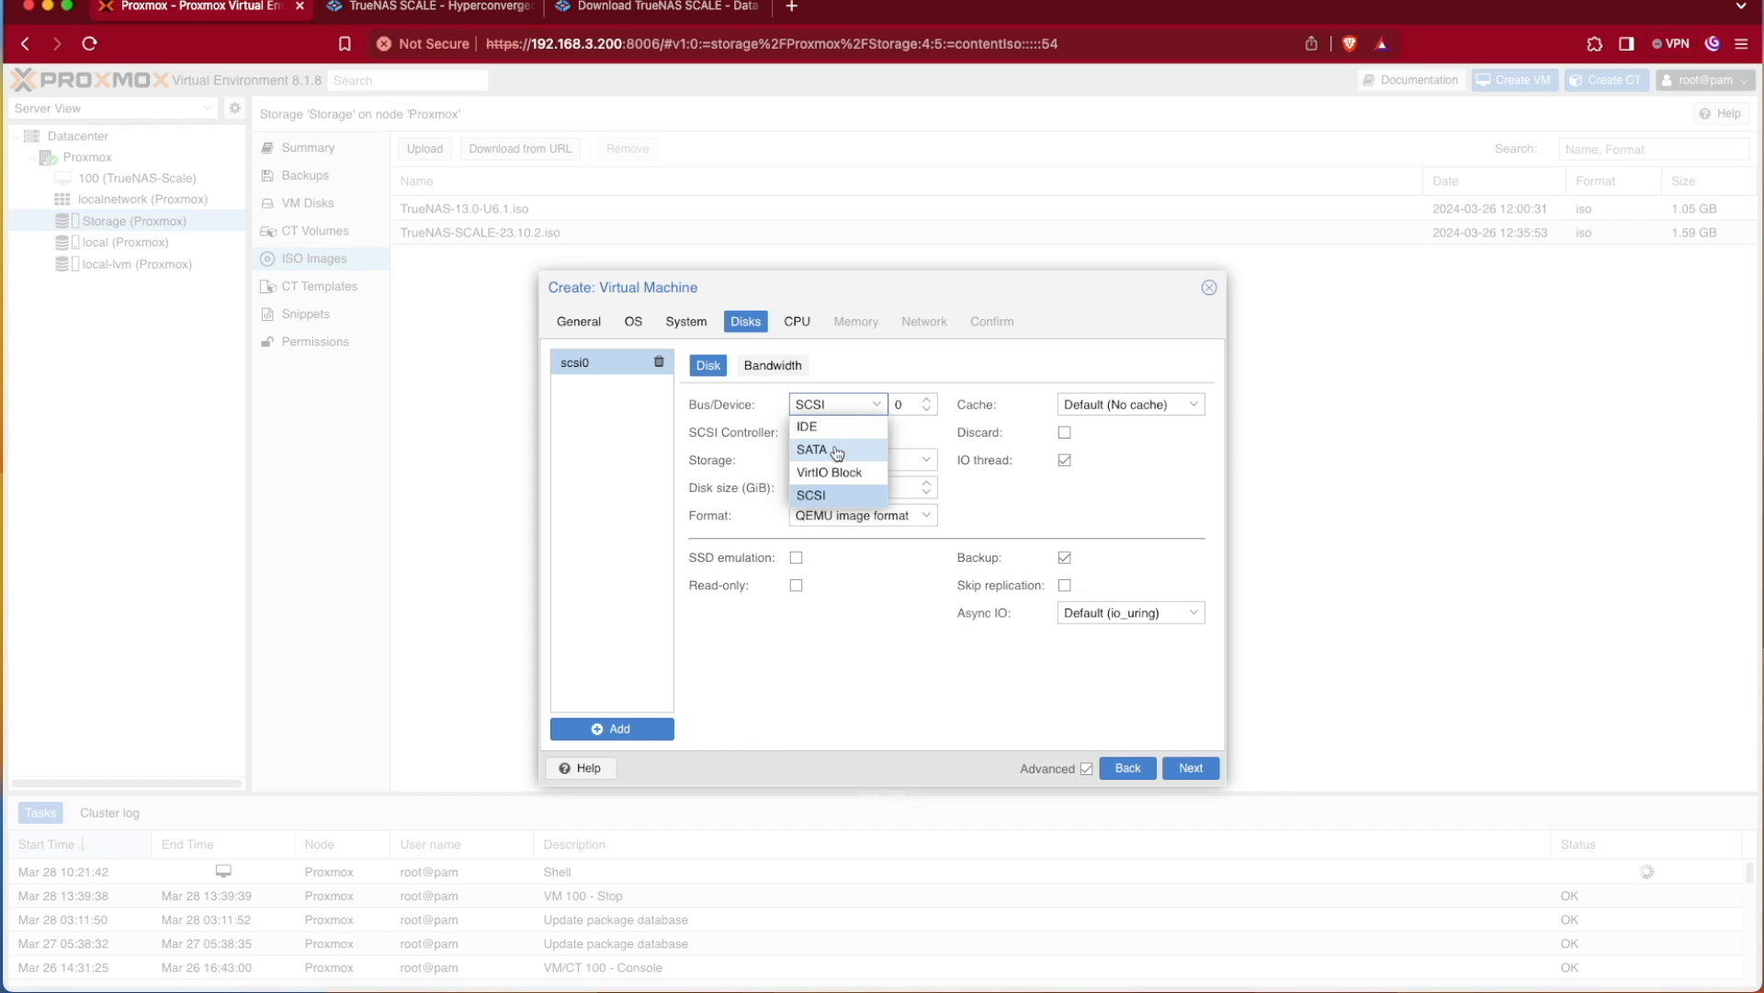
click(811, 449)
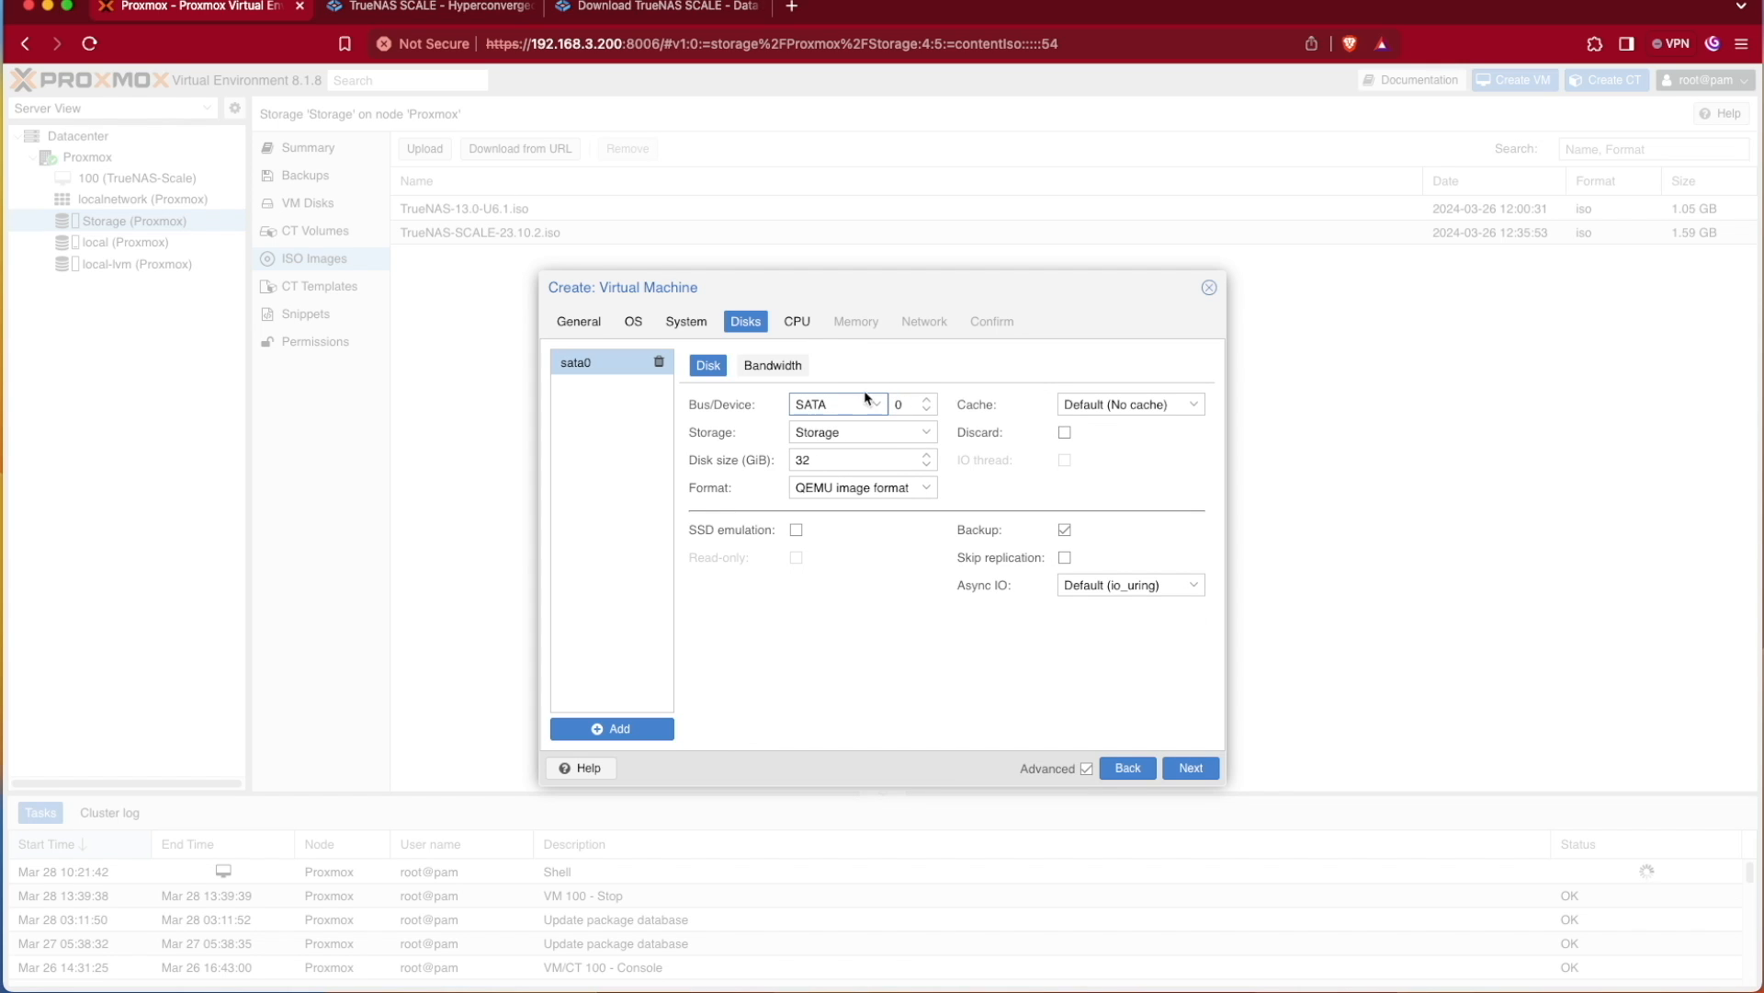
mouse_move(1024, 437)
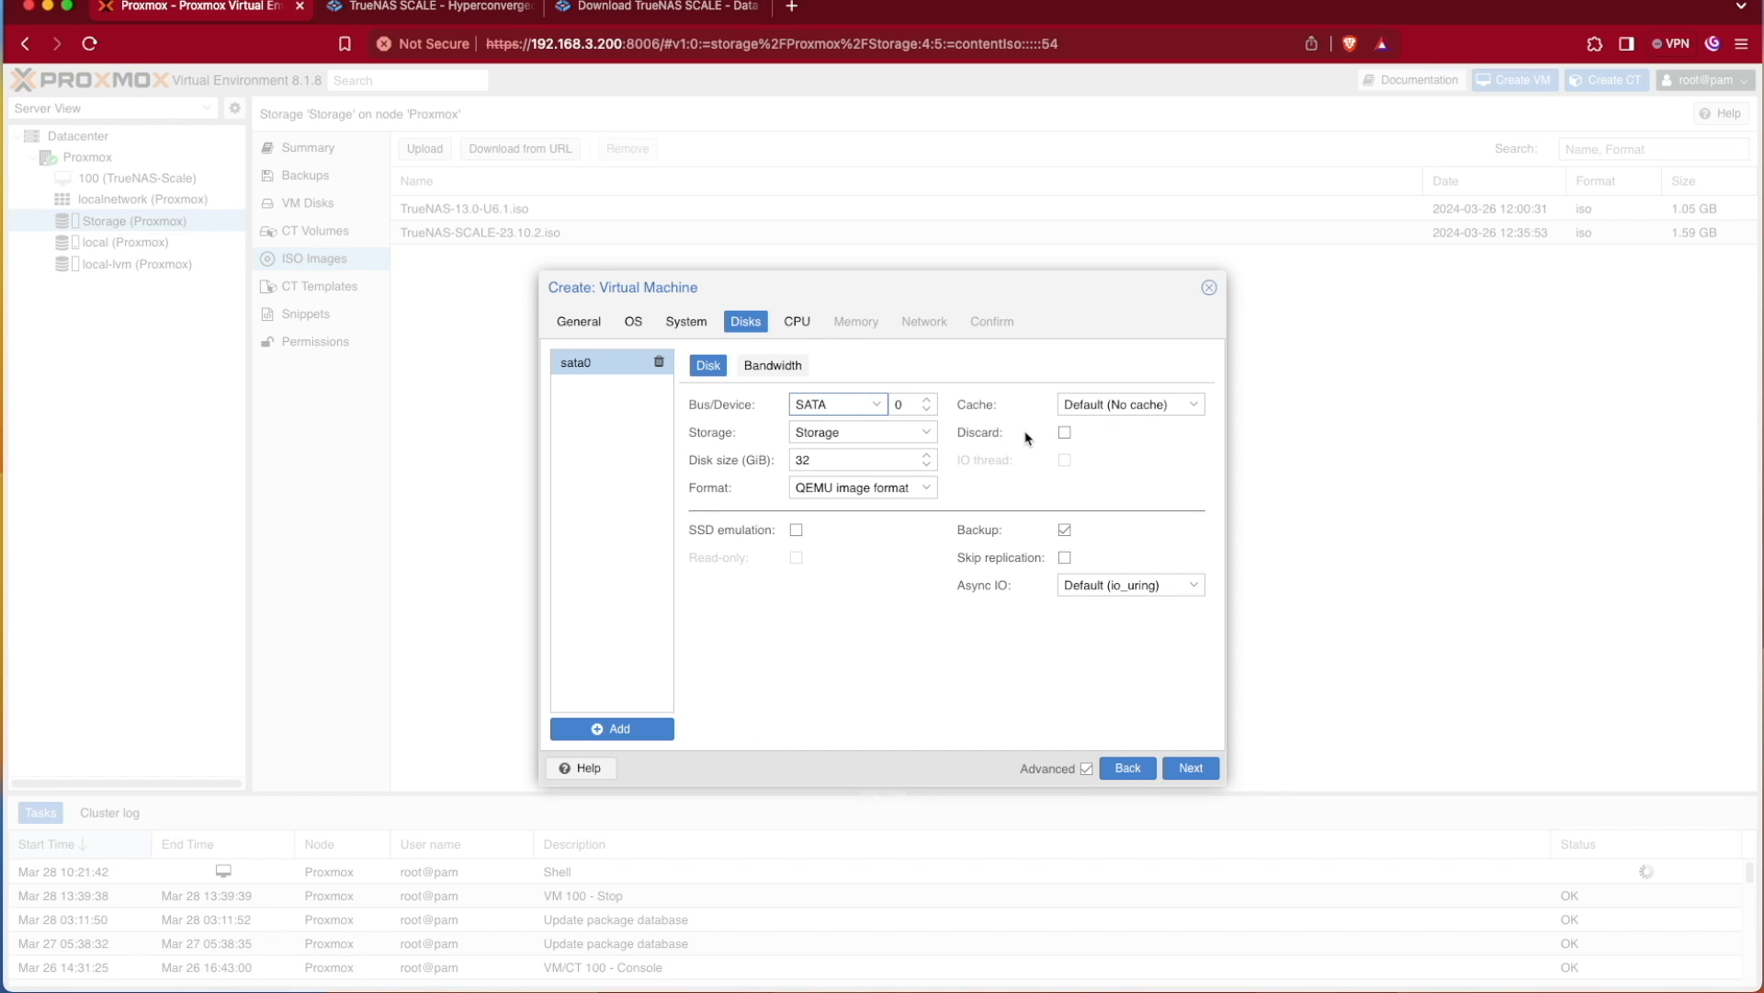
mouse_move(1067, 439)
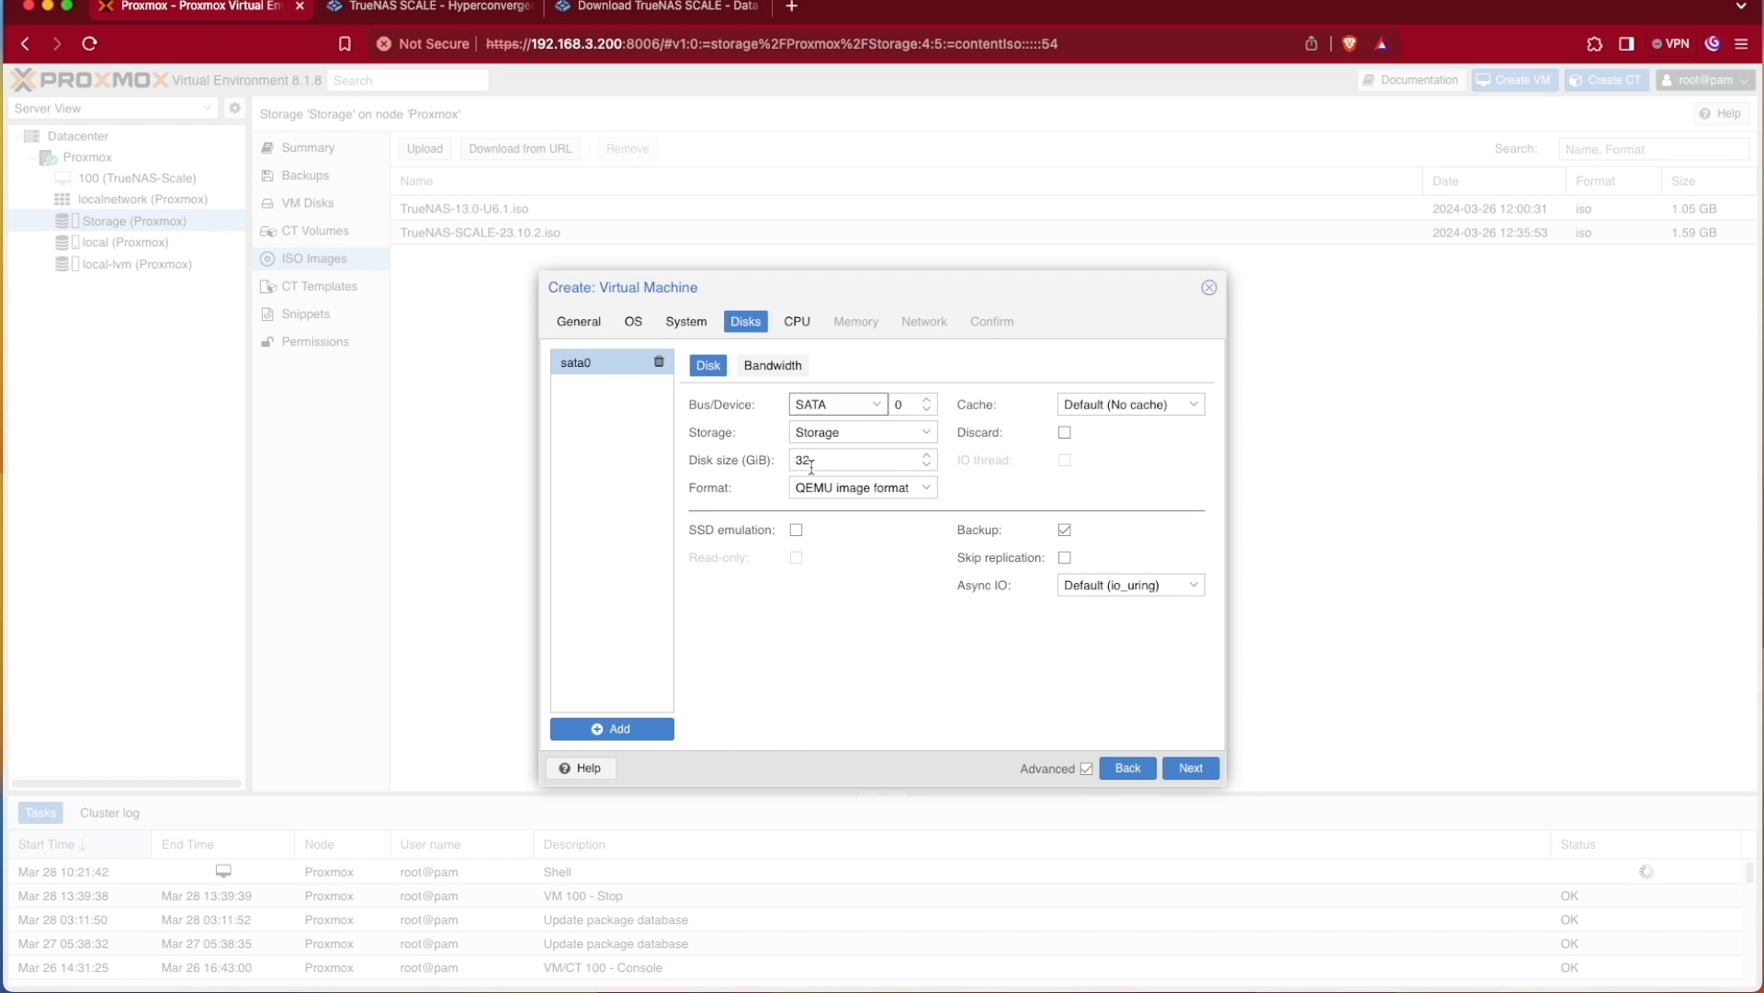
triple_click(861, 460)
text(20)
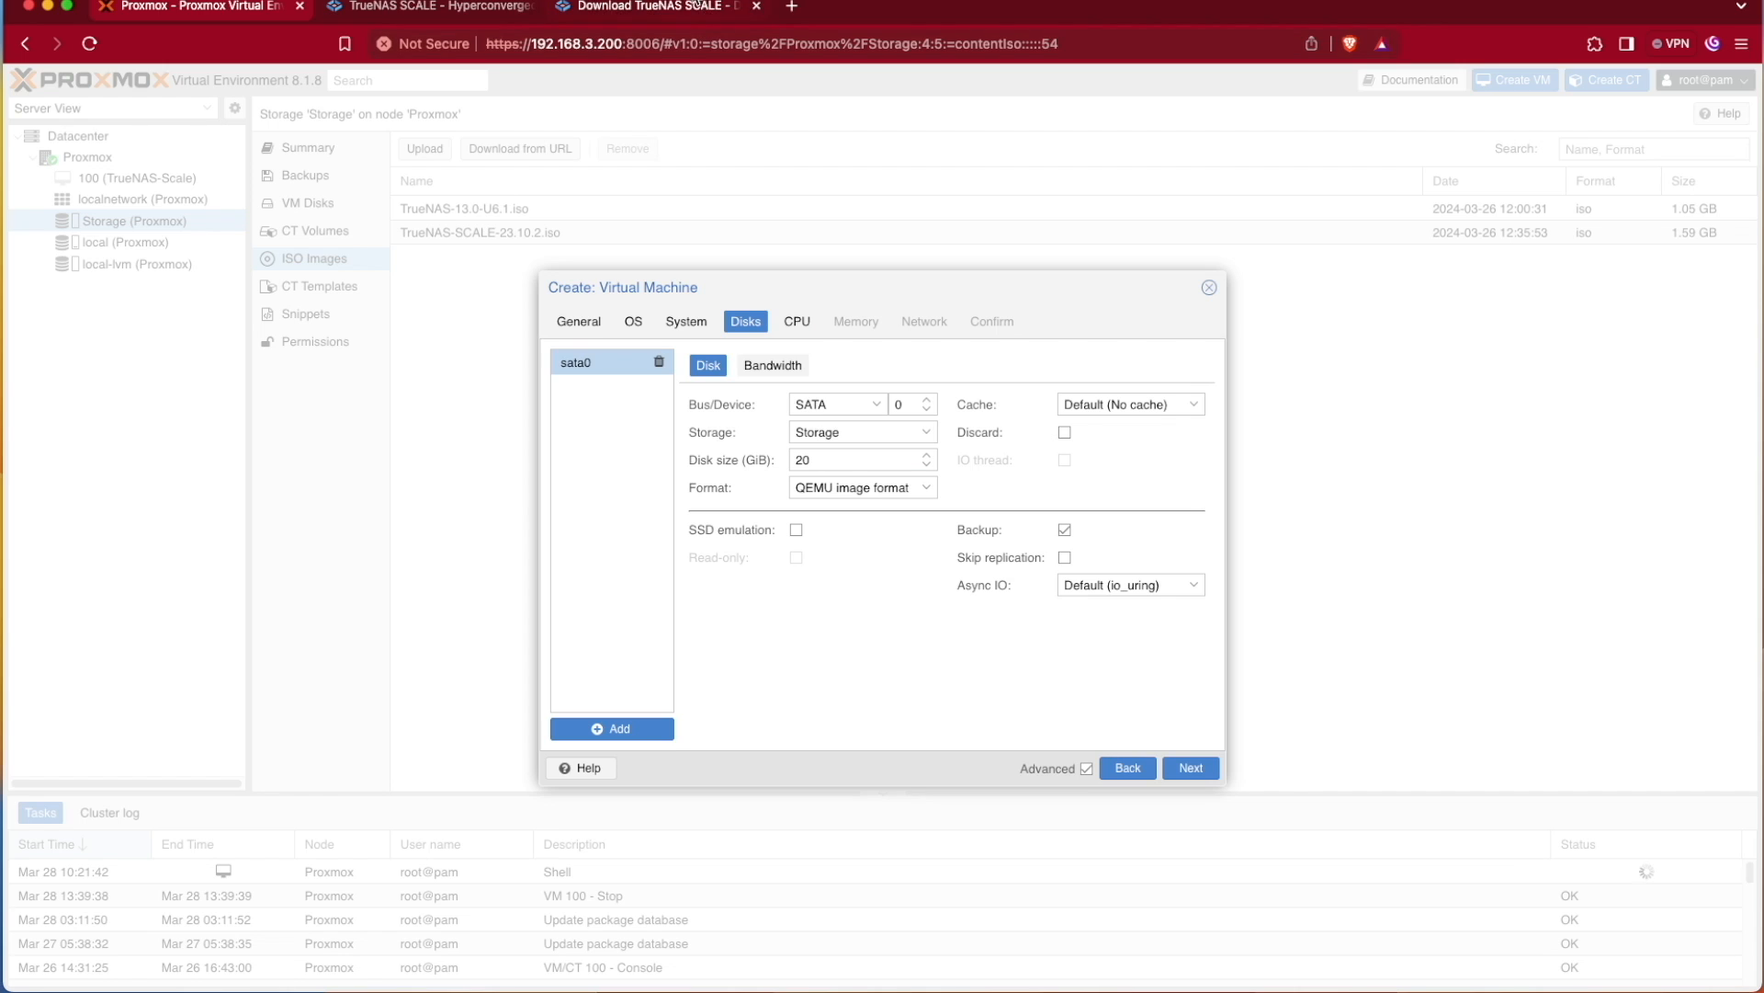
click(422, 7)
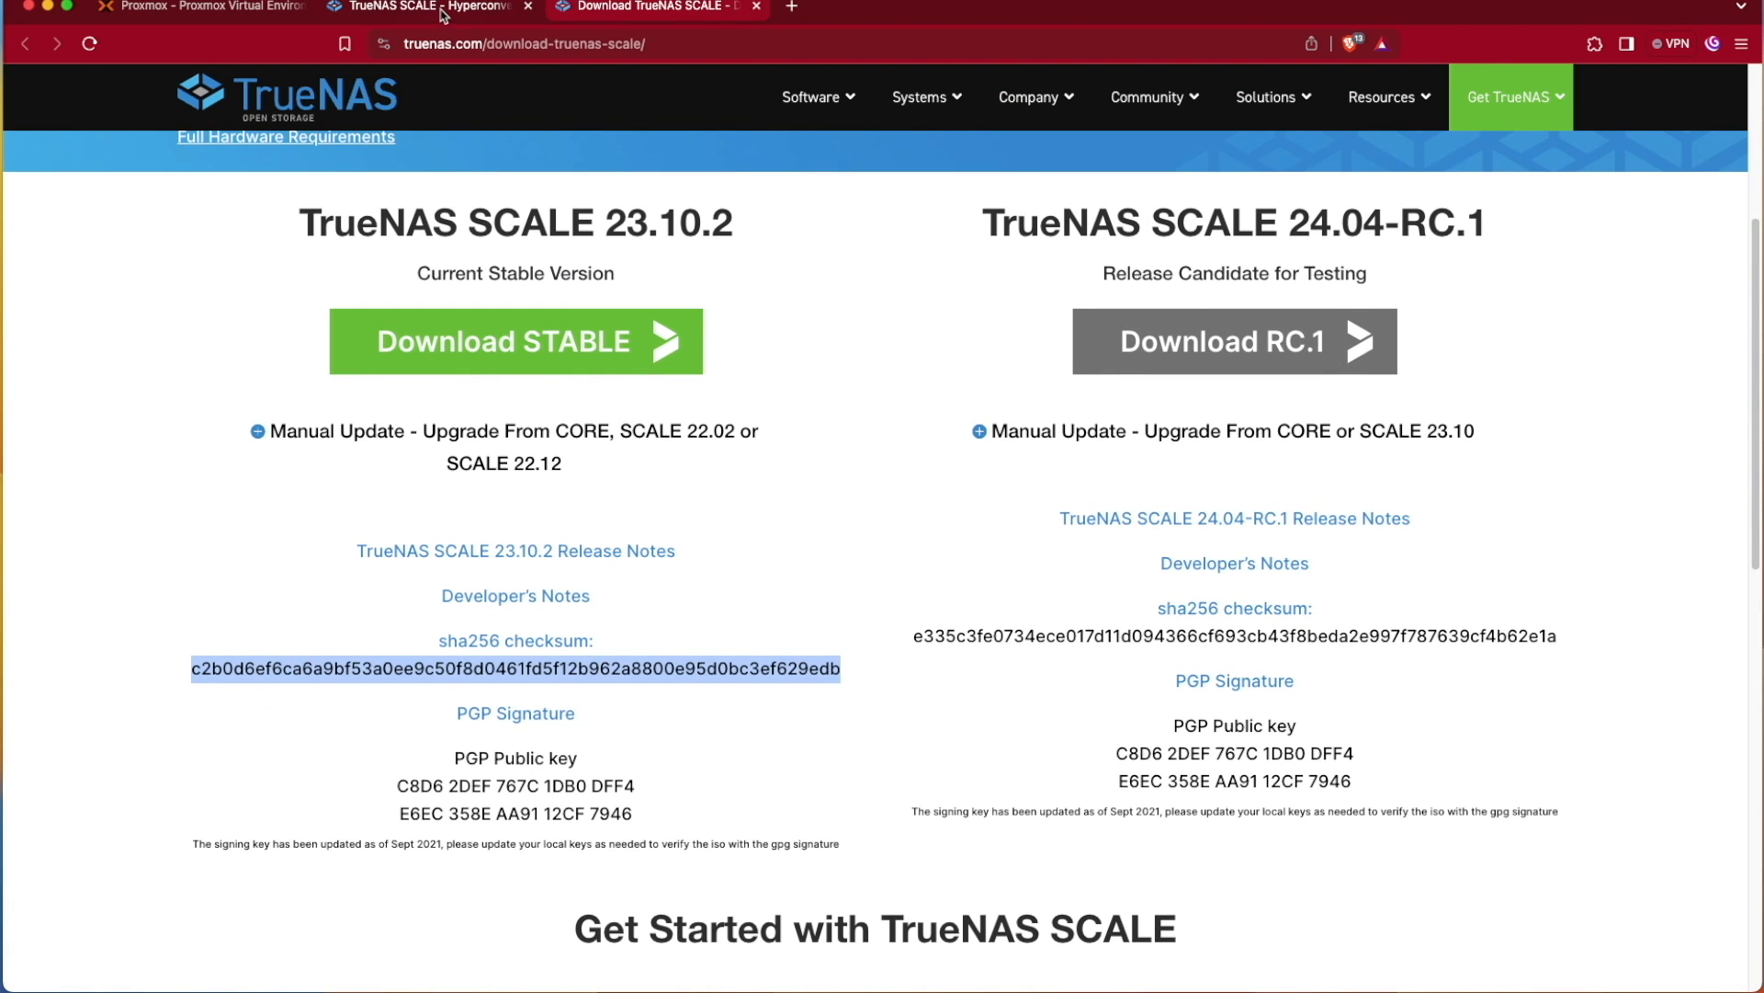
Review the SCALE Hardware Guide's minimum hardware requirements, then return to the Proxmox VM disk settings
click(422, 6)
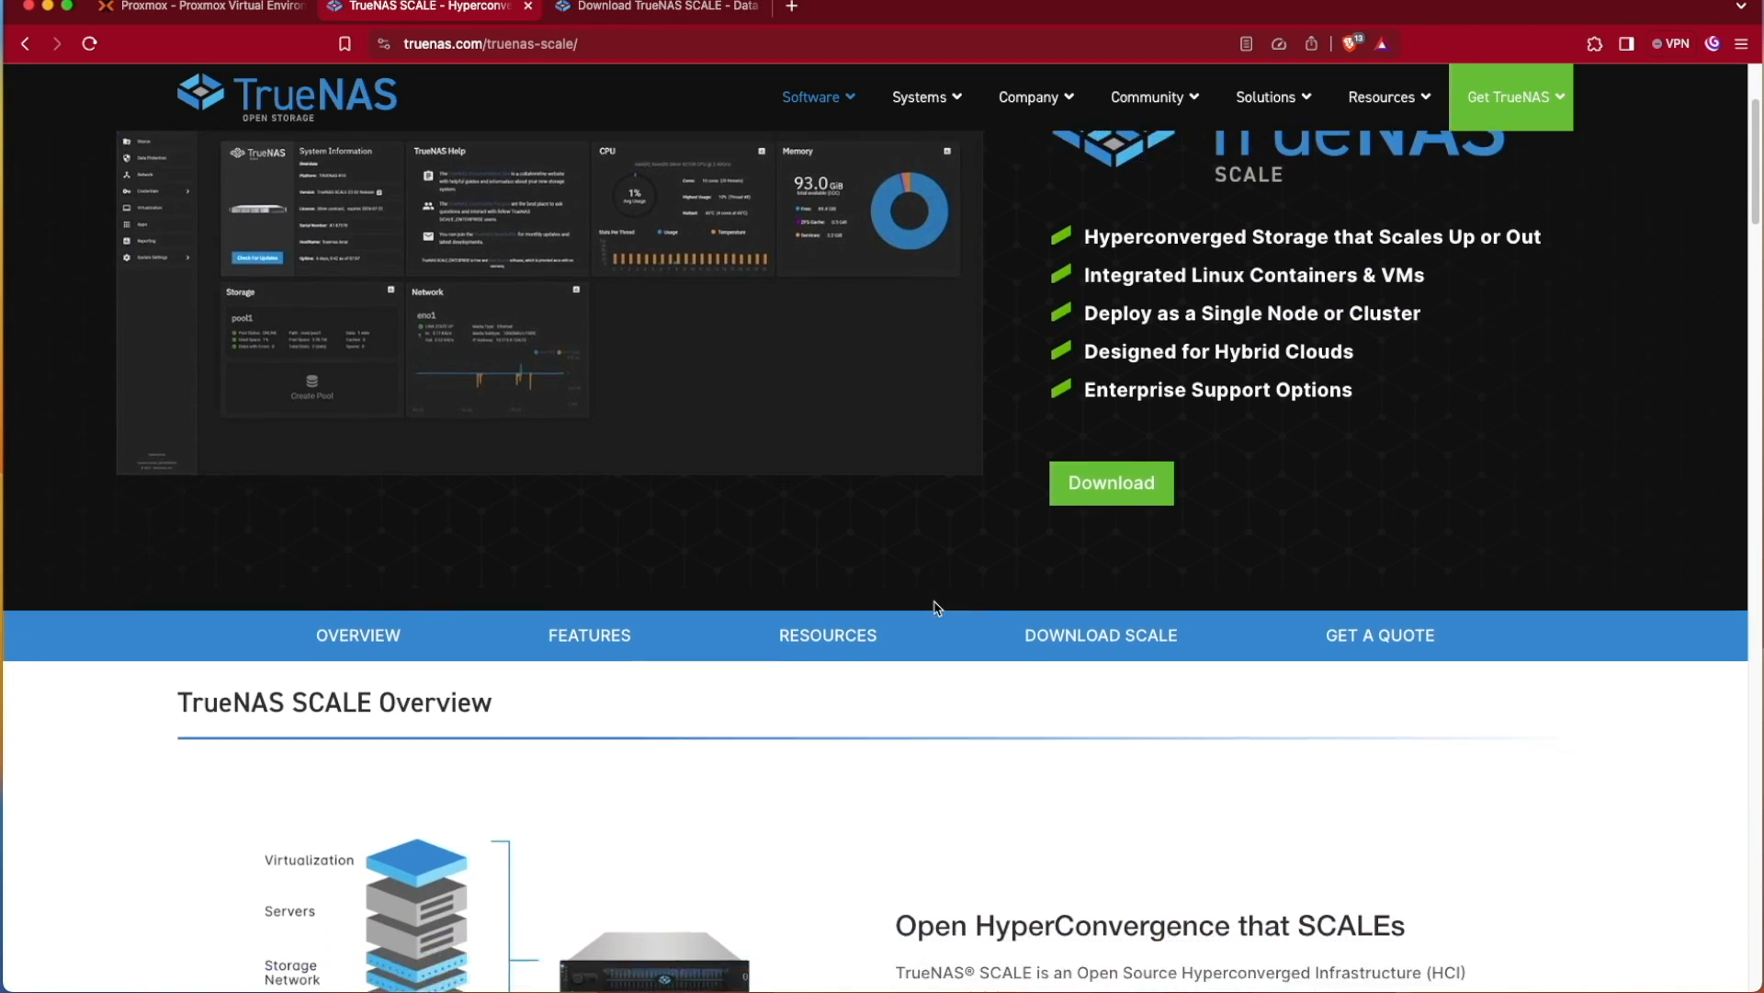
scroll(down, 3)
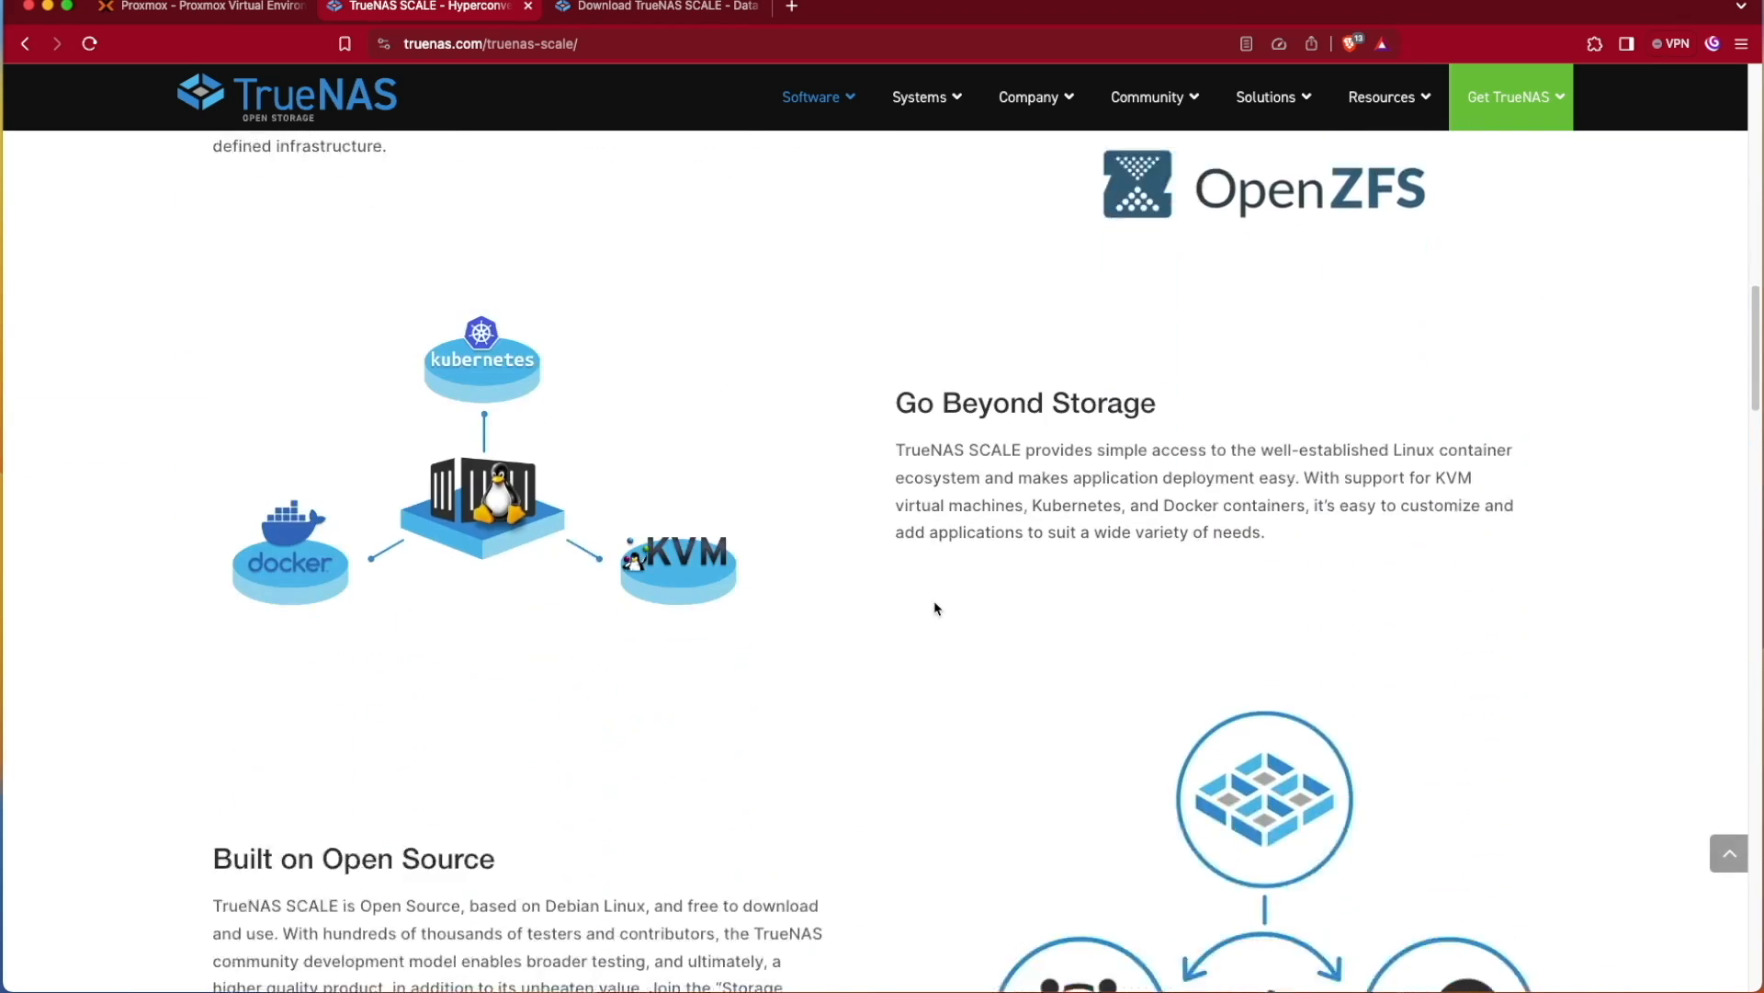
scroll(down, 3)
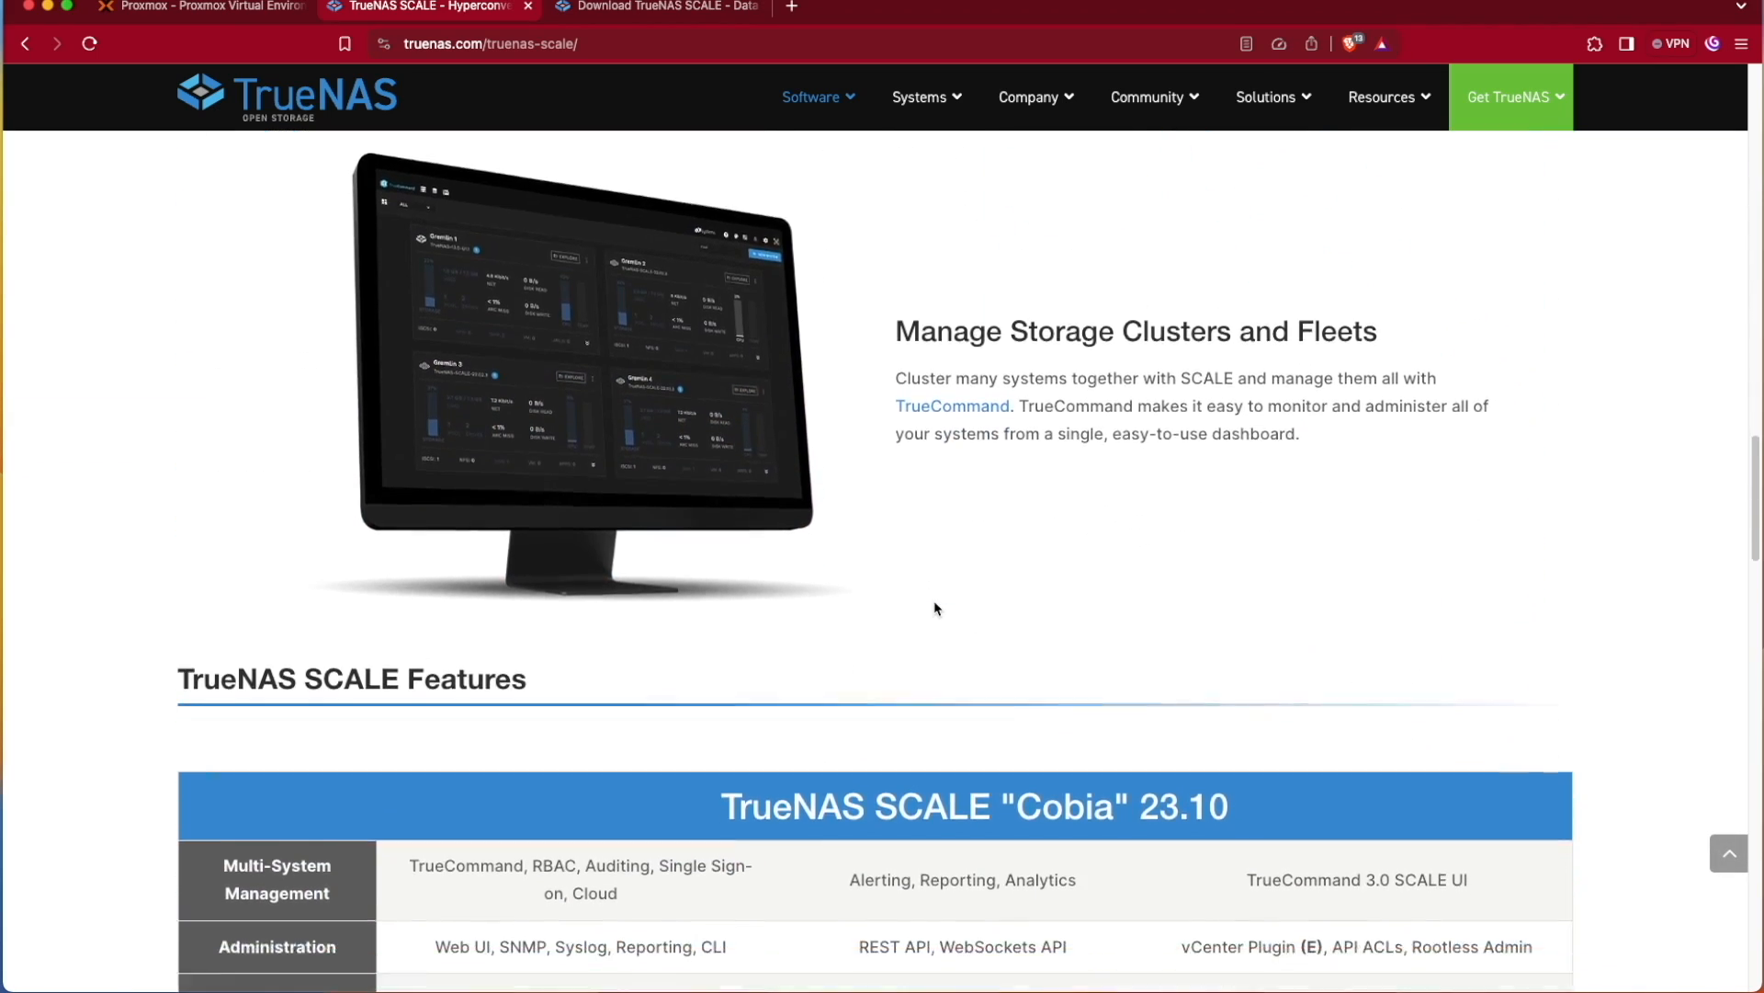
scroll(down, 3)
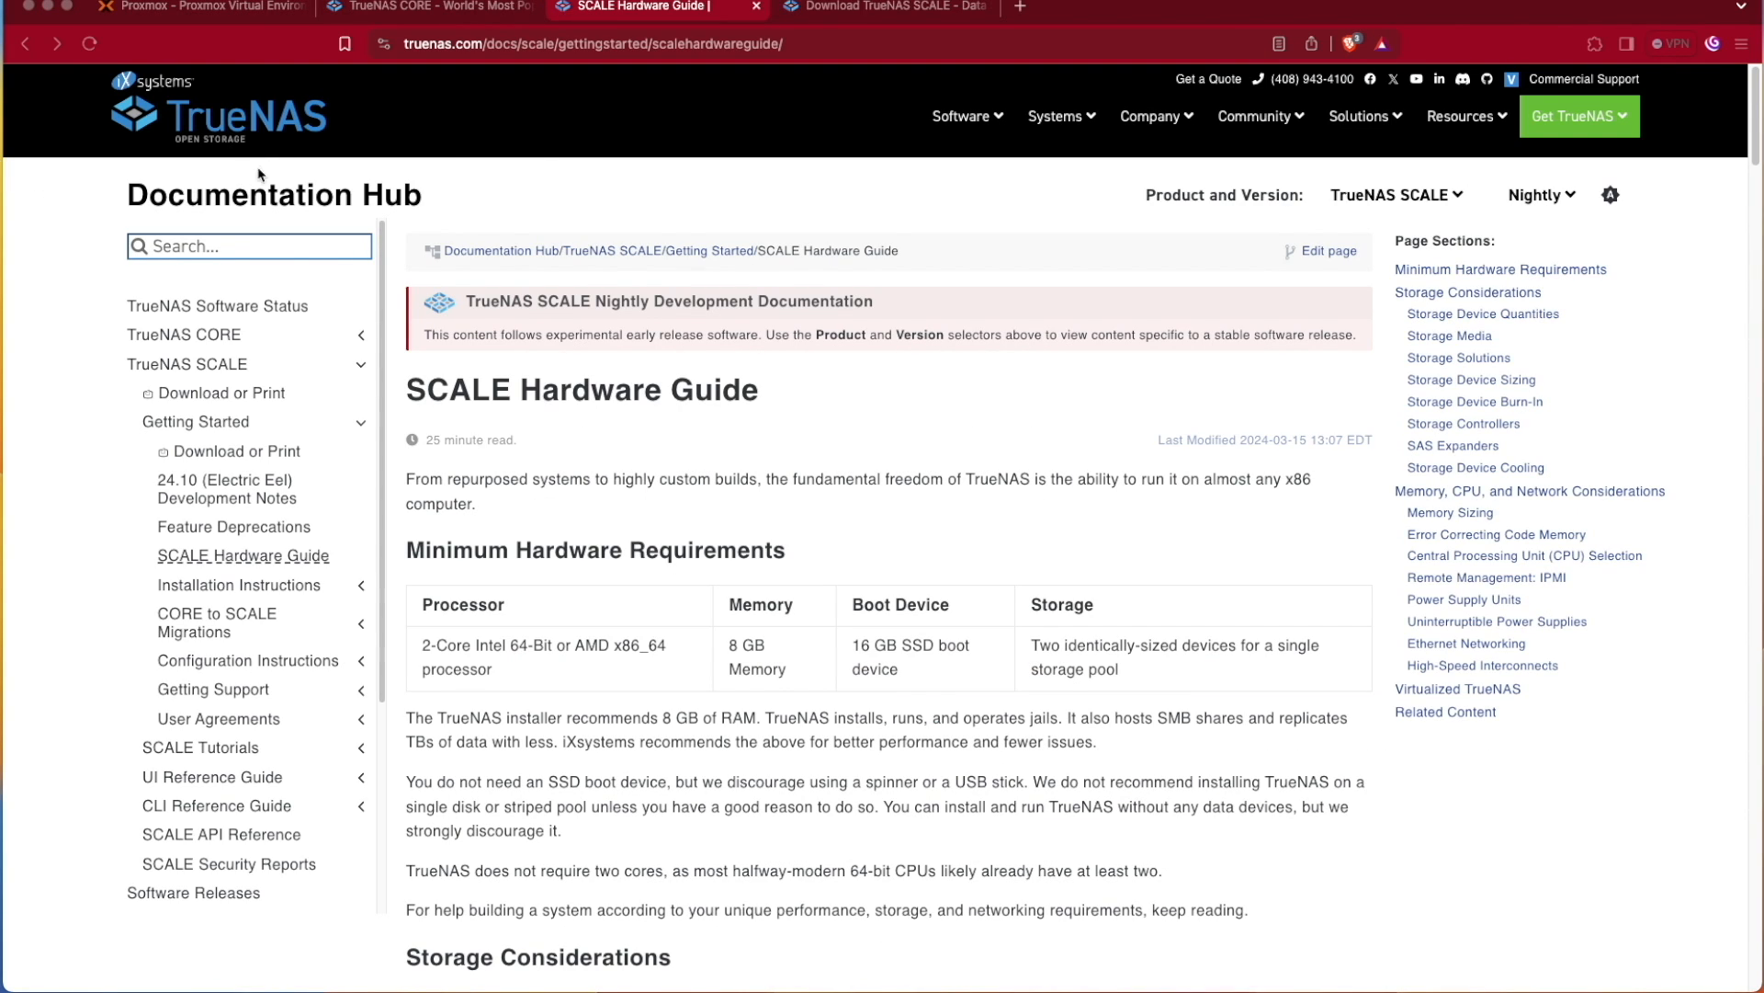
mouse_move(662, 651)
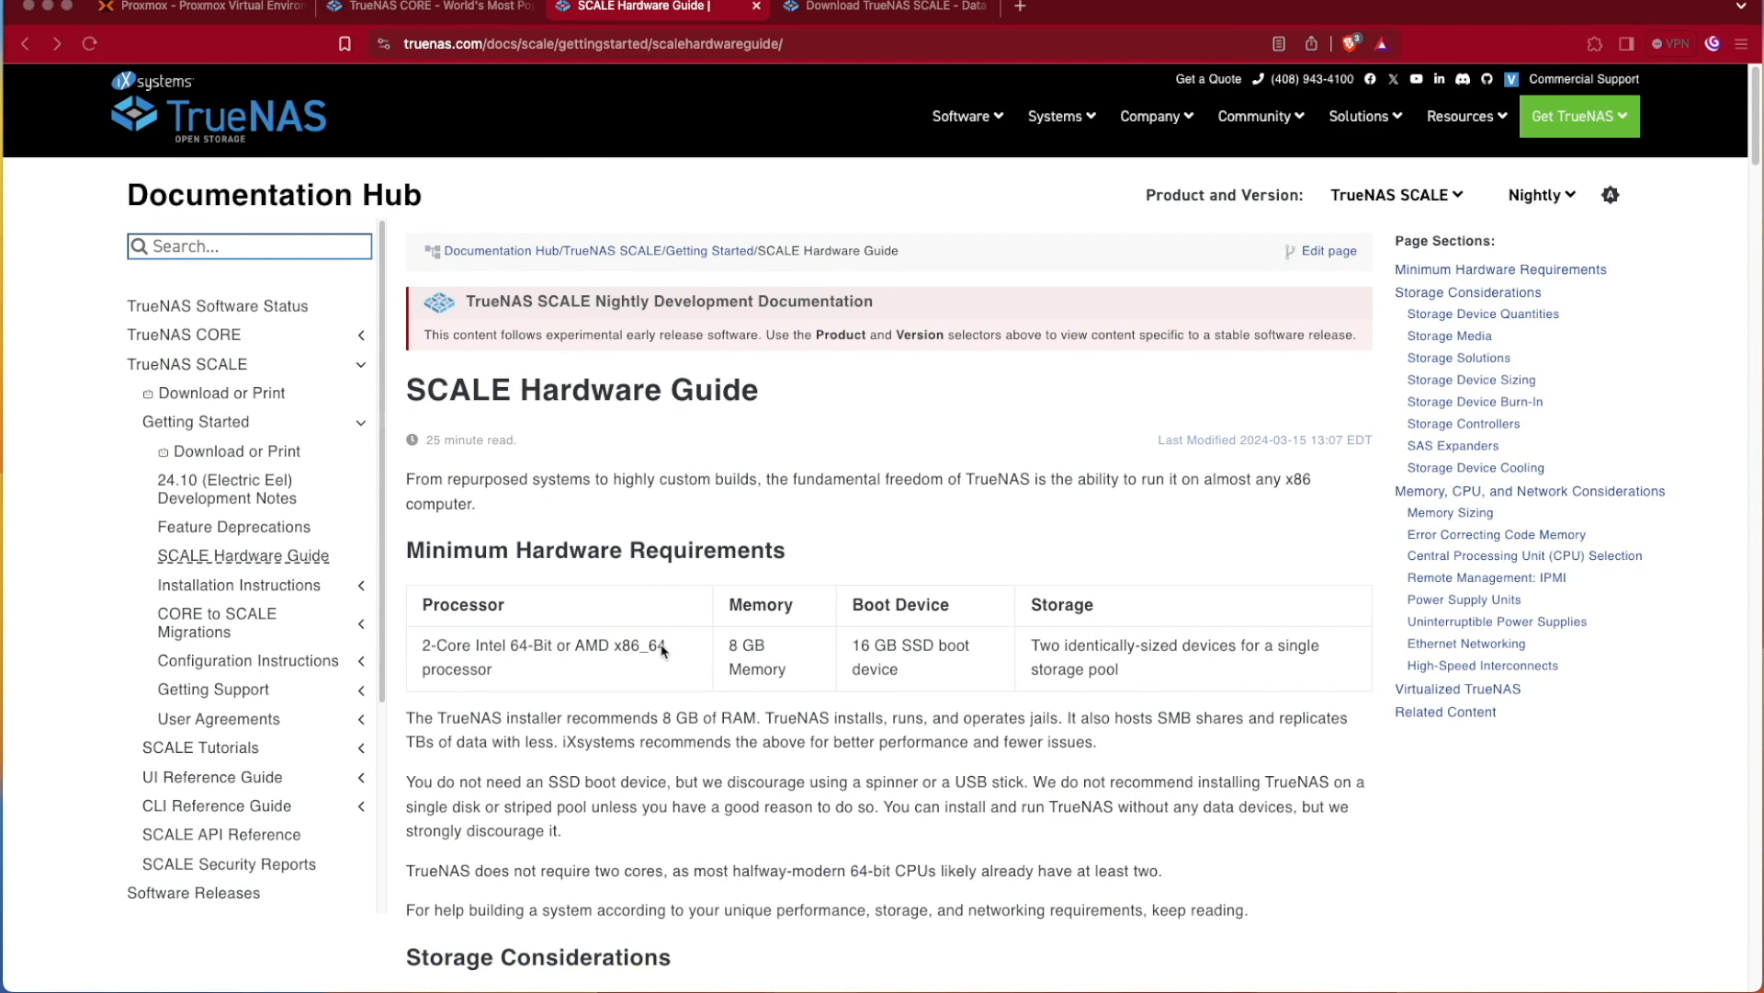
mouse_move(670, 652)
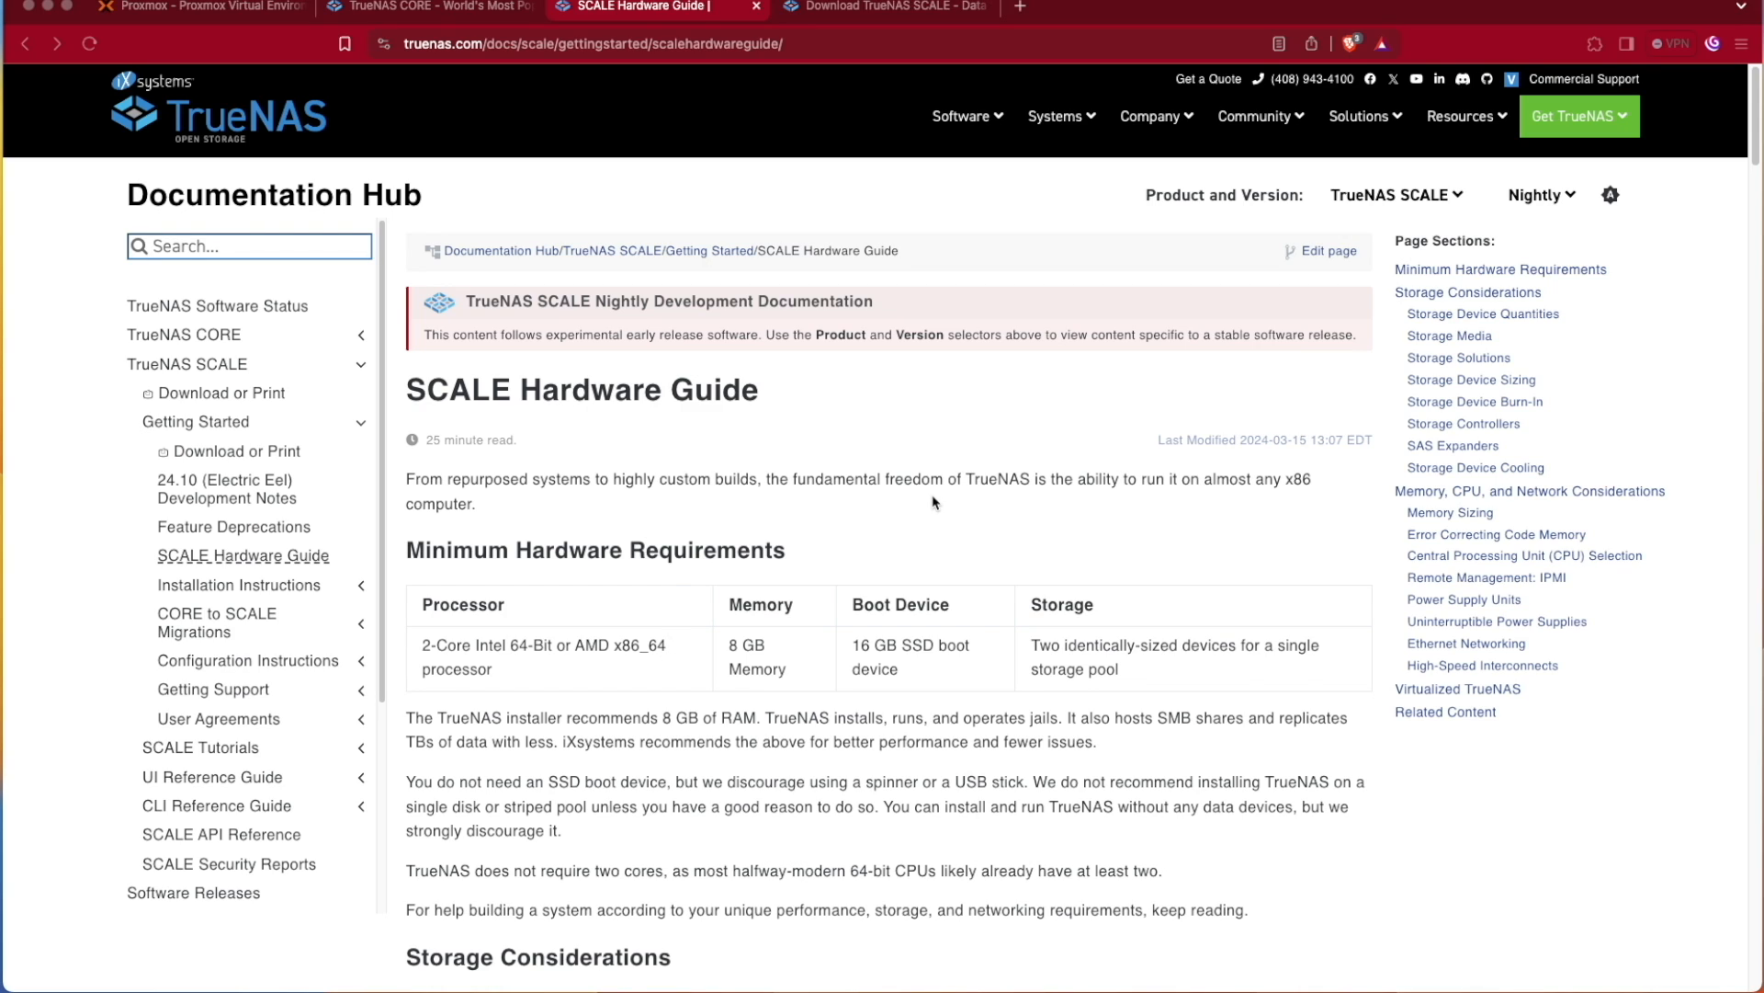
mouse_move(912, 550)
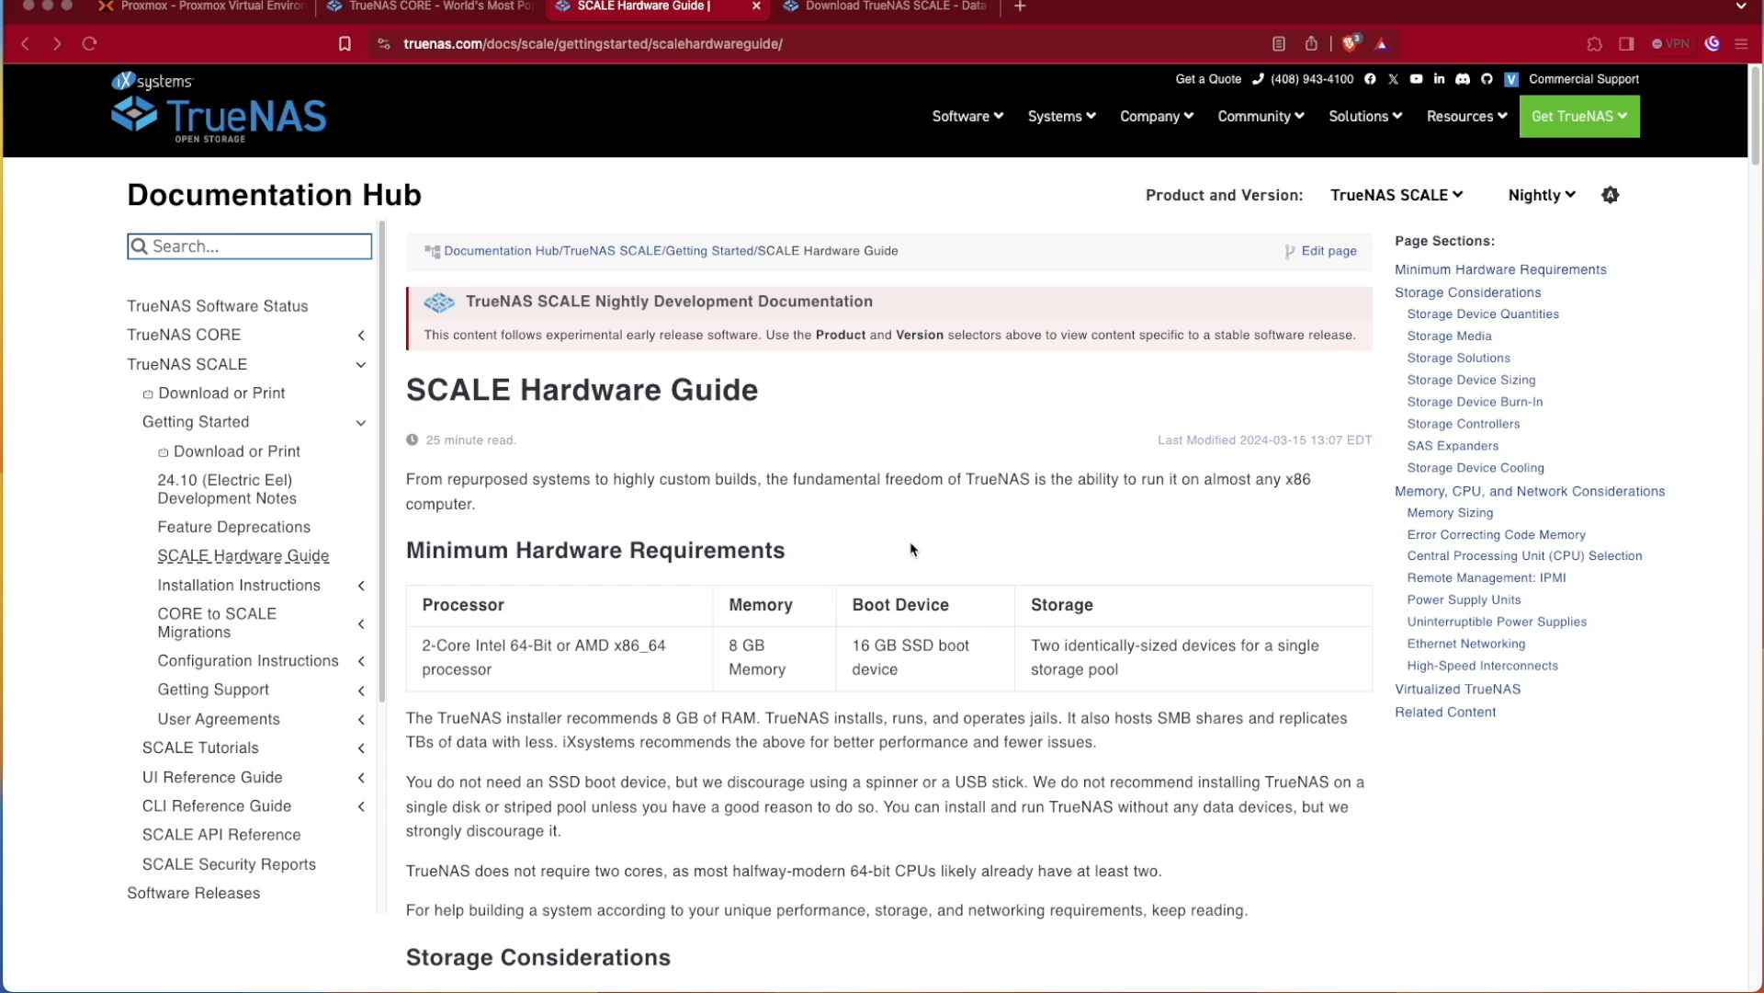
scroll(down, 3)
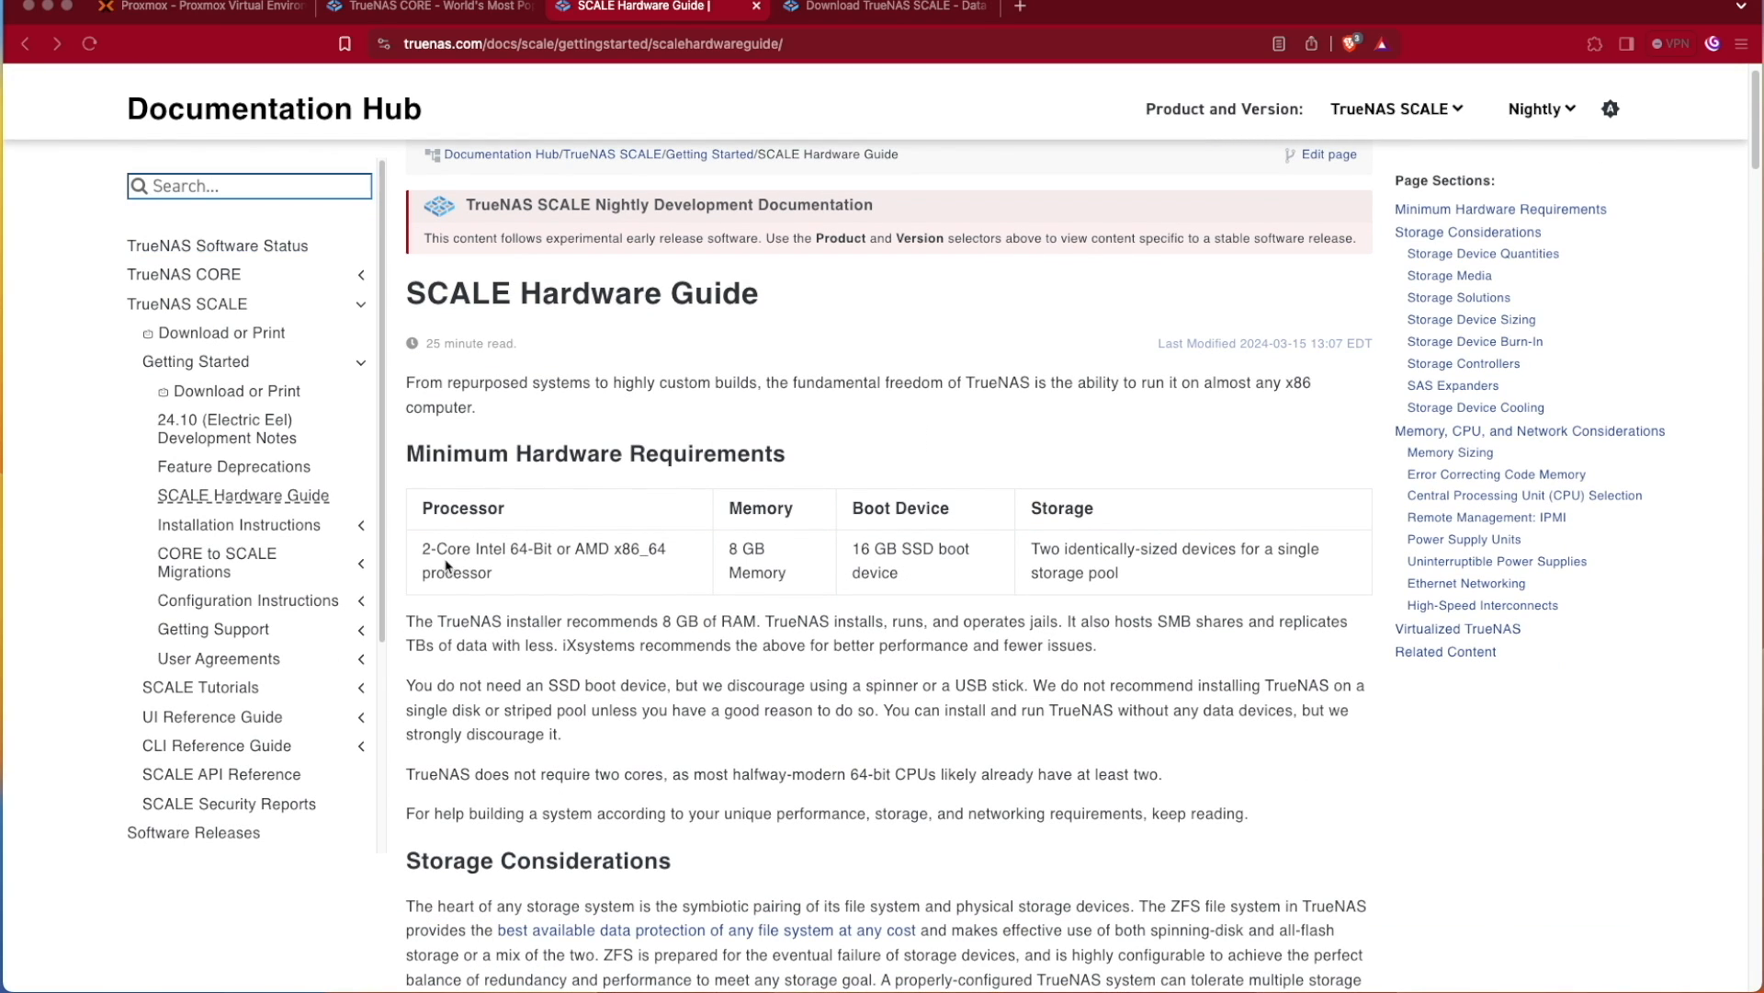
mouse_move(796, 596)
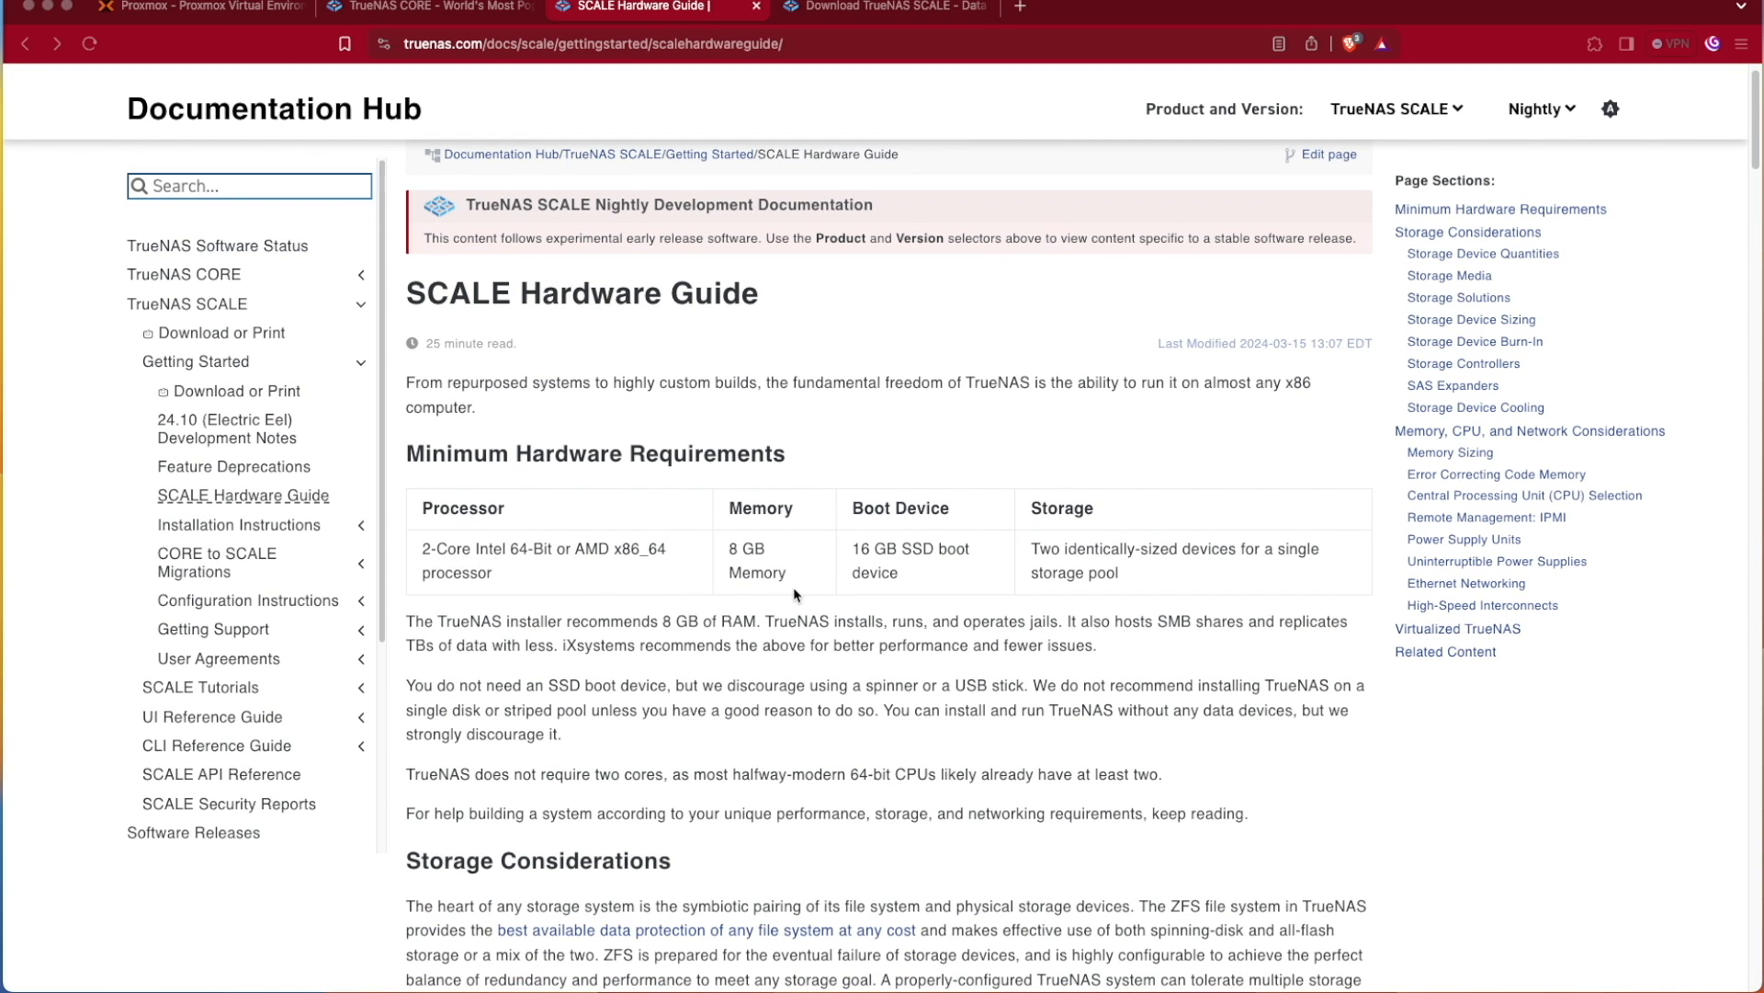
mouse_move(954, 532)
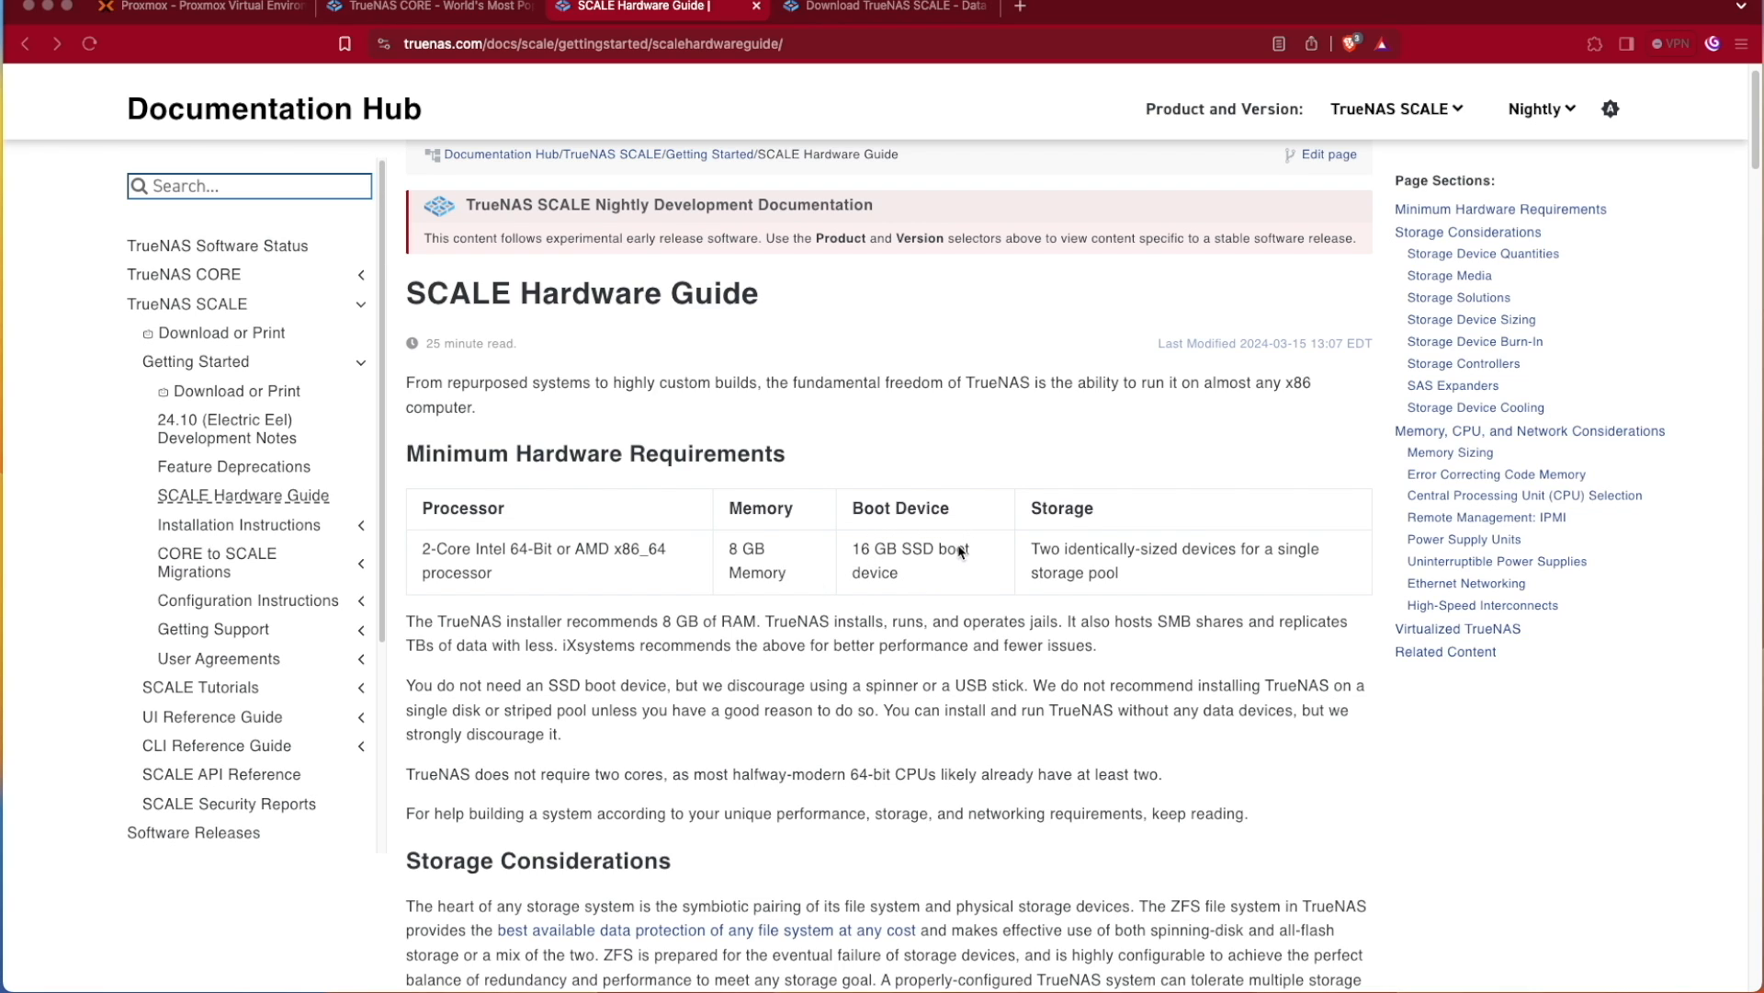
mouse_move(952, 572)
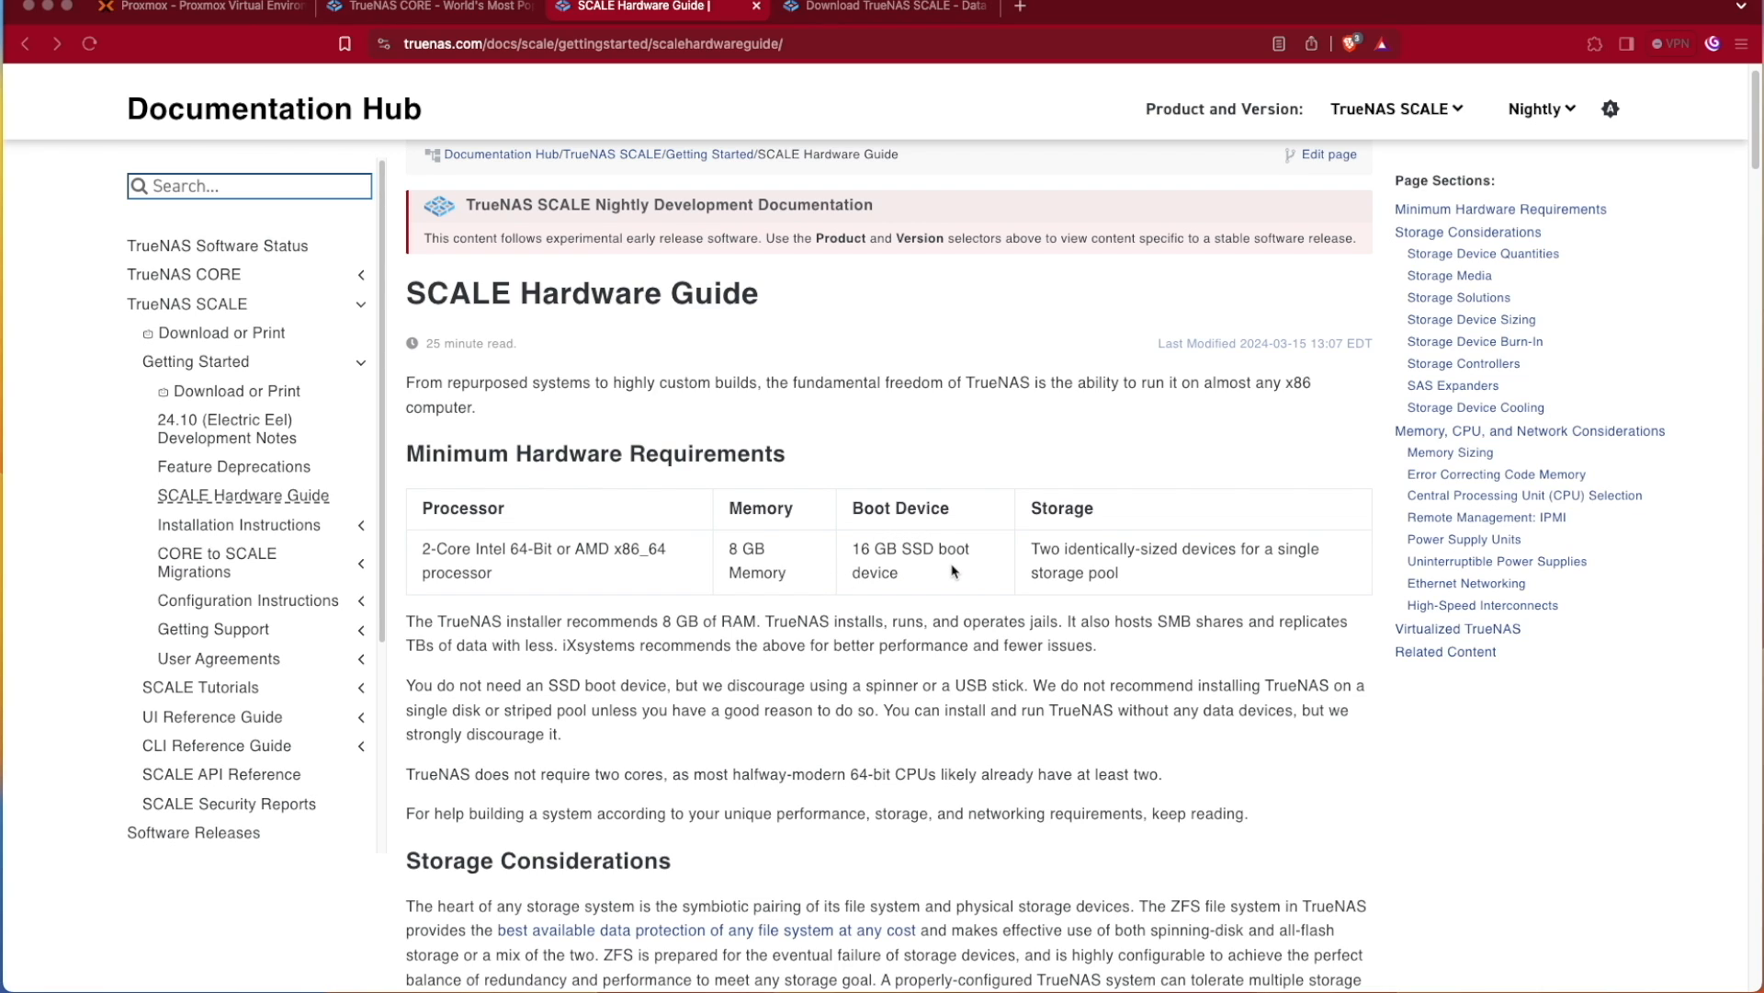
mouse_move(892, 559)
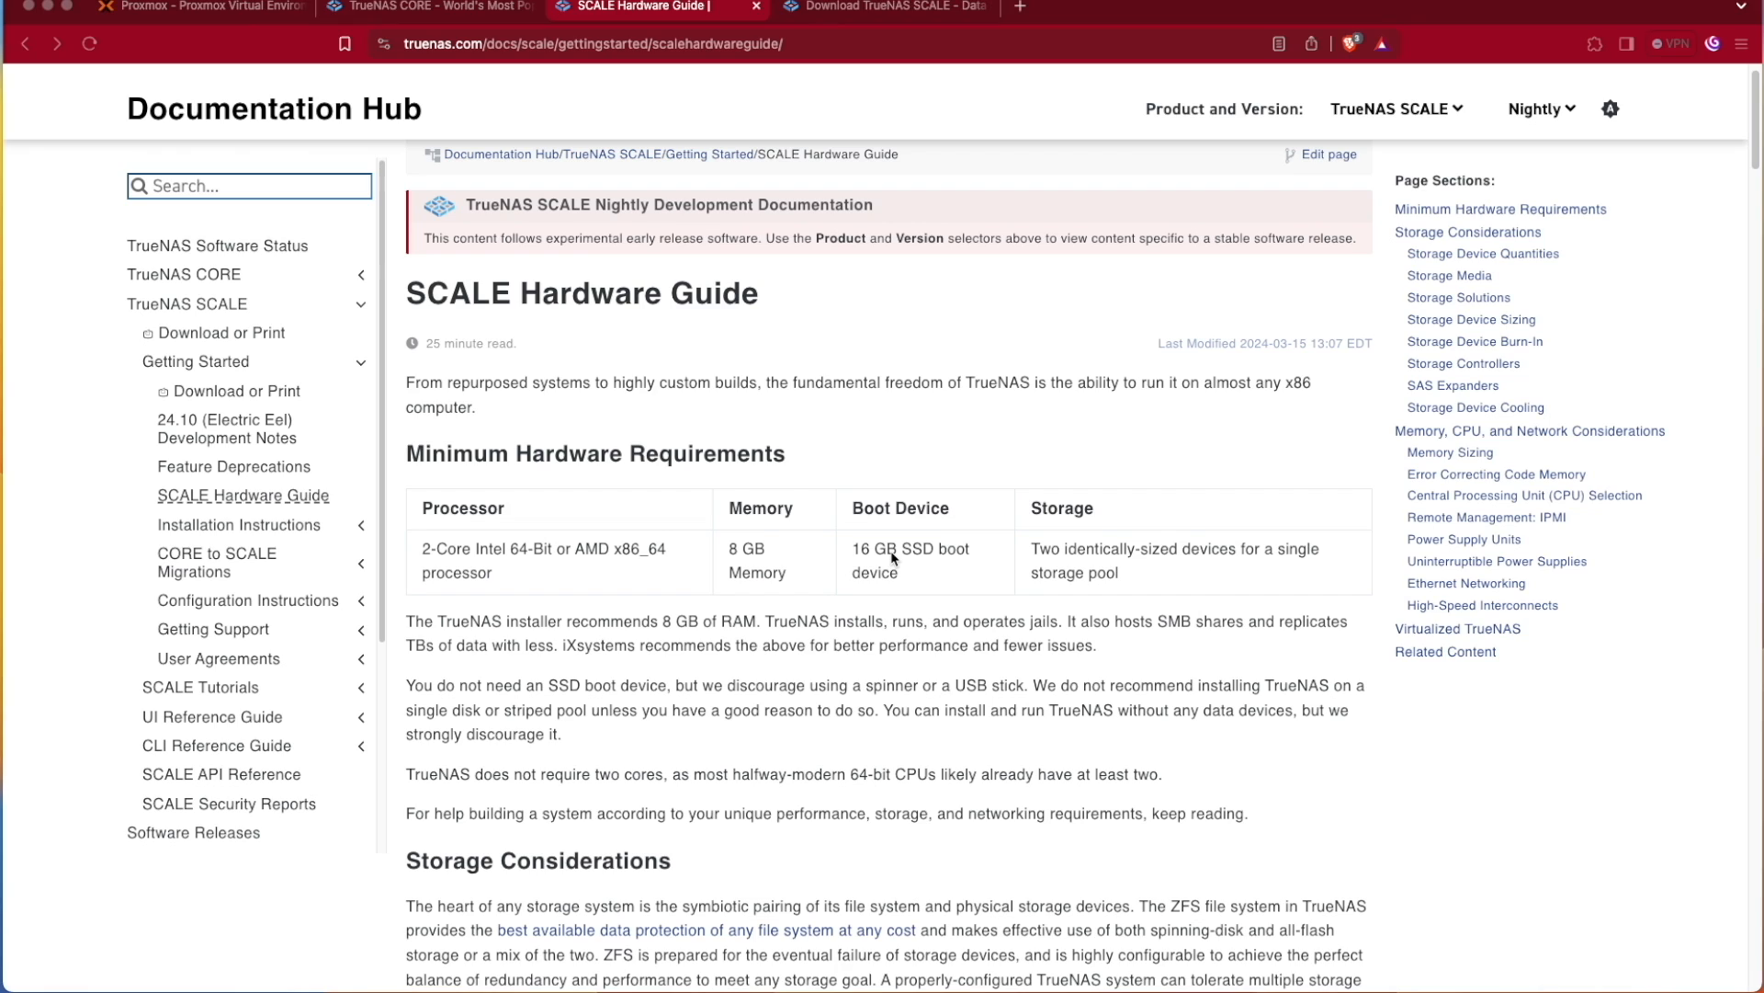
mouse_move(919, 593)
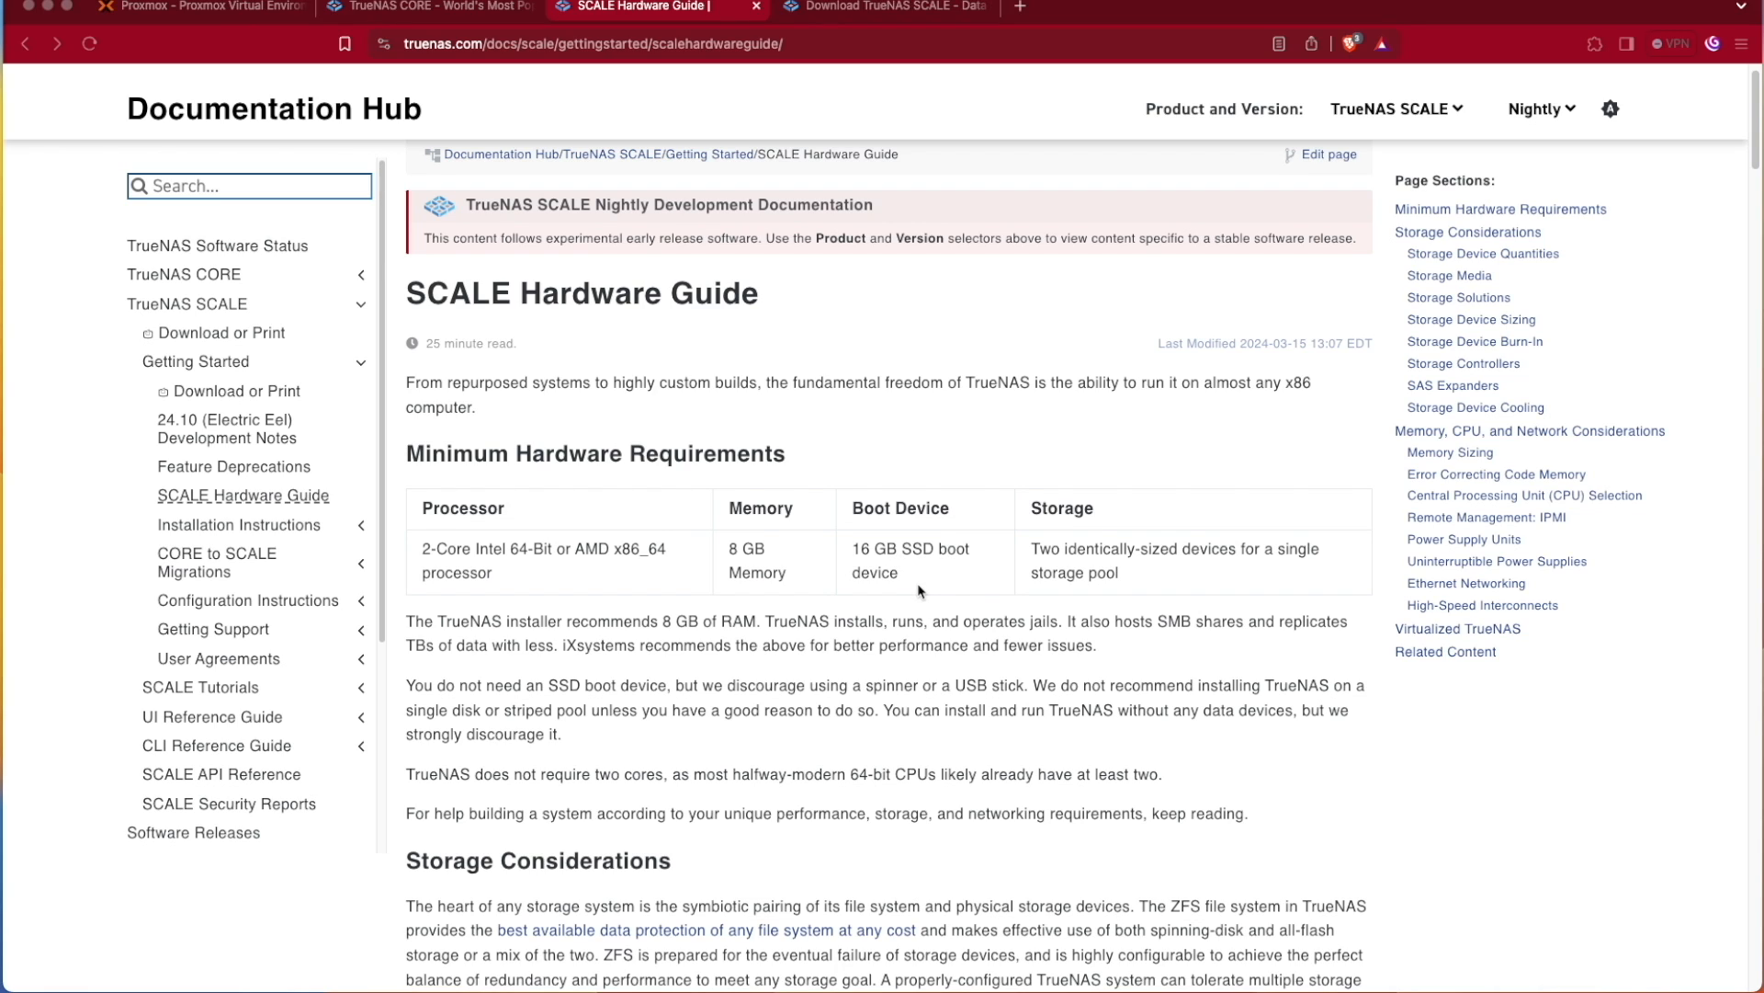
mouse_move(1119, 568)
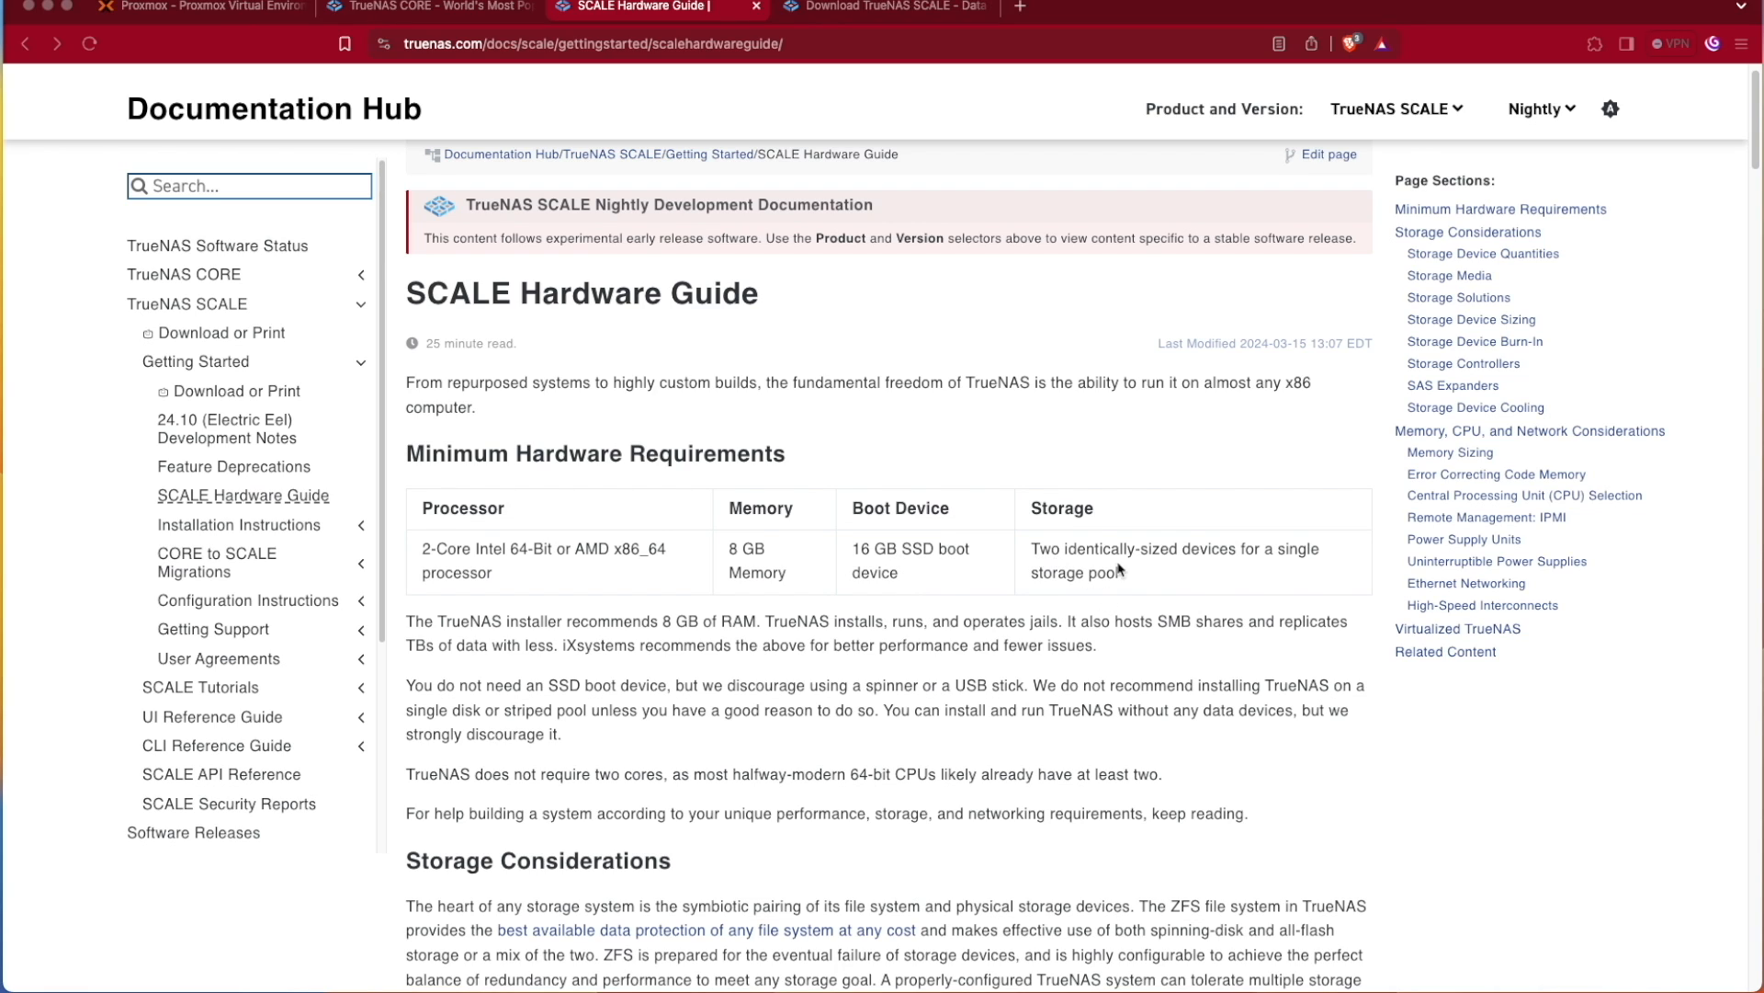
mouse_move(1210, 570)
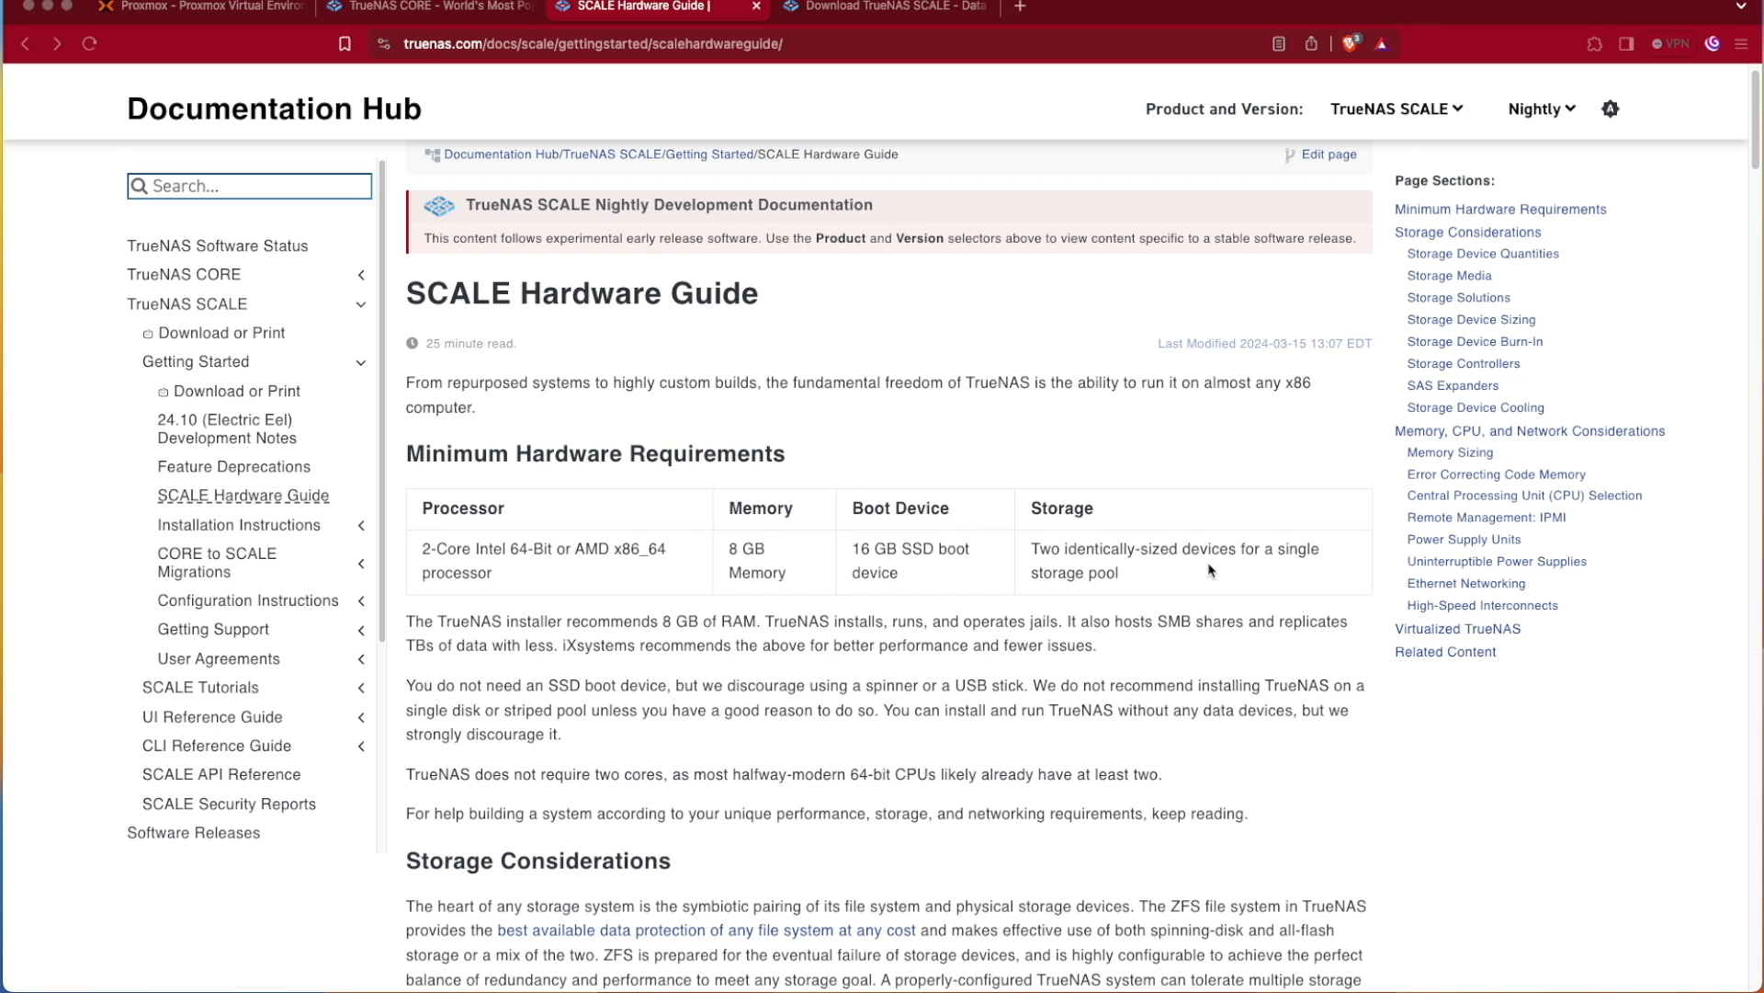
mouse_move(974, 643)
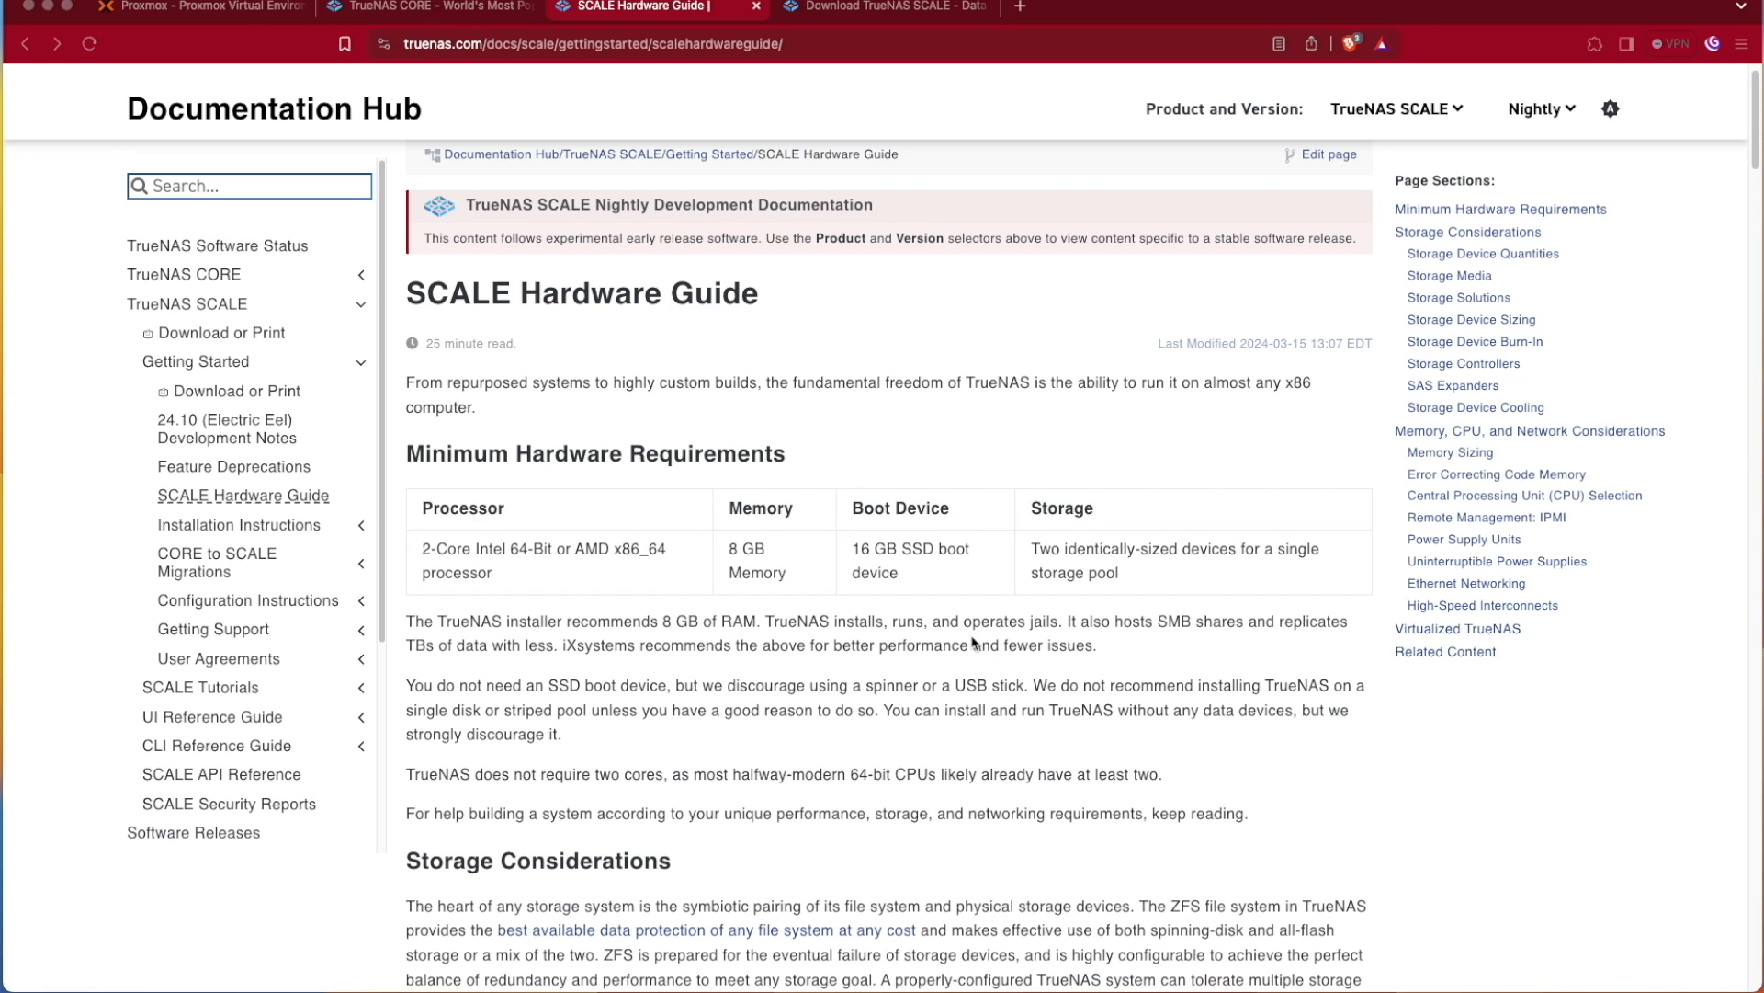
scroll(down, 3)
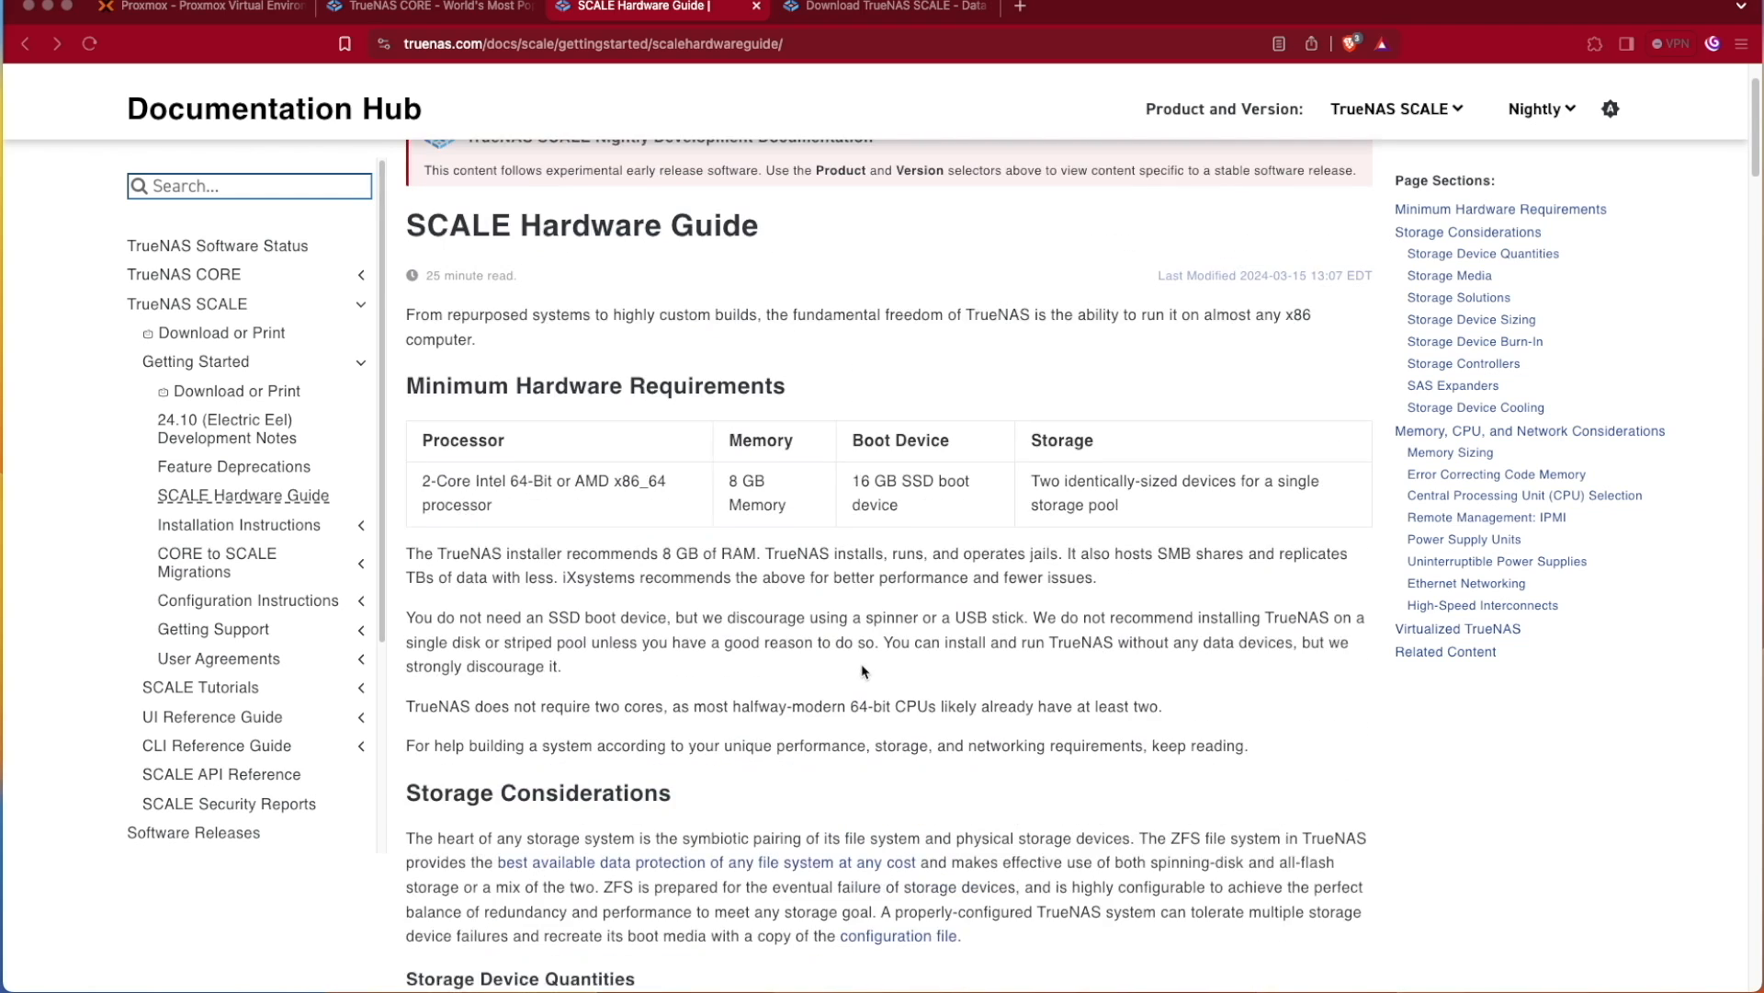
click(191, 6)
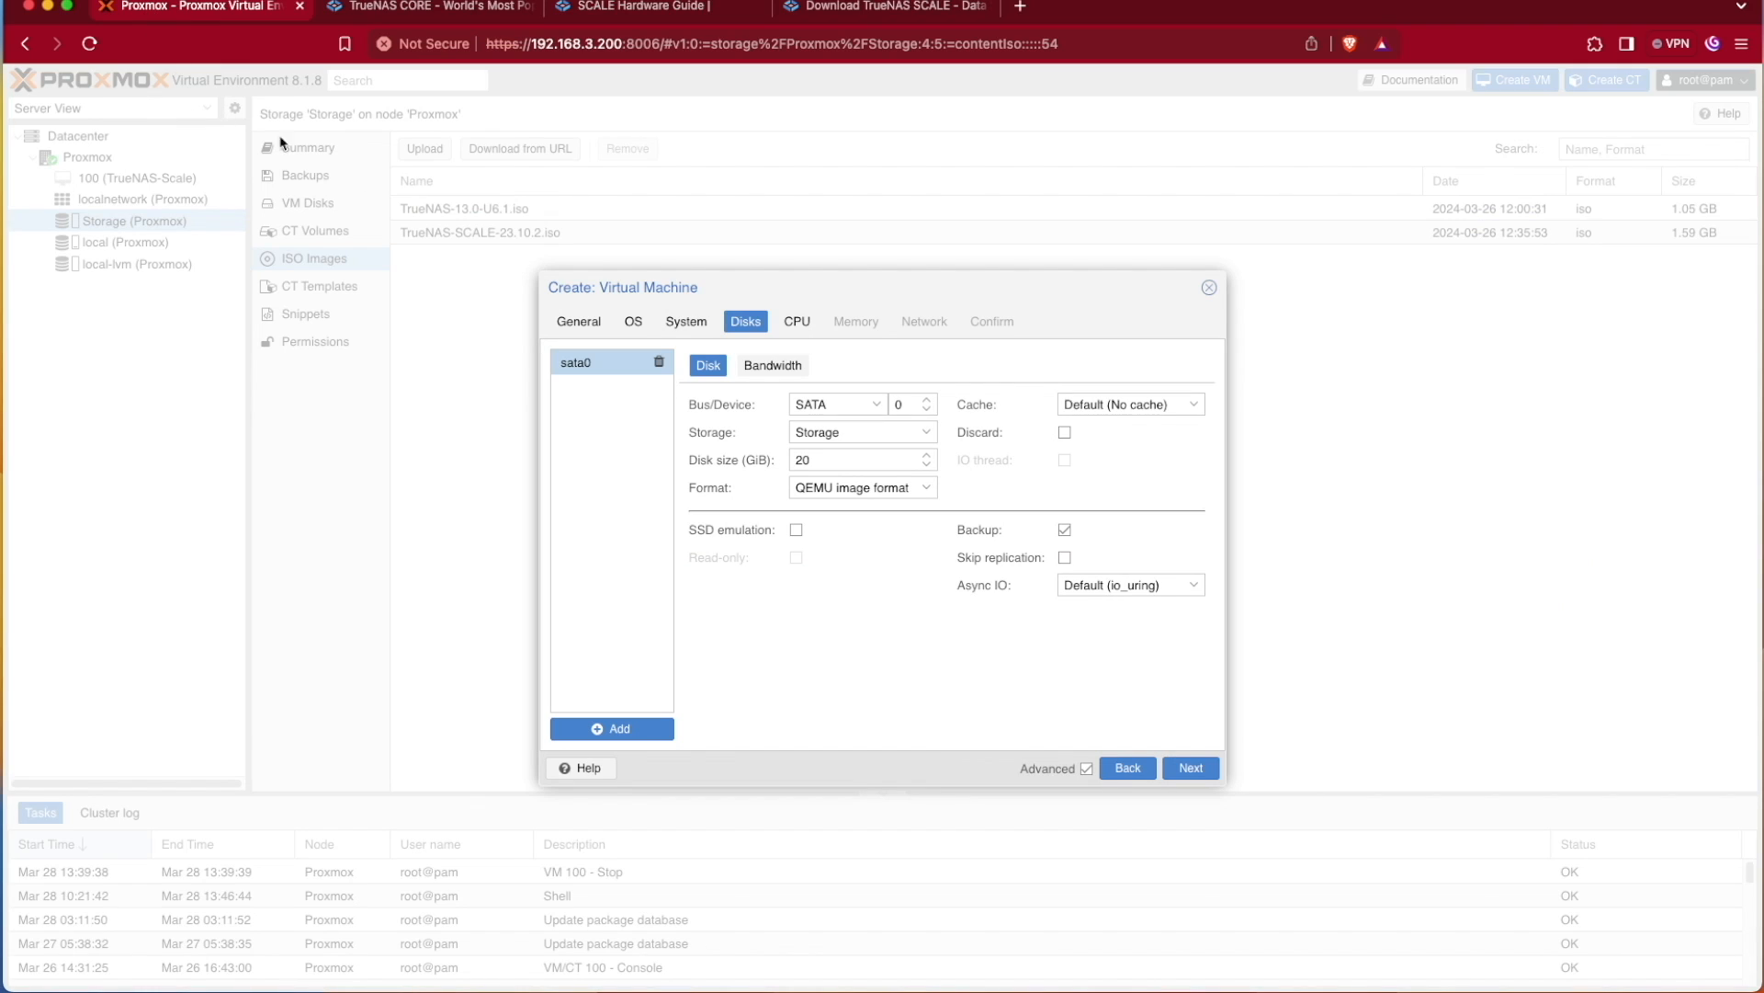
mouse_move(772, 365)
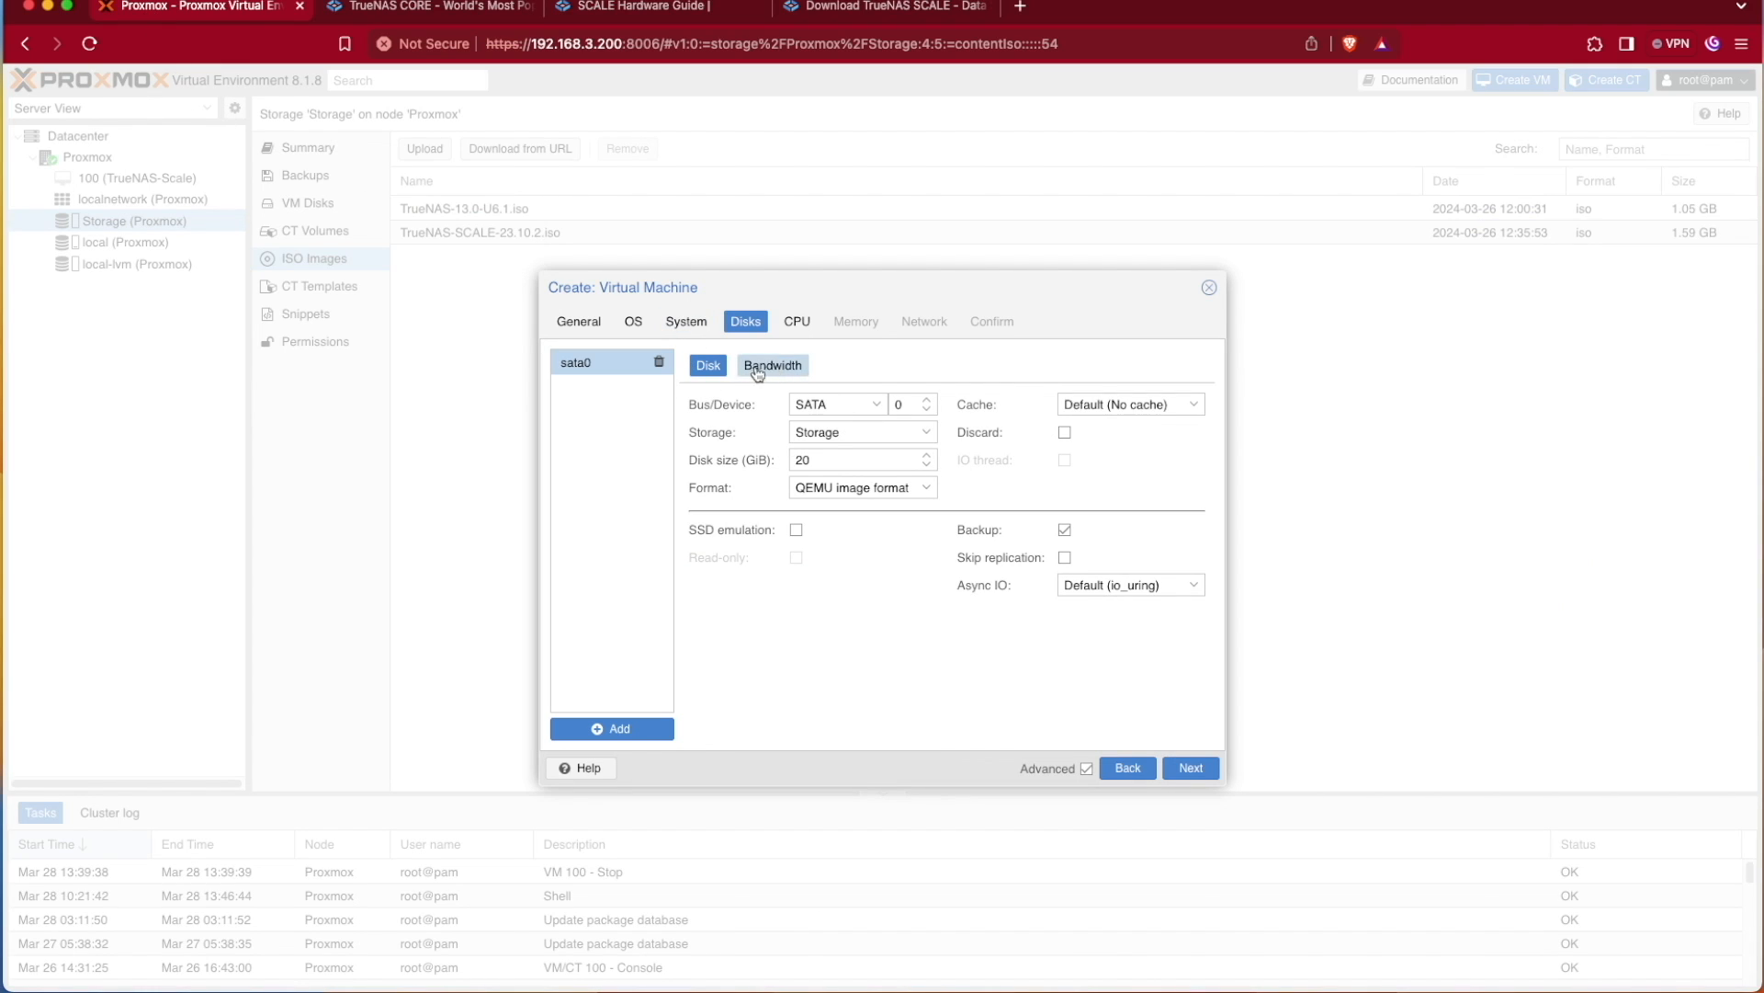
mouse_move(745, 414)
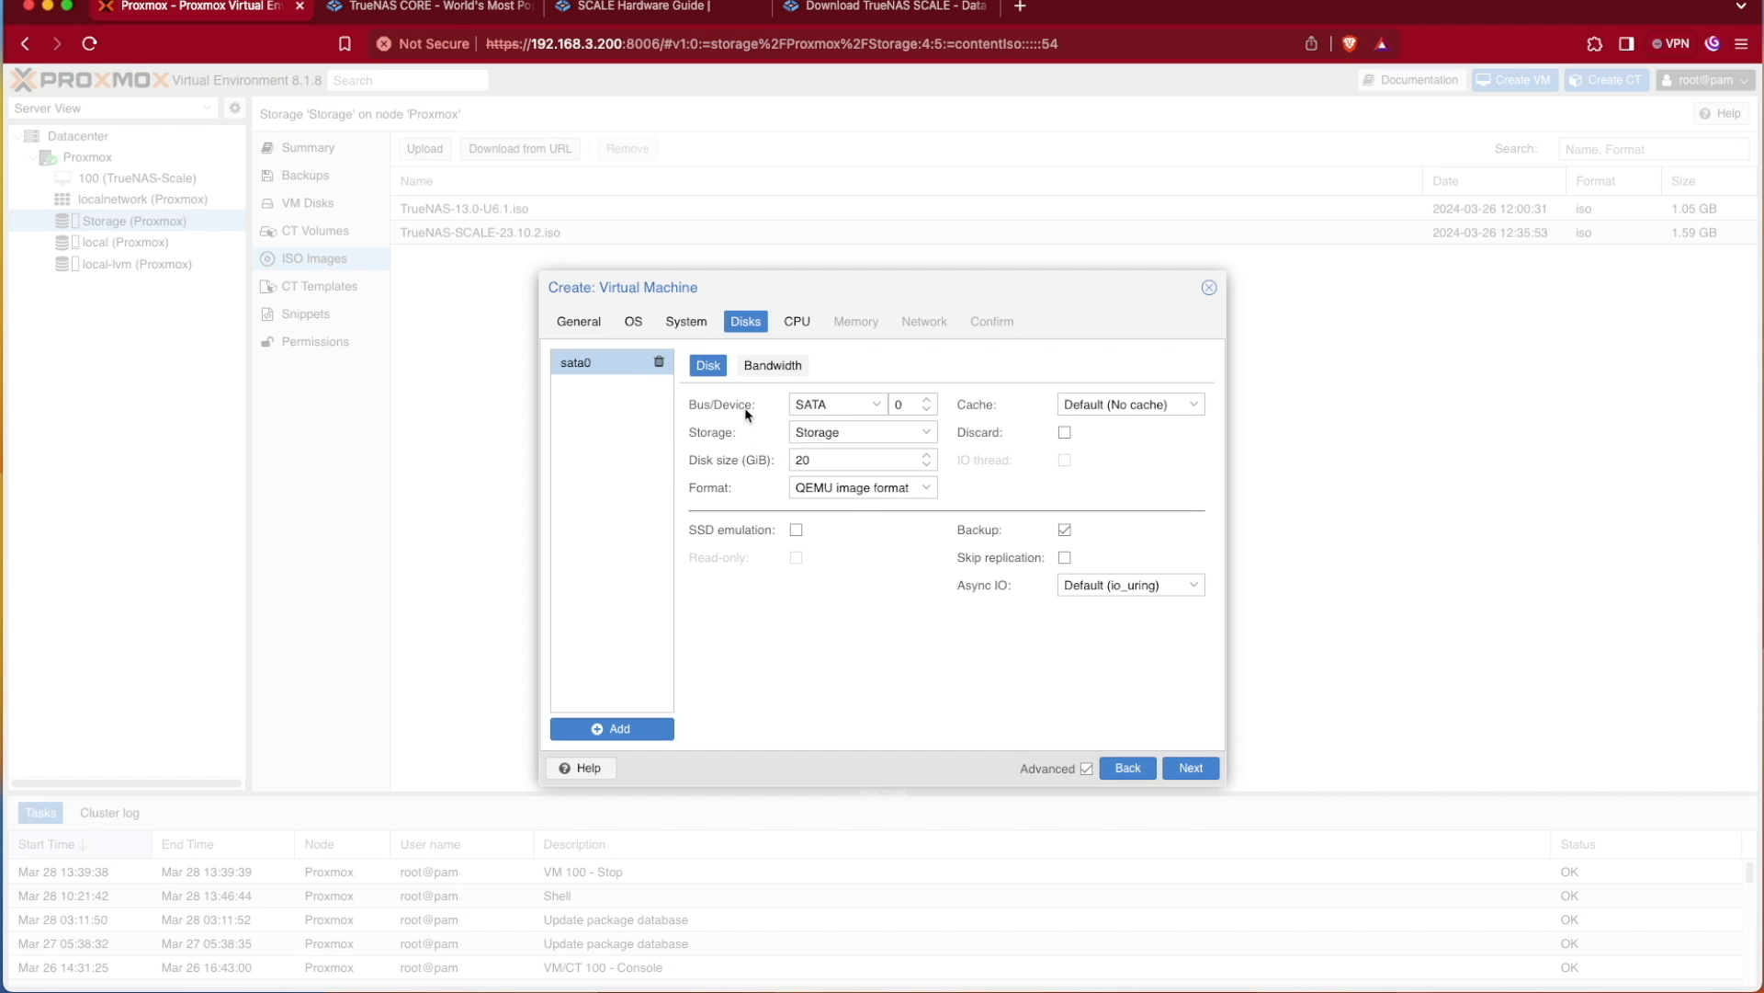
mouse_move(821, 450)
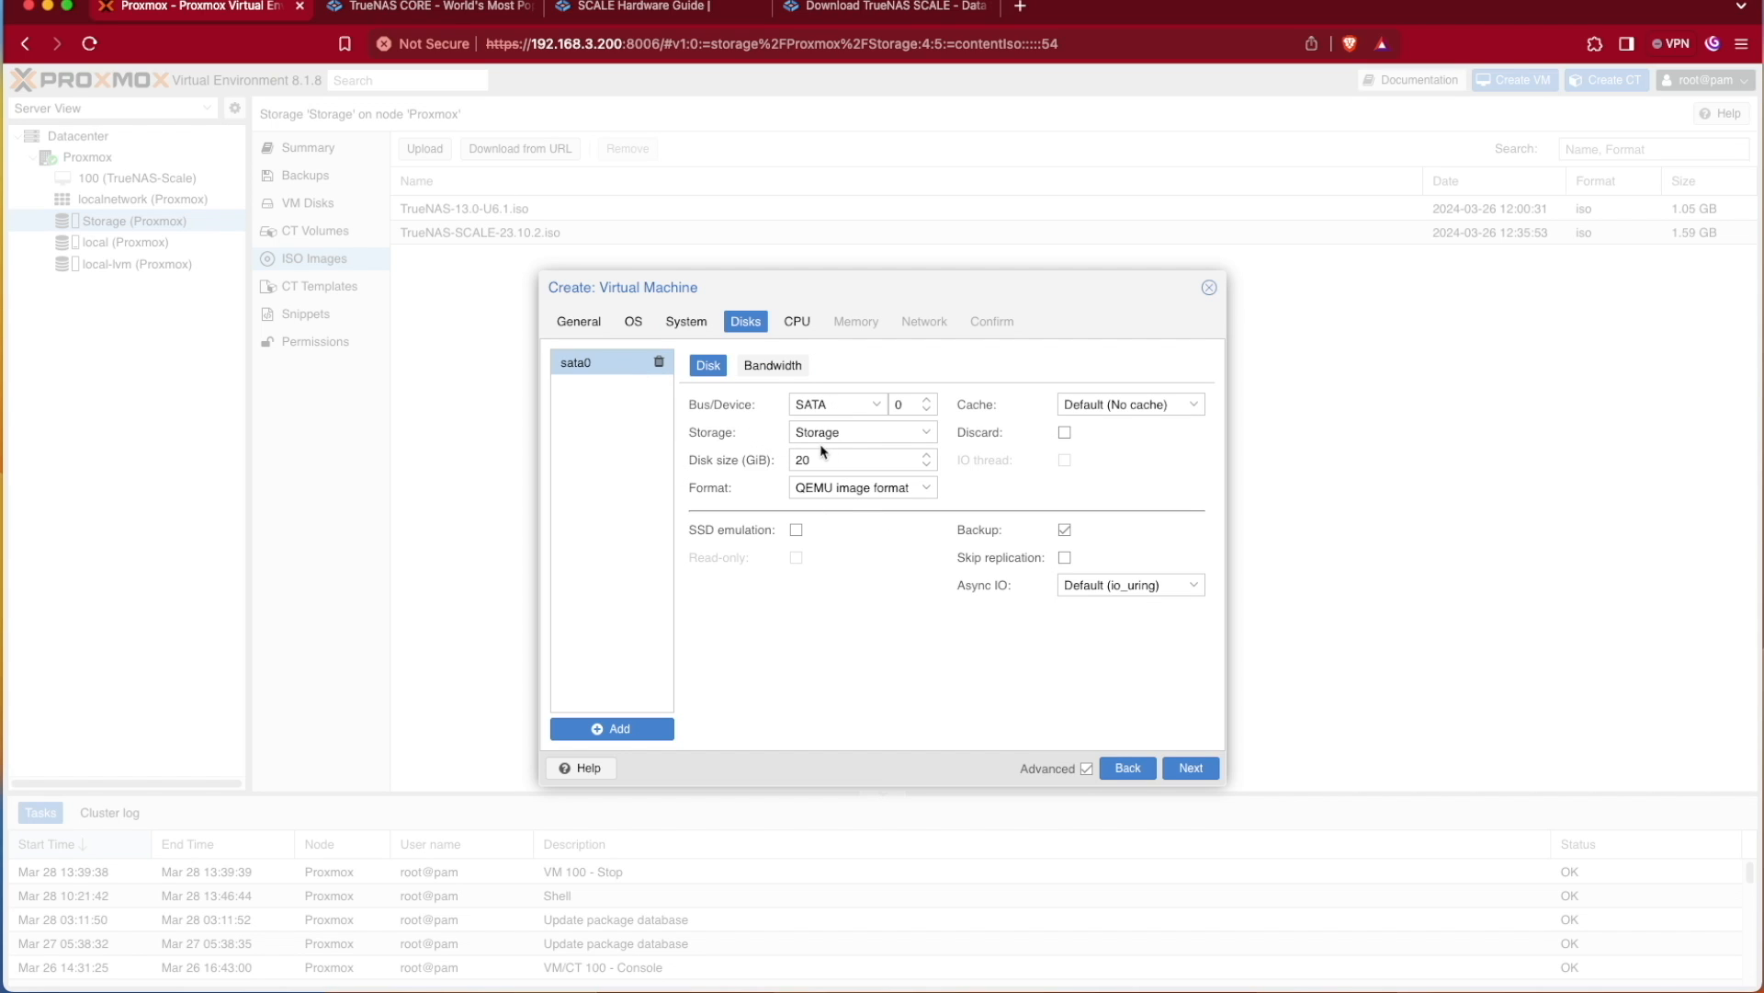
mouse_move(852, 437)
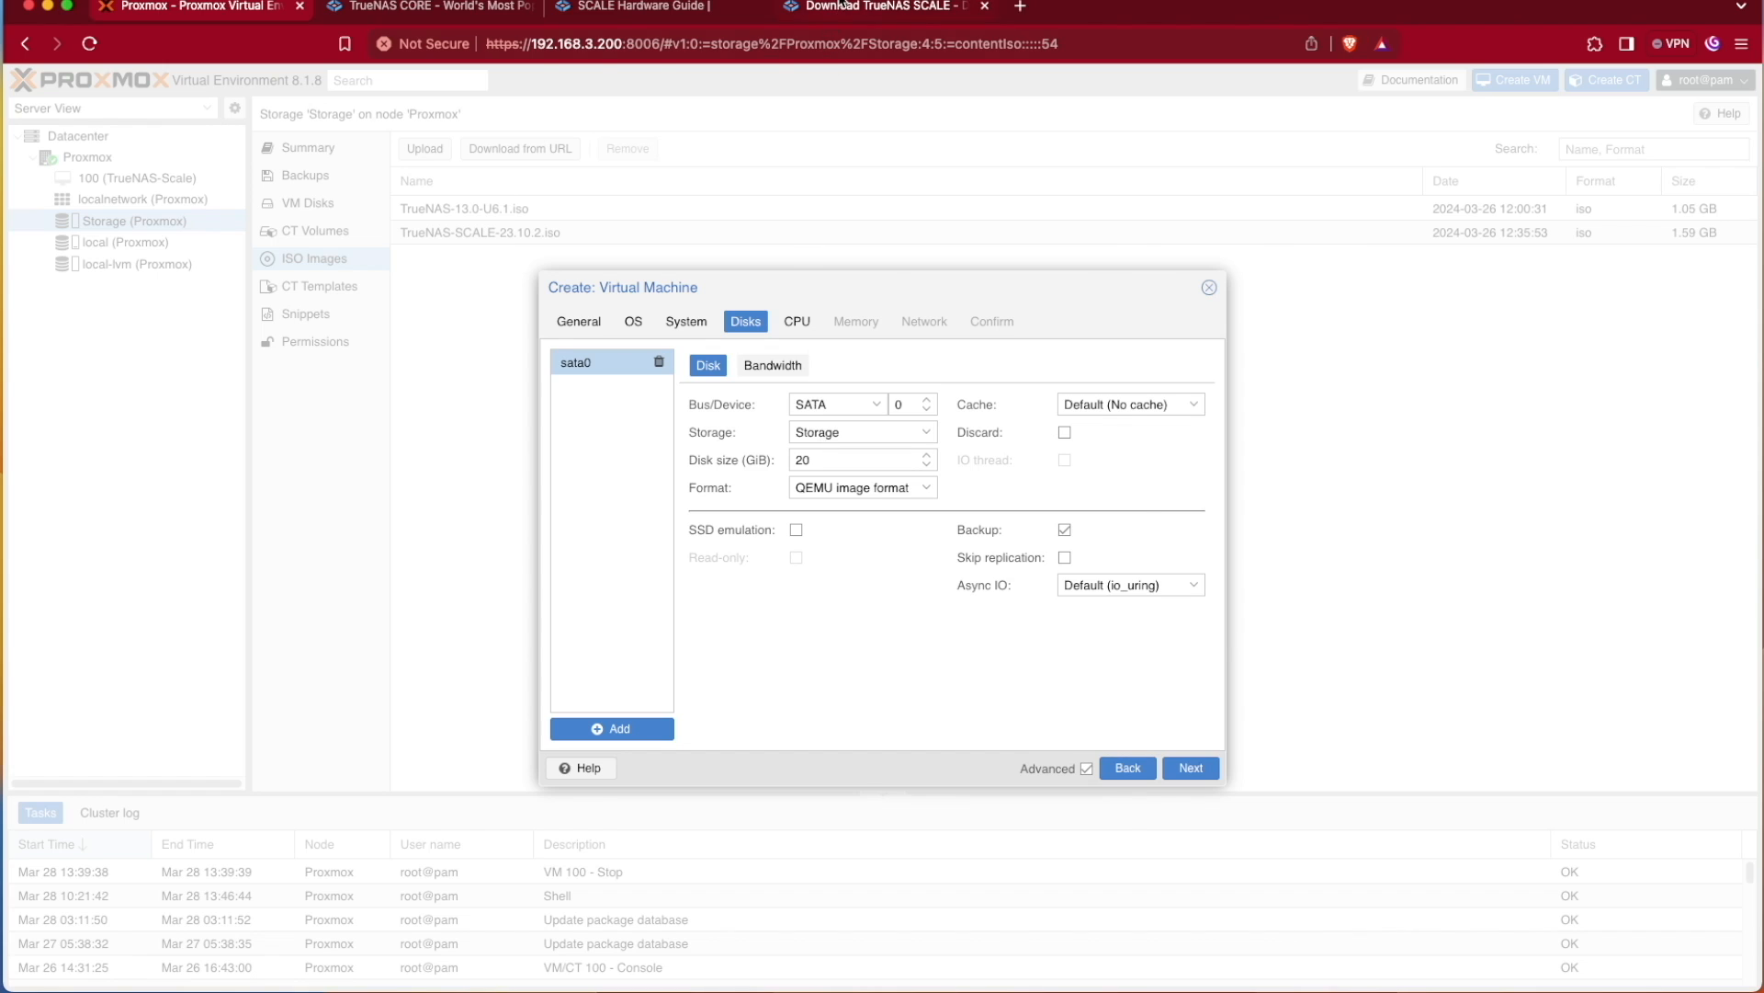
click(658, 6)
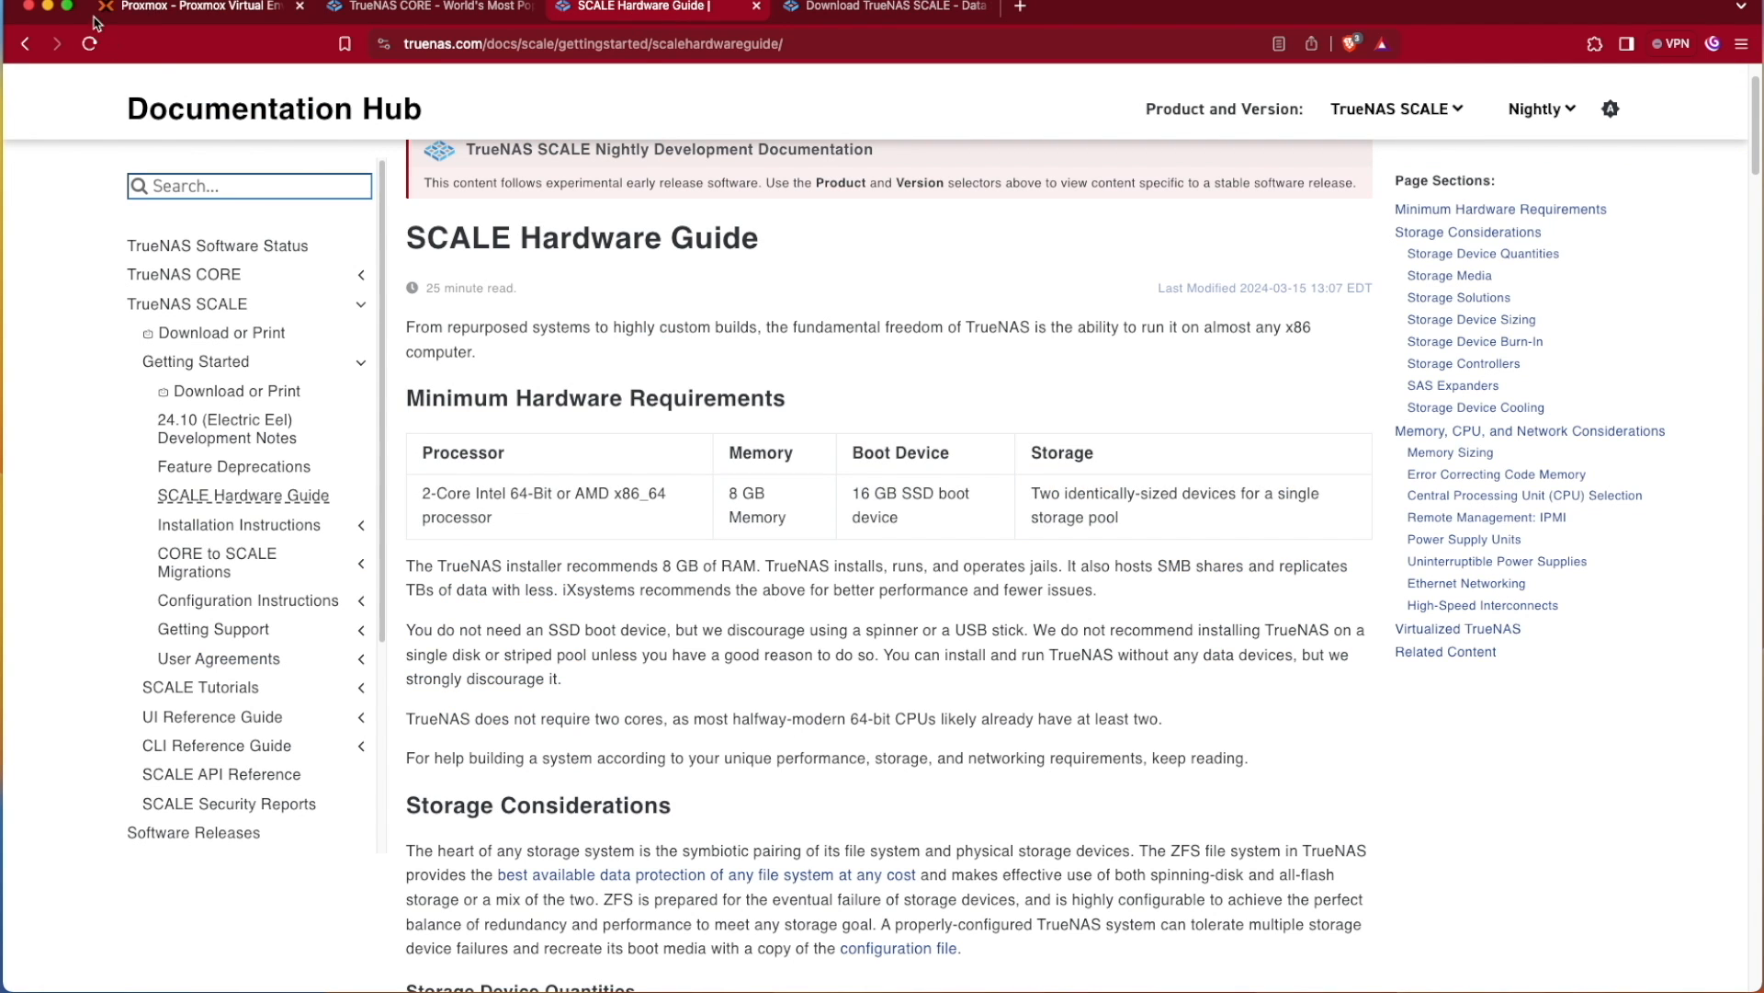
click(196, 7)
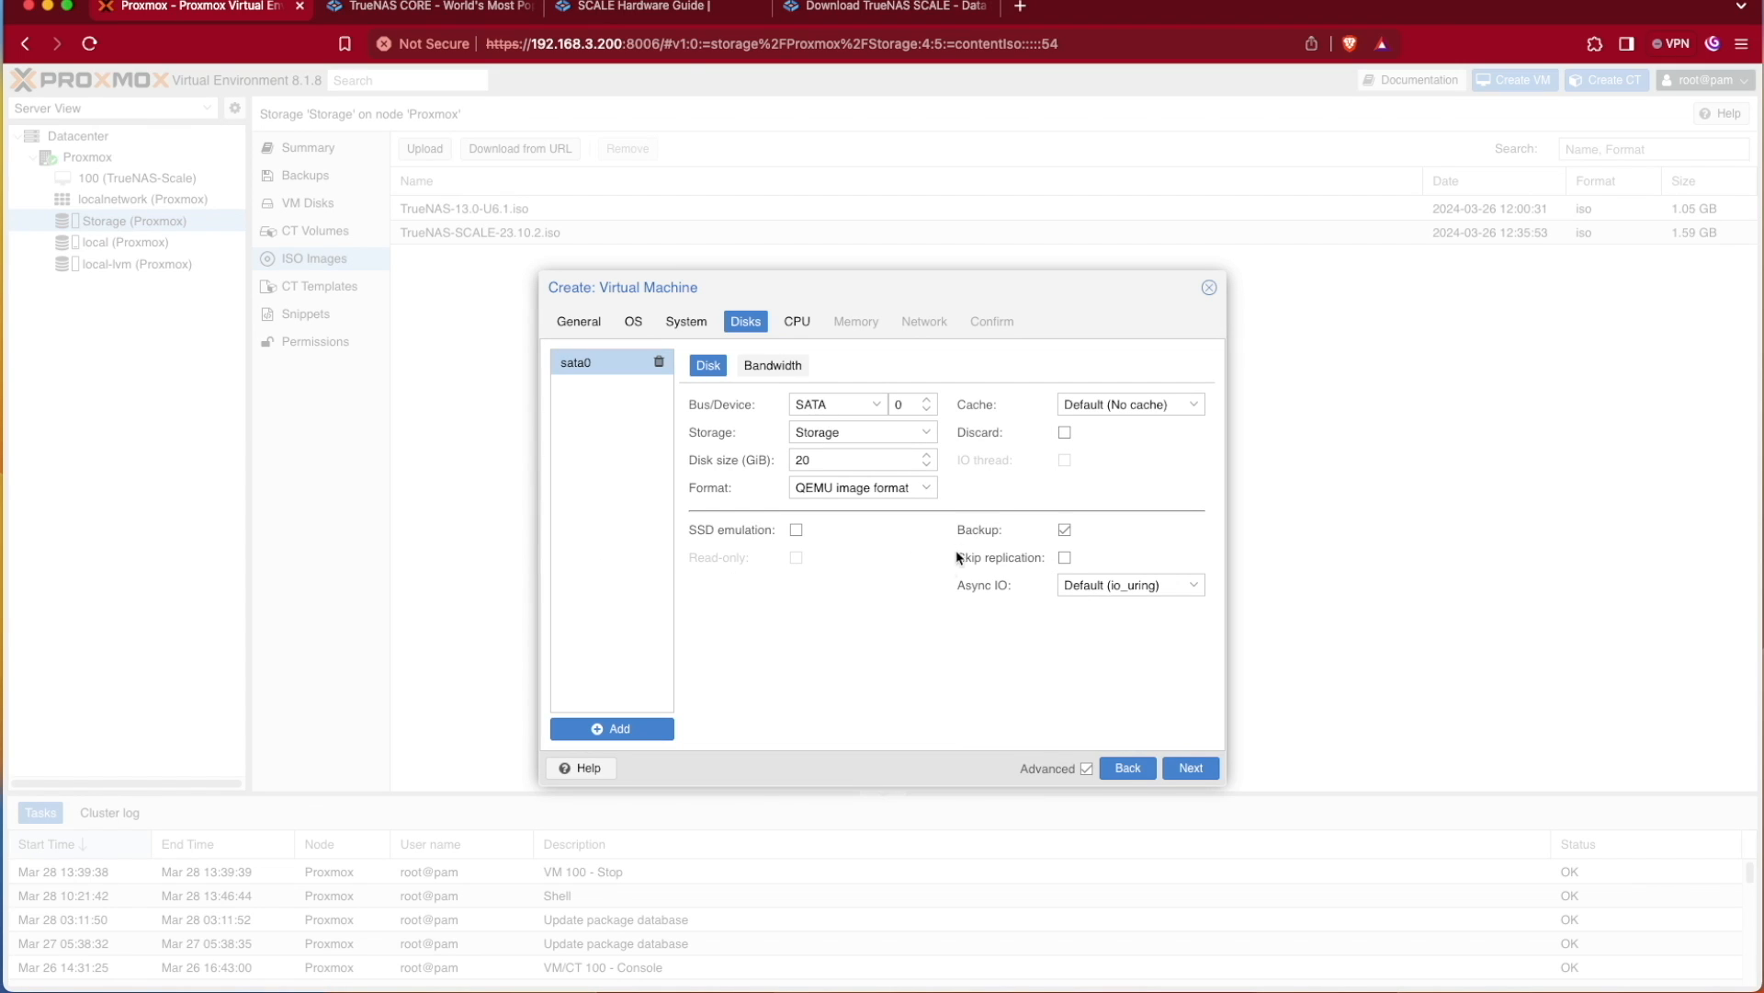
mouse_move(662, 737)
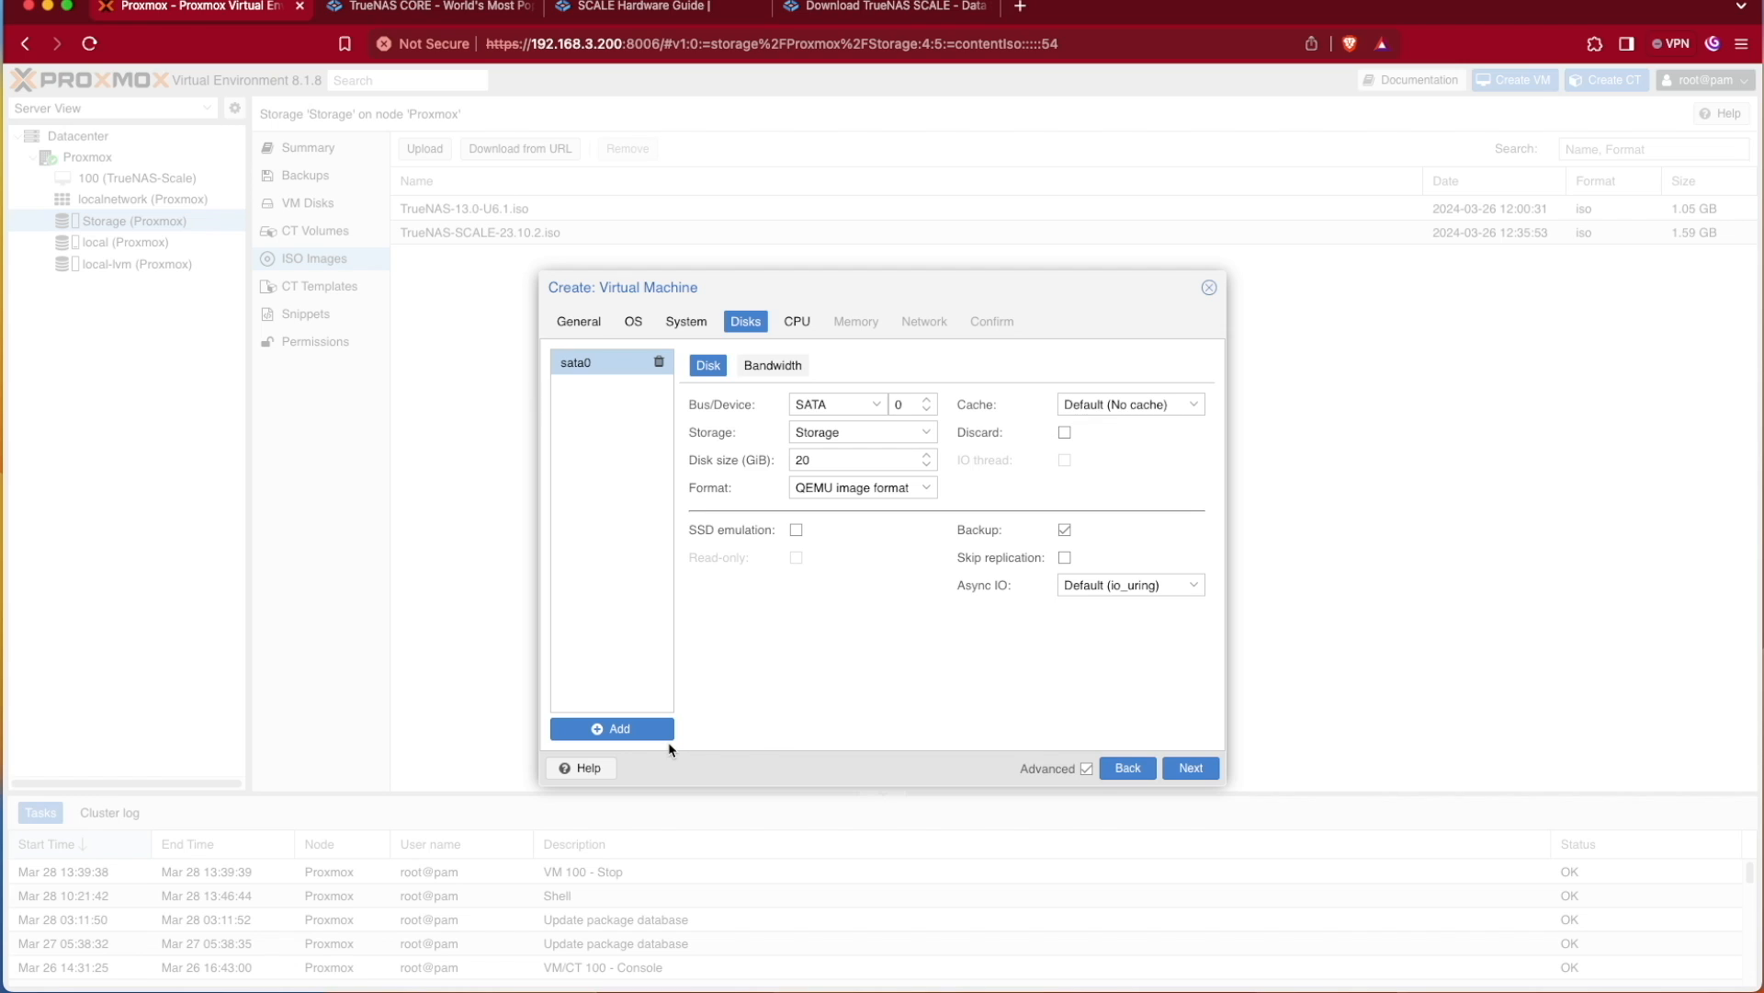
click(611, 728)
text(100)
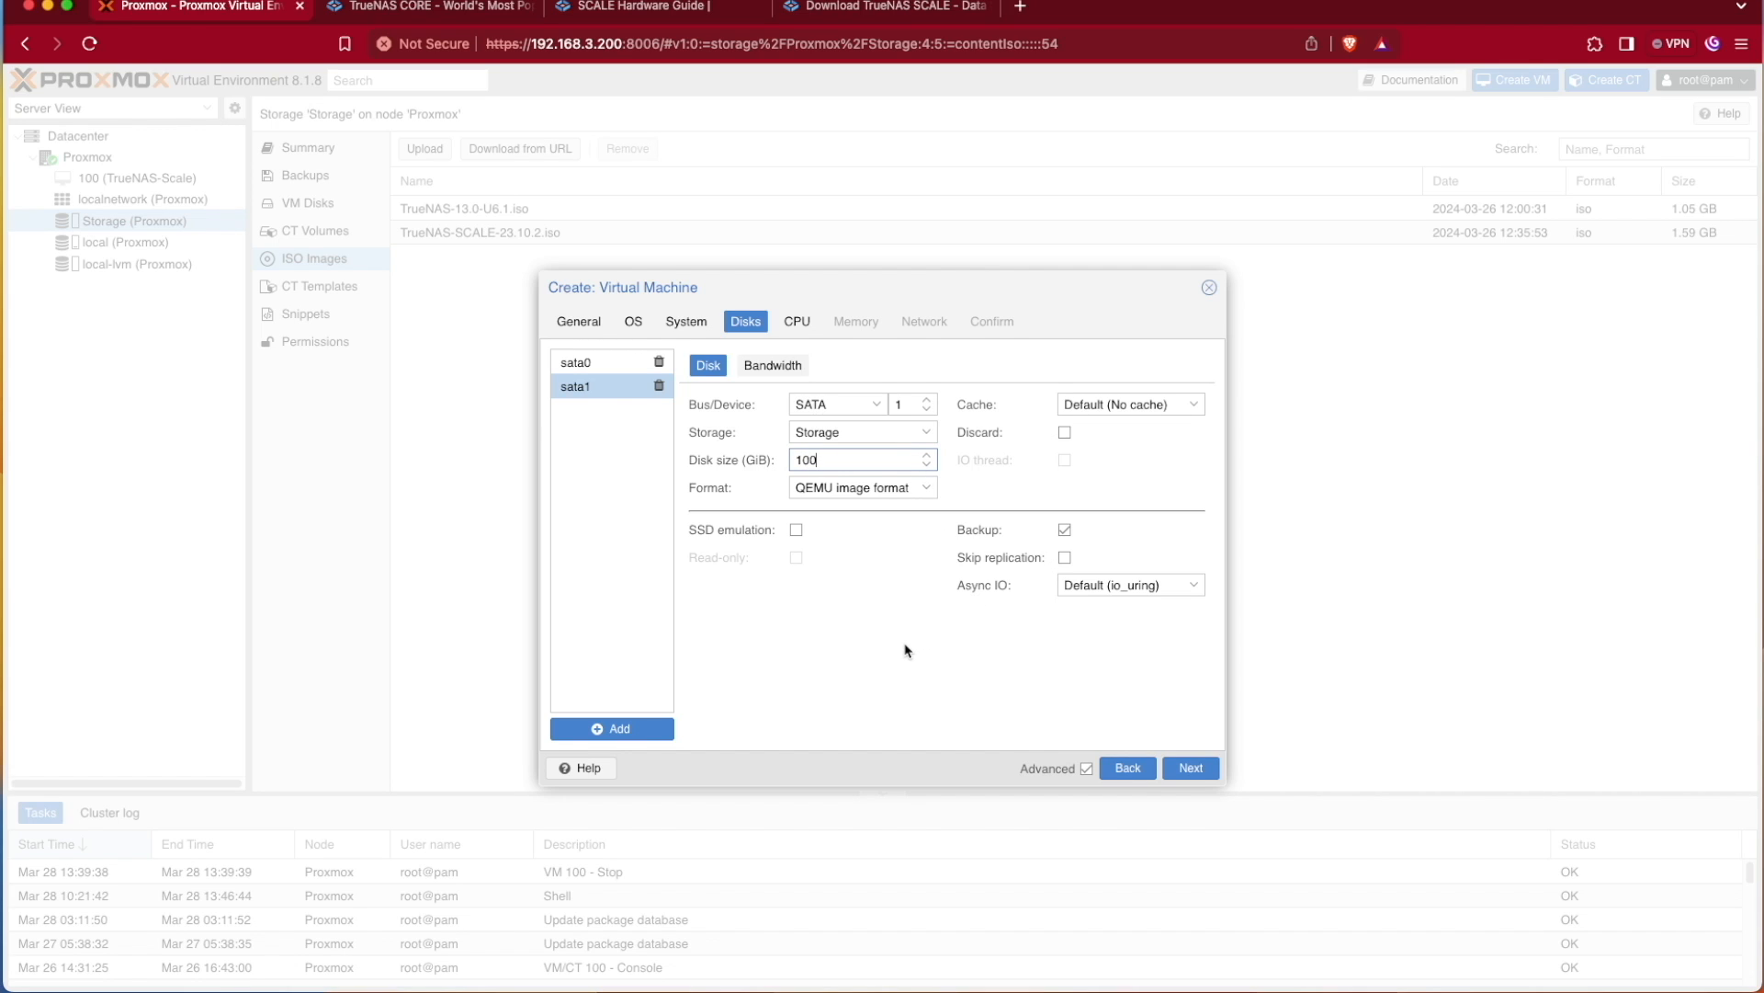
mouse_move(890, 646)
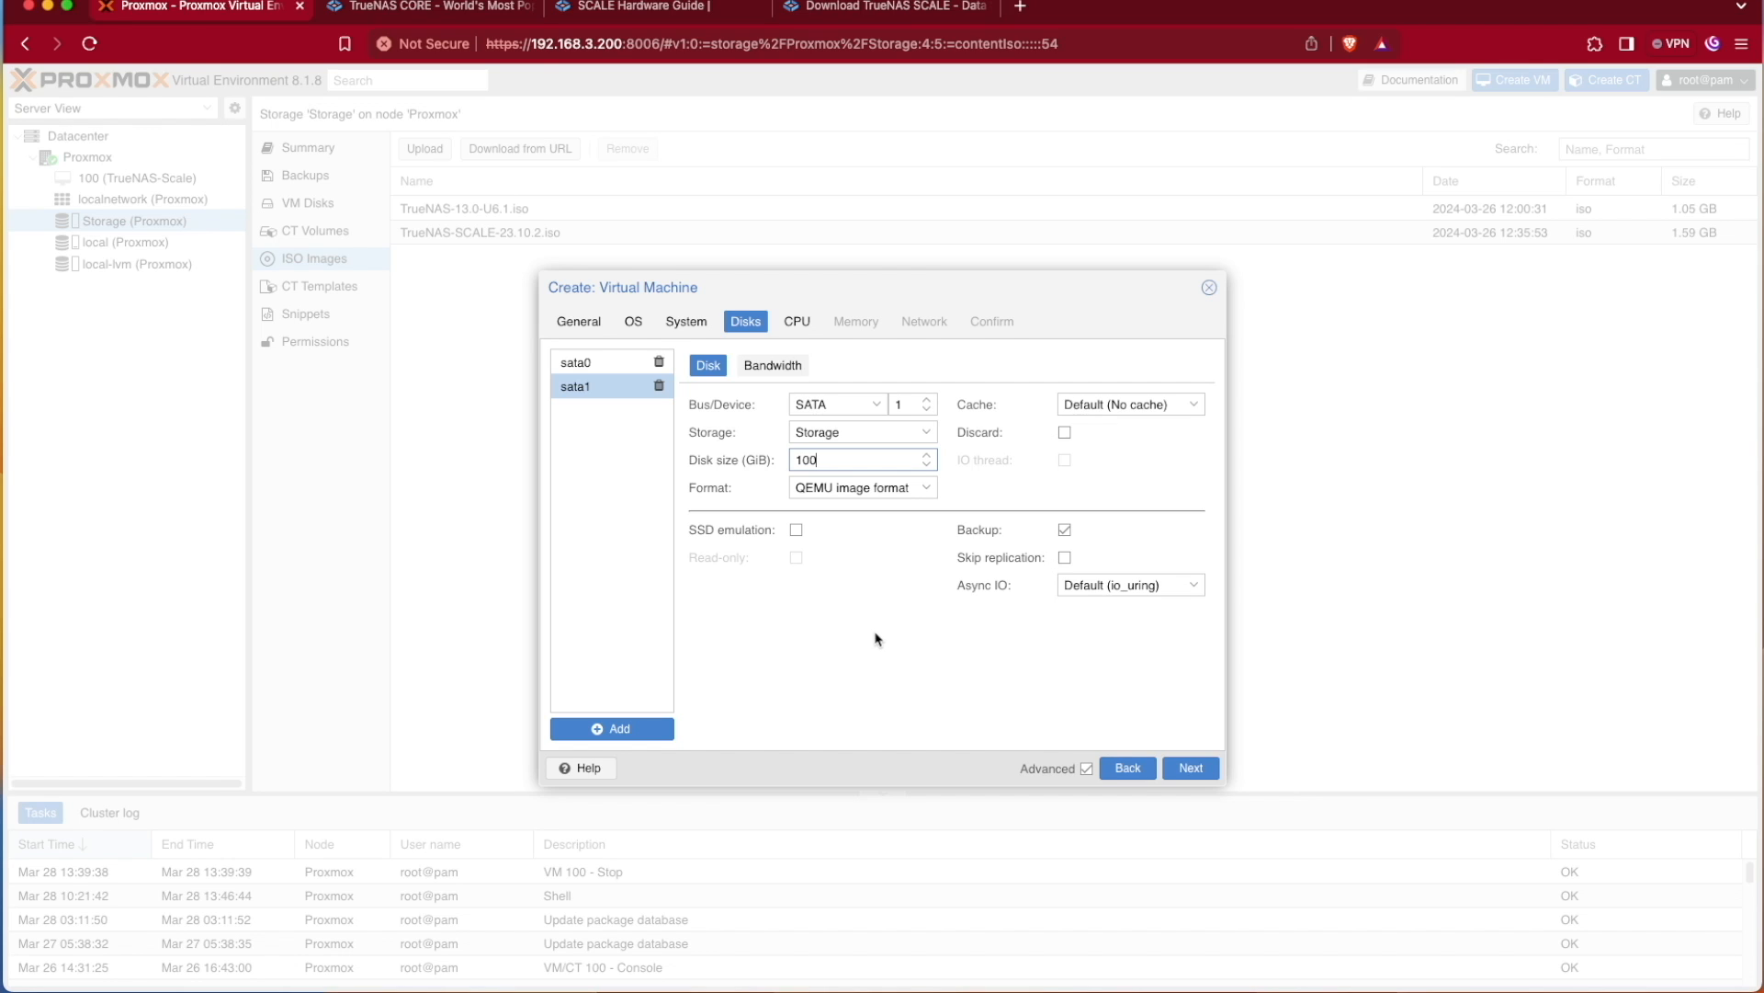
mouse_move(894, 696)
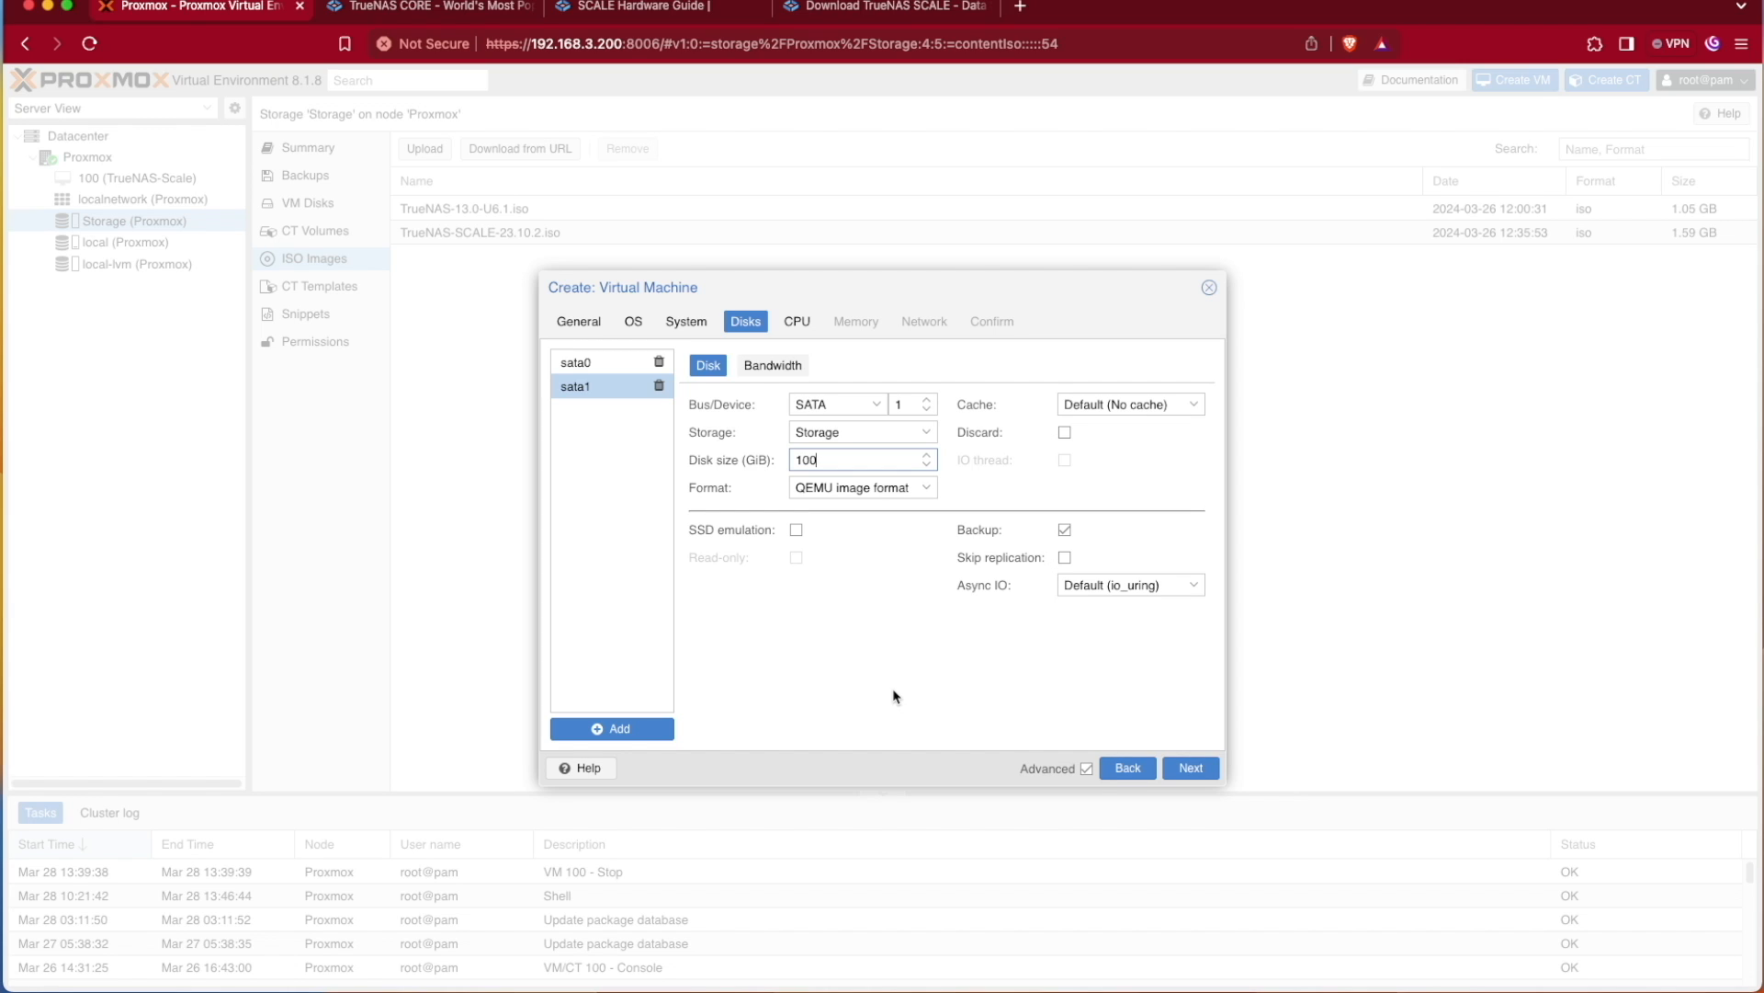
mouse_move(600, 470)
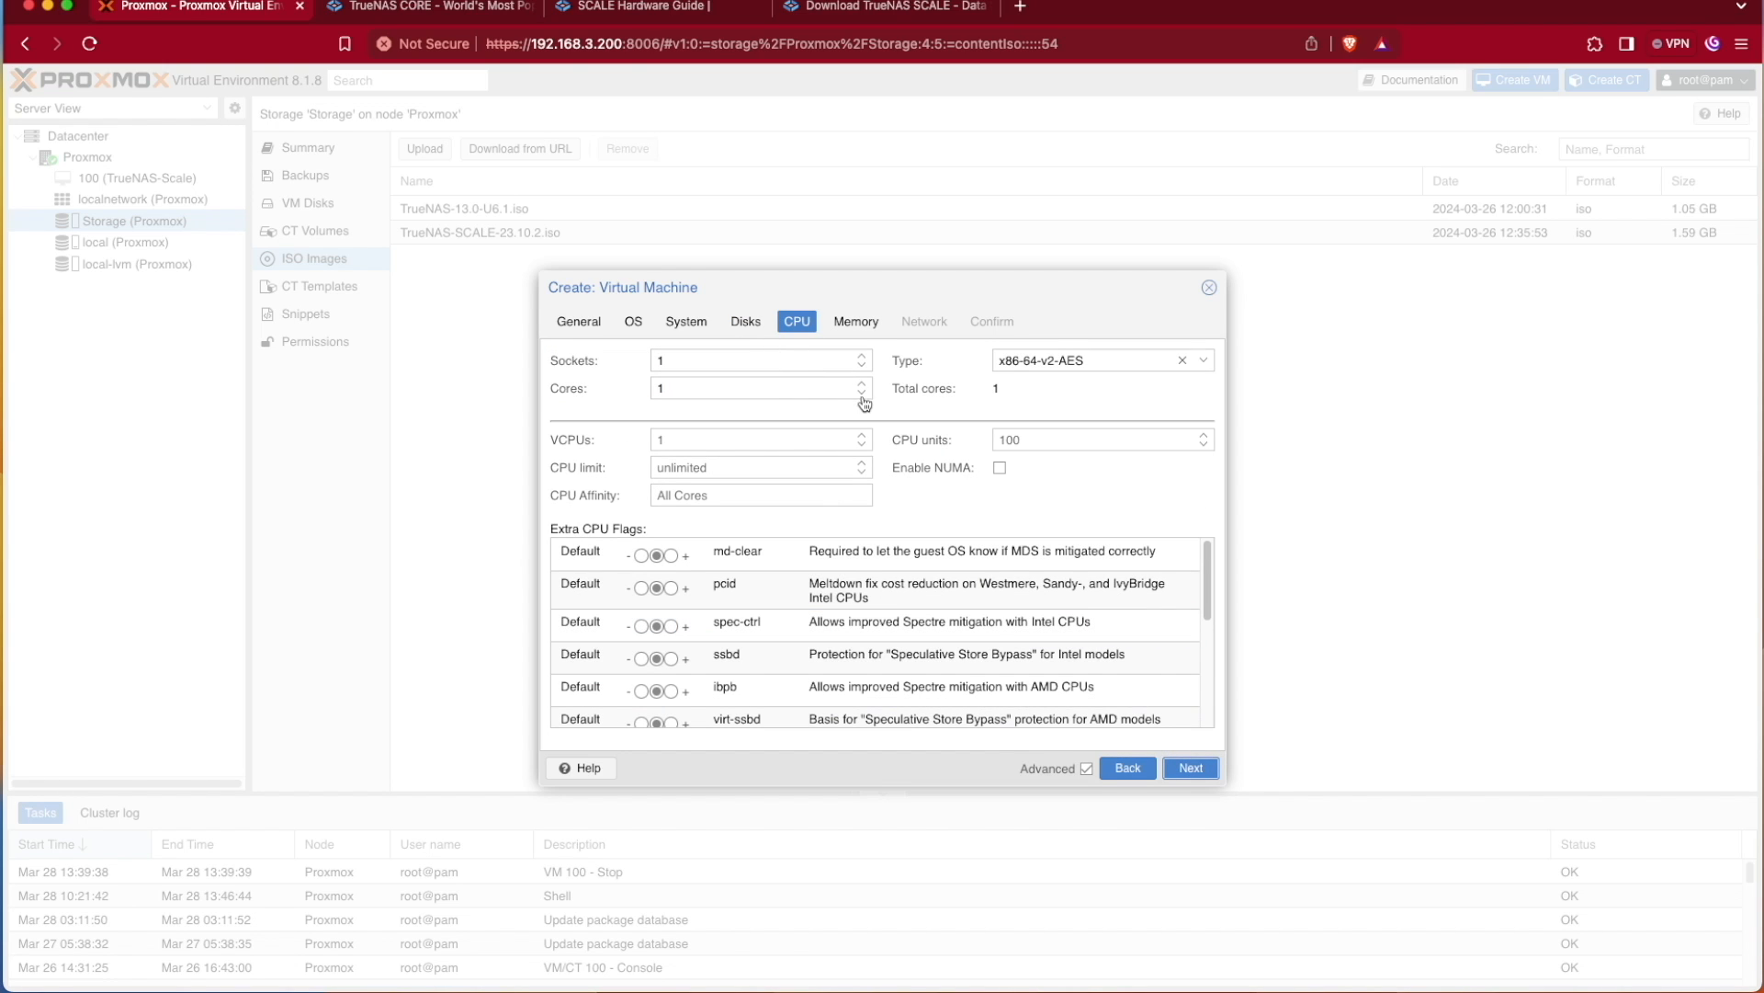
Give the new VM 2 CPU cores with the 'host' CPU type
click(862, 382)
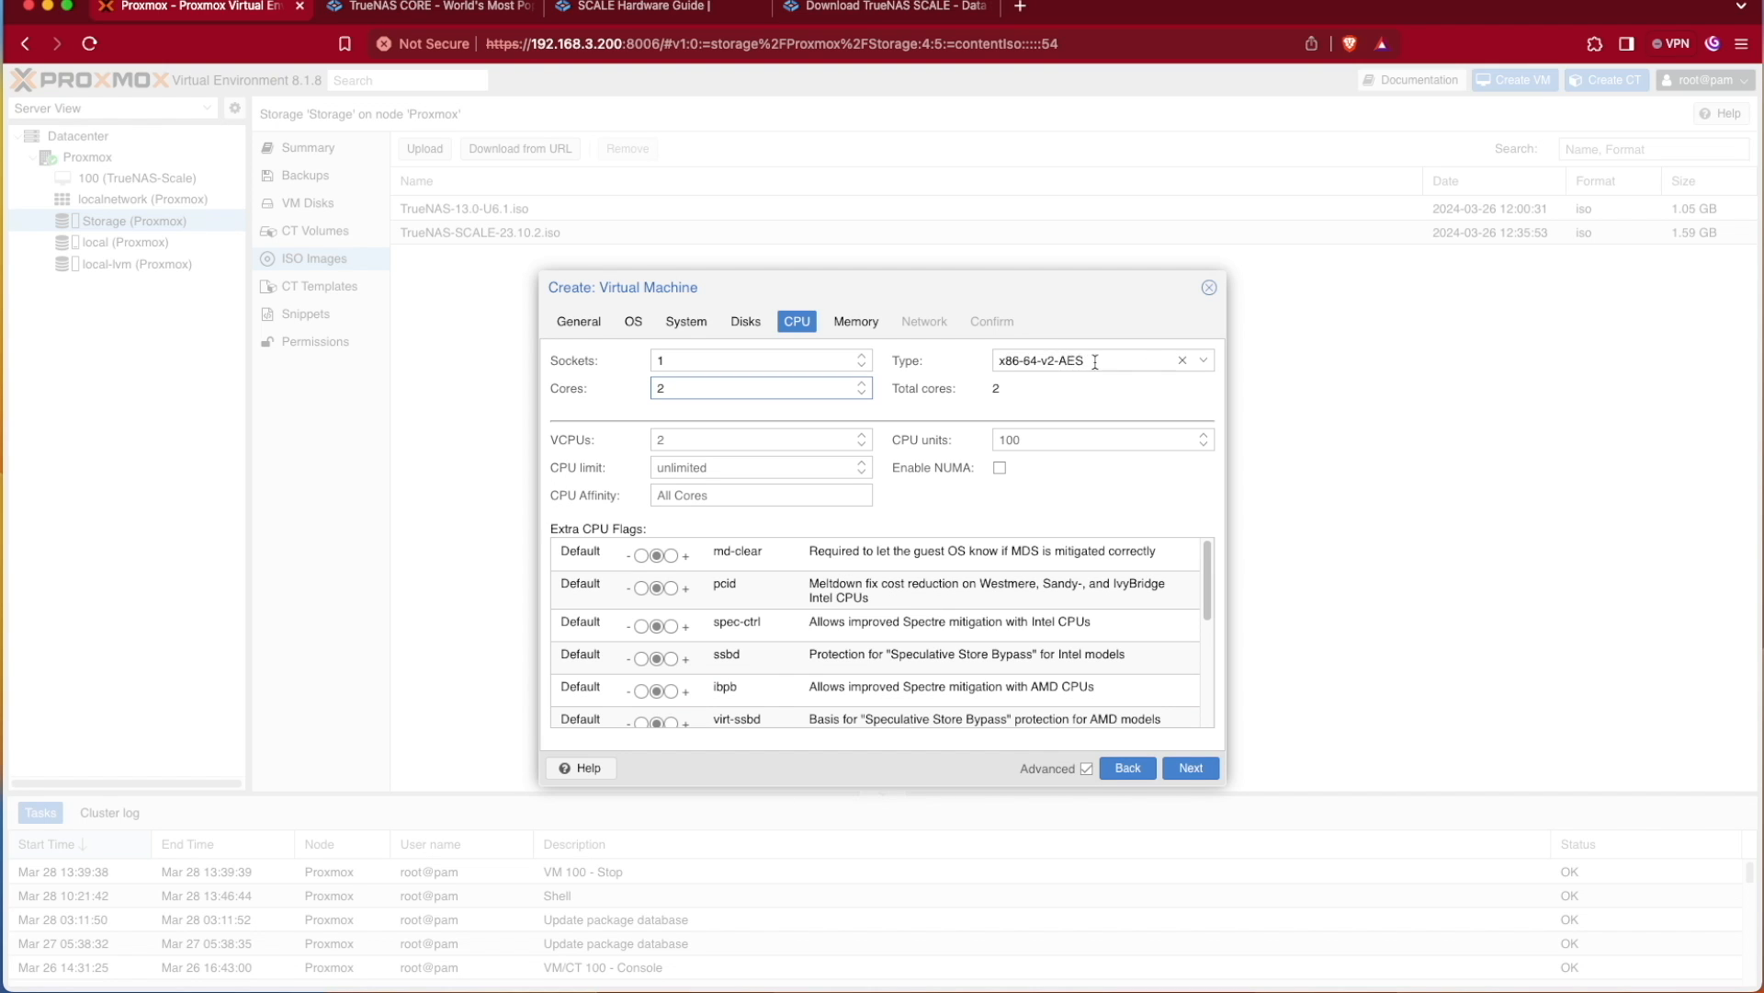
click(1203, 360)
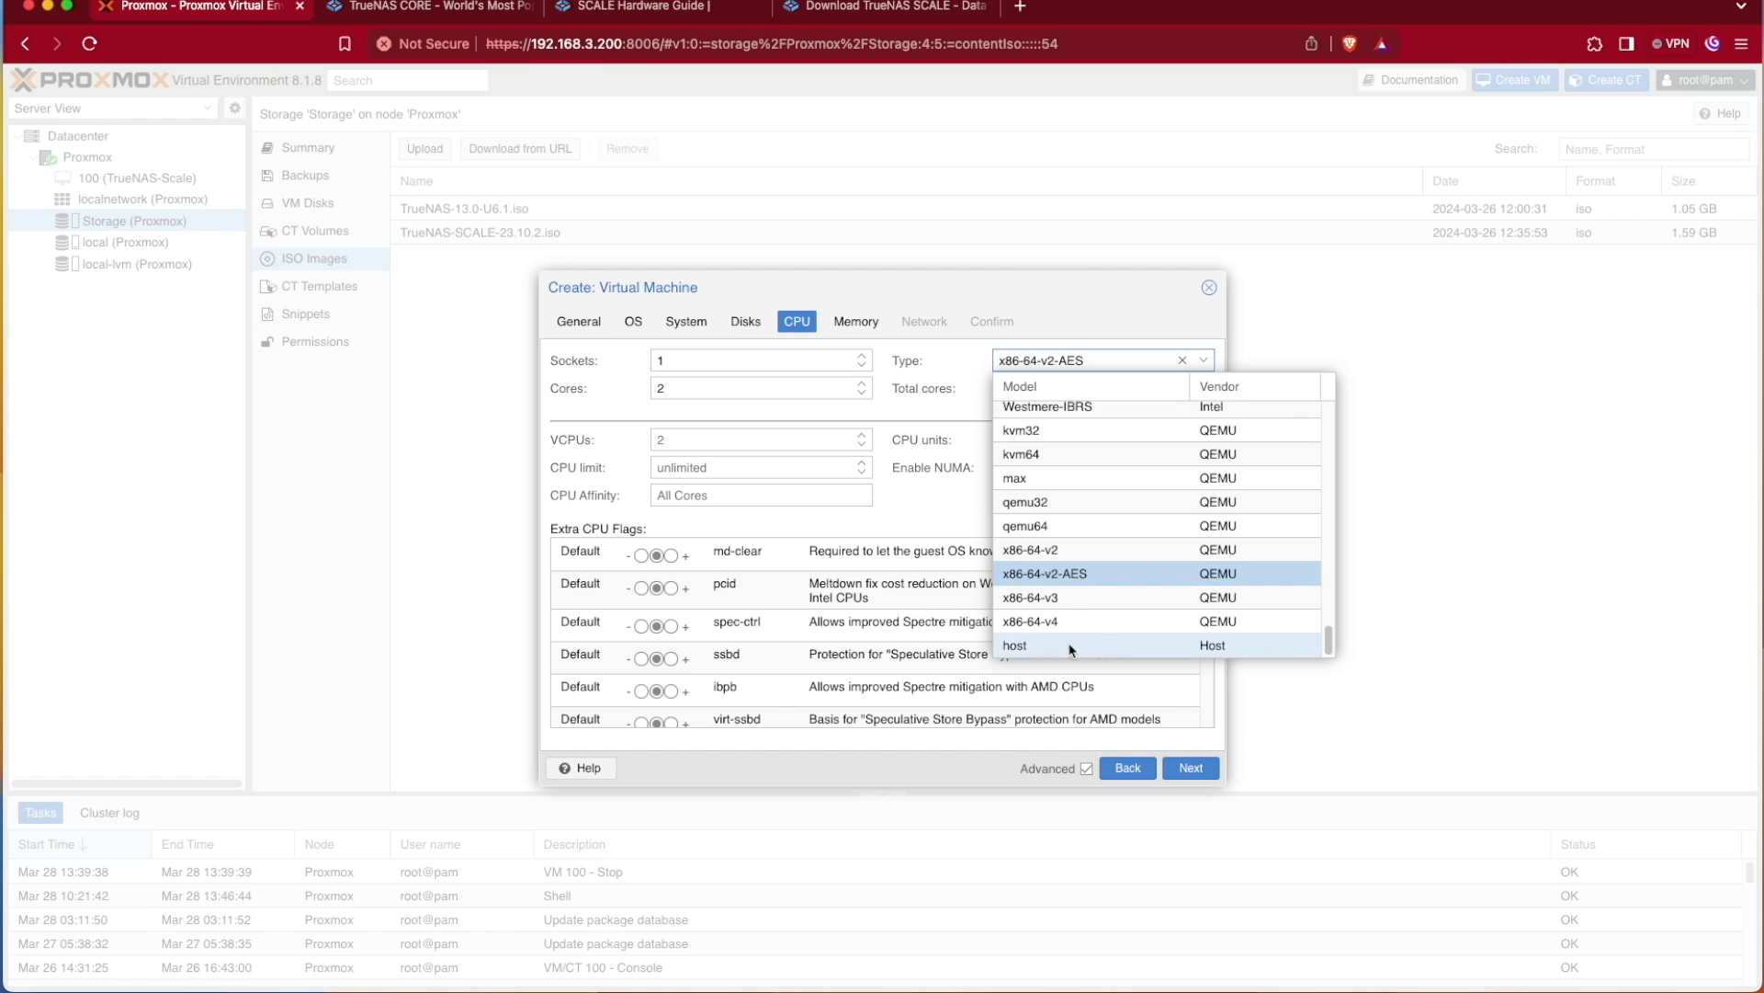
click(1014, 645)
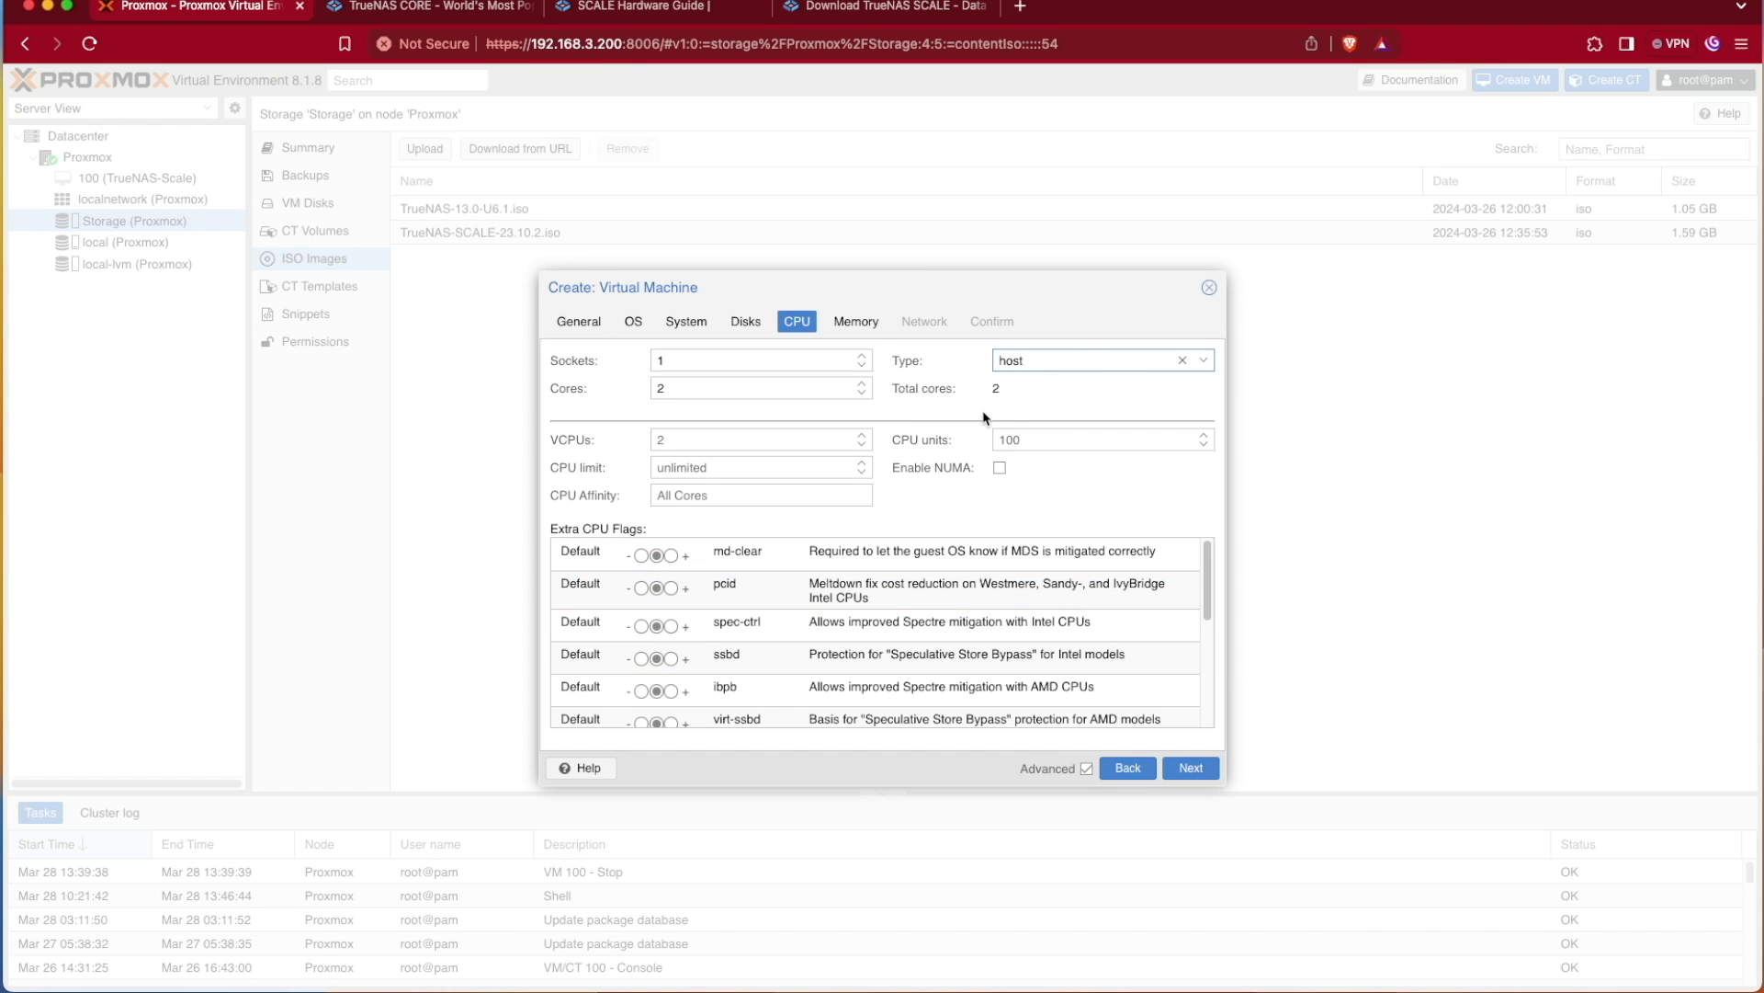
mouse_move(1132, 400)
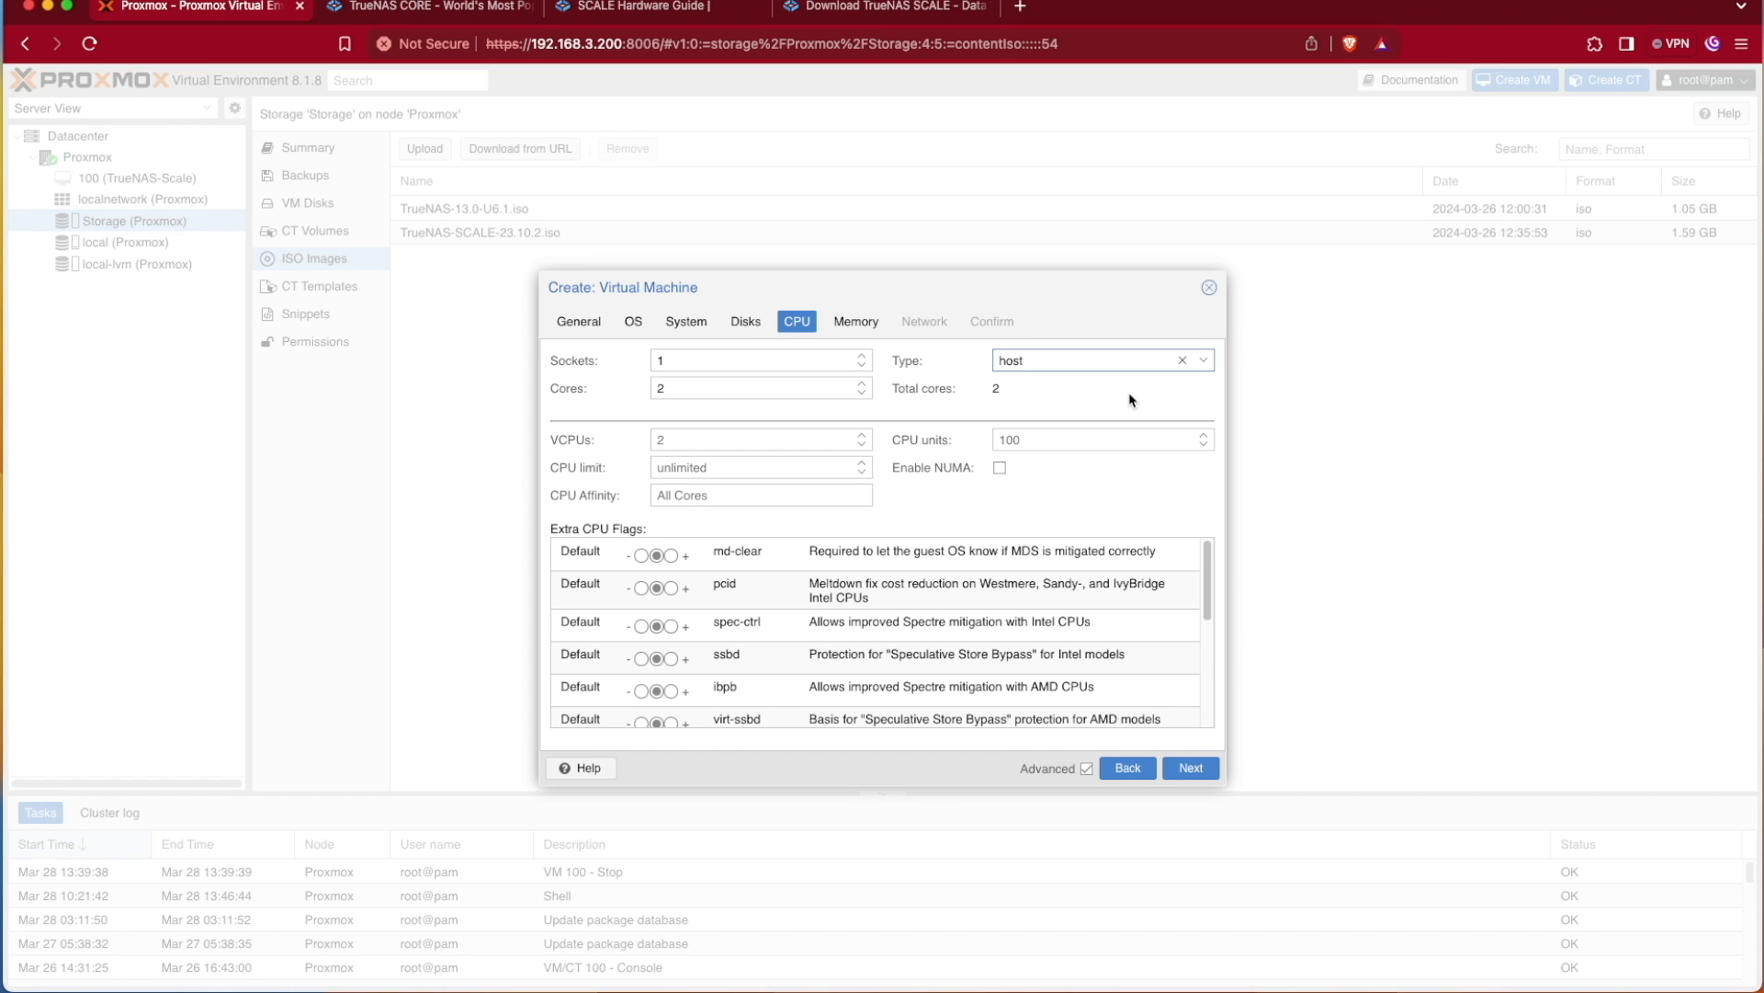
mouse_move(1144, 394)
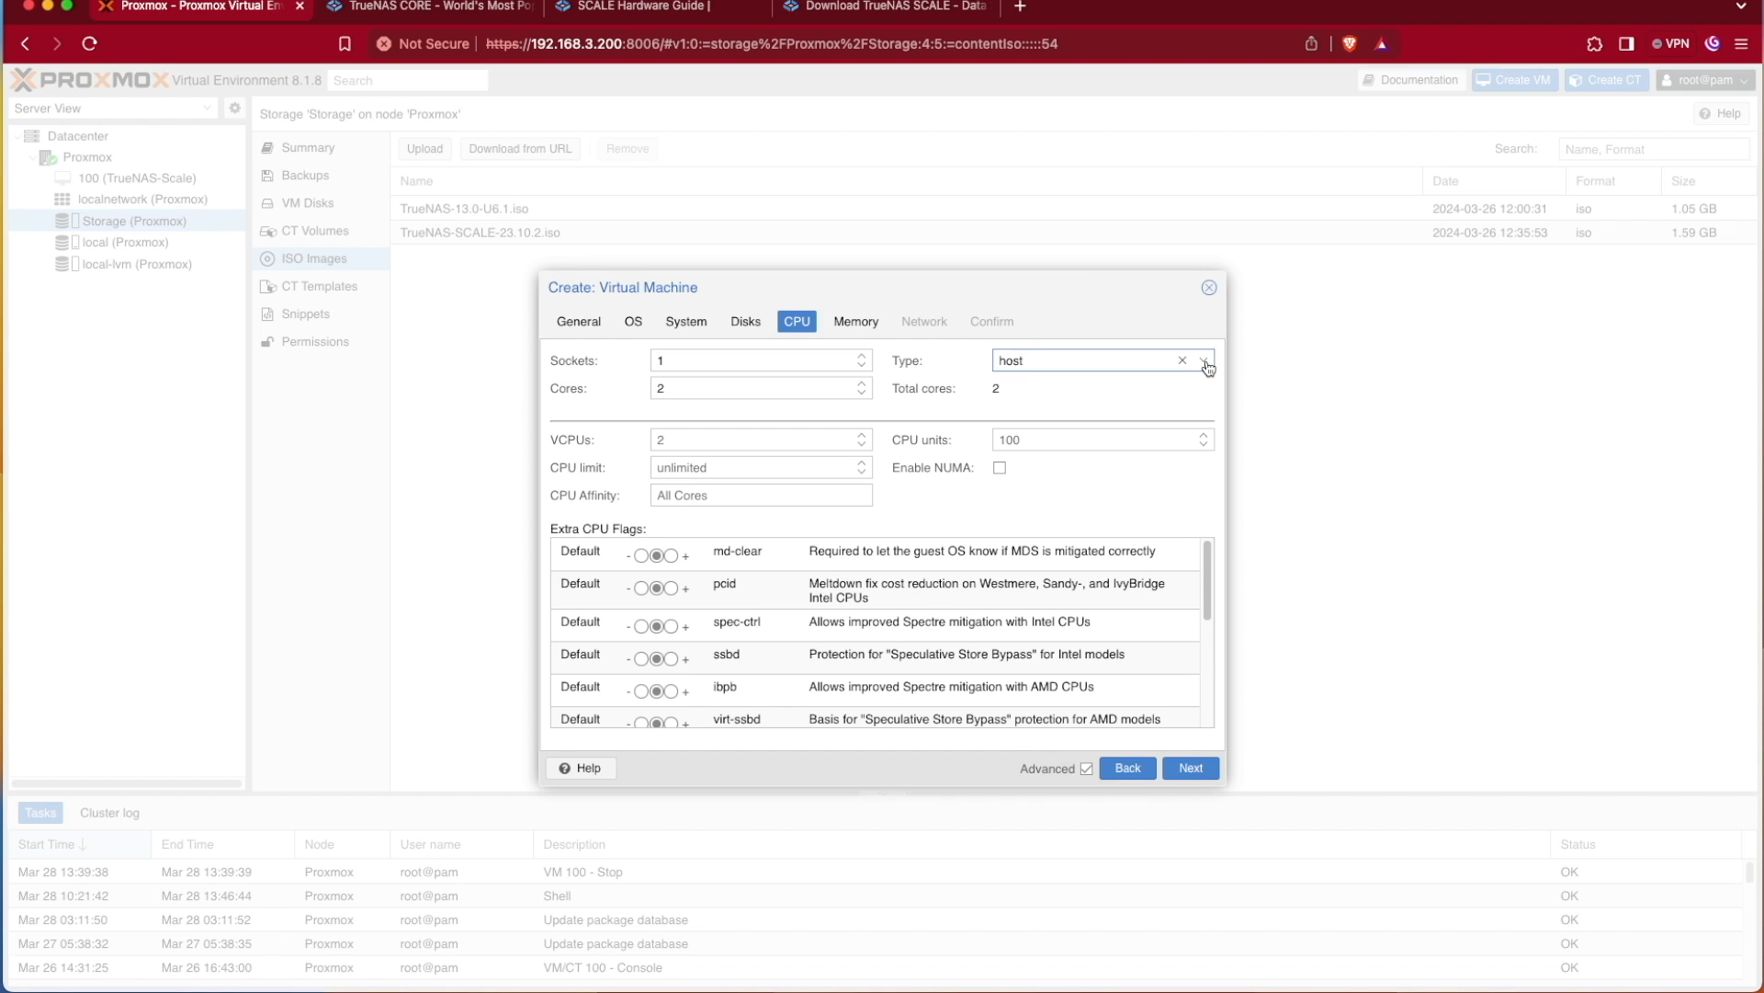
mouse_move(1253, 386)
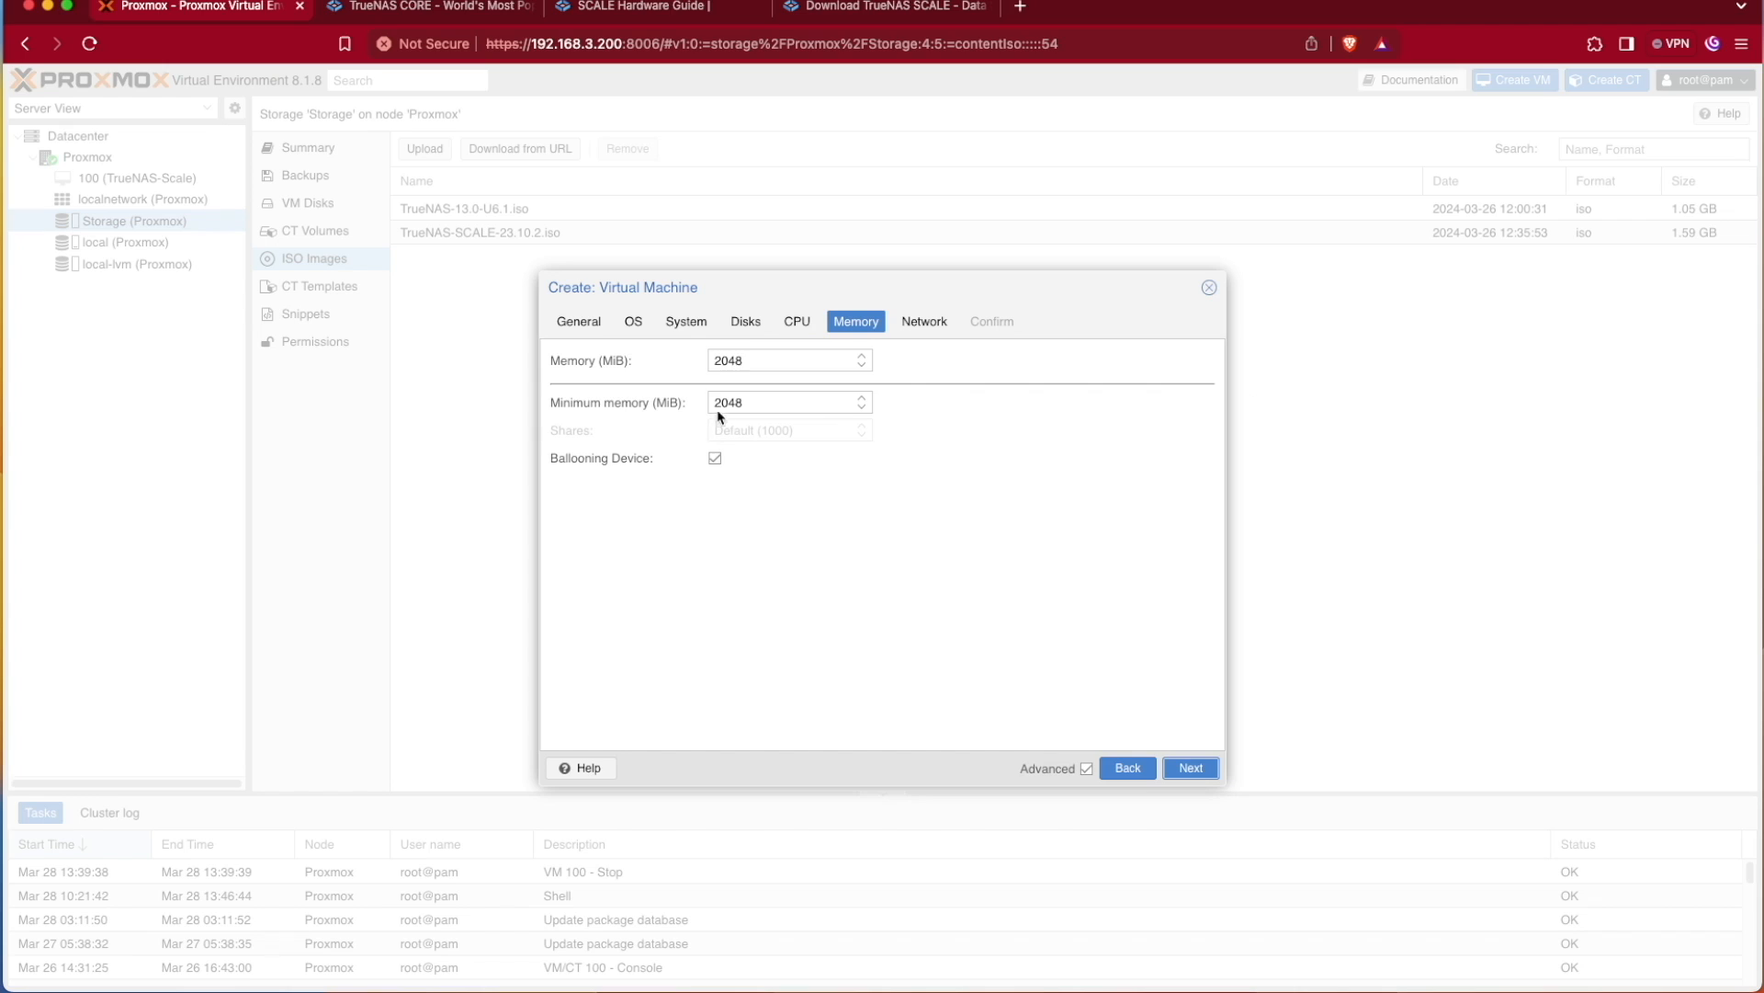
mouse_move(720, 419)
text(8)
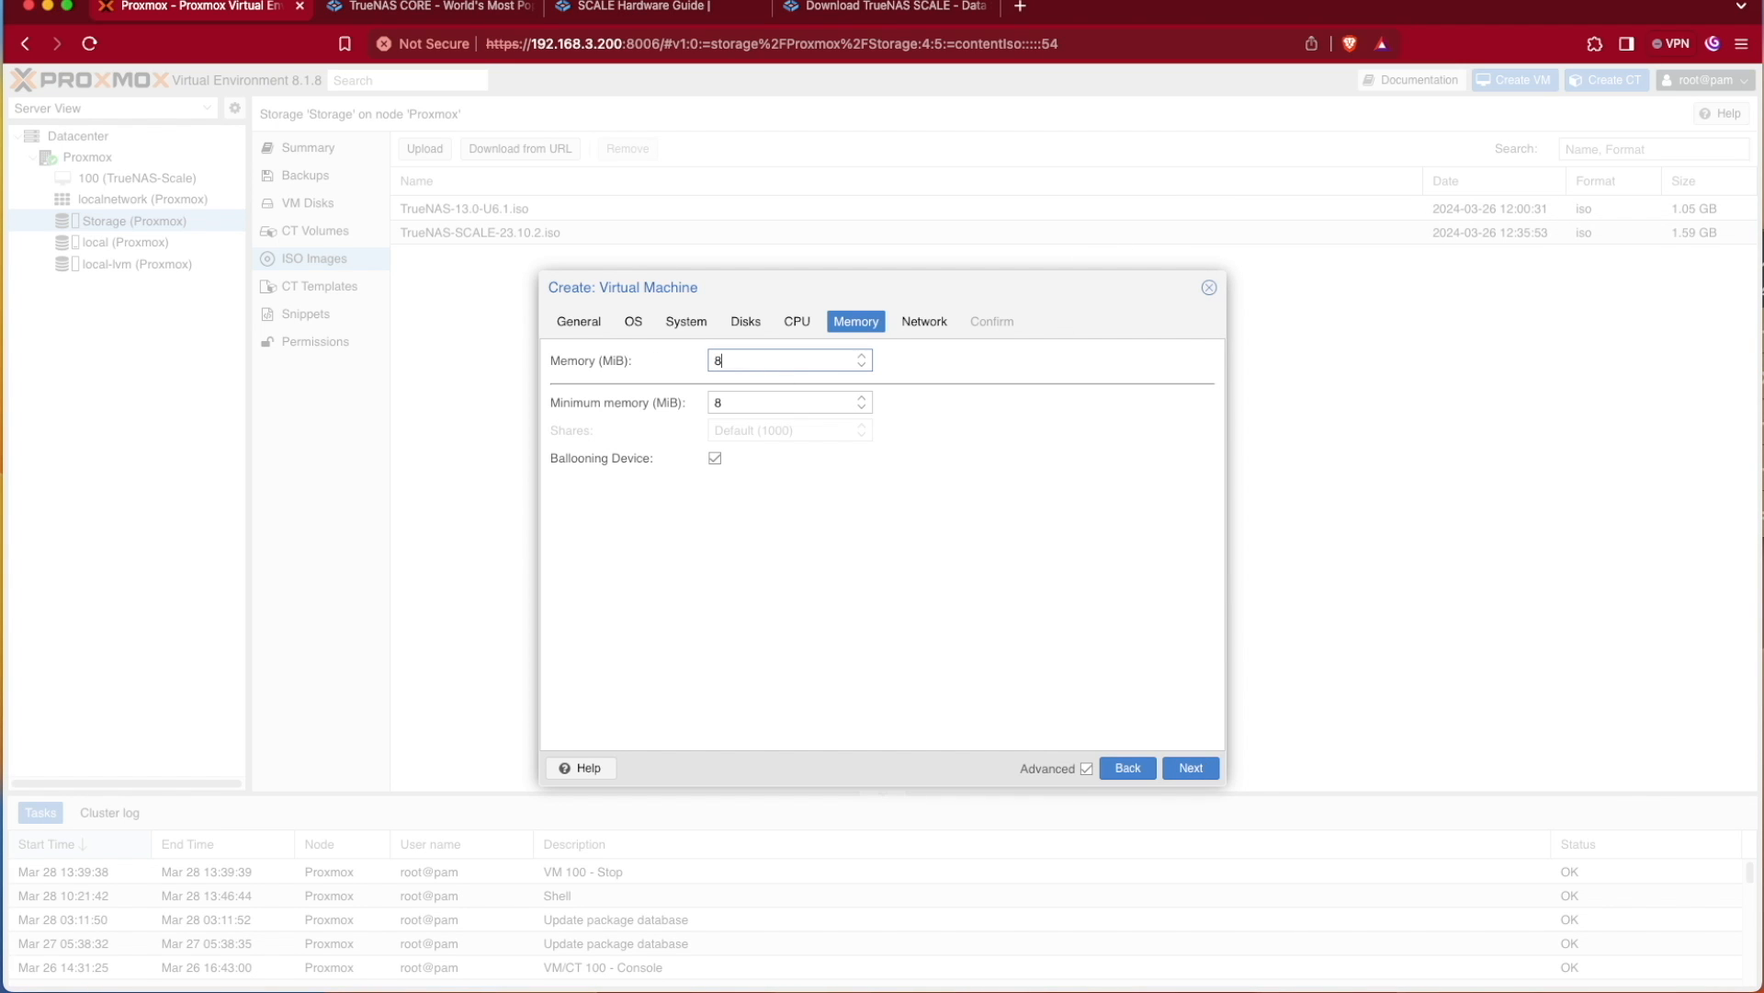
Enter 8192 MiB of memory and continue to the Network step
text(192)
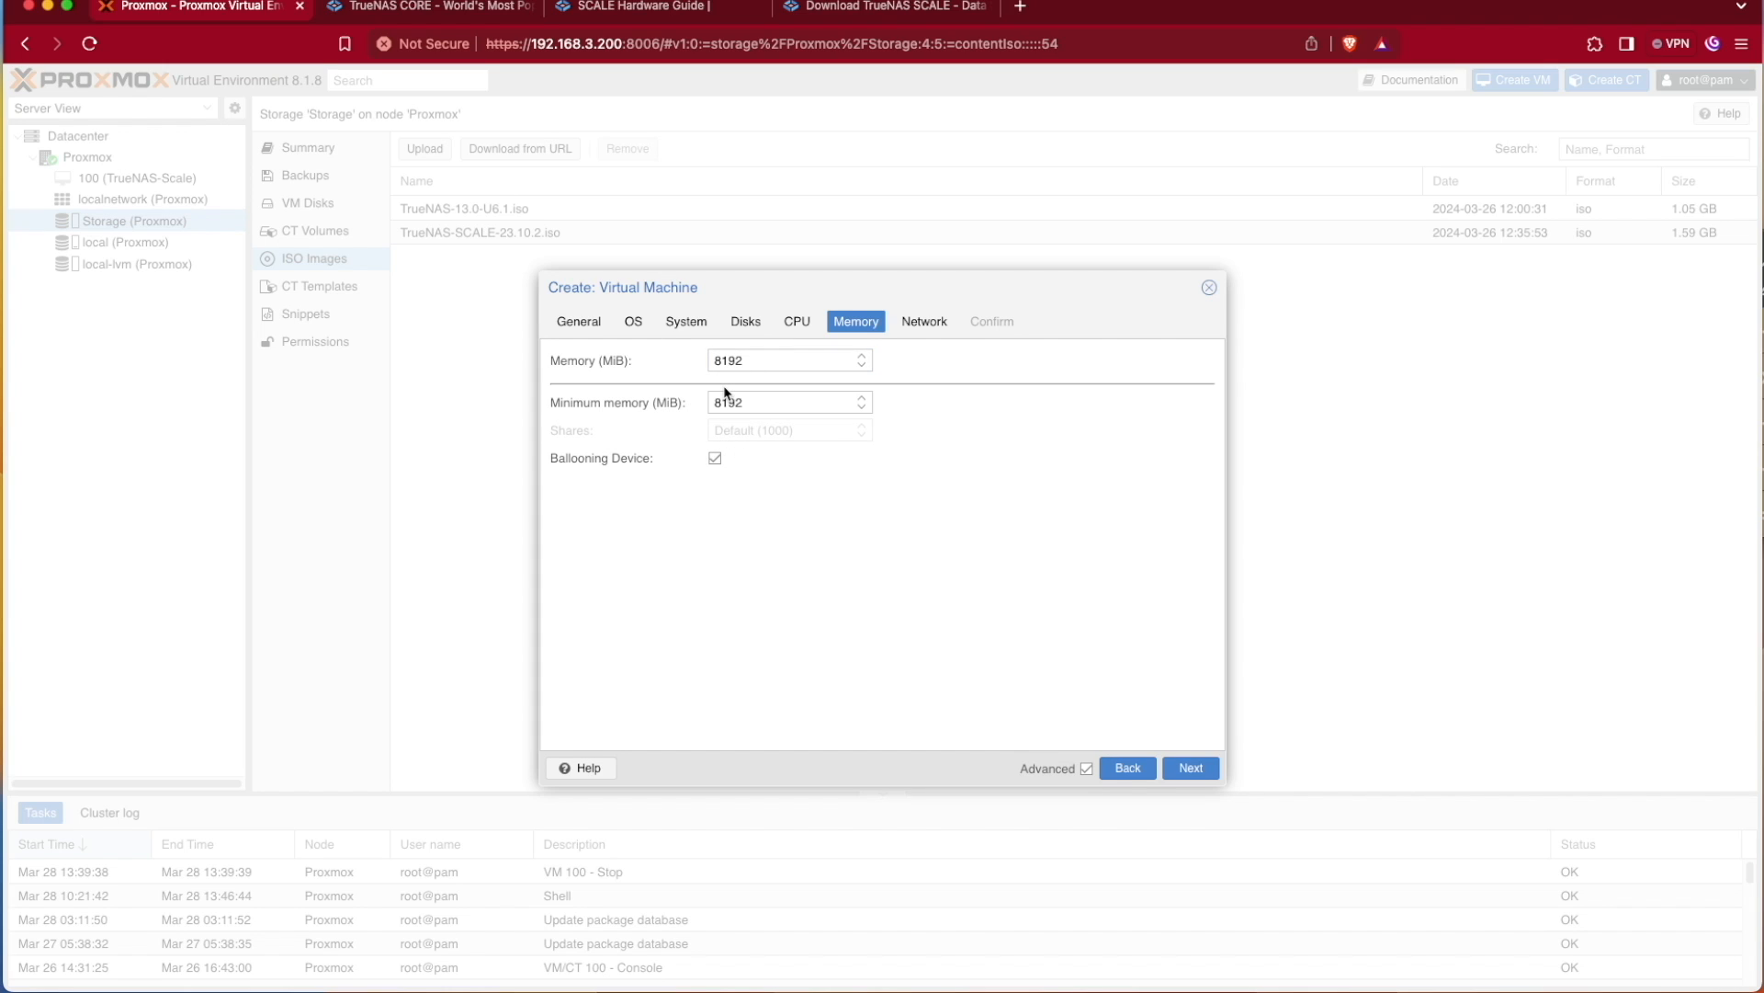
mouse_move(808, 436)
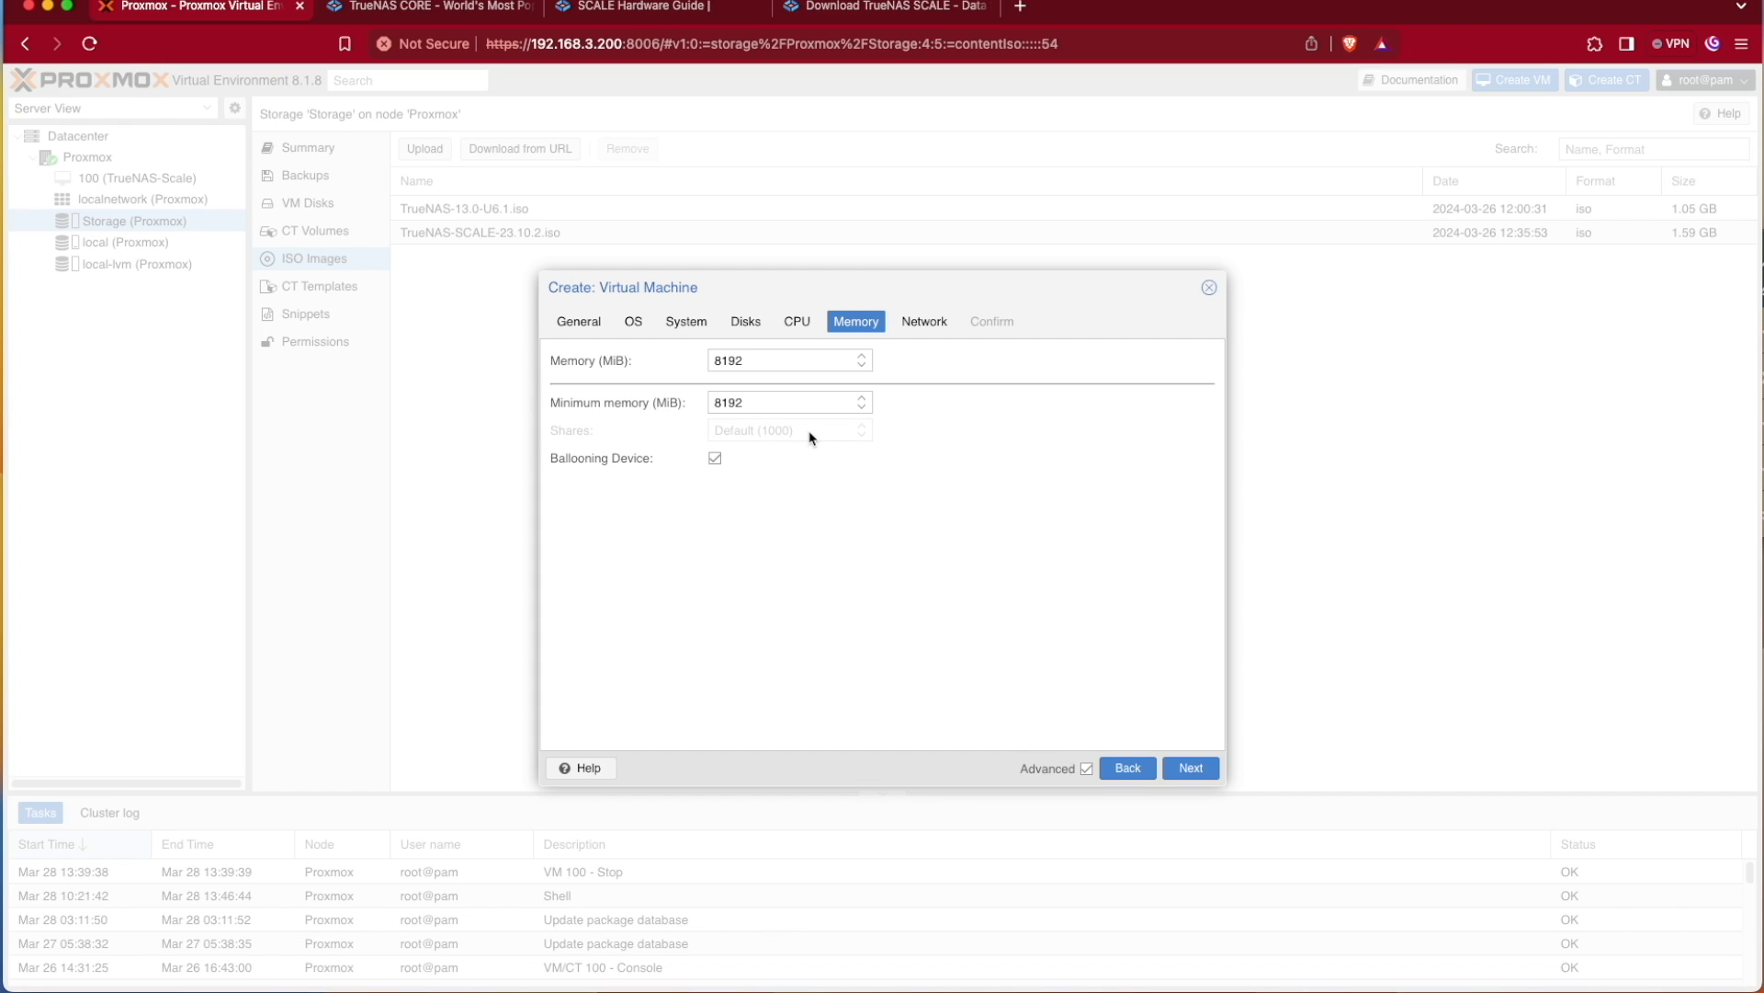
mouse_move(1191, 767)
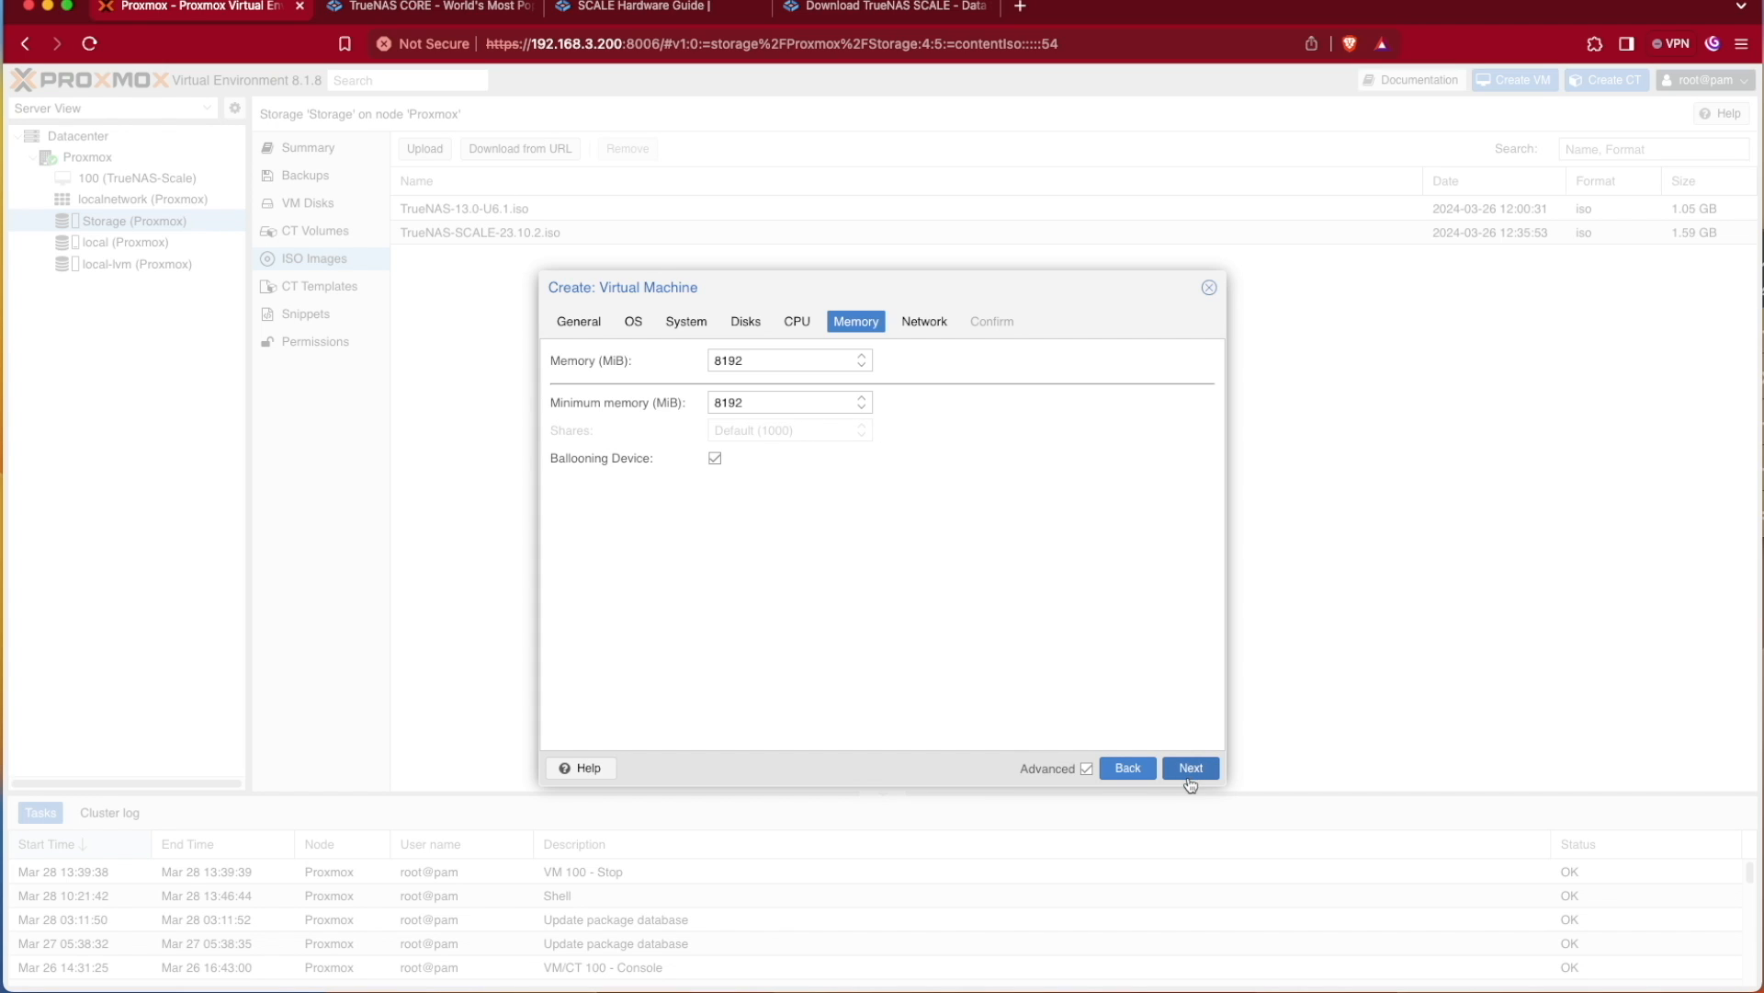
click(1189, 767)
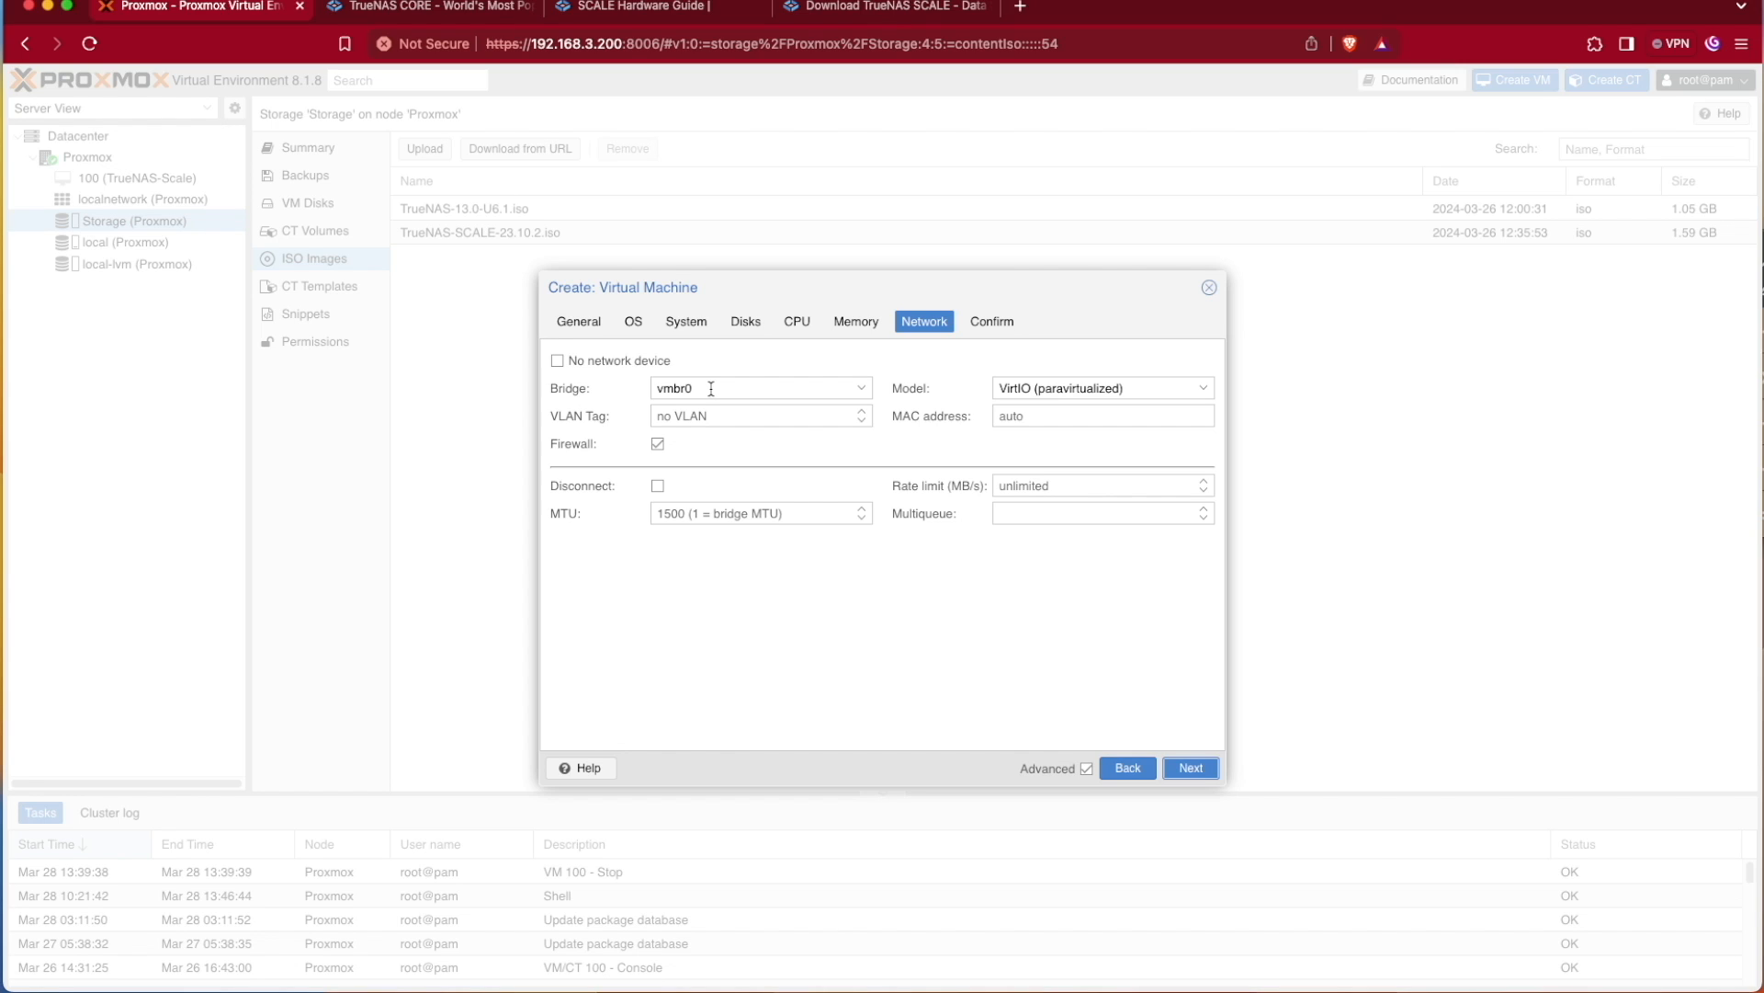
mouse_move(857, 415)
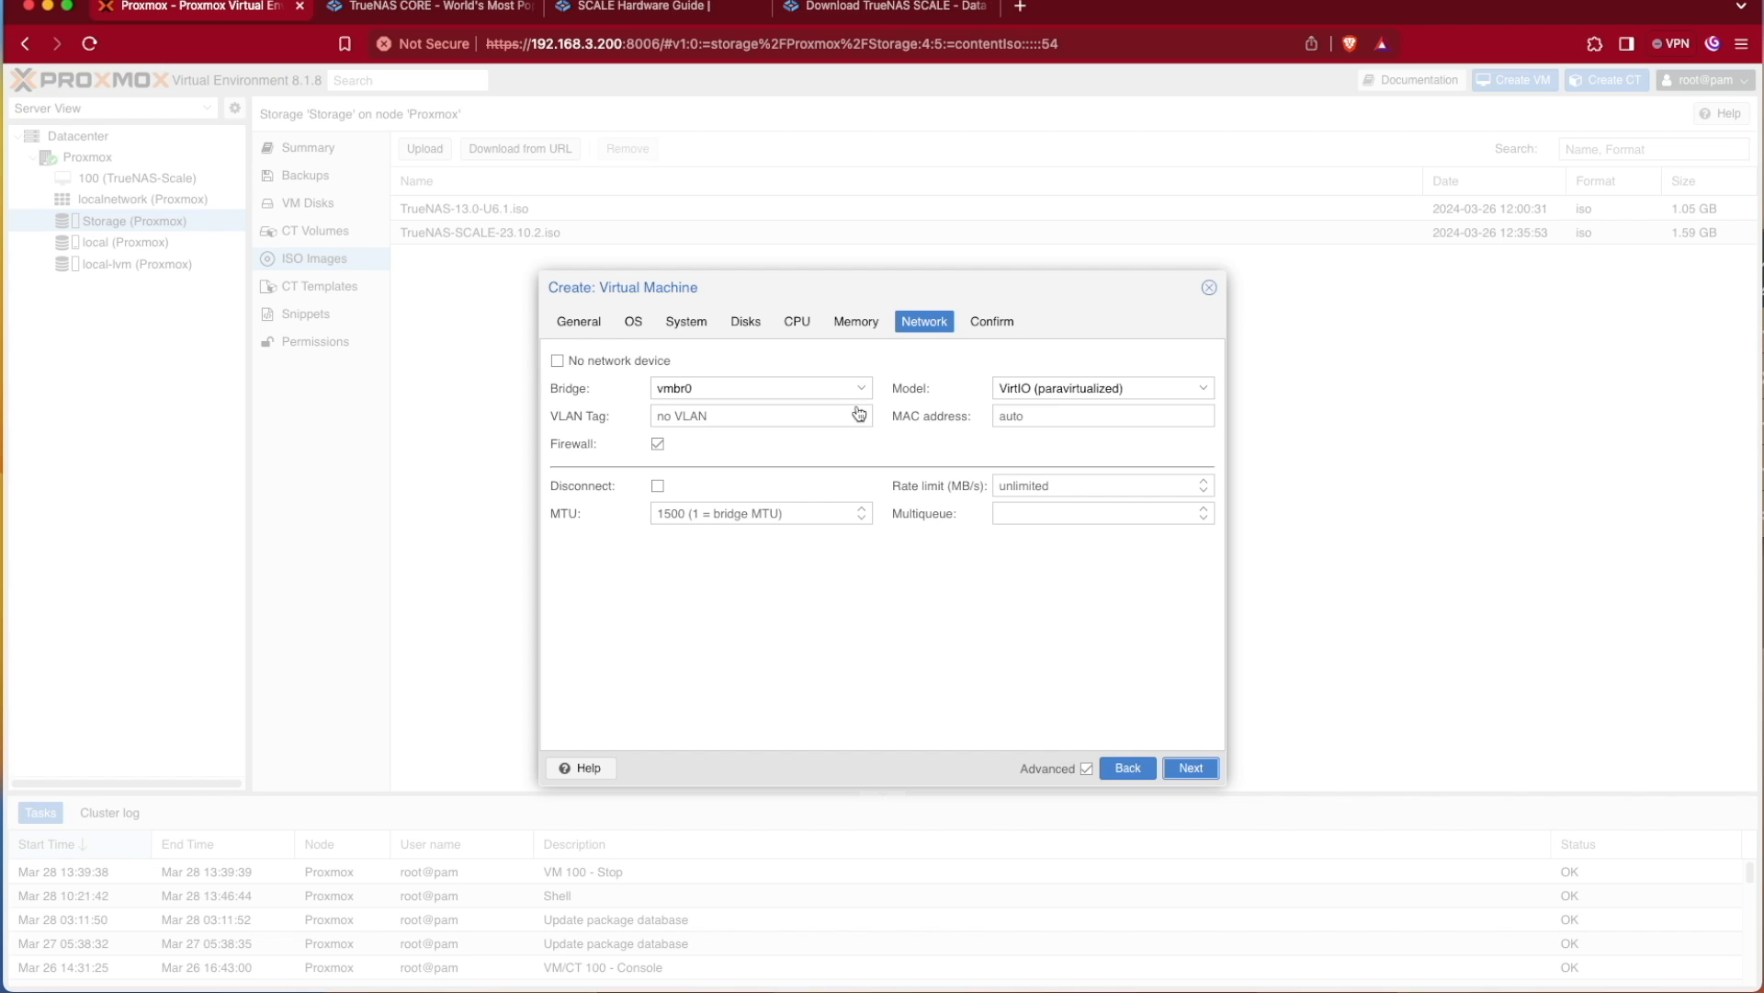
mouse_move(1083, 703)
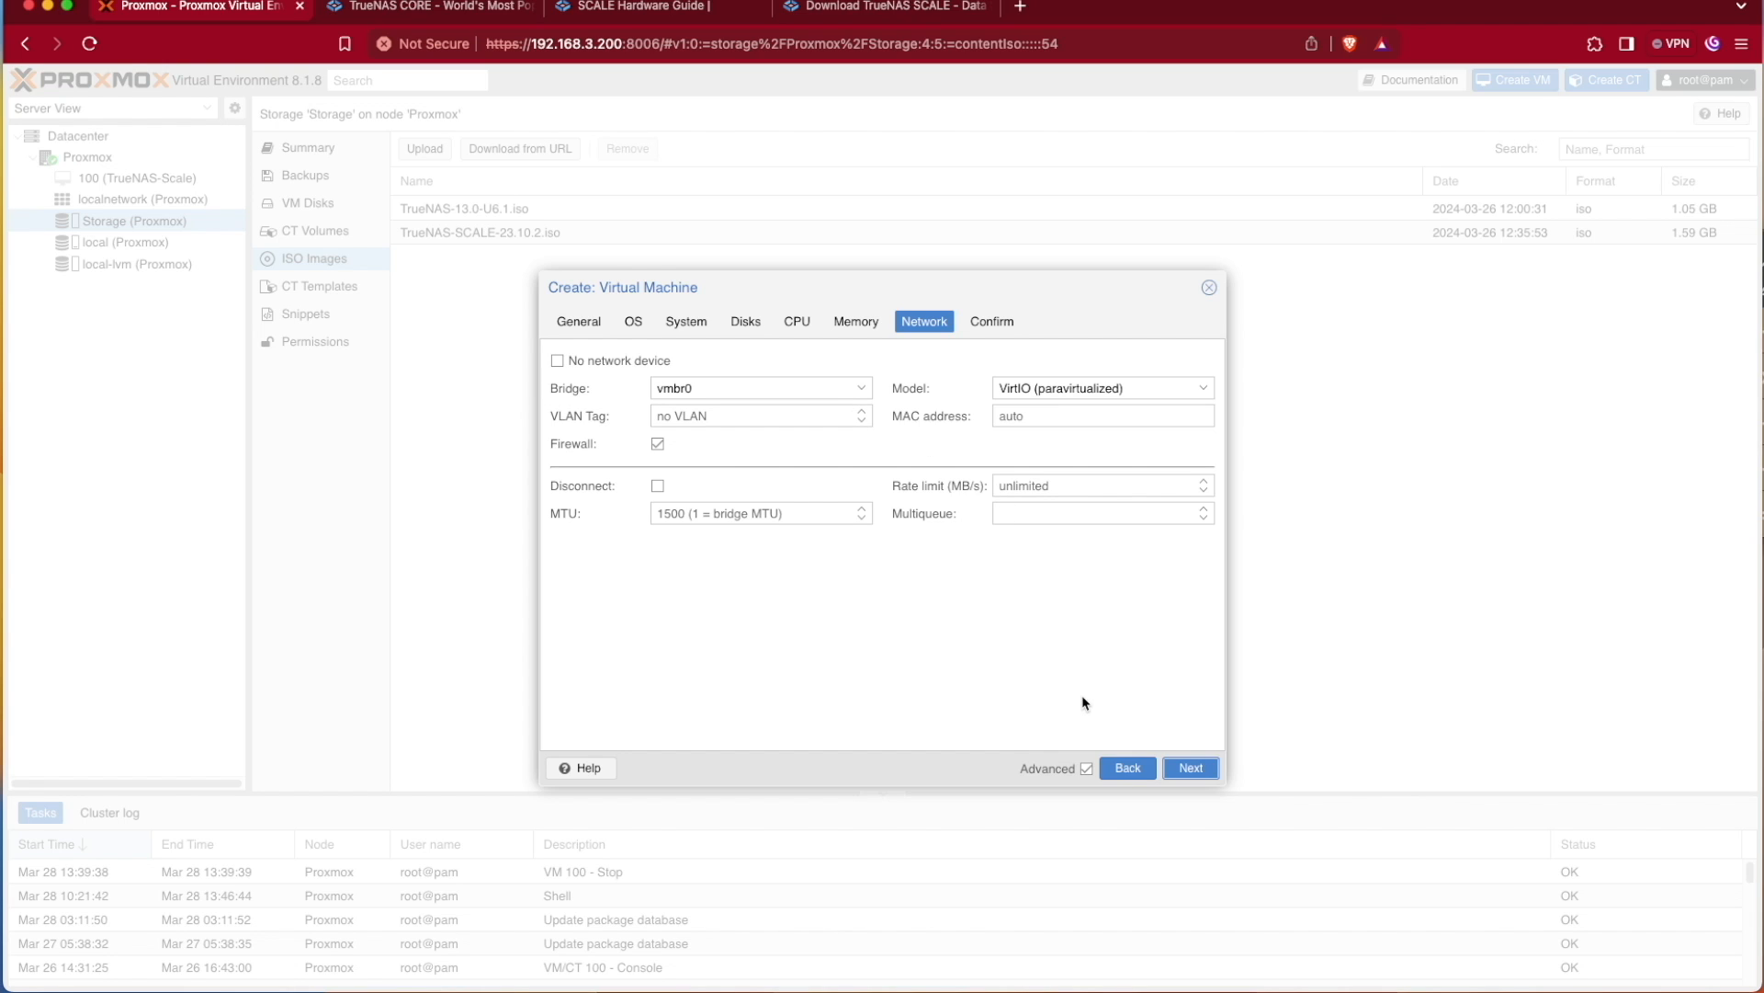
Keep the network on bridge vmbr0 with VirtIO and advance to Confirm
click(1189, 767)
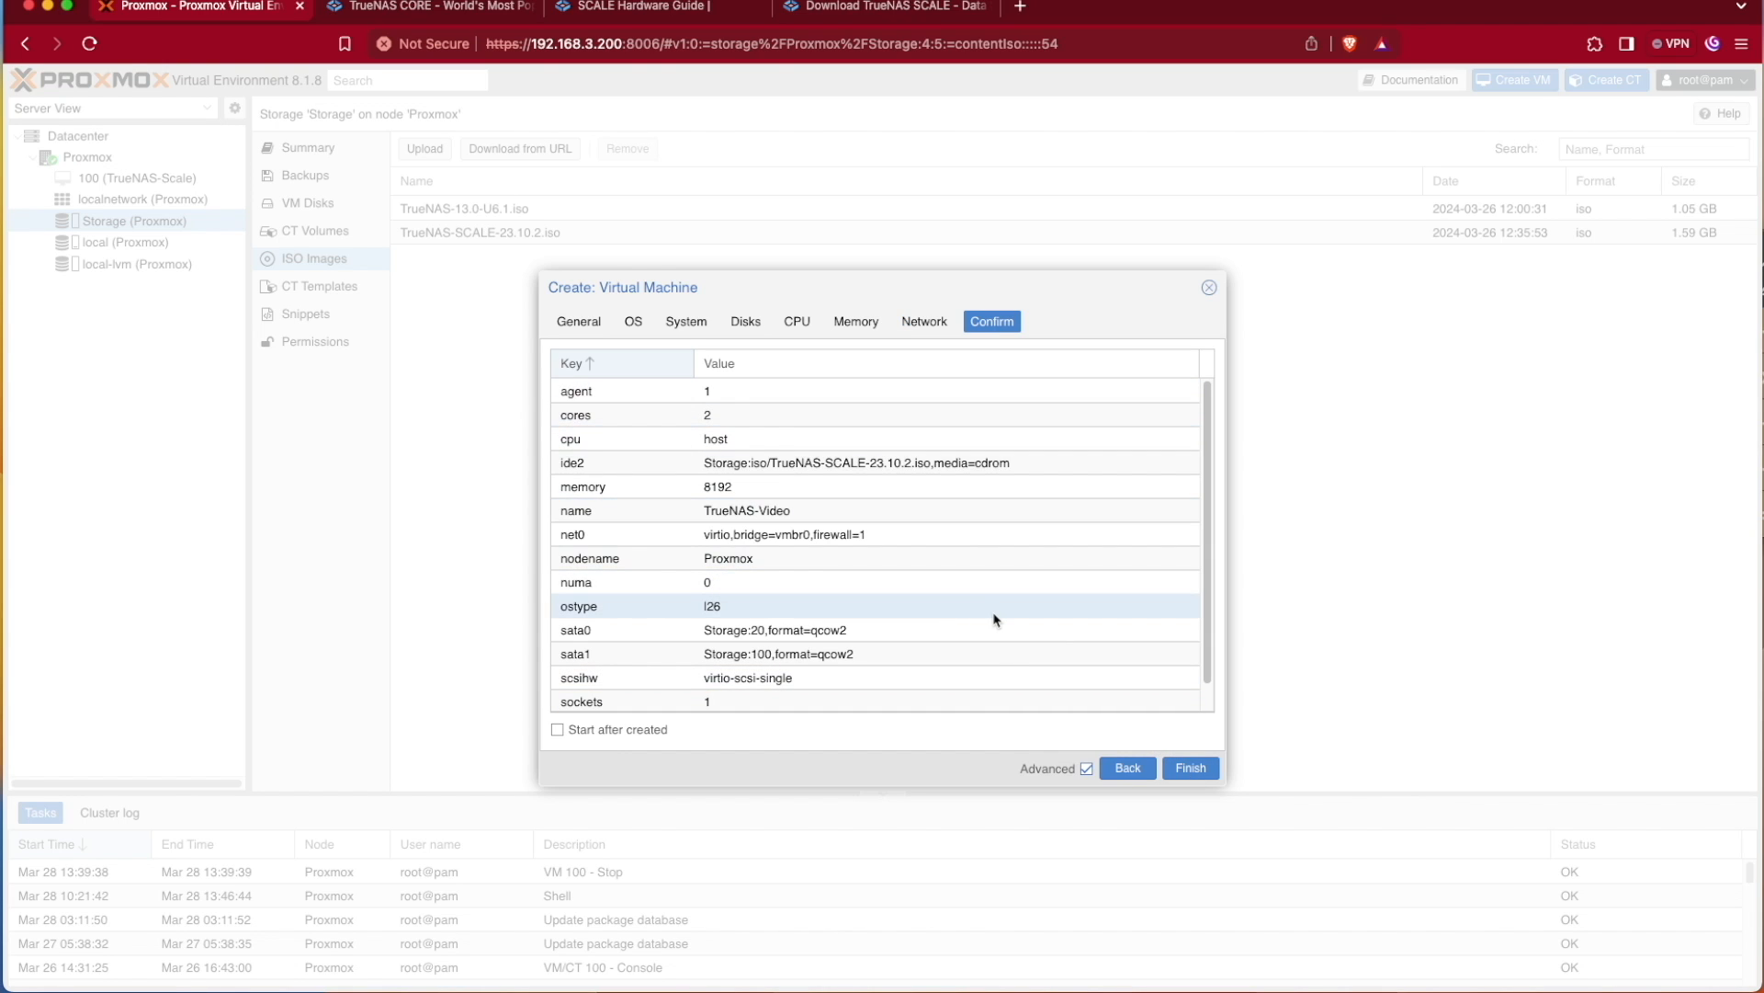
Review the TrueNAS-Video summary and finish creating VM 101
scroll(down, 3)
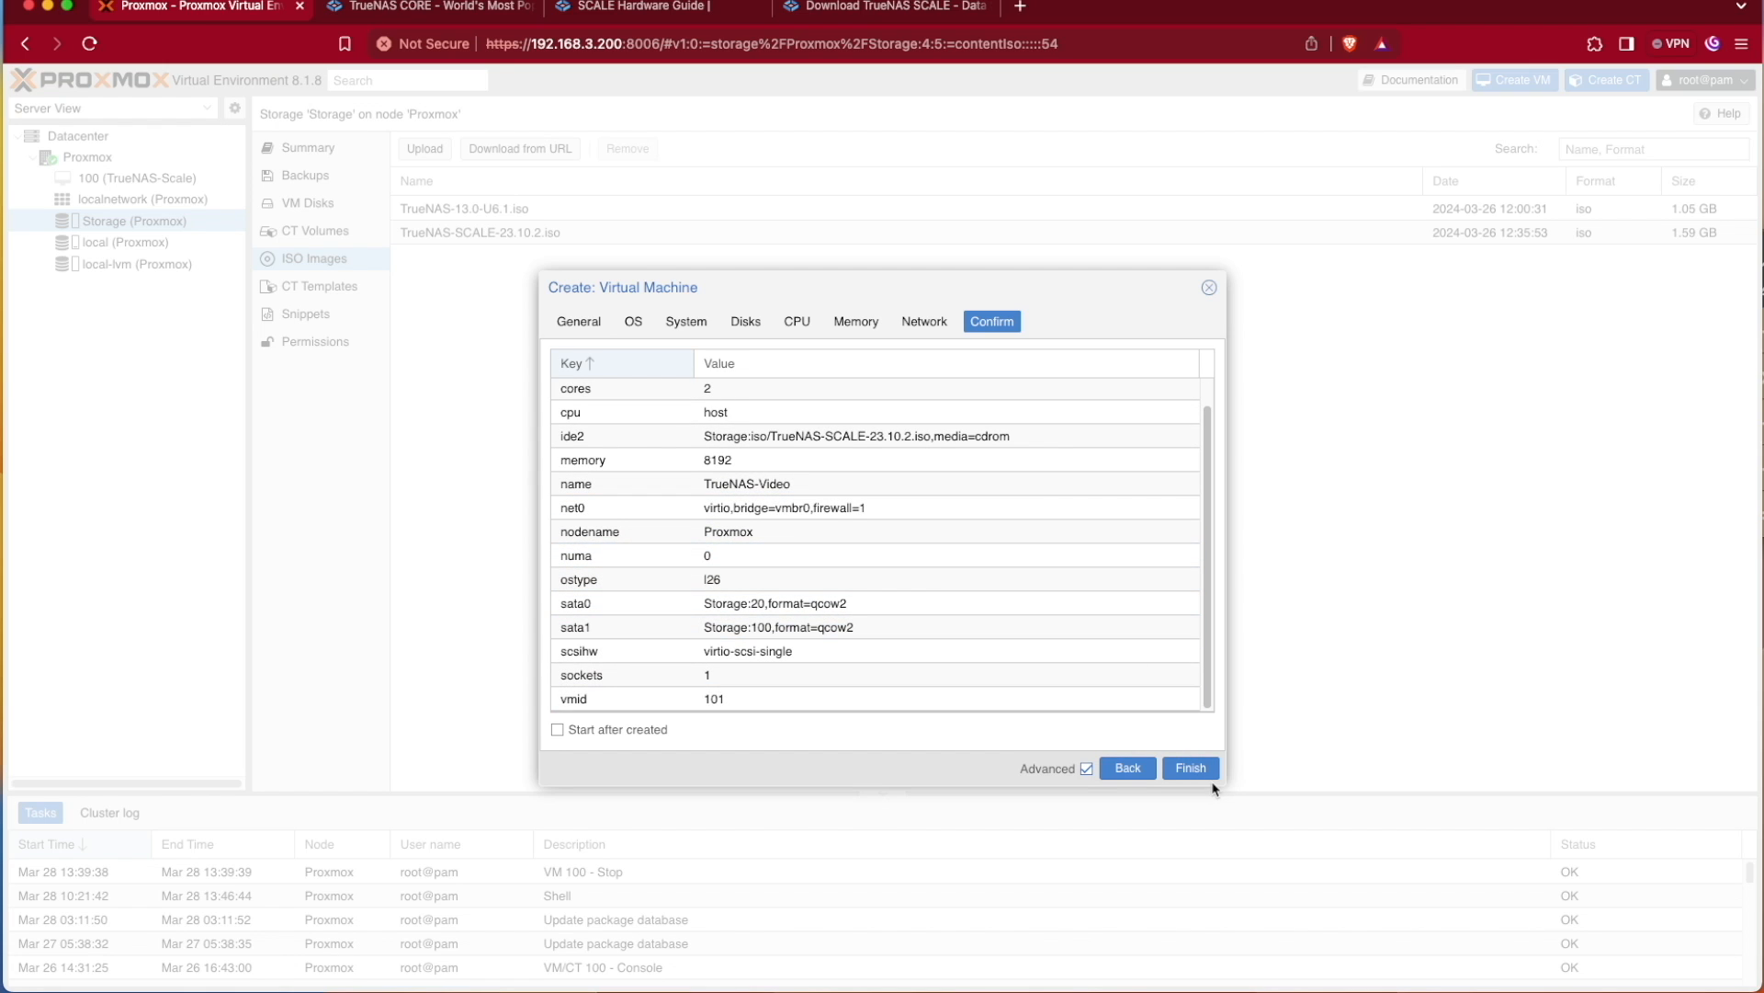
click(1189, 767)
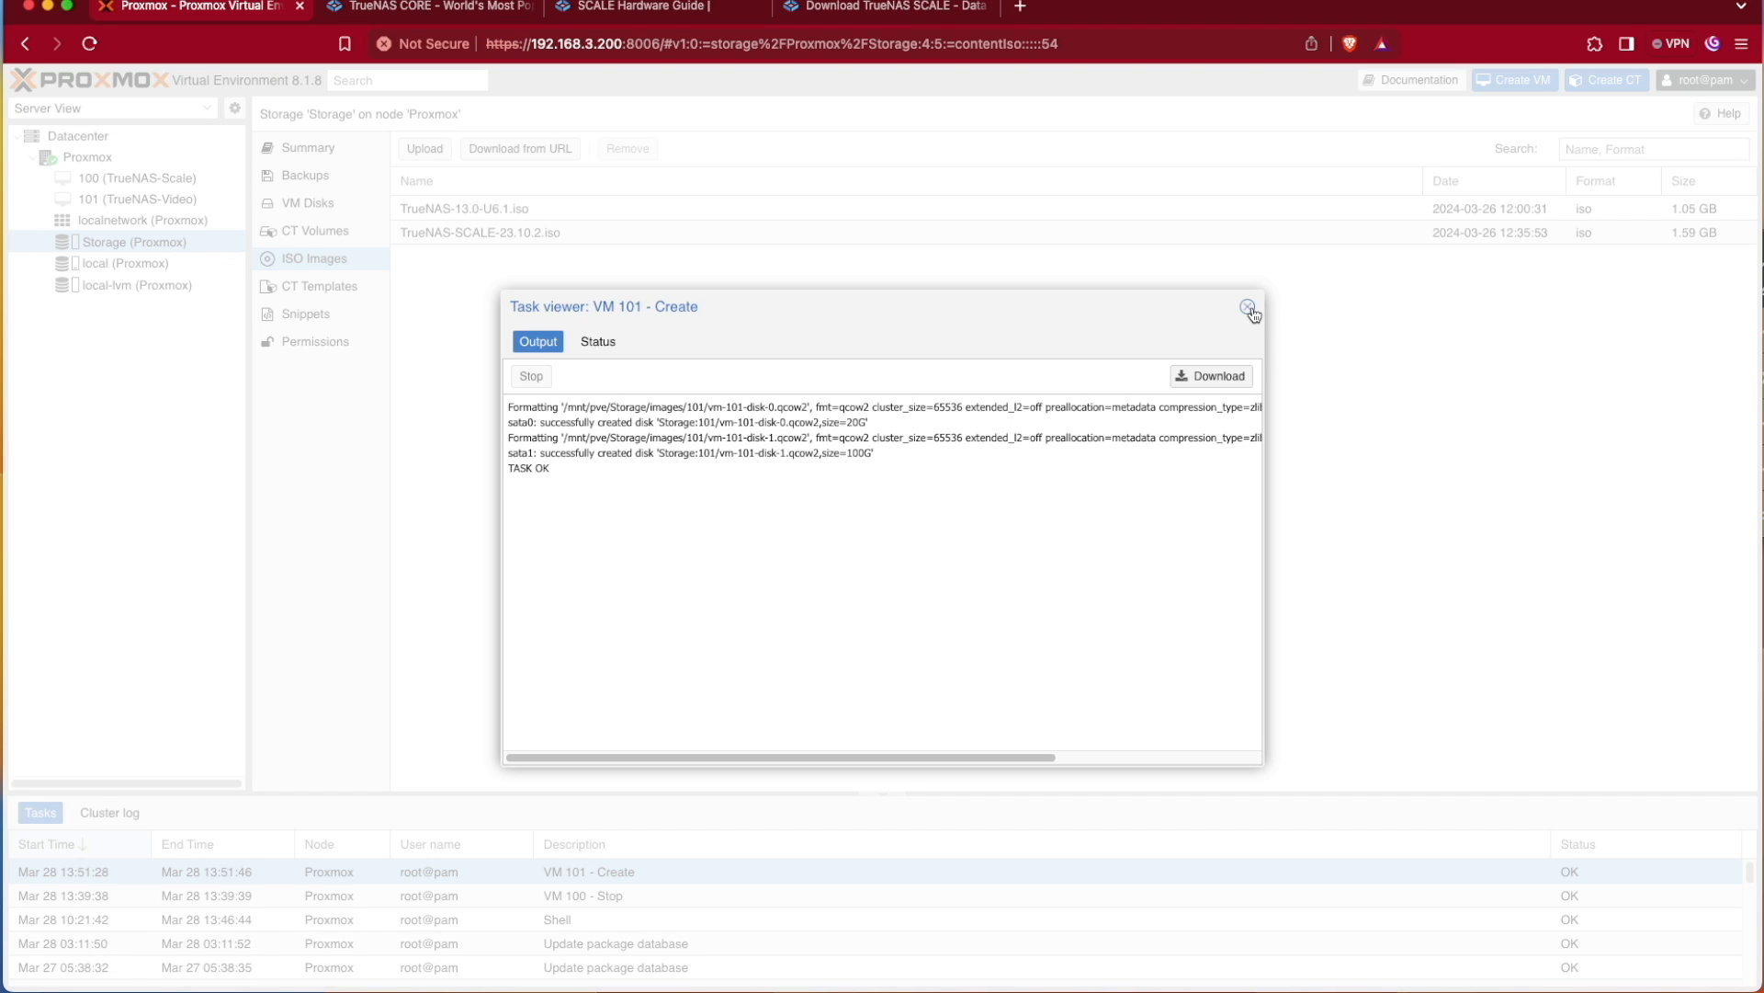
Close the task log and view VM 101 TrueNAS-Video's hardware list
click(1249, 309)
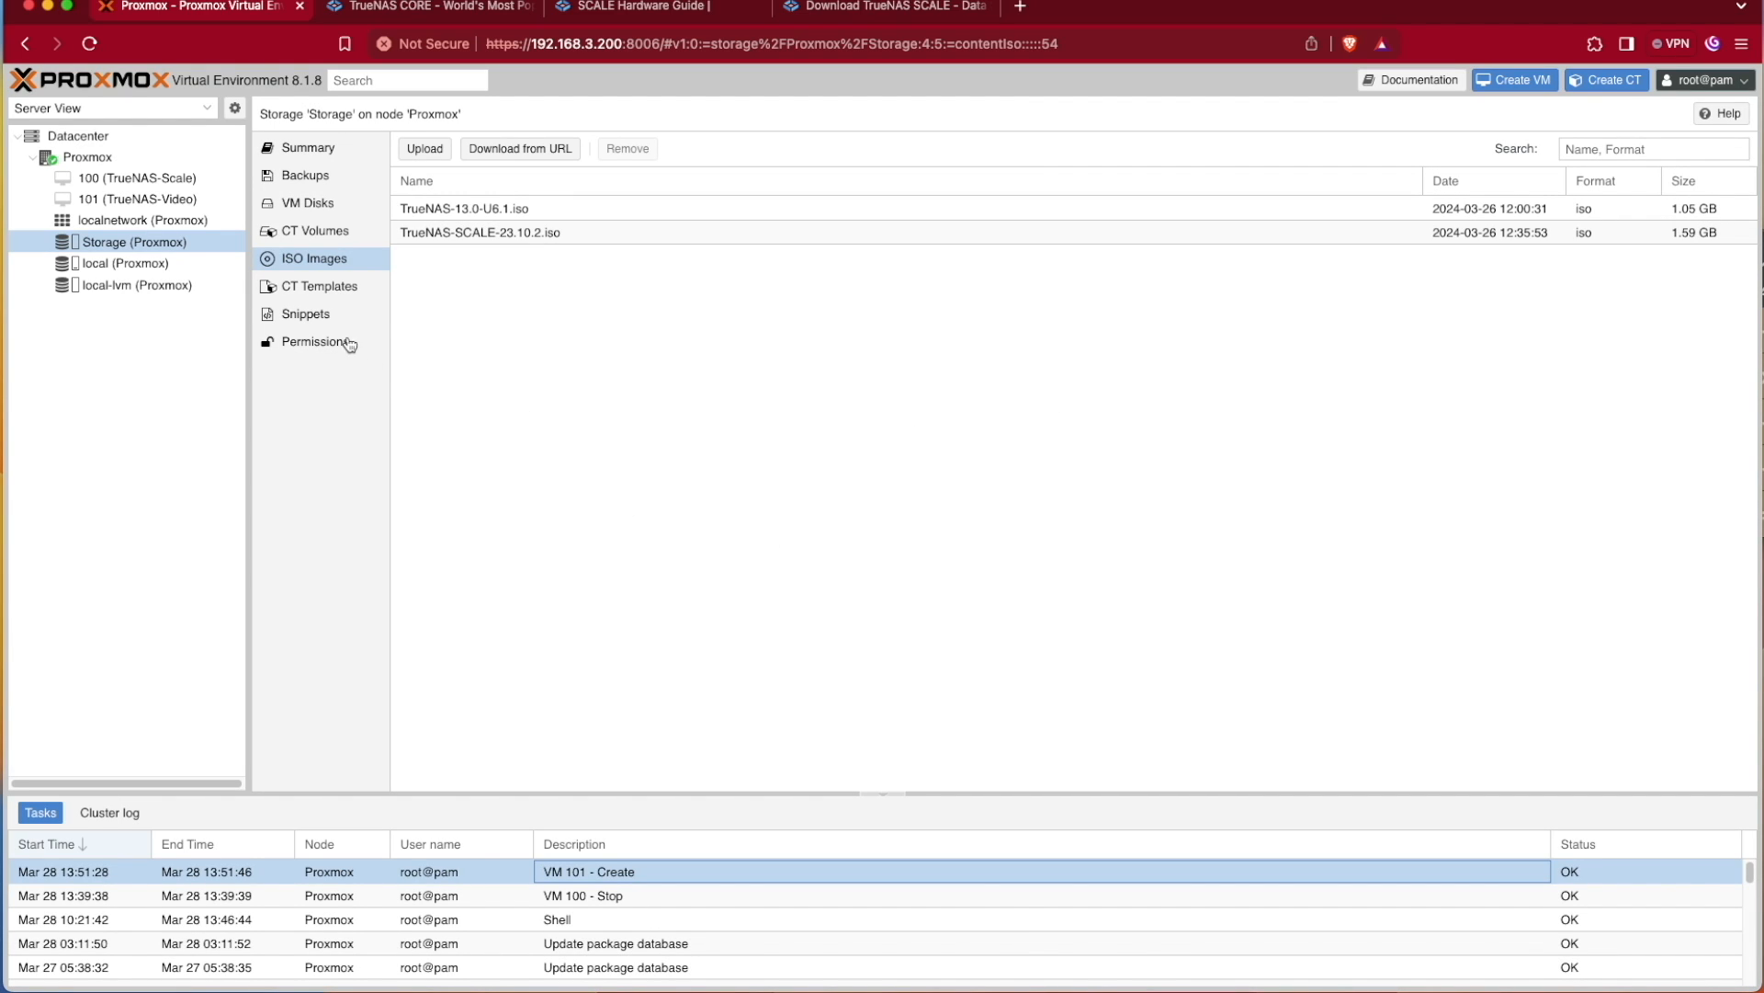
click(140, 199)
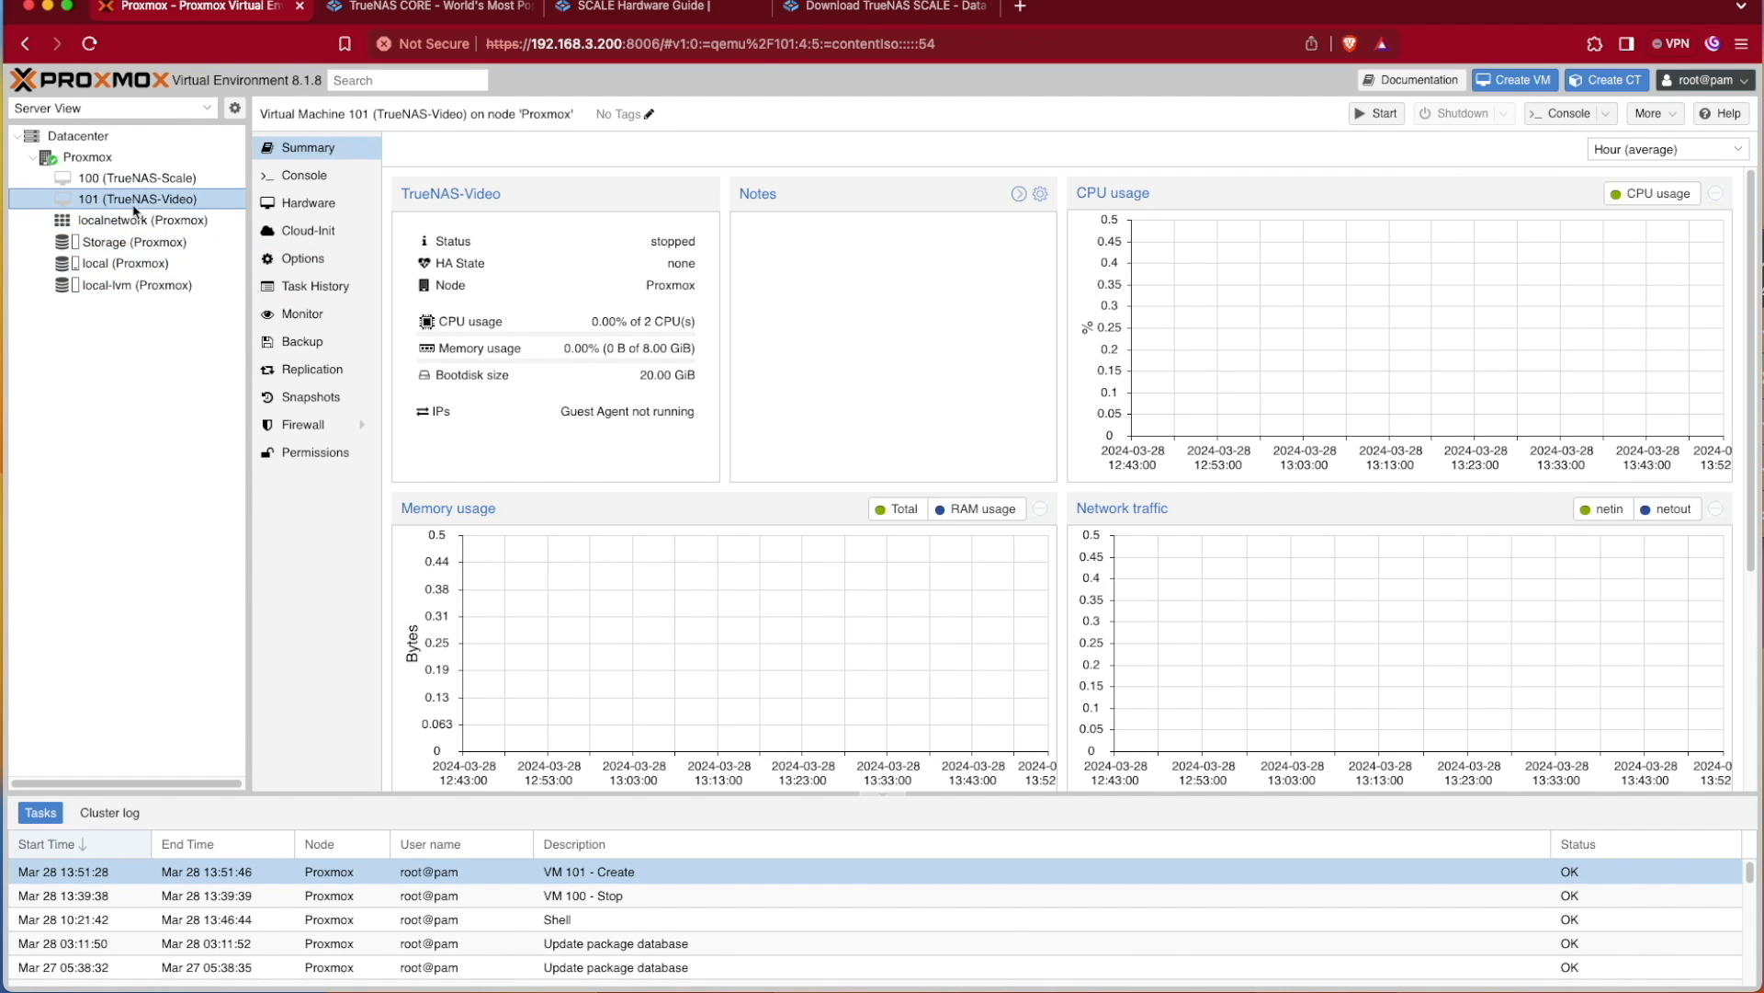
mouse_move(224, 292)
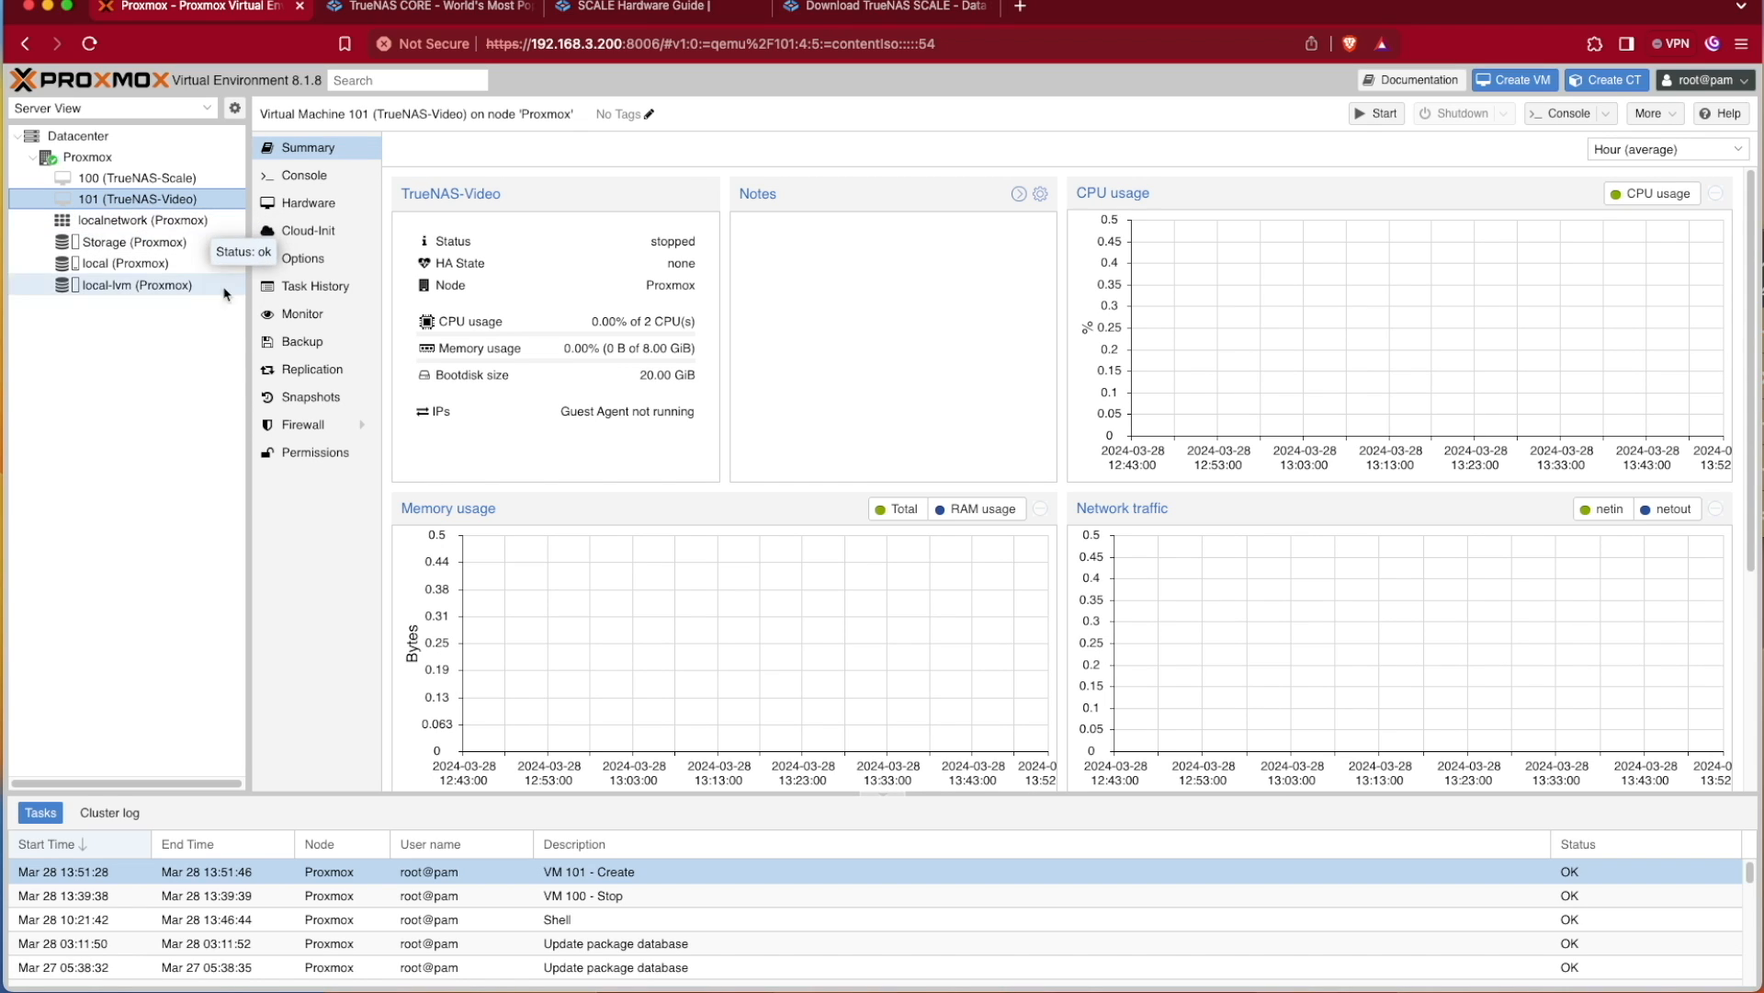
mouse_move(245, 385)
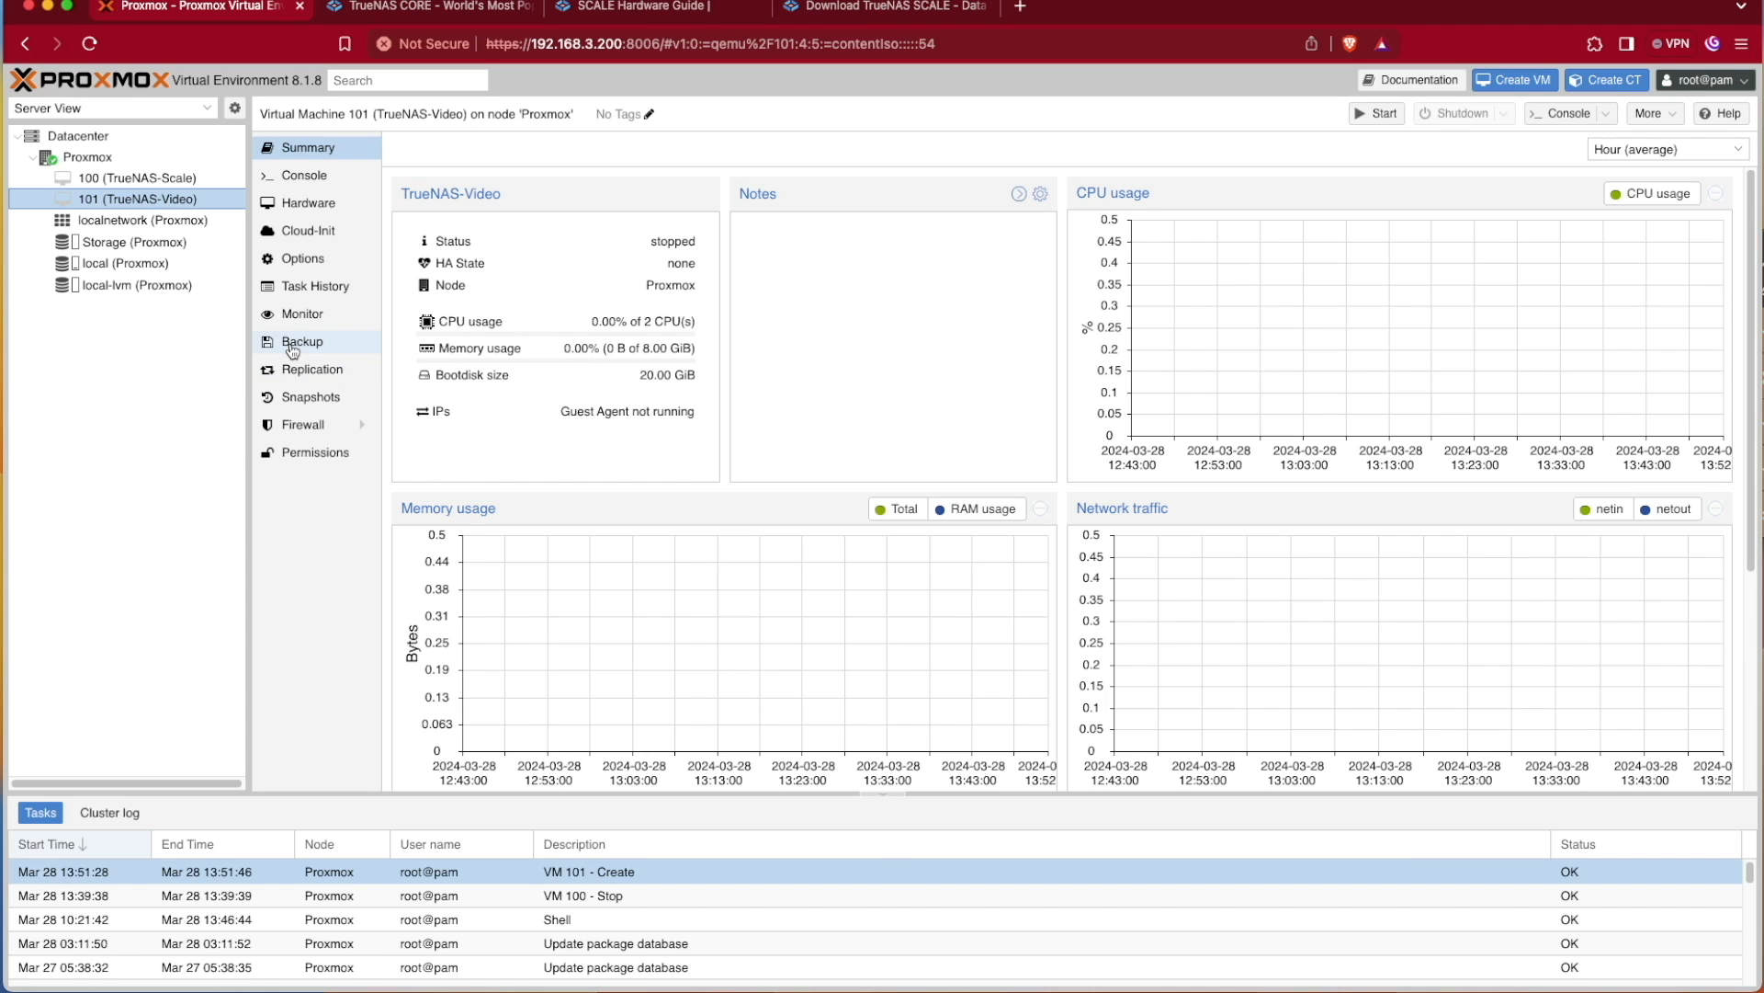
mouse_move(332, 350)
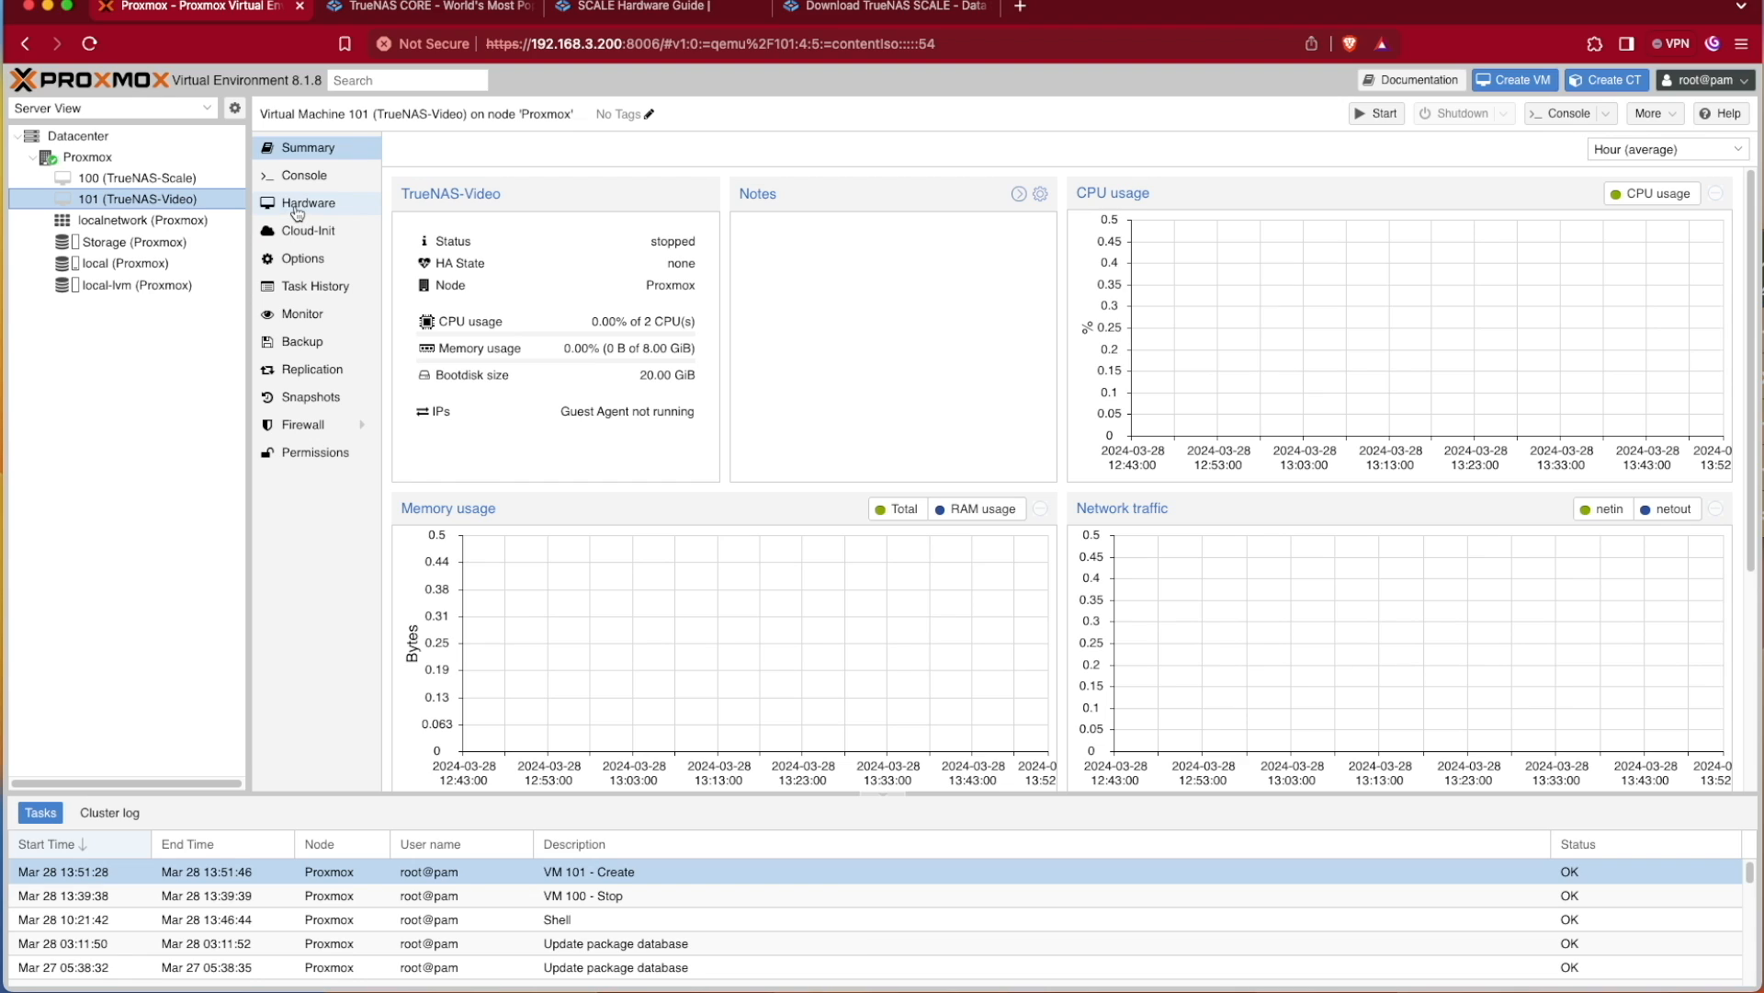
click(309, 202)
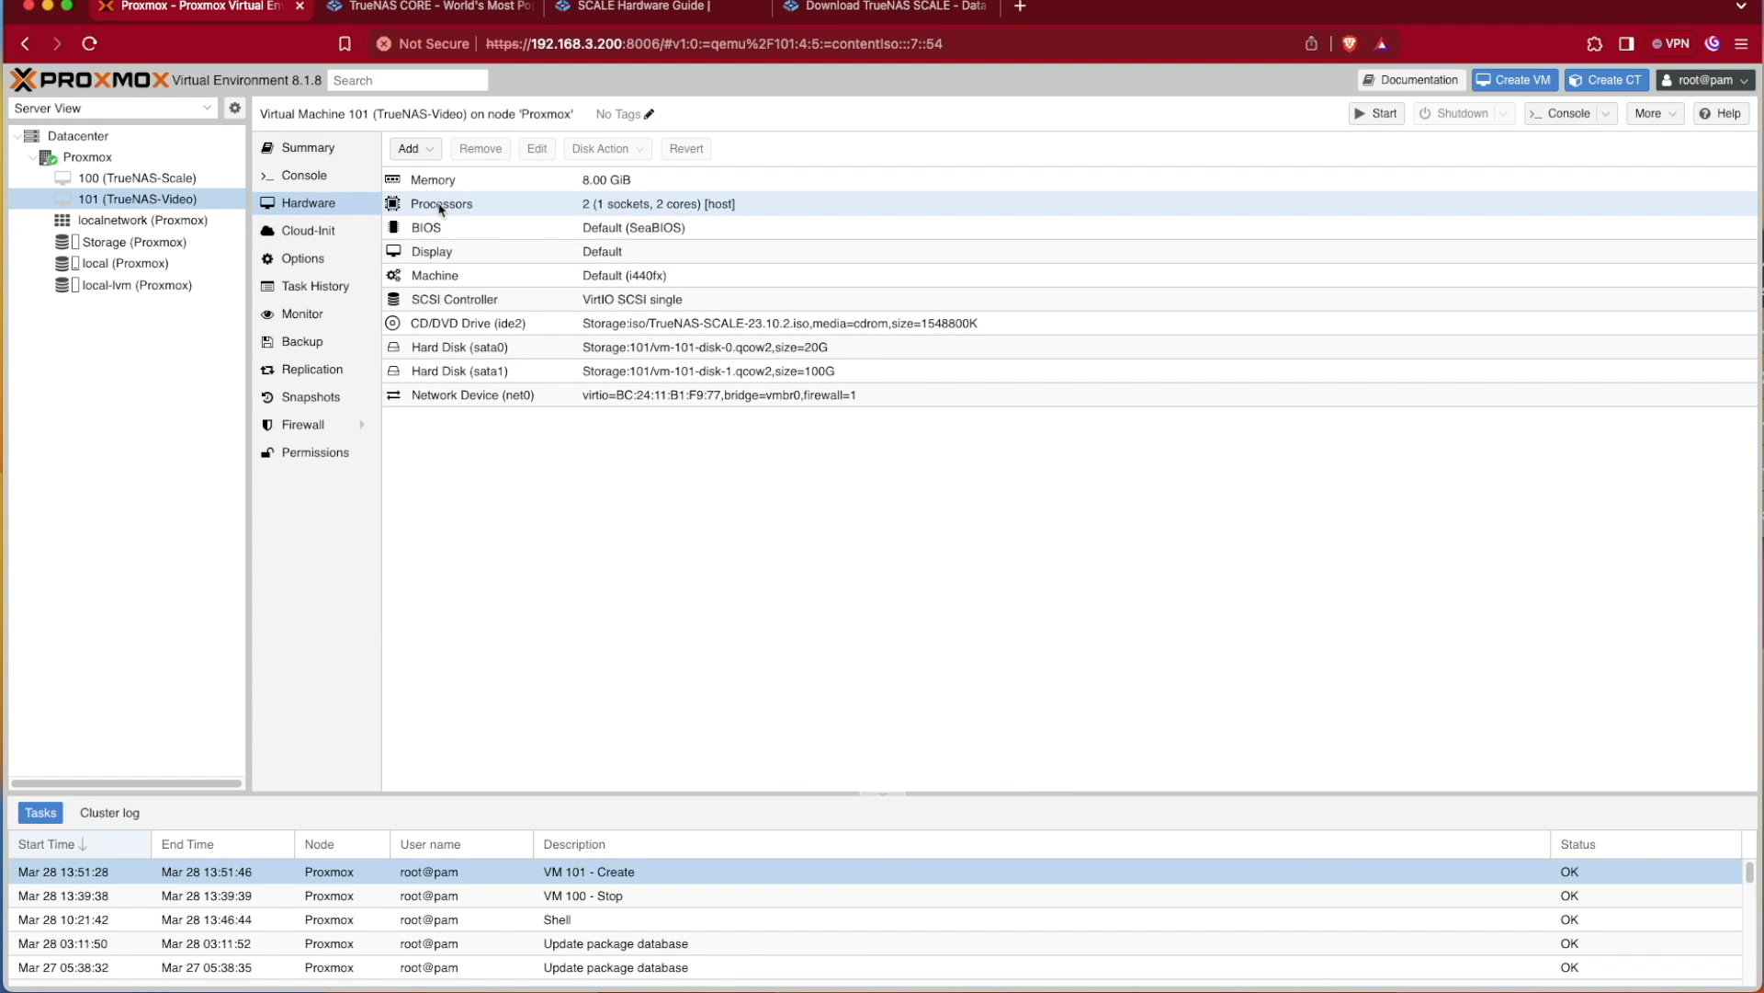
click(473, 370)
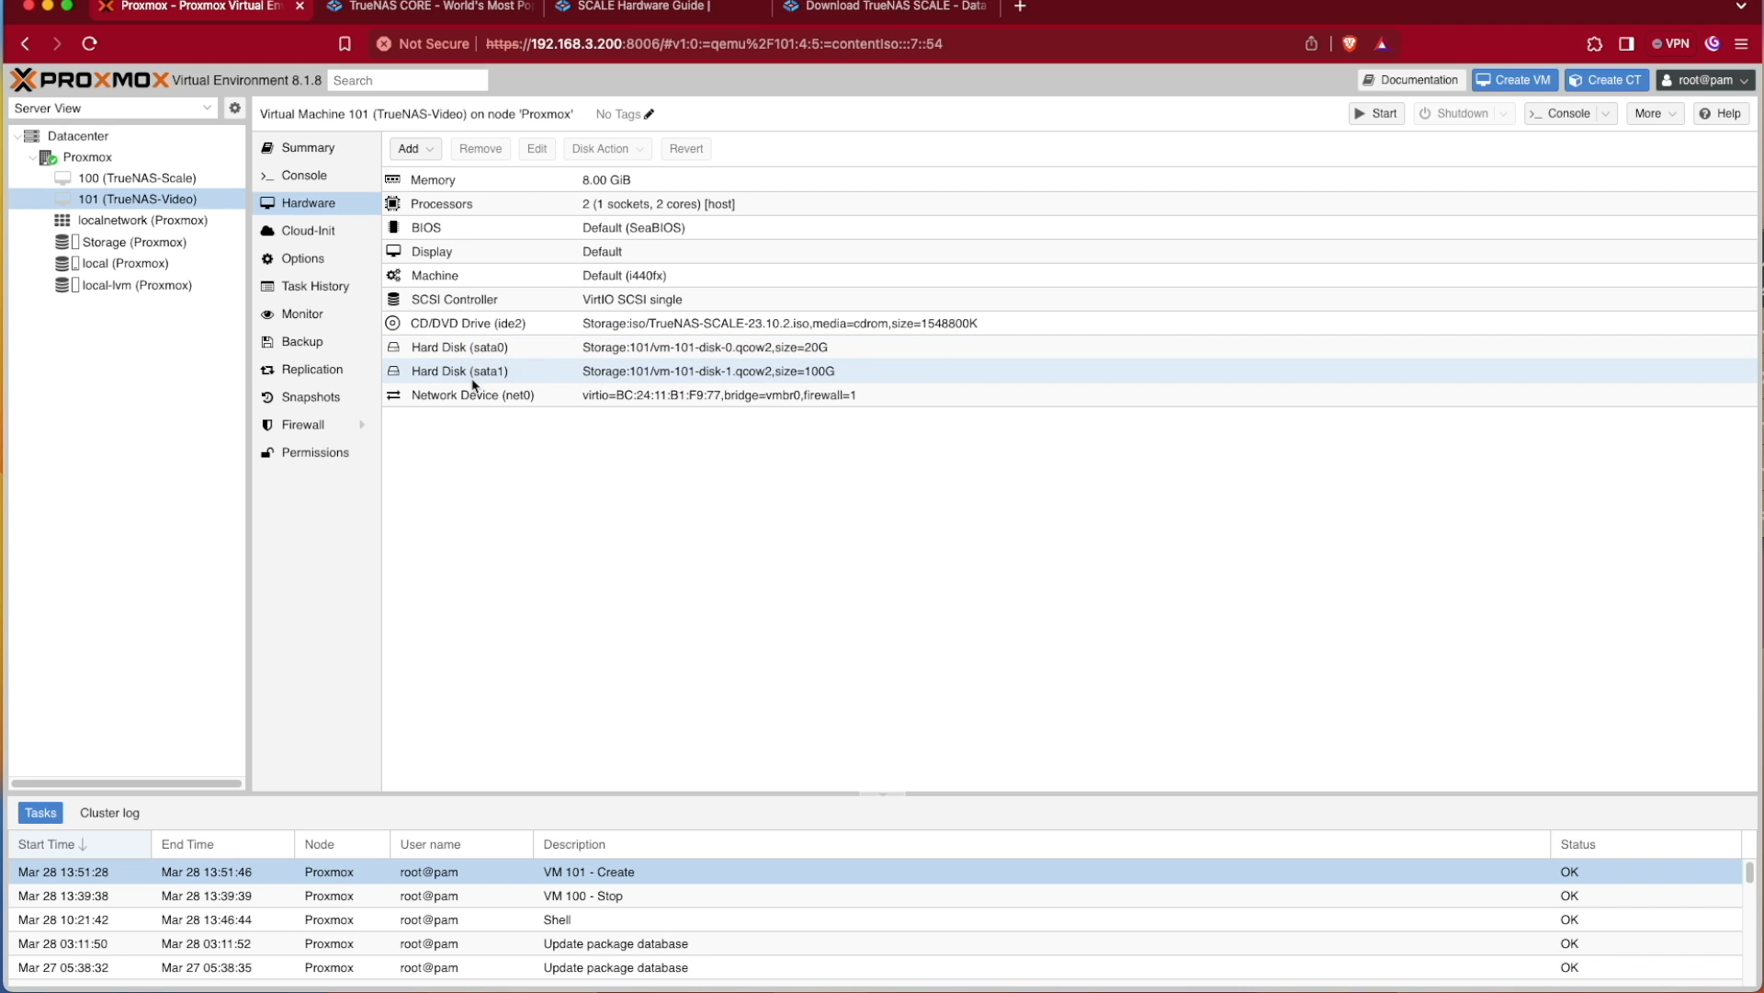
Start adding a hard disk to VM 101, choosing the Storage pool at 200 GiB
click(410, 147)
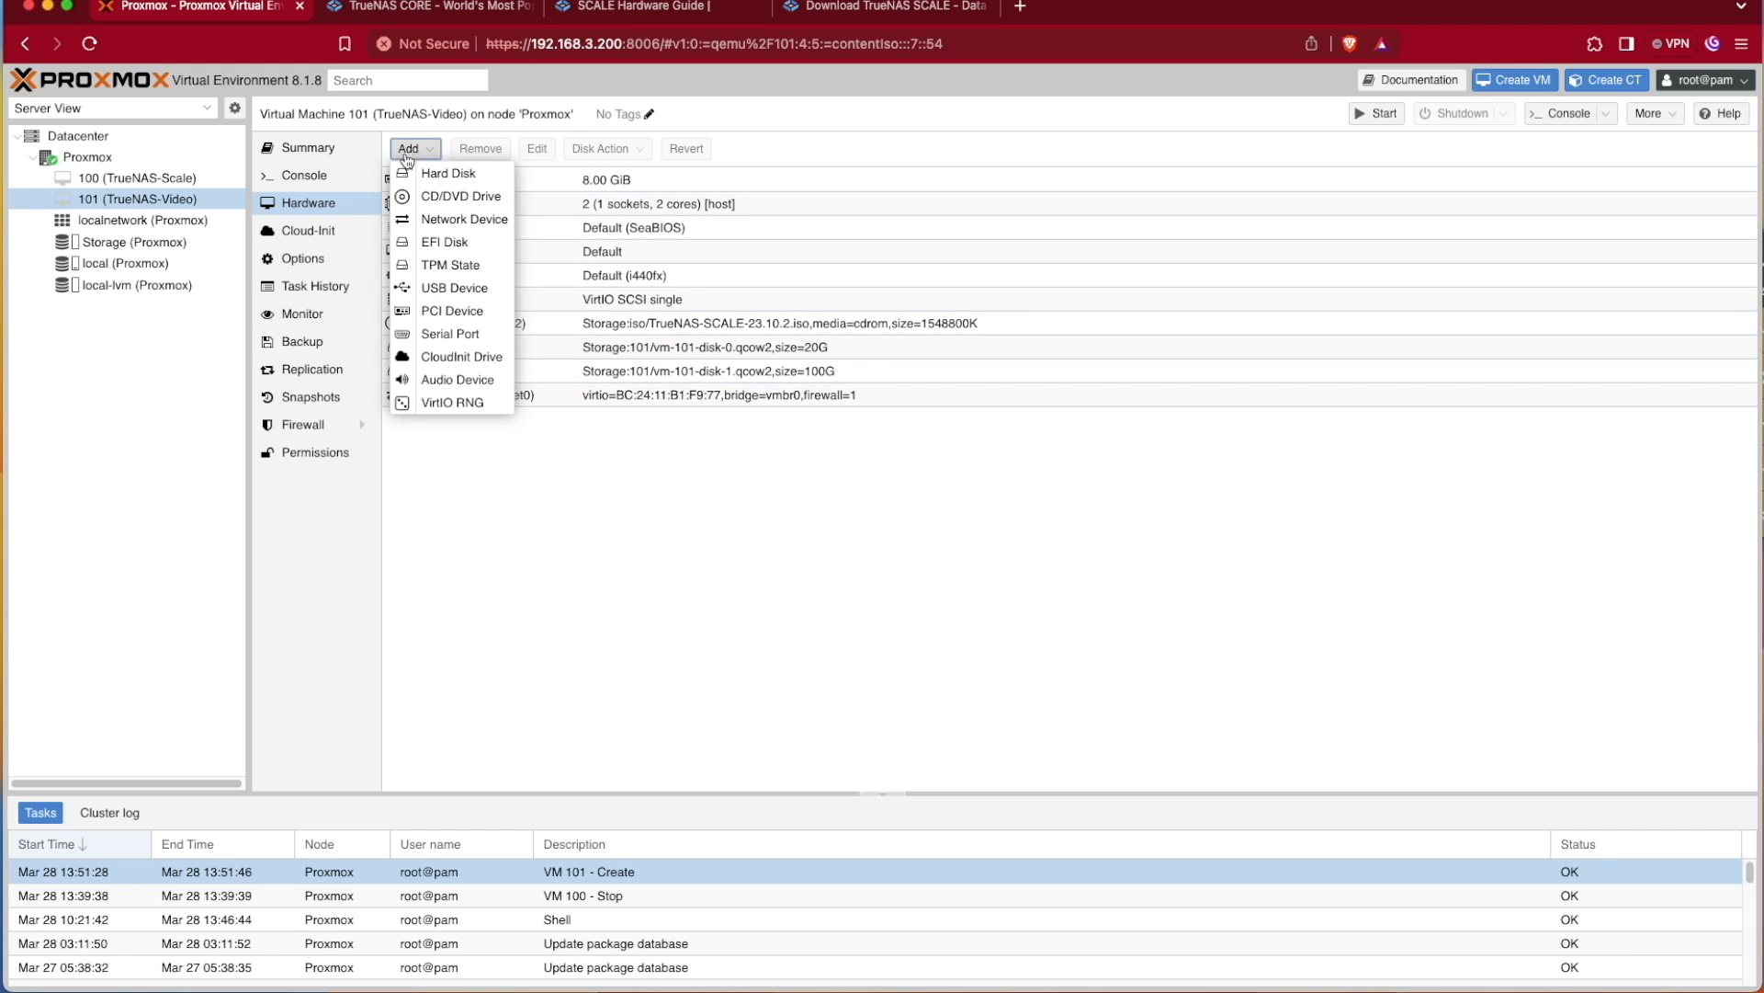
click(447, 172)
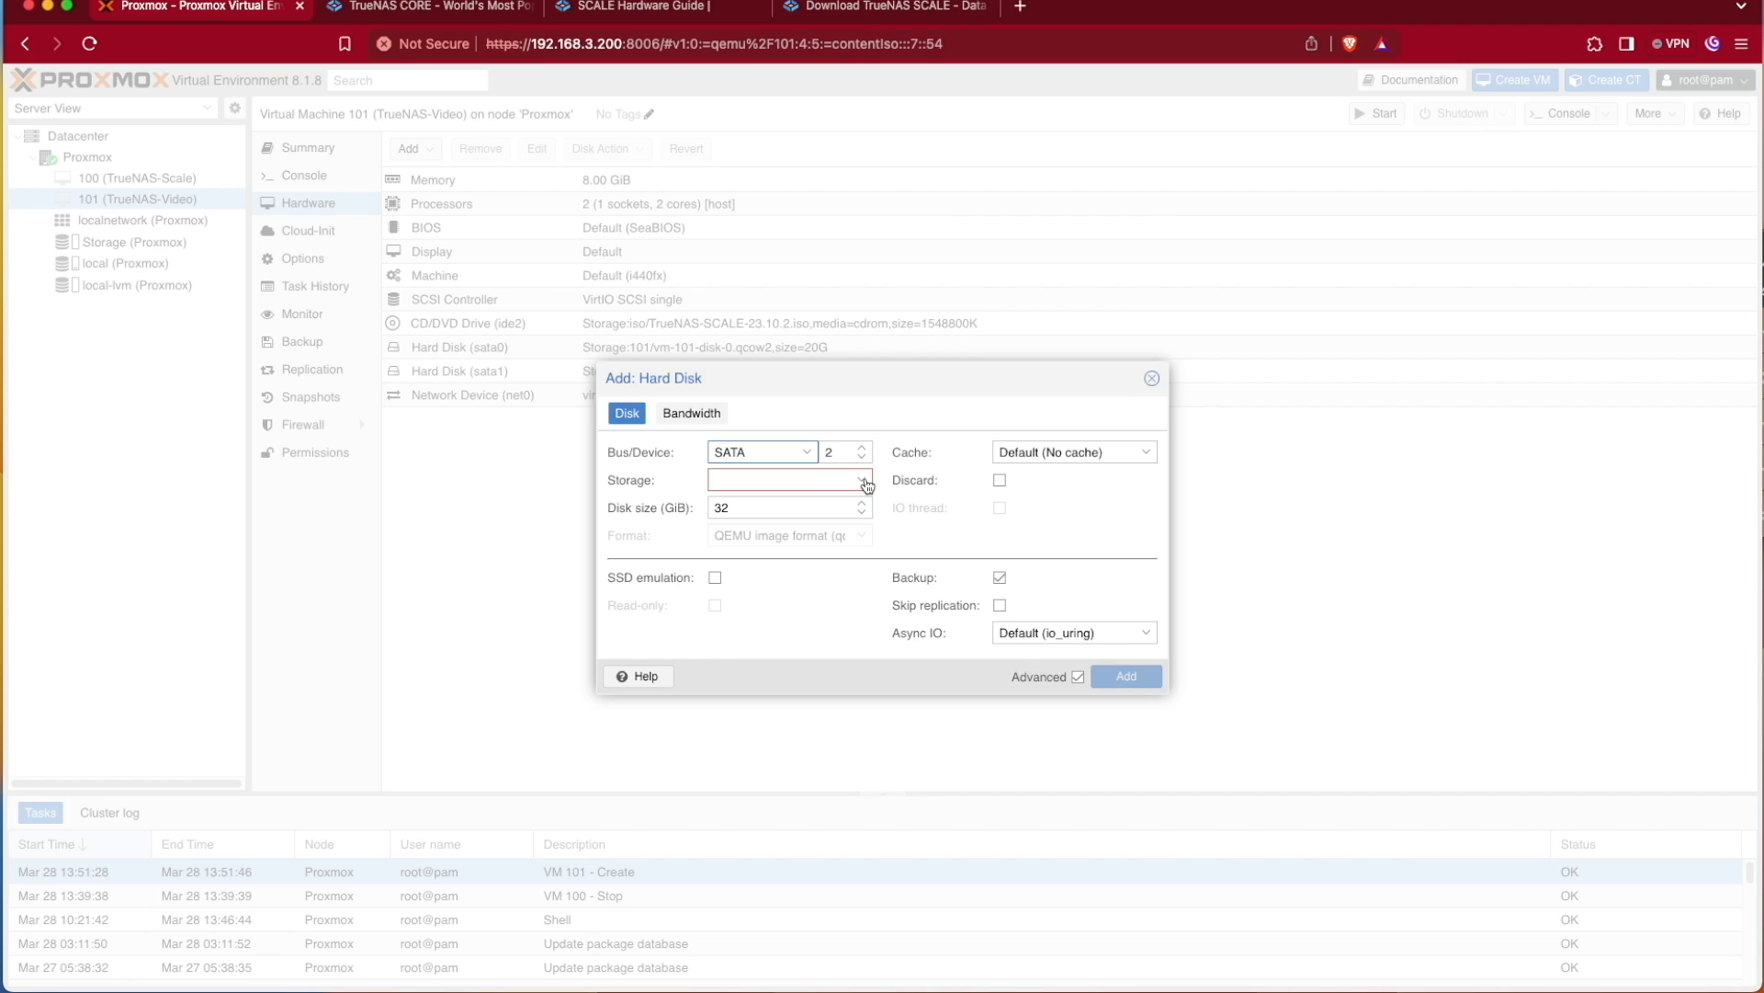
click(862, 480)
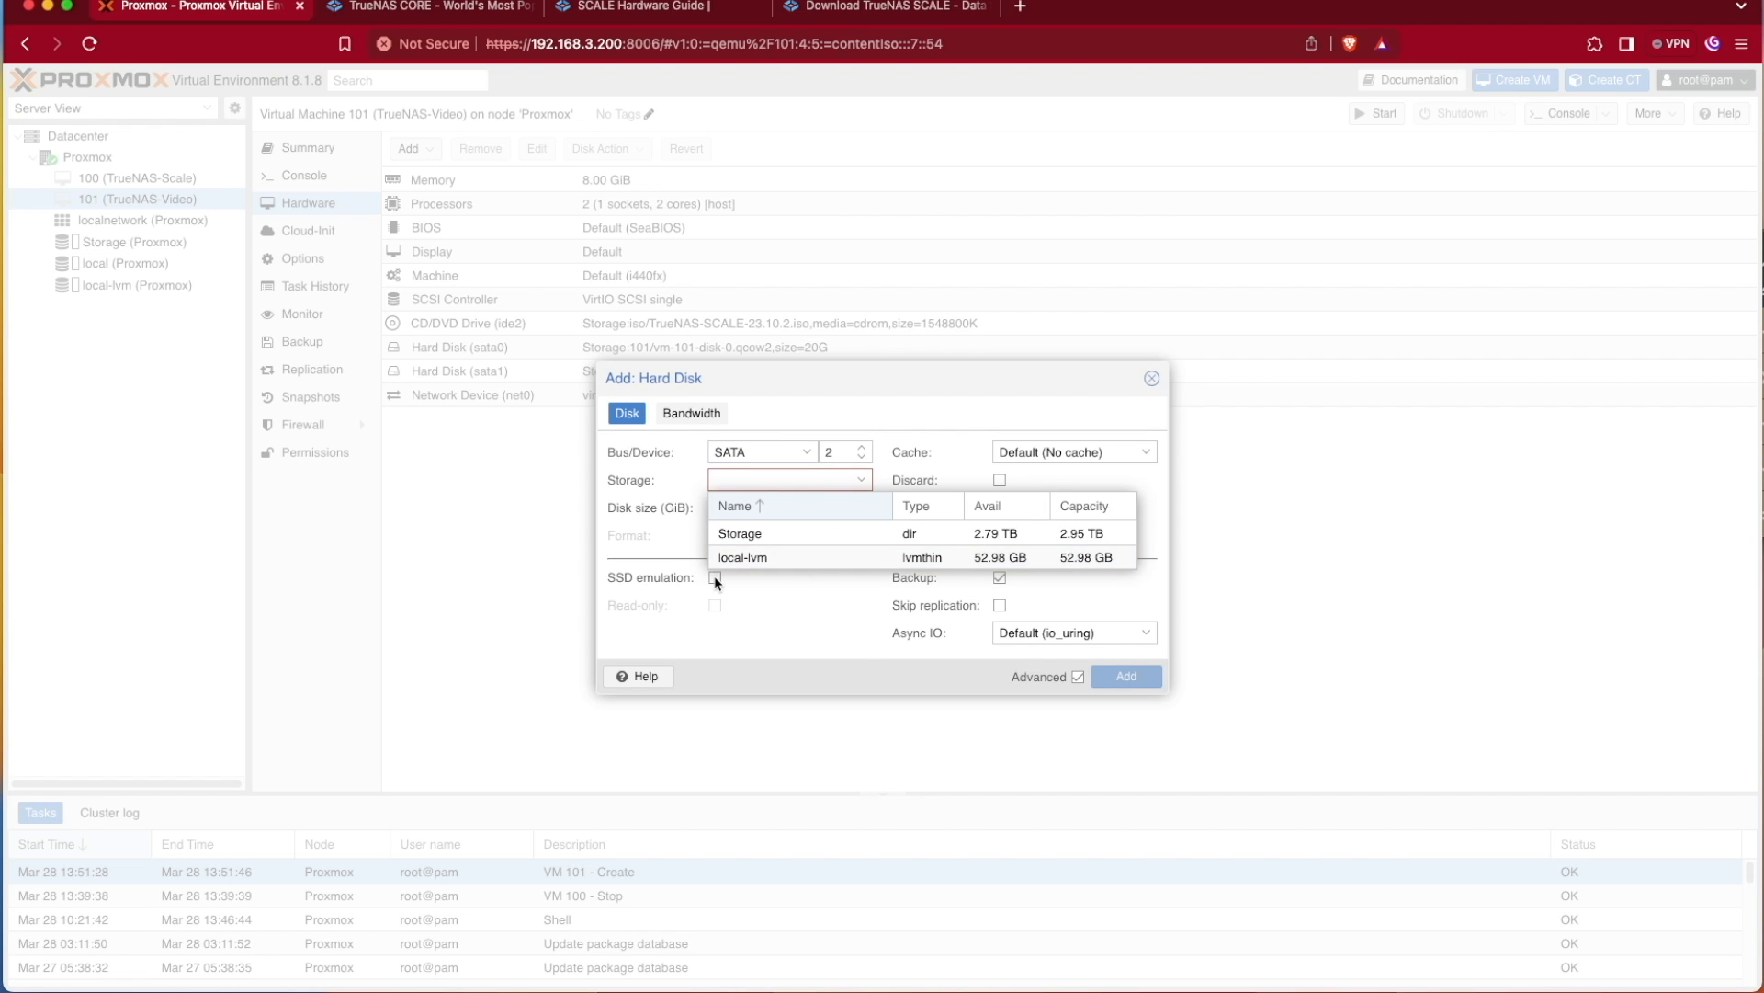
mouse_move(768, 560)
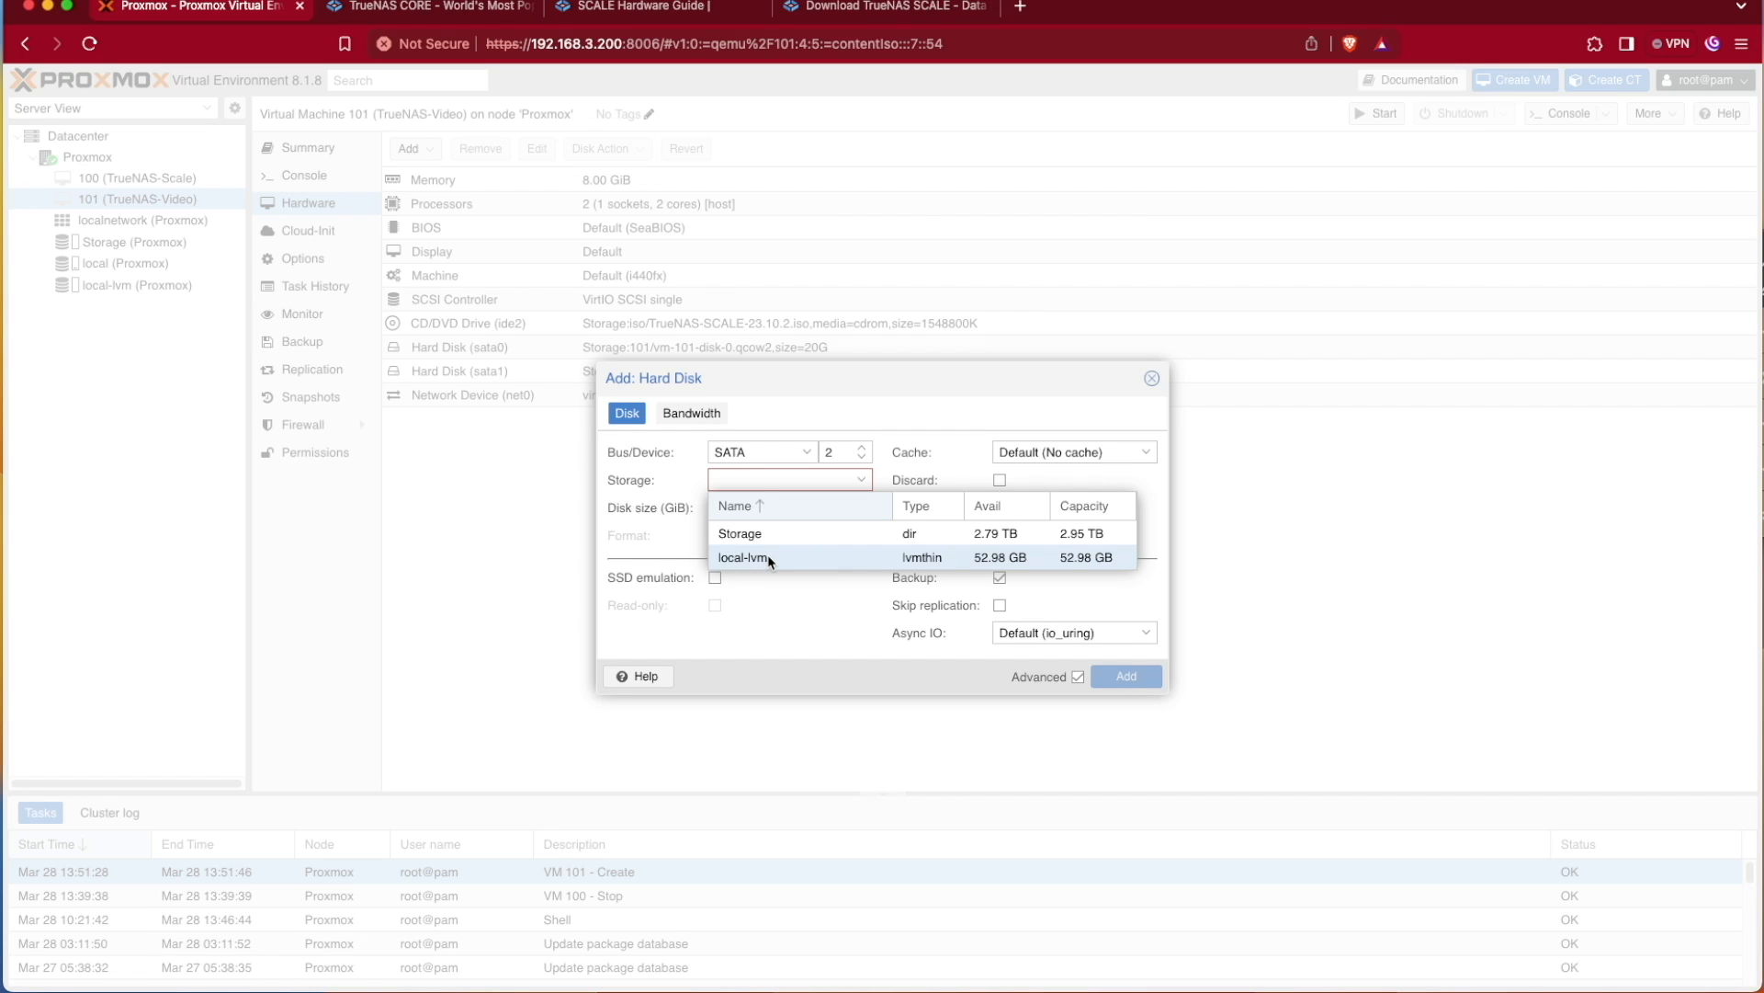
mouse_move(755, 563)
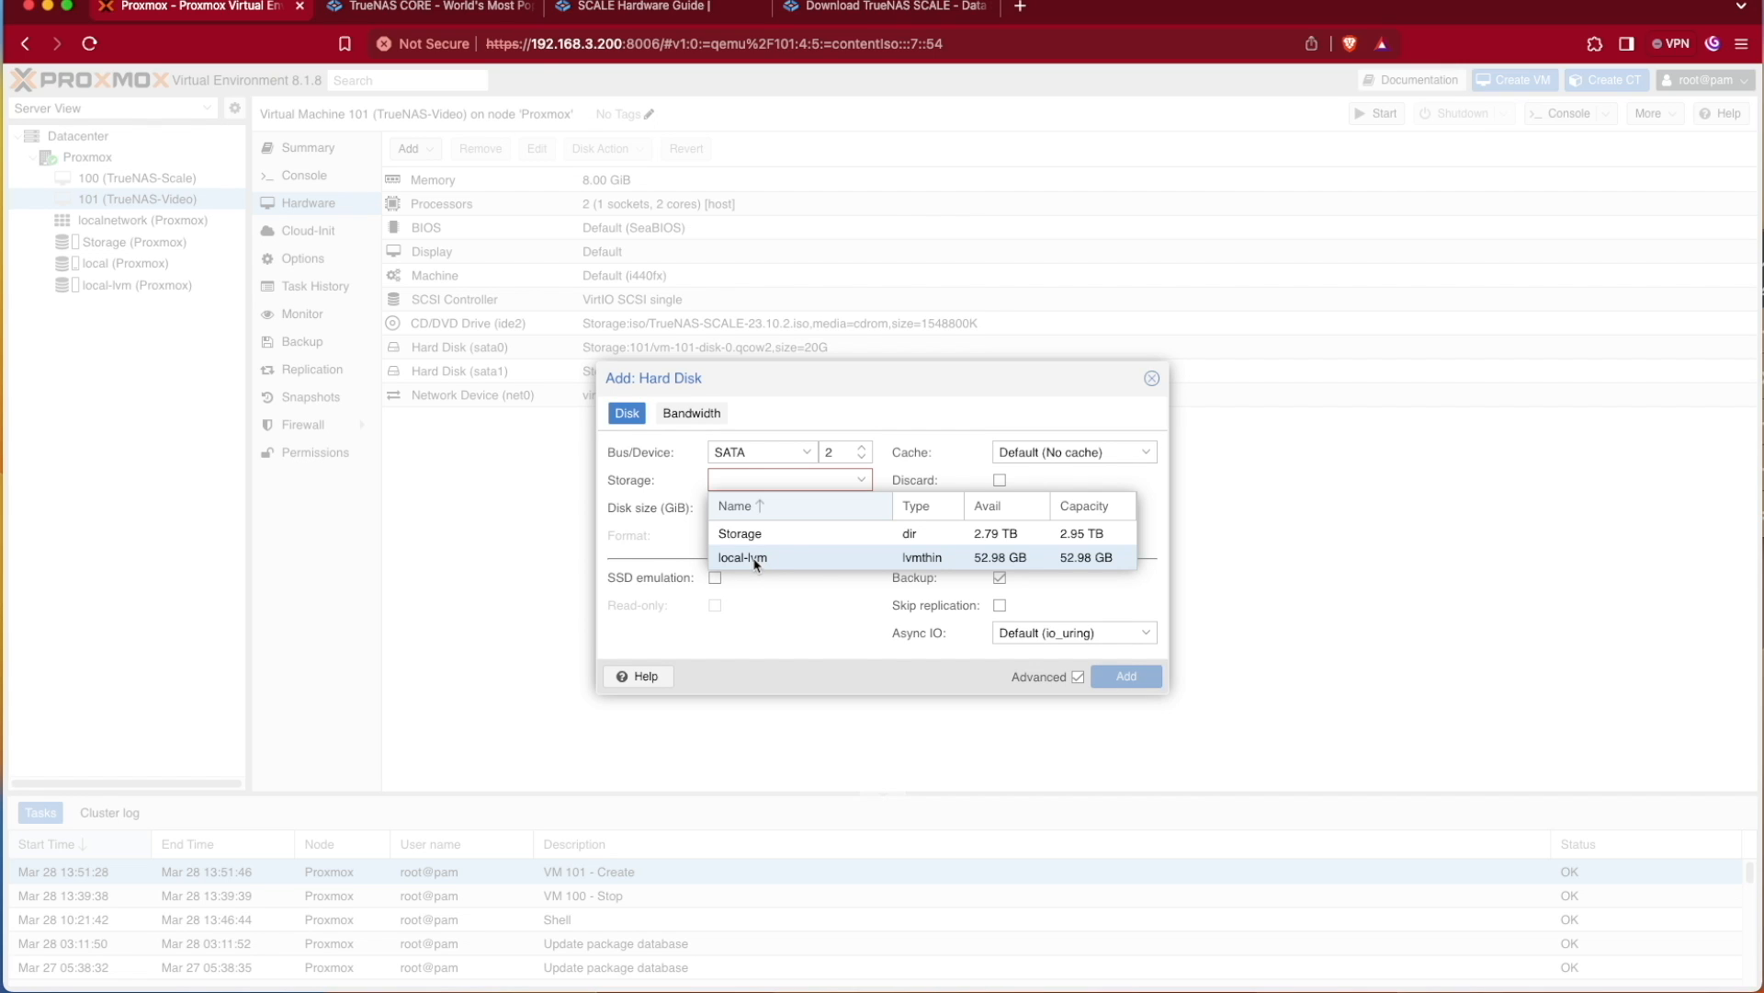
mouse_move(760, 567)
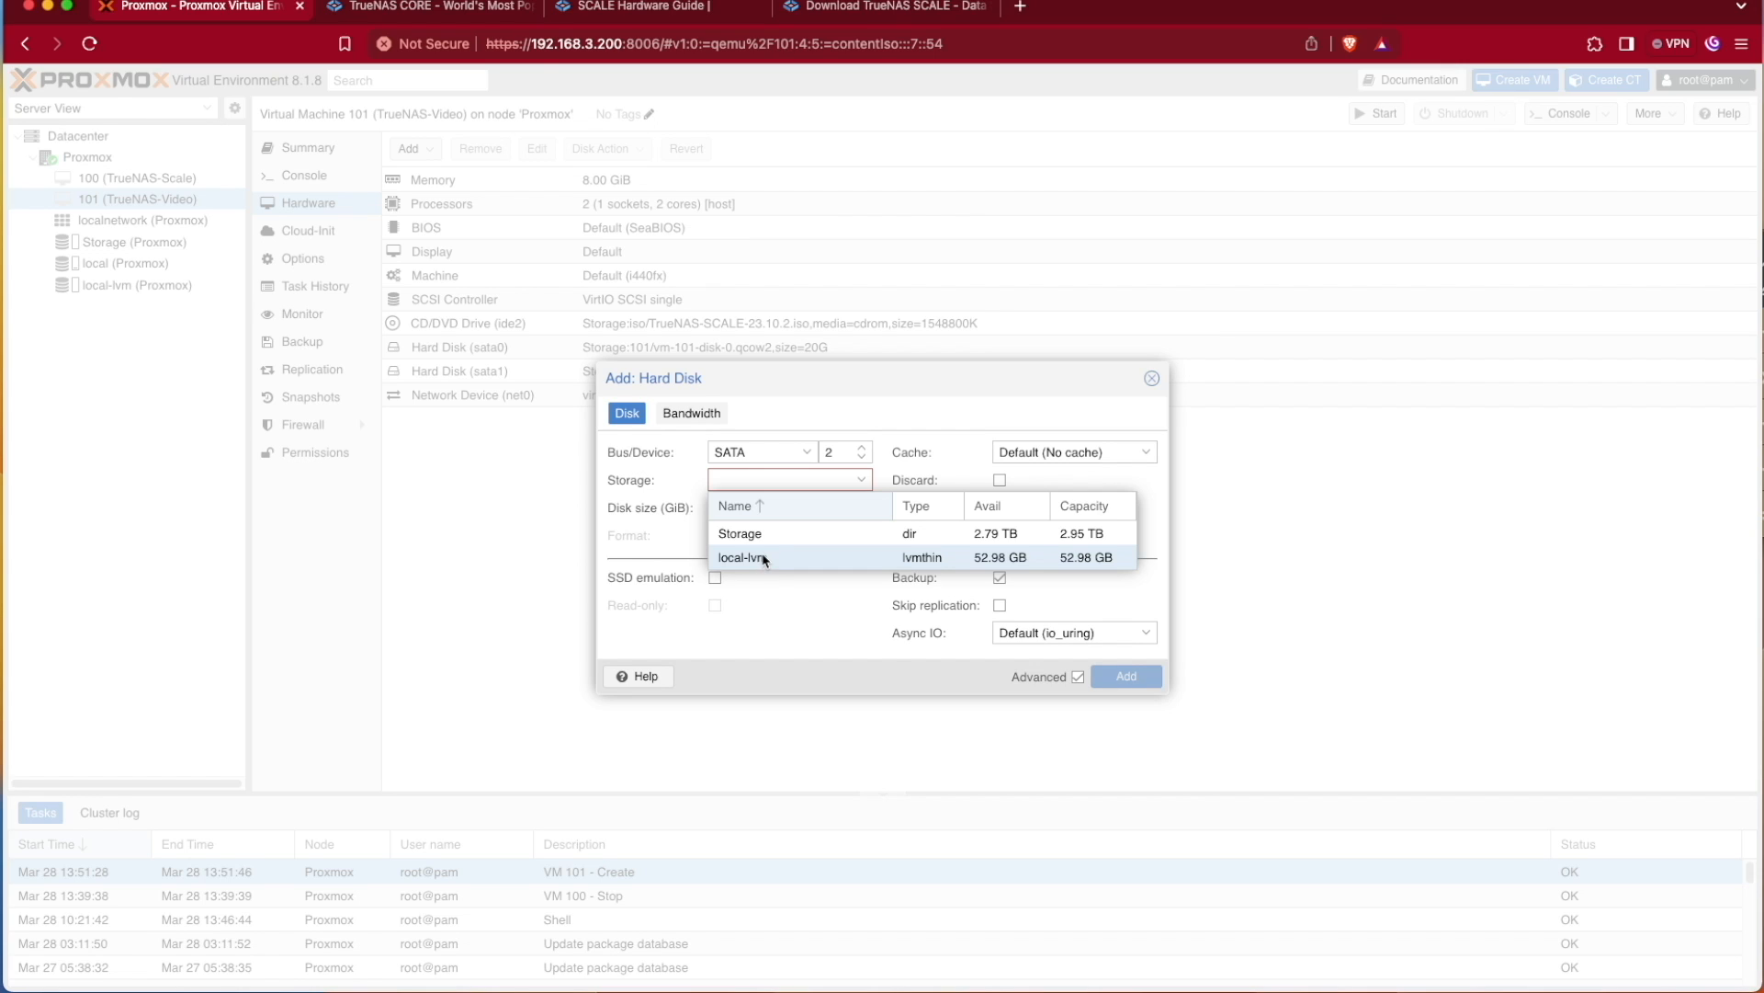
click(740, 532)
text(200)
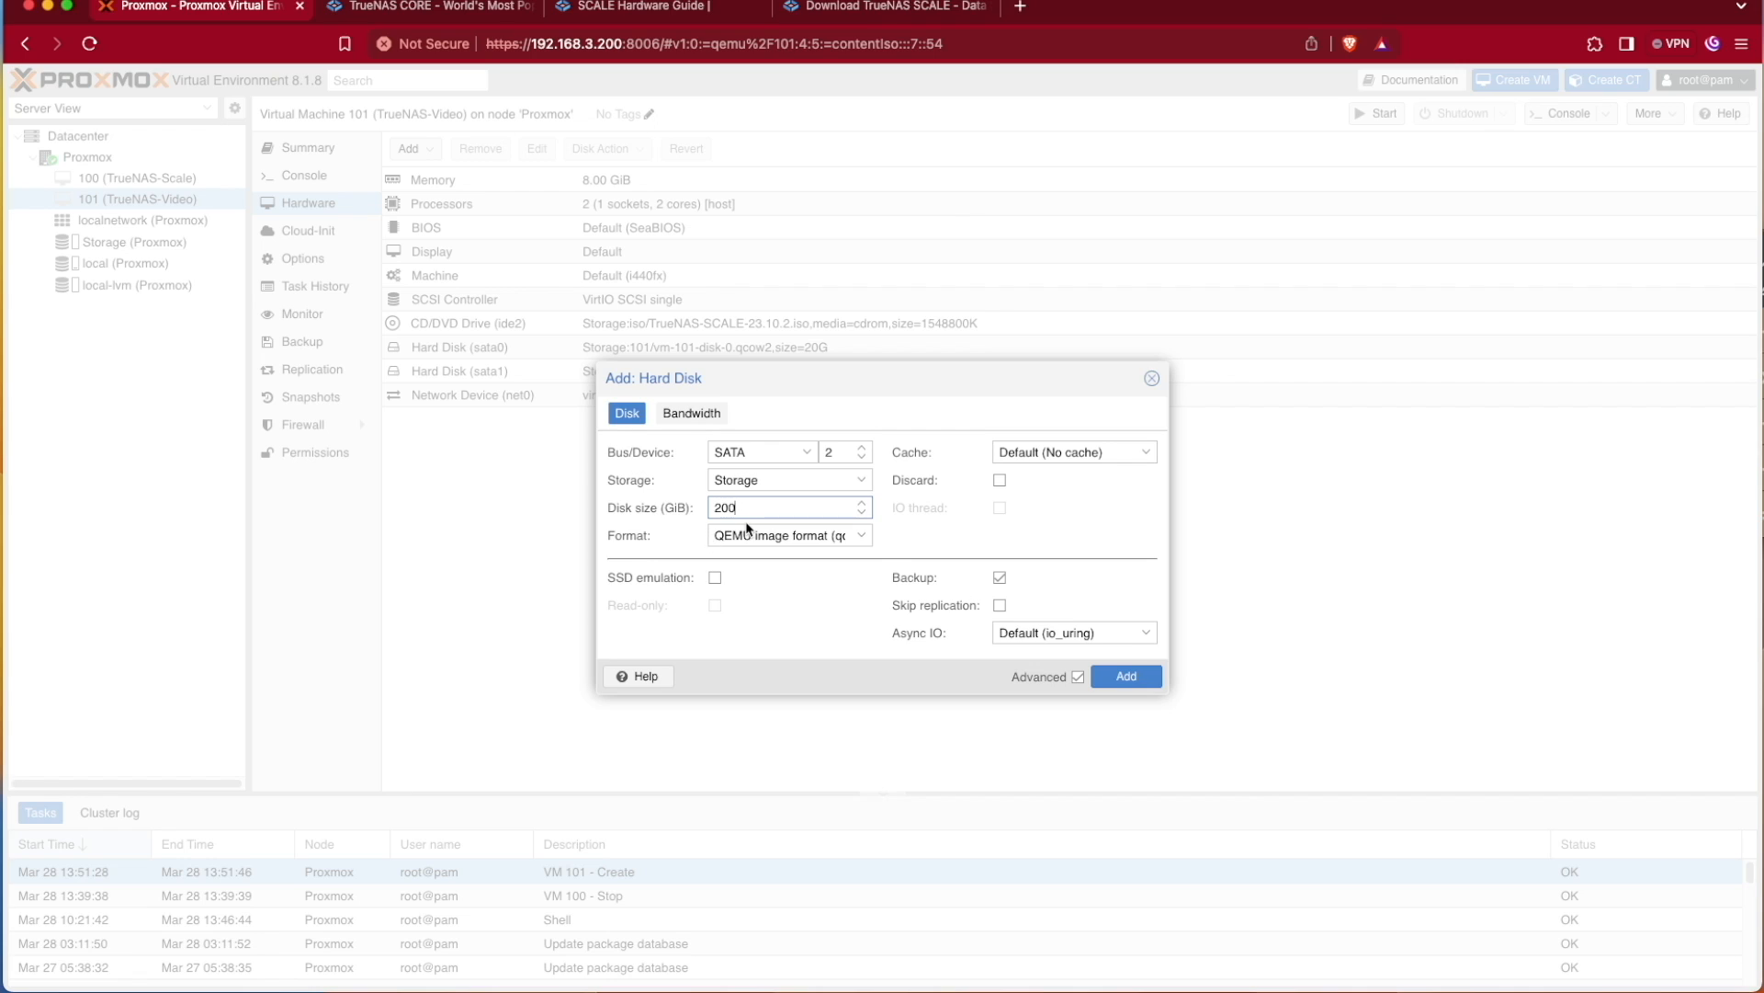
mouse_move(745, 530)
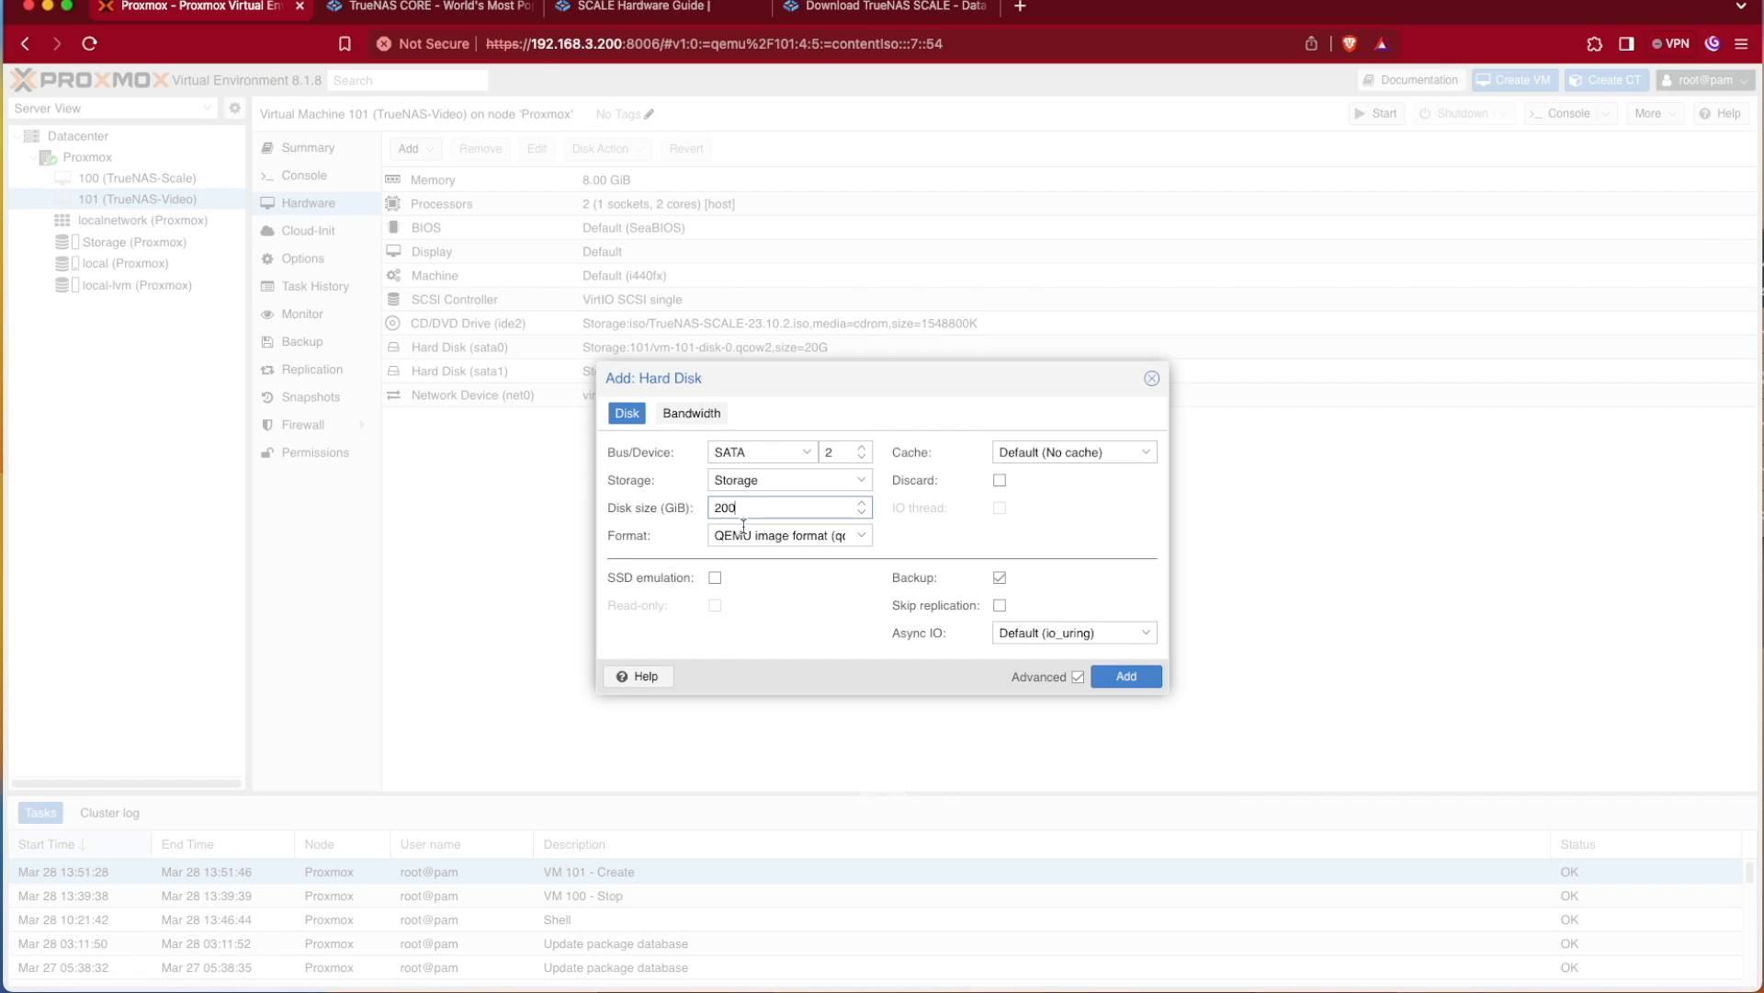
mouse_move(962, 484)
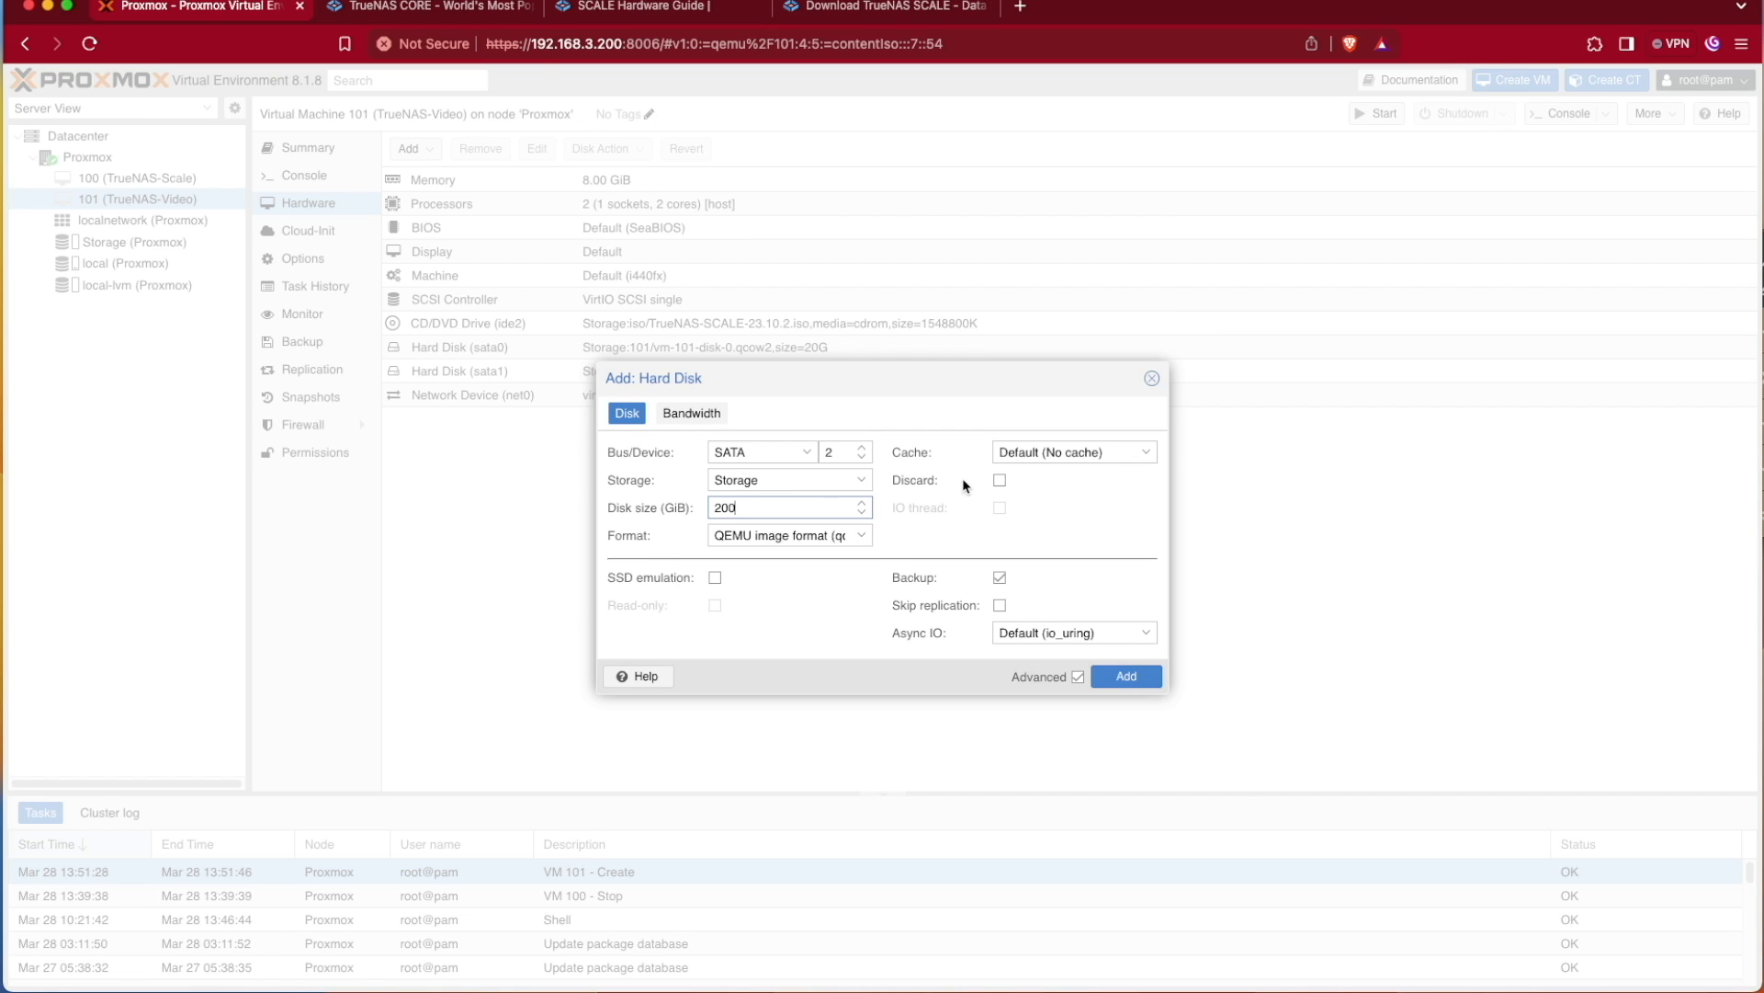
mouse_move(963, 627)
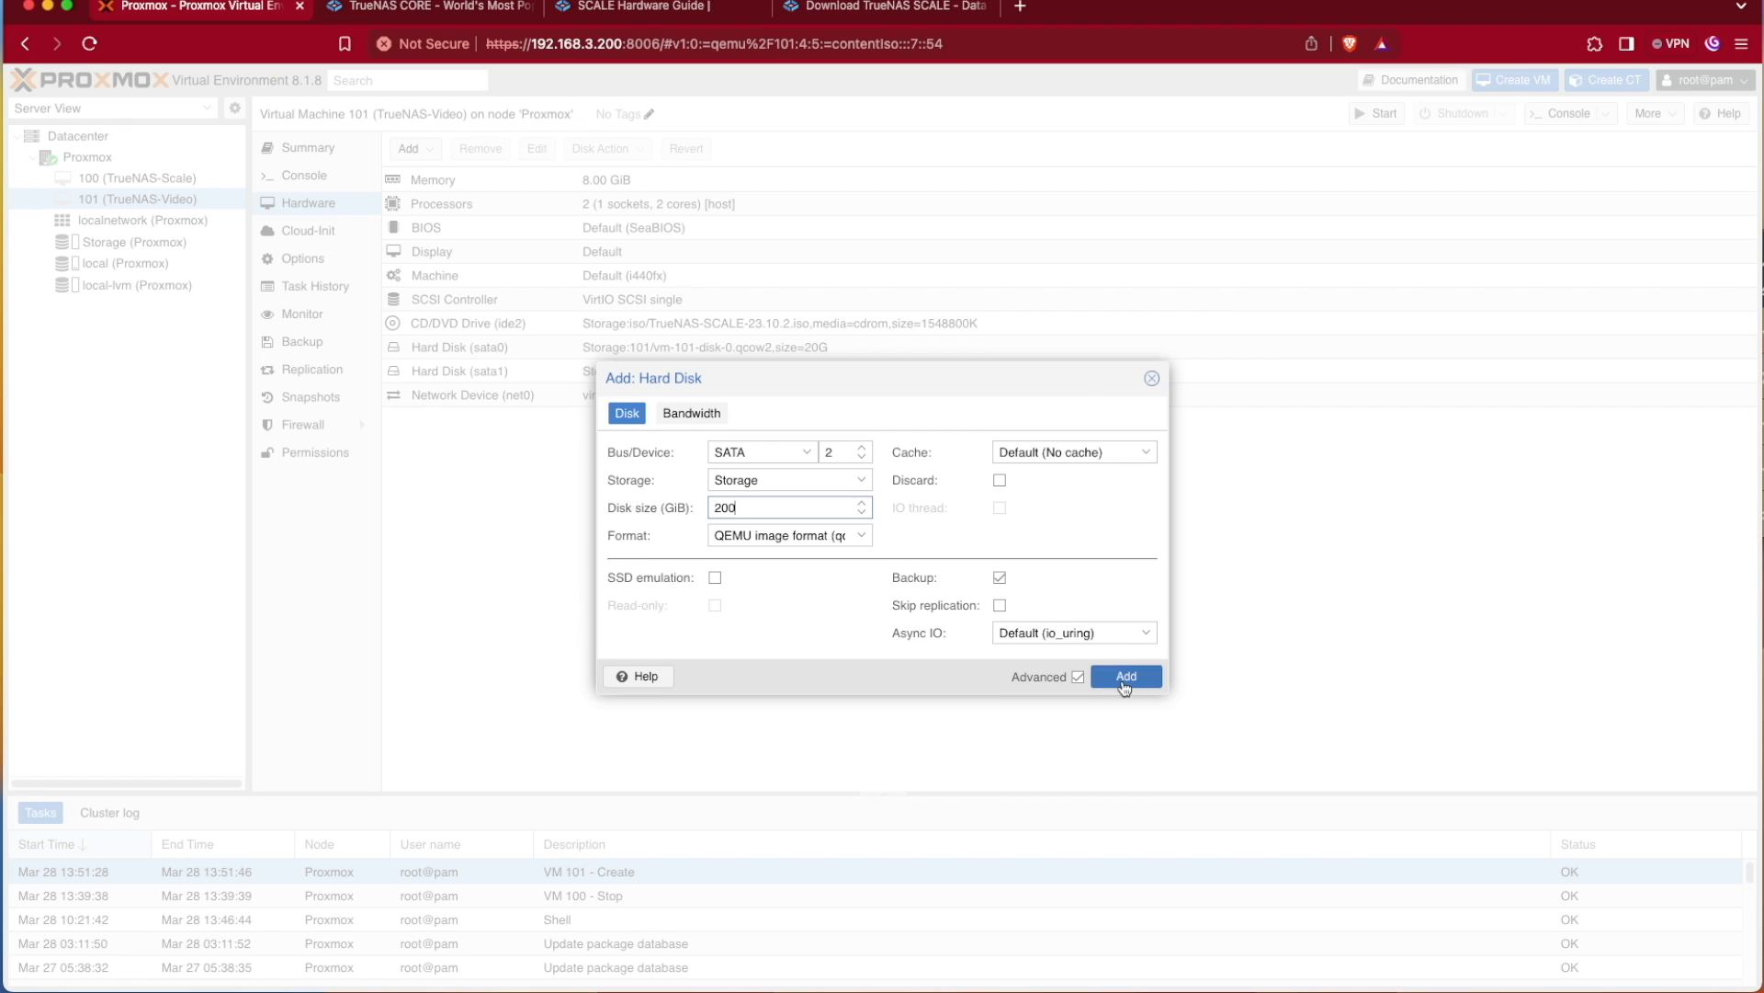
Add the 200 GiB sata2 disk to VM 101
click(1125, 676)
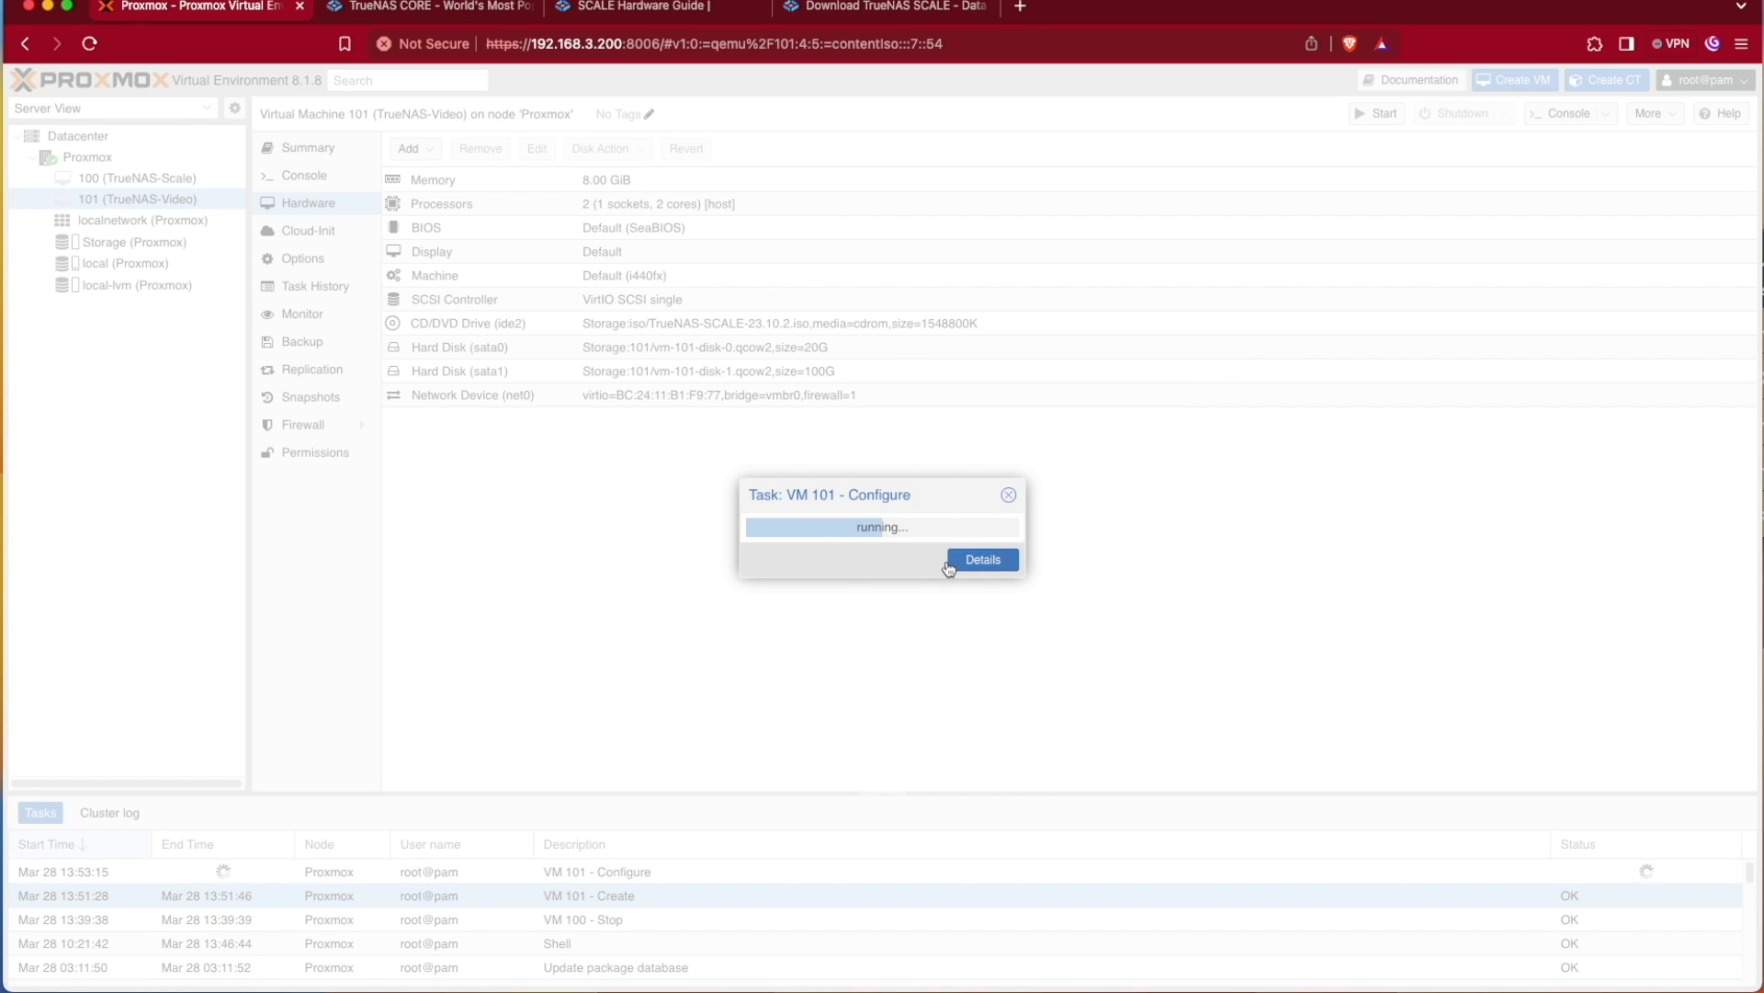
mouse_move(613, 487)
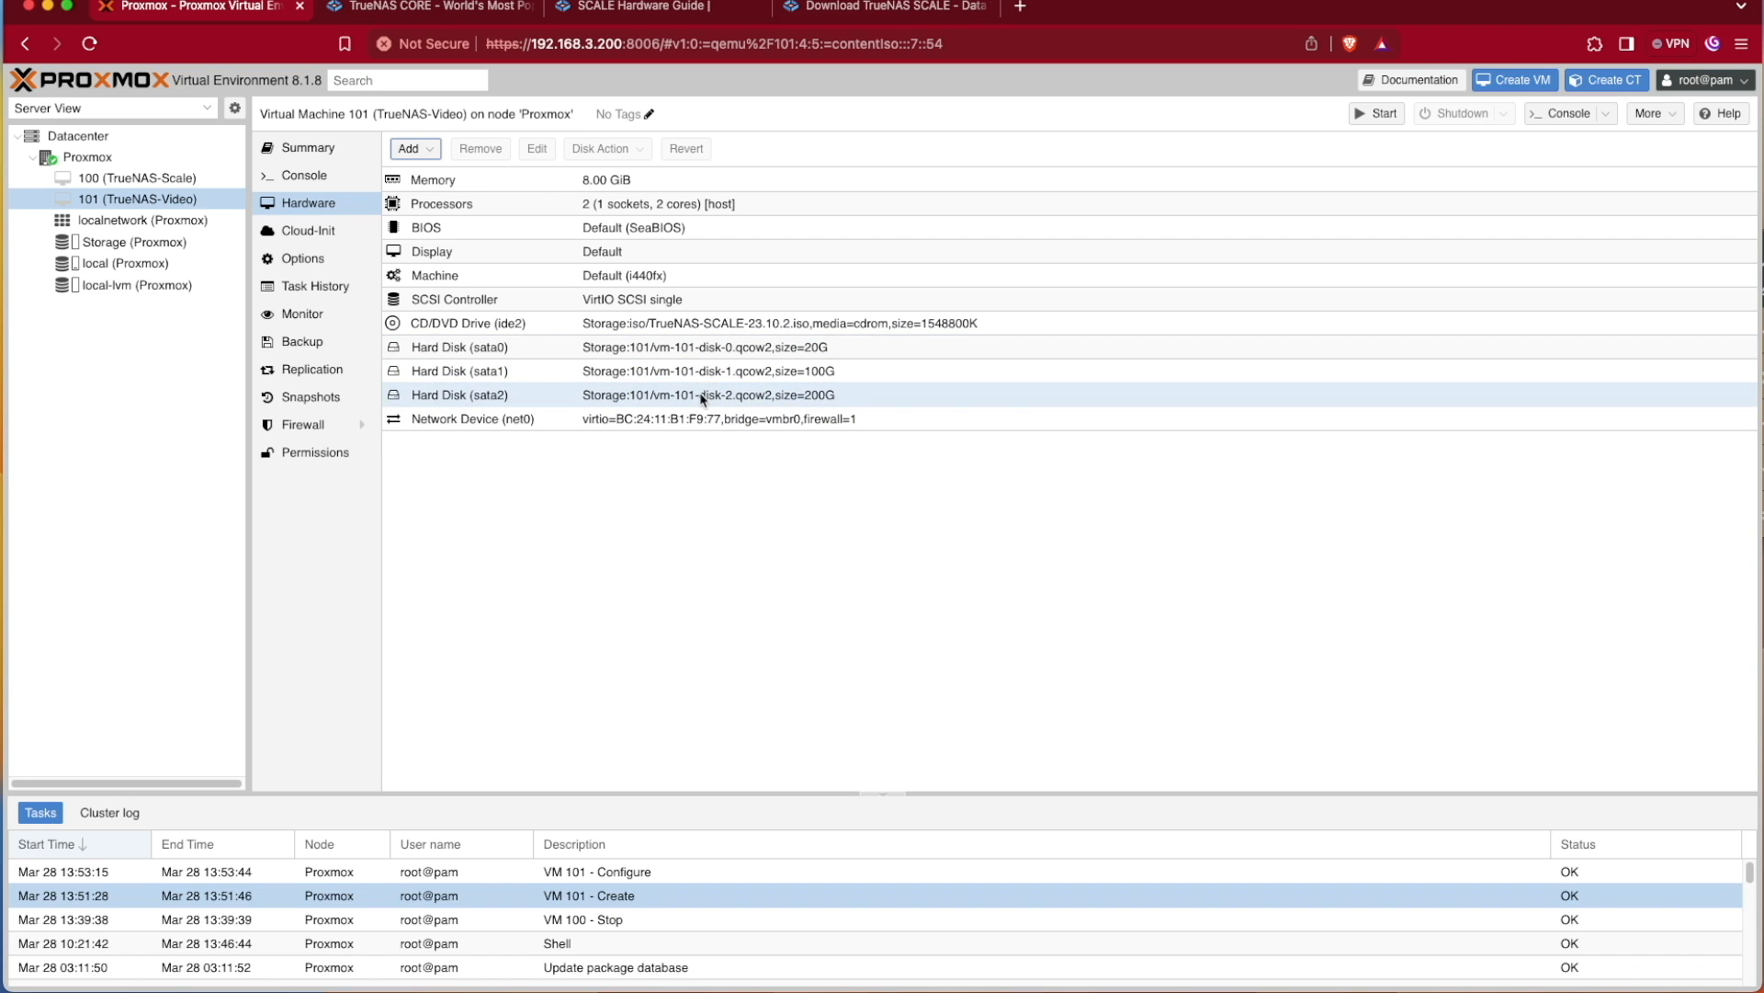
mouse_move(422, 473)
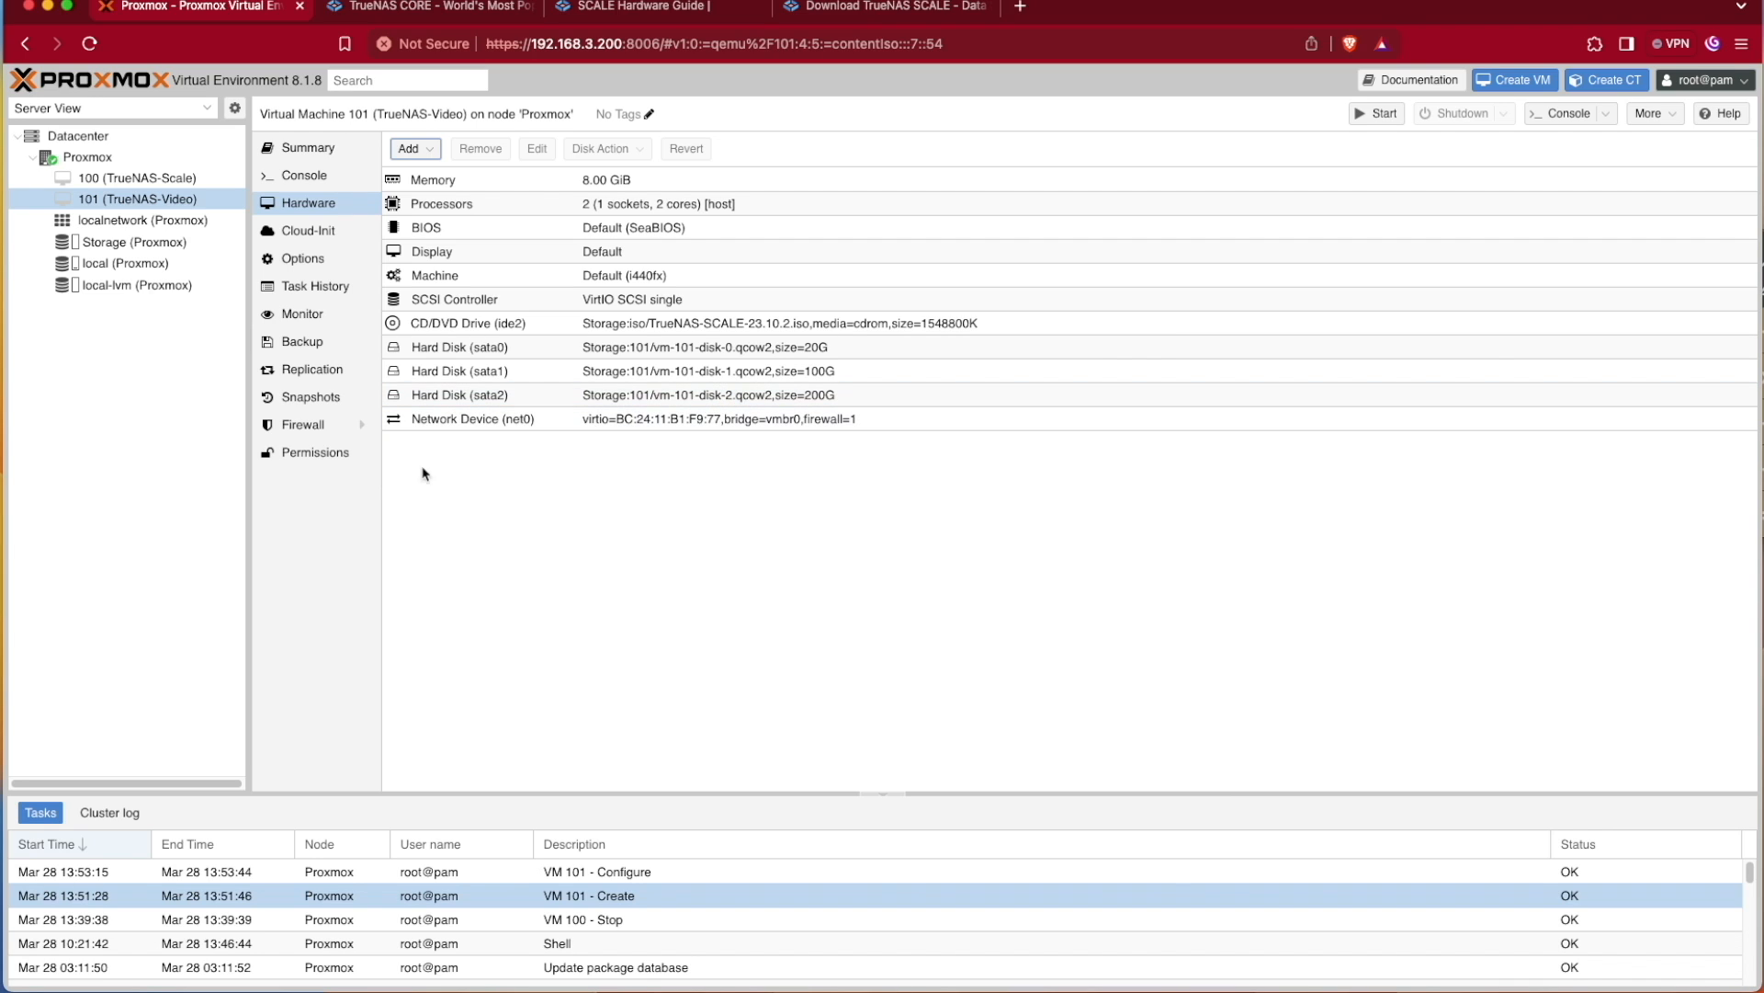
mouse_move(1456, 195)
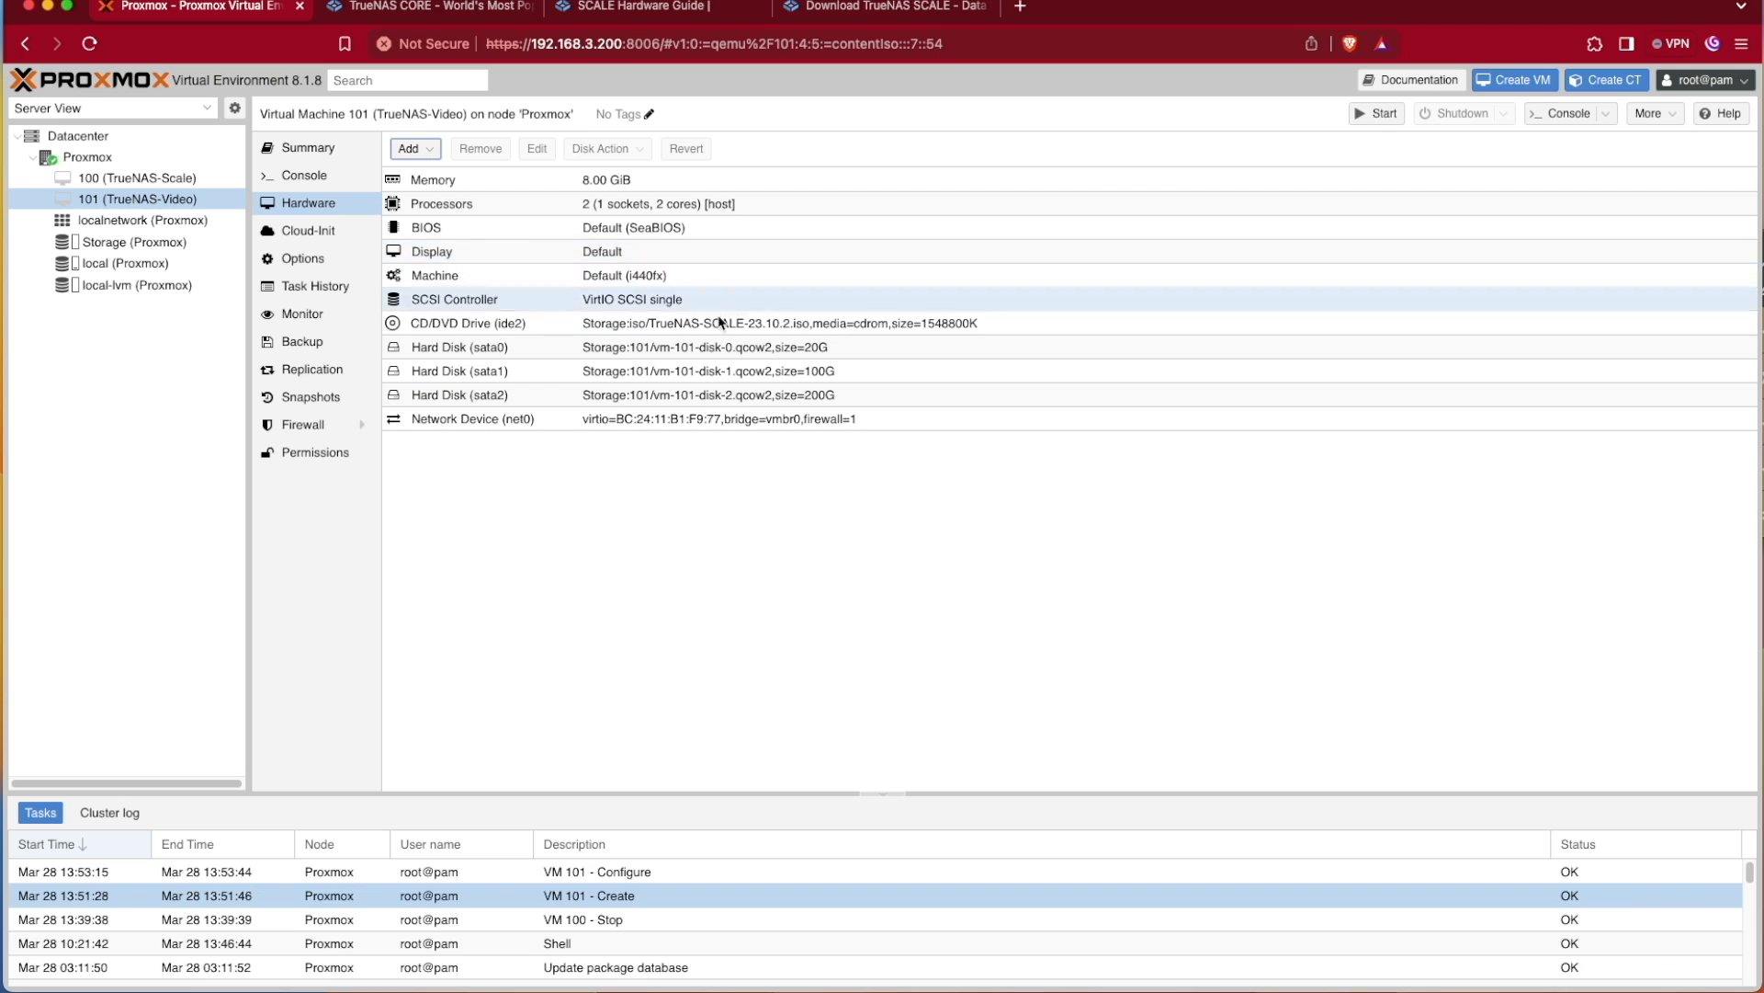
mouse_move(96, 202)
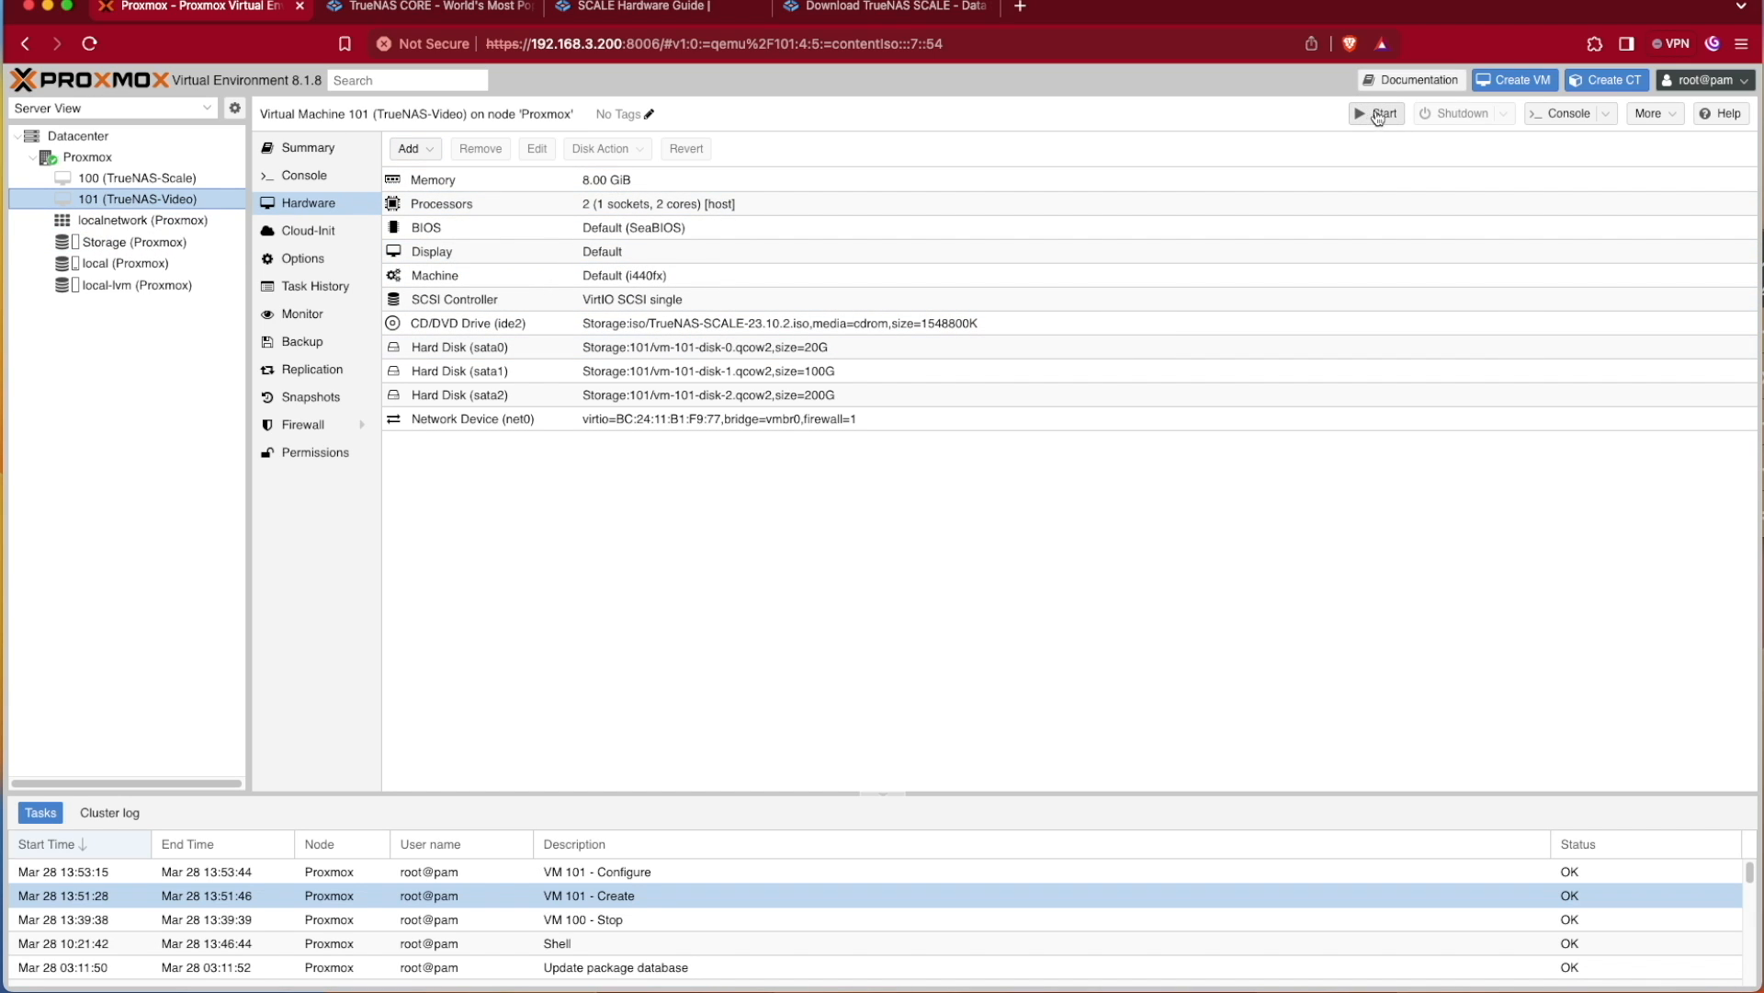
Start VM 101 and watch the TrueNAS installer in its console
click(1376, 112)
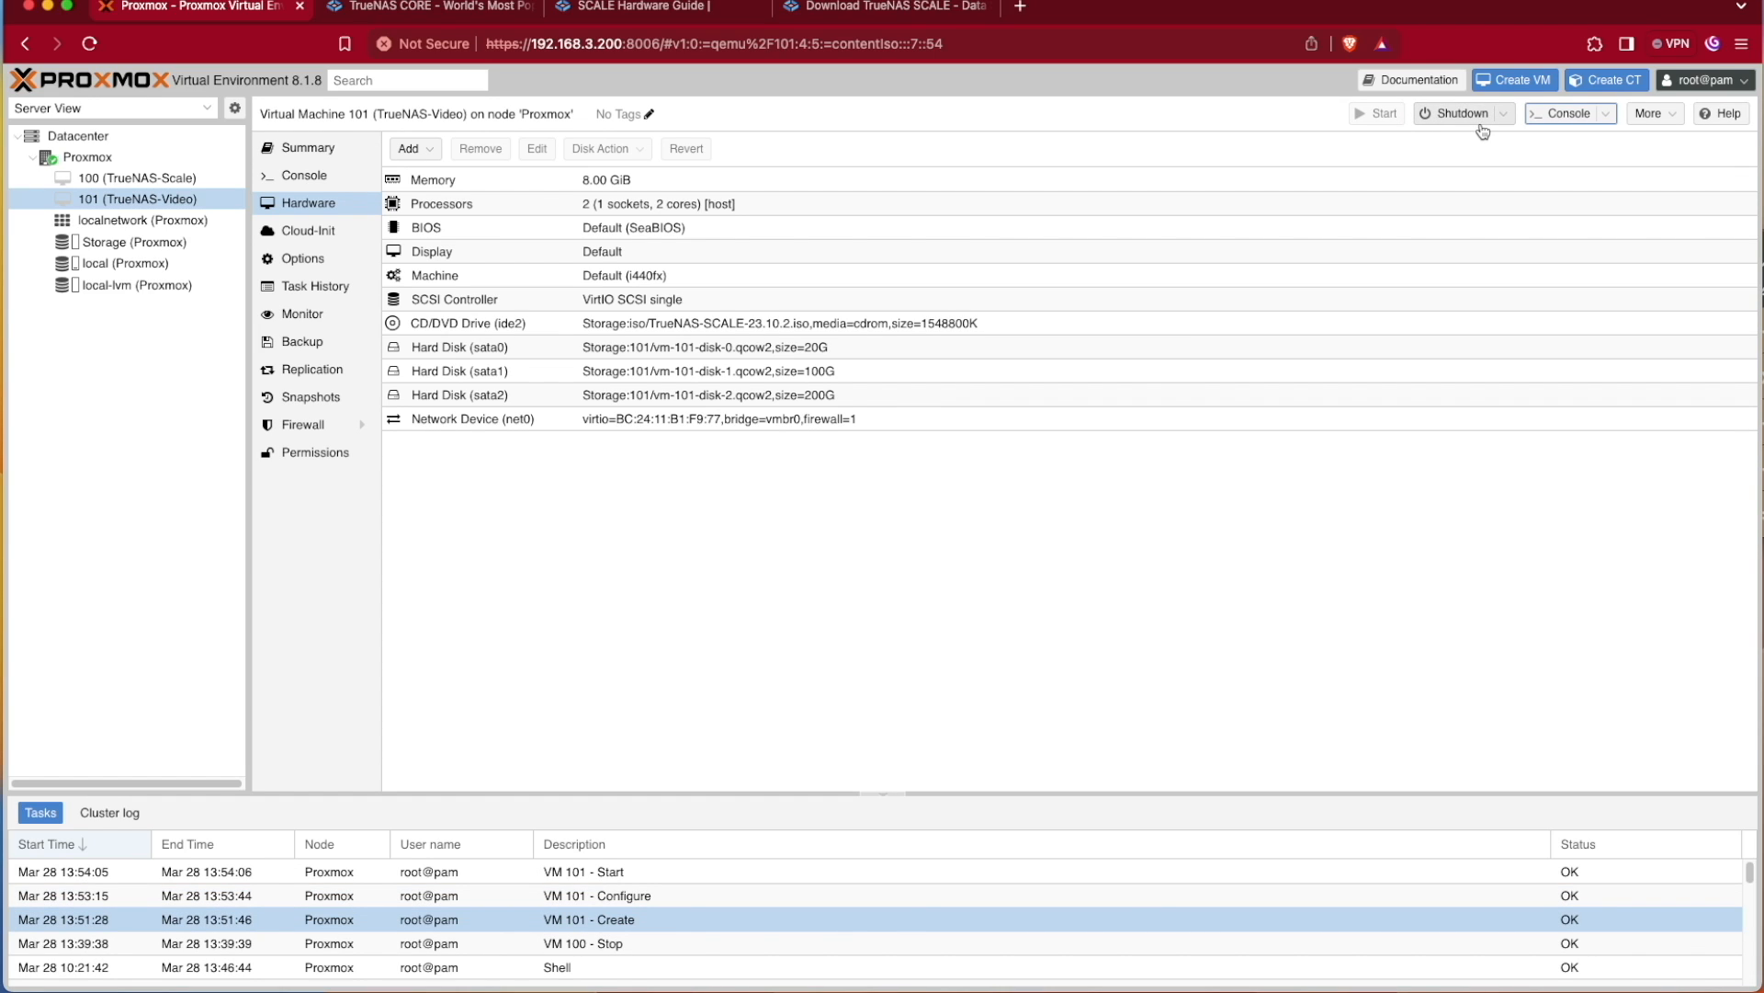
mouse_move(1562, 126)
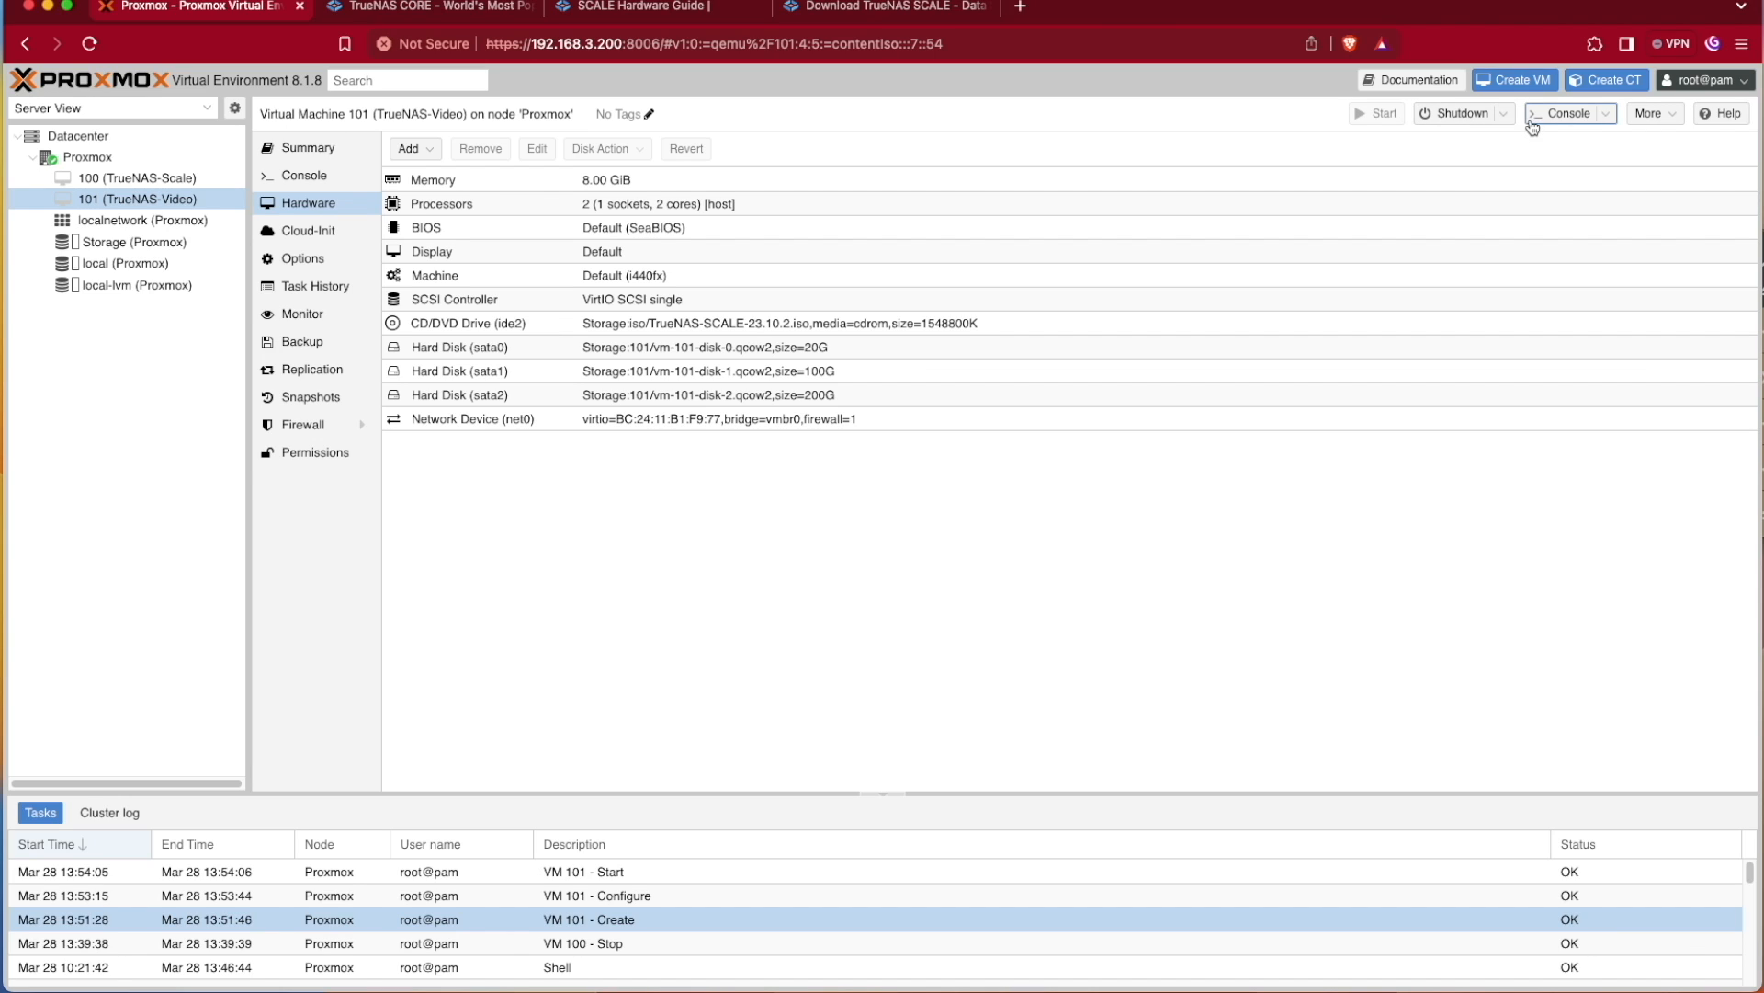
mouse_move(1540, 201)
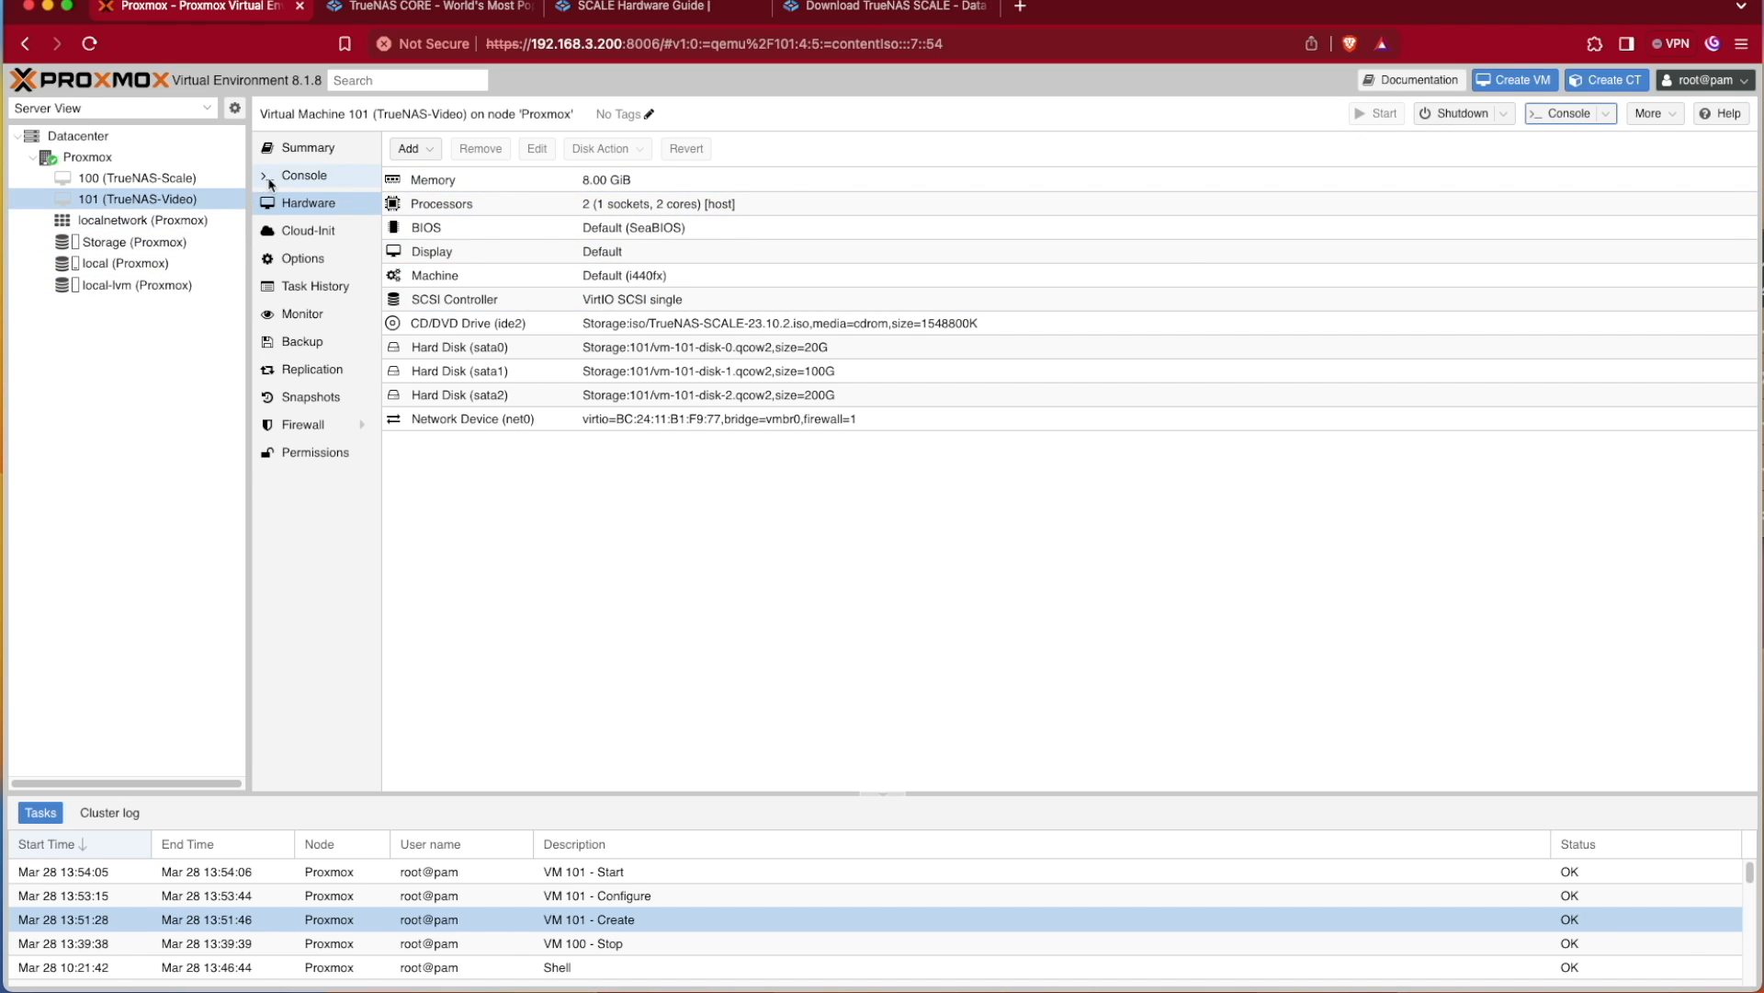
click(304, 175)
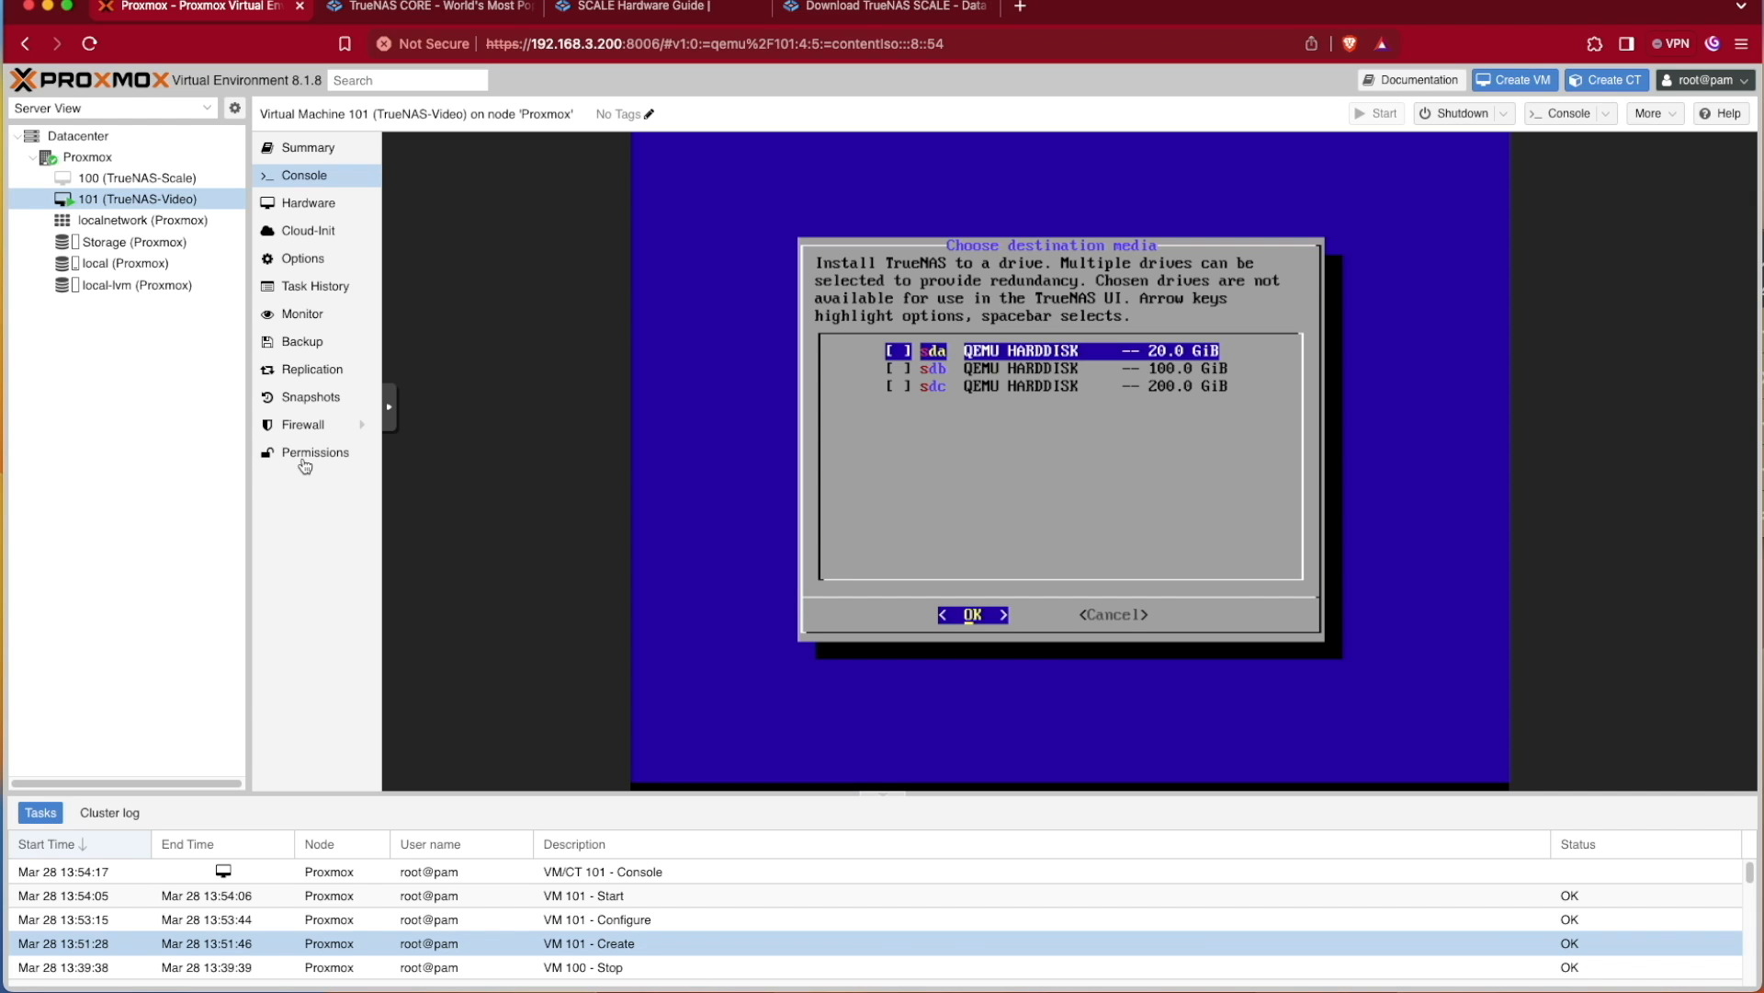
Select the 20 GiB sda drive as install target and confirm the erase warning
key(space)
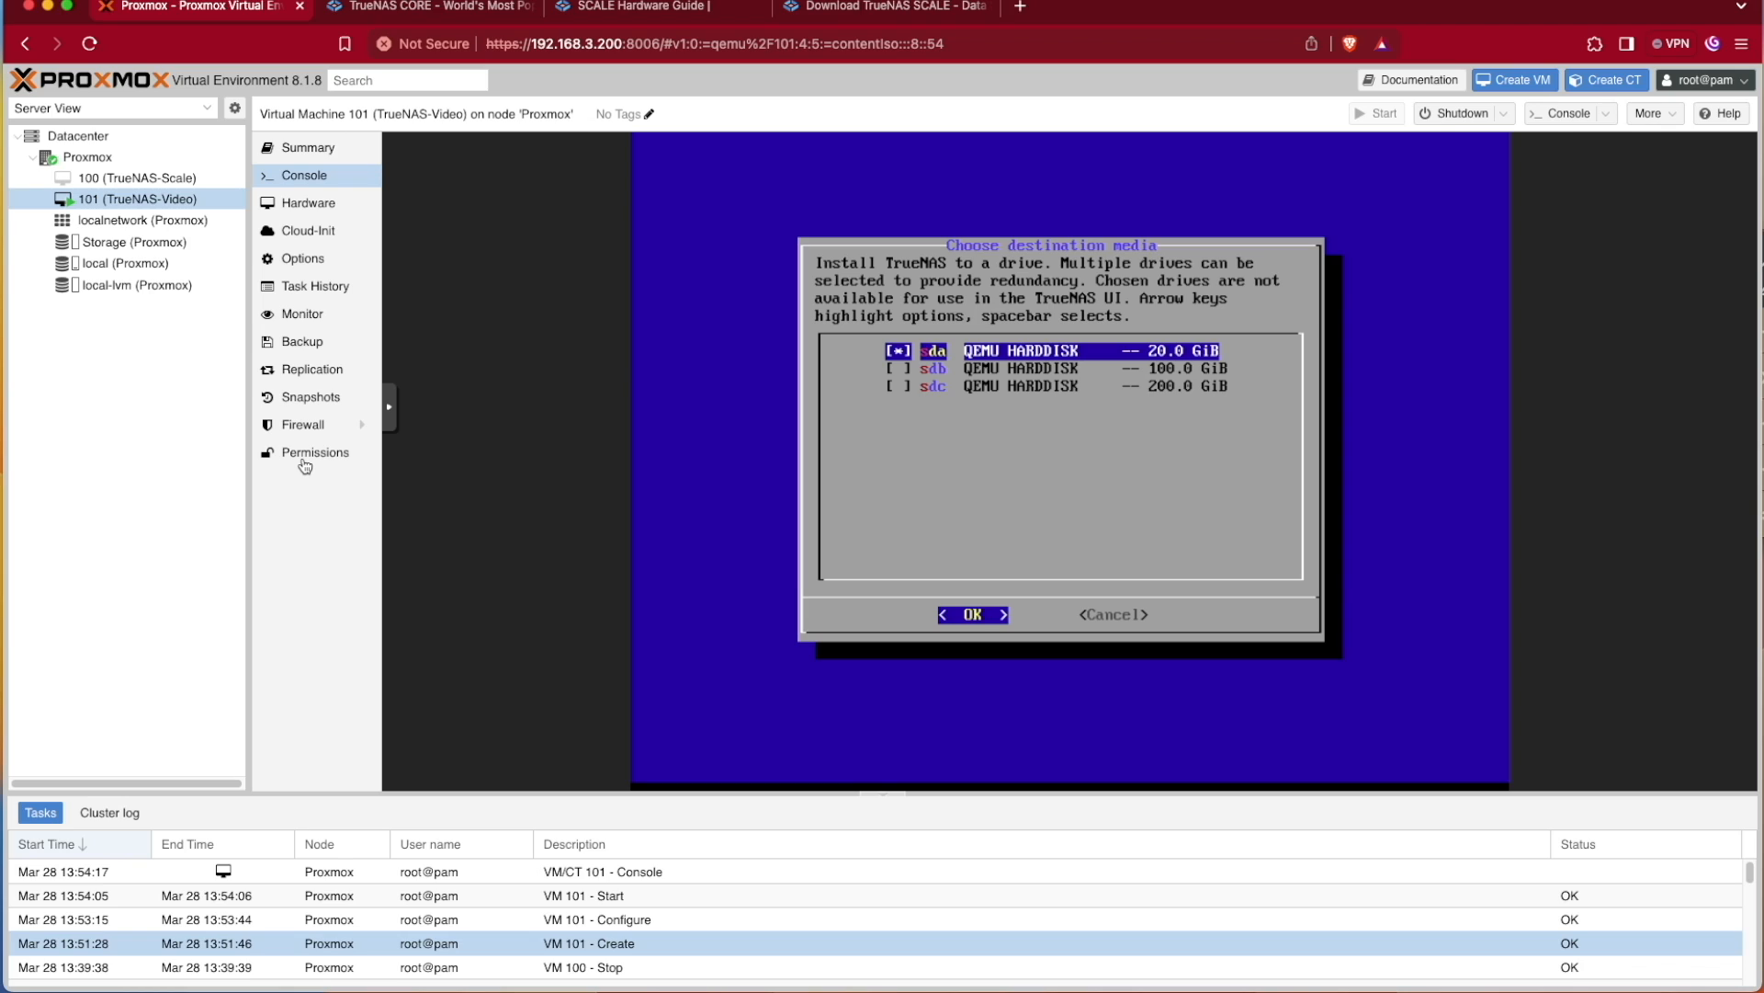
key(Down)
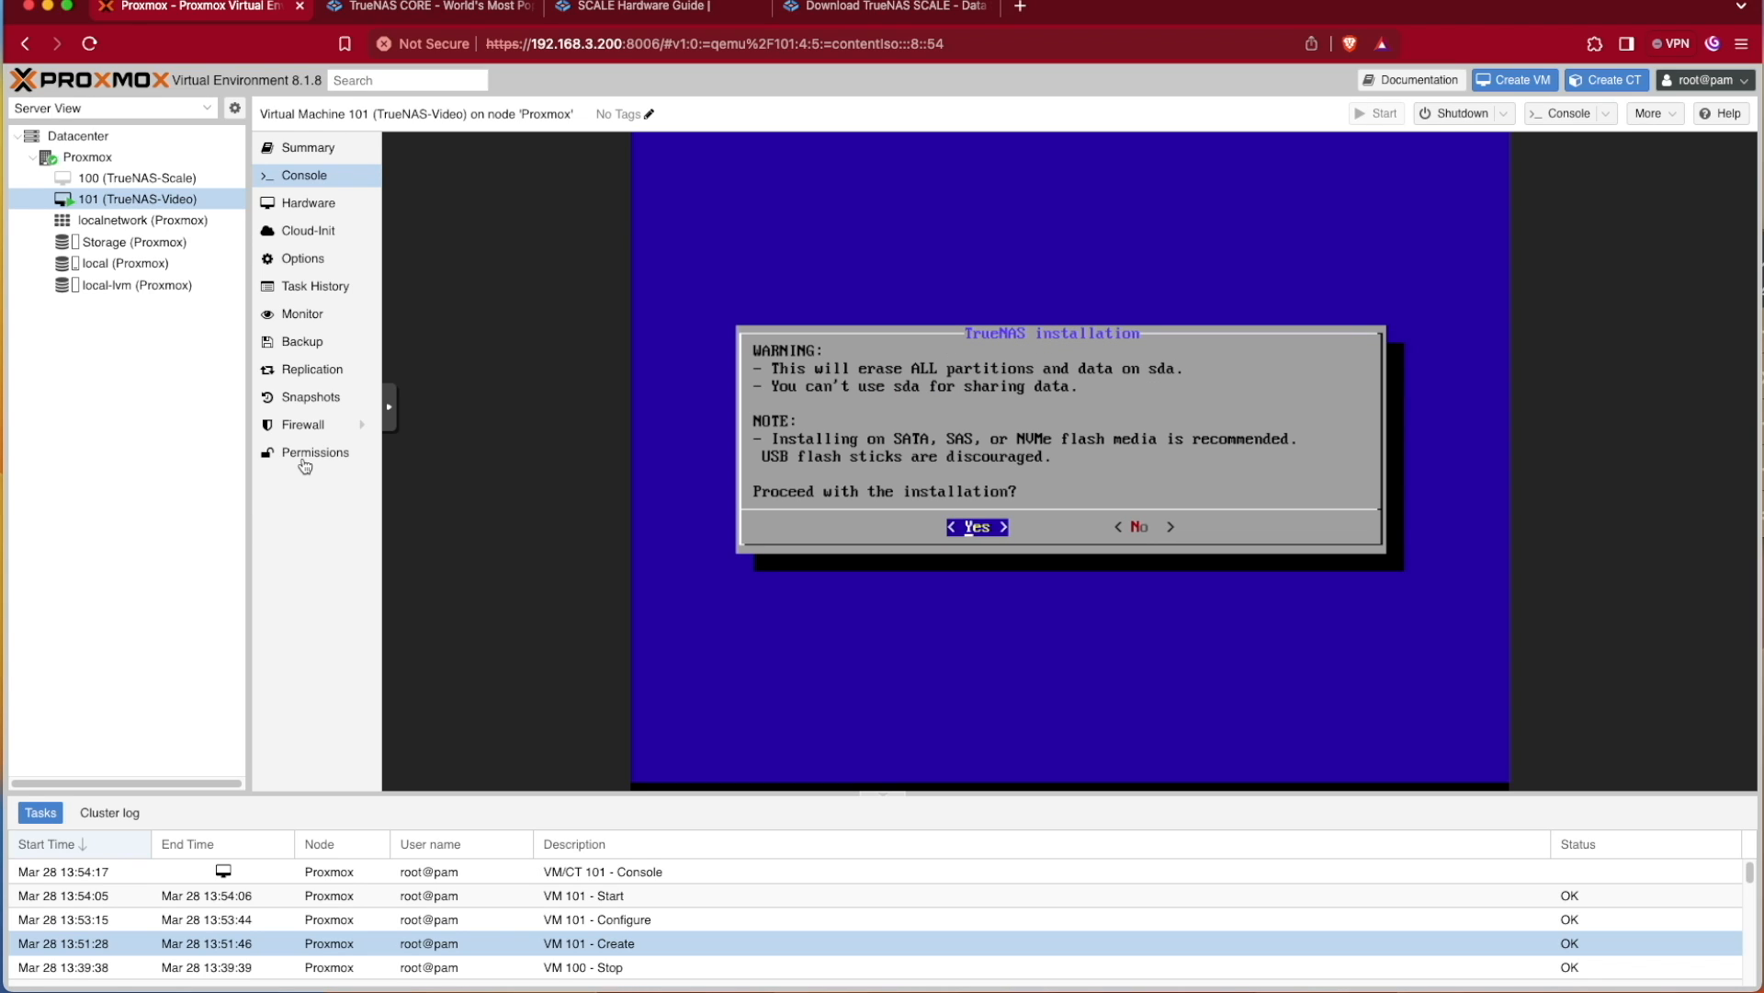
click(974, 527)
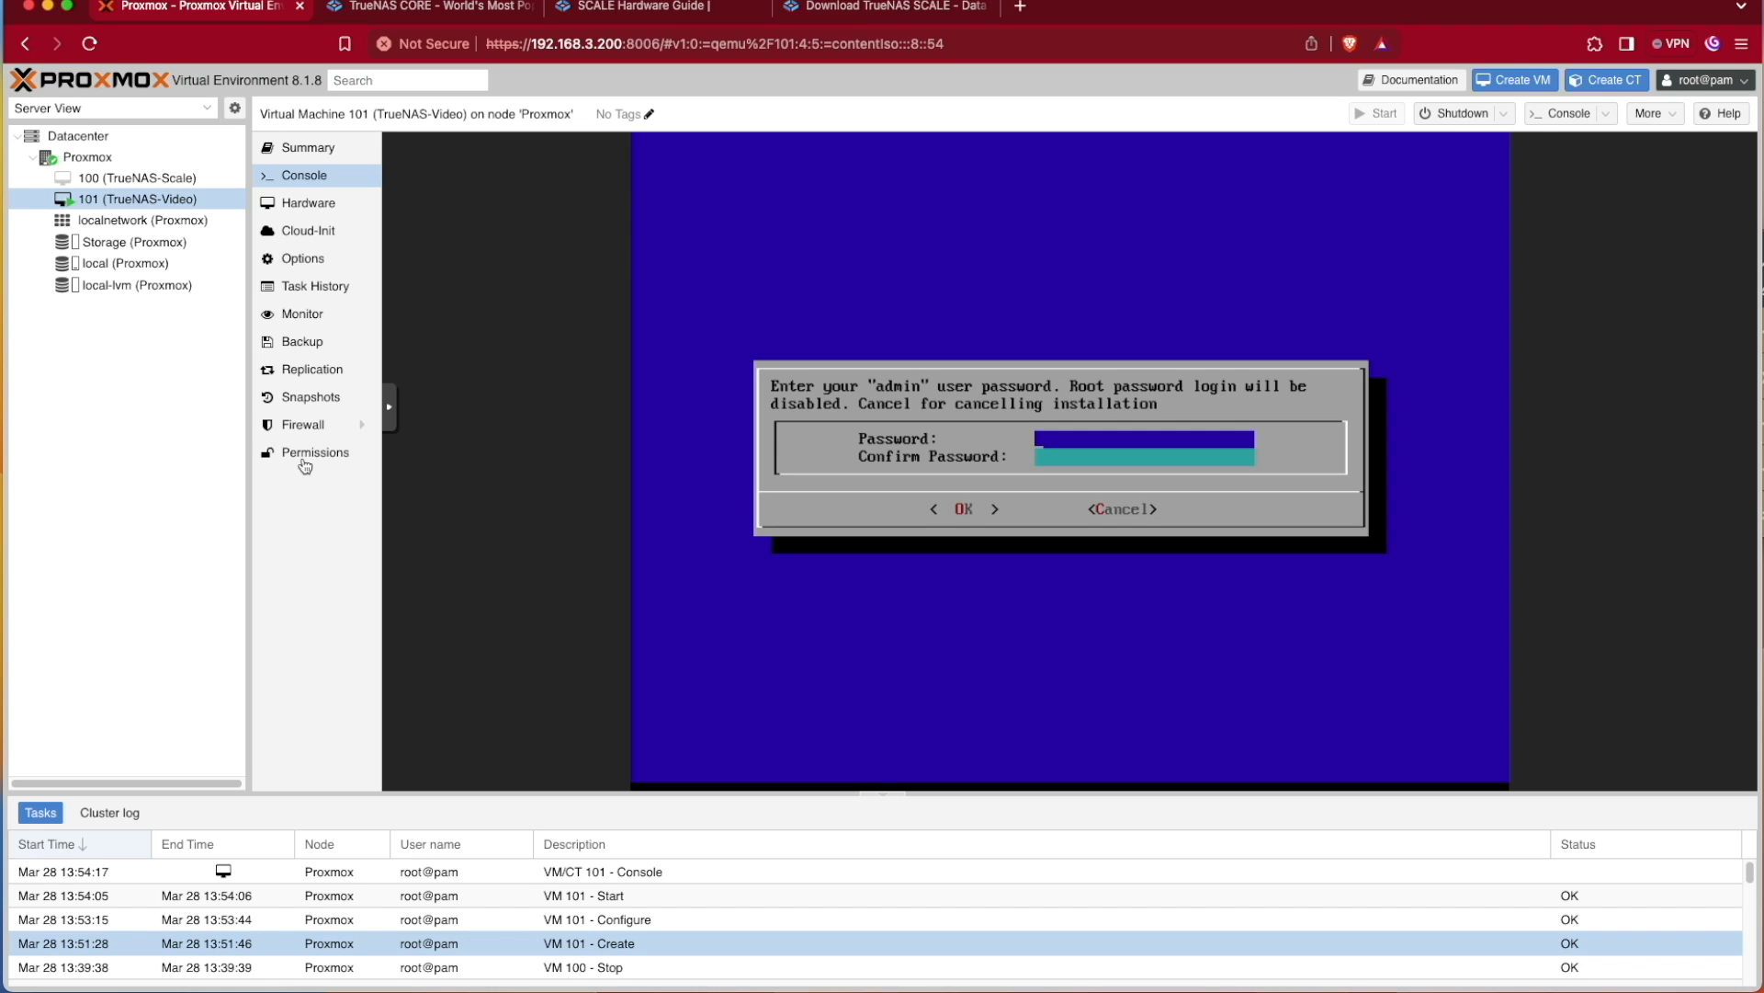
Enter and confirm the TrueNAS admin password in the installer
text(*)
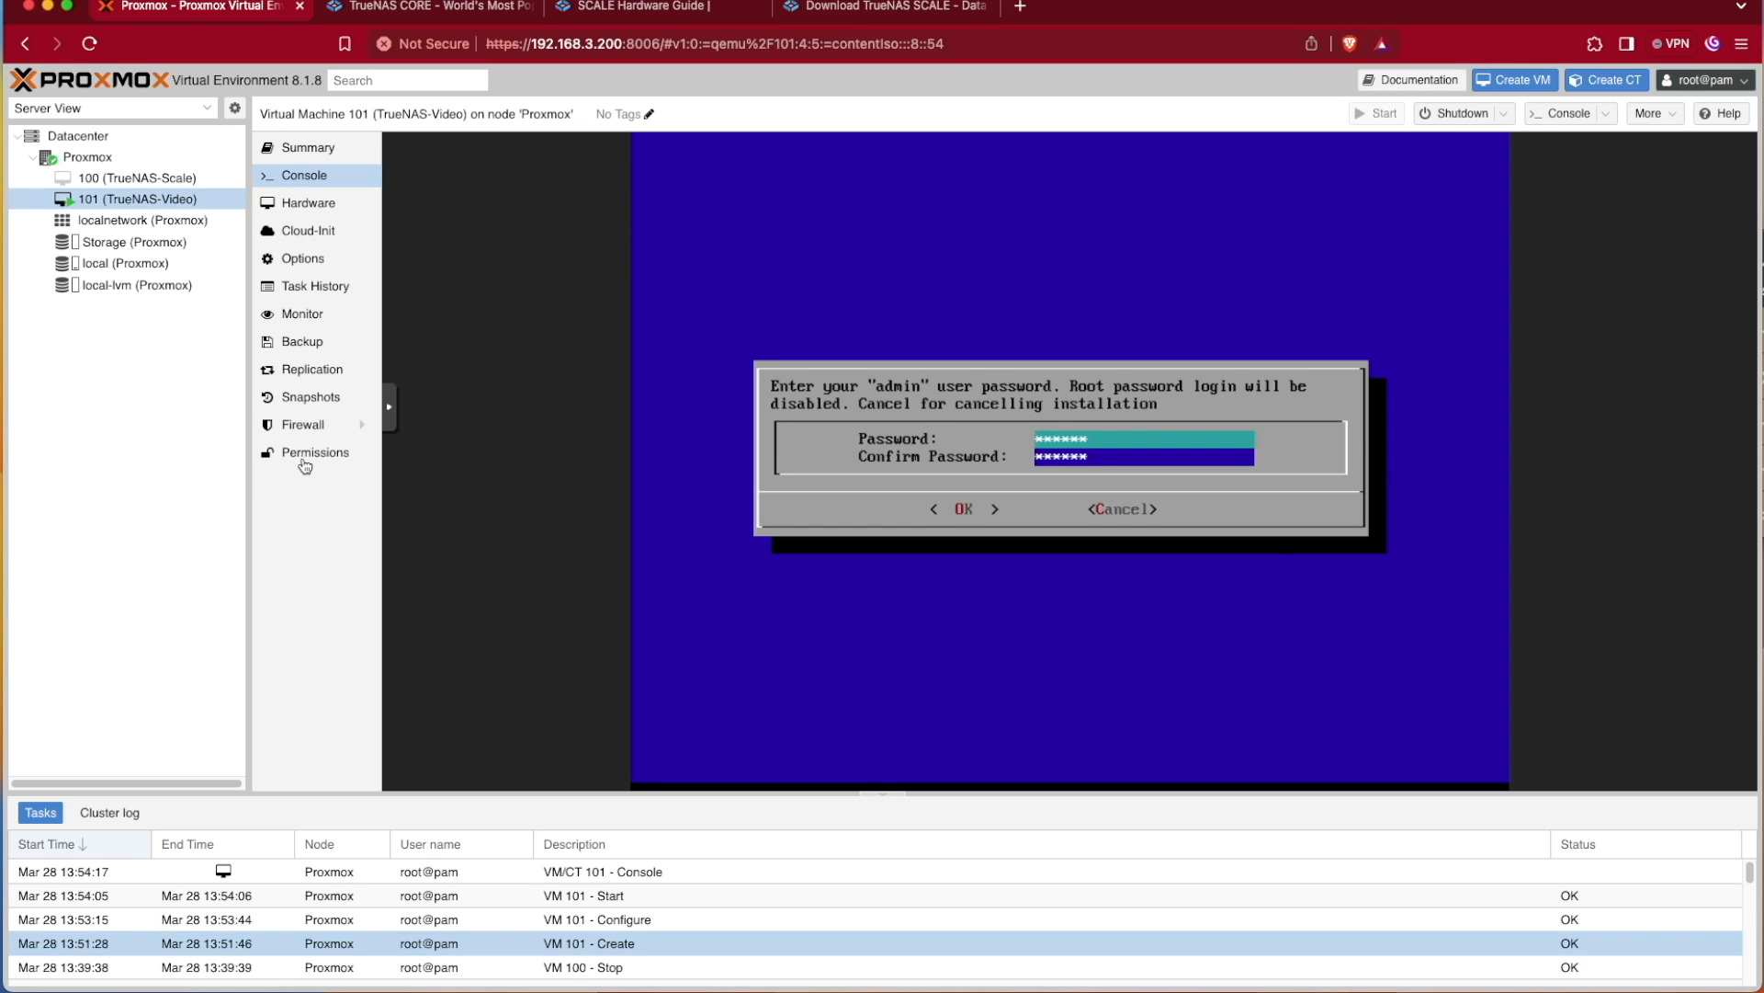
click(964, 508)
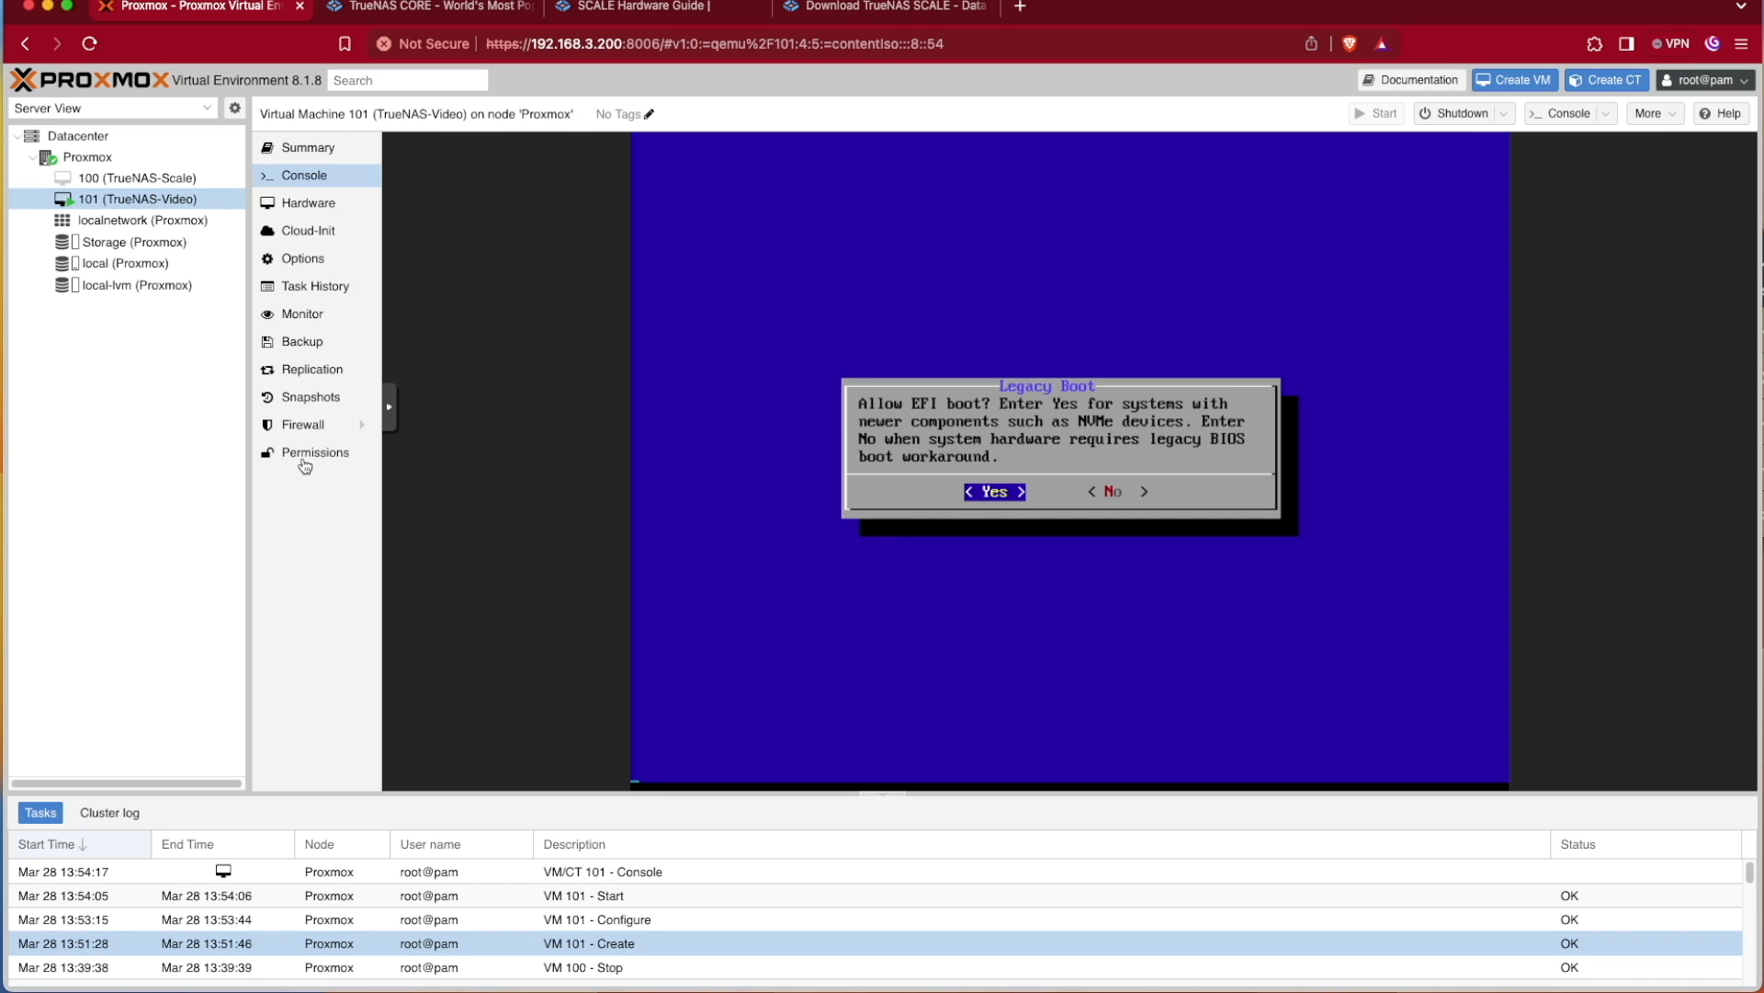
Allow EFI boot and run the TrueNAS installation to sda
click(992, 491)
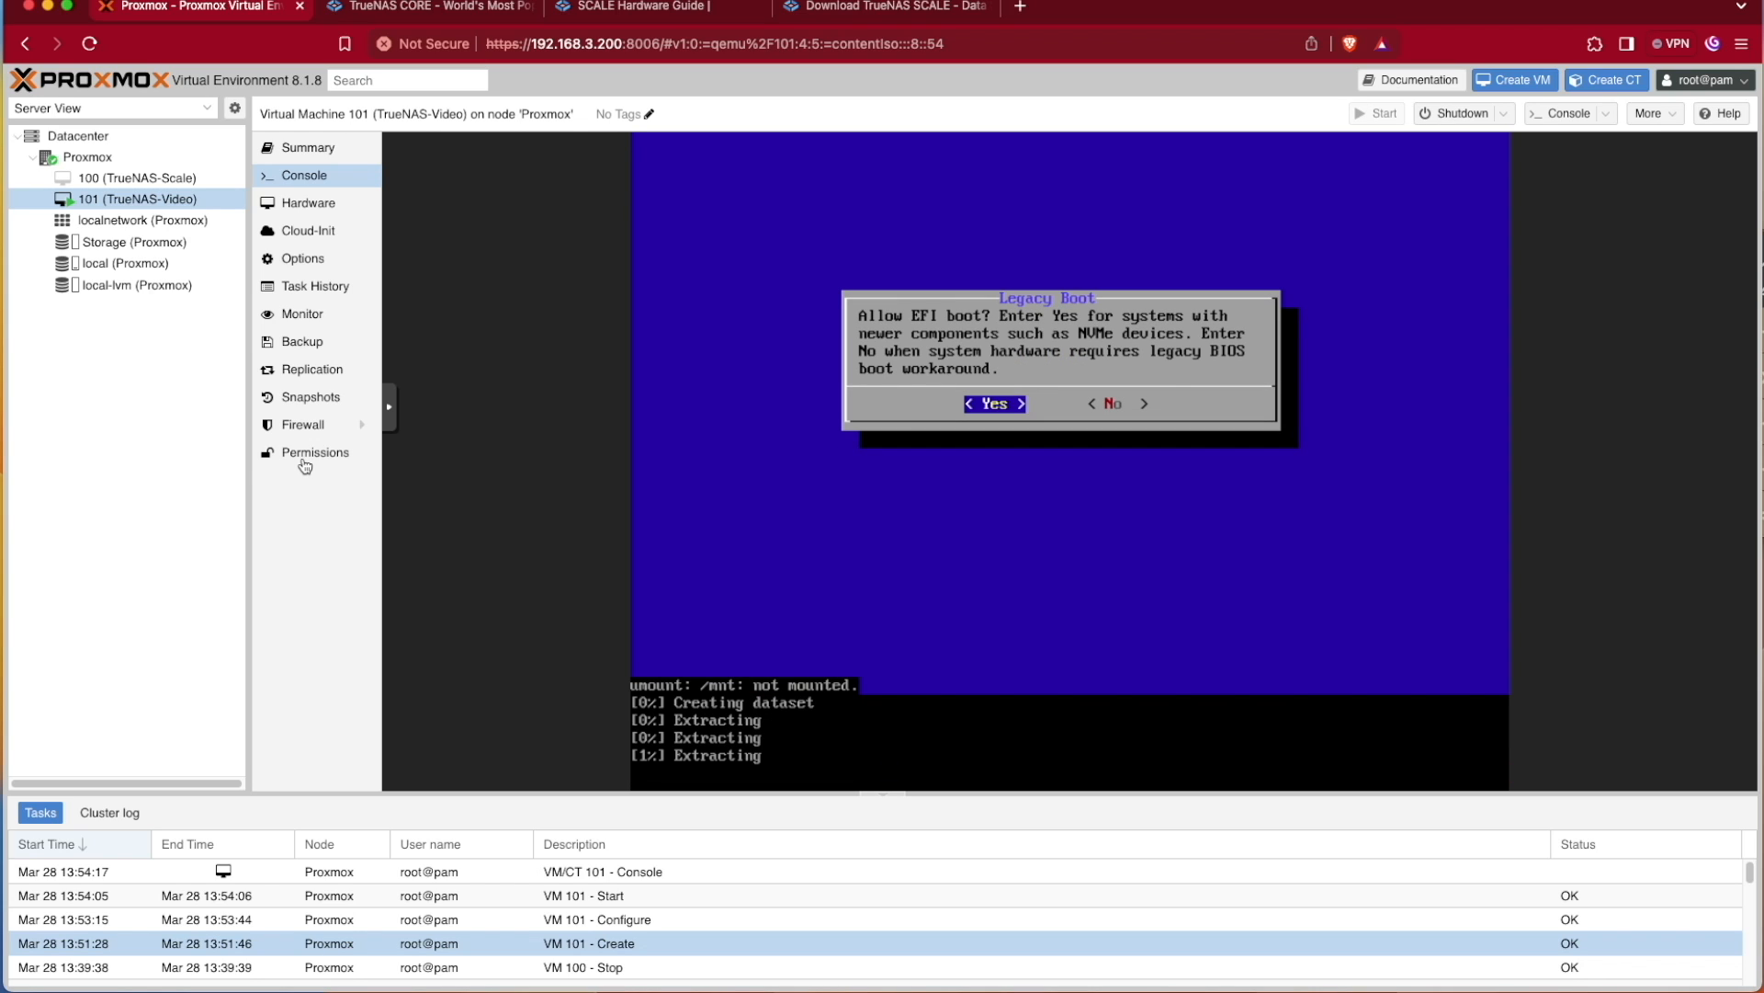
click(993, 403)
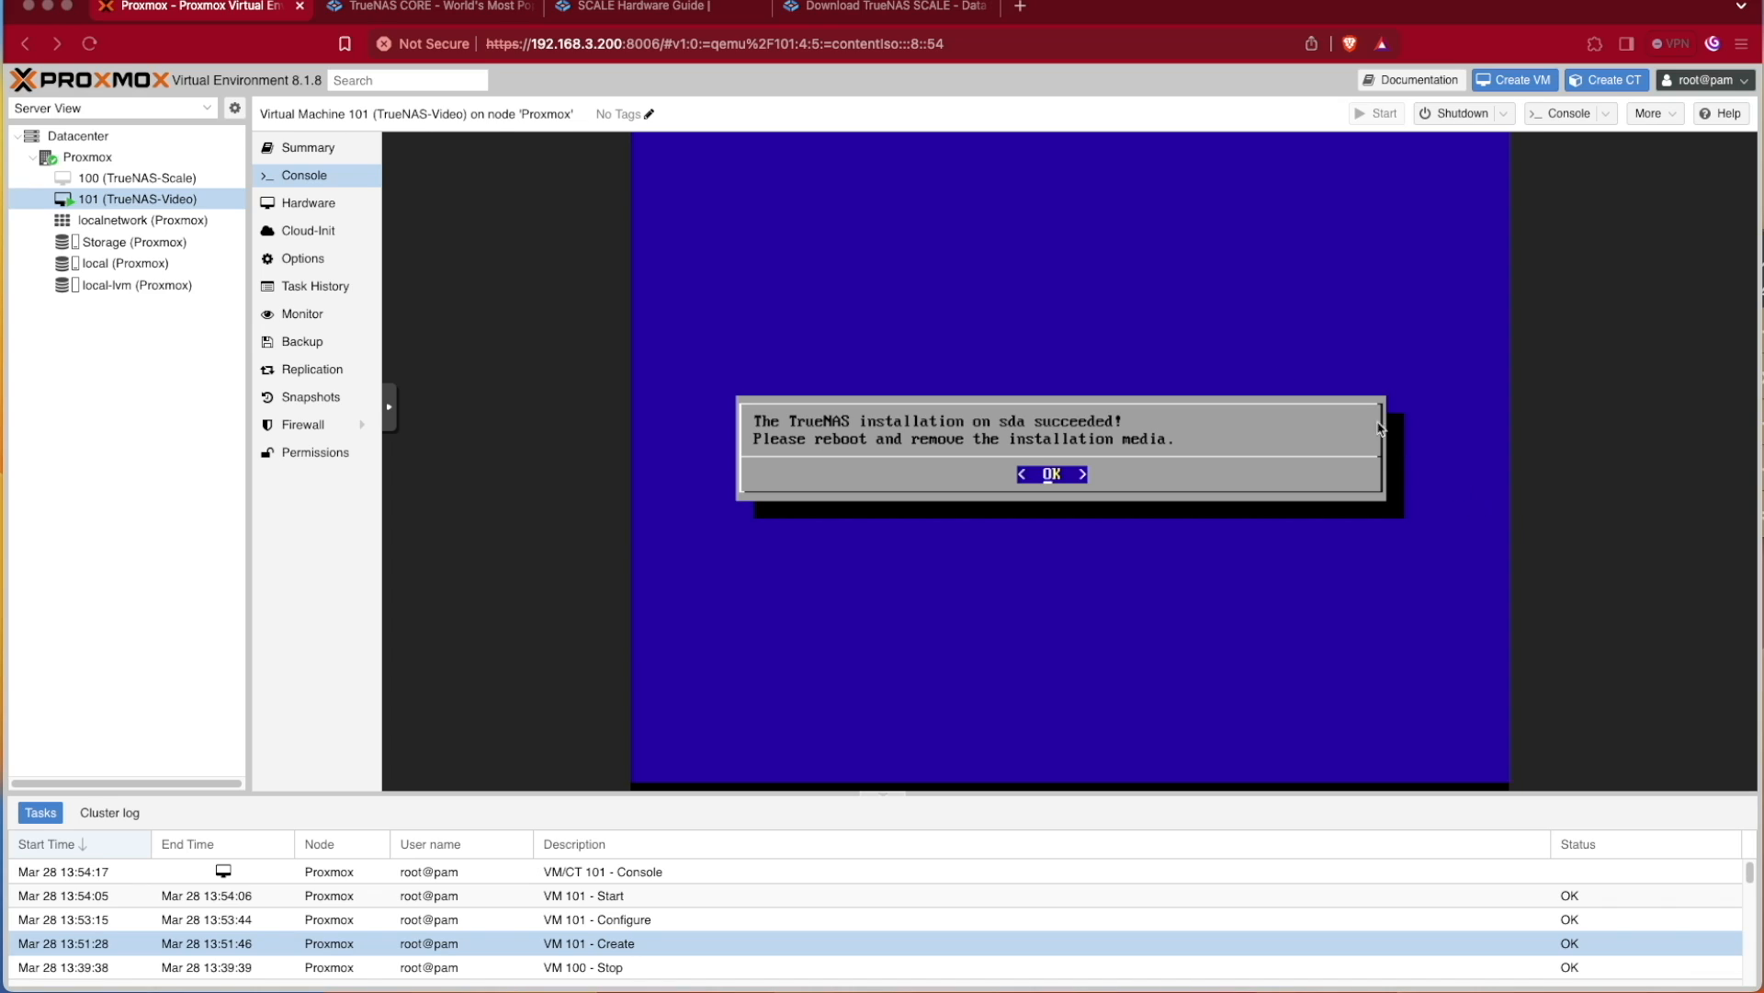
mouse_move(1179, 411)
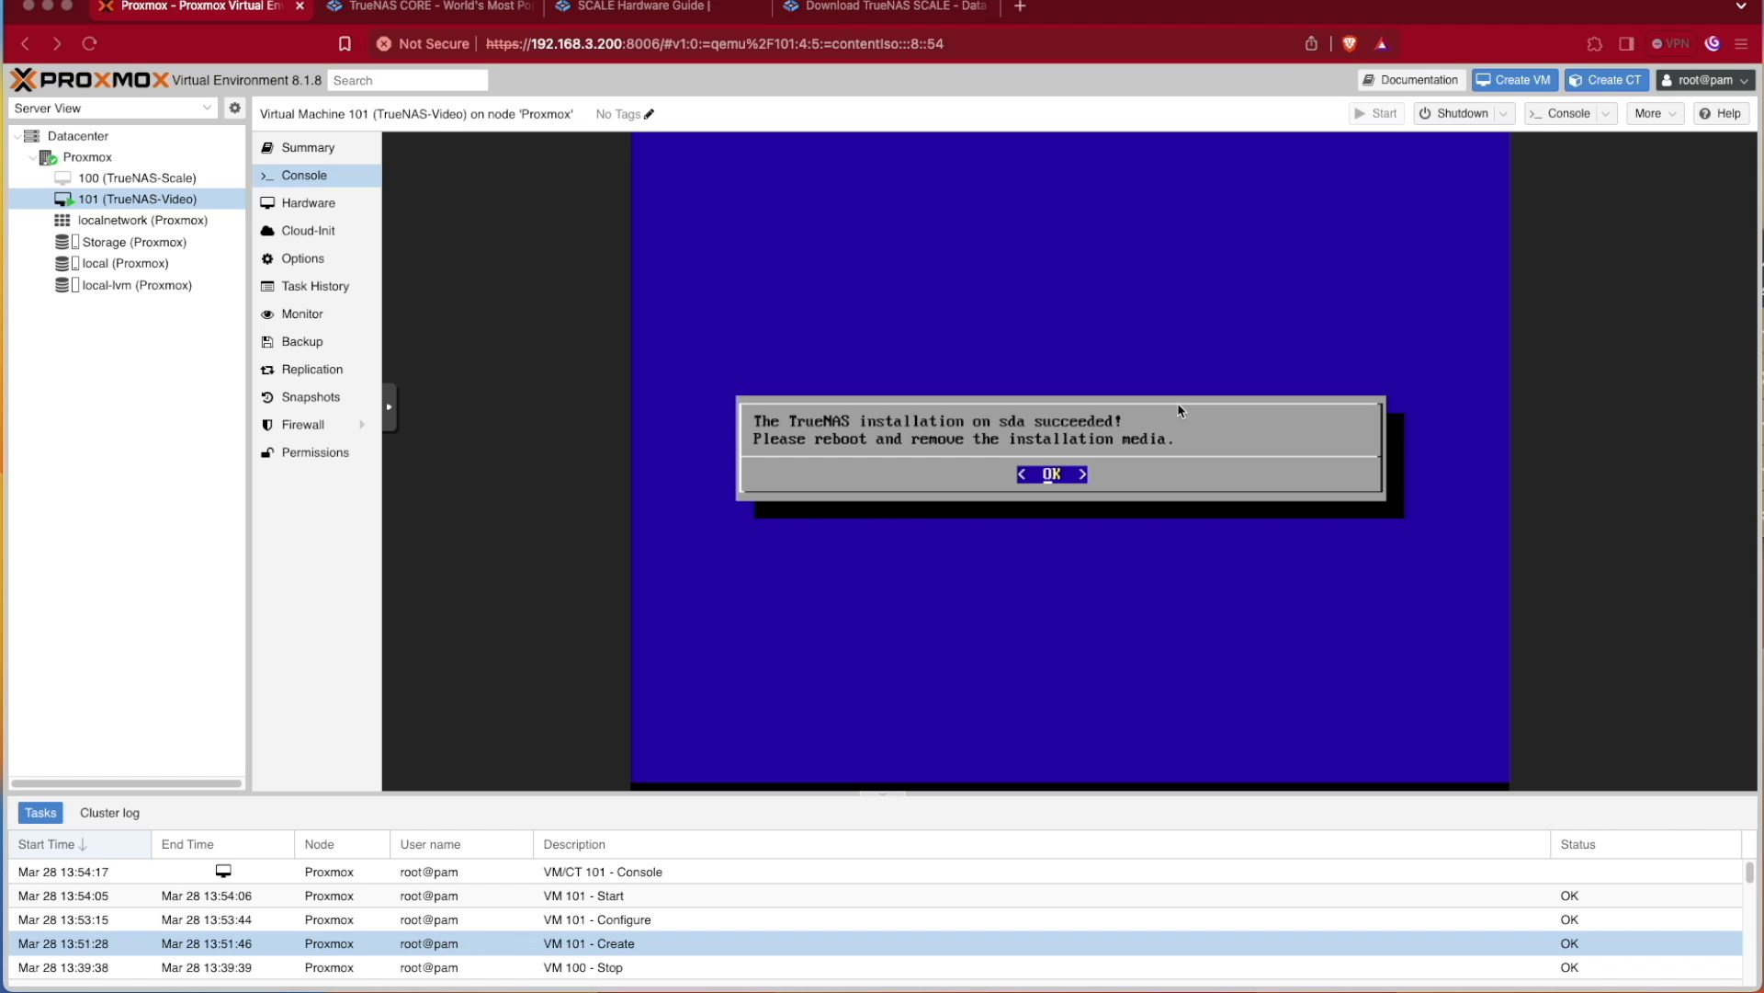
Acknowledge the installation success and reboot into the TrueNAS console menu
click(1049, 474)
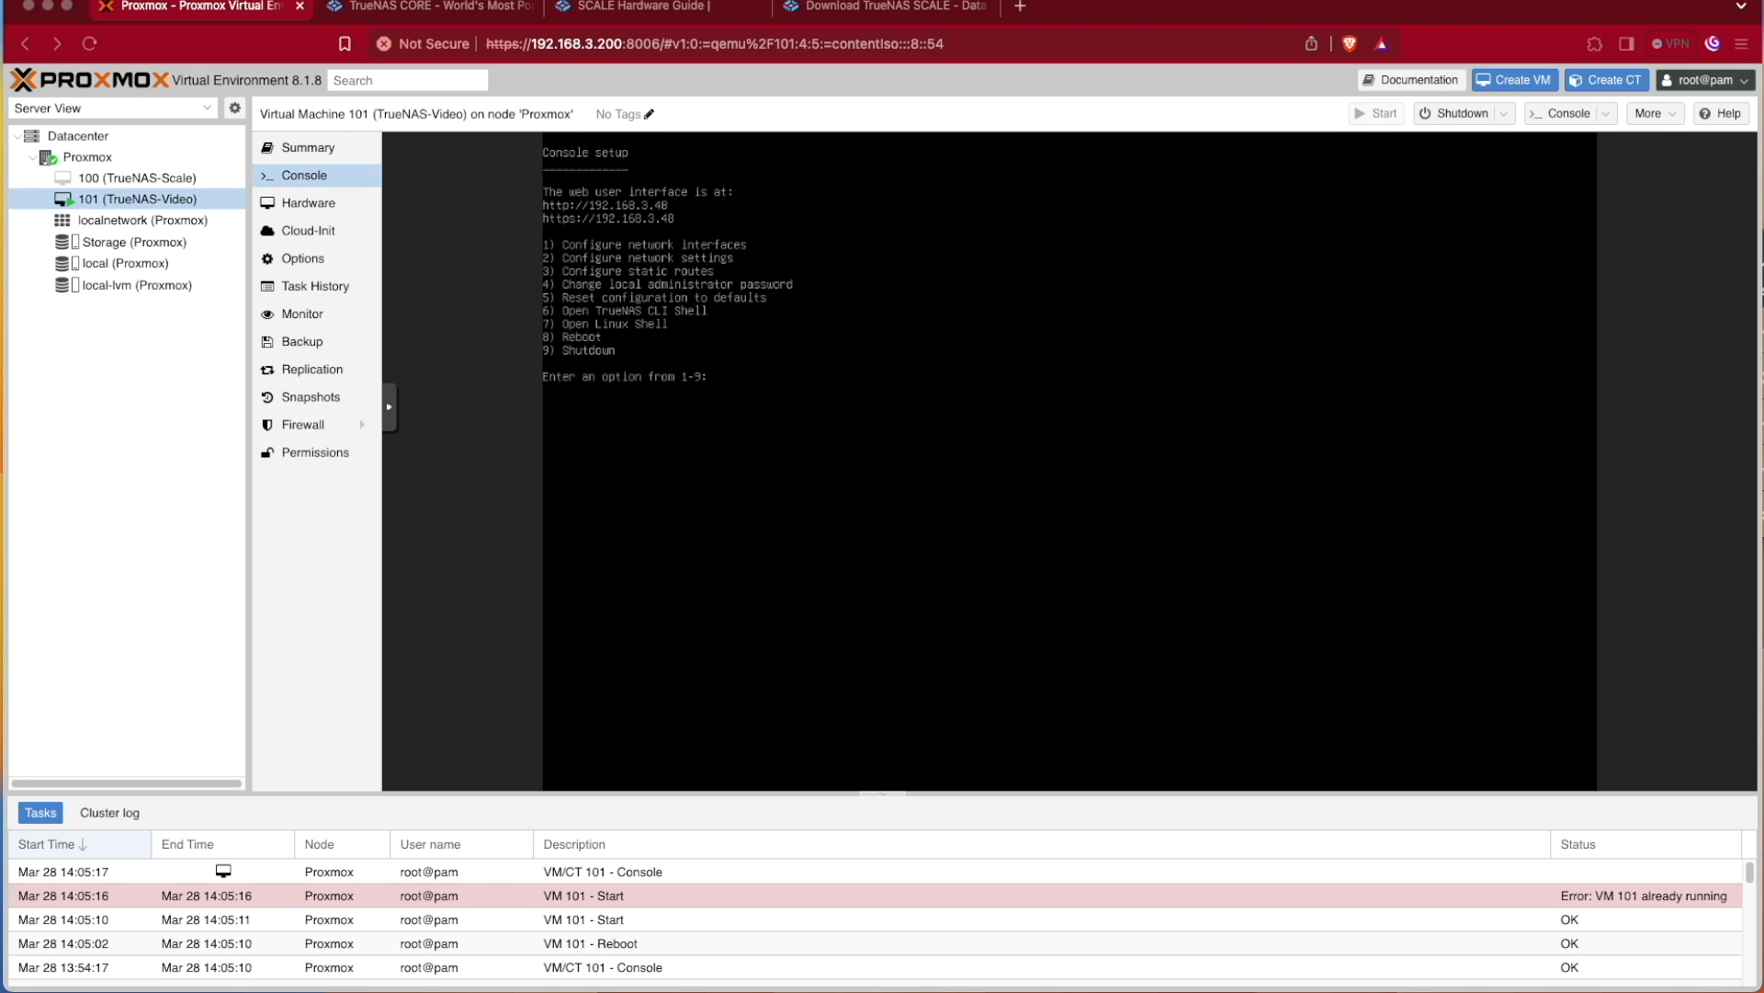
mouse_move(529, 200)
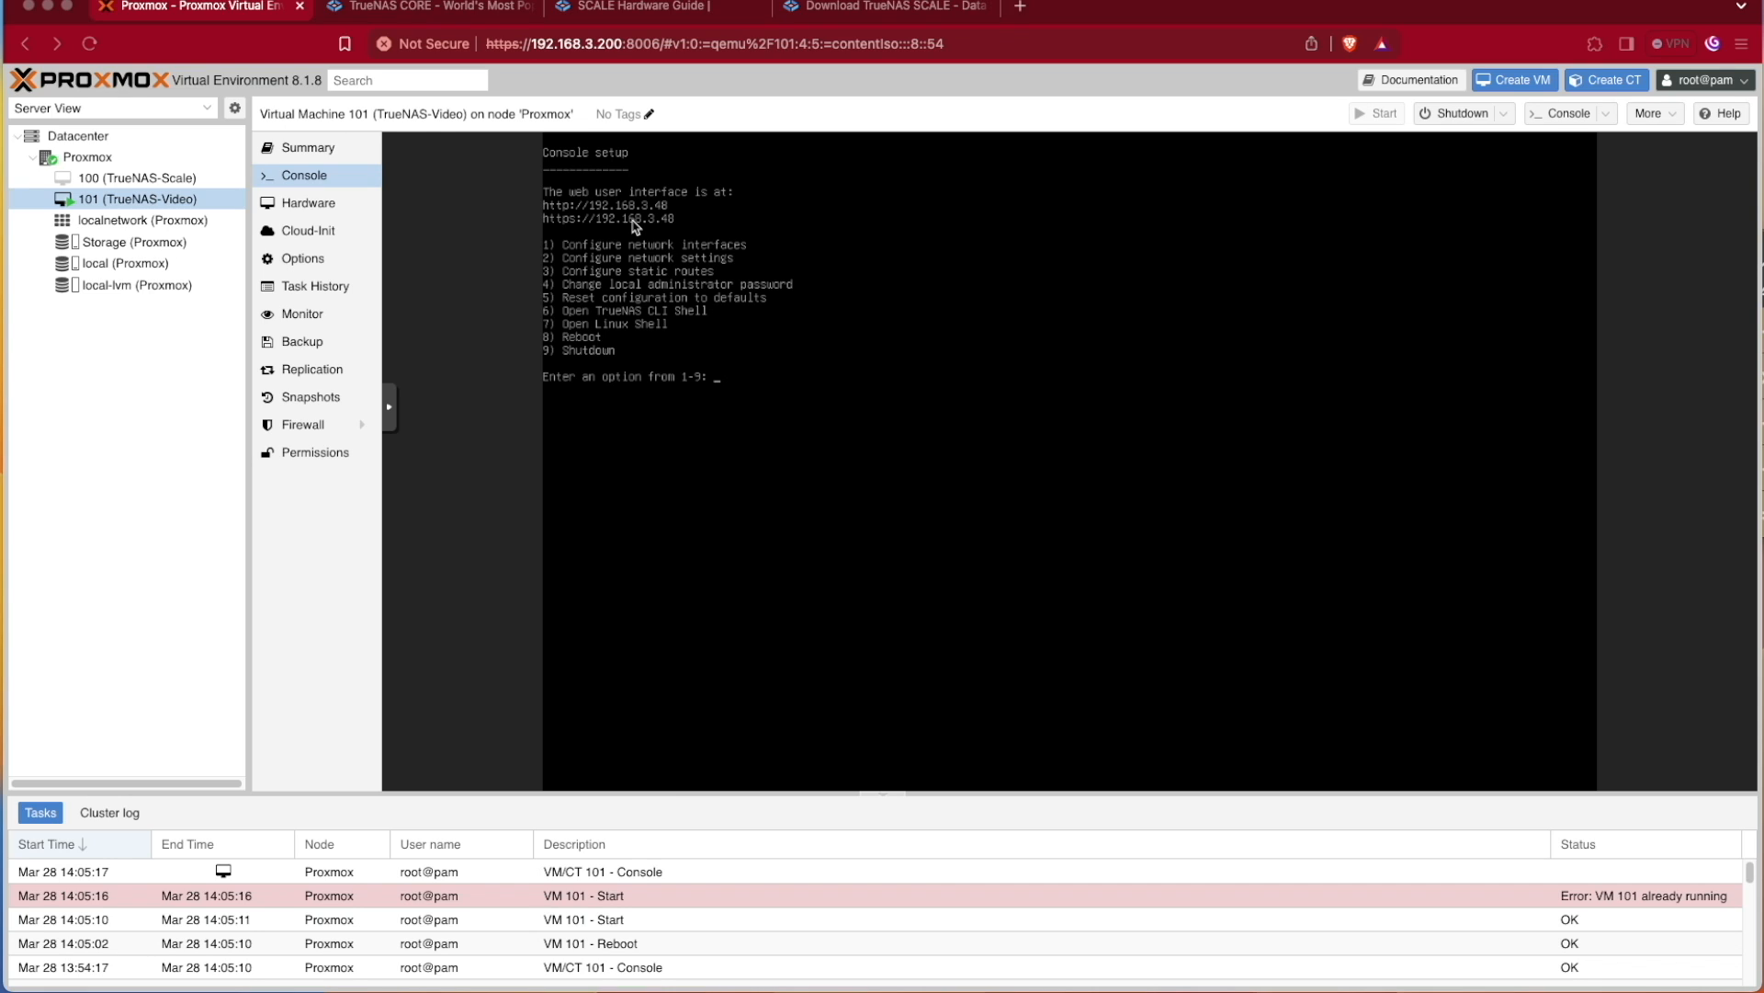
mouse_move(1036, 21)
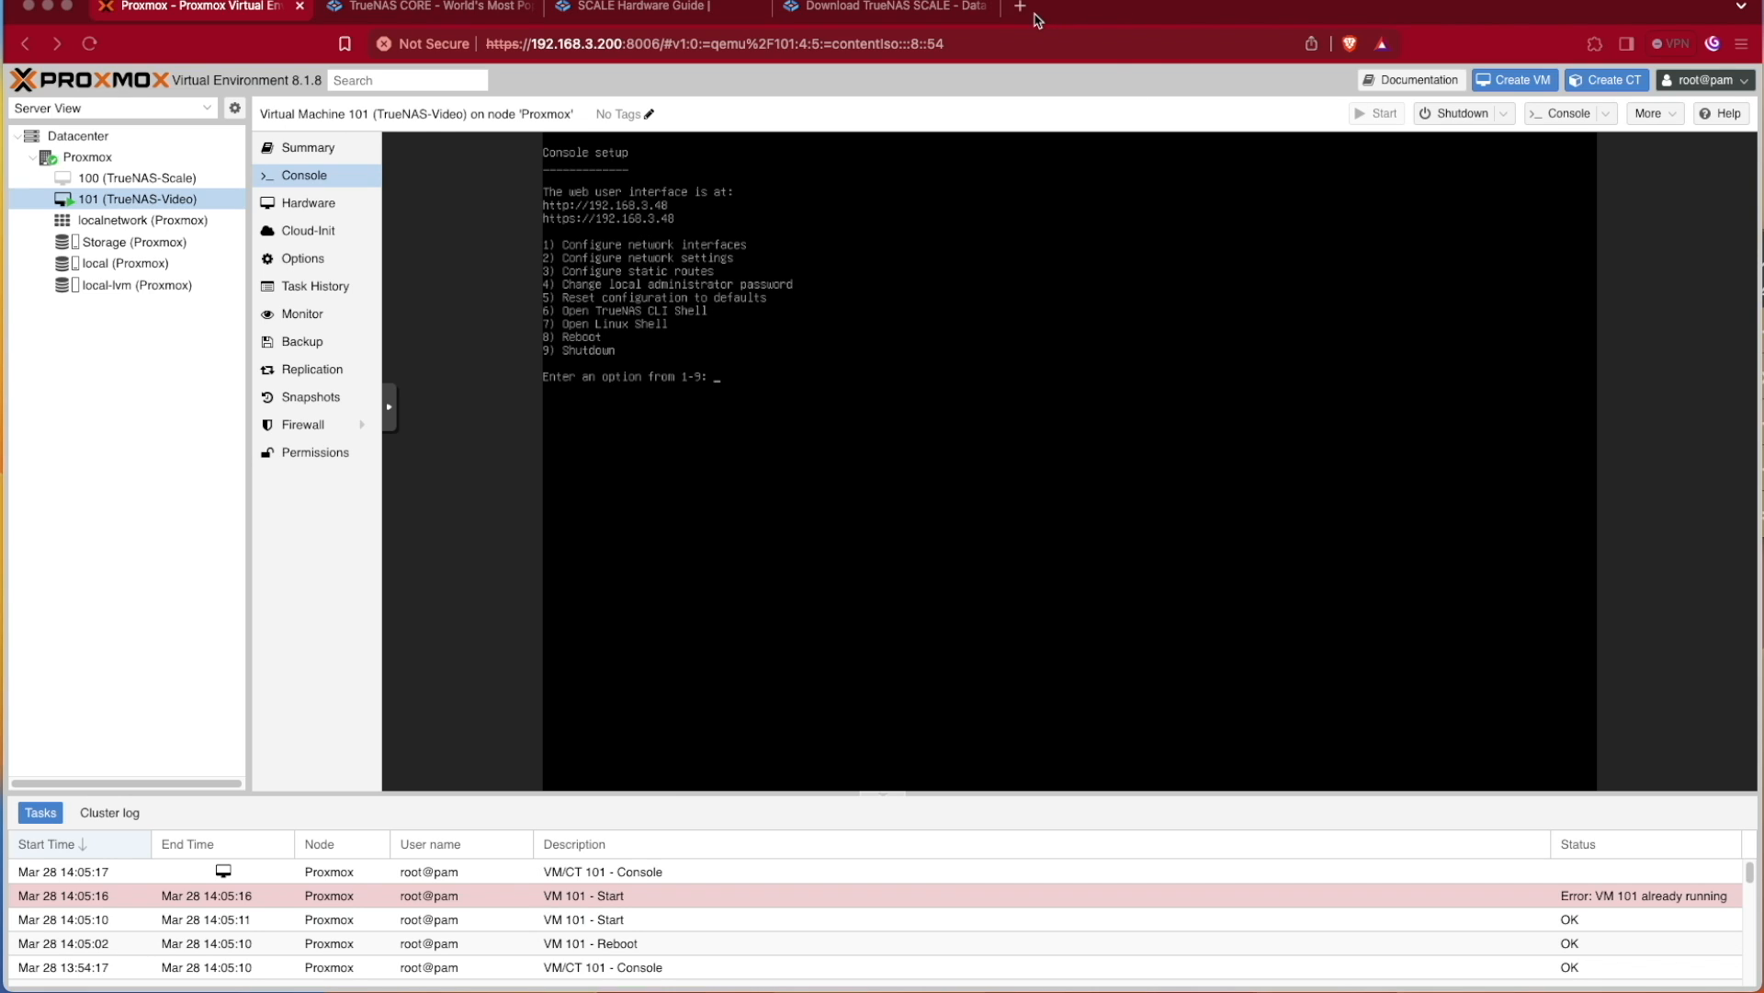
mouse_move(995, 74)
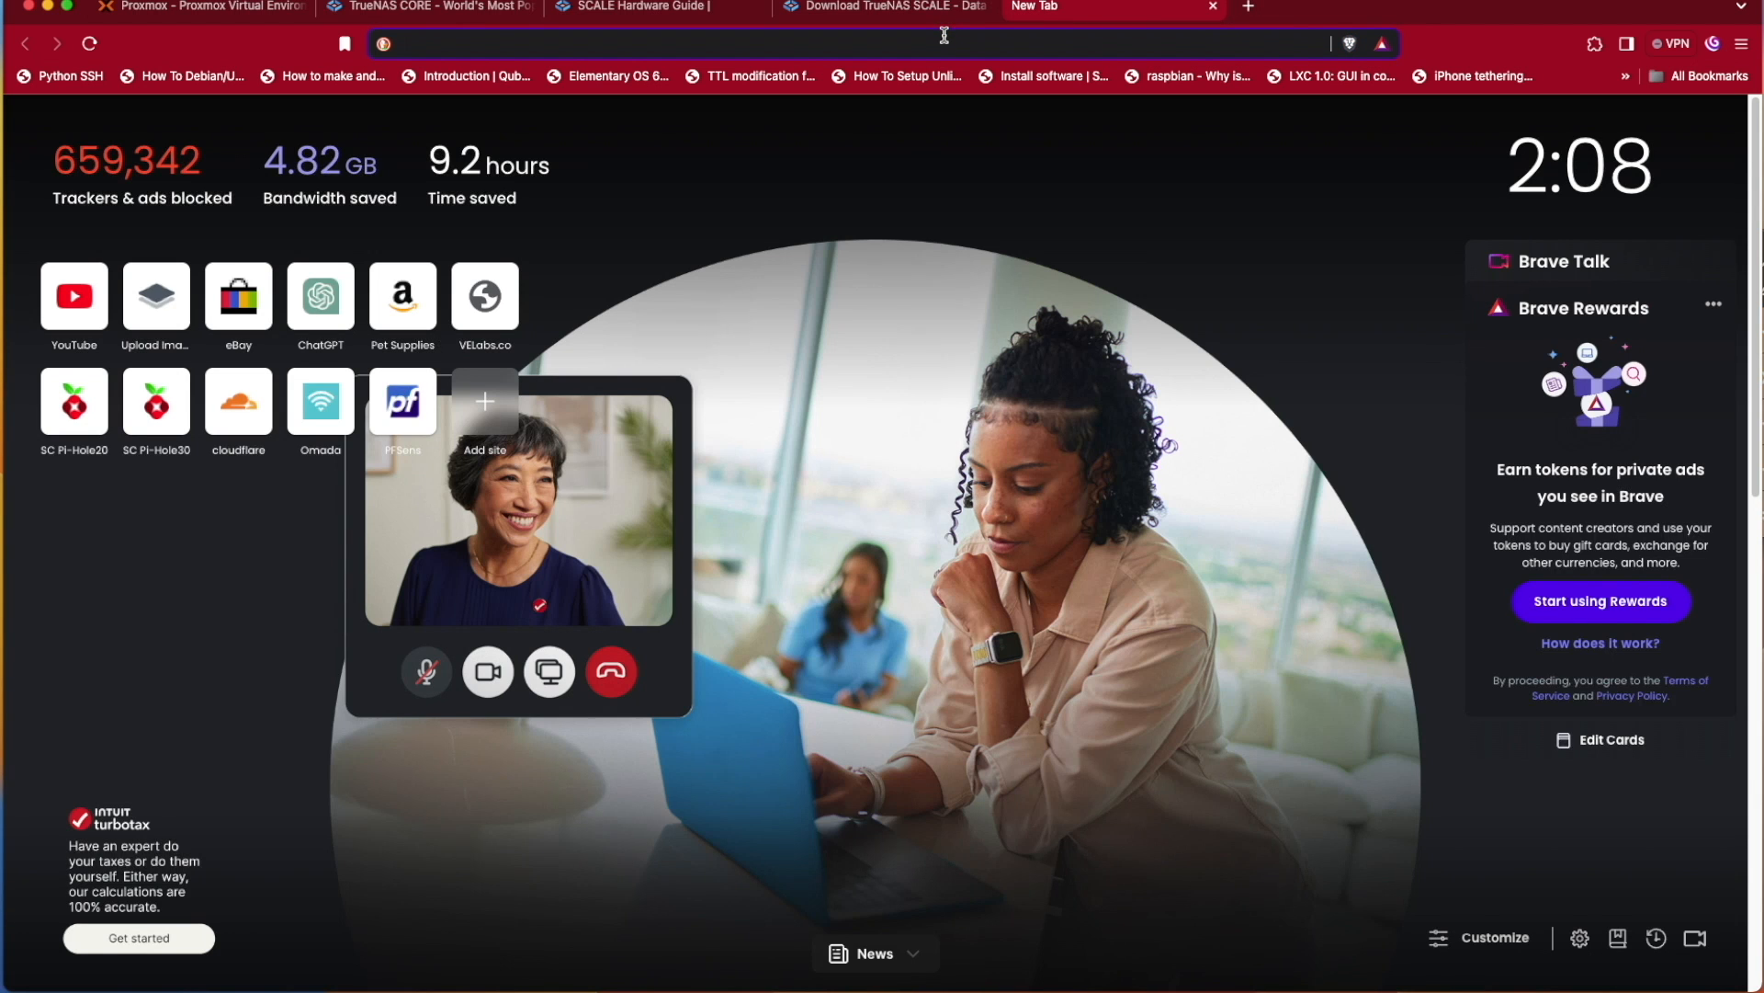
Browse to 192.168.3.48 and log in to TrueNAS as admin
text(192.168.3.48/ui/sessions/signin)
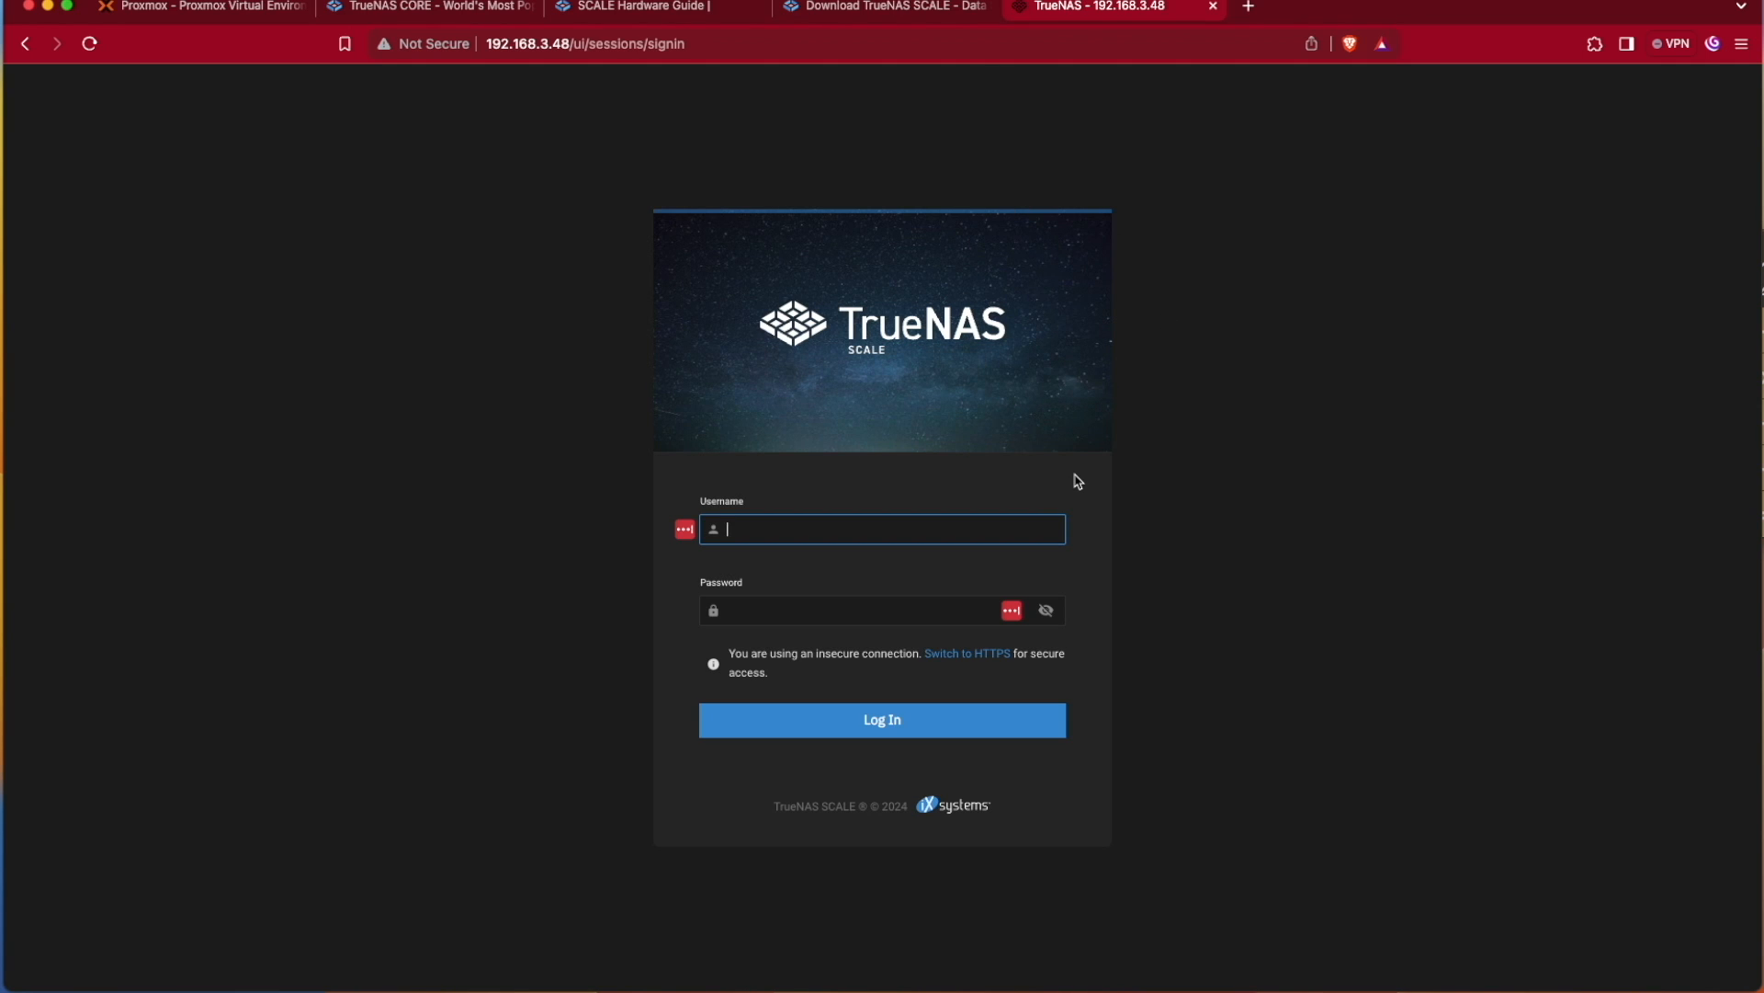
text(a)
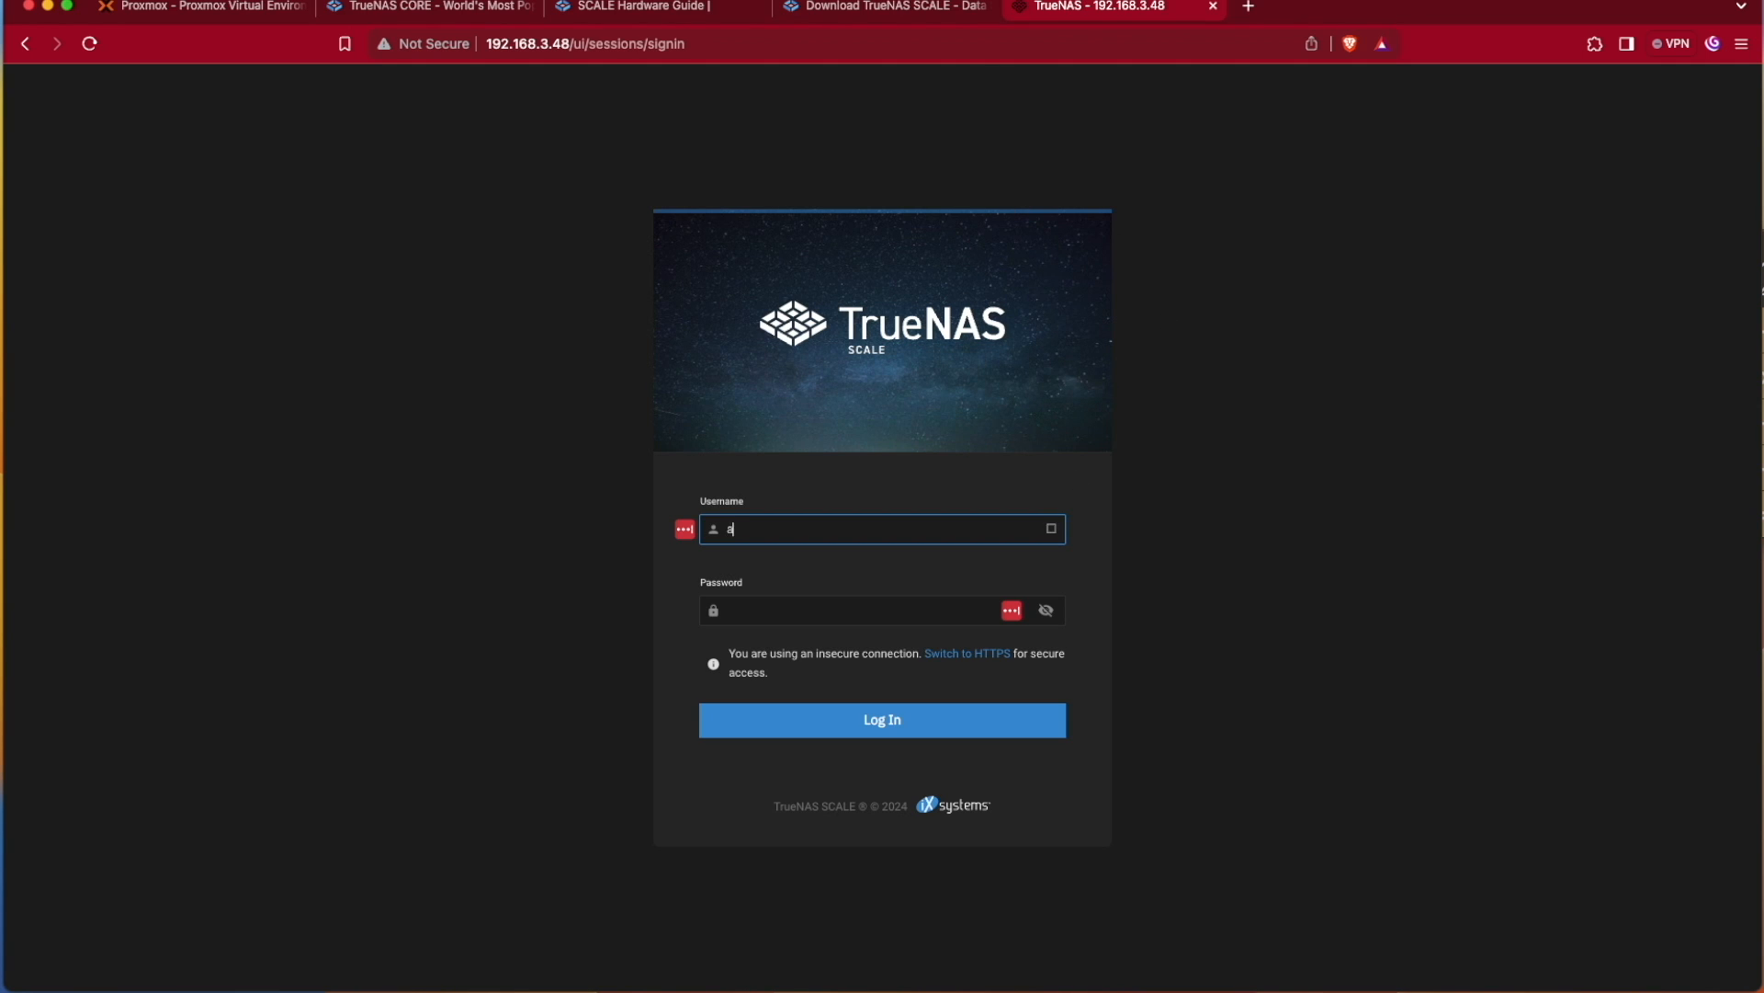
text(dmin)
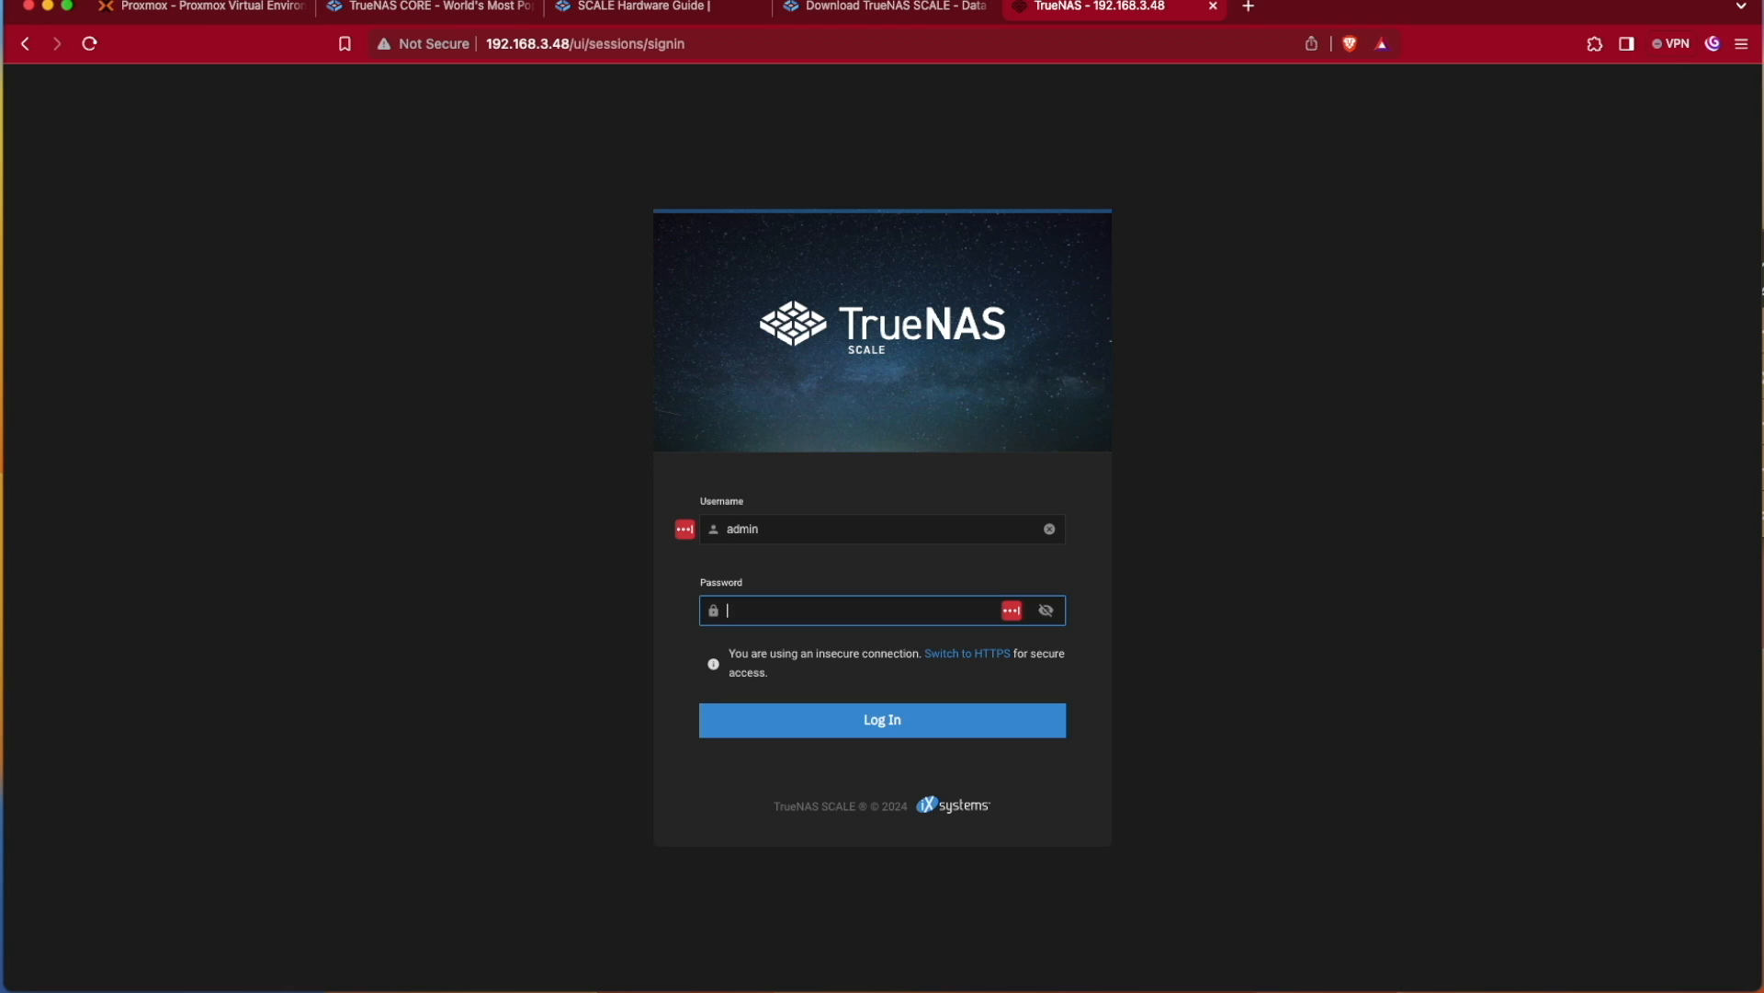
click(881, 718)
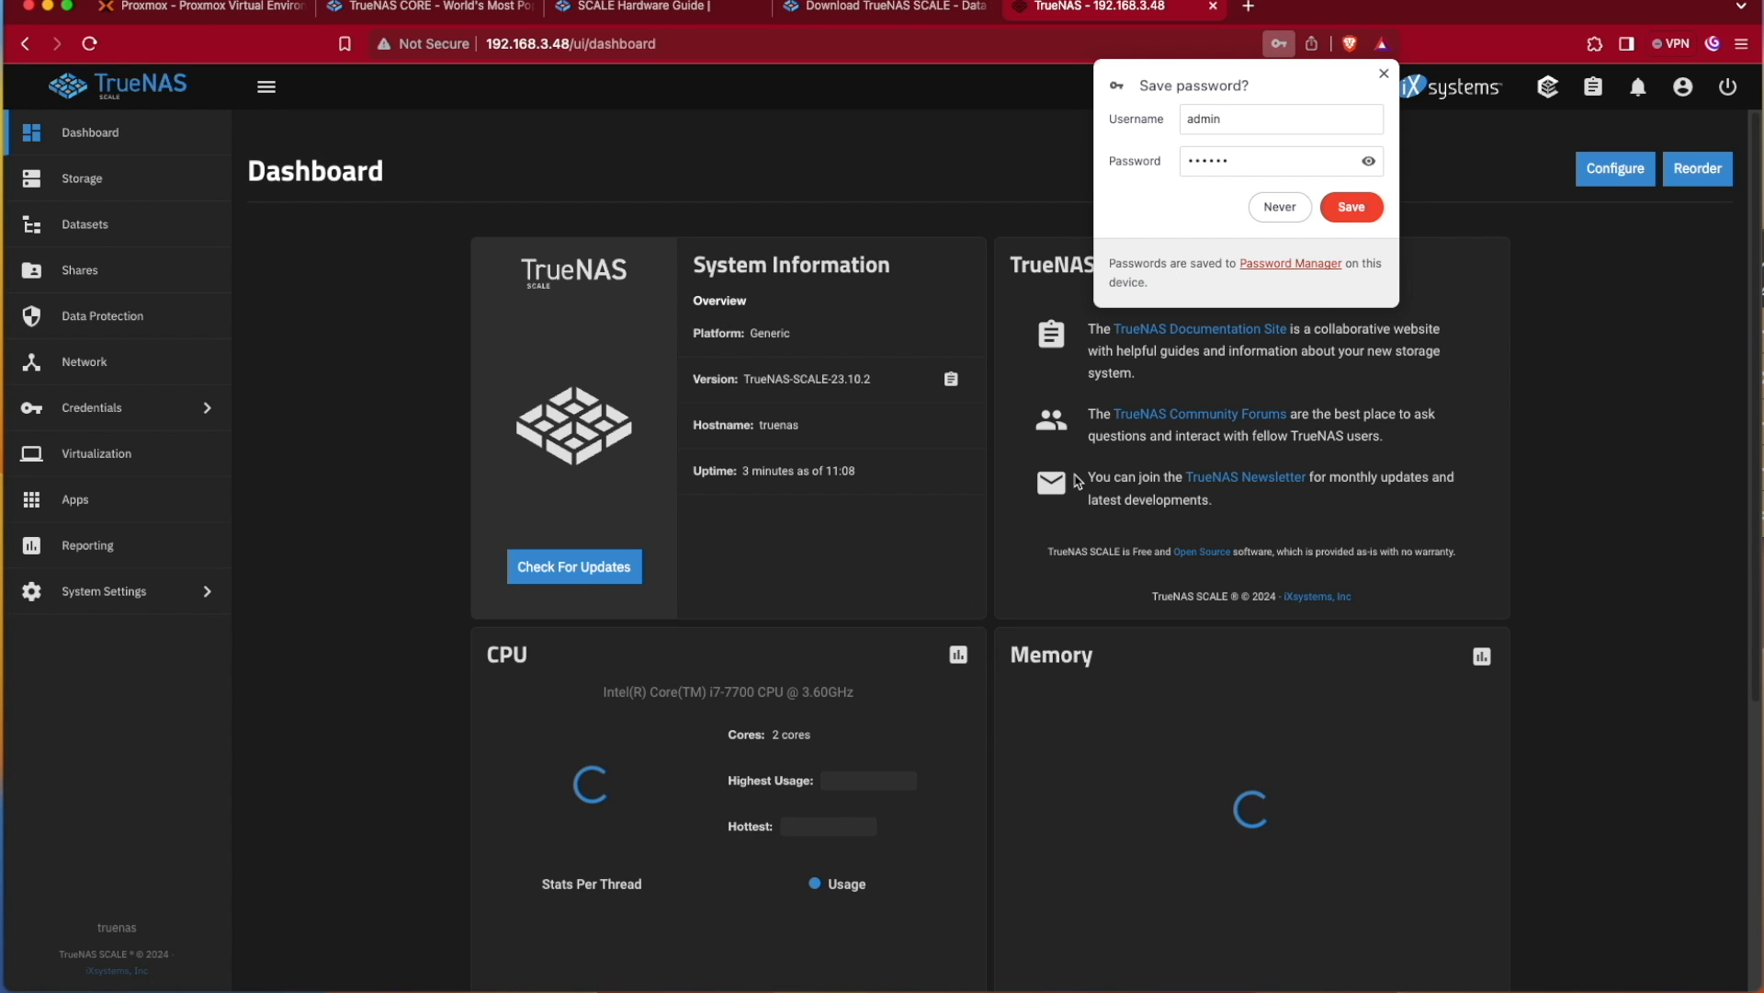